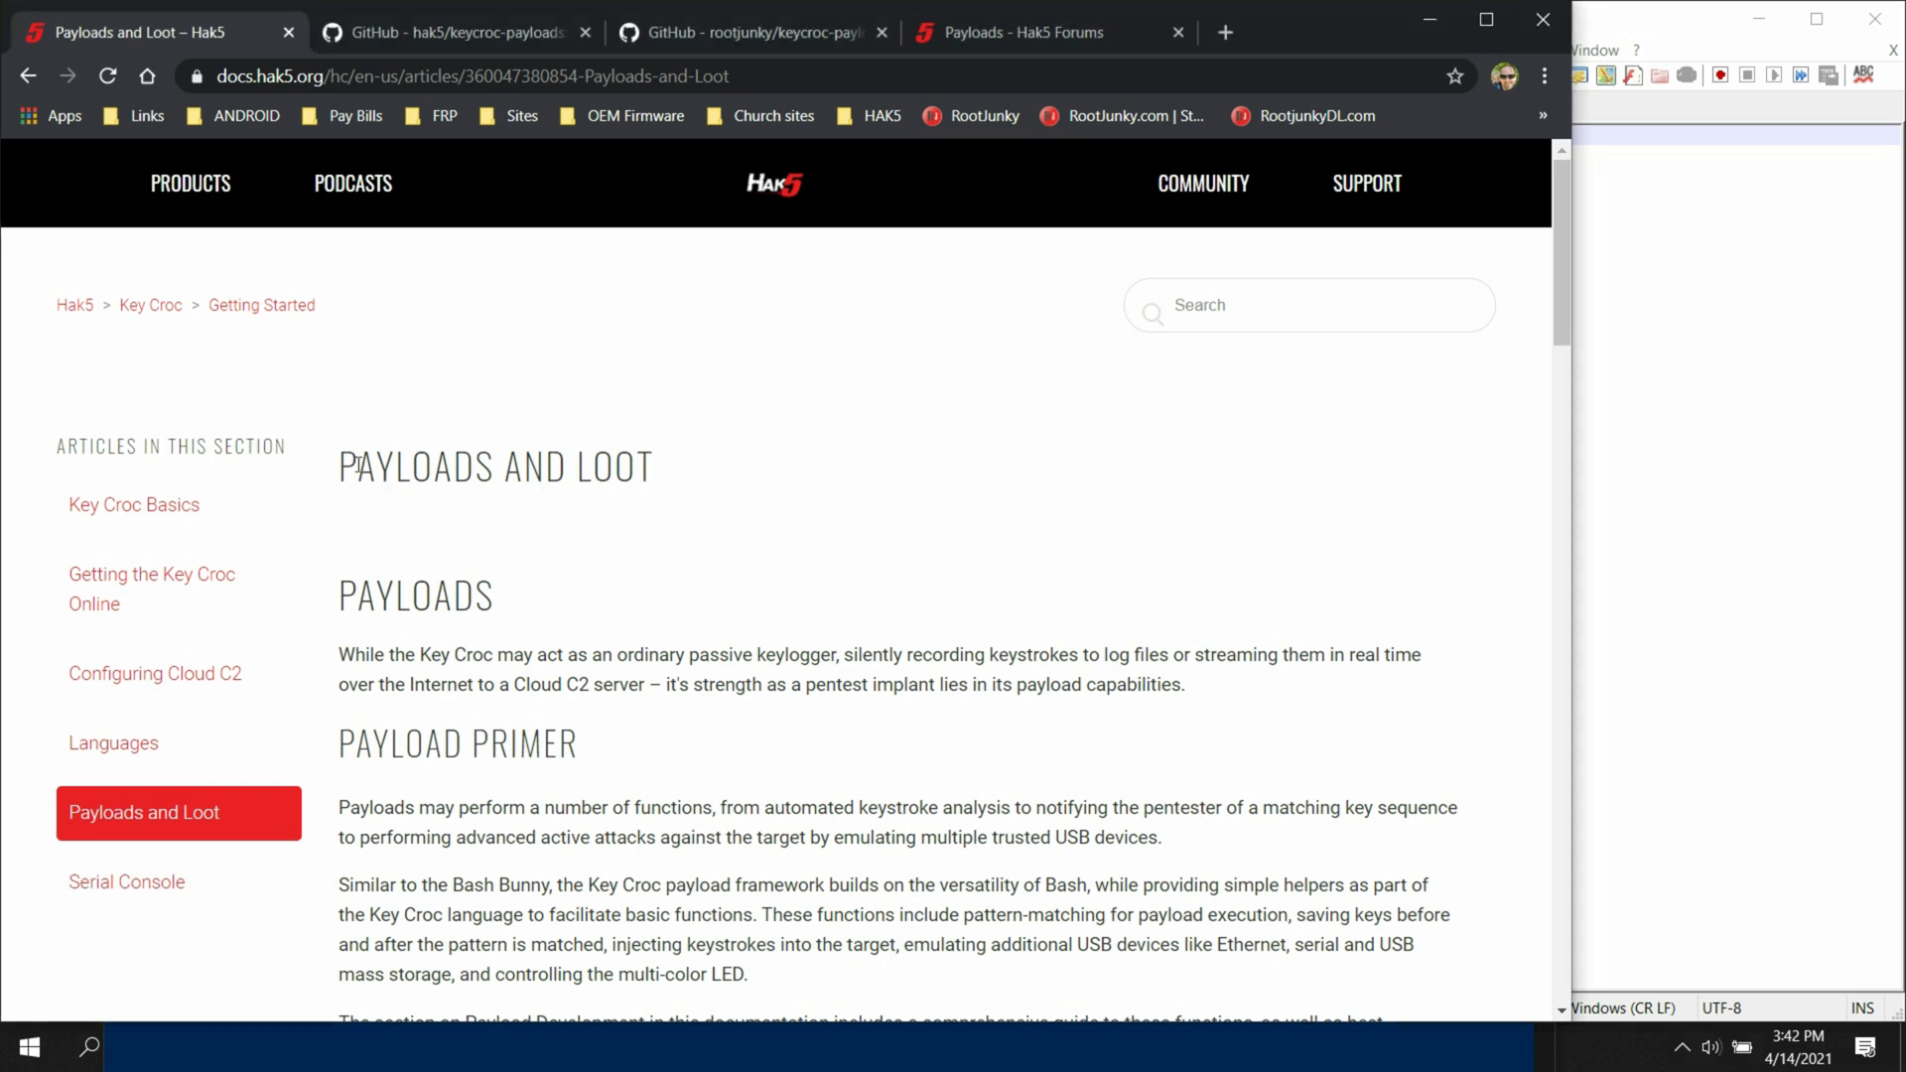
# - Highlight PAYLOADS in the title and scroll through the Key Croc Payloads and Loot article
pyautogui.doubleClick(407, 467)
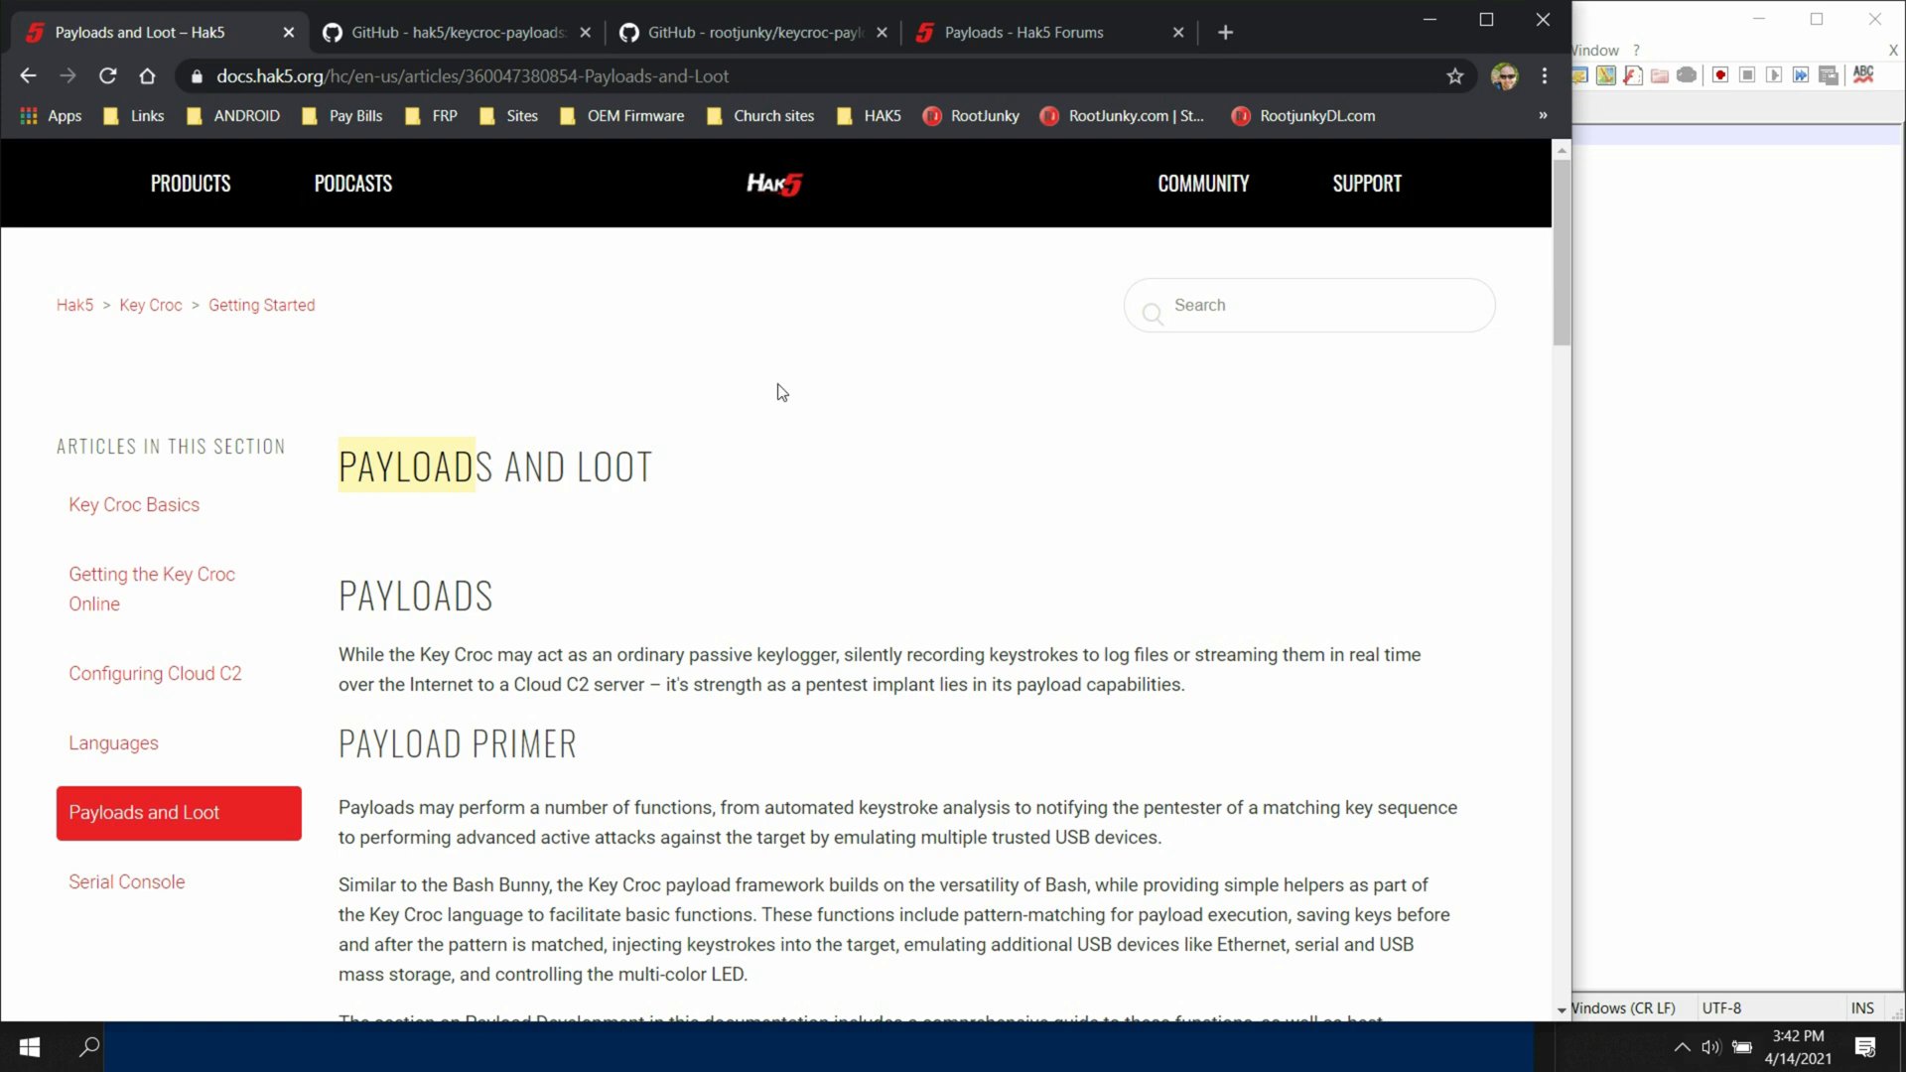
pyautogui.moveTo(758, 429)
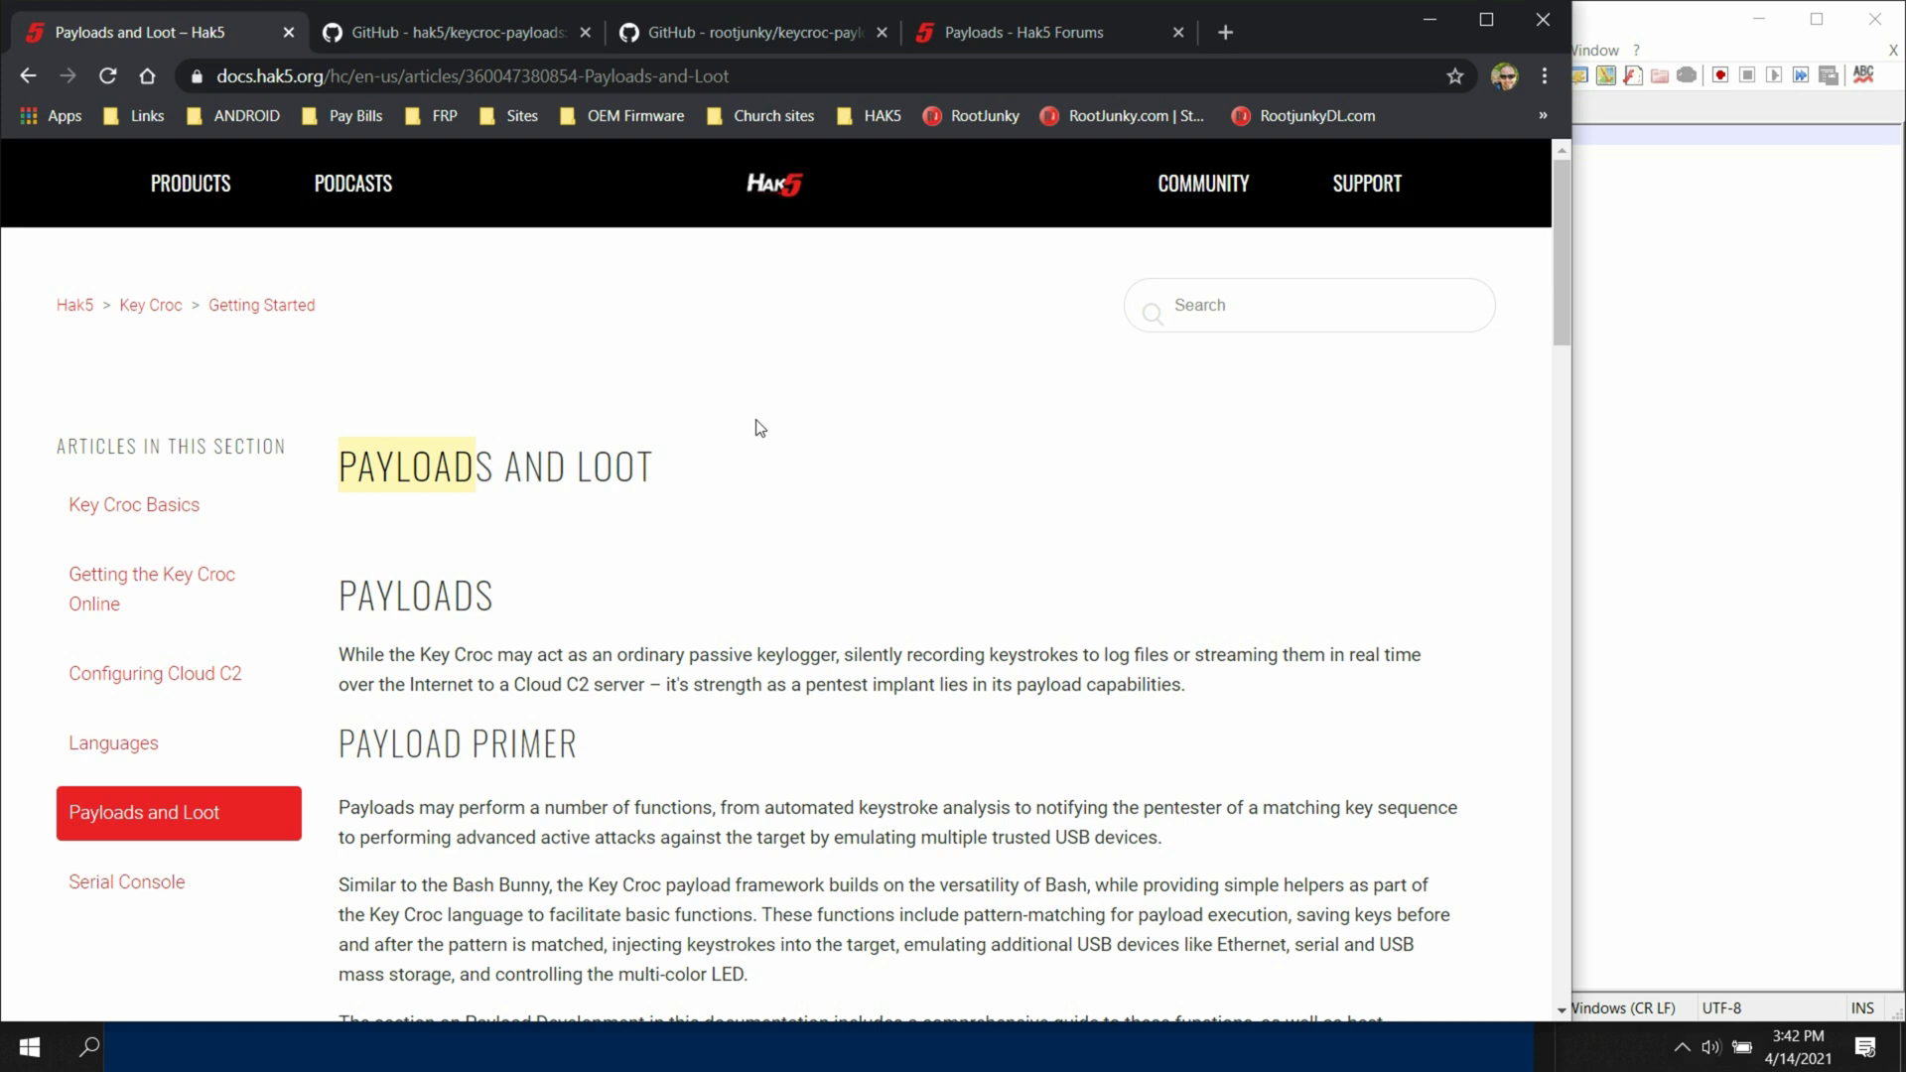
pyautogui.moveTo(814, 510)
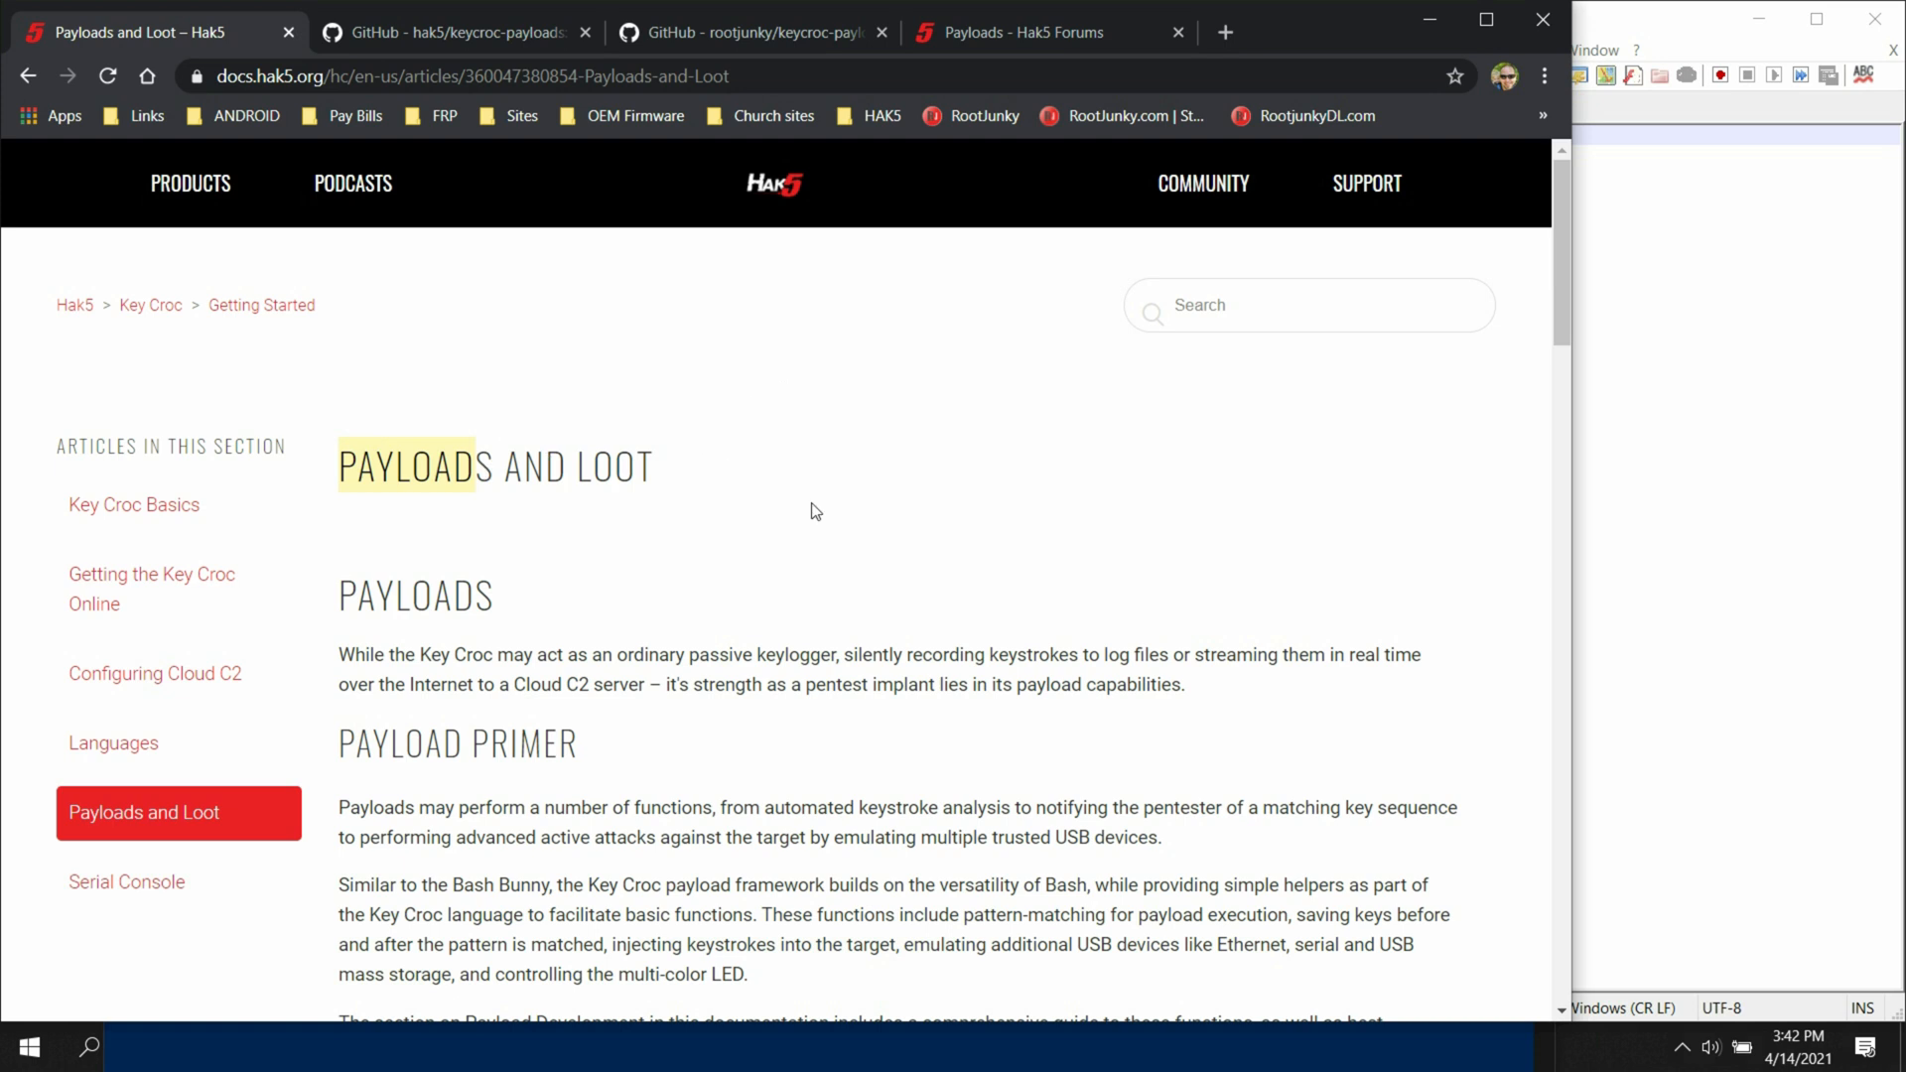
pyautogui.moveTo(669, 437)
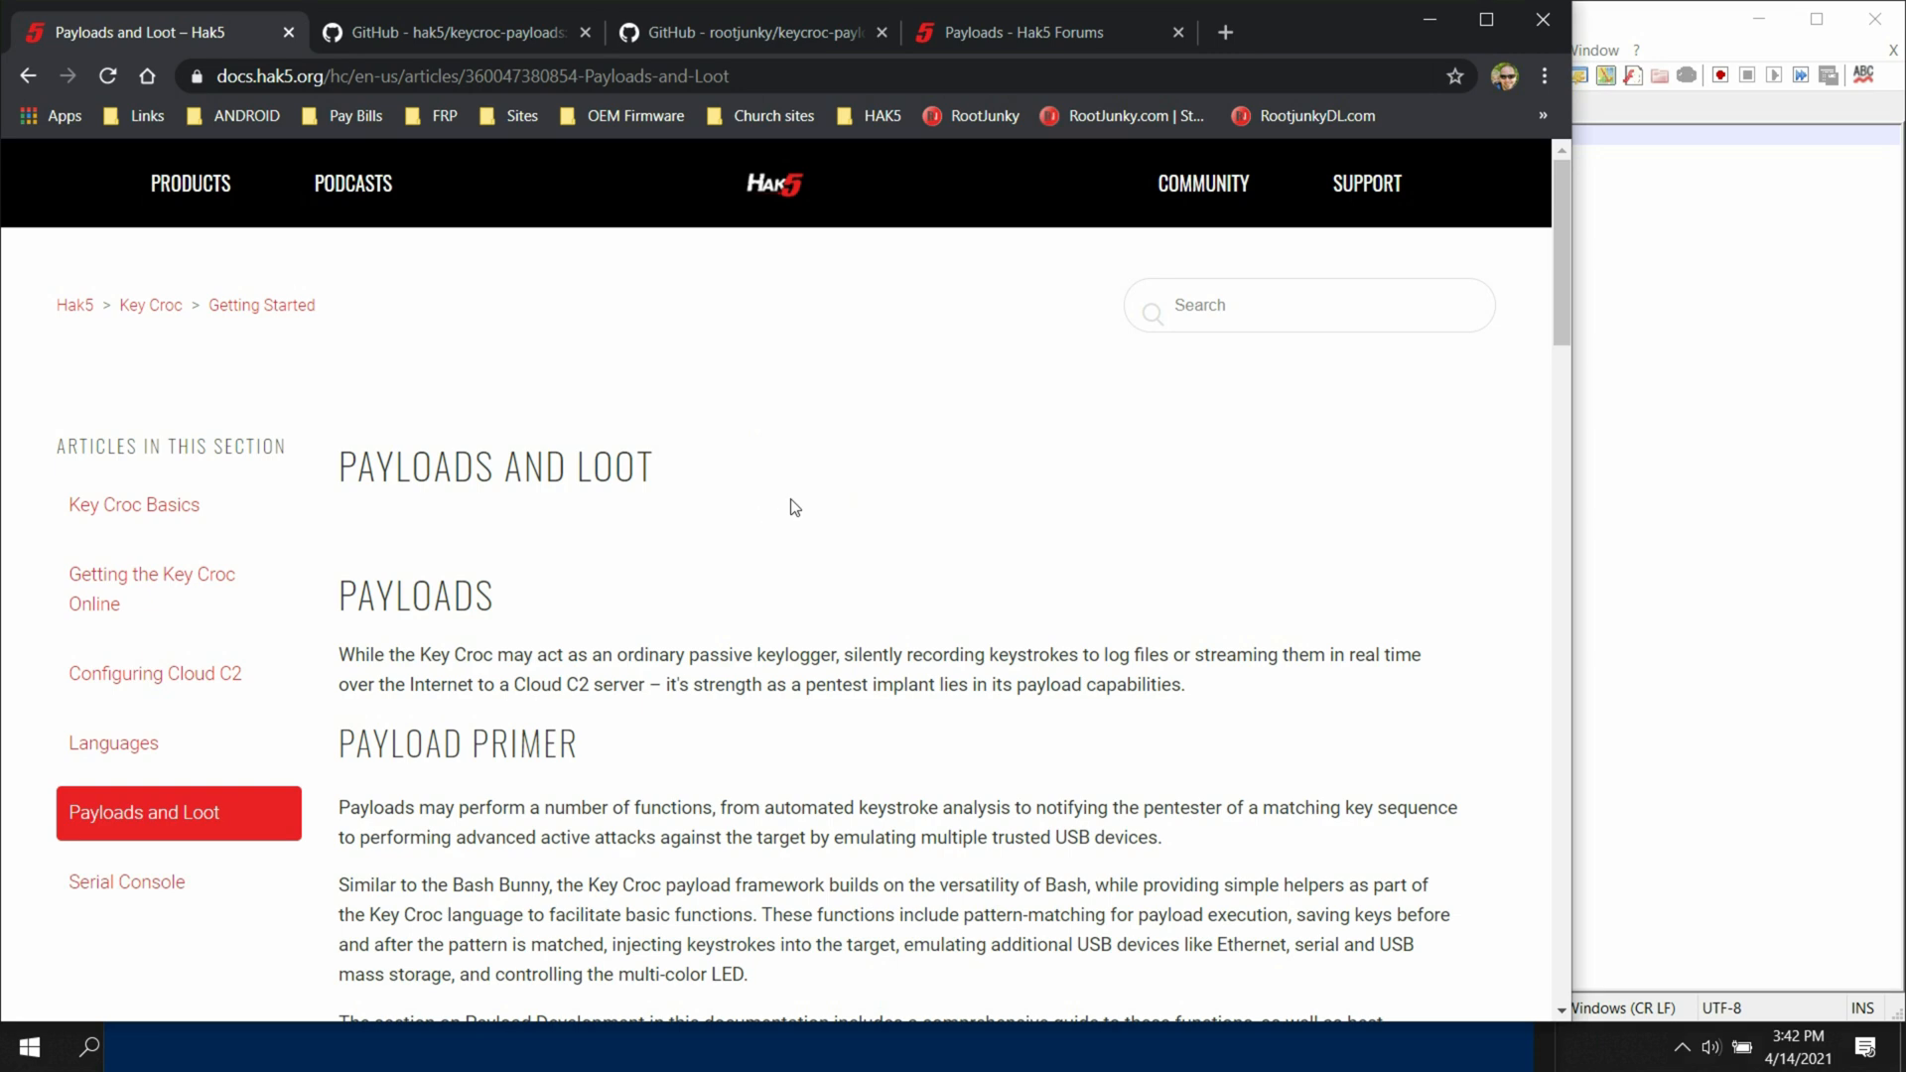
pyautogui.scroll(-3)
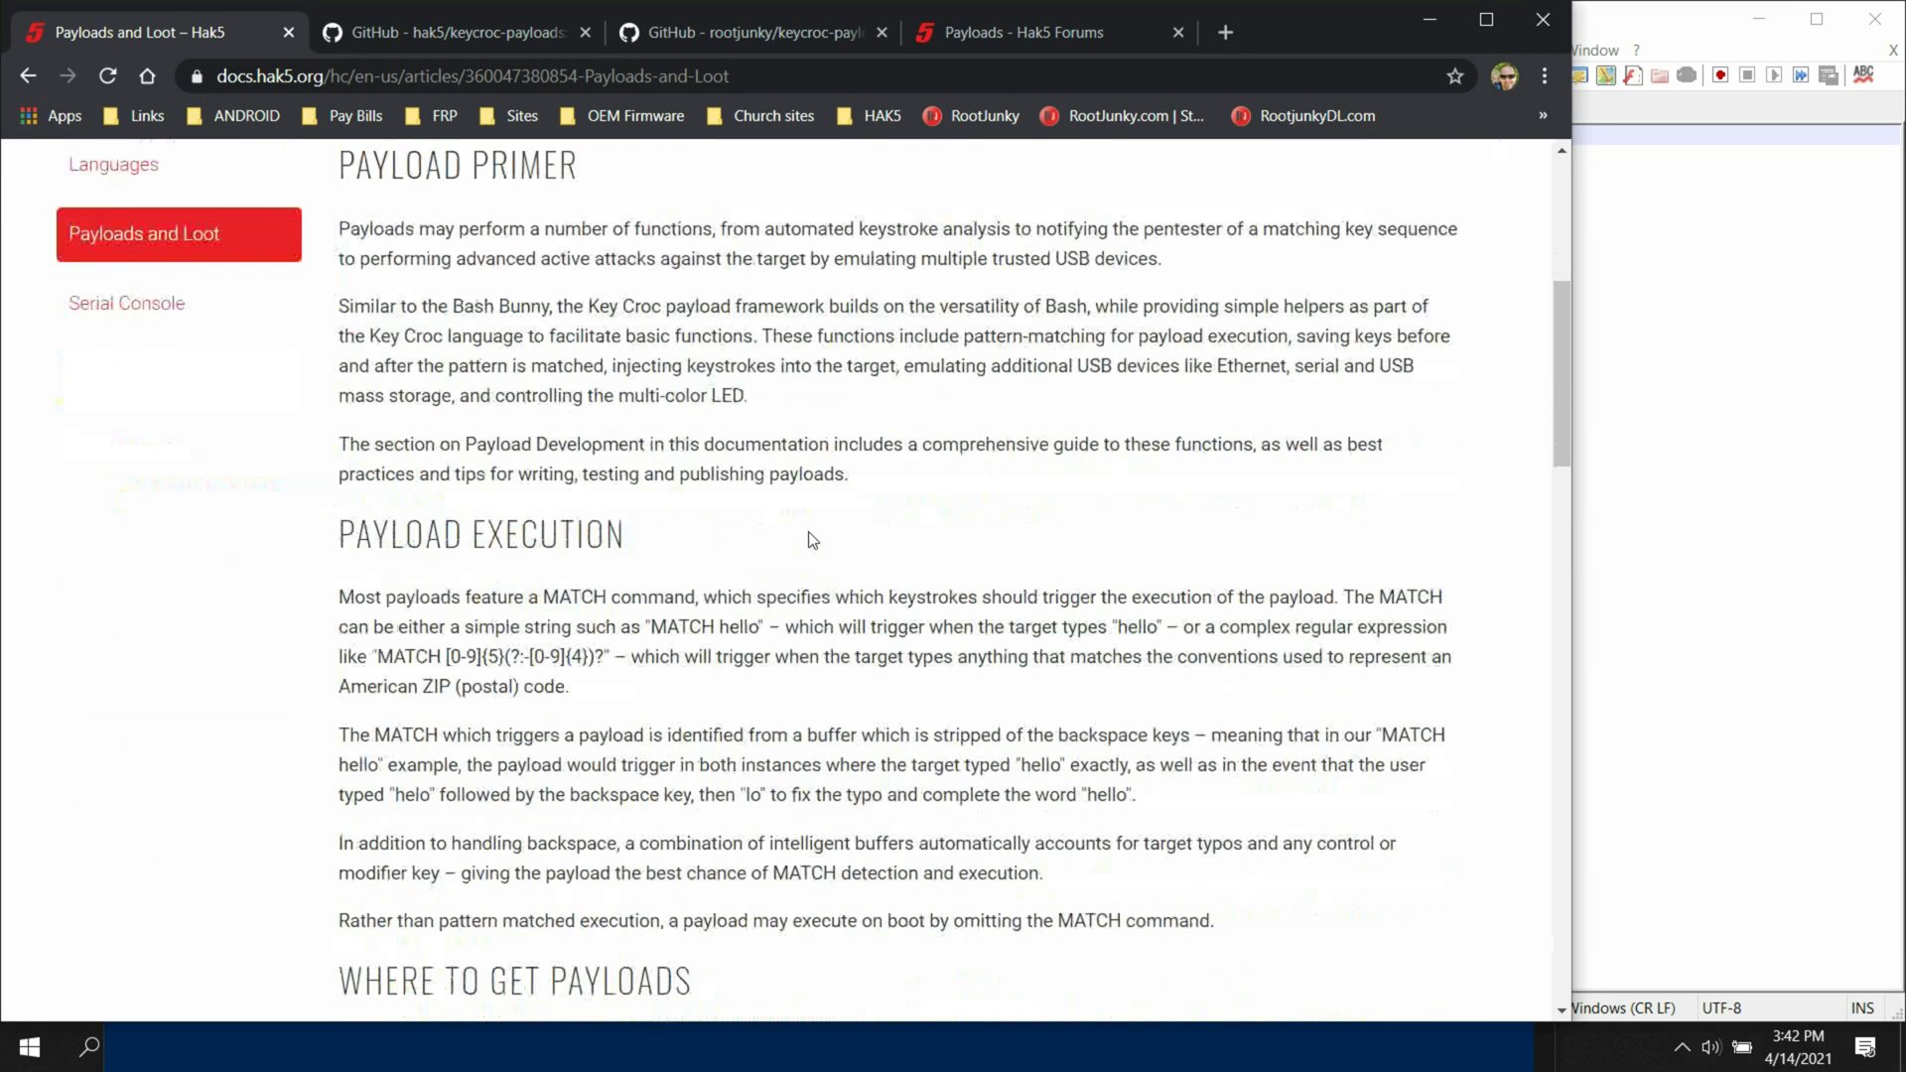
pyautogui.scroll(-3)
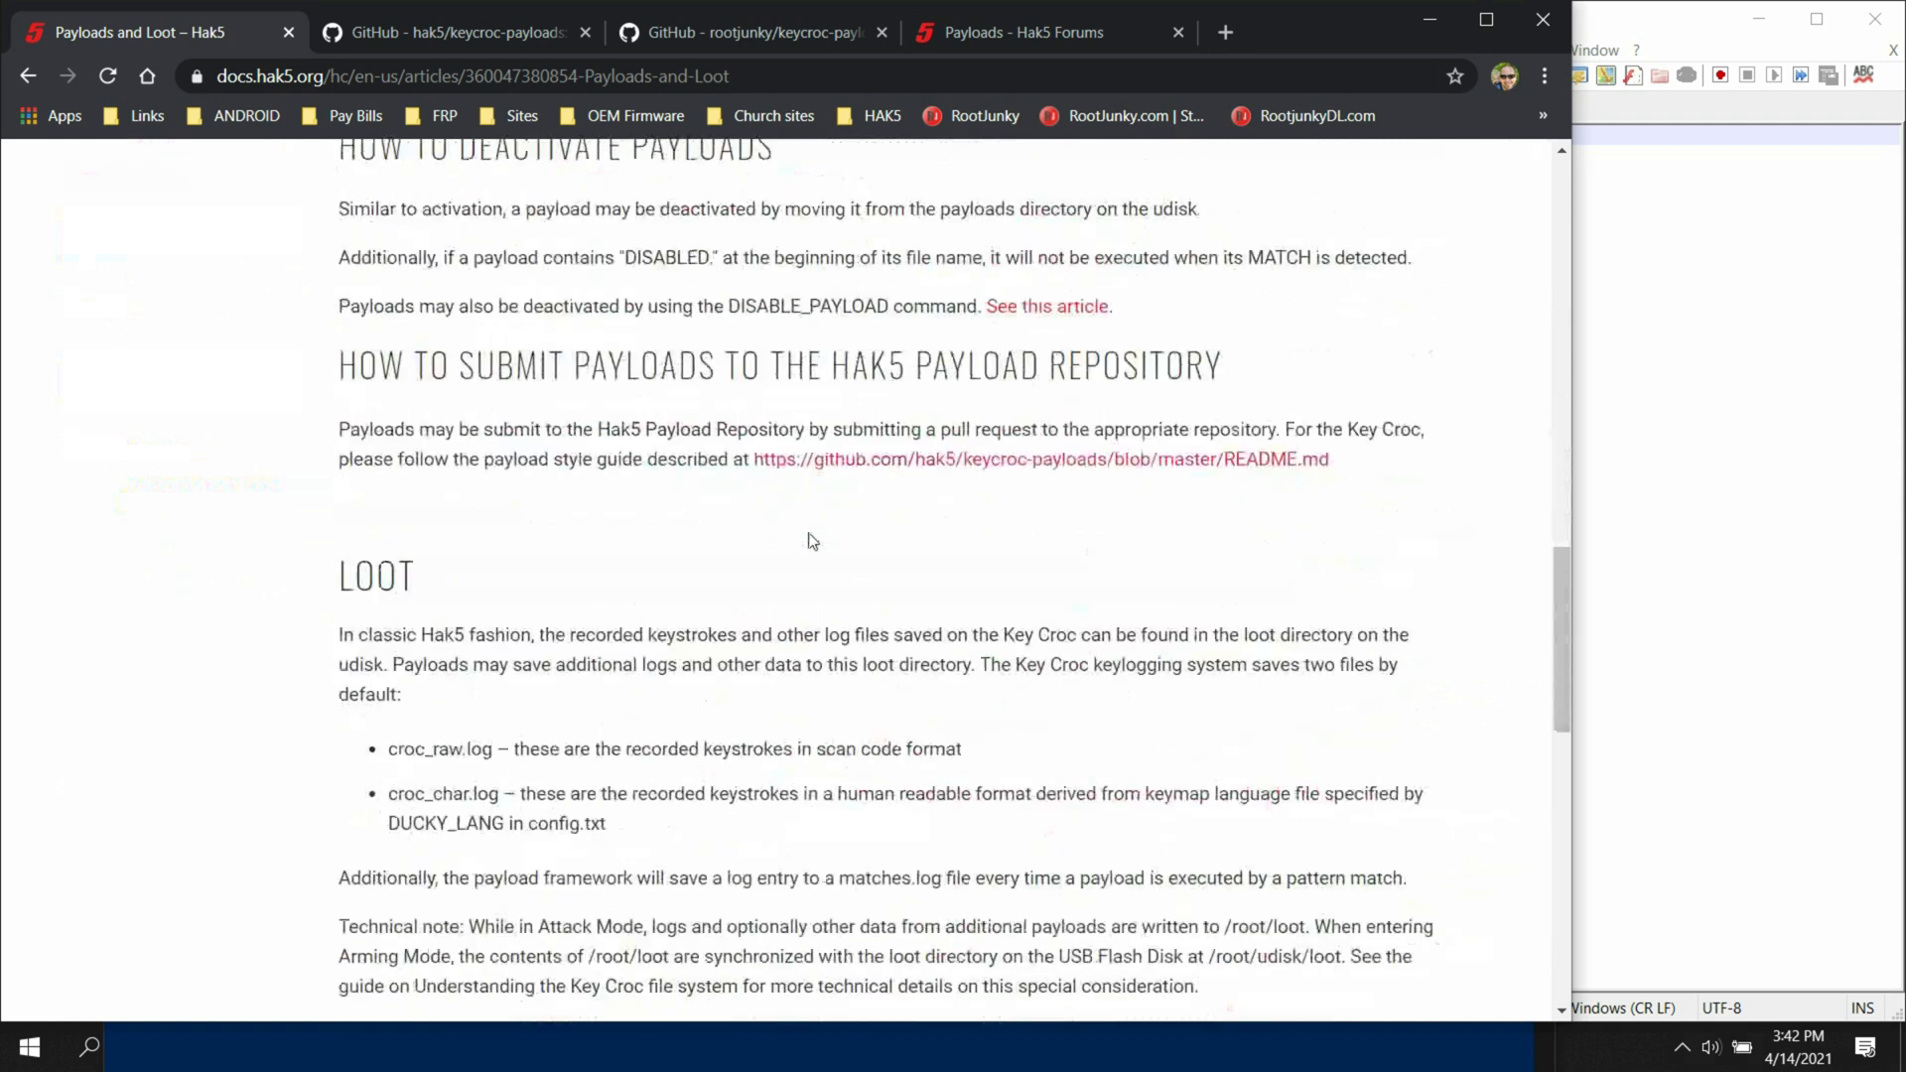
pyautogui.scroll(3)
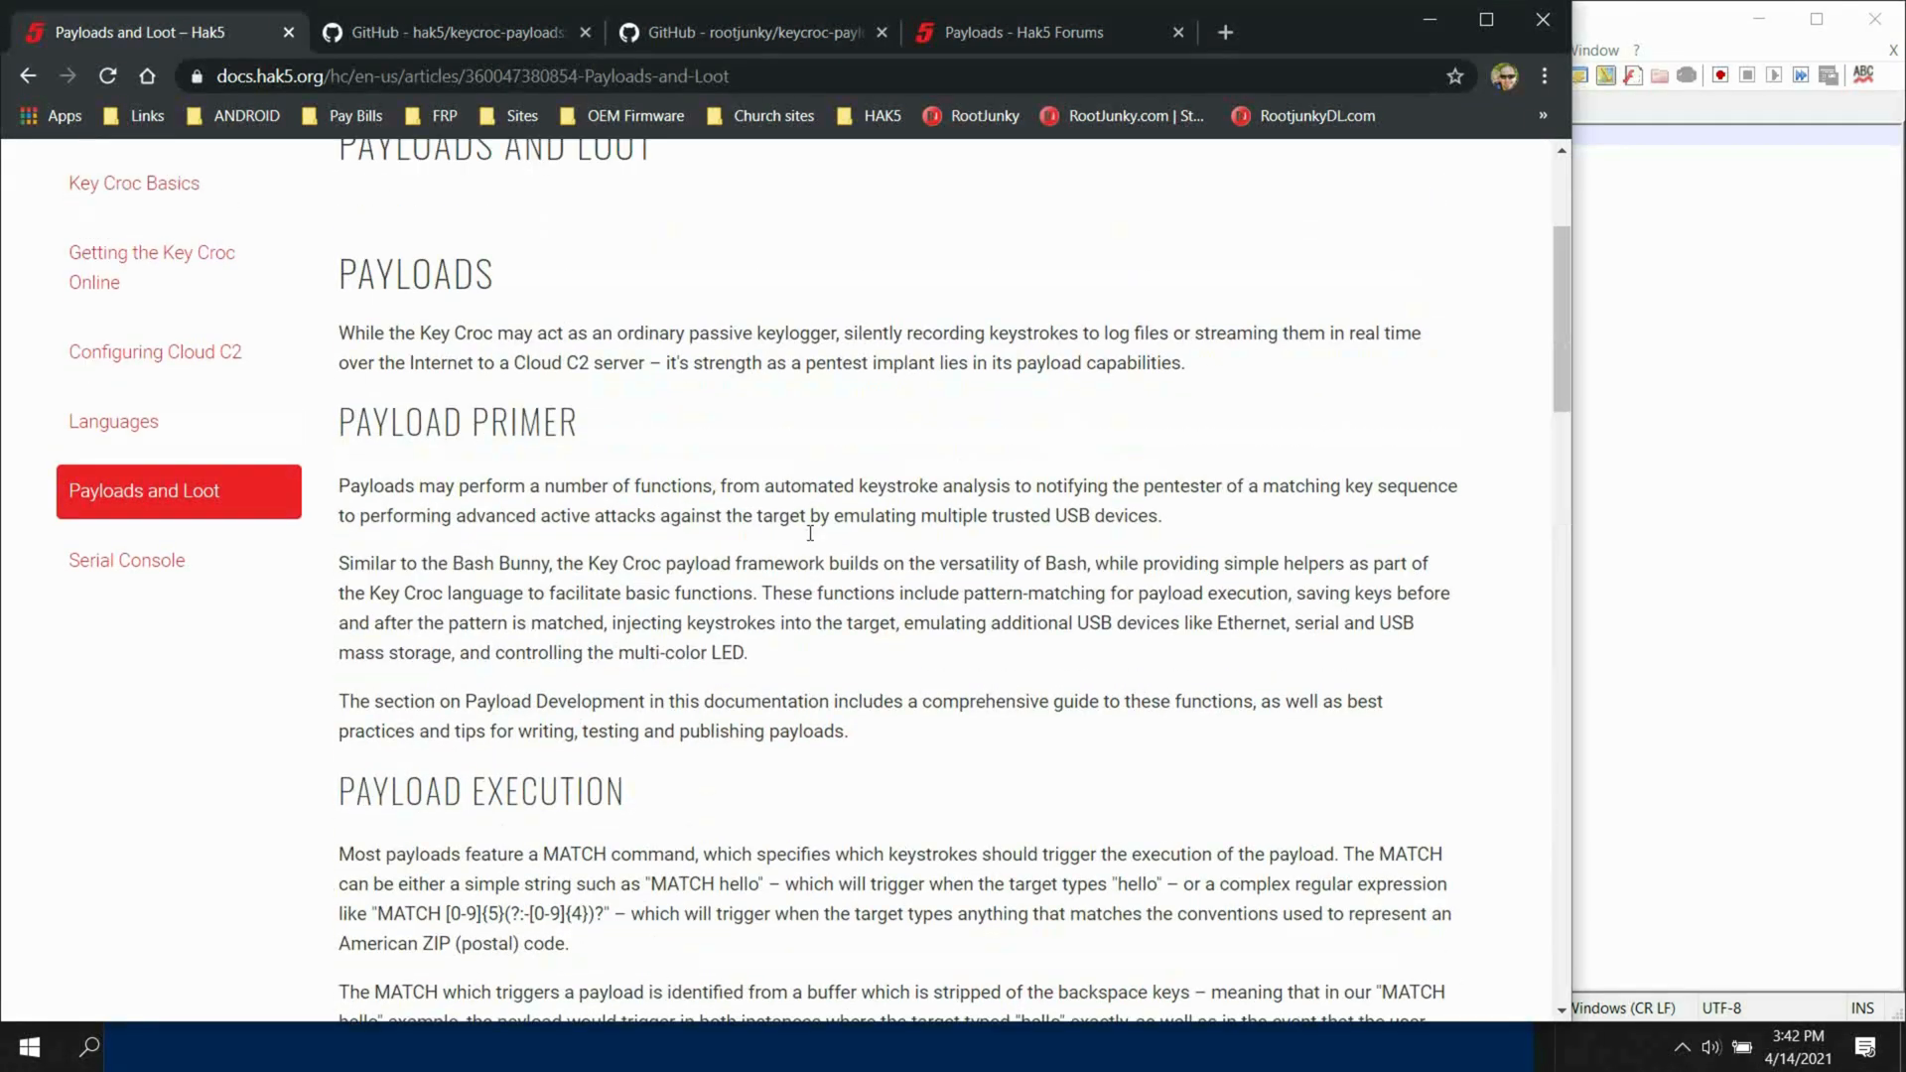
pyautogui.scroll(3)
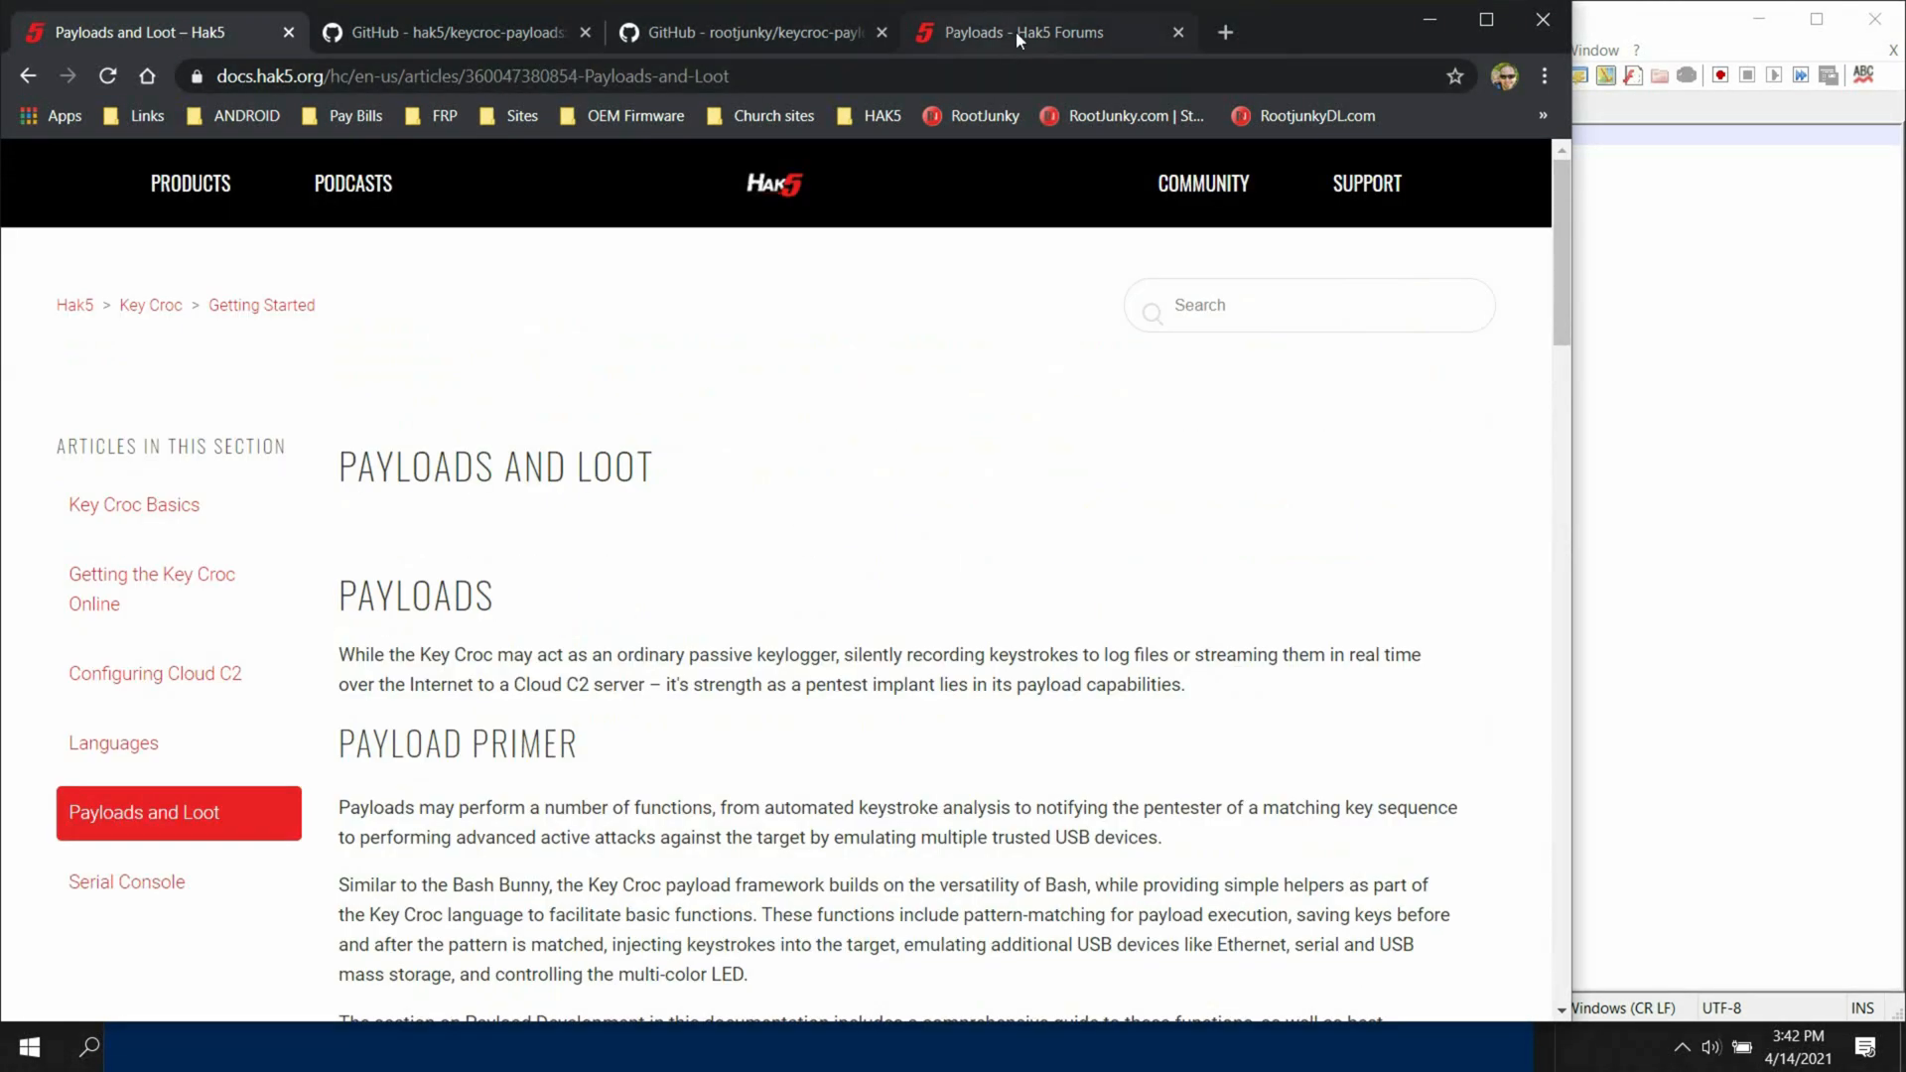
# - Switch to the Hak5 Forums, go up to the Key Croc forum and browse its payload topics
pyautogui.click(1020, 32)
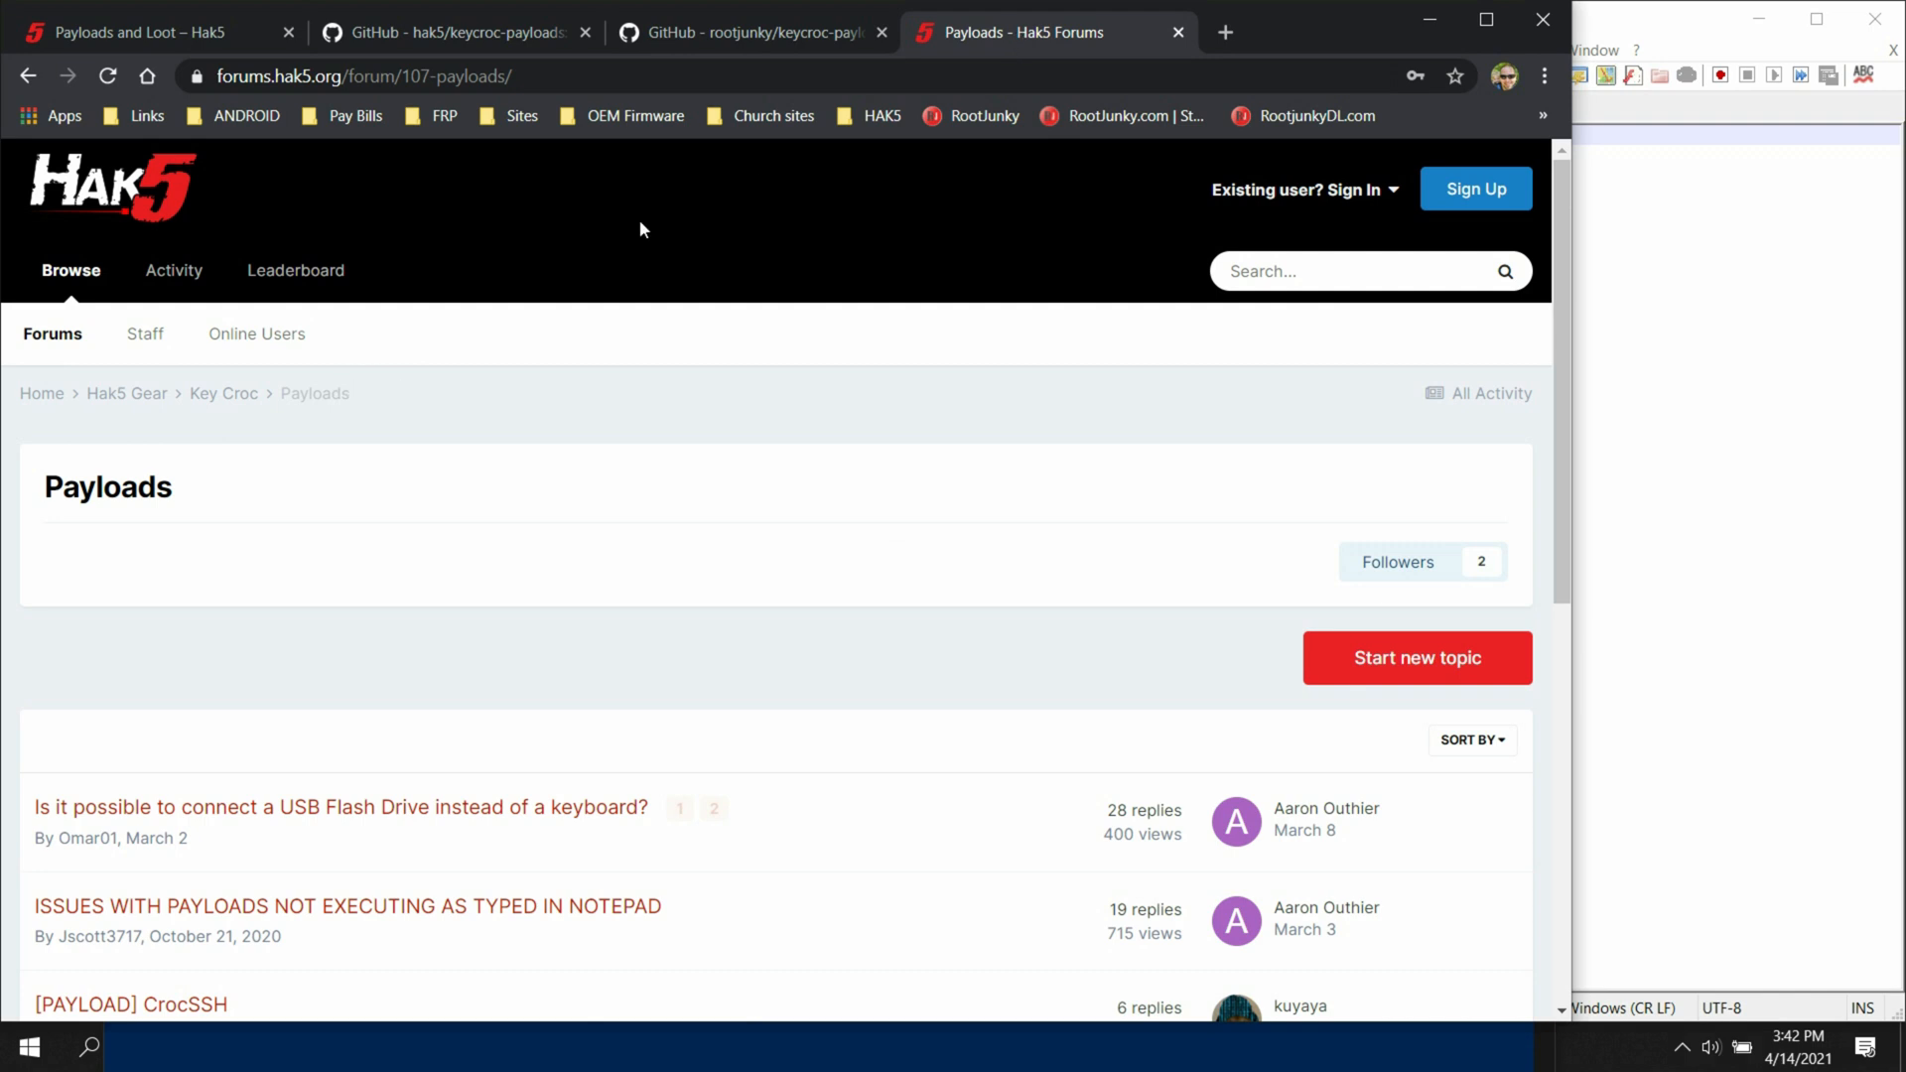
pyautogui.moveTo(443, 411)
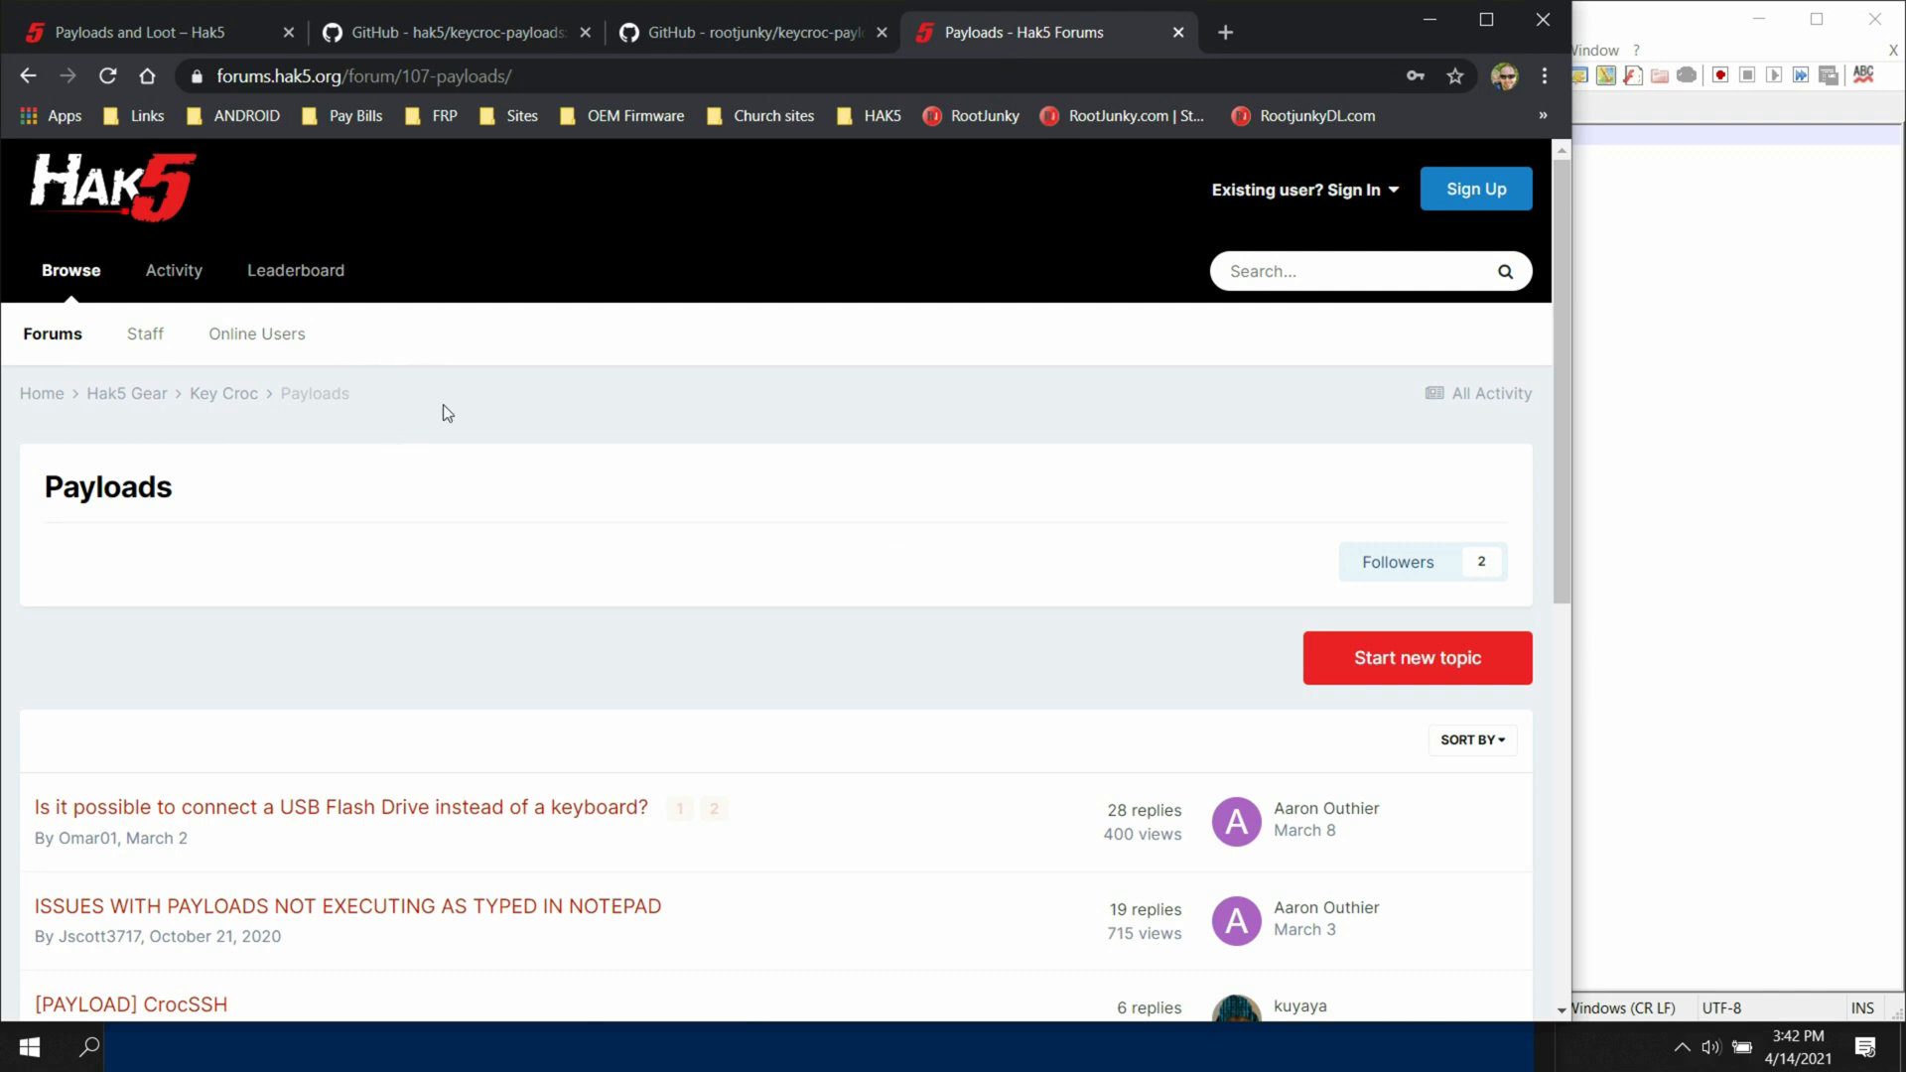
pyautogui.moveTo(427, 476)
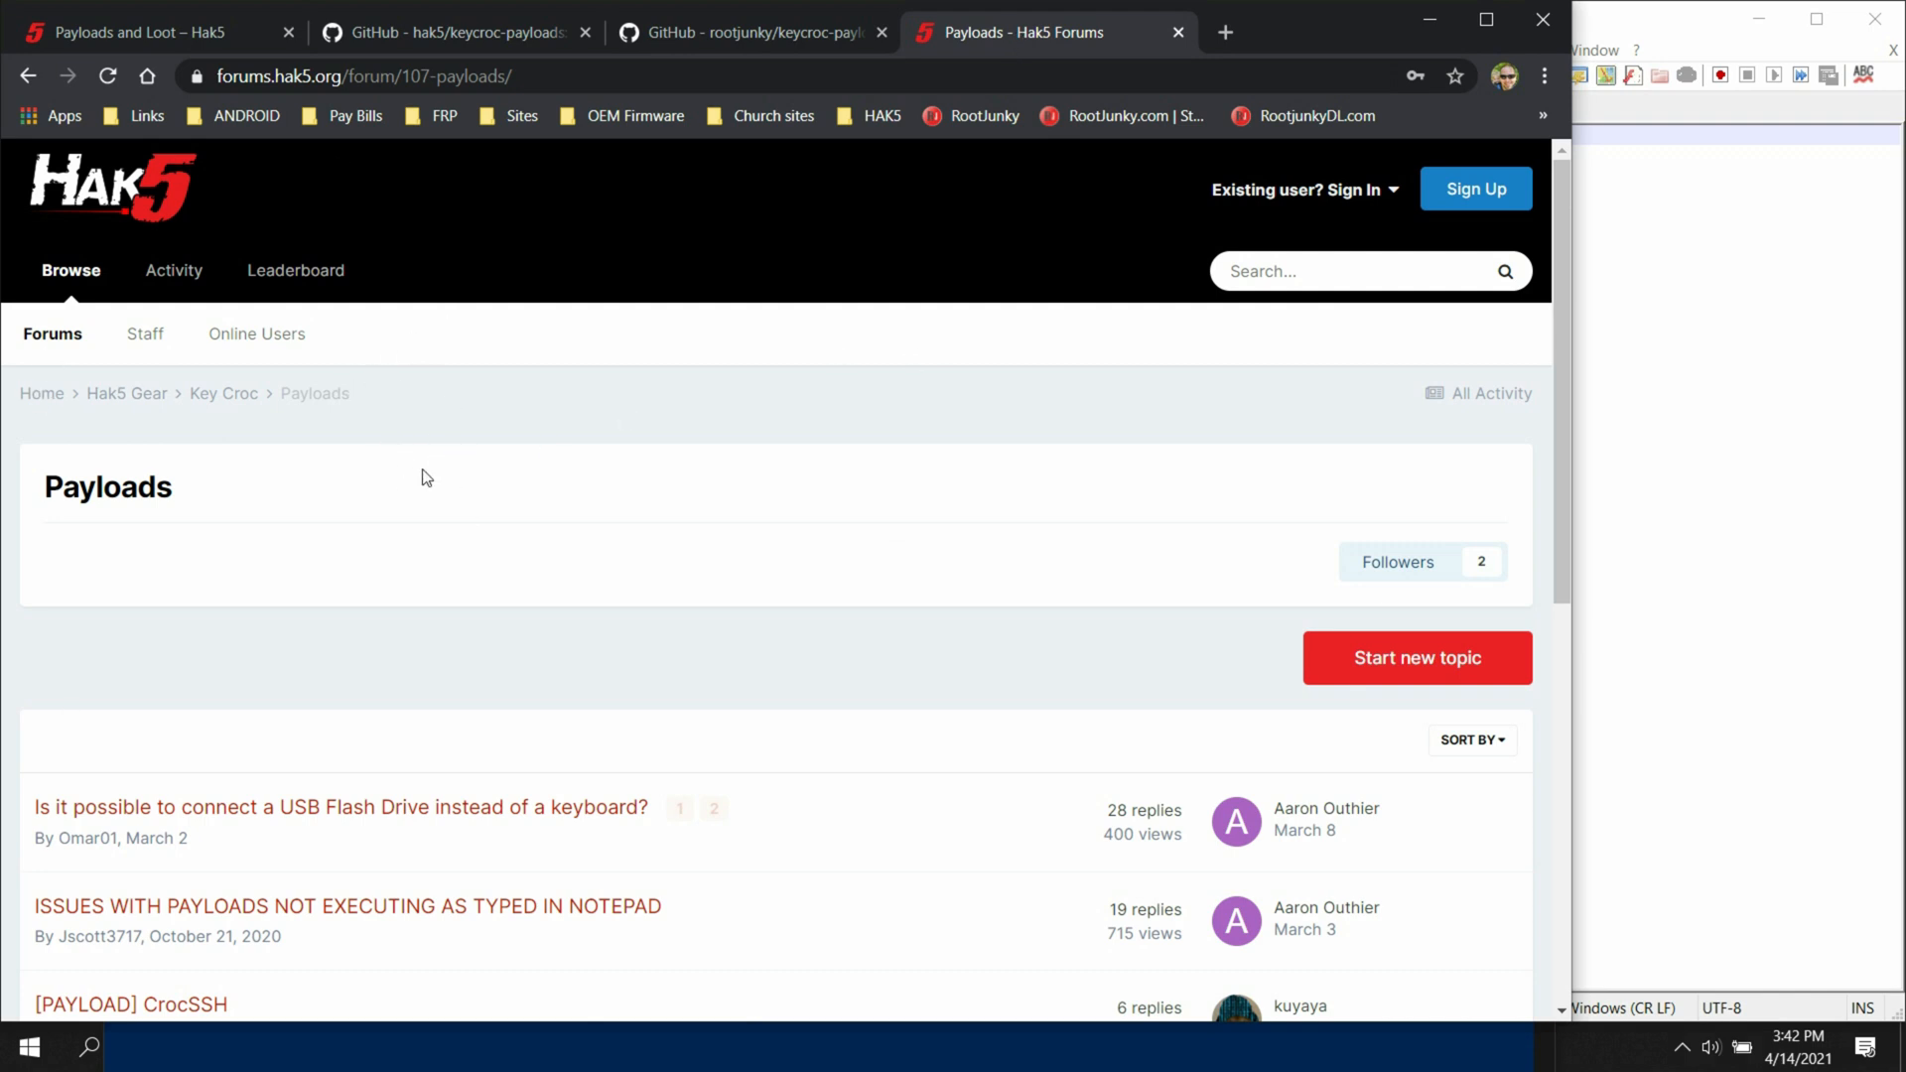
pyautogui.moveTo(127, 560)
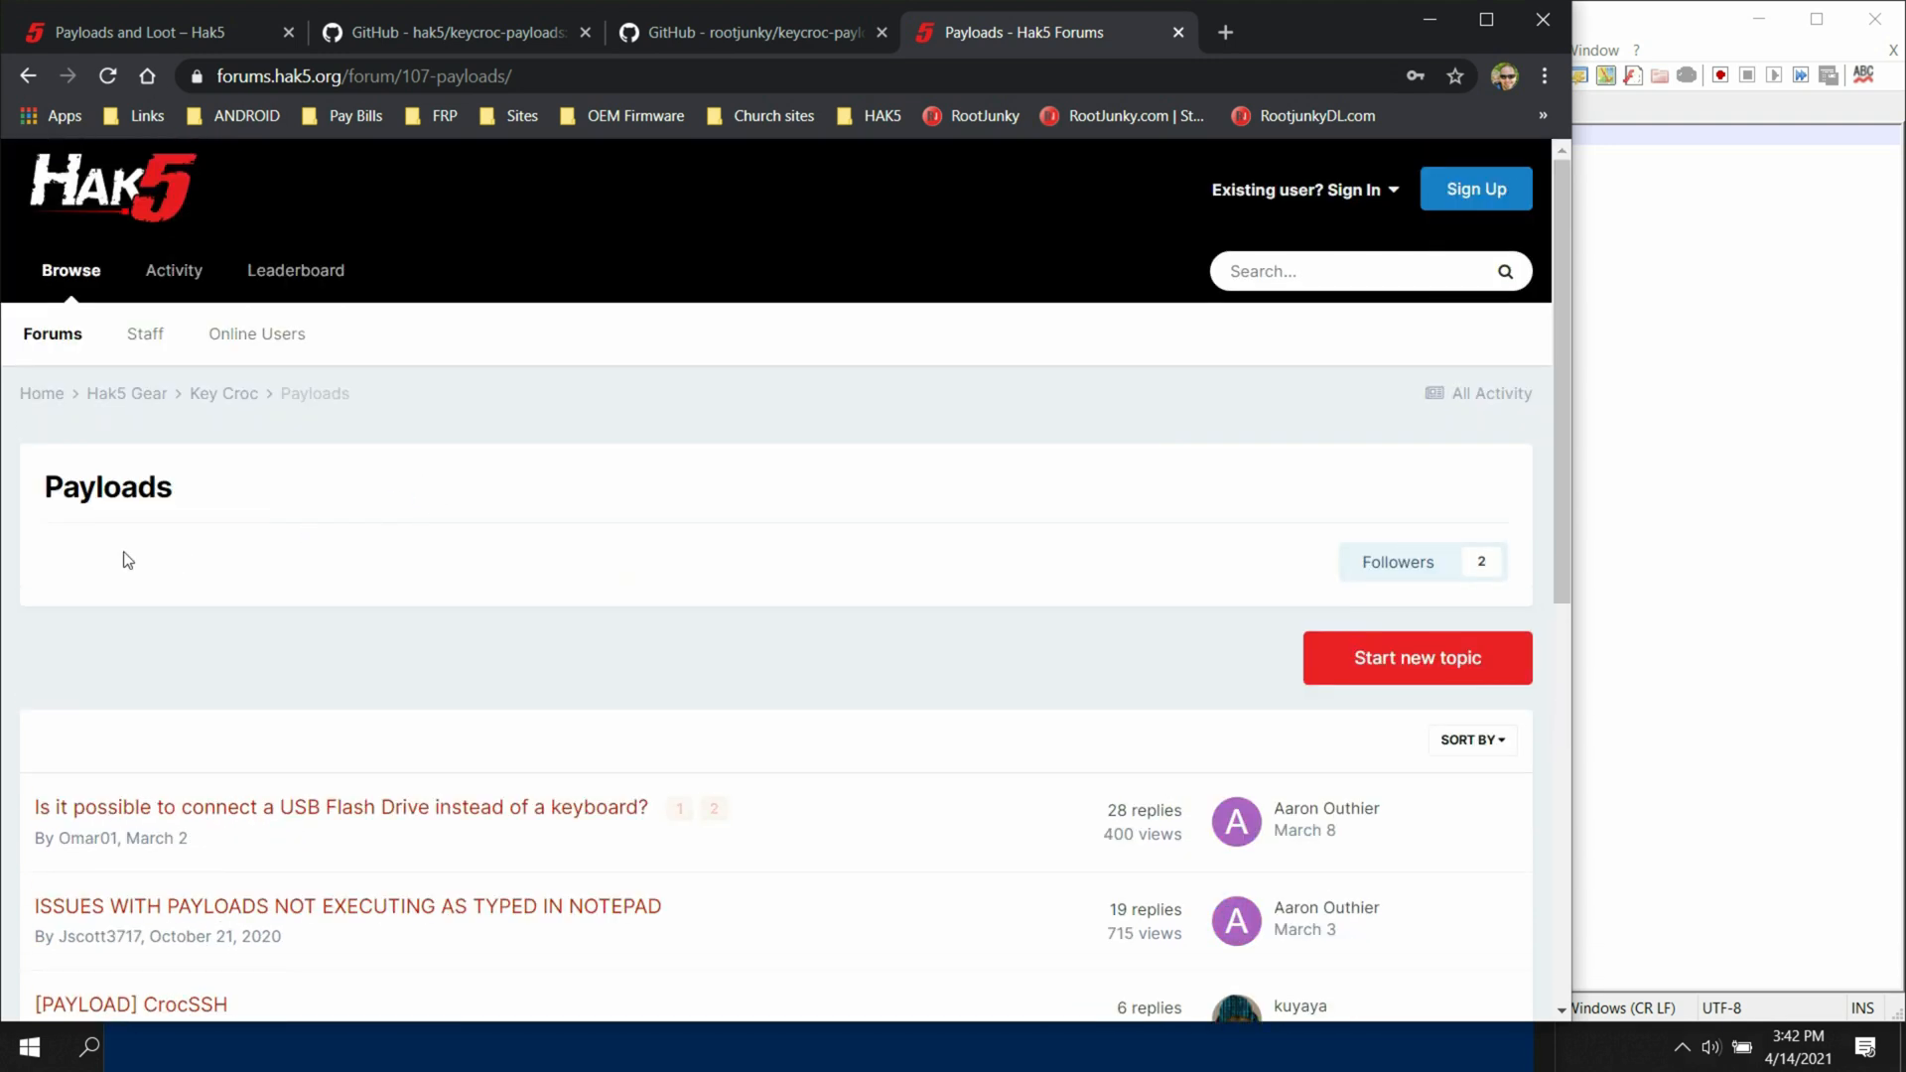
pyautogui.moveTo(224, 393)
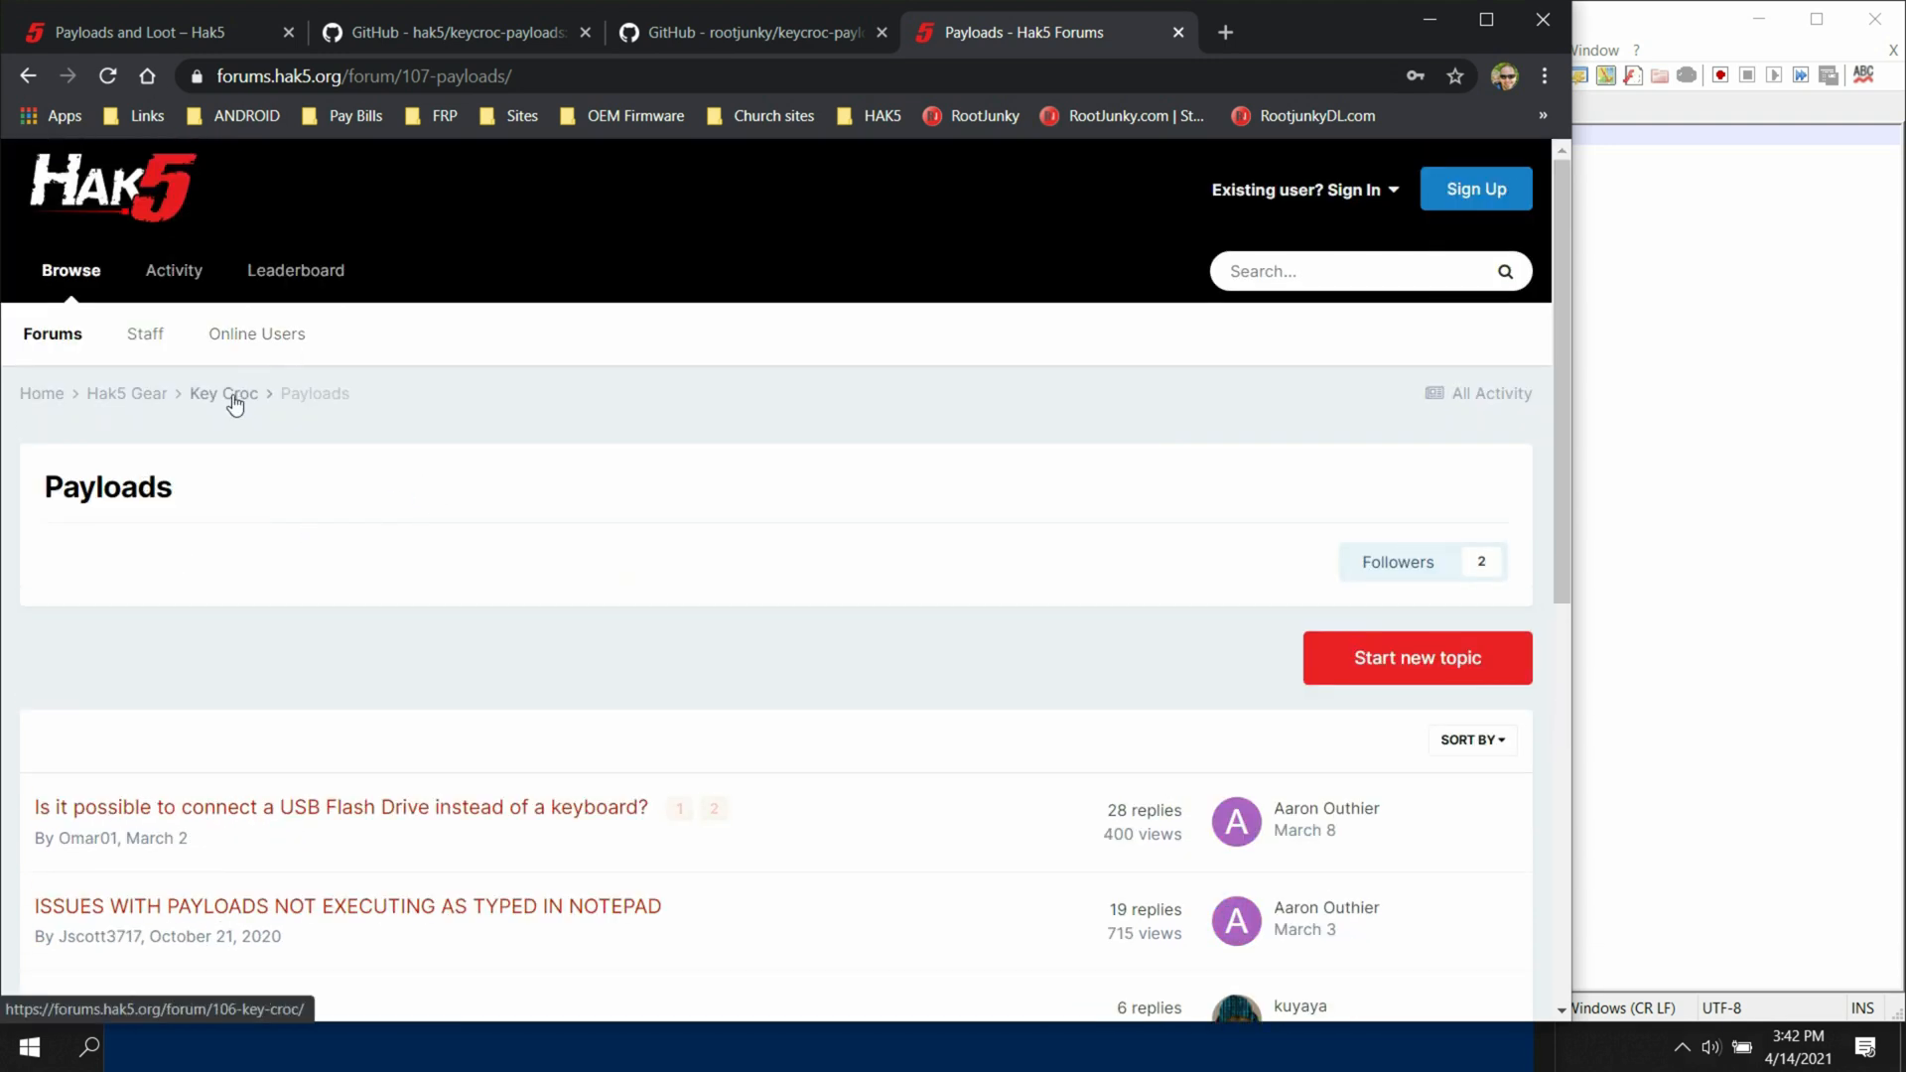
pyautogui.click(225, 393)
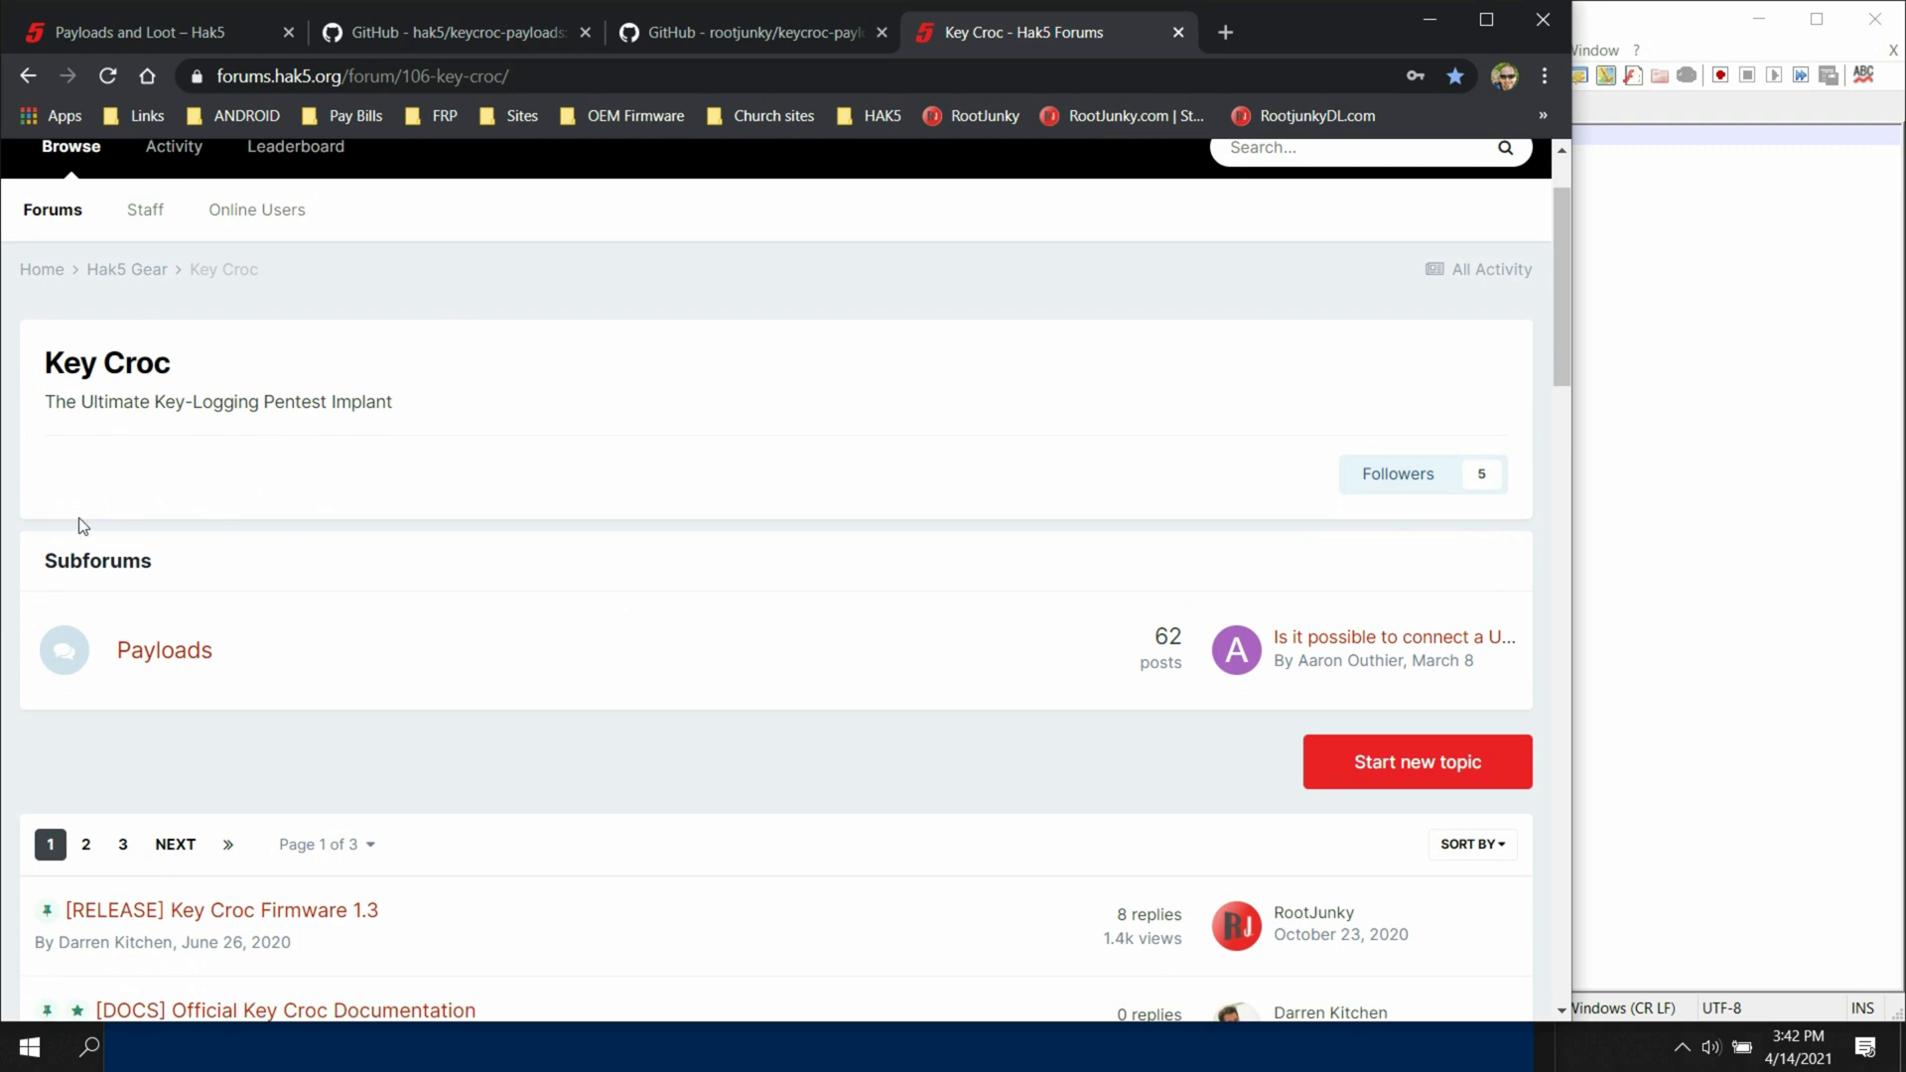
pyautogui.scroll(-3)
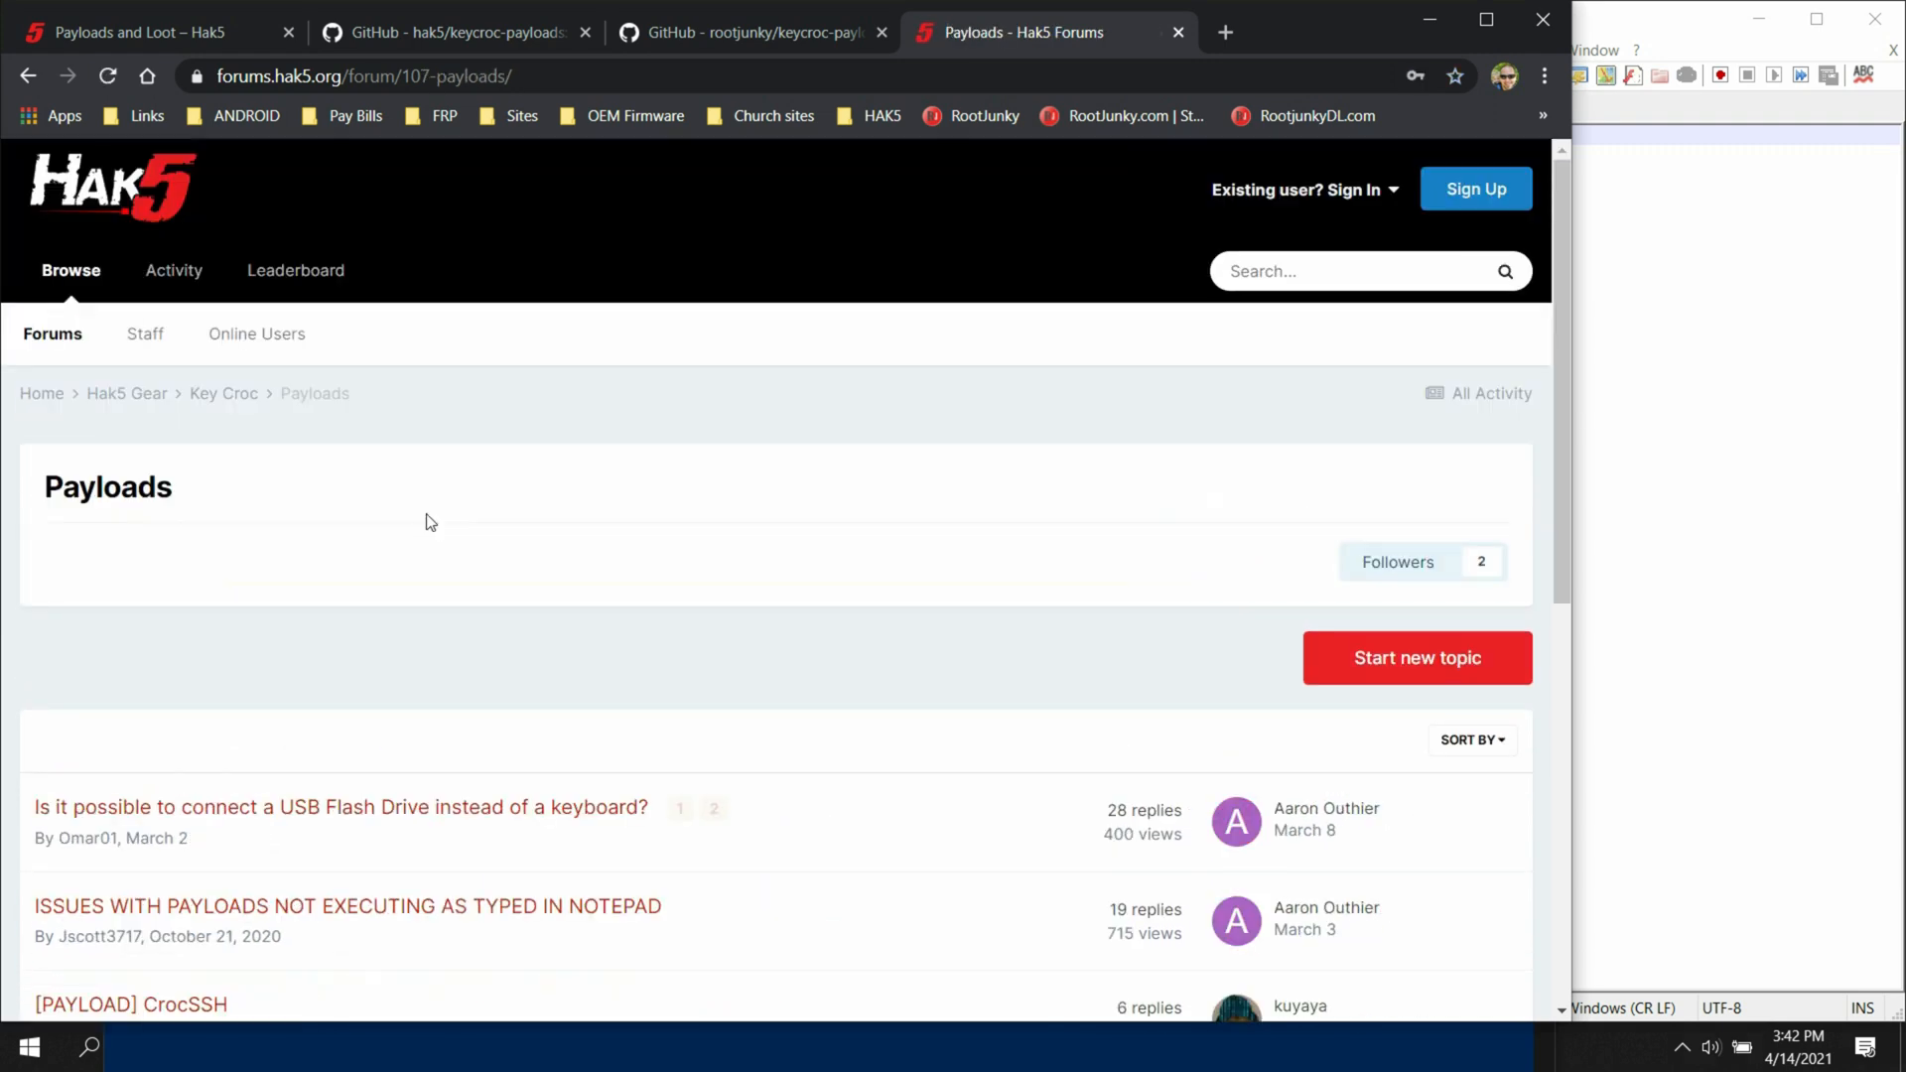
pyautogui.scroll(-3)
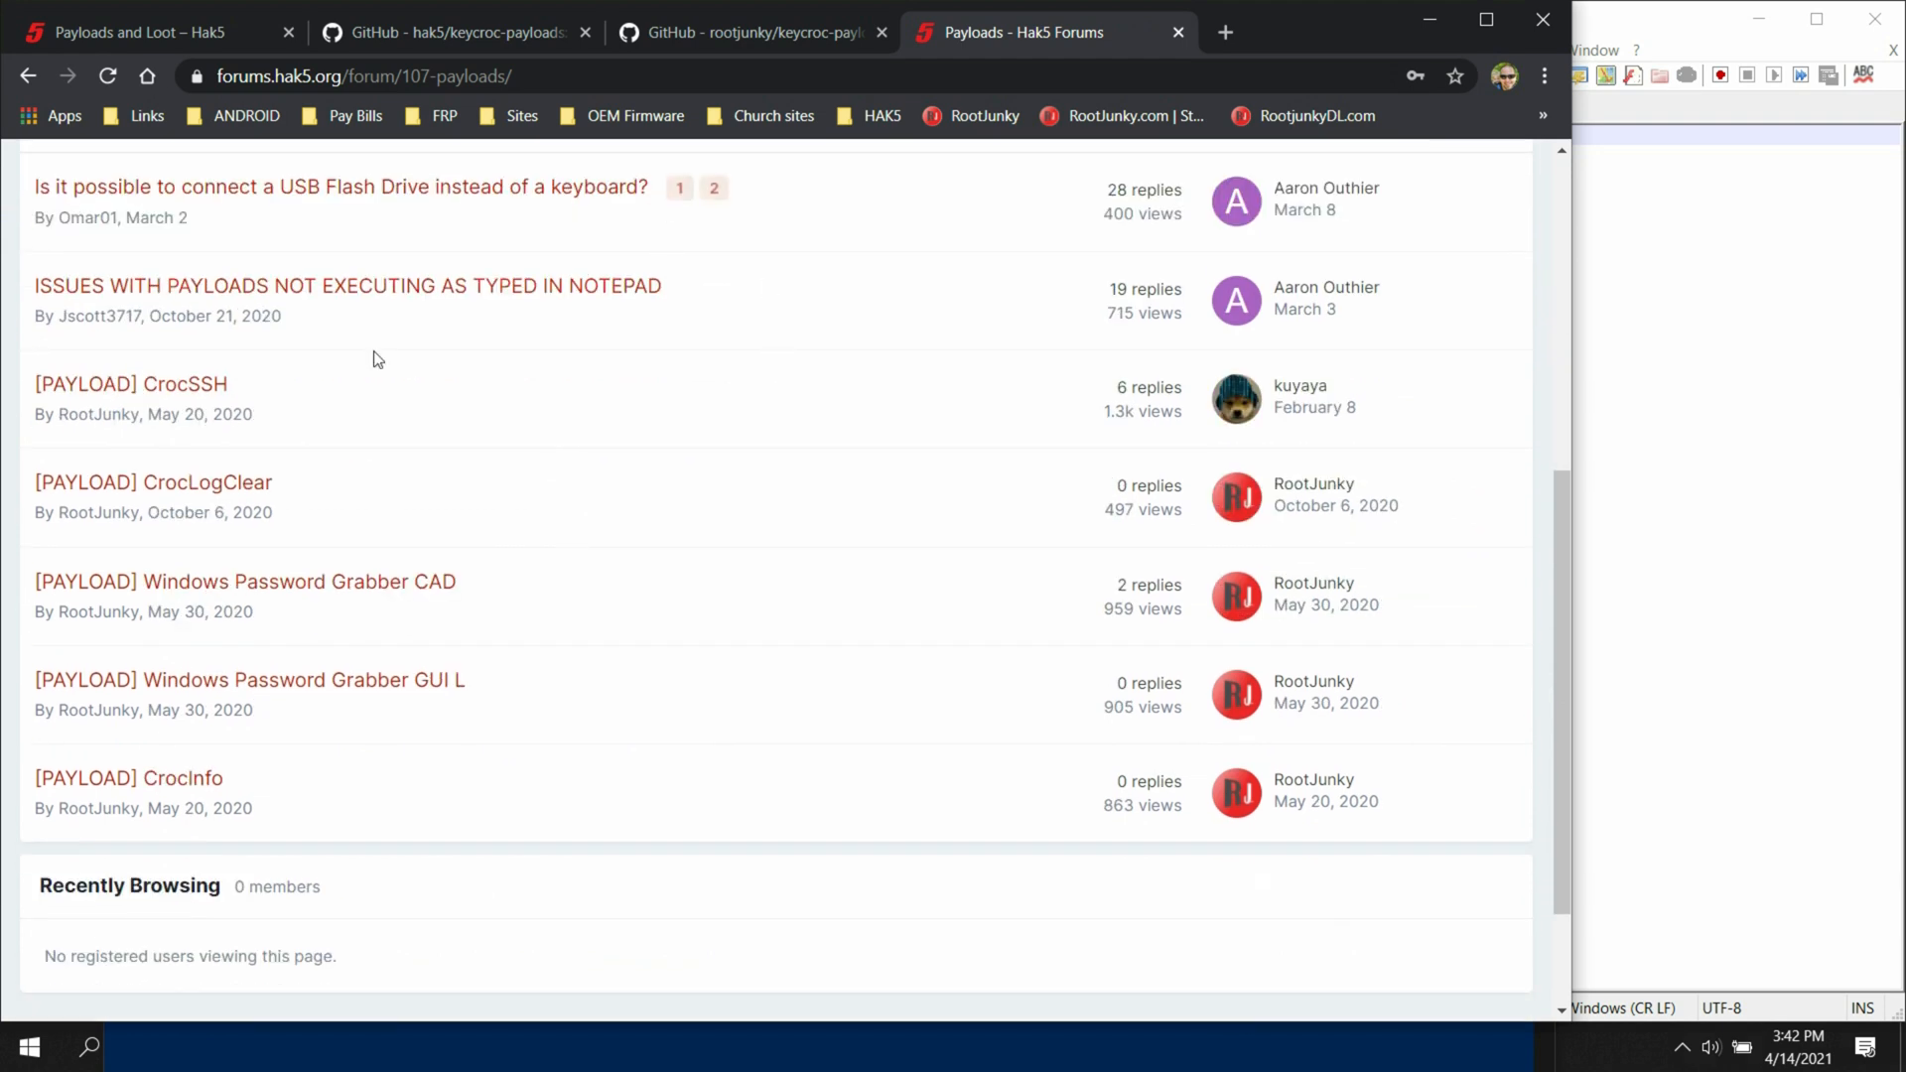
pyautogui.scroll(3)
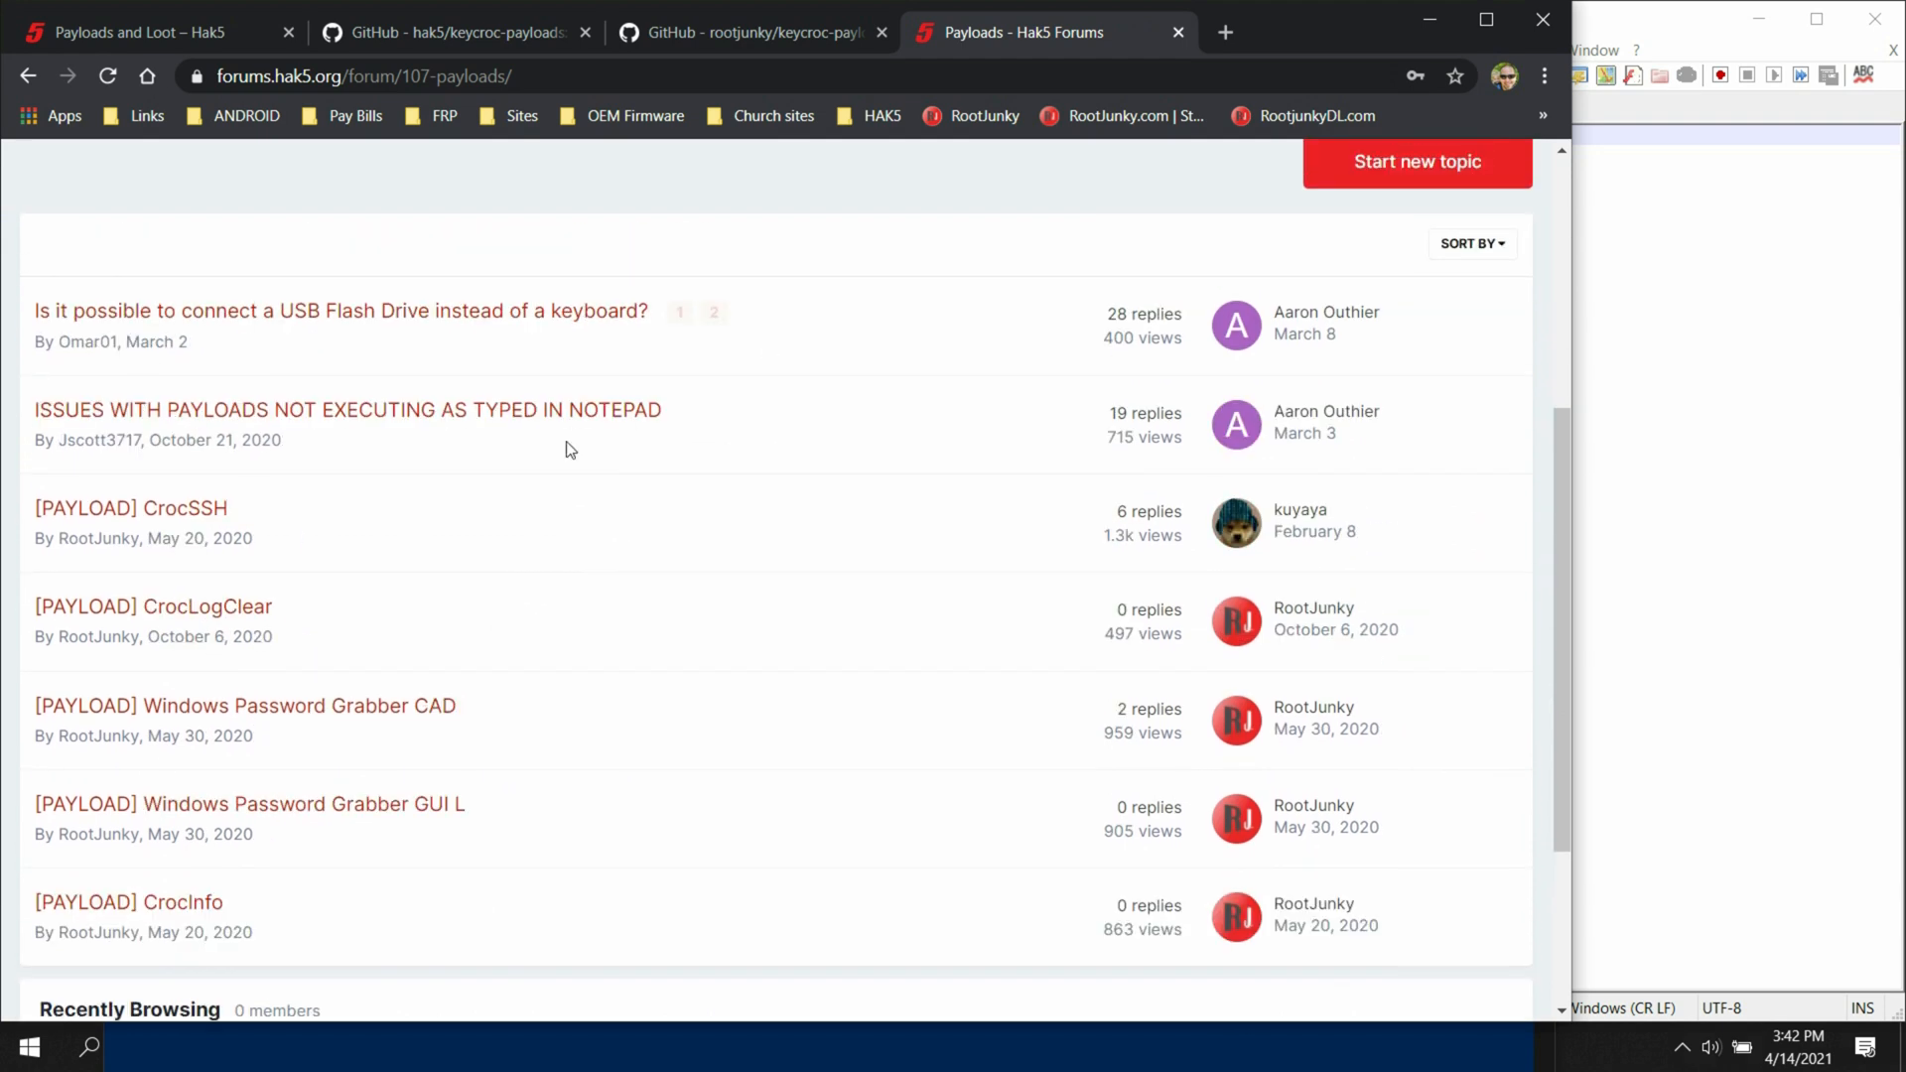
pyautogui.moveTo(298, 506)
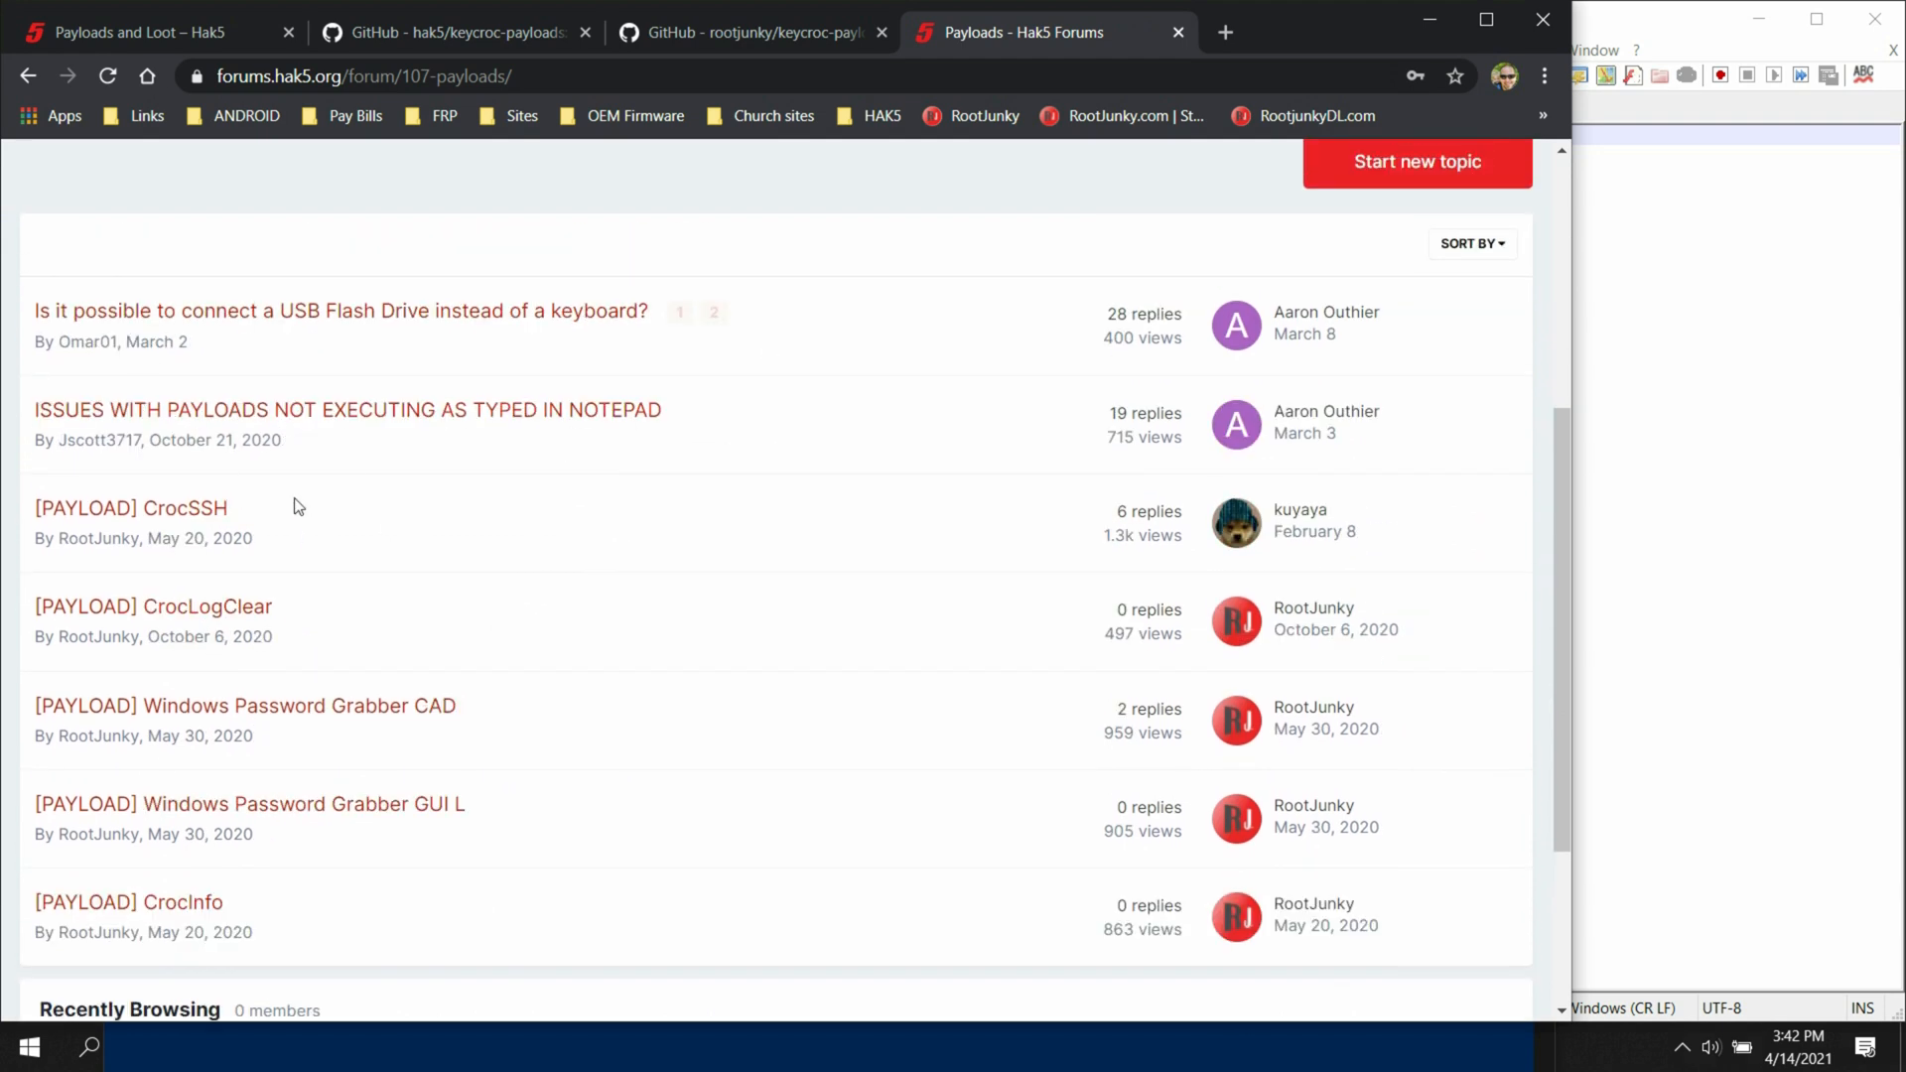
pyautogui.moveTo(133, 798)
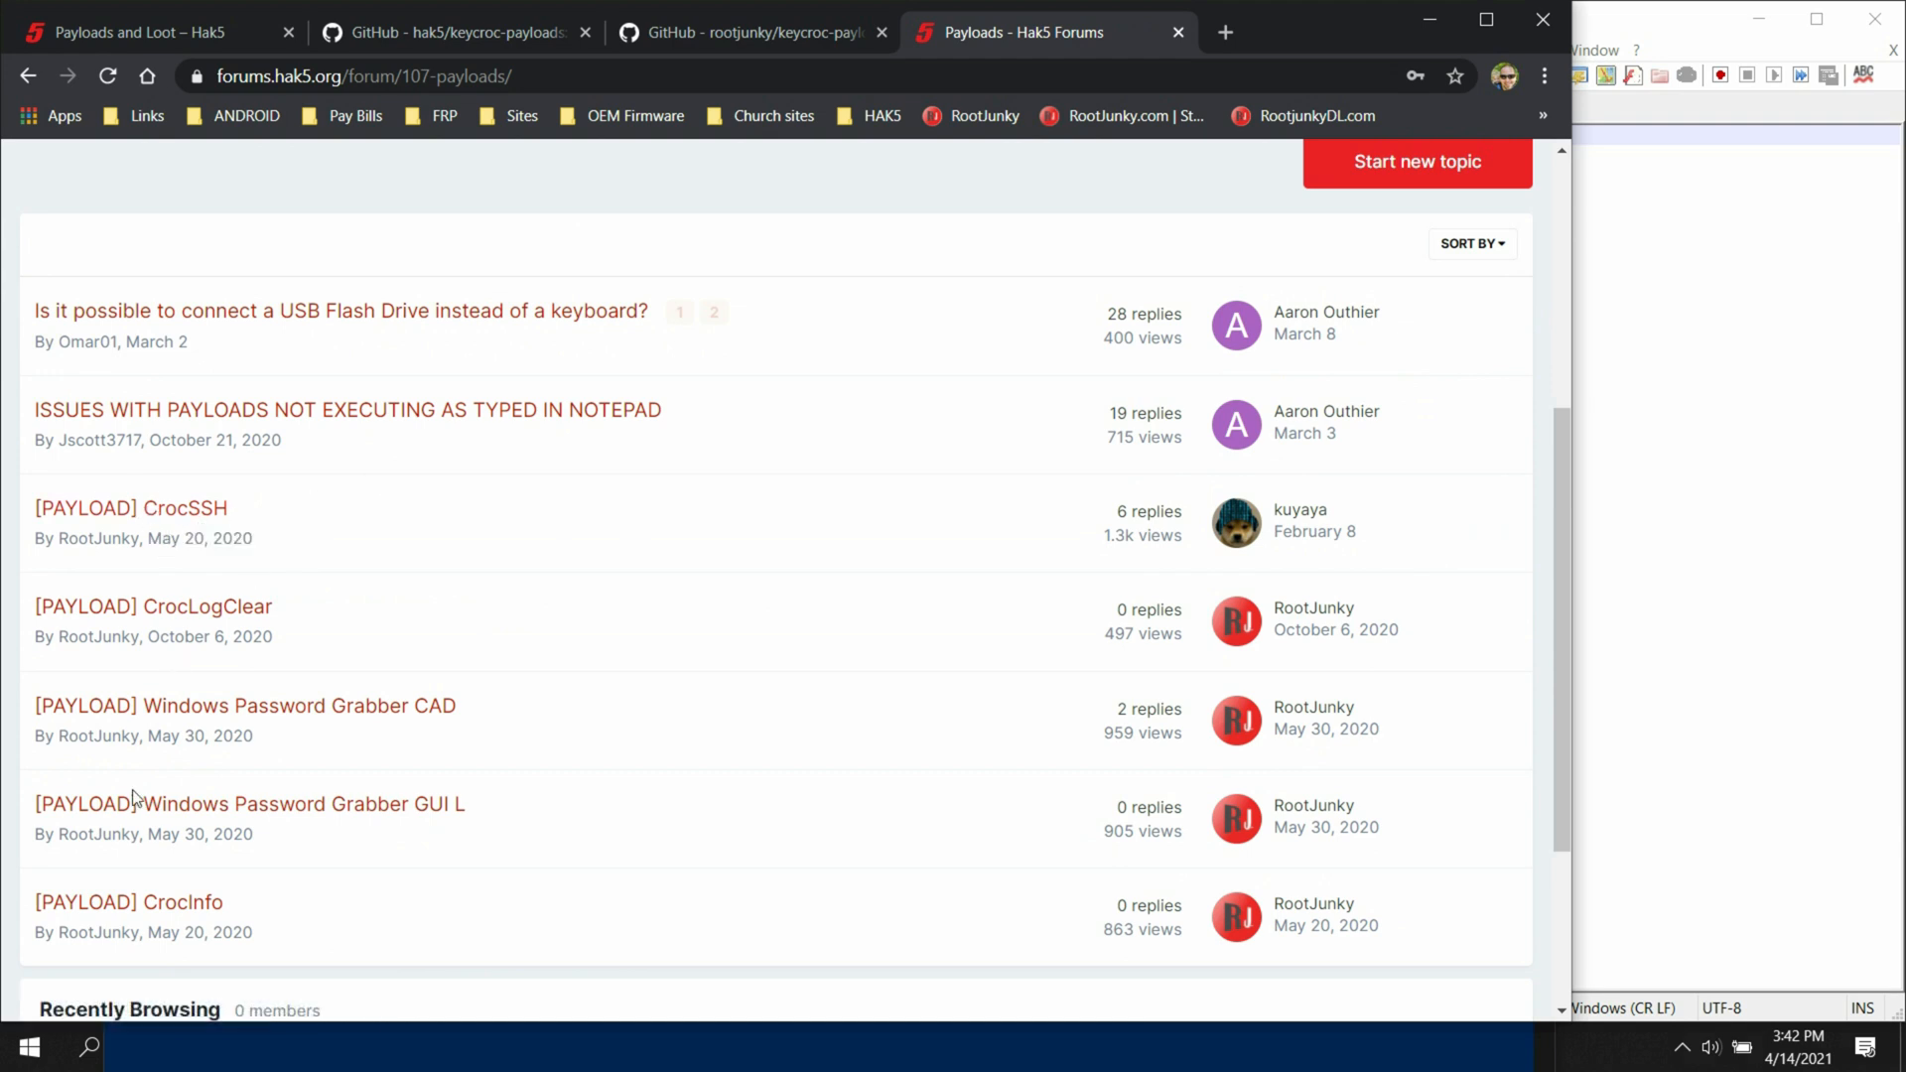
pyautogui.moveTo(131, 506)
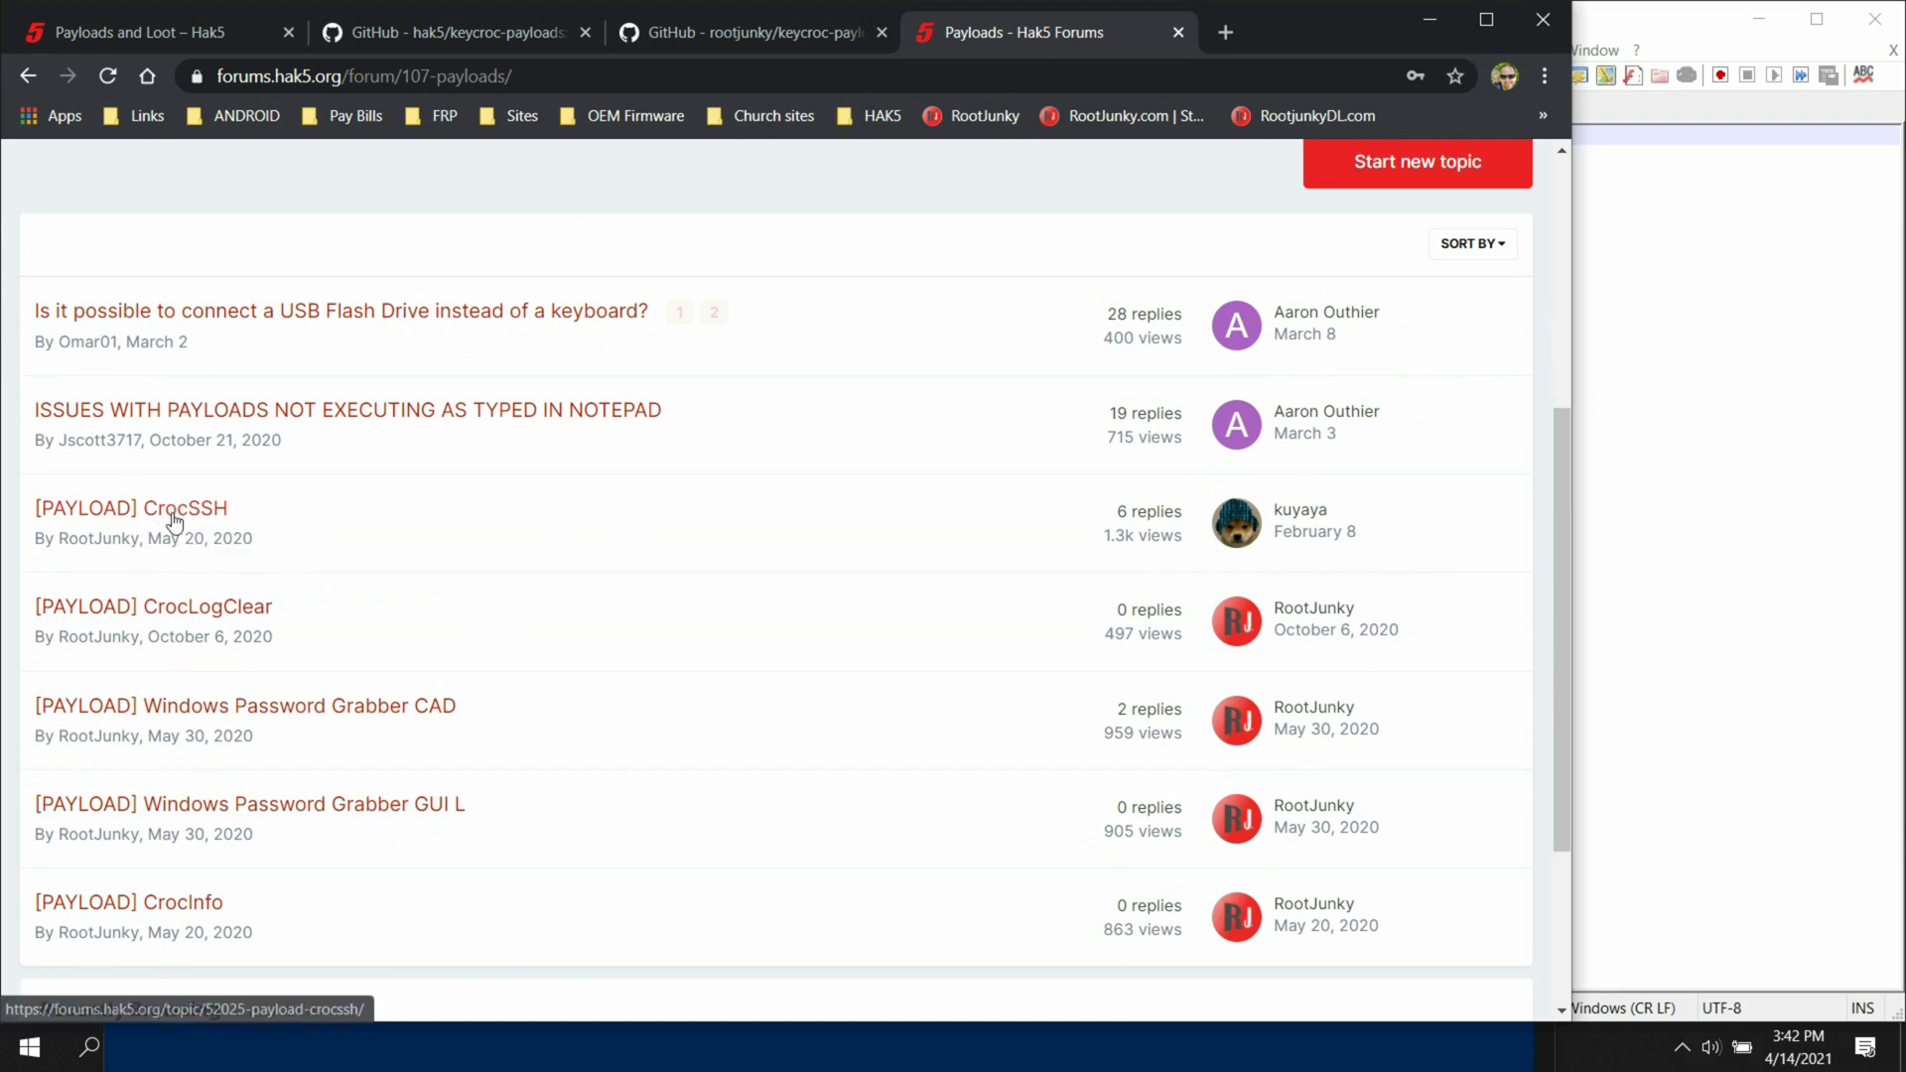
# - Open the CrocSSH thread and scroll through its version 1.0 and 2.0 scripts and attachments
pyautogui.click(131, 506)
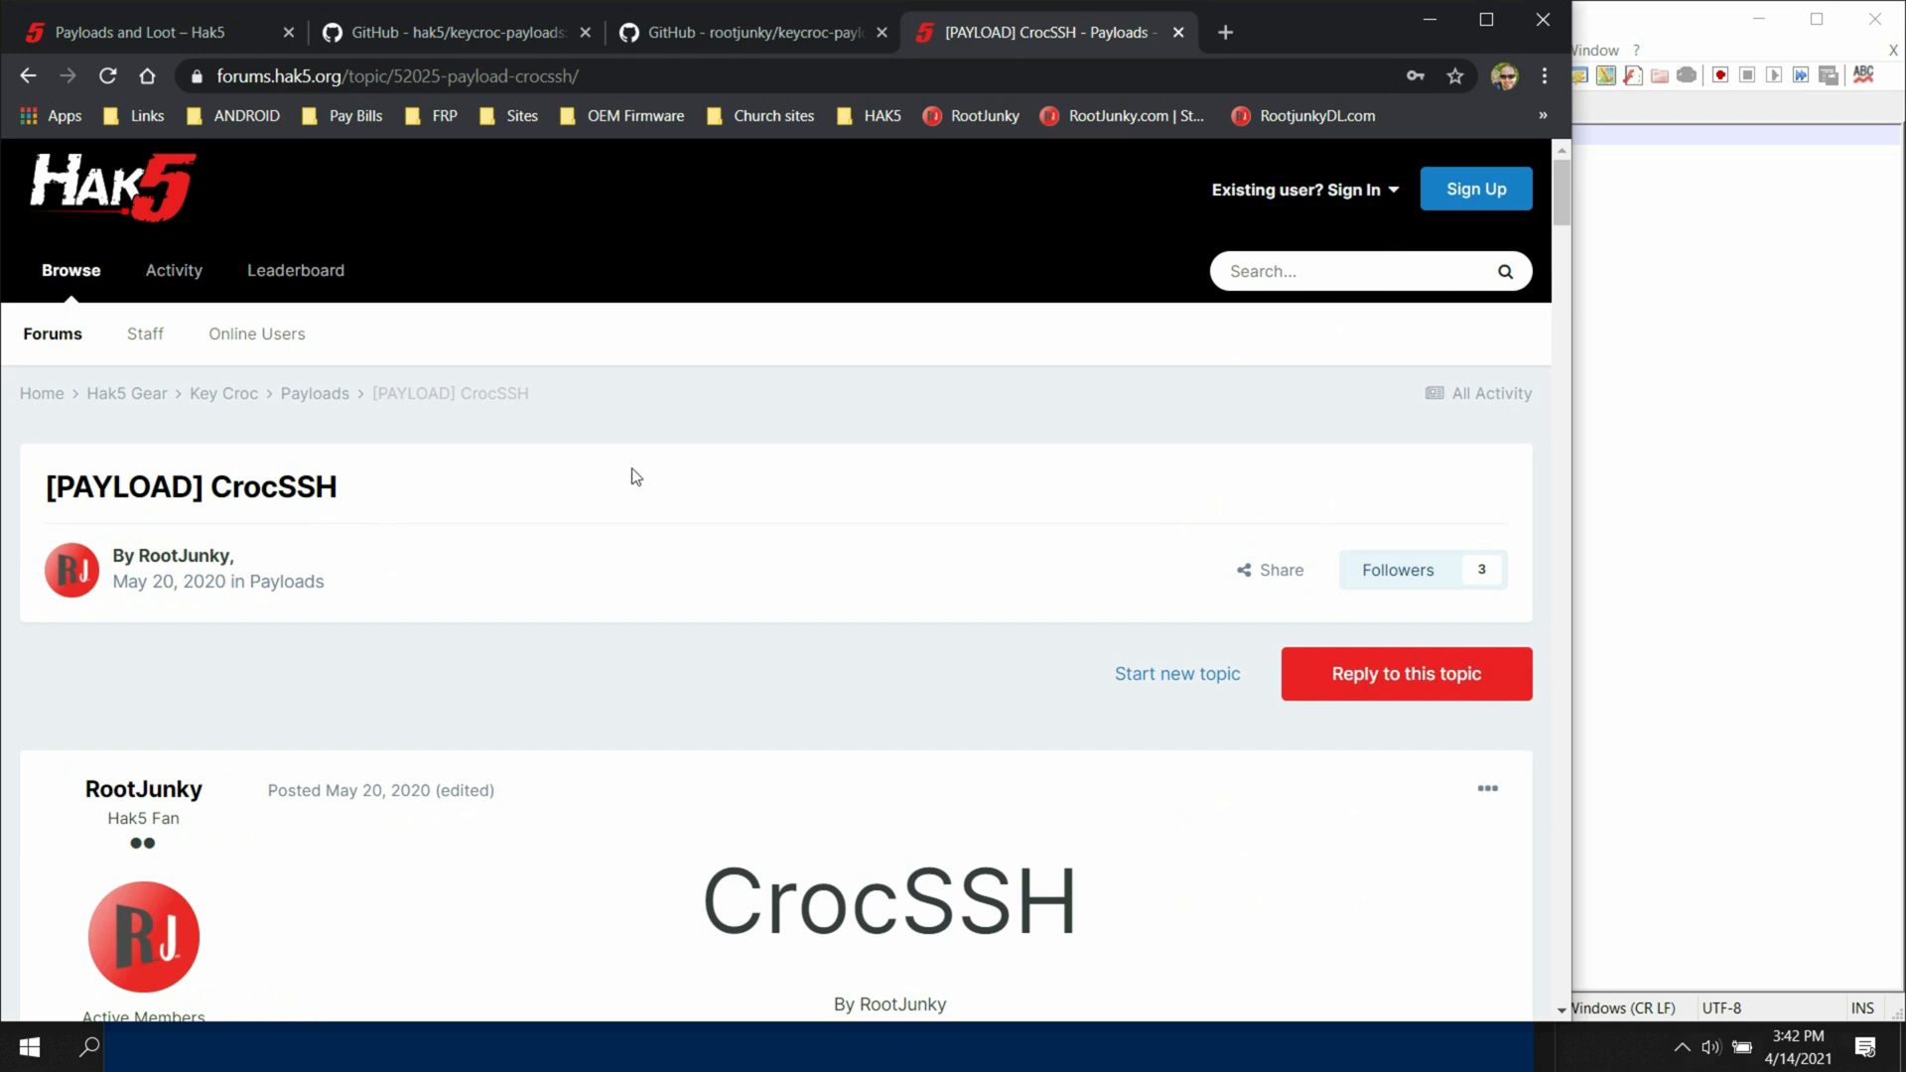
pyautogui.scroll(-3)
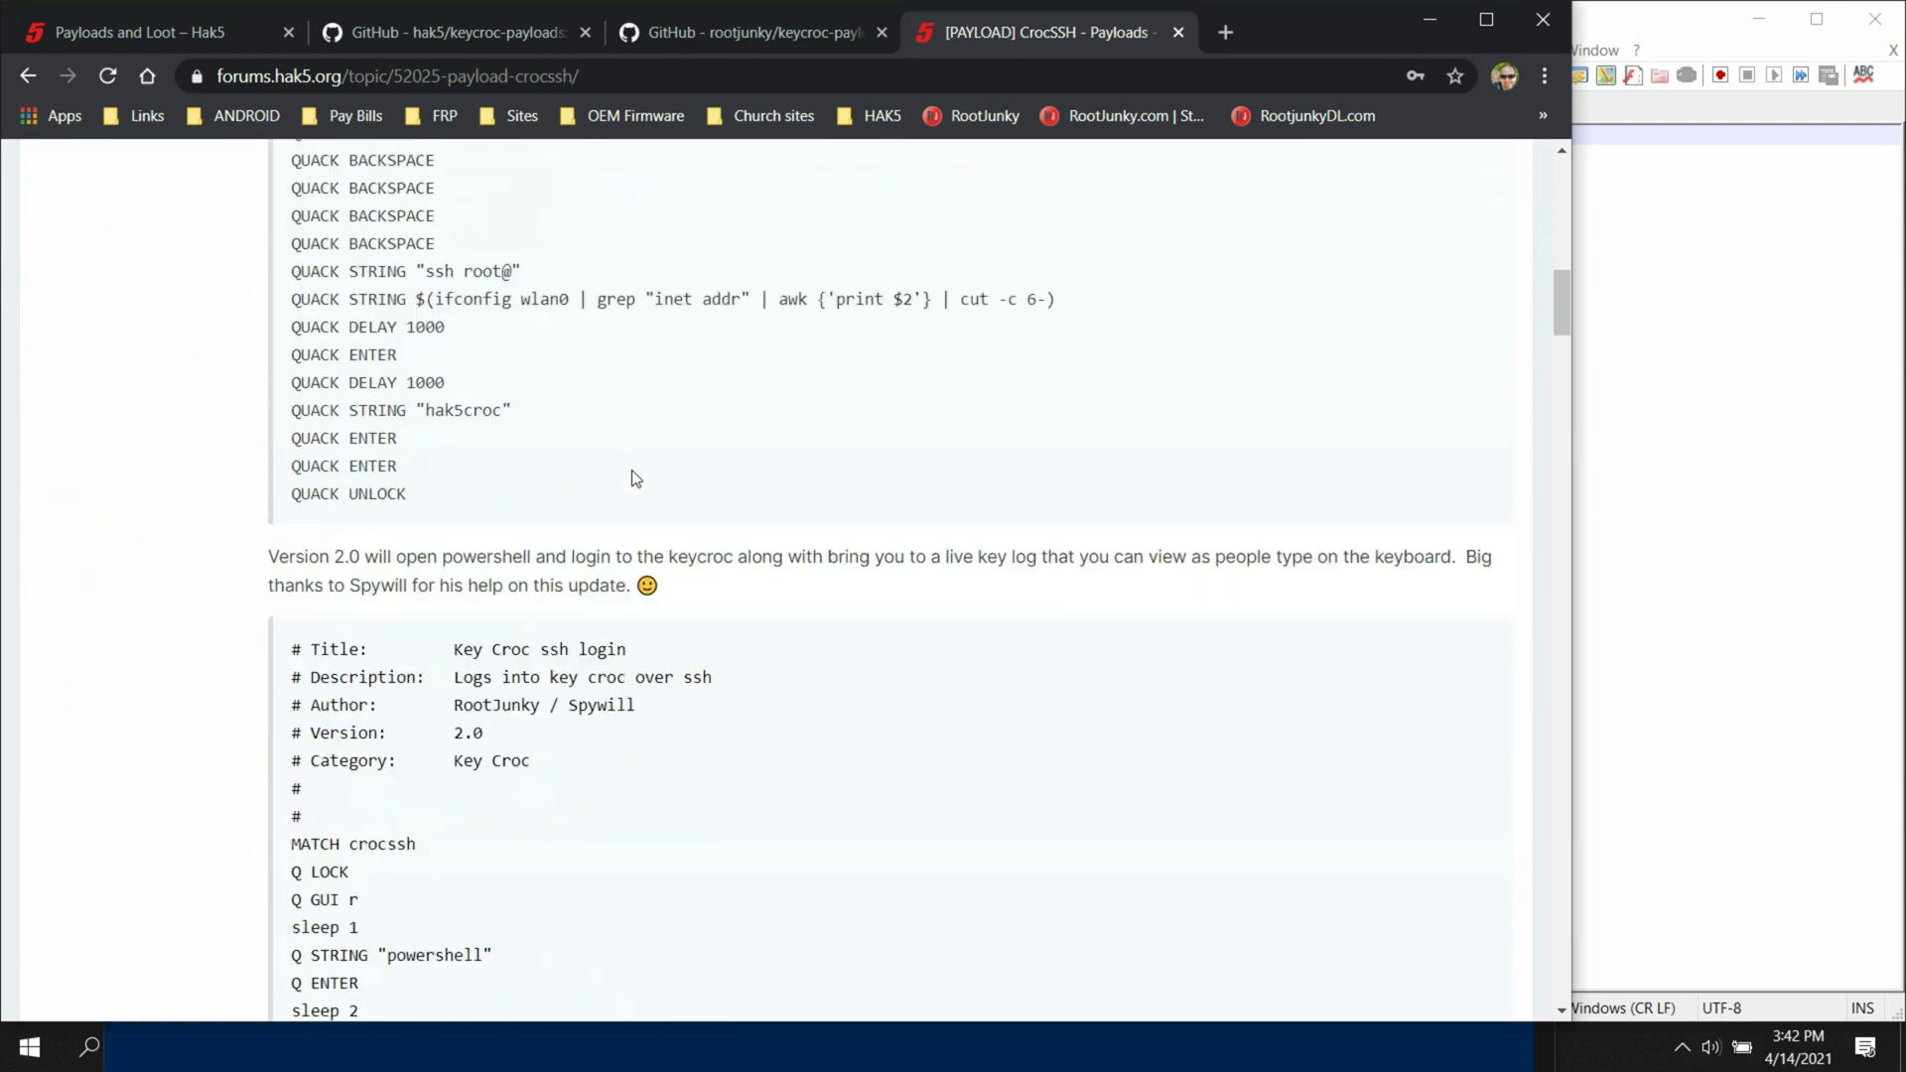
pyautogui.scroll(3)
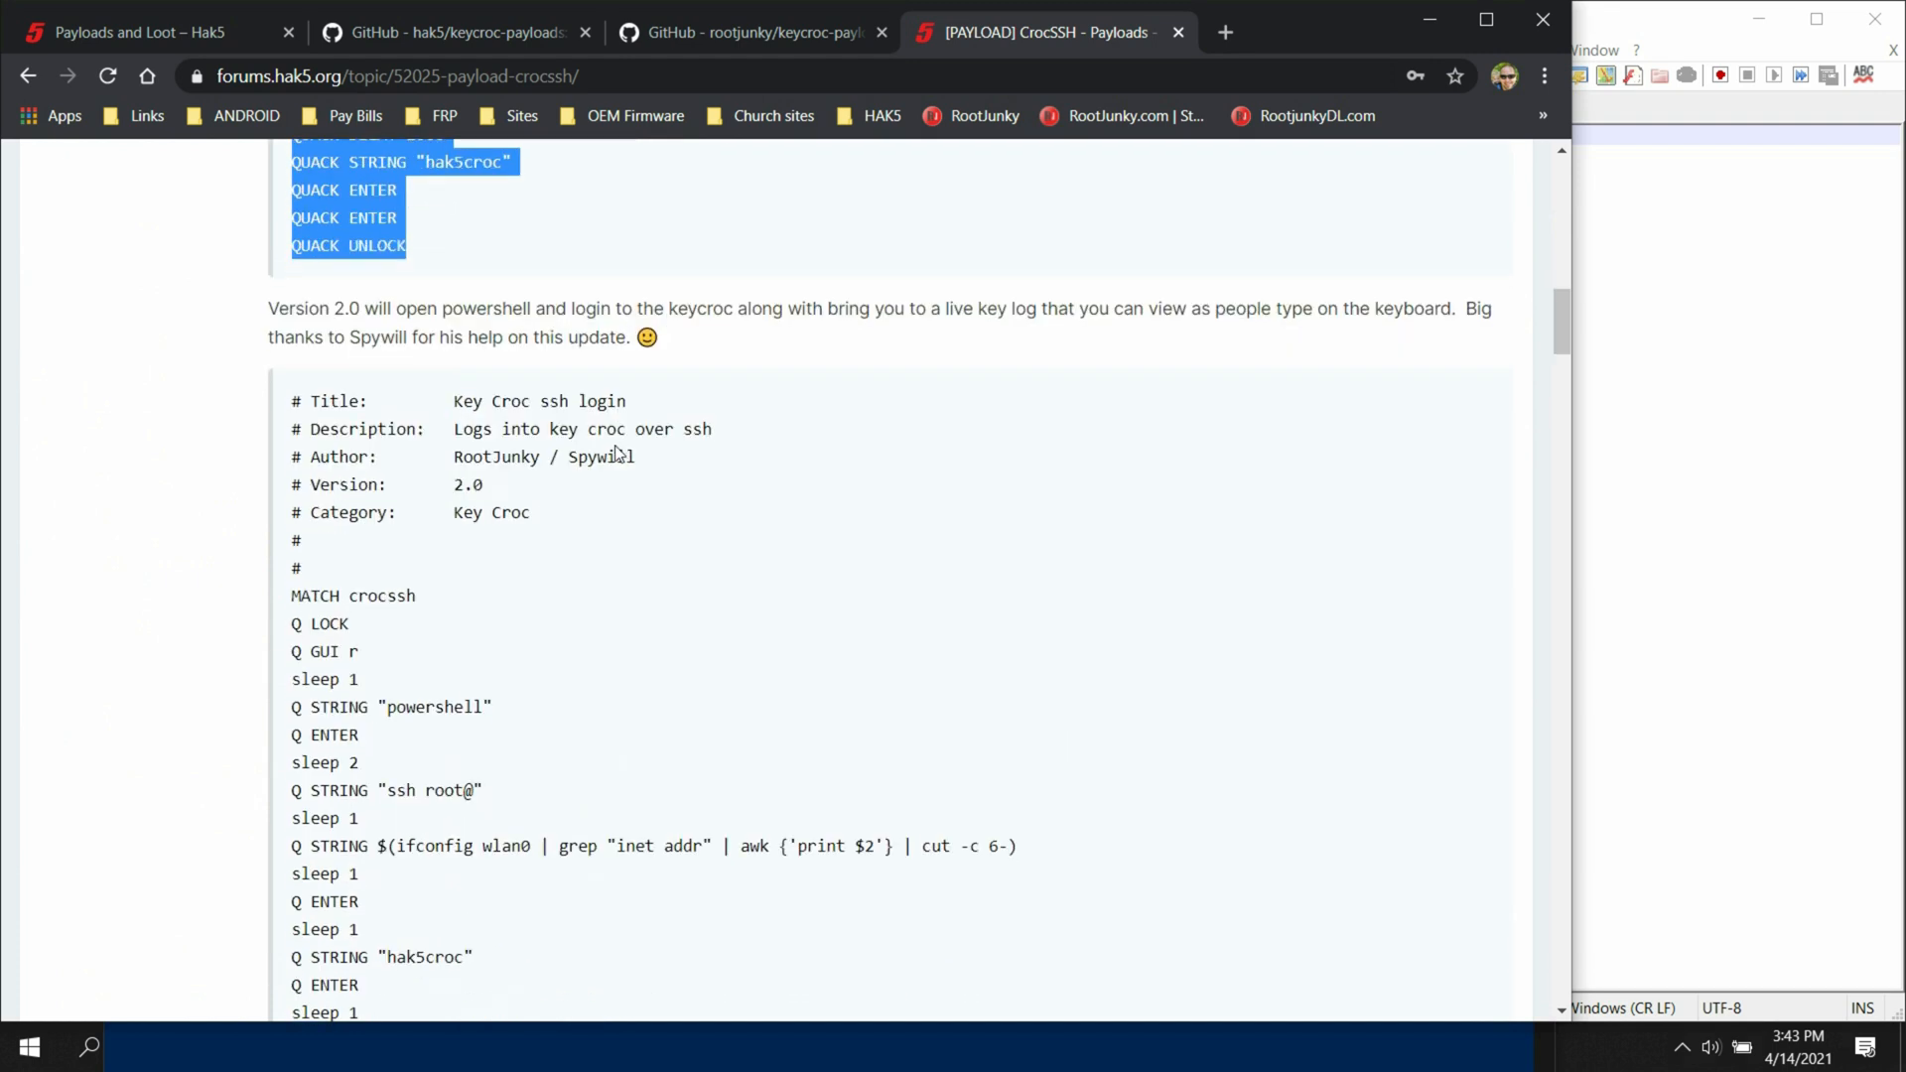
pyautogui.scroll(-3)
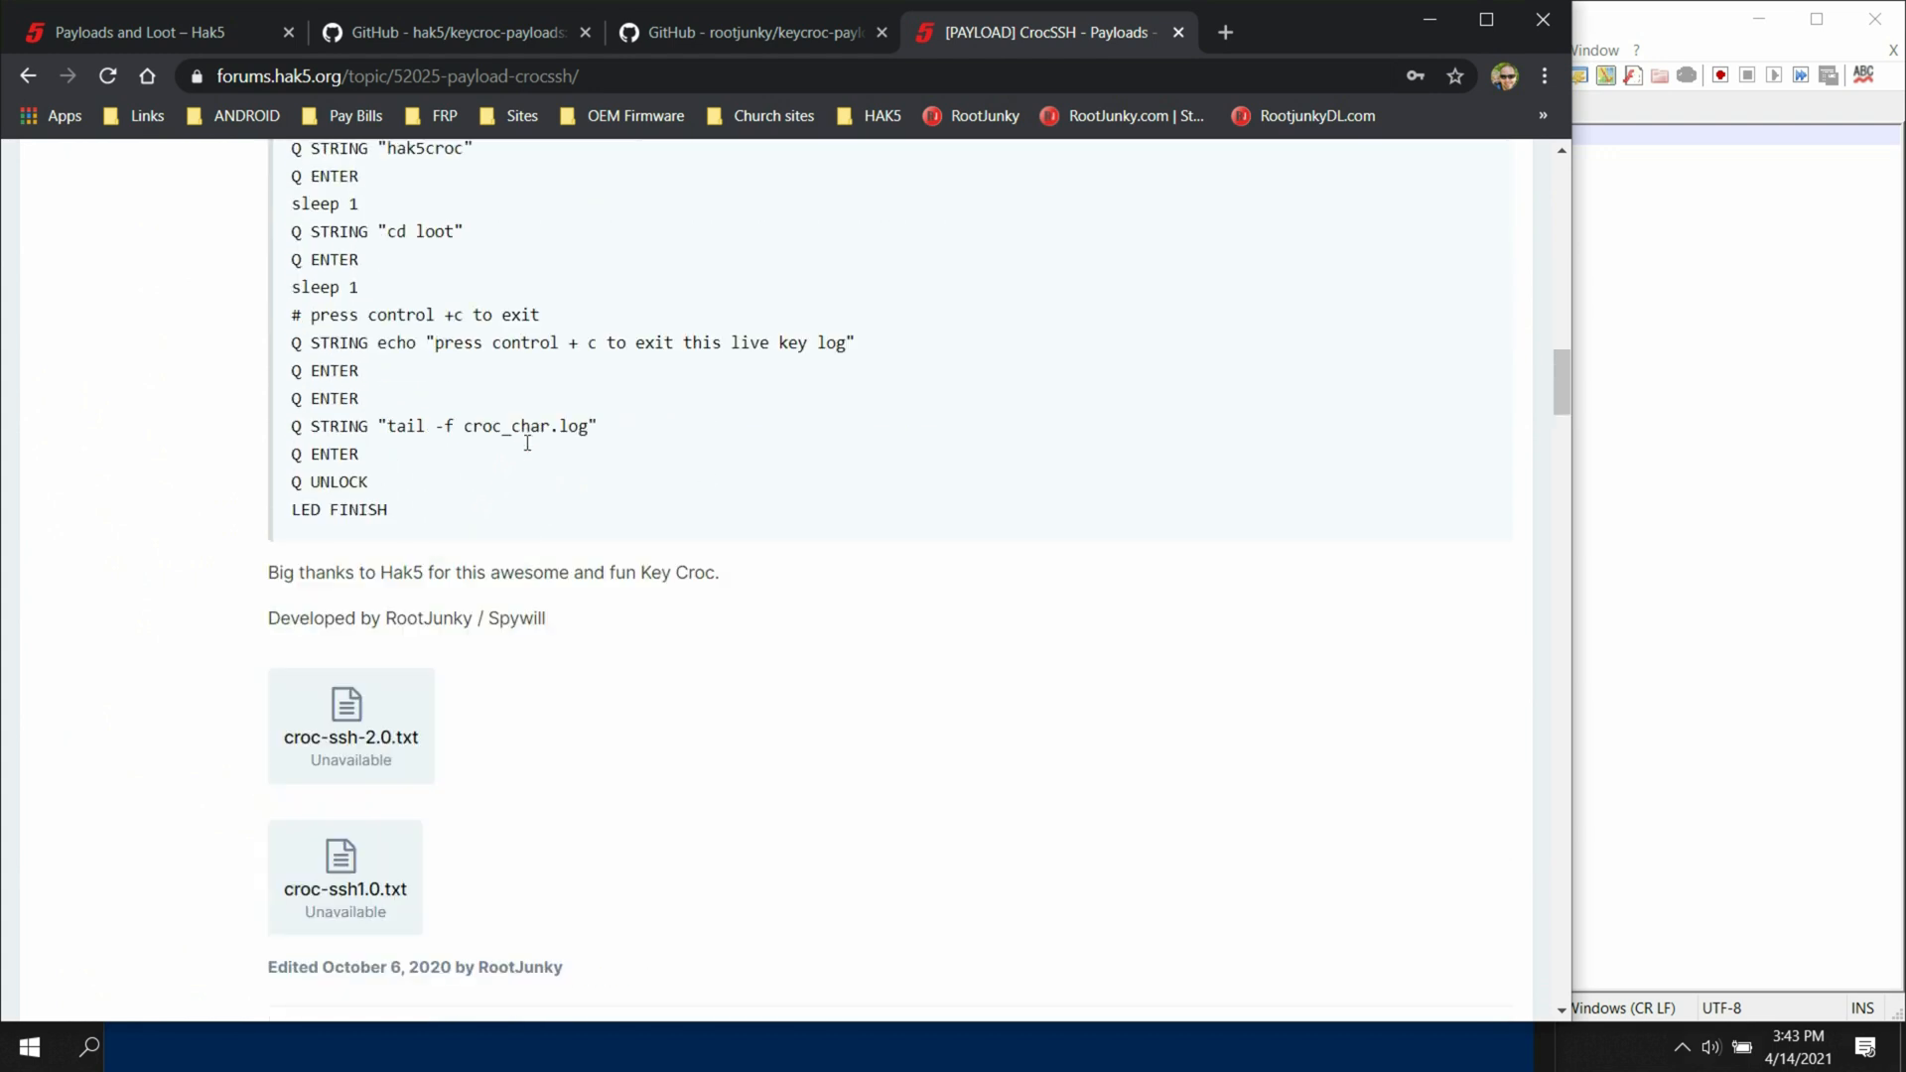
pyautogui.scroll(-3)
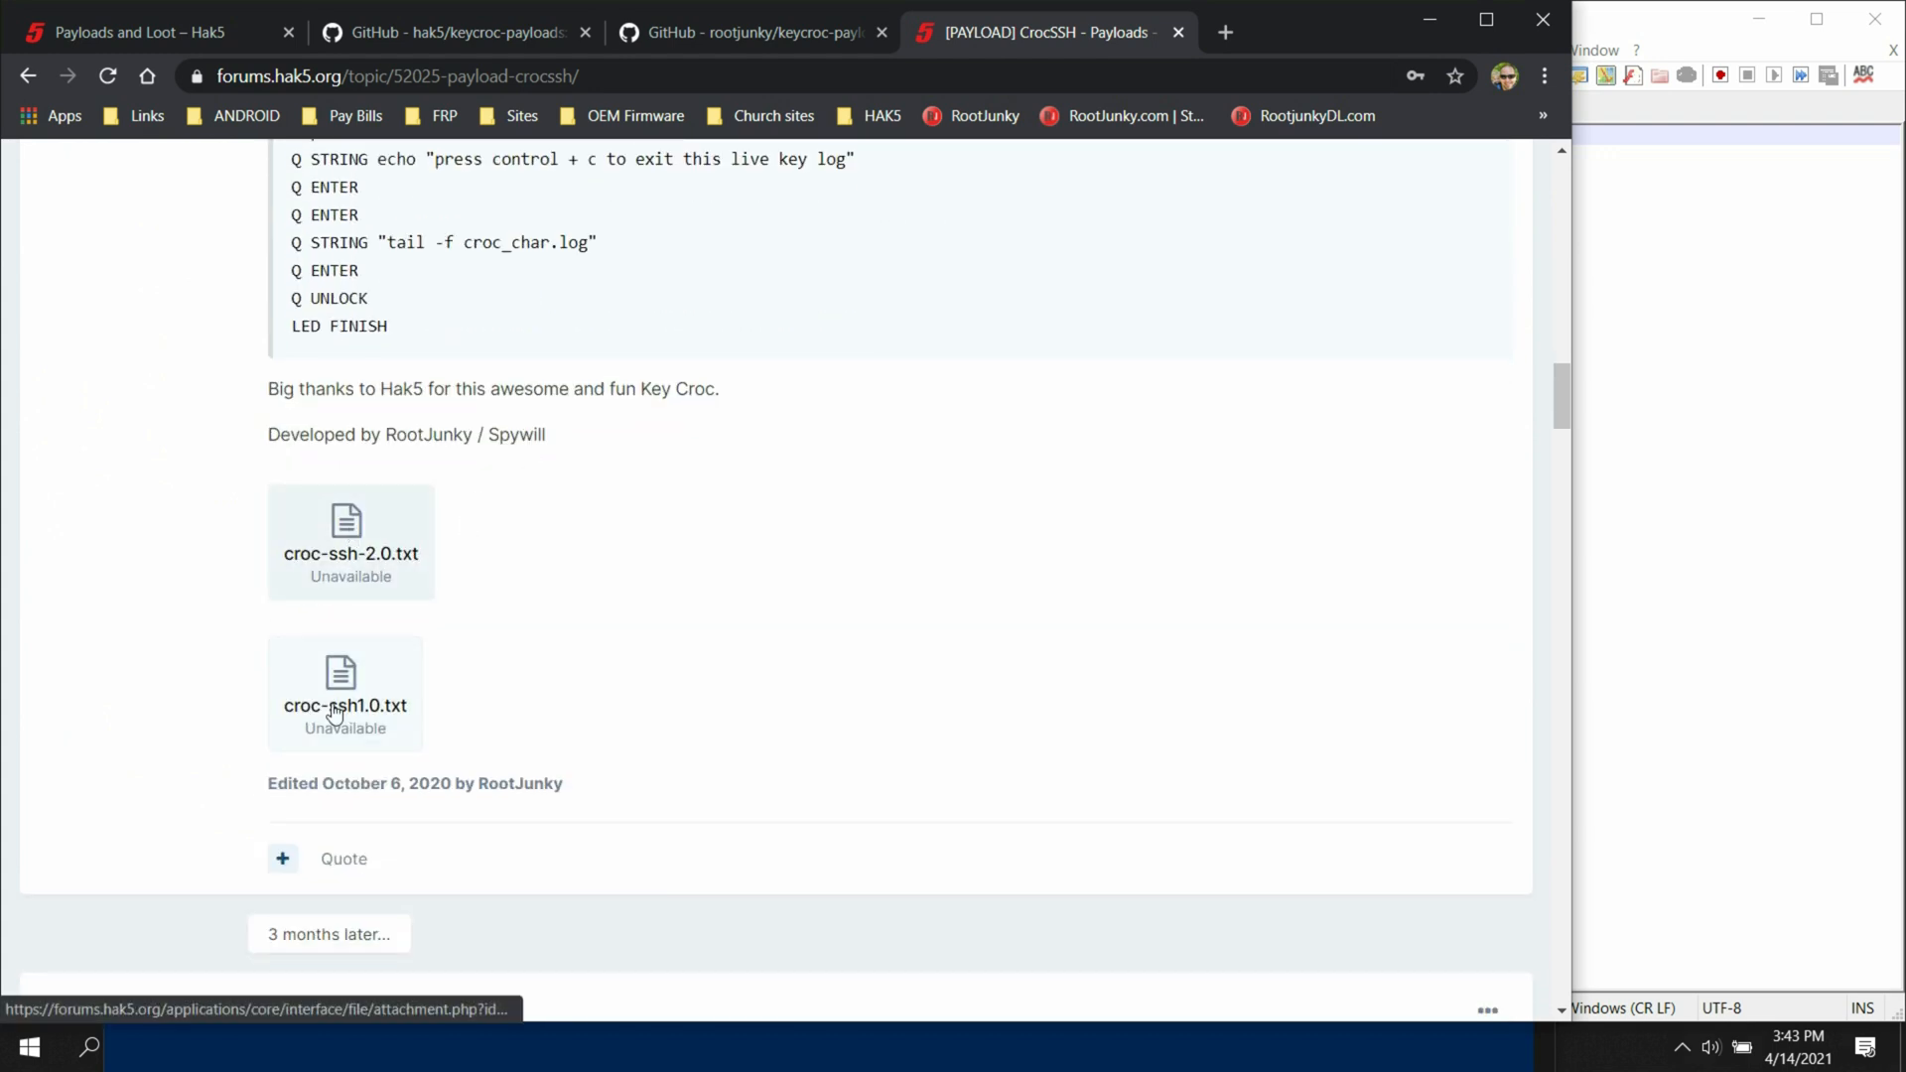
pyautogui.moveTo(584, 548)
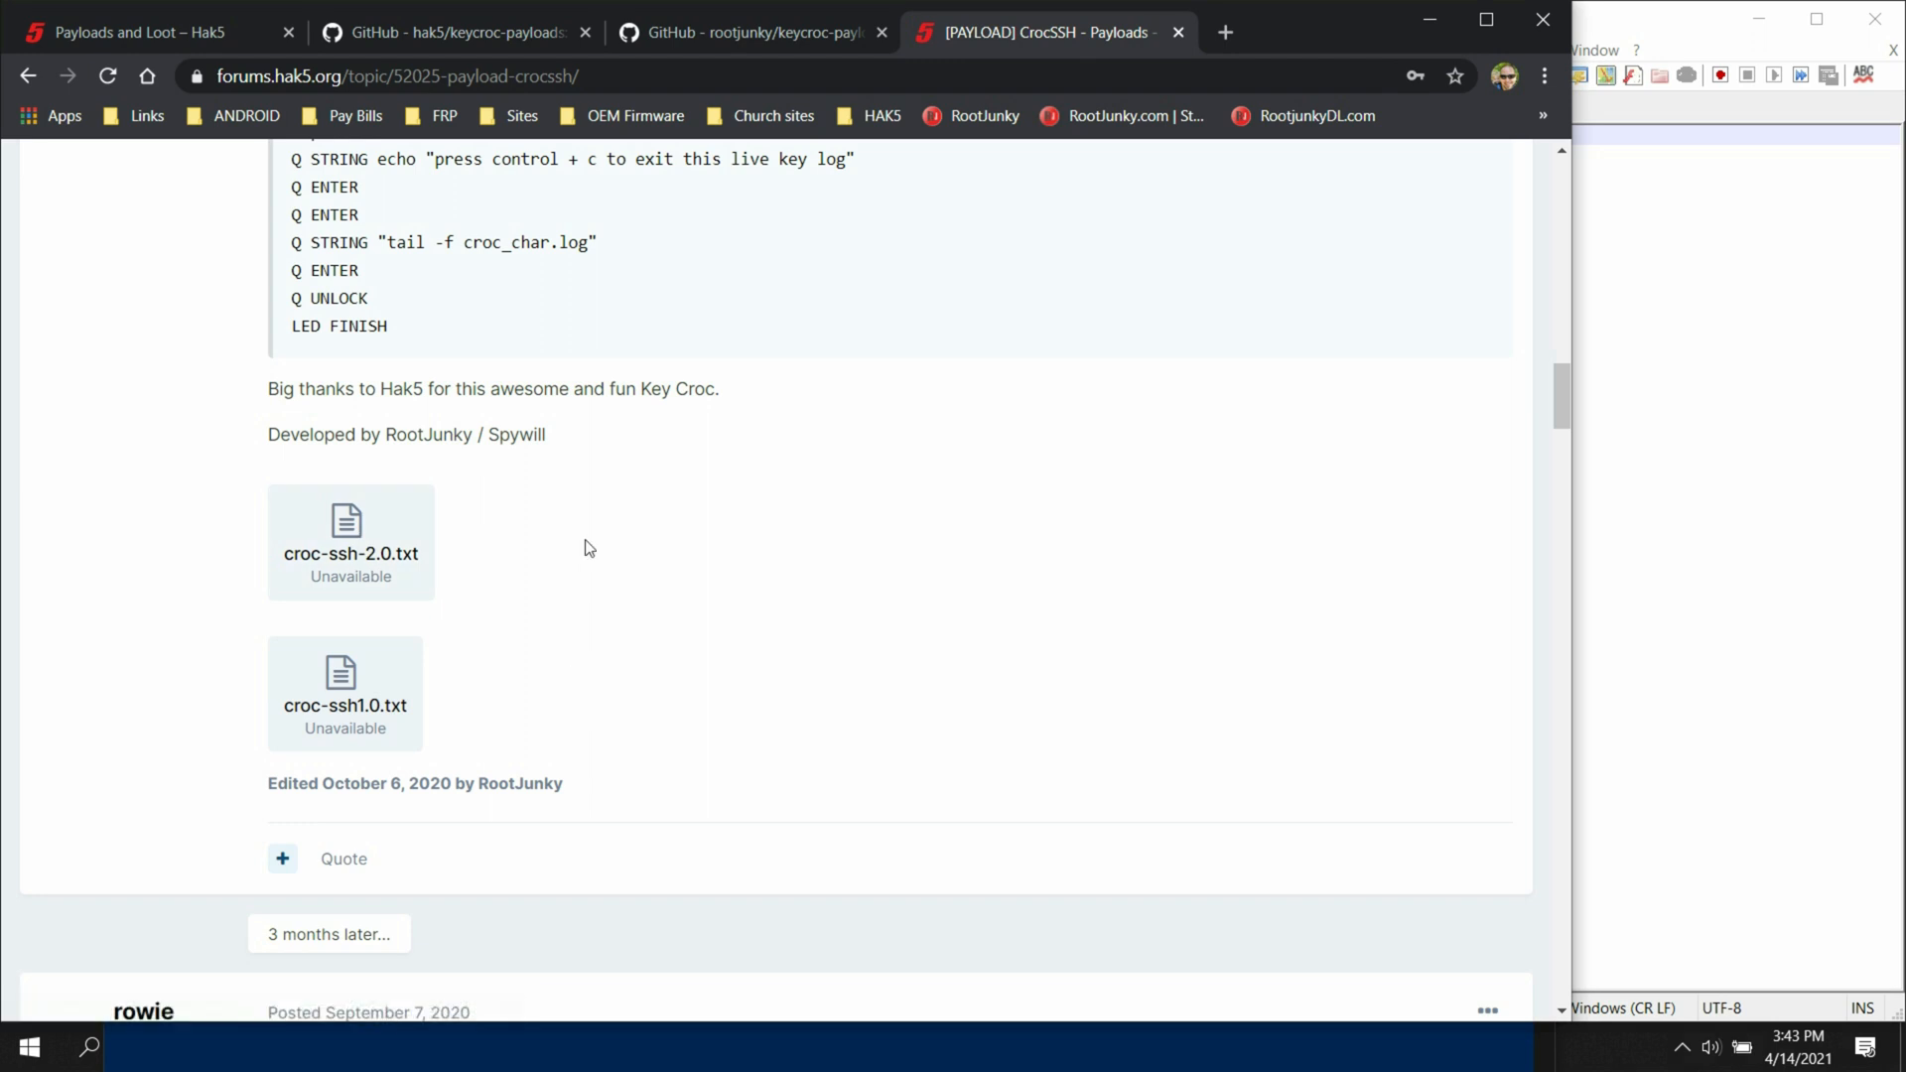
pyautogui.scroll(3)
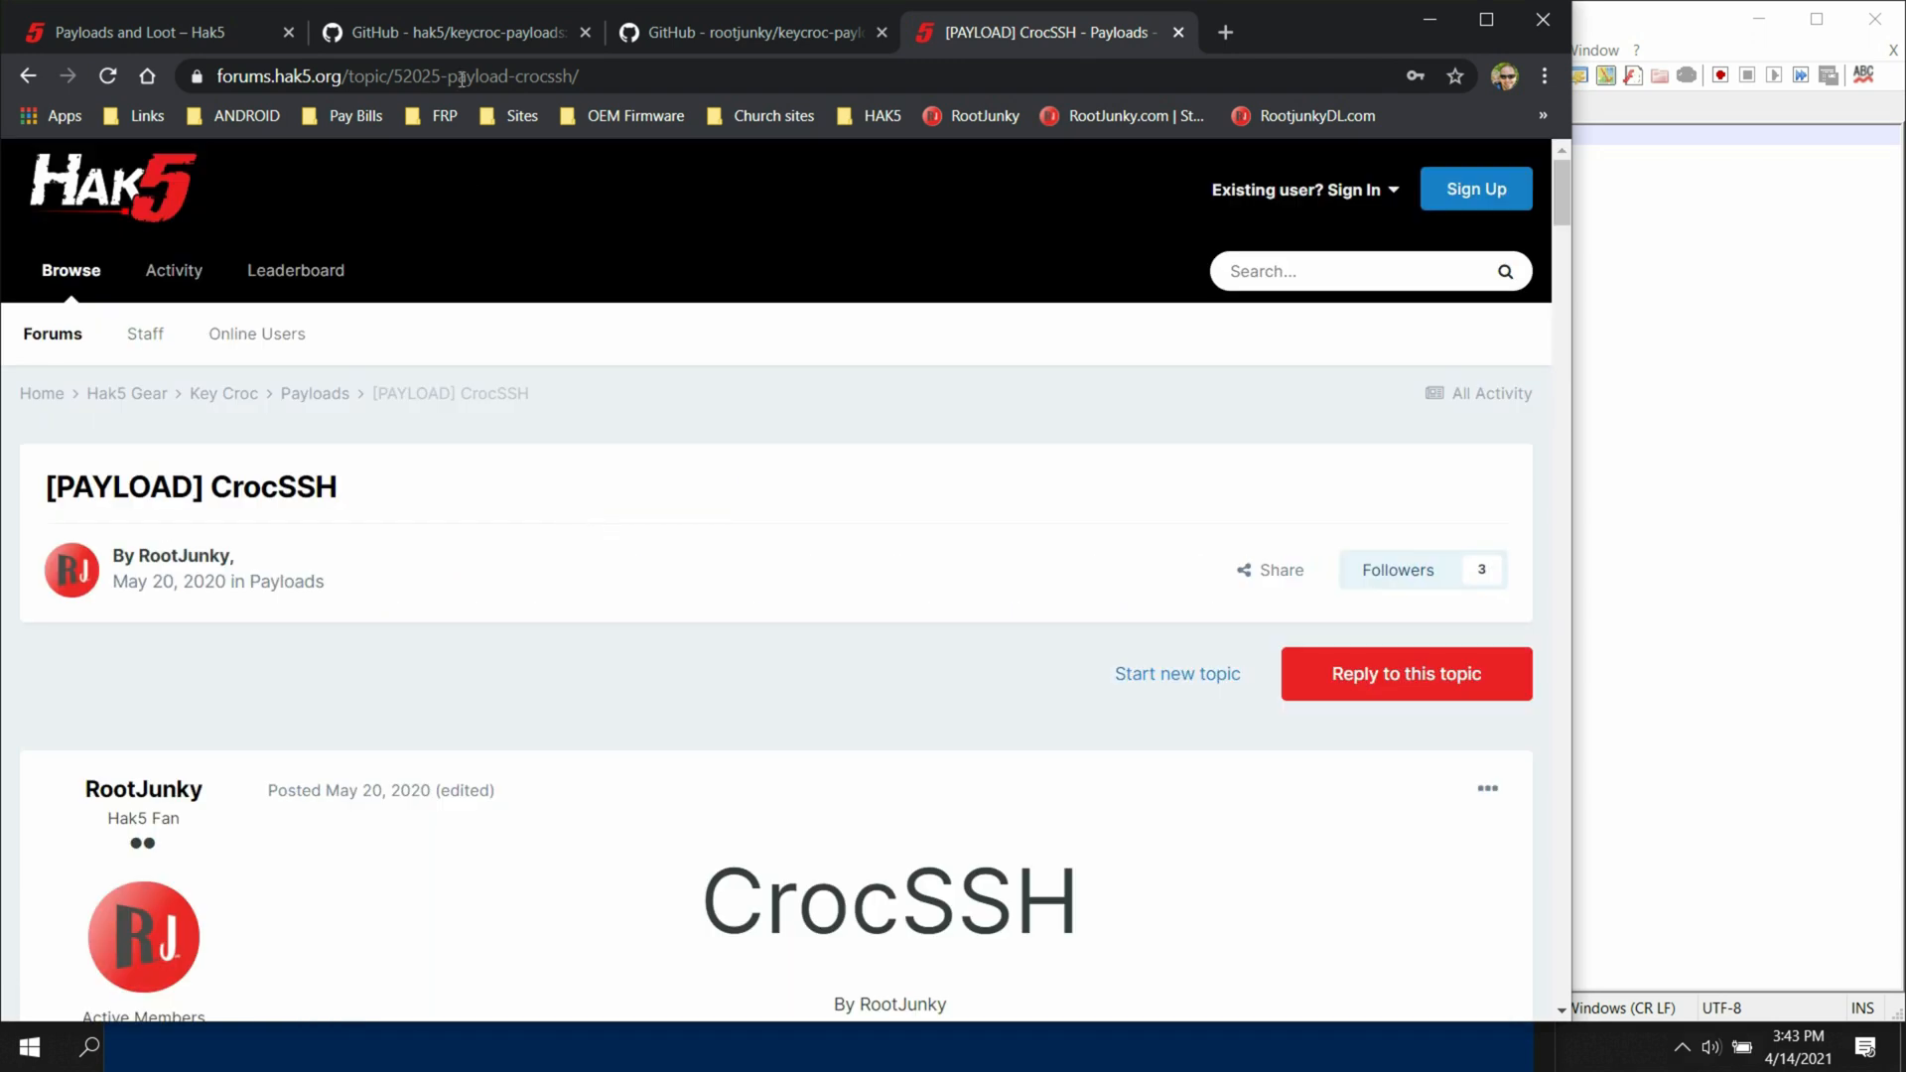
pyautogui.click(450, 32)
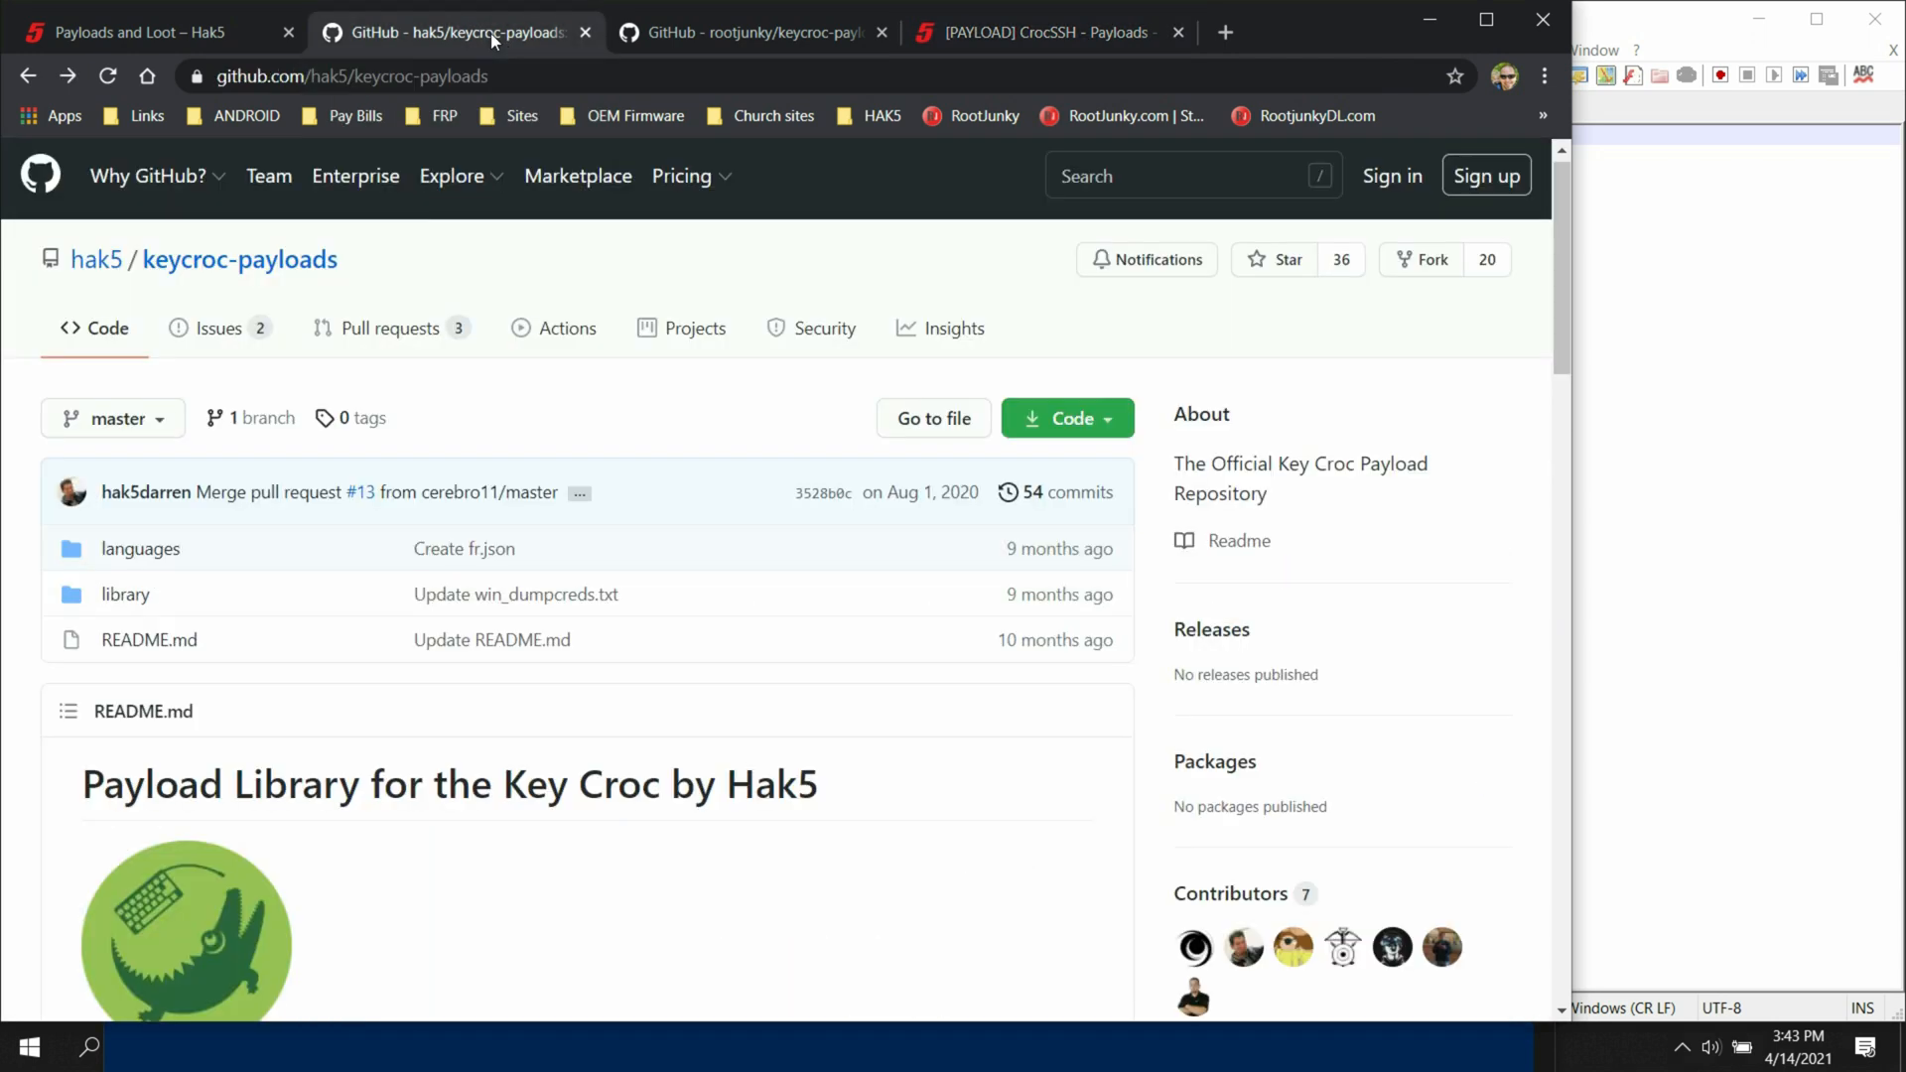
pyautogui.moveTo(95, 258)
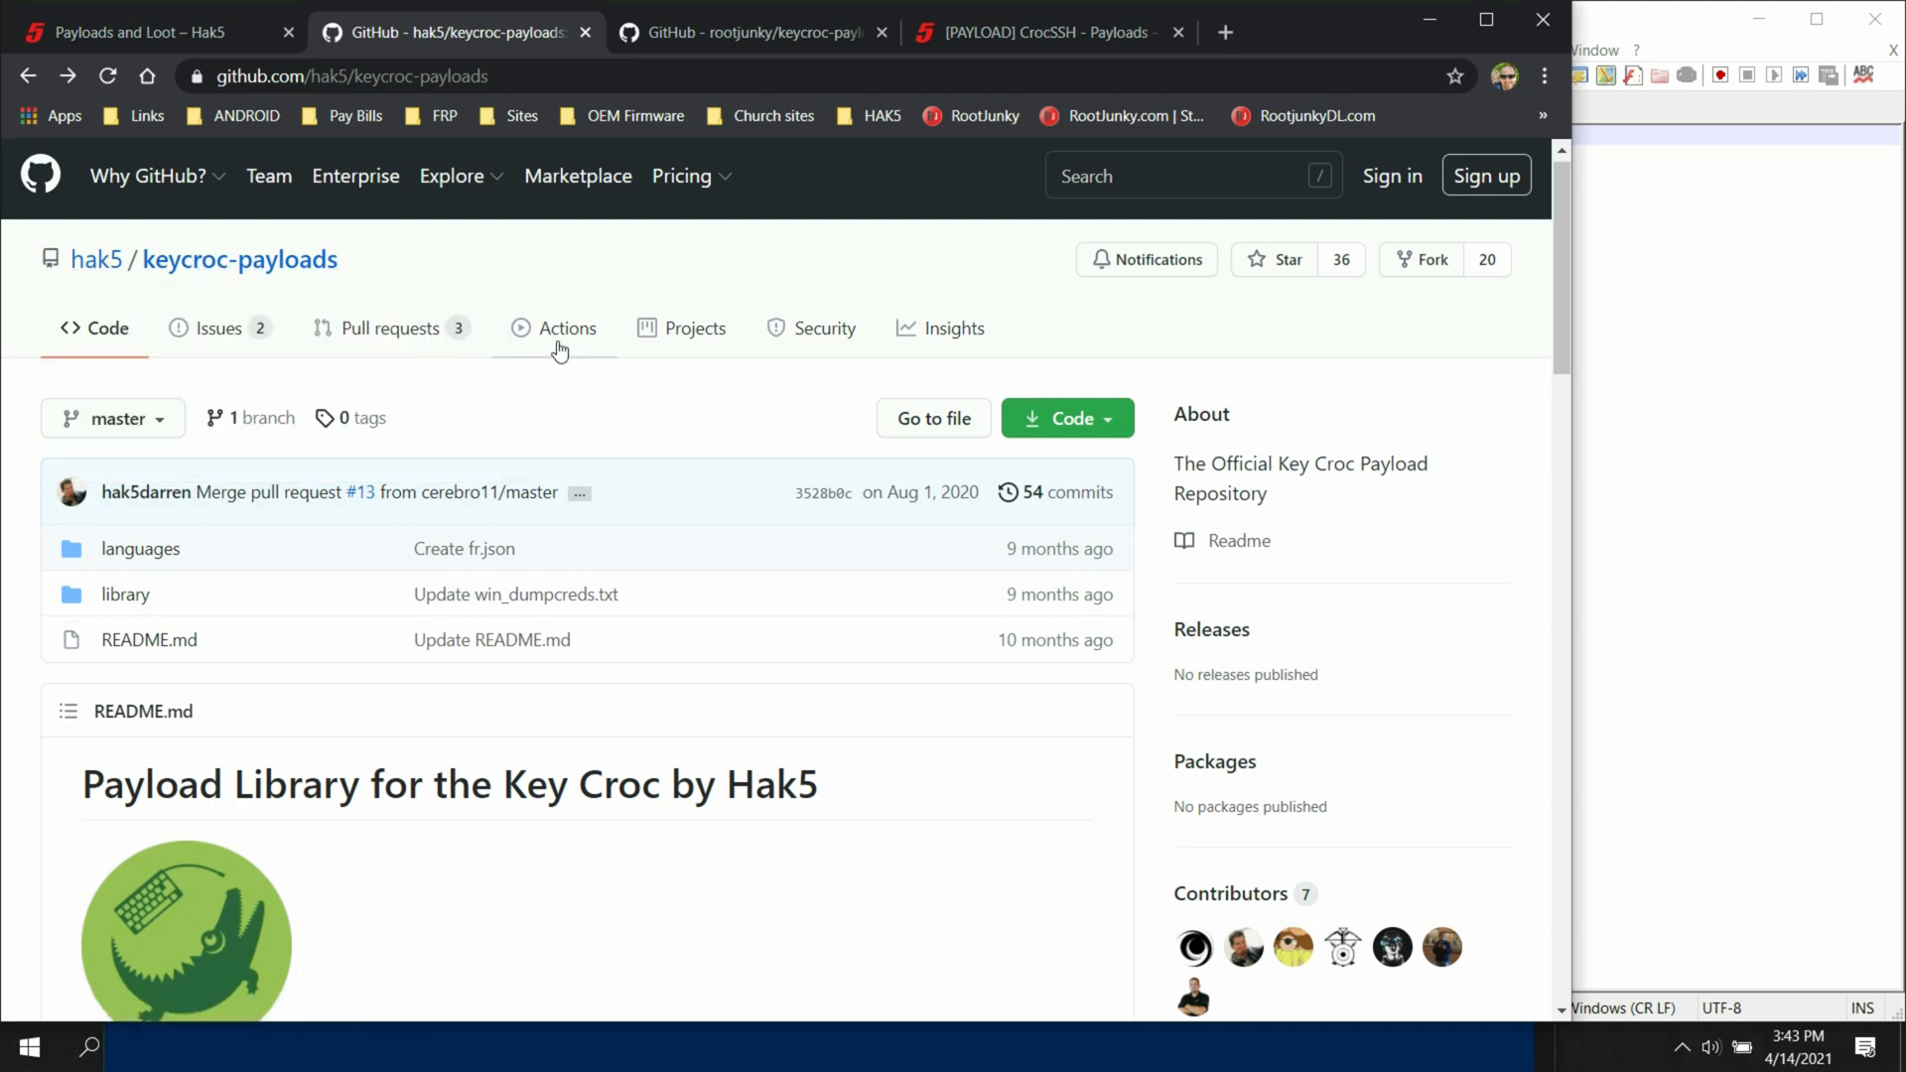
pyautogui.moveTo(1104, 409)
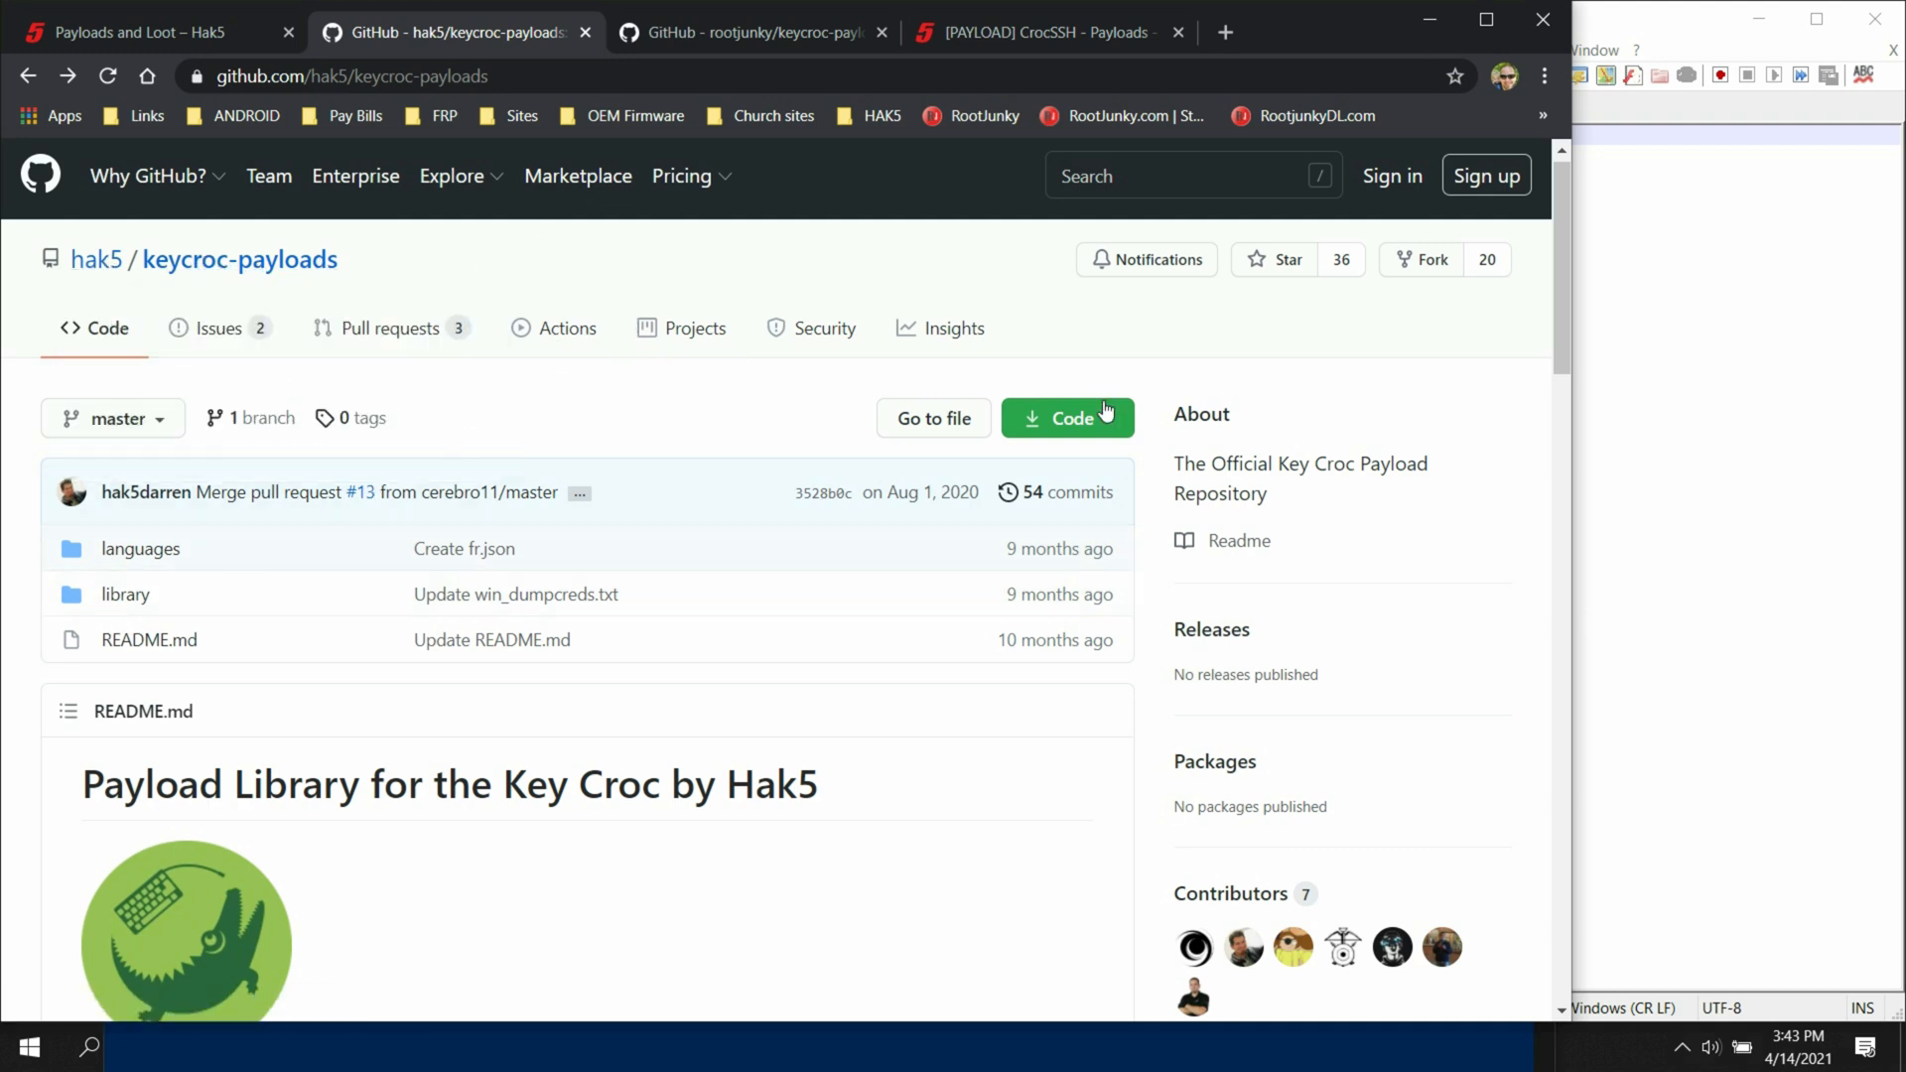
pyautogui.click(1066, 419)
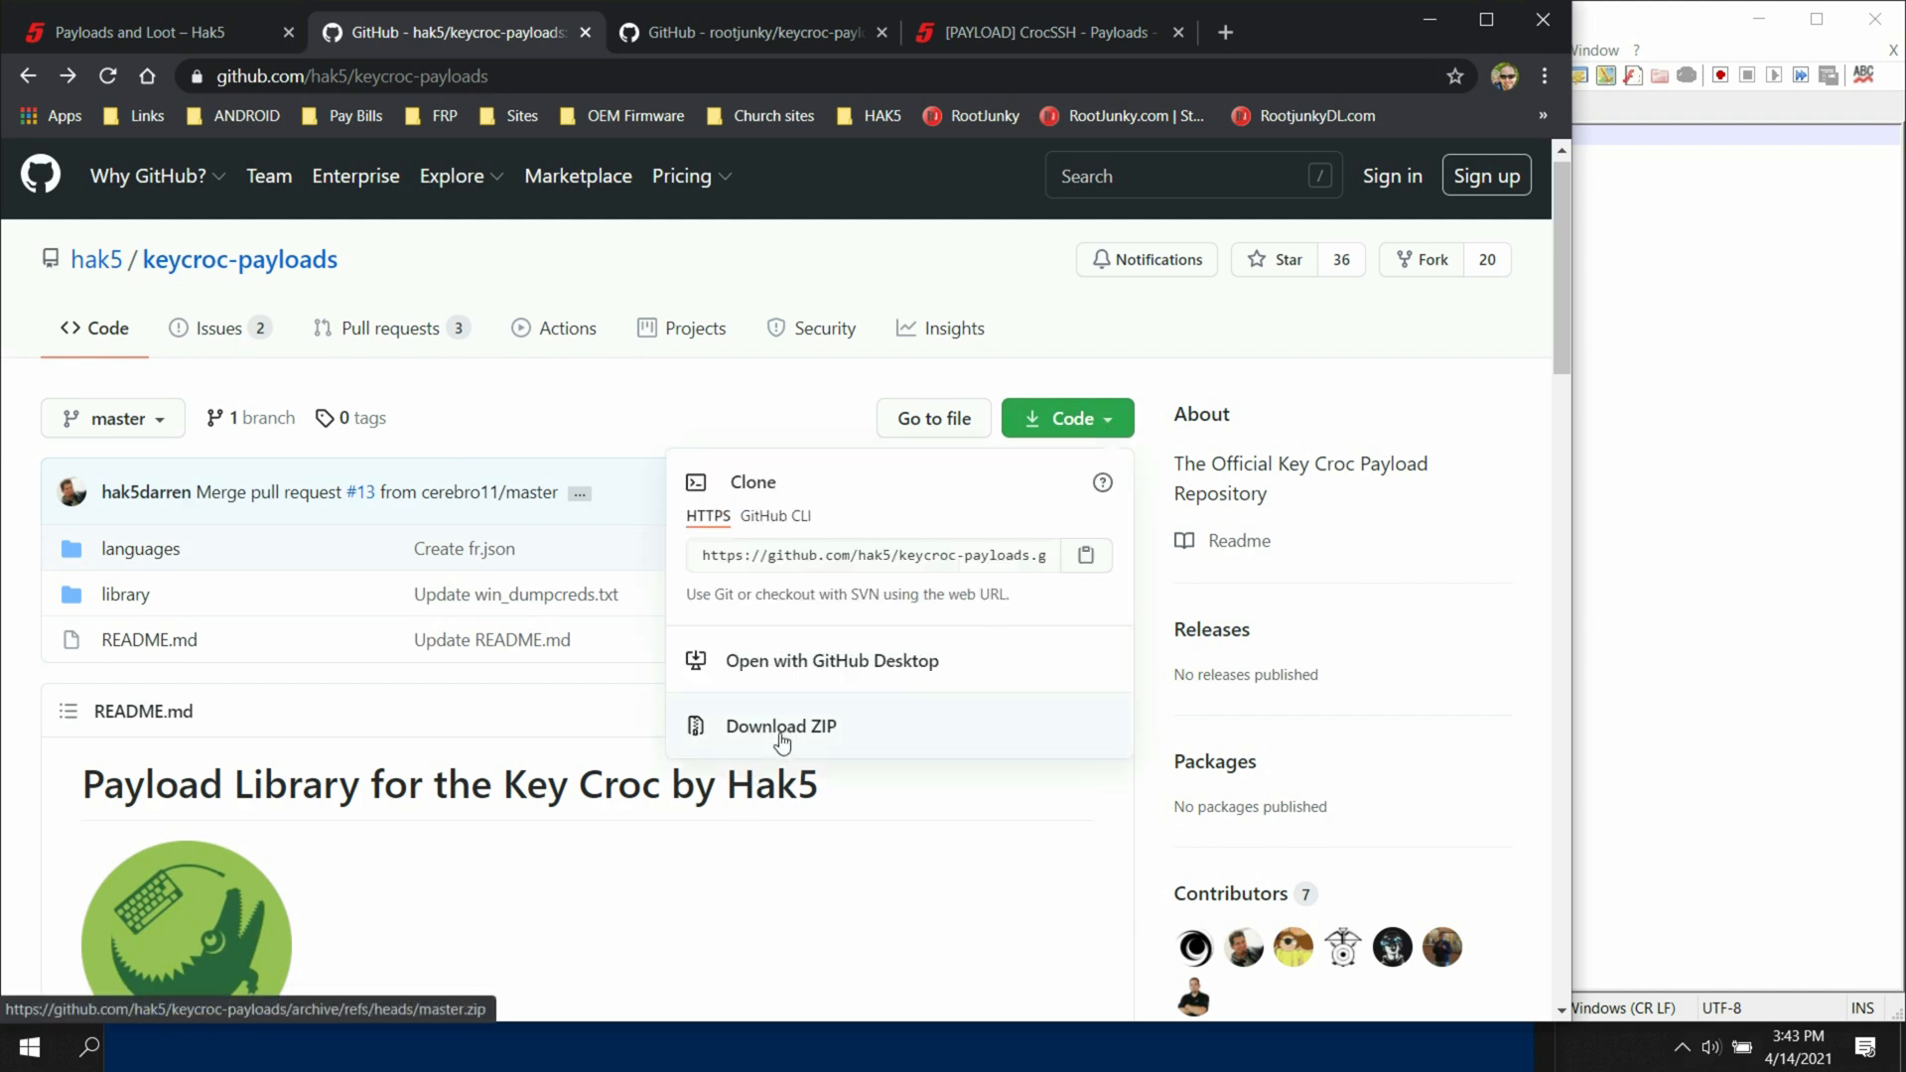
pyautogui.click(504, 447)
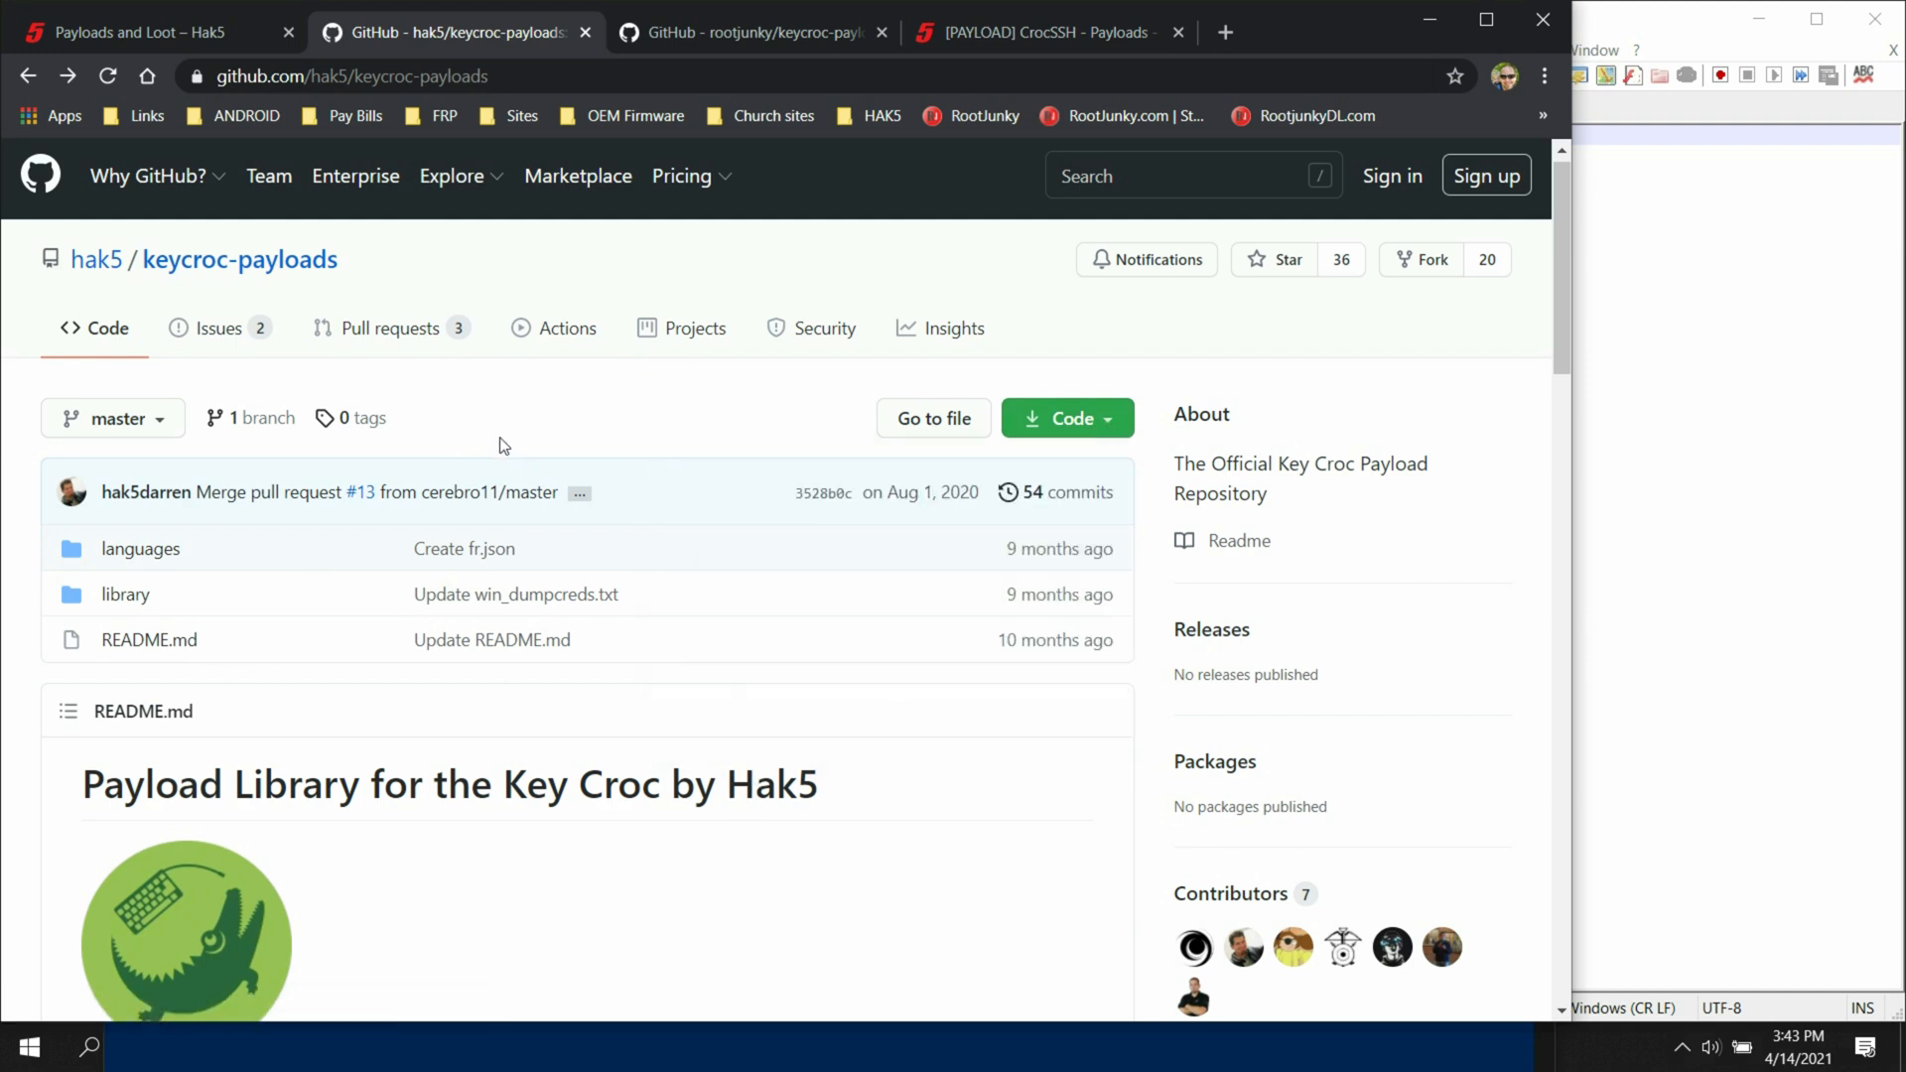
# - Navigate library > exploit and scroll through the win_psh_rev_shell.txt PowerShell reverse shell payload
pyautogui.click(123, 593)
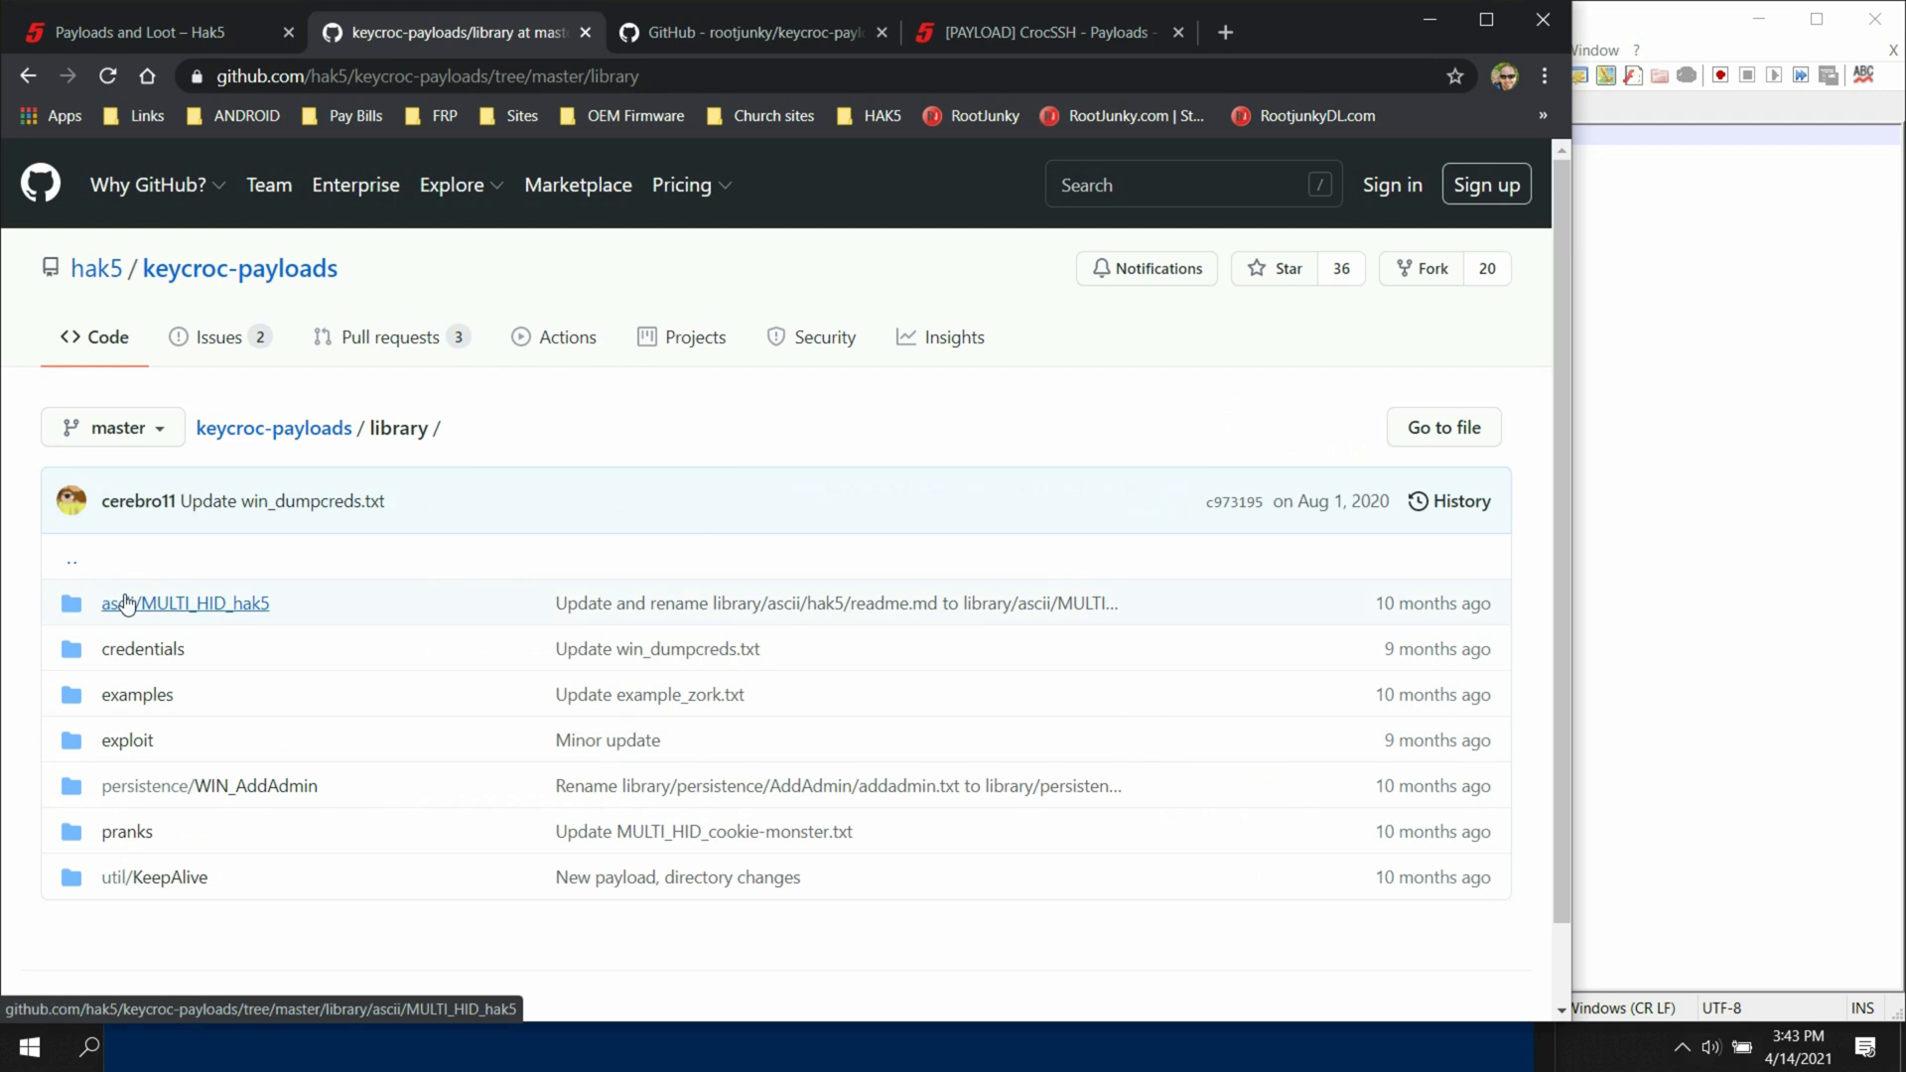
pyautogui.moveTo(127, 832)
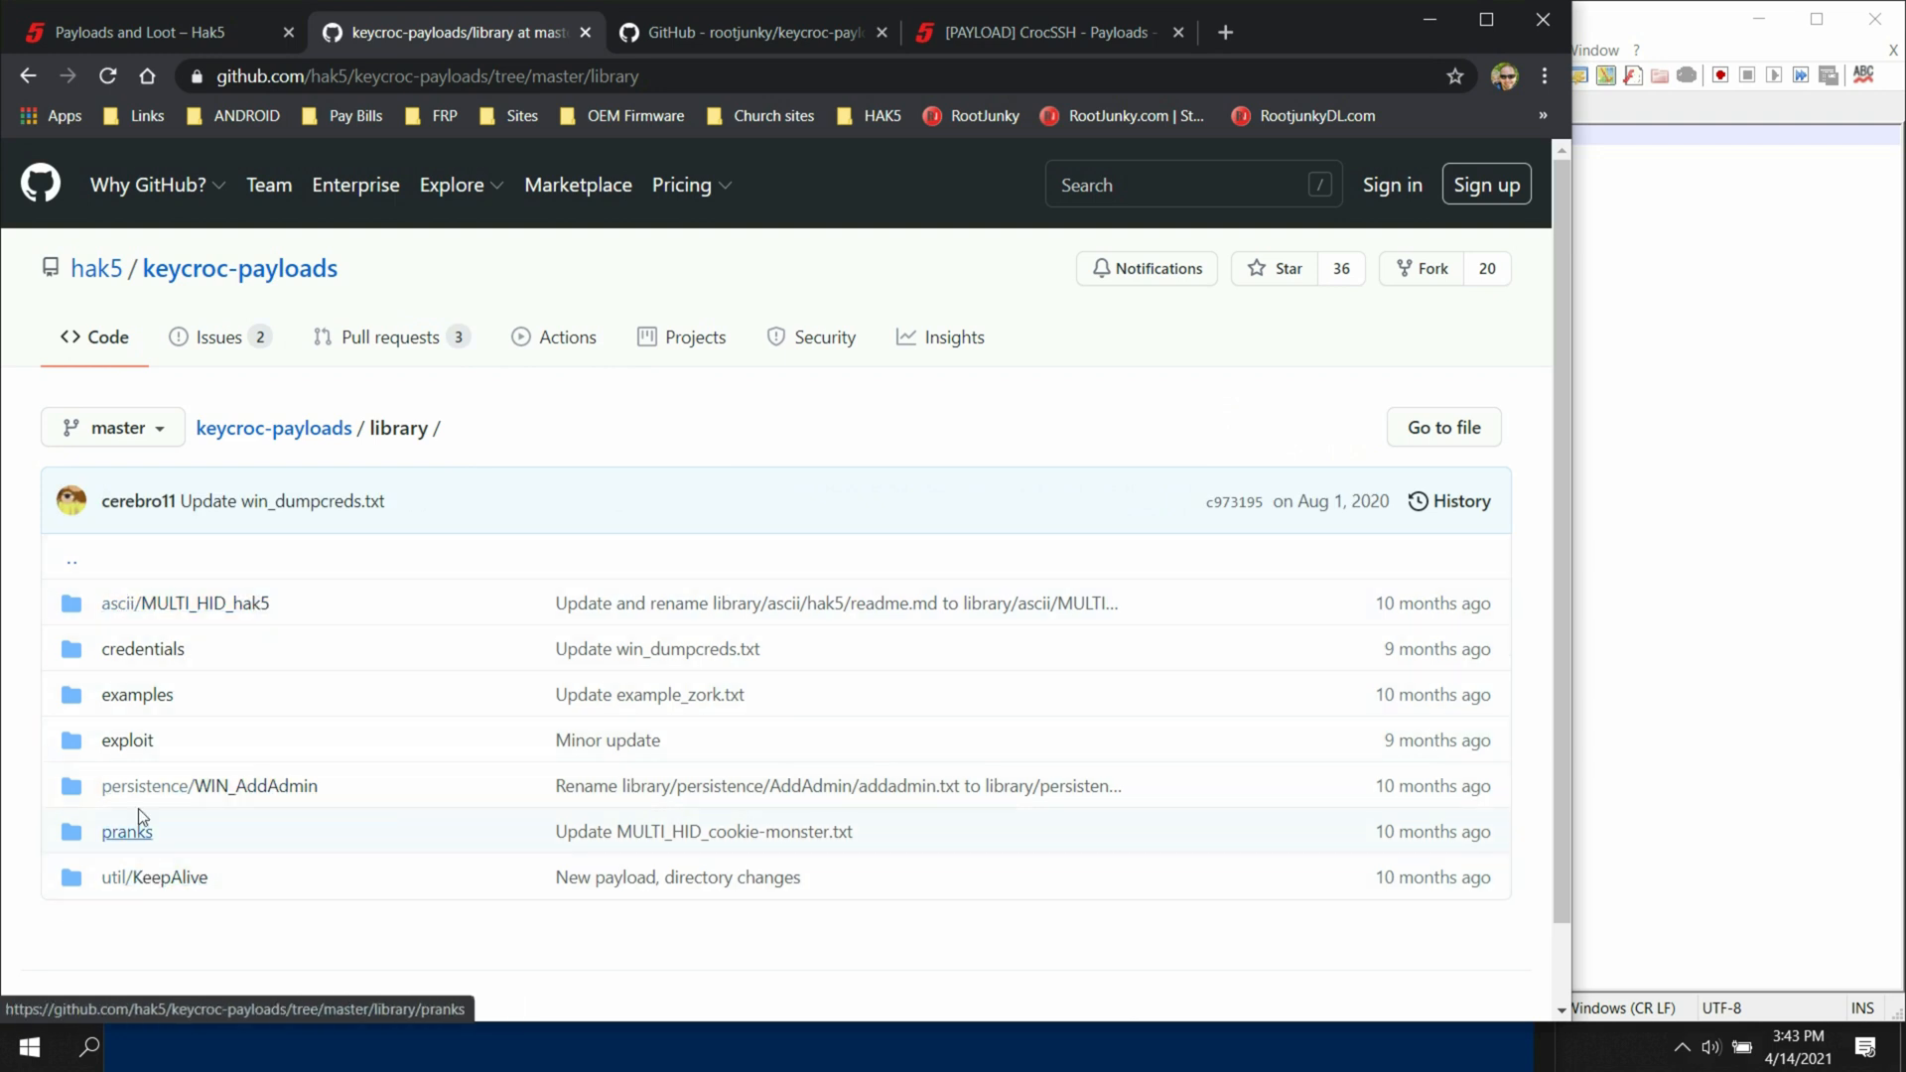
pyautogui.moveTo(127, 740)
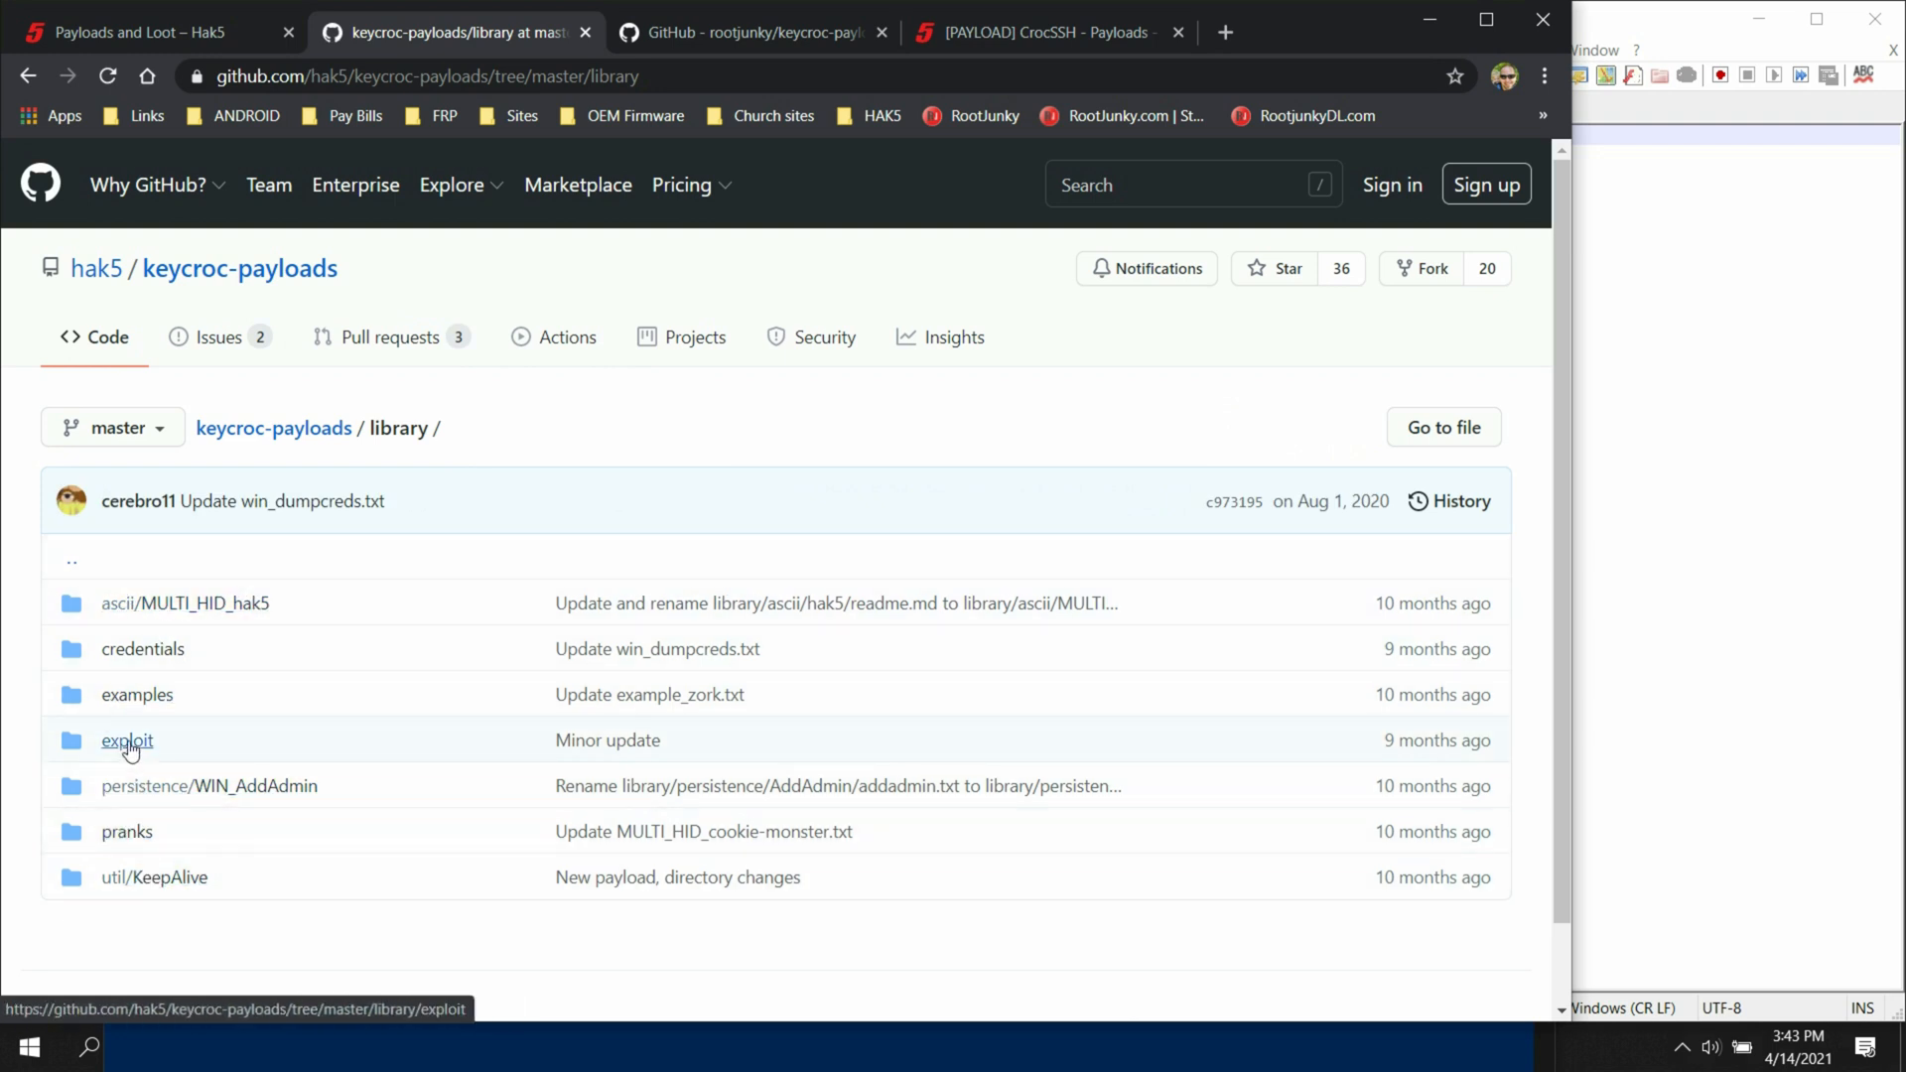
pyautogui.click(127, 738)
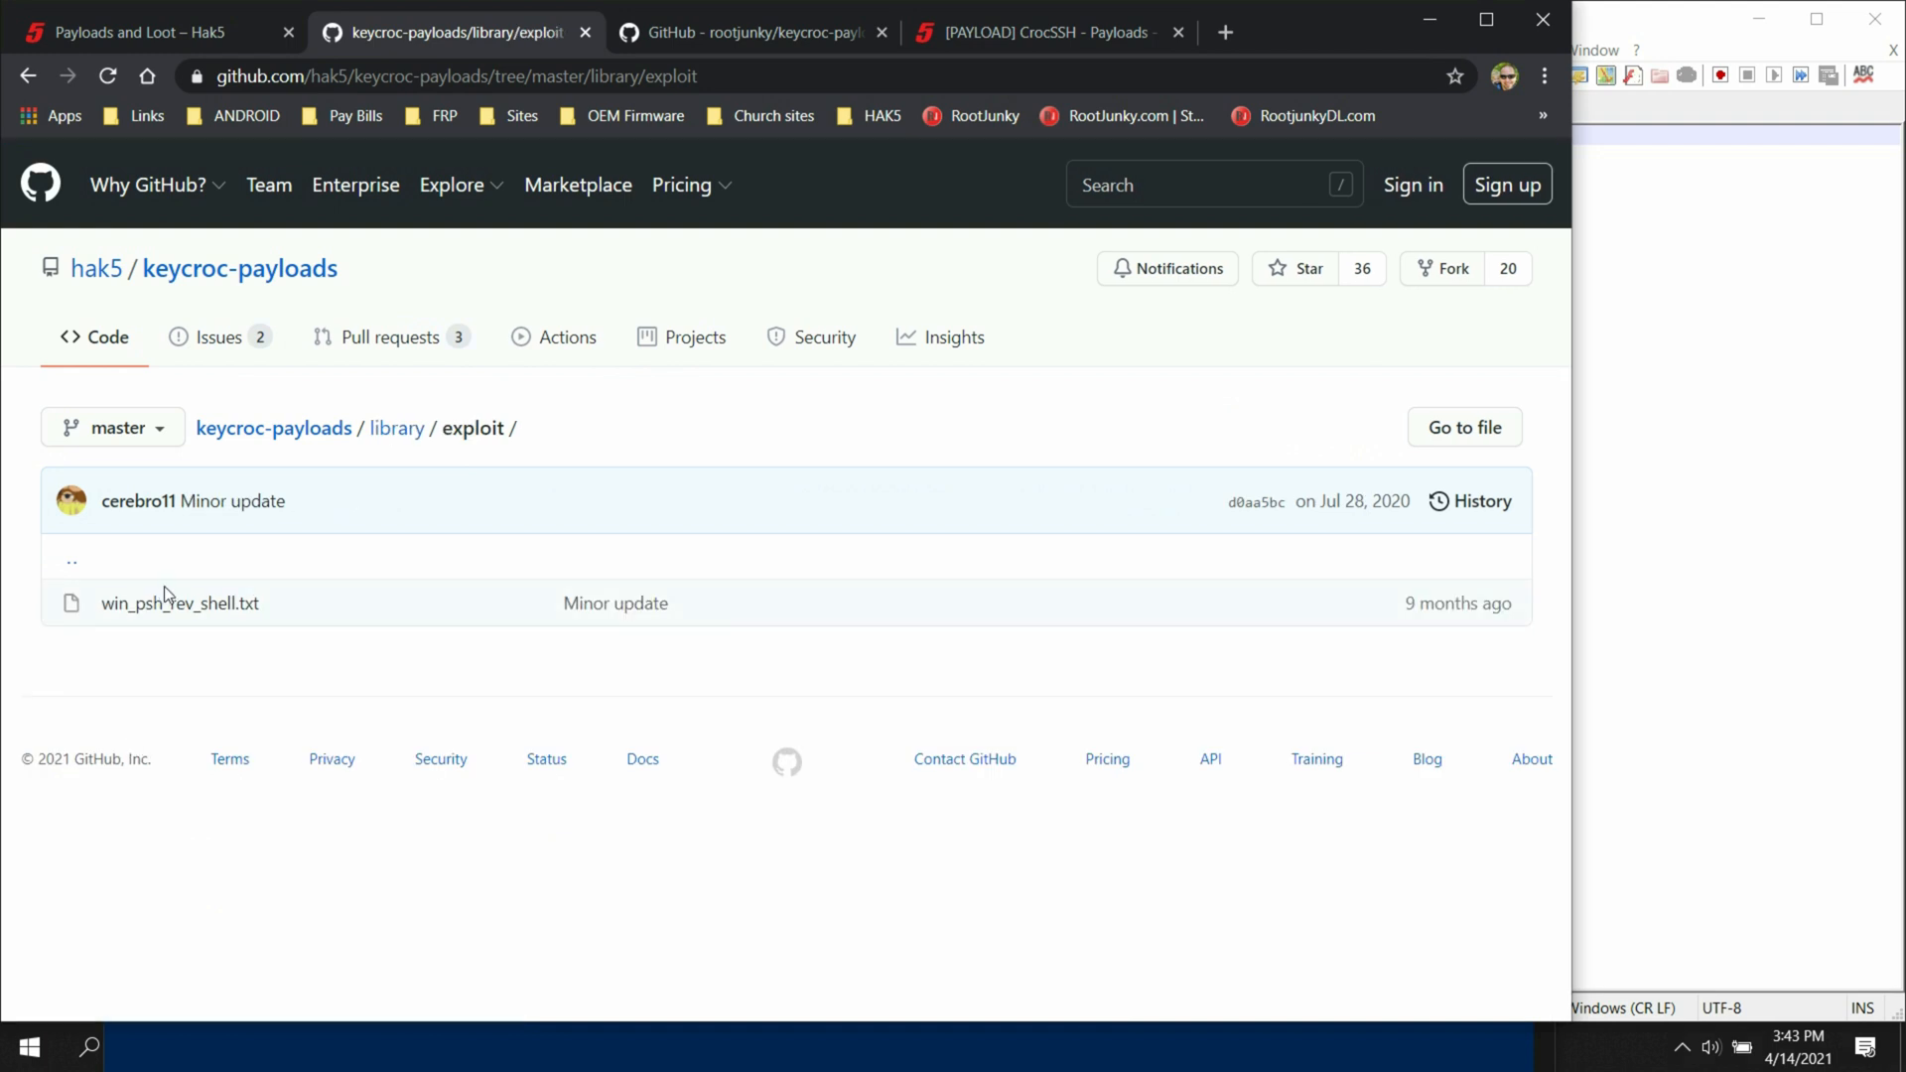
pyautogui.moveTo(179, 603)
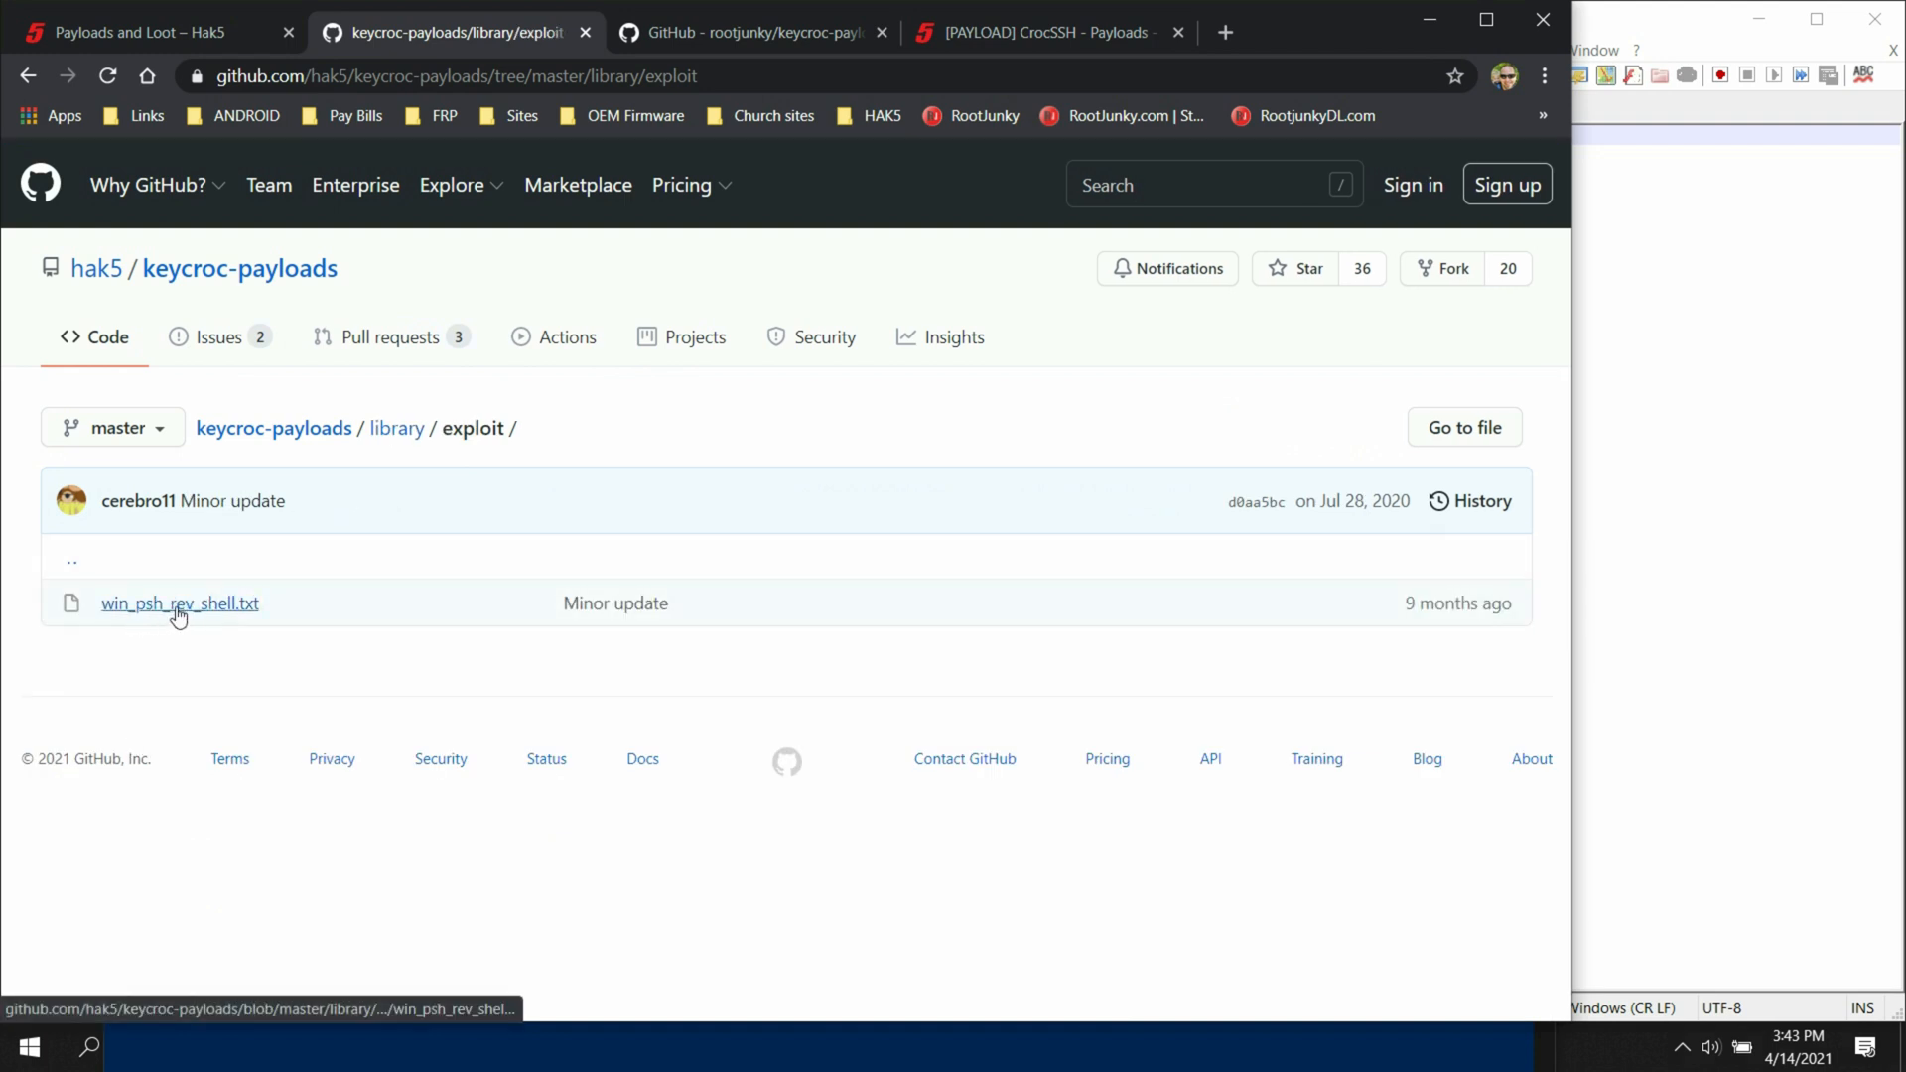
pyautogui.click(178, 603)
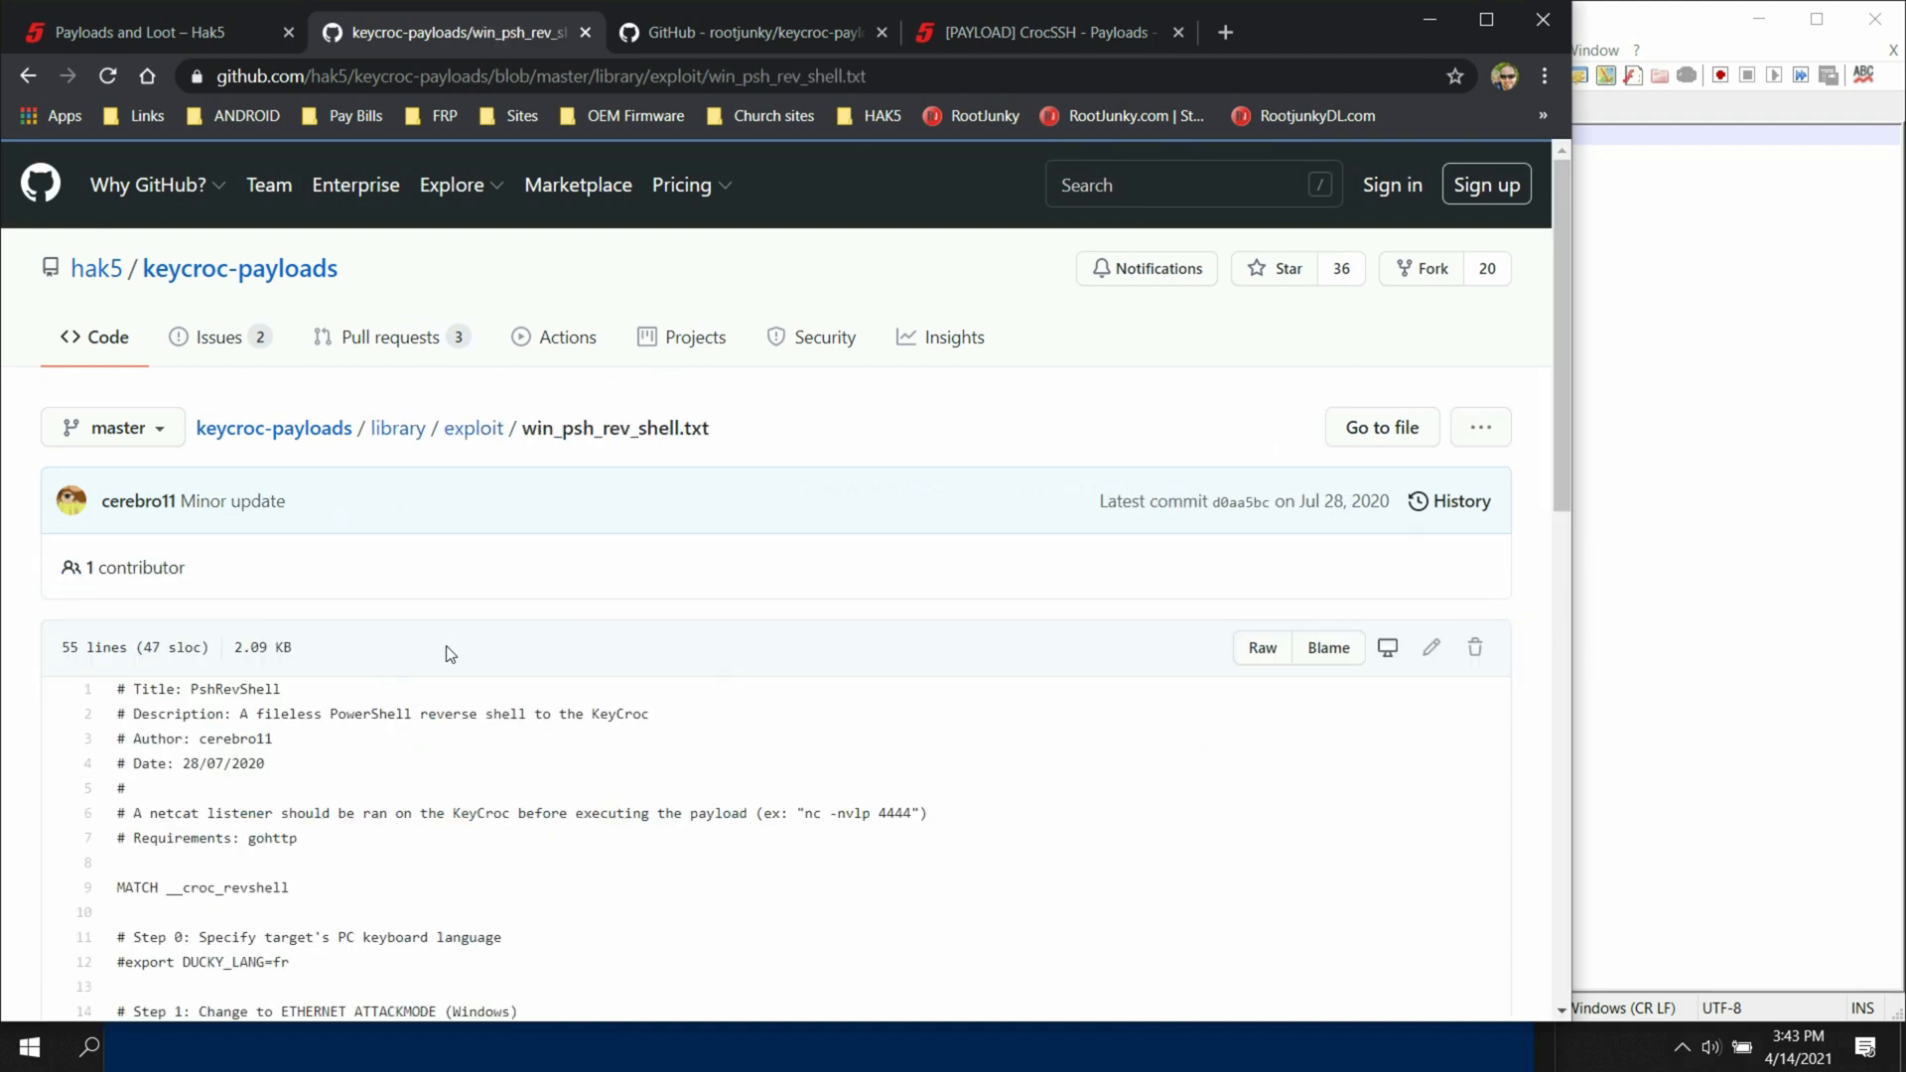
pyautogui.scroll(-3)
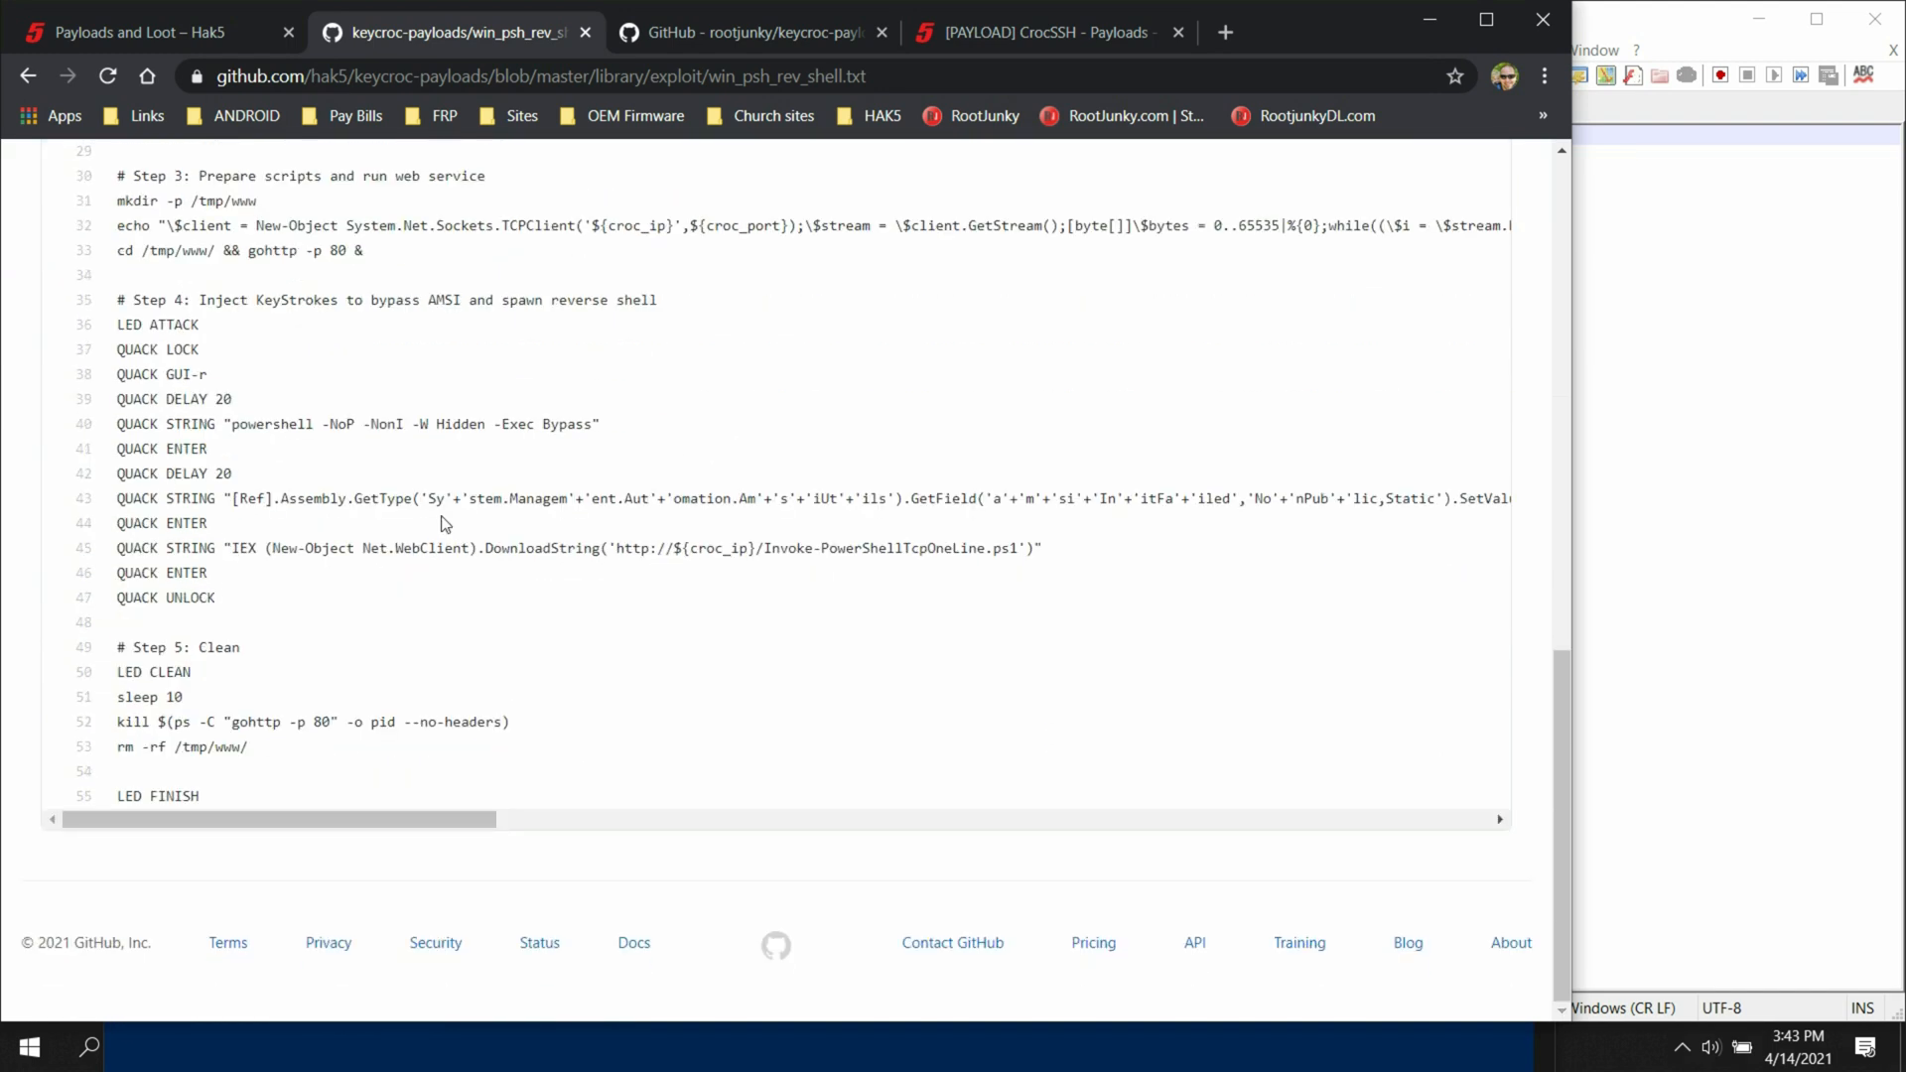
pyautogui.scroll(3)
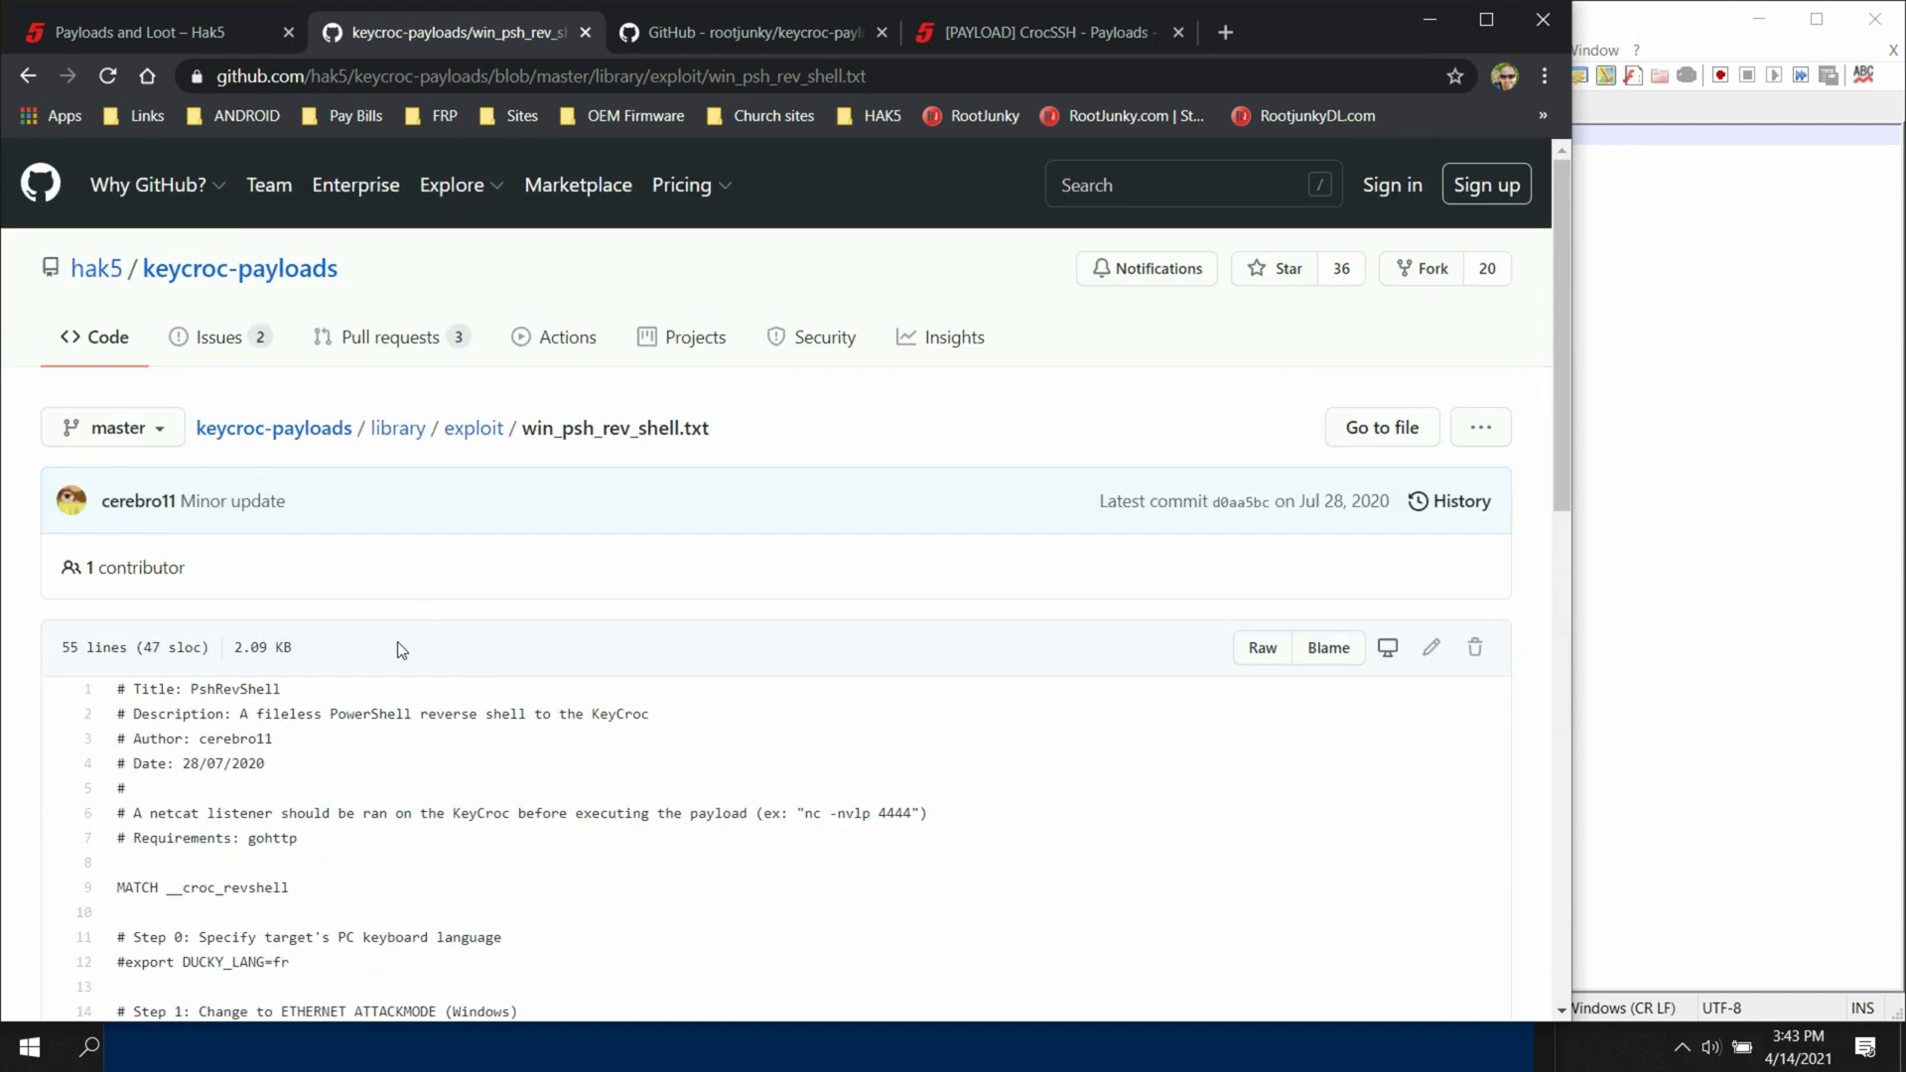
pyautogui.moveTo(304, 735)
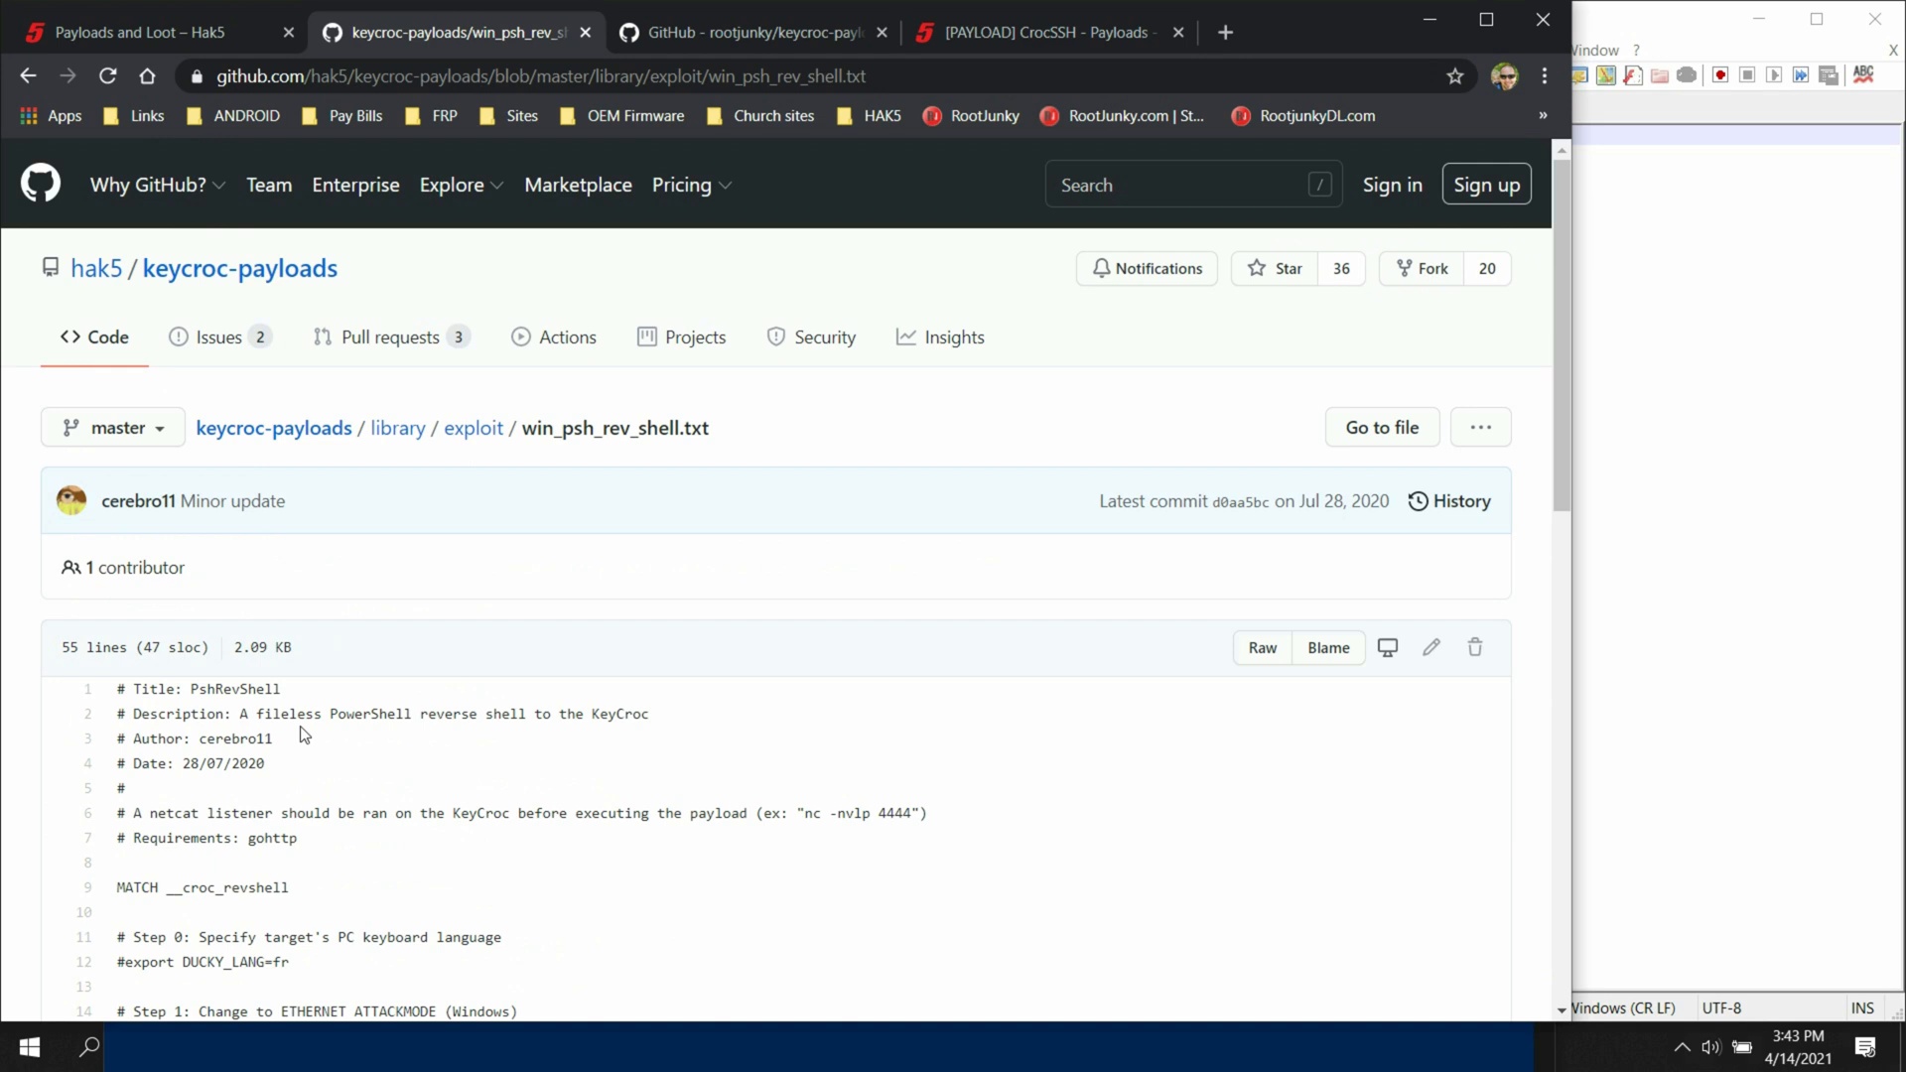
pyautogui.moveTo(472, 429)
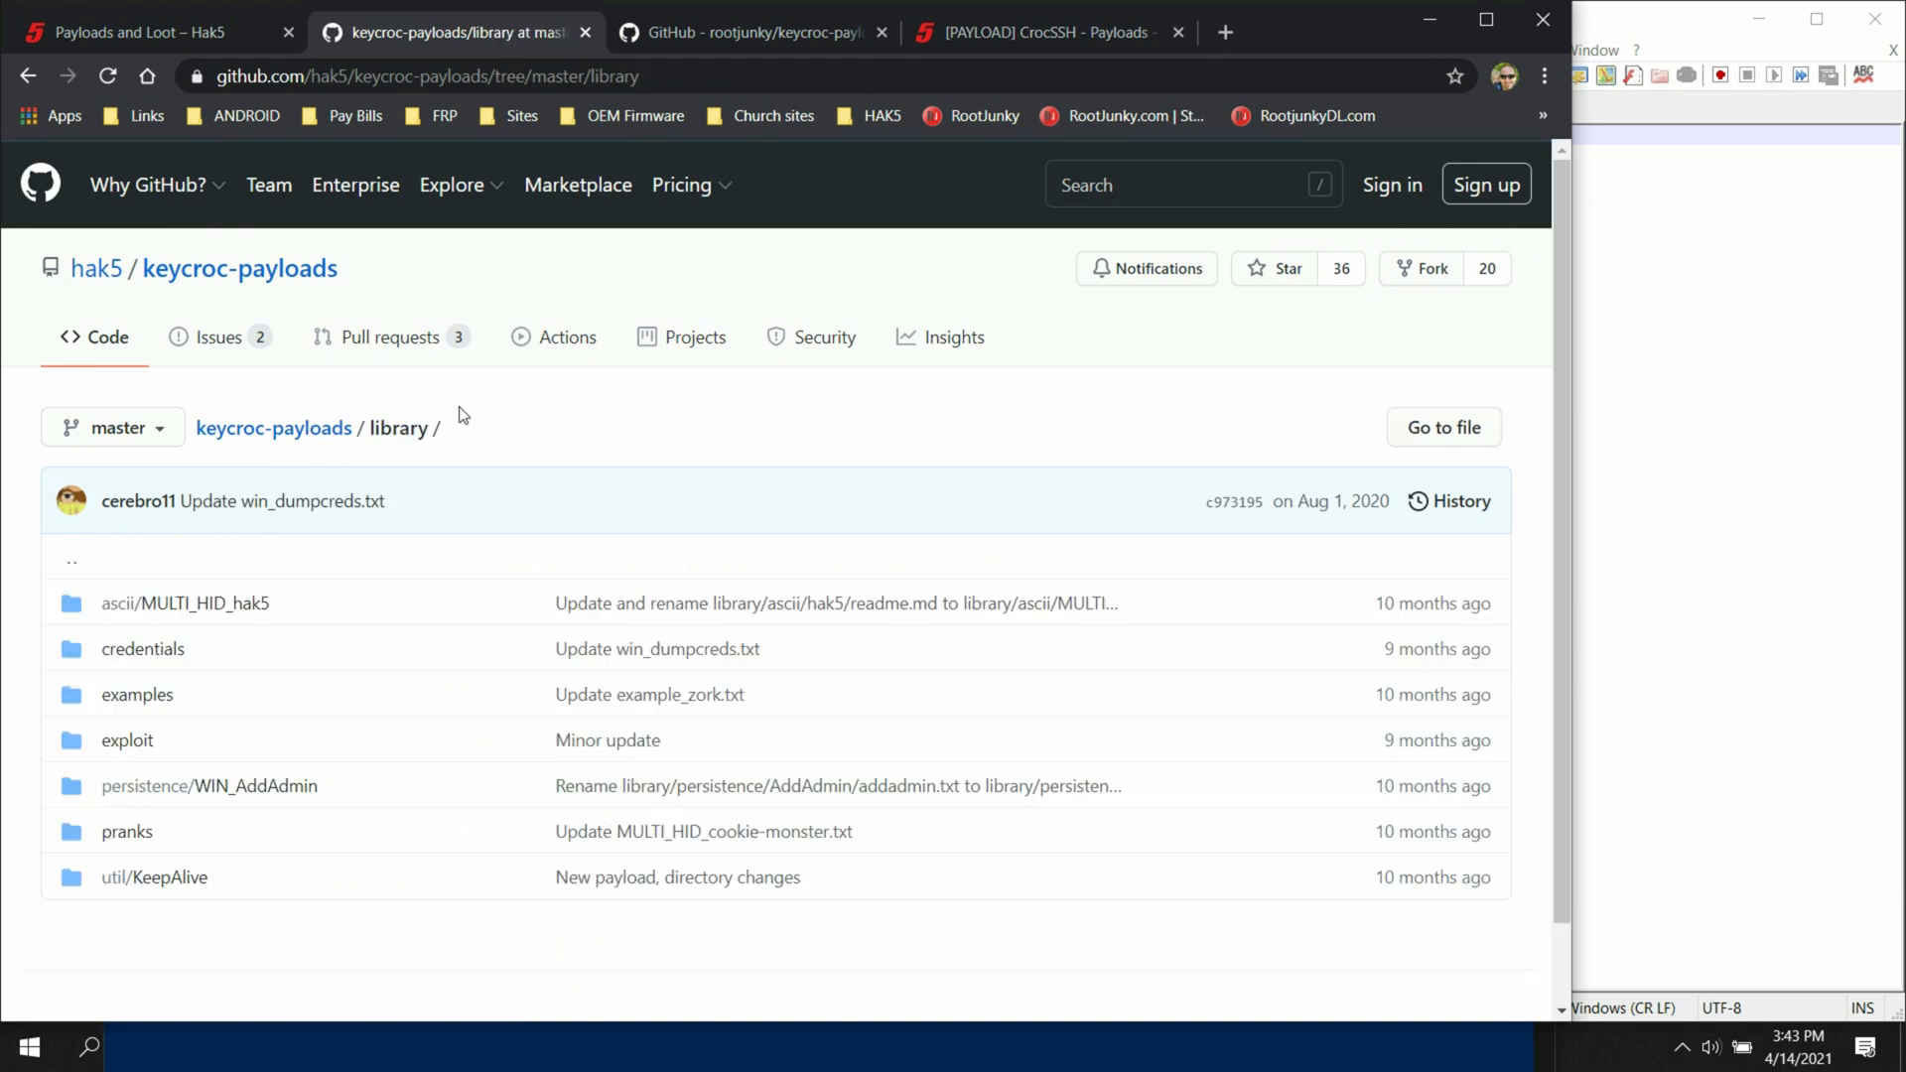
# - Switch to the rootjunky fork and open winssh.txt from its library/ssh folder
pyautogui.click(751, 31)
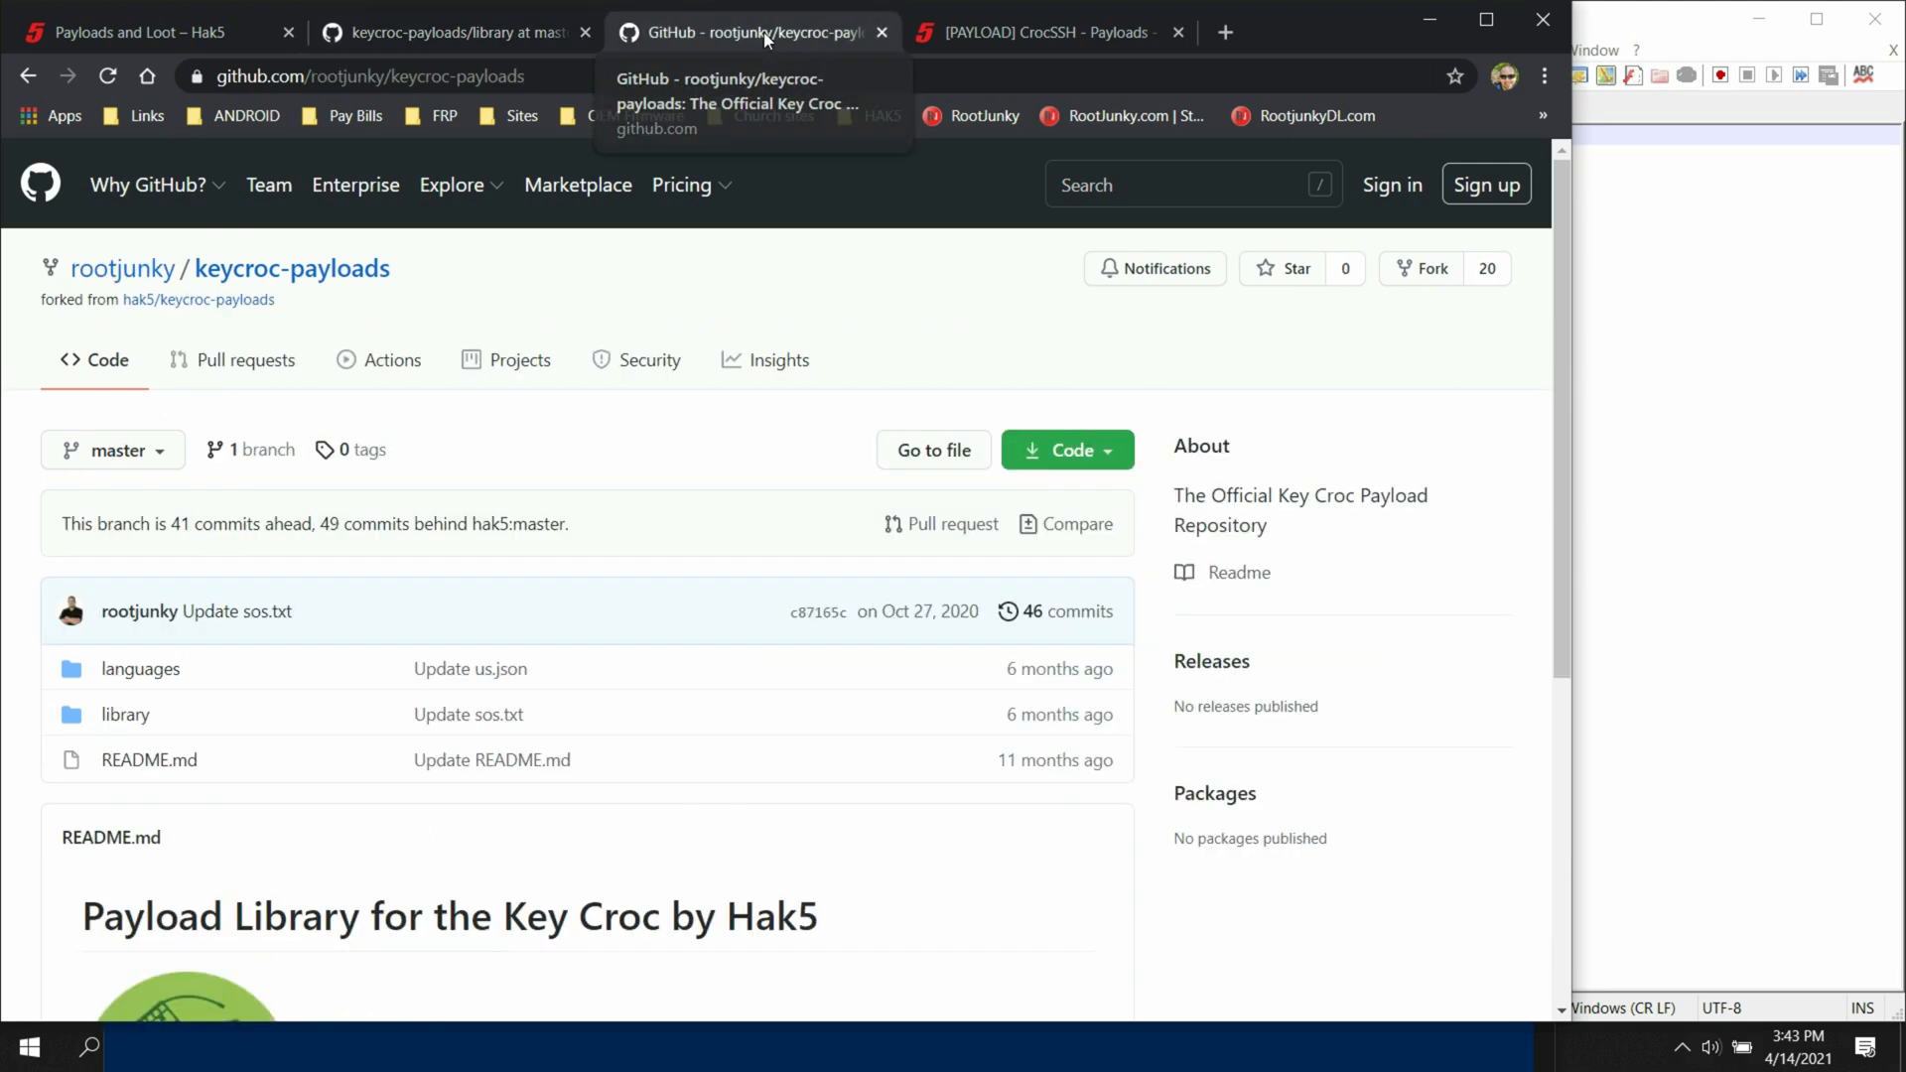
pyautogui.moveTo(339, 266)
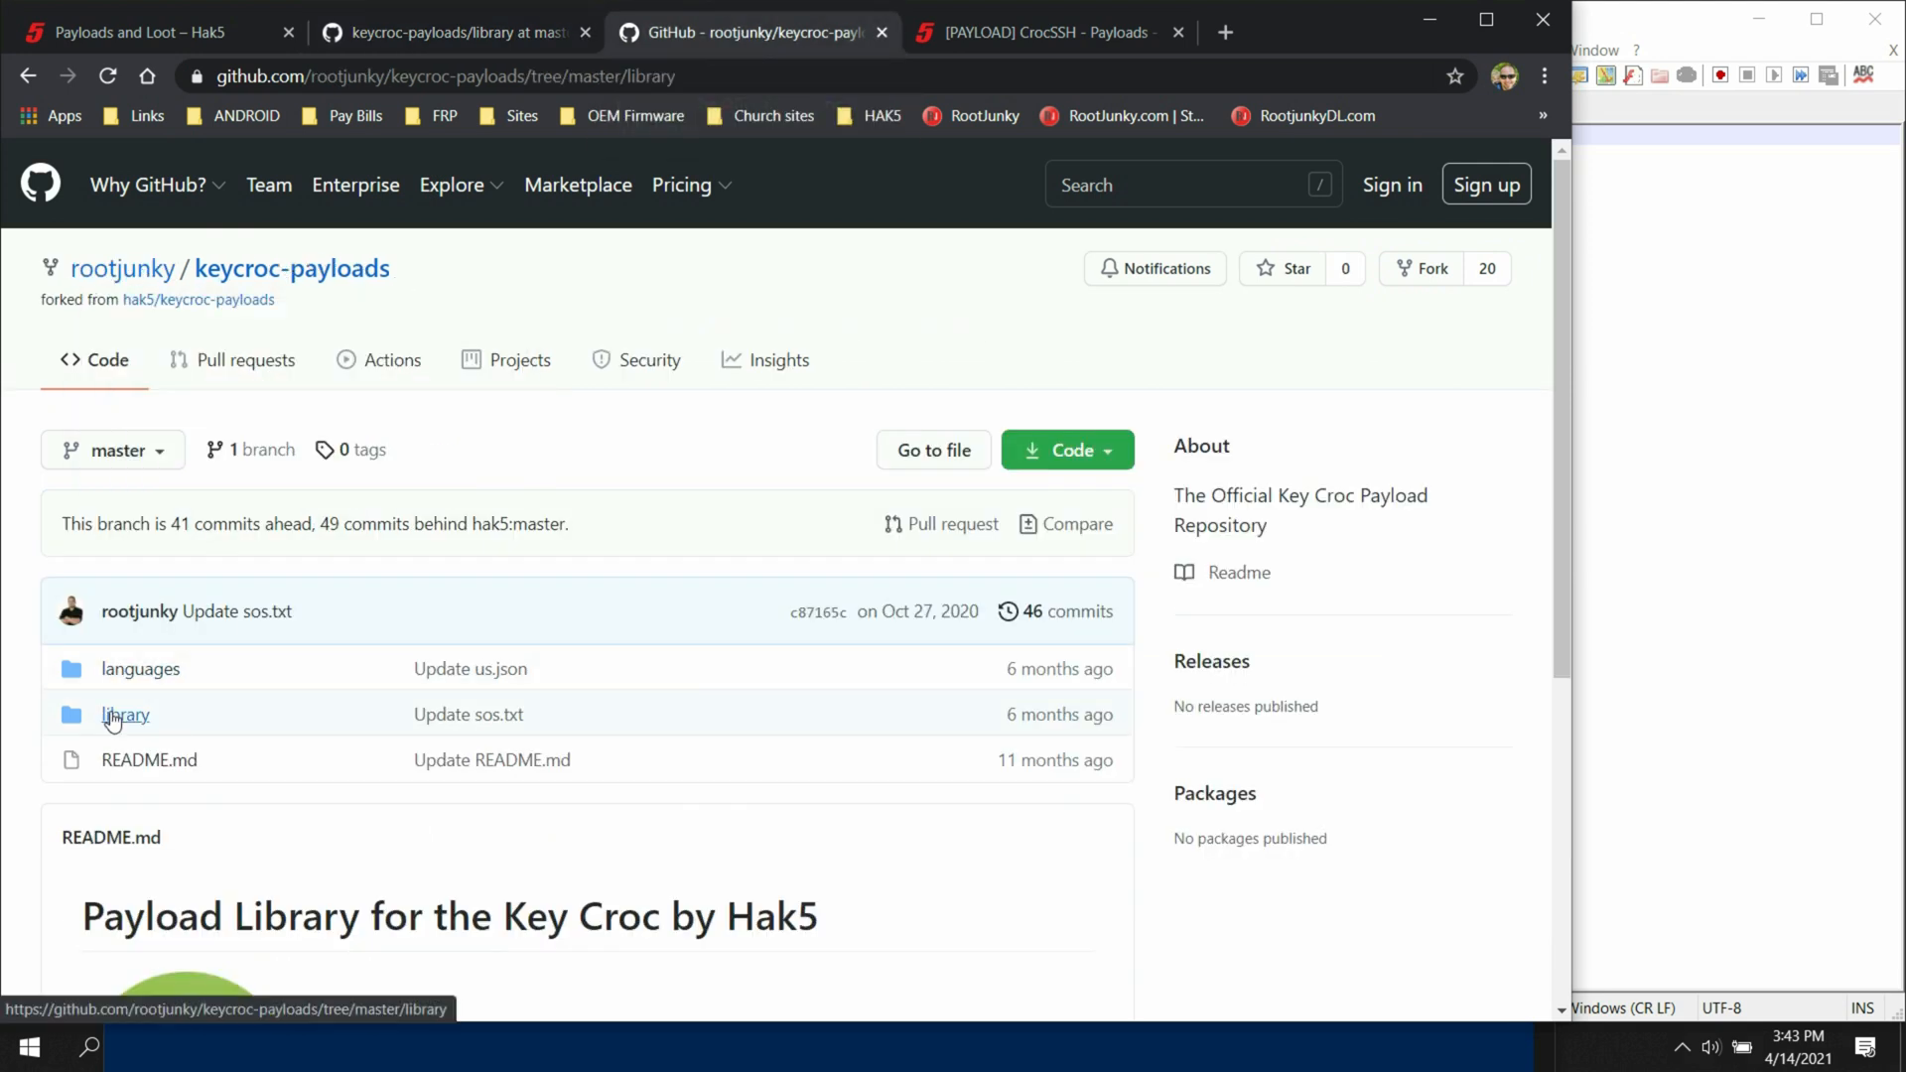
pyautogui.click(124, 713)
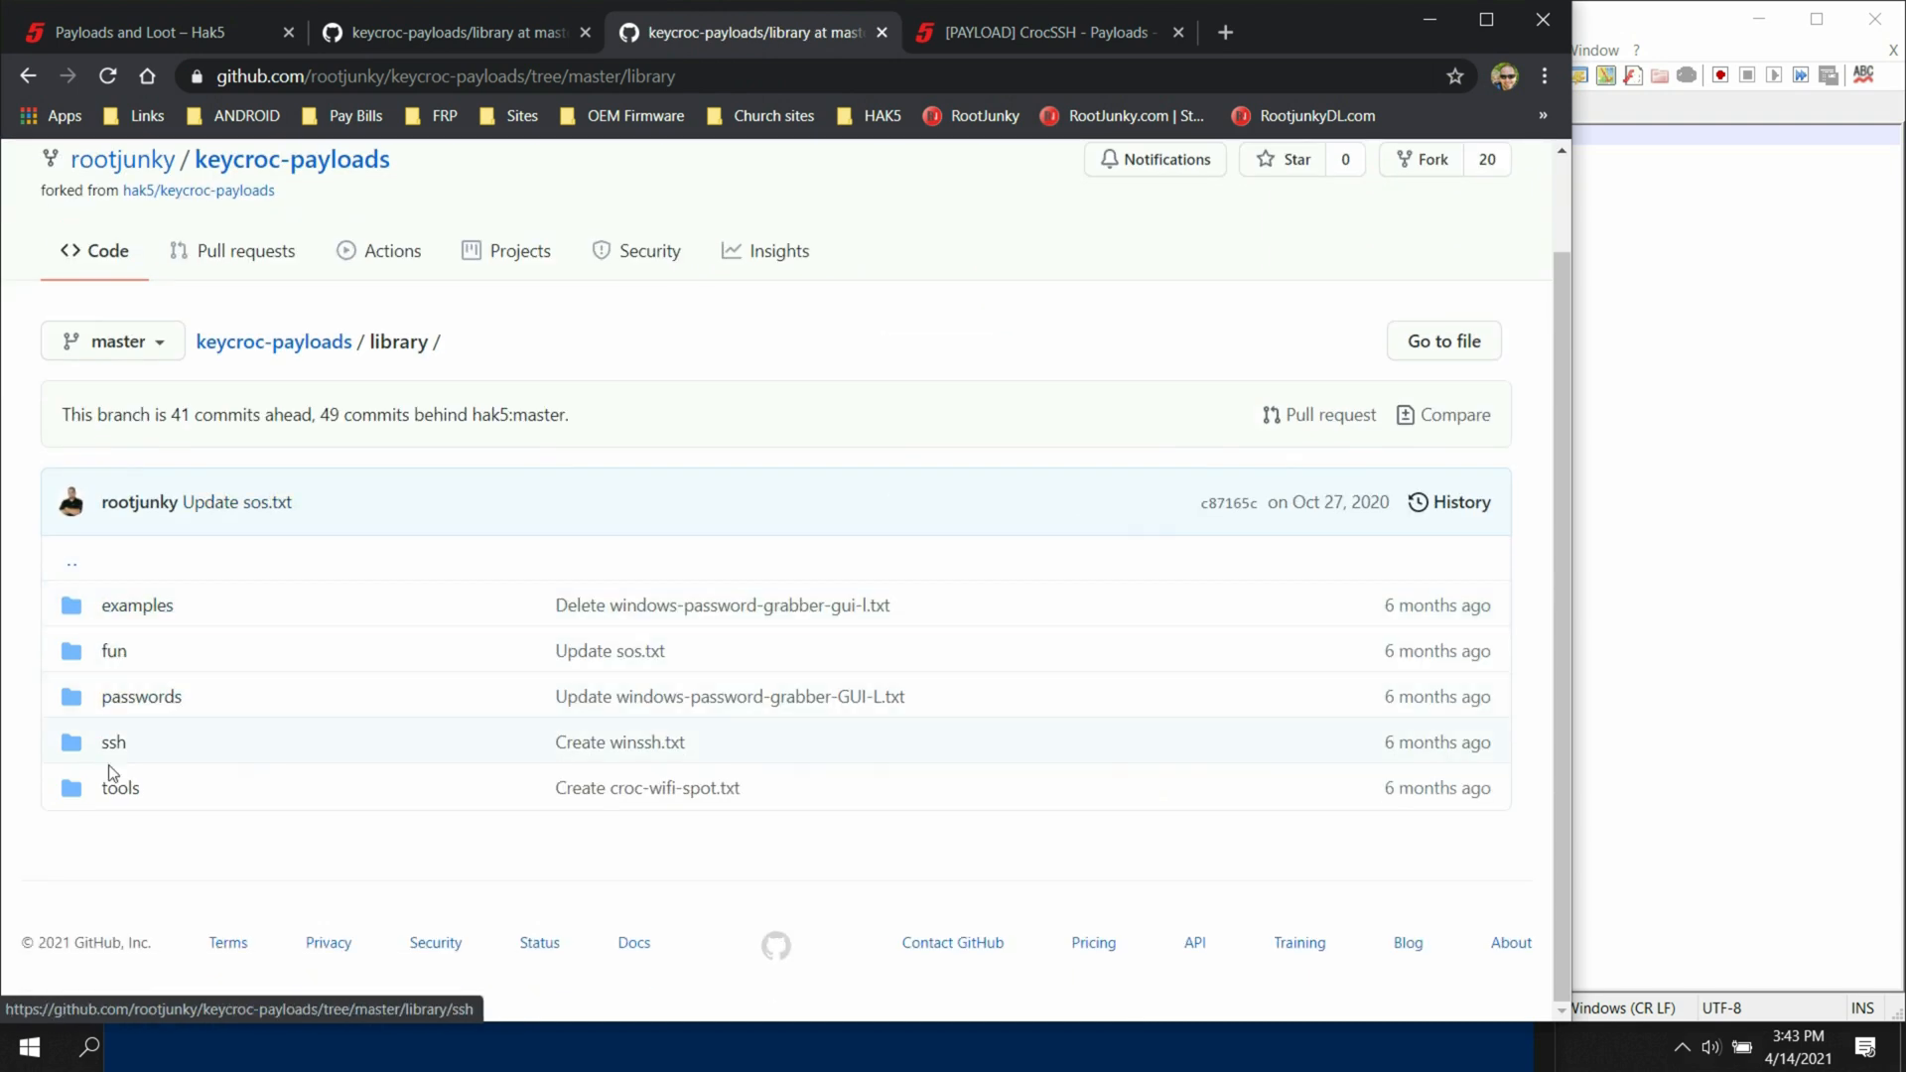
pyautogui.click(111, 740)
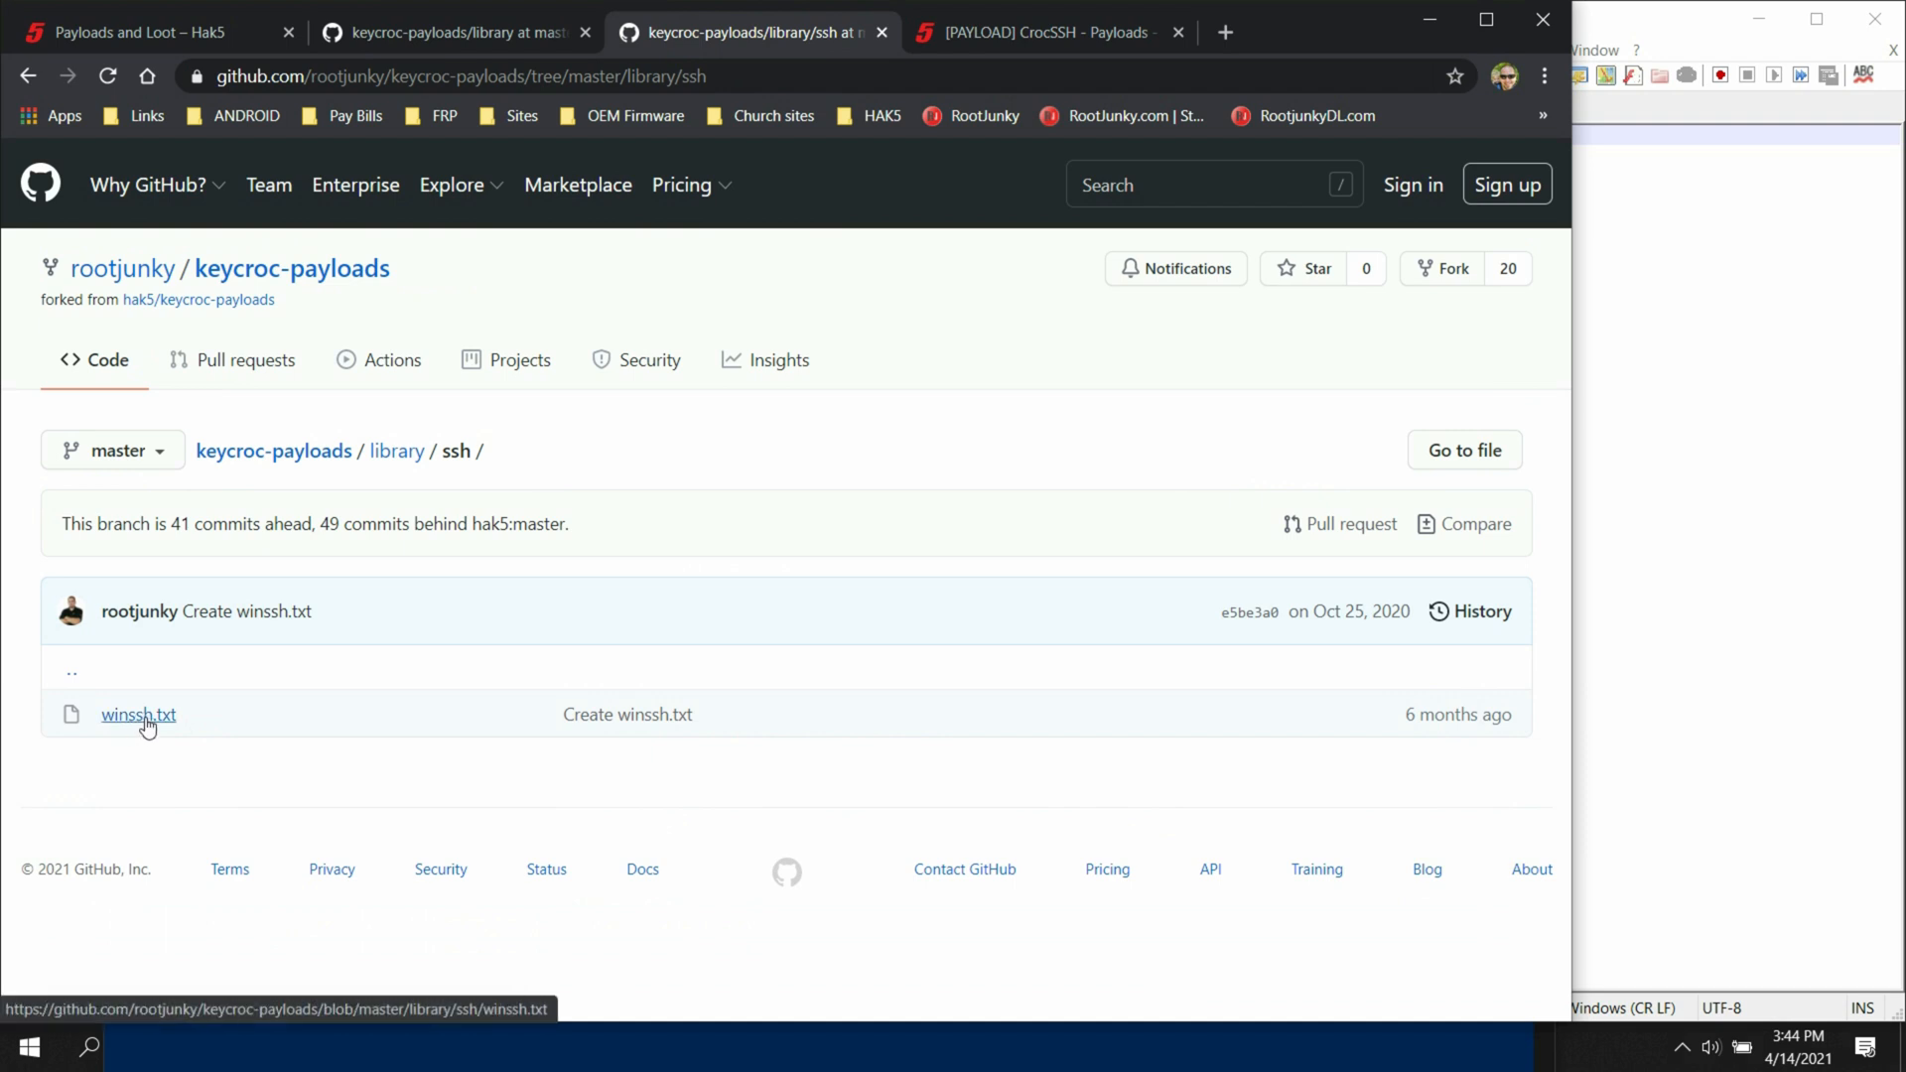
pyautogui.click(137, 713)
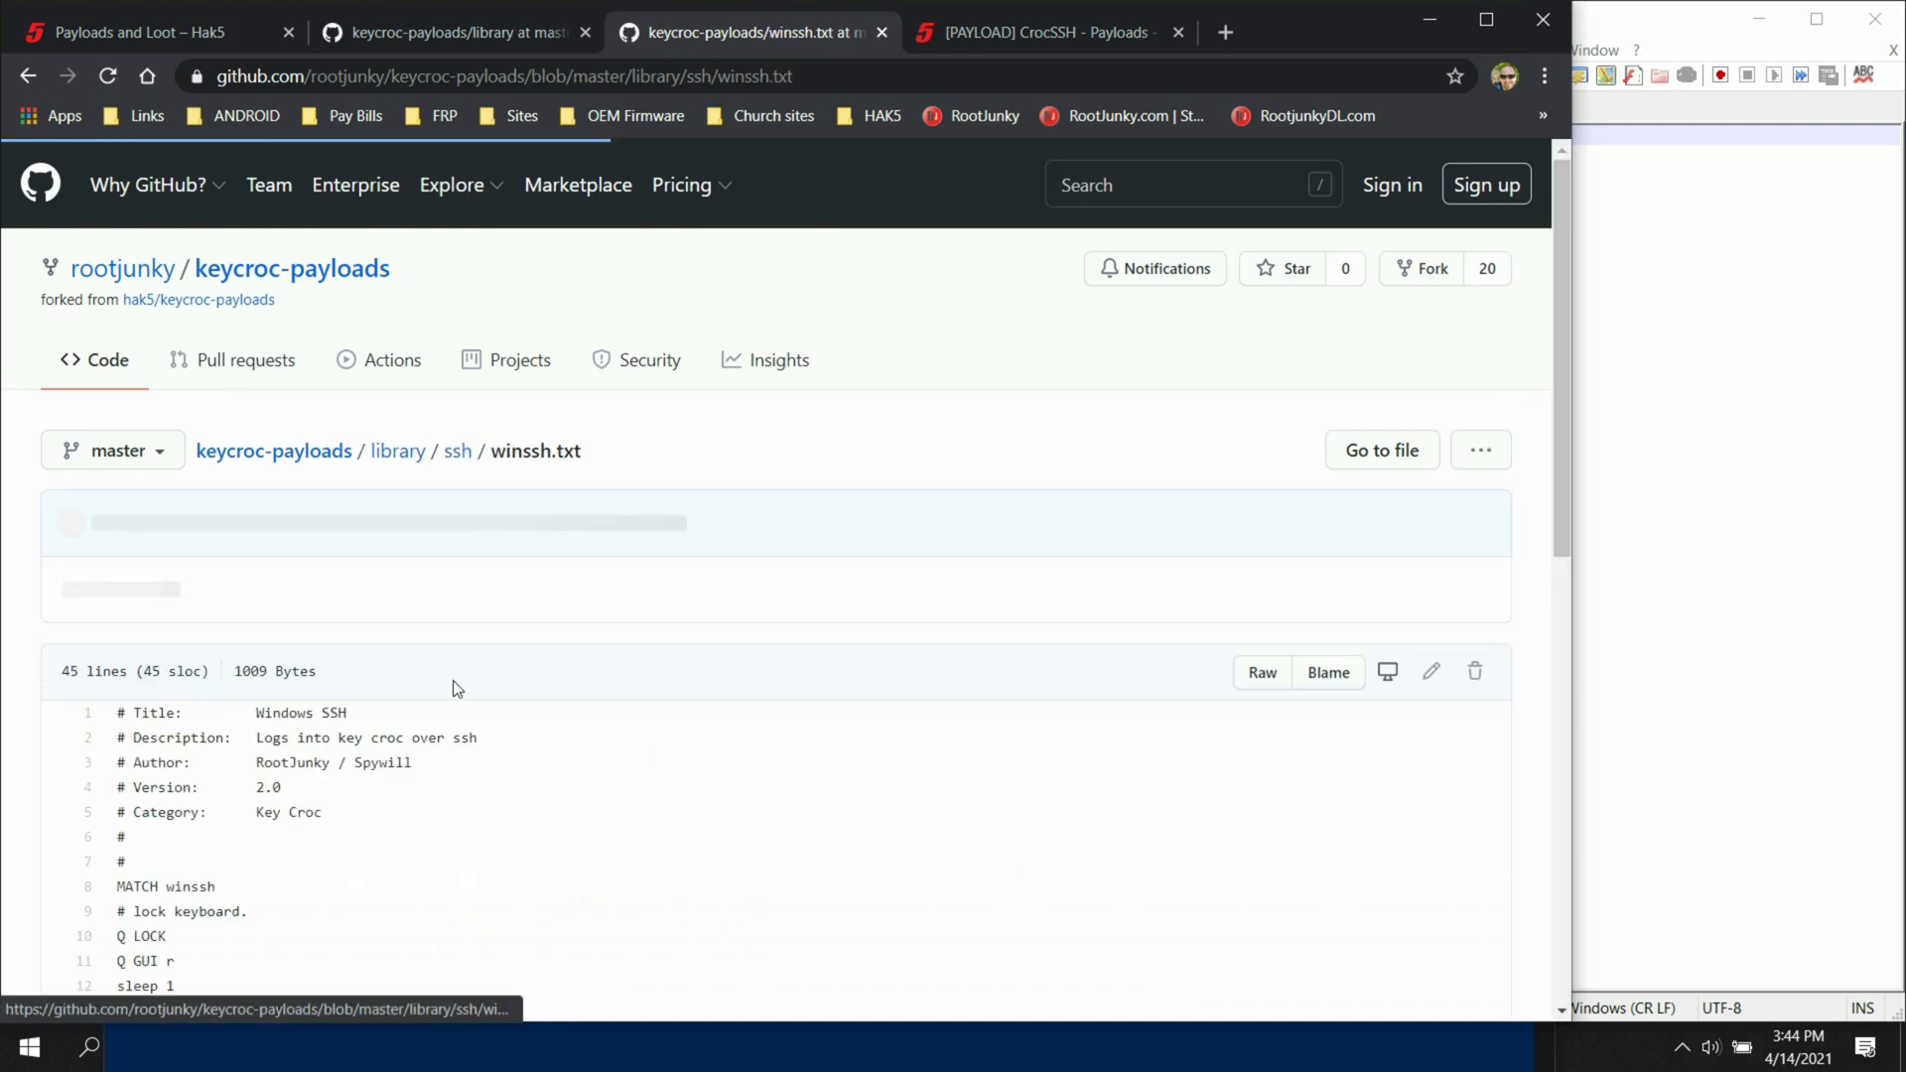
# - Scroll through the winssh.txt payload and return to the fork's library folder
pyautogui.scroll(-3)
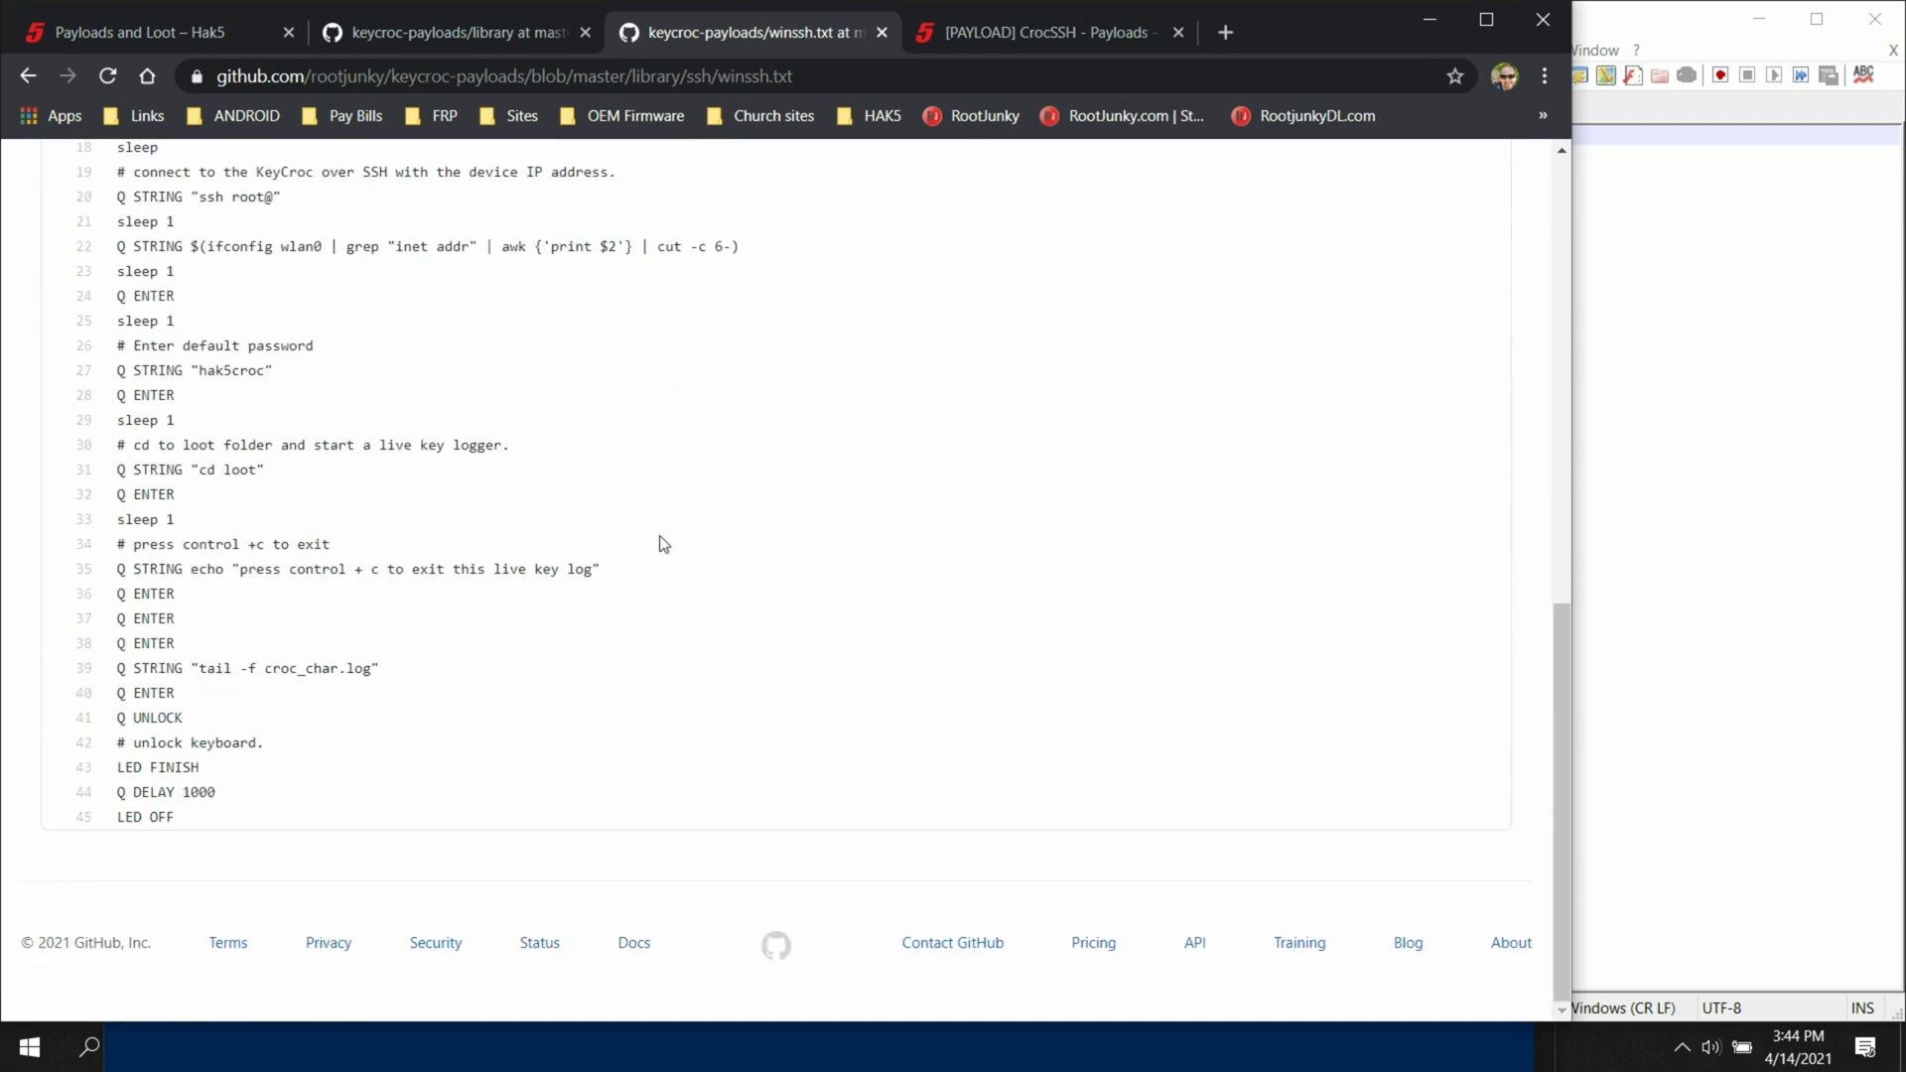
pyautogui.scroll(3)
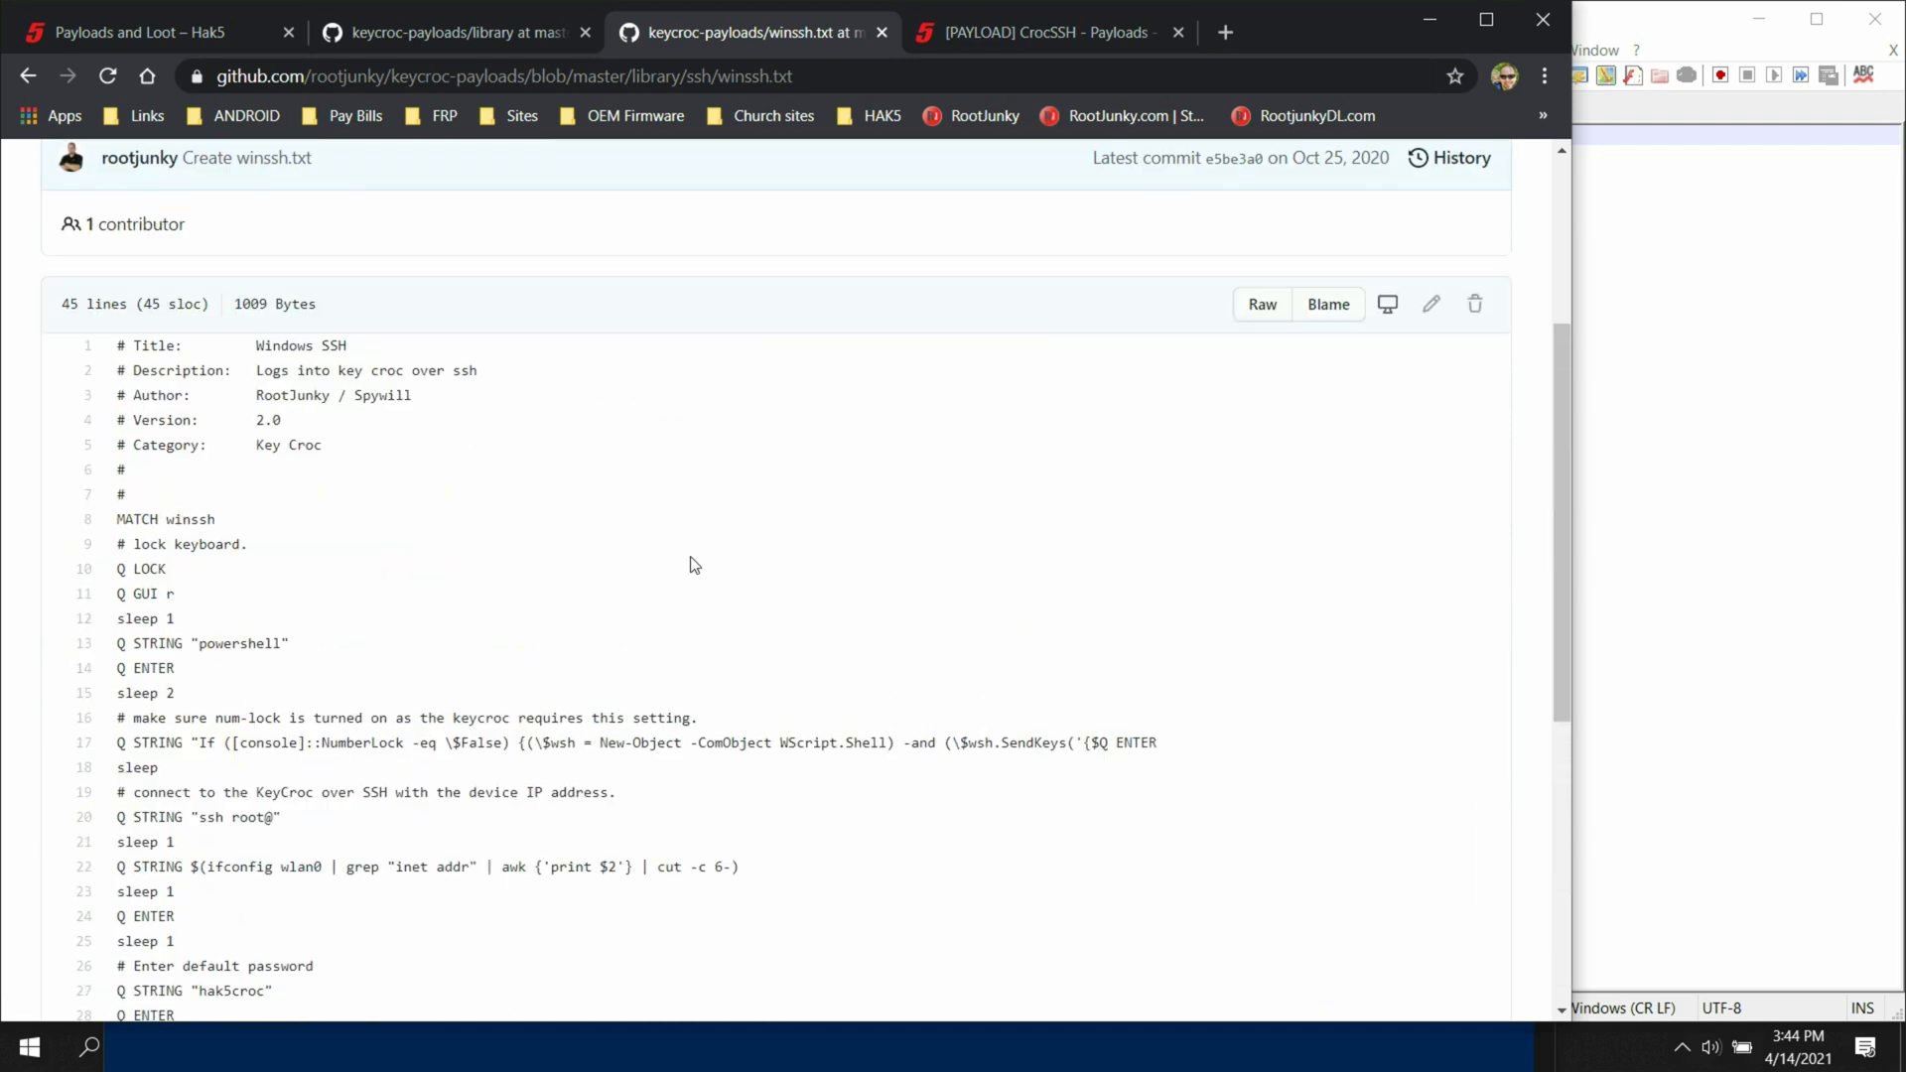
pyautogui.scroll(3)
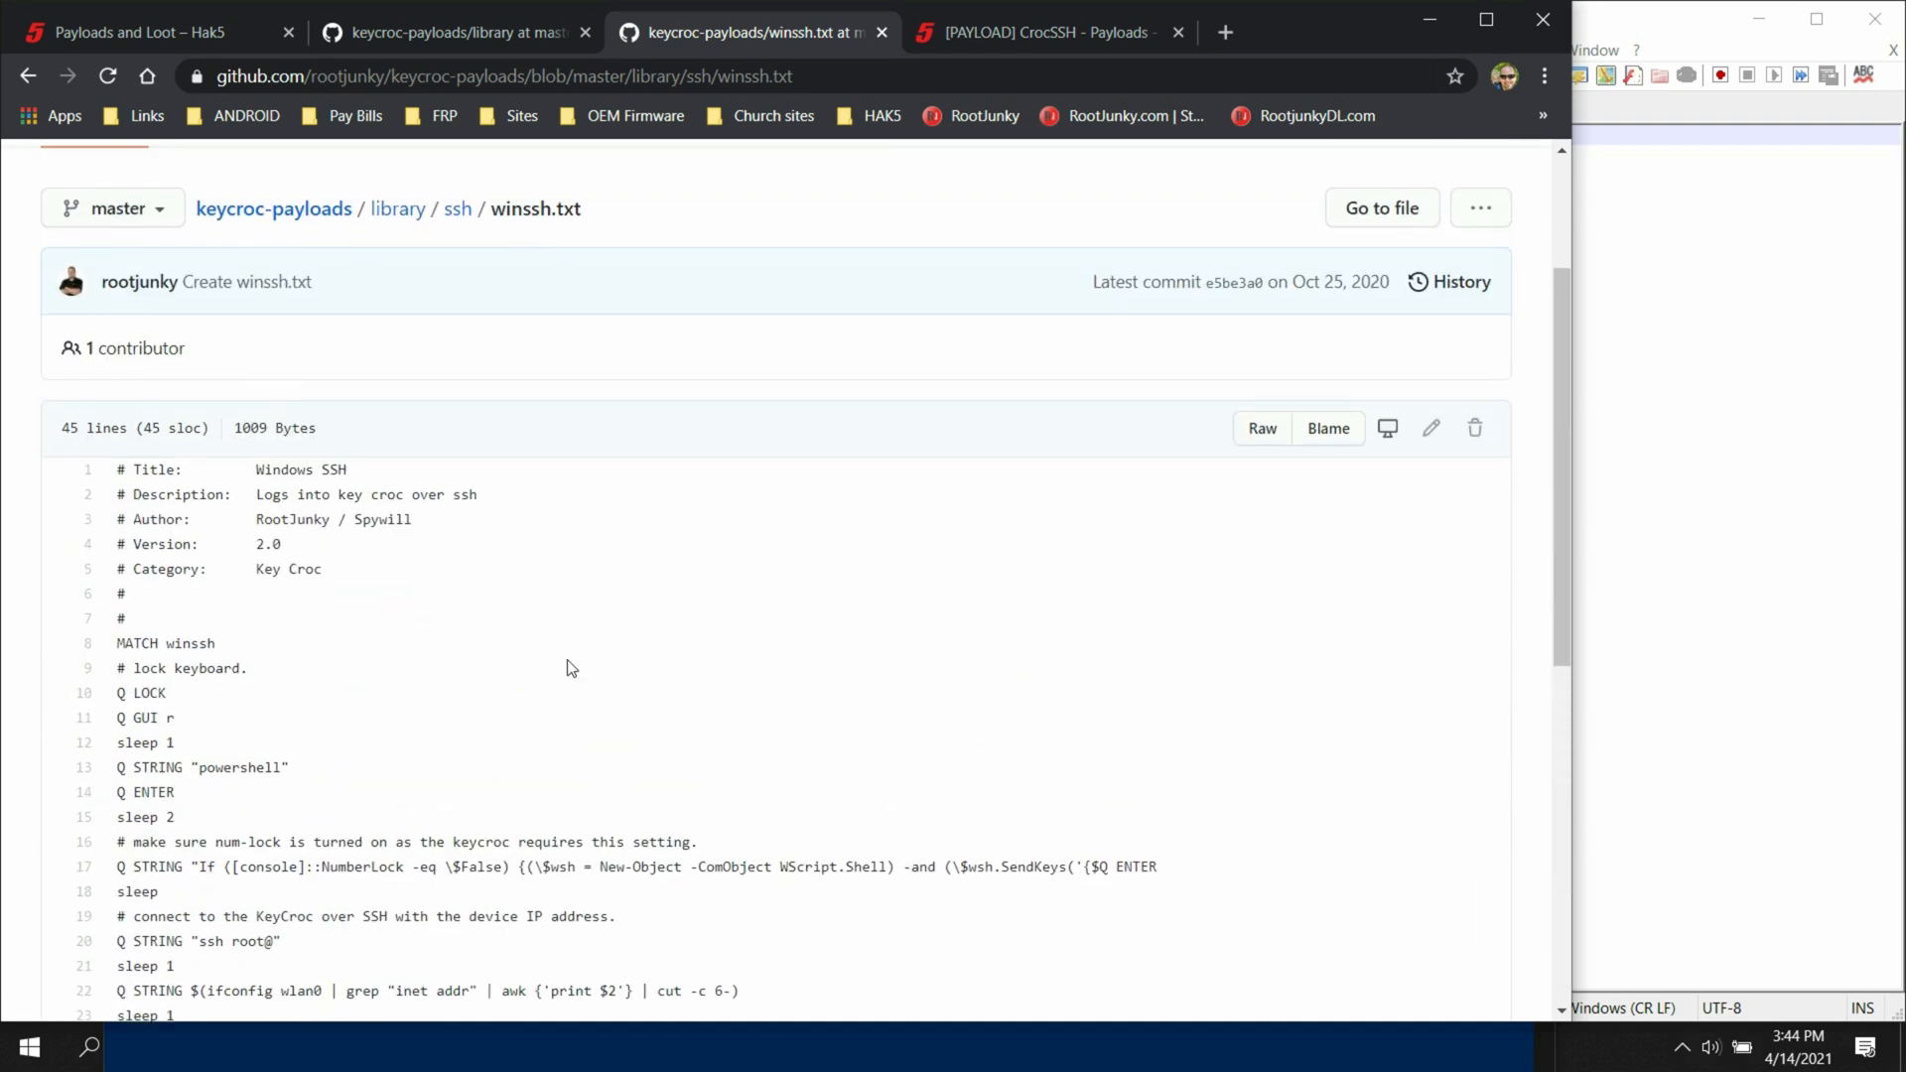
pyautogui.moveTo(346, 485)
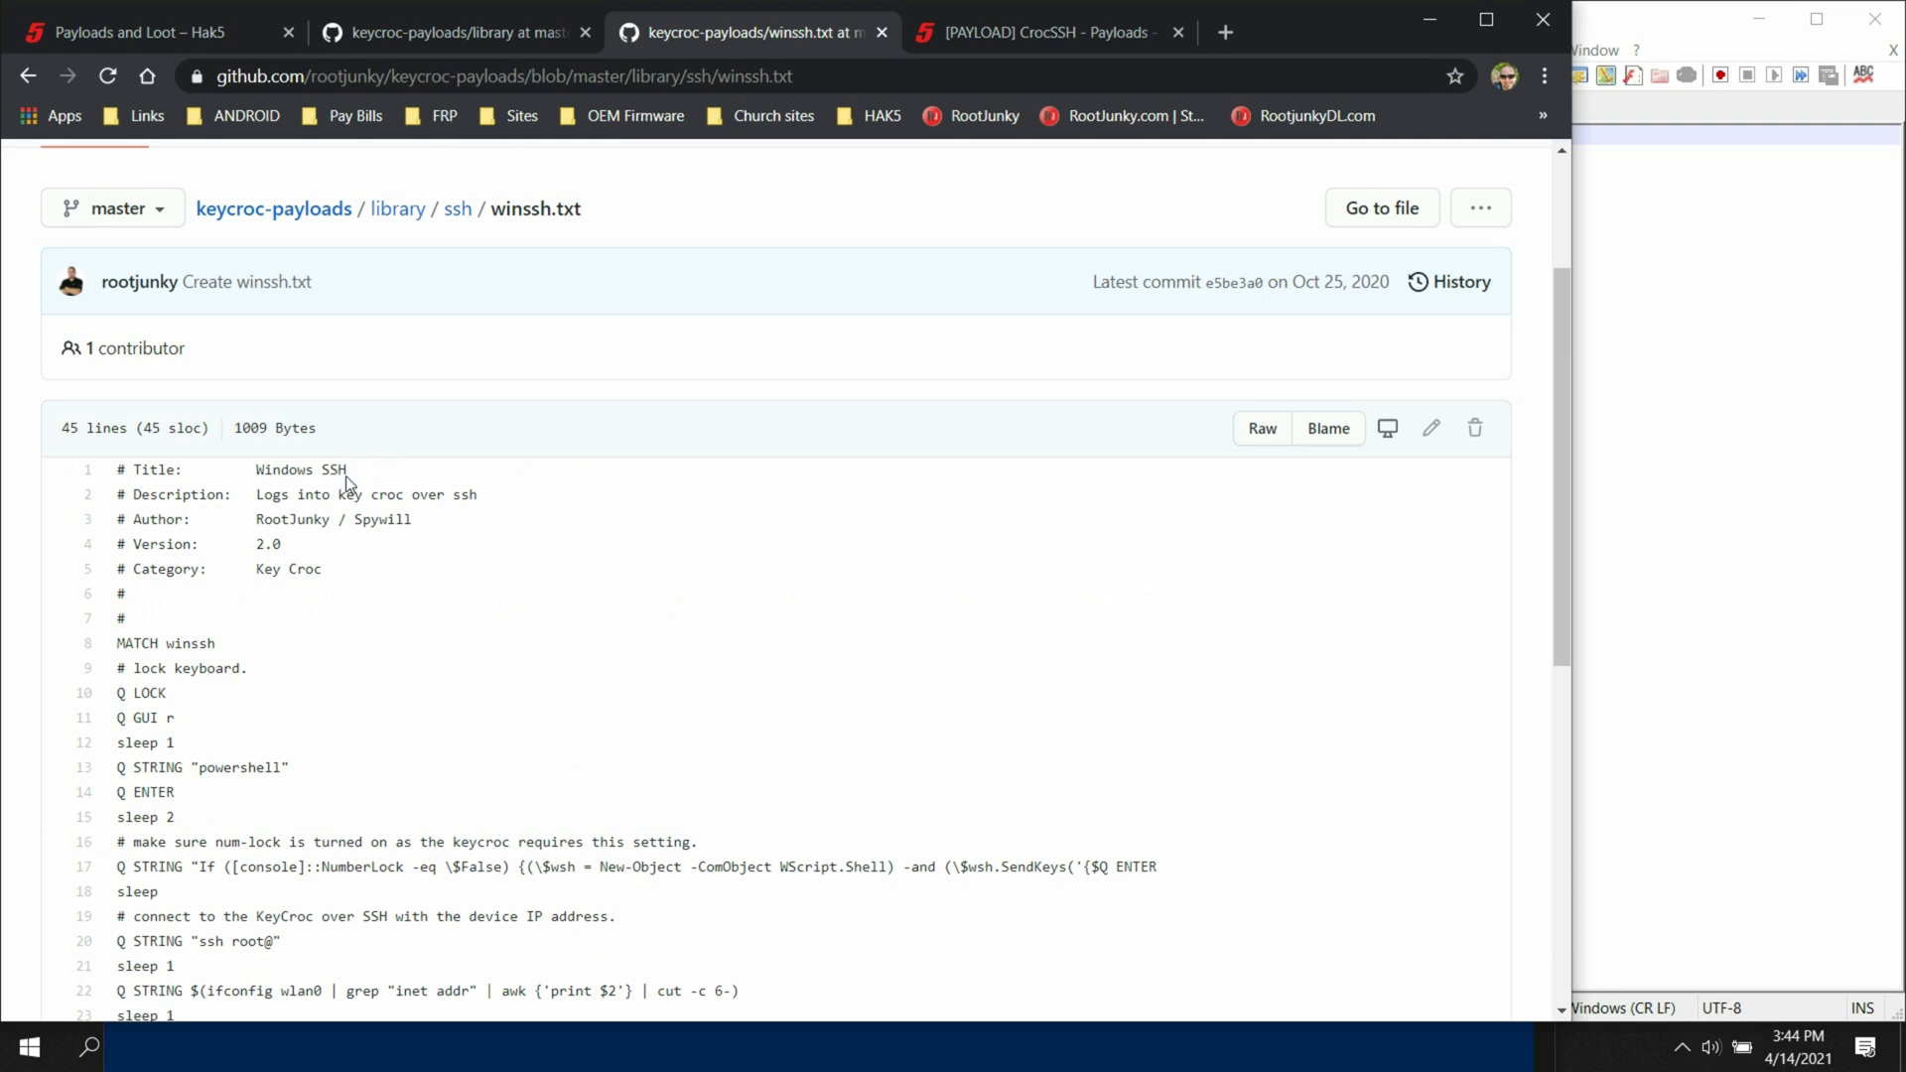
pyautogui.moveTo(399, 208)
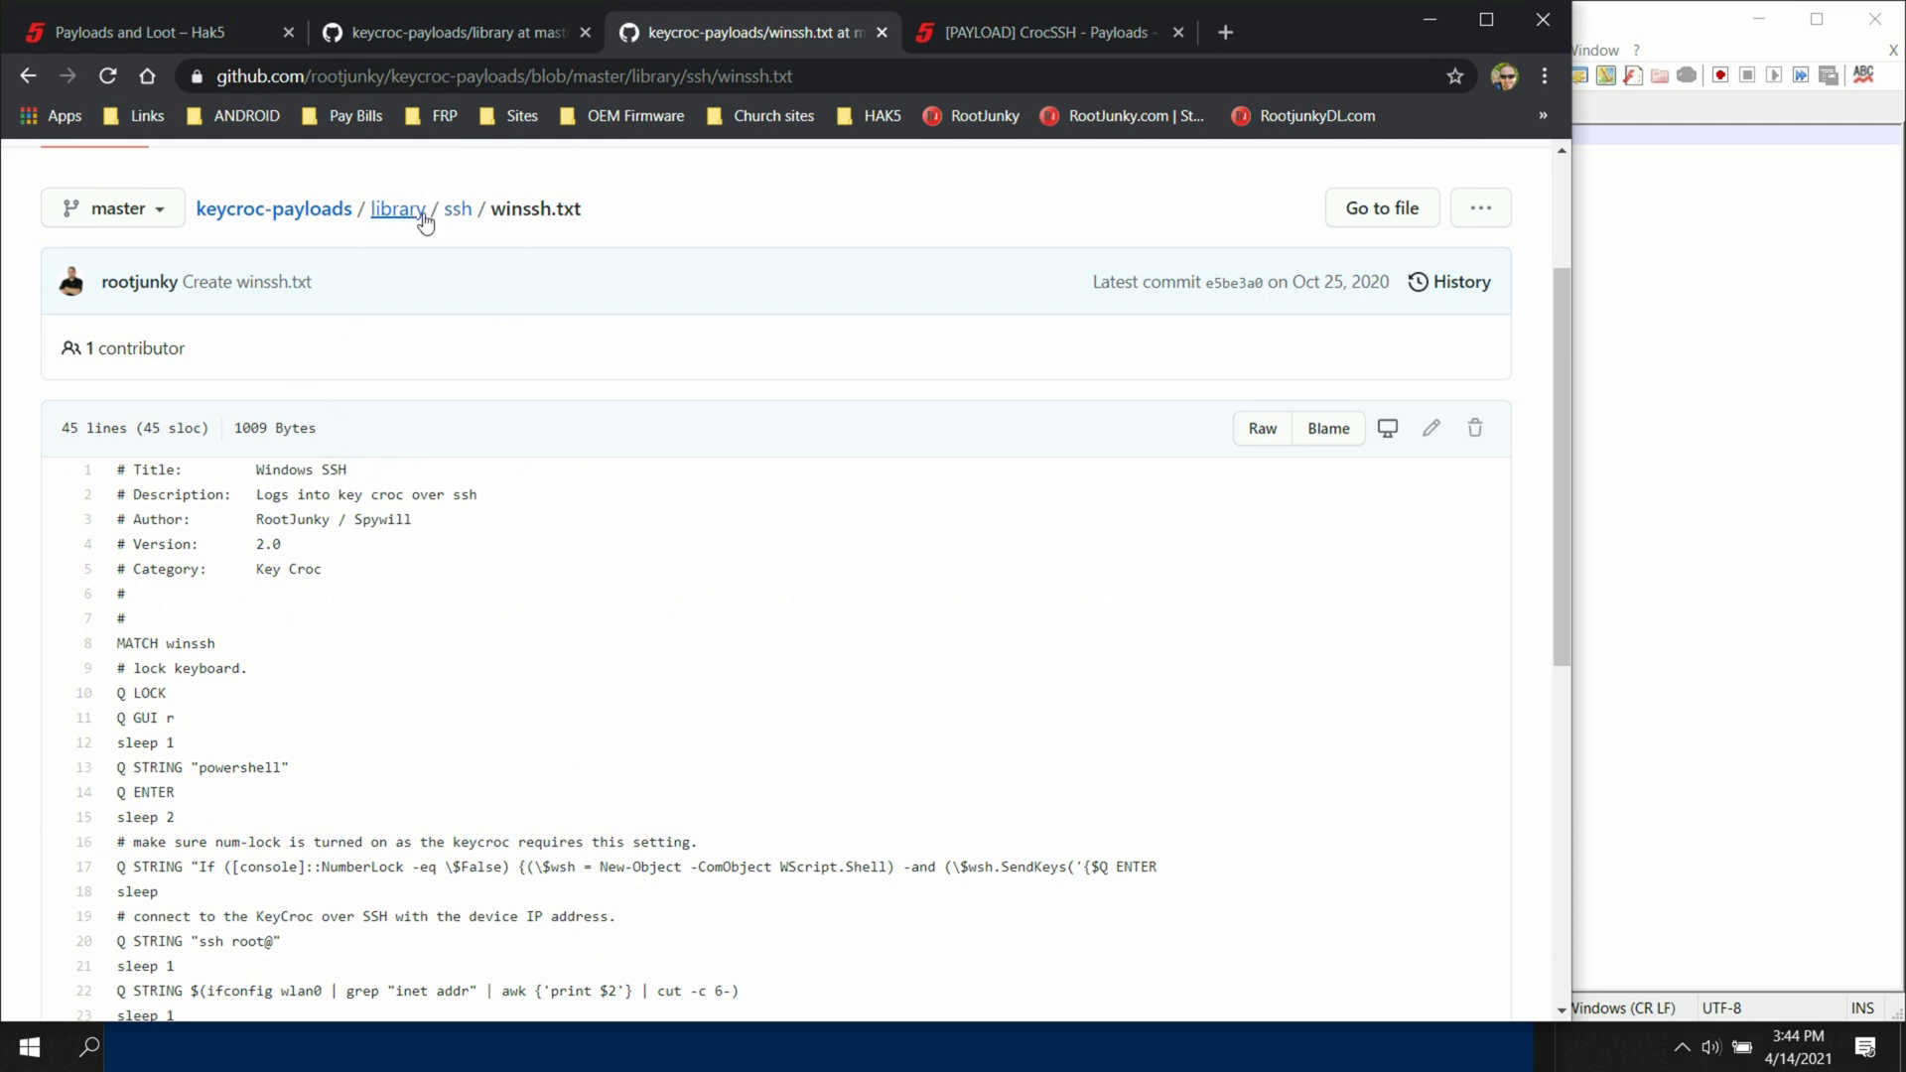
pyautogui.moveTo(415, 693)
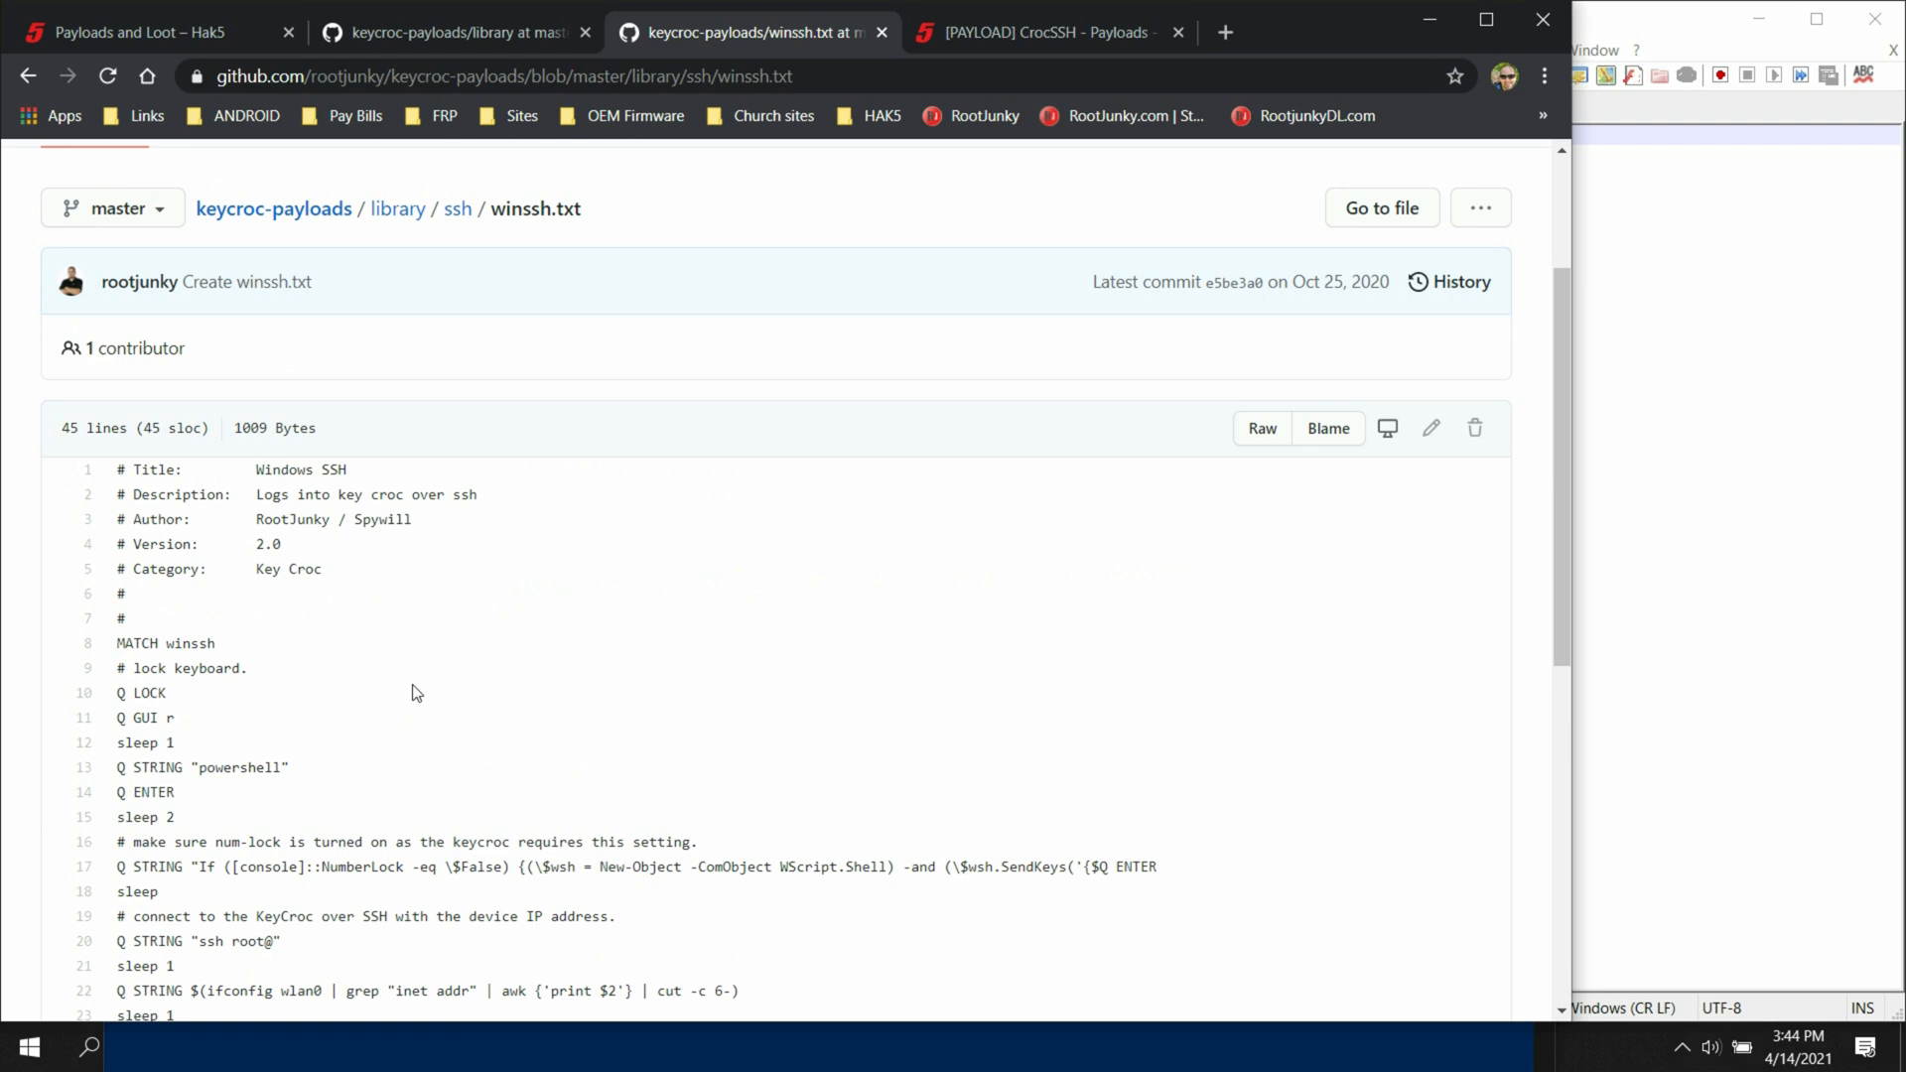
pyautogui.scroll(-3)
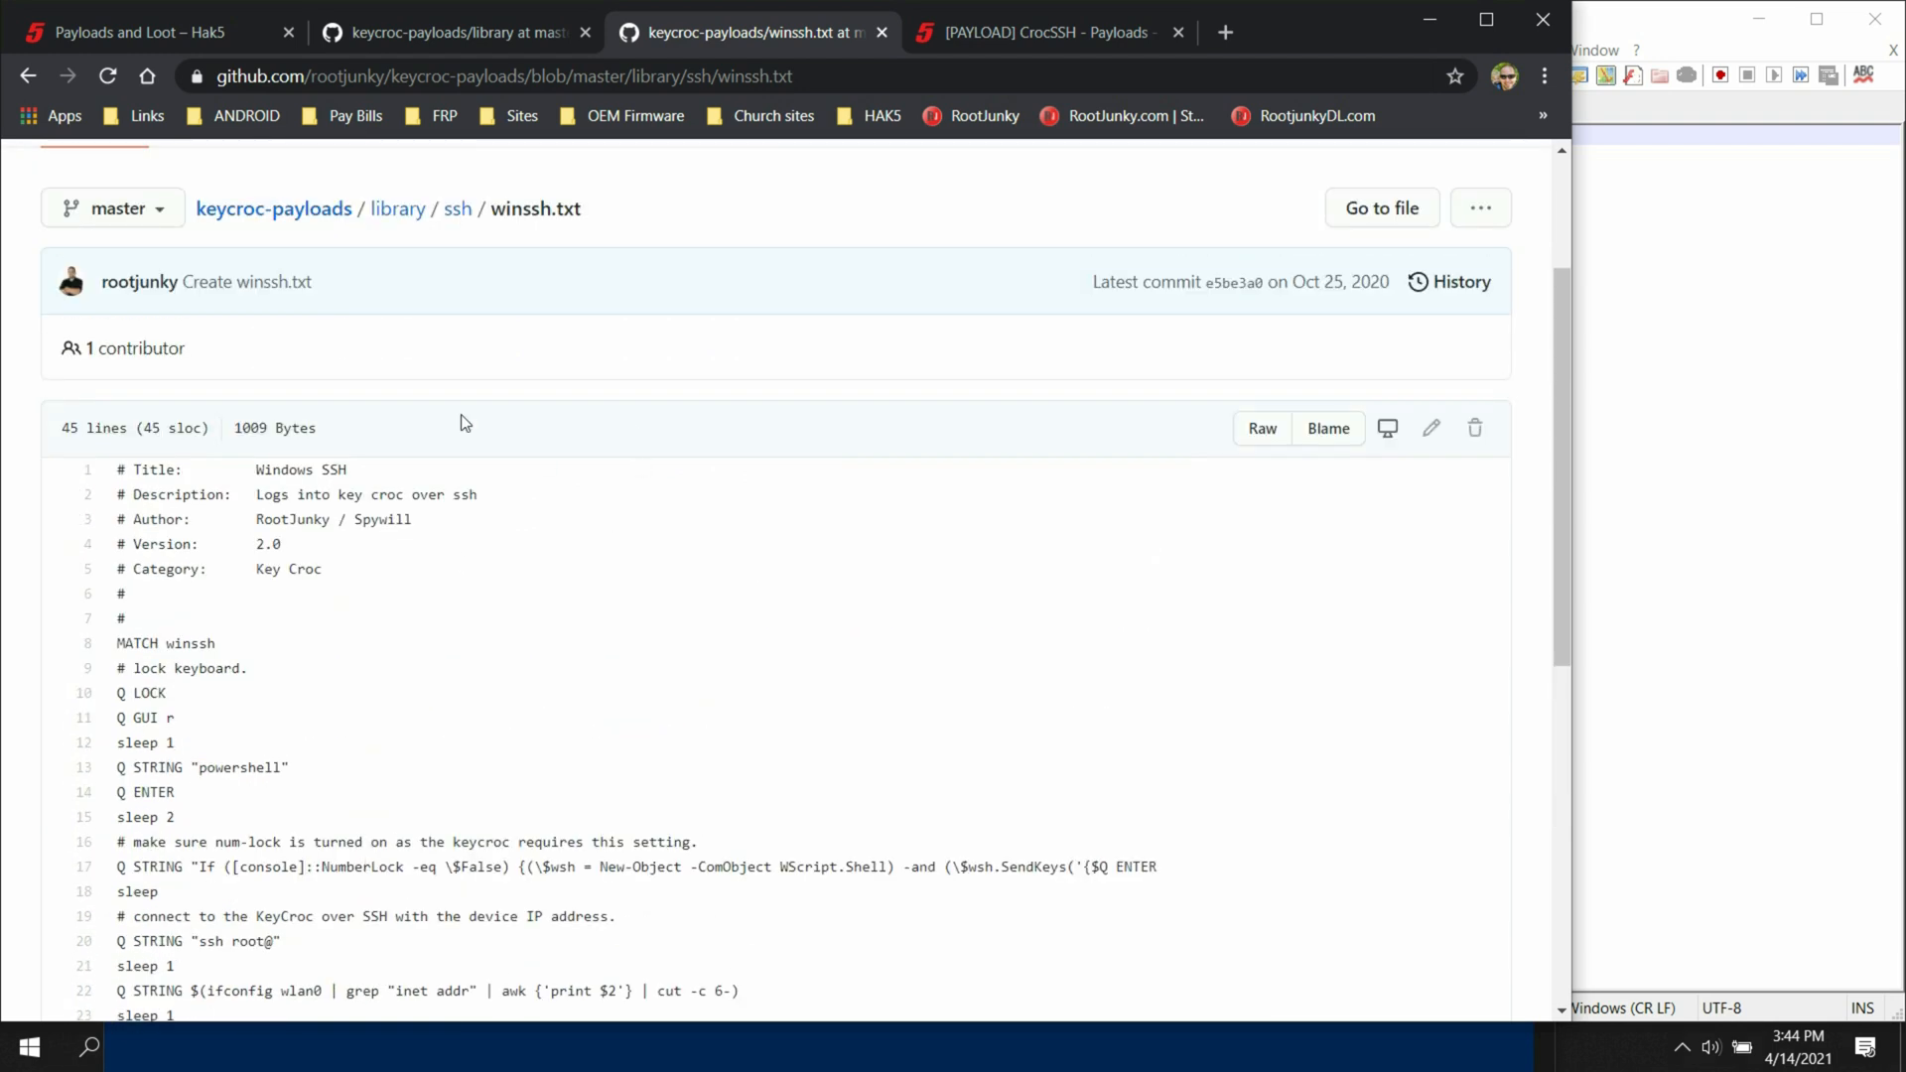
pyautogui.click(397, 209)
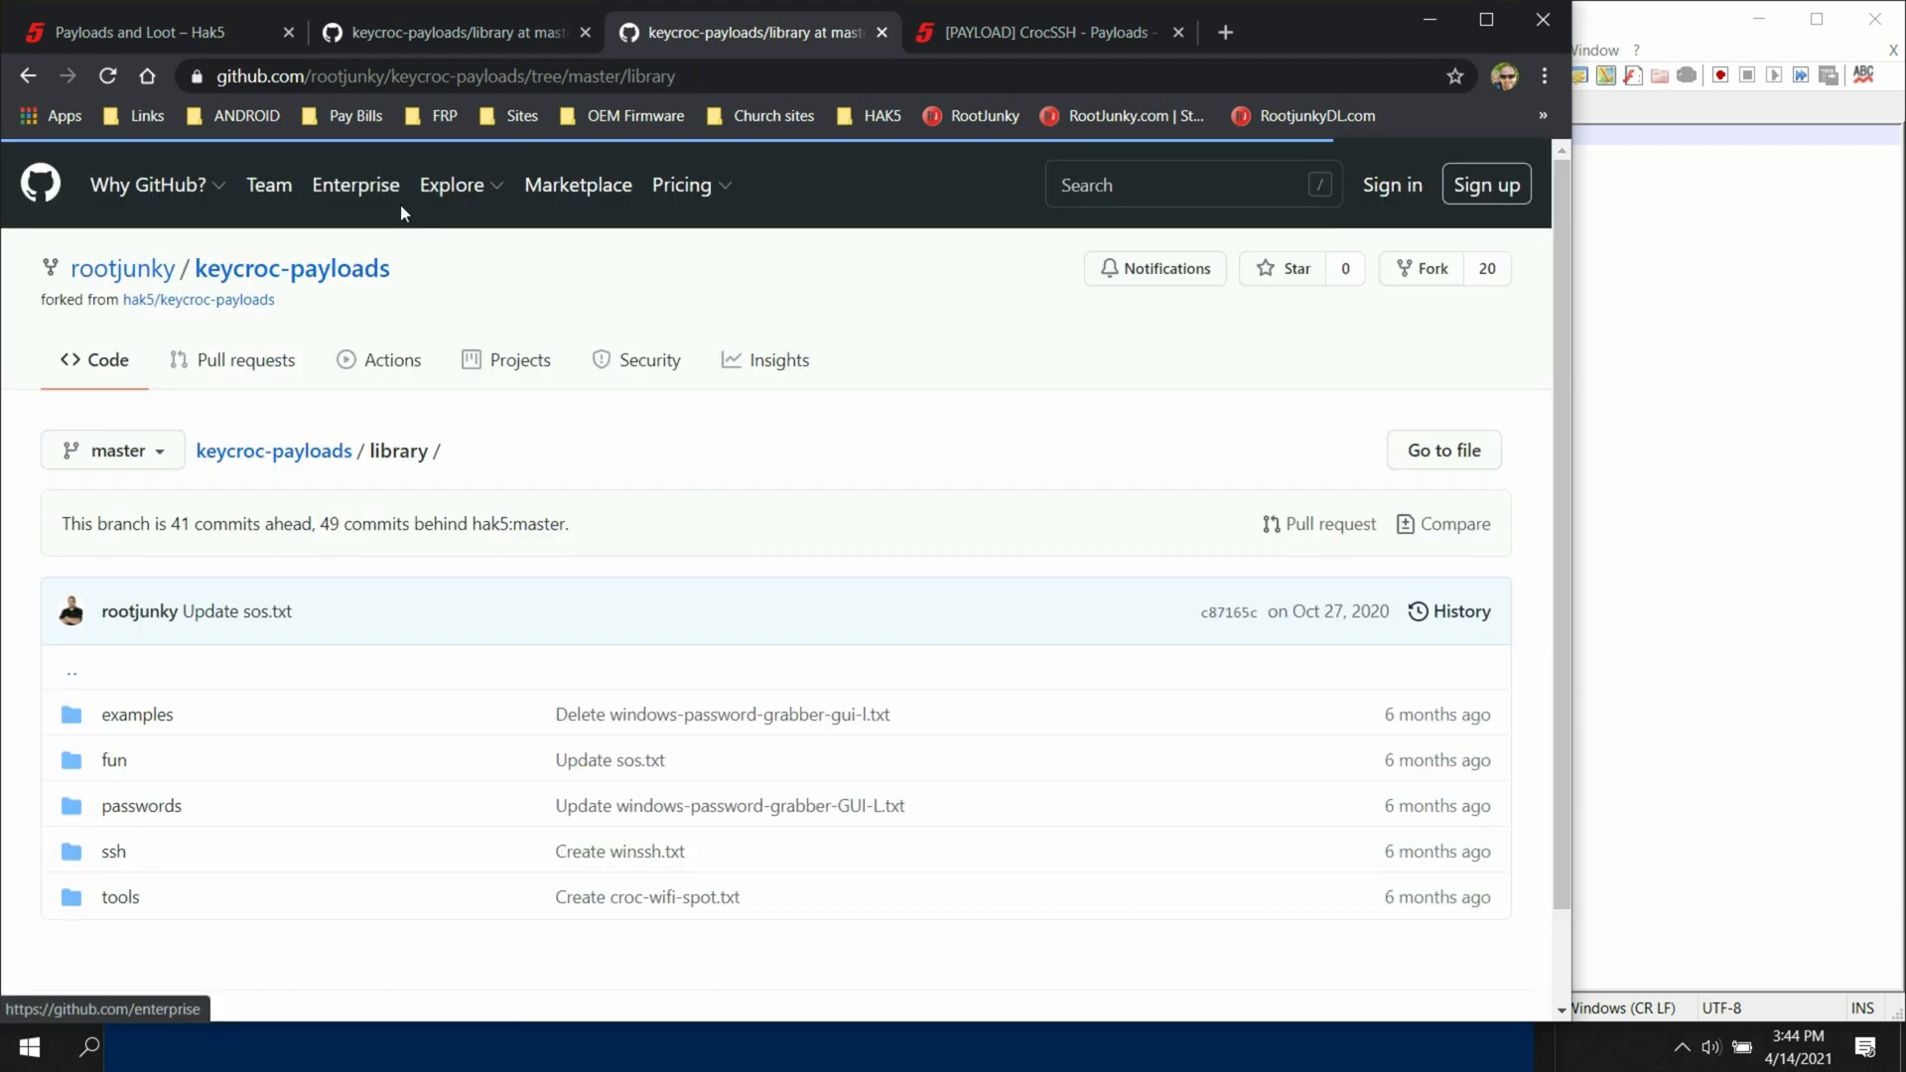
# - Open the fun folder and its sos.txt LED SOS payload
pyautogui.click(113, 760)
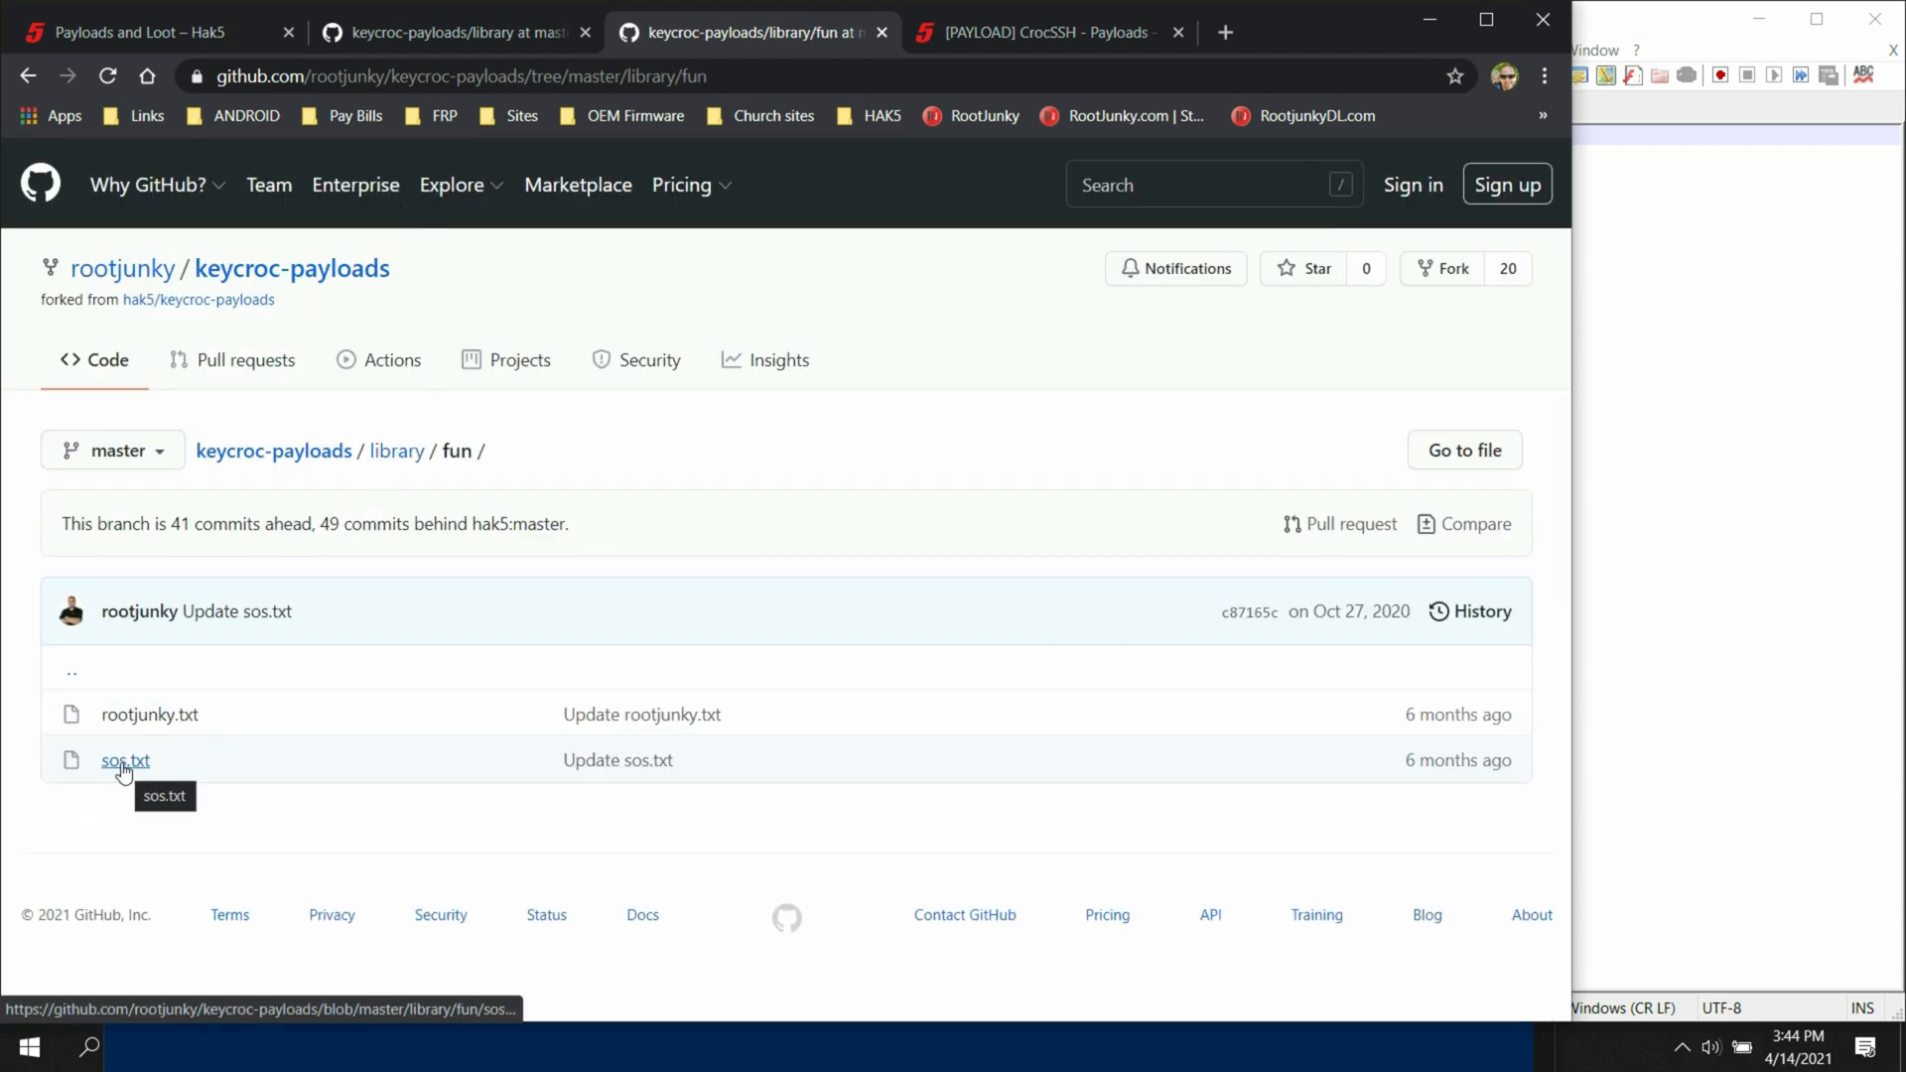
pyautogui.click(125, 761)
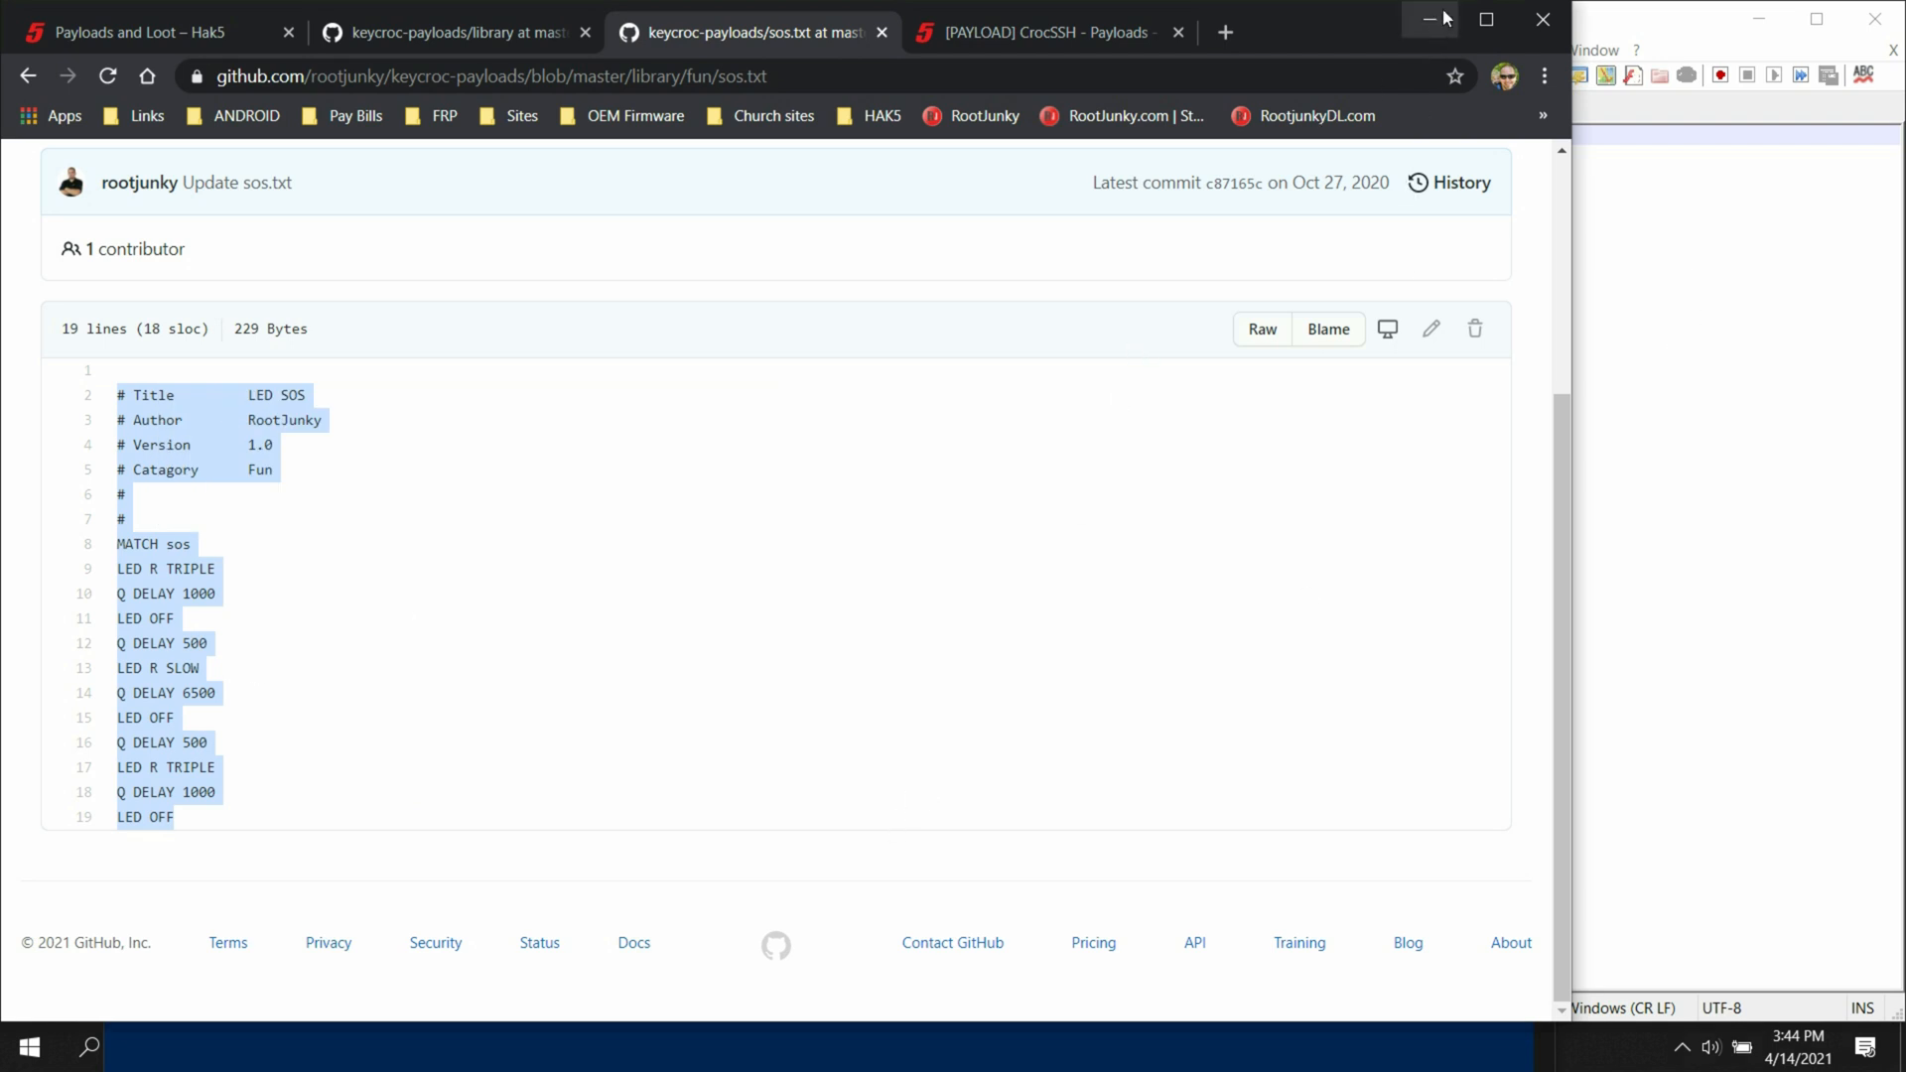
# - Minimize the browser and SSH session to show File Explorer at This PC with the KeyCroc drive
pyautogui.click(1431, 19)
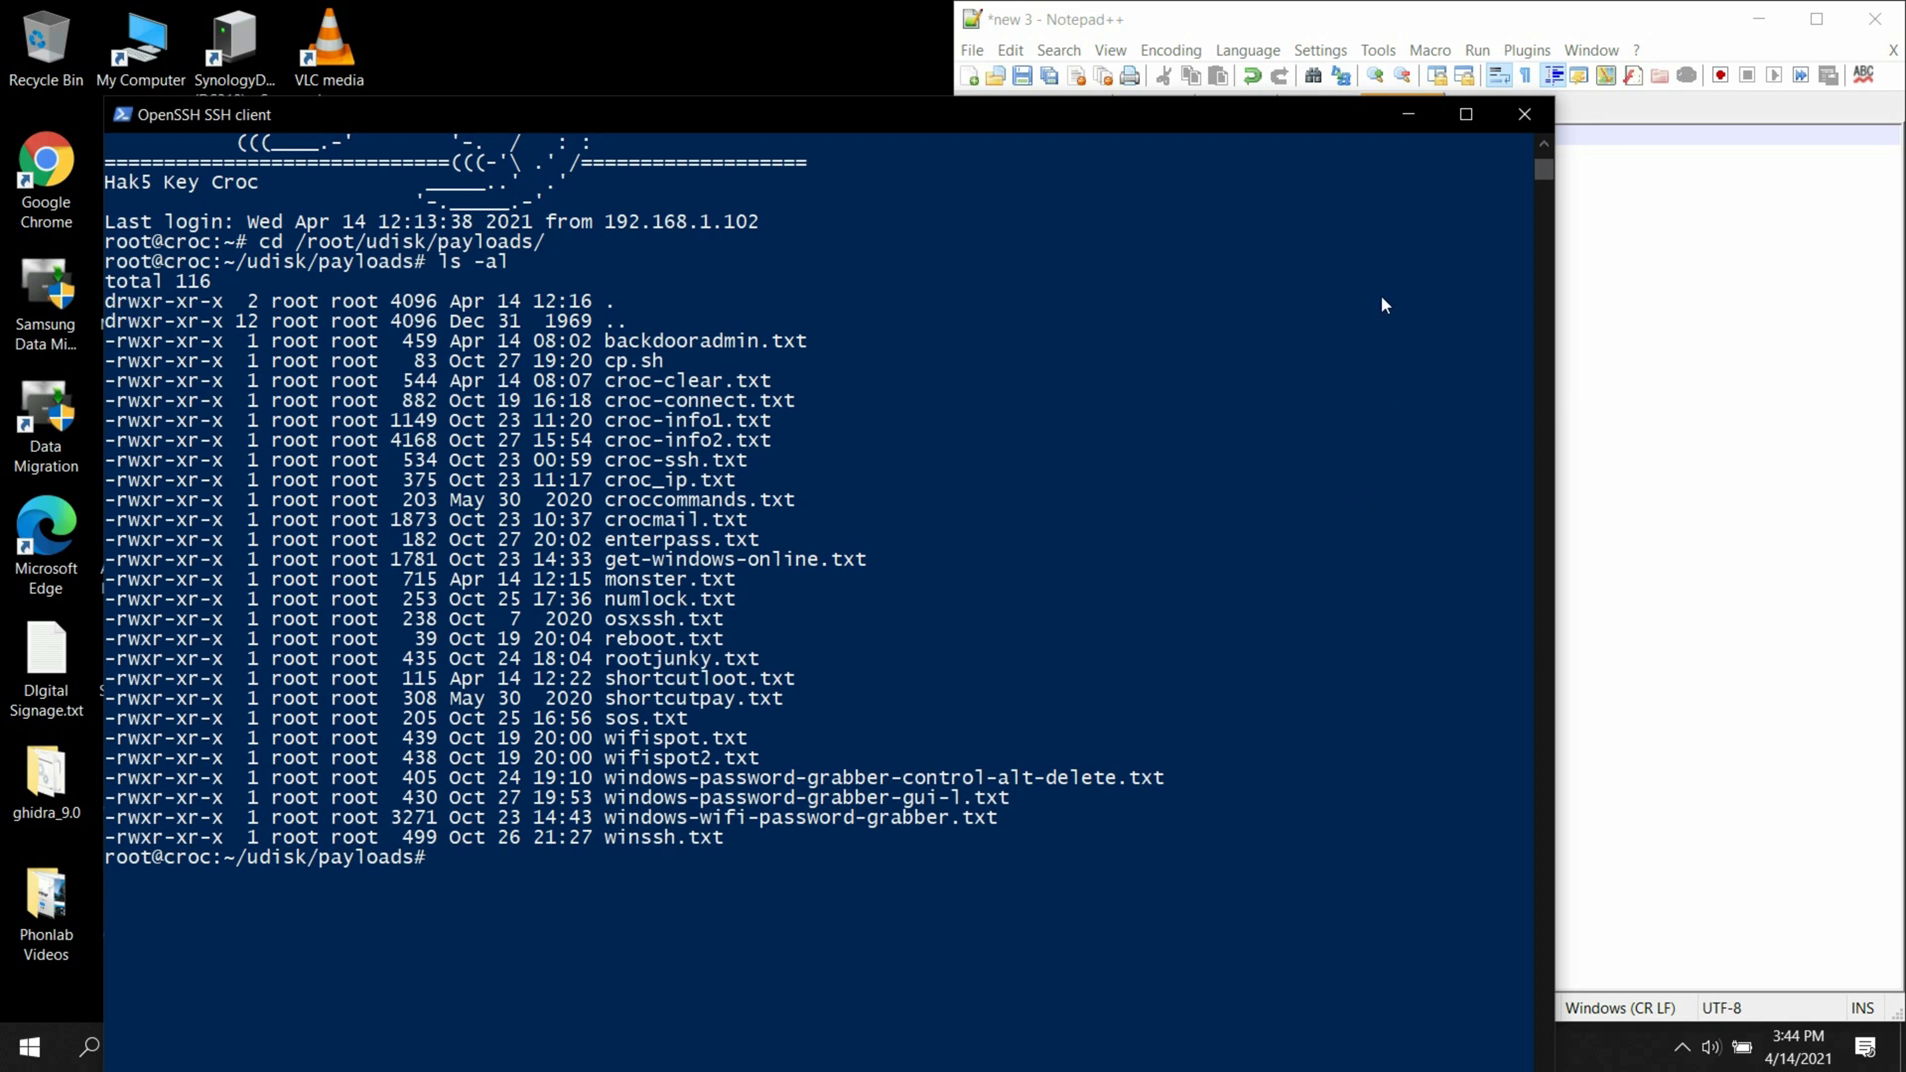
pyautogui.click(1522, 115)
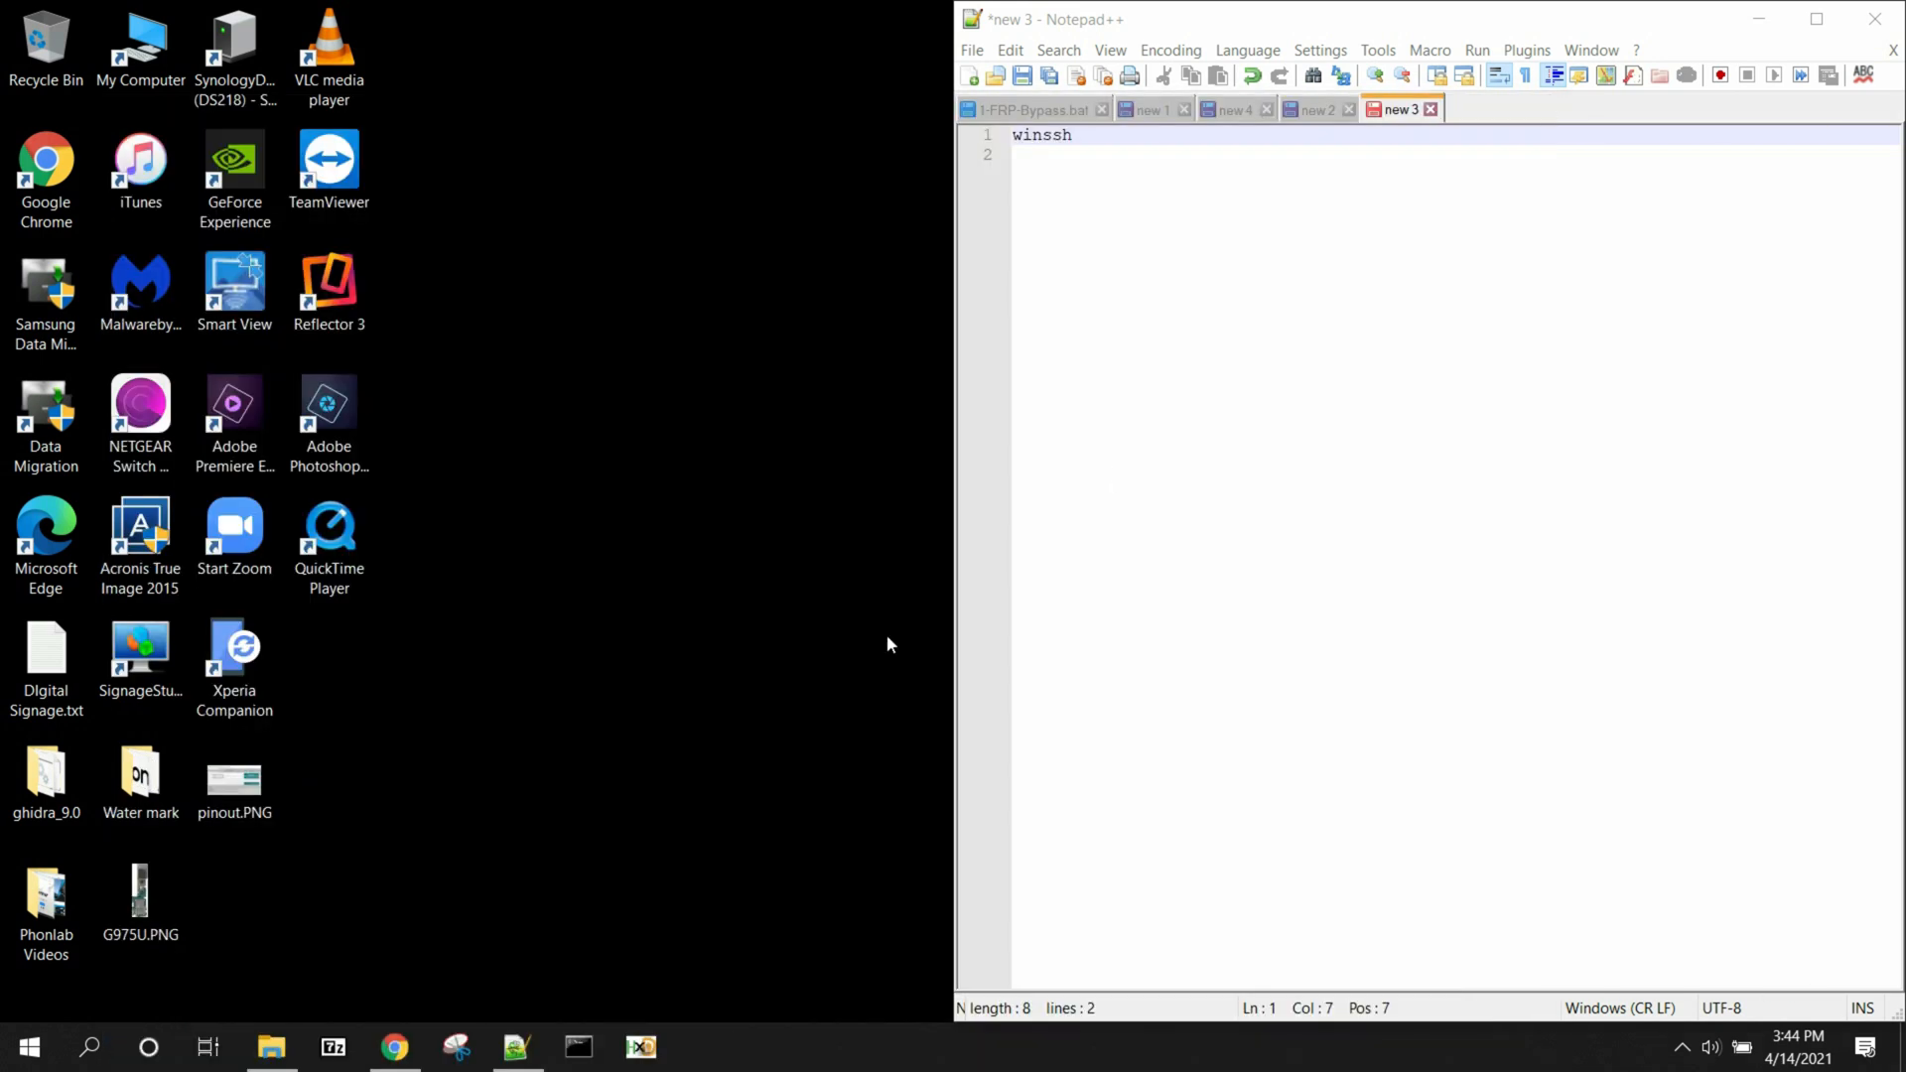
pyautogui.click(272, 1046)
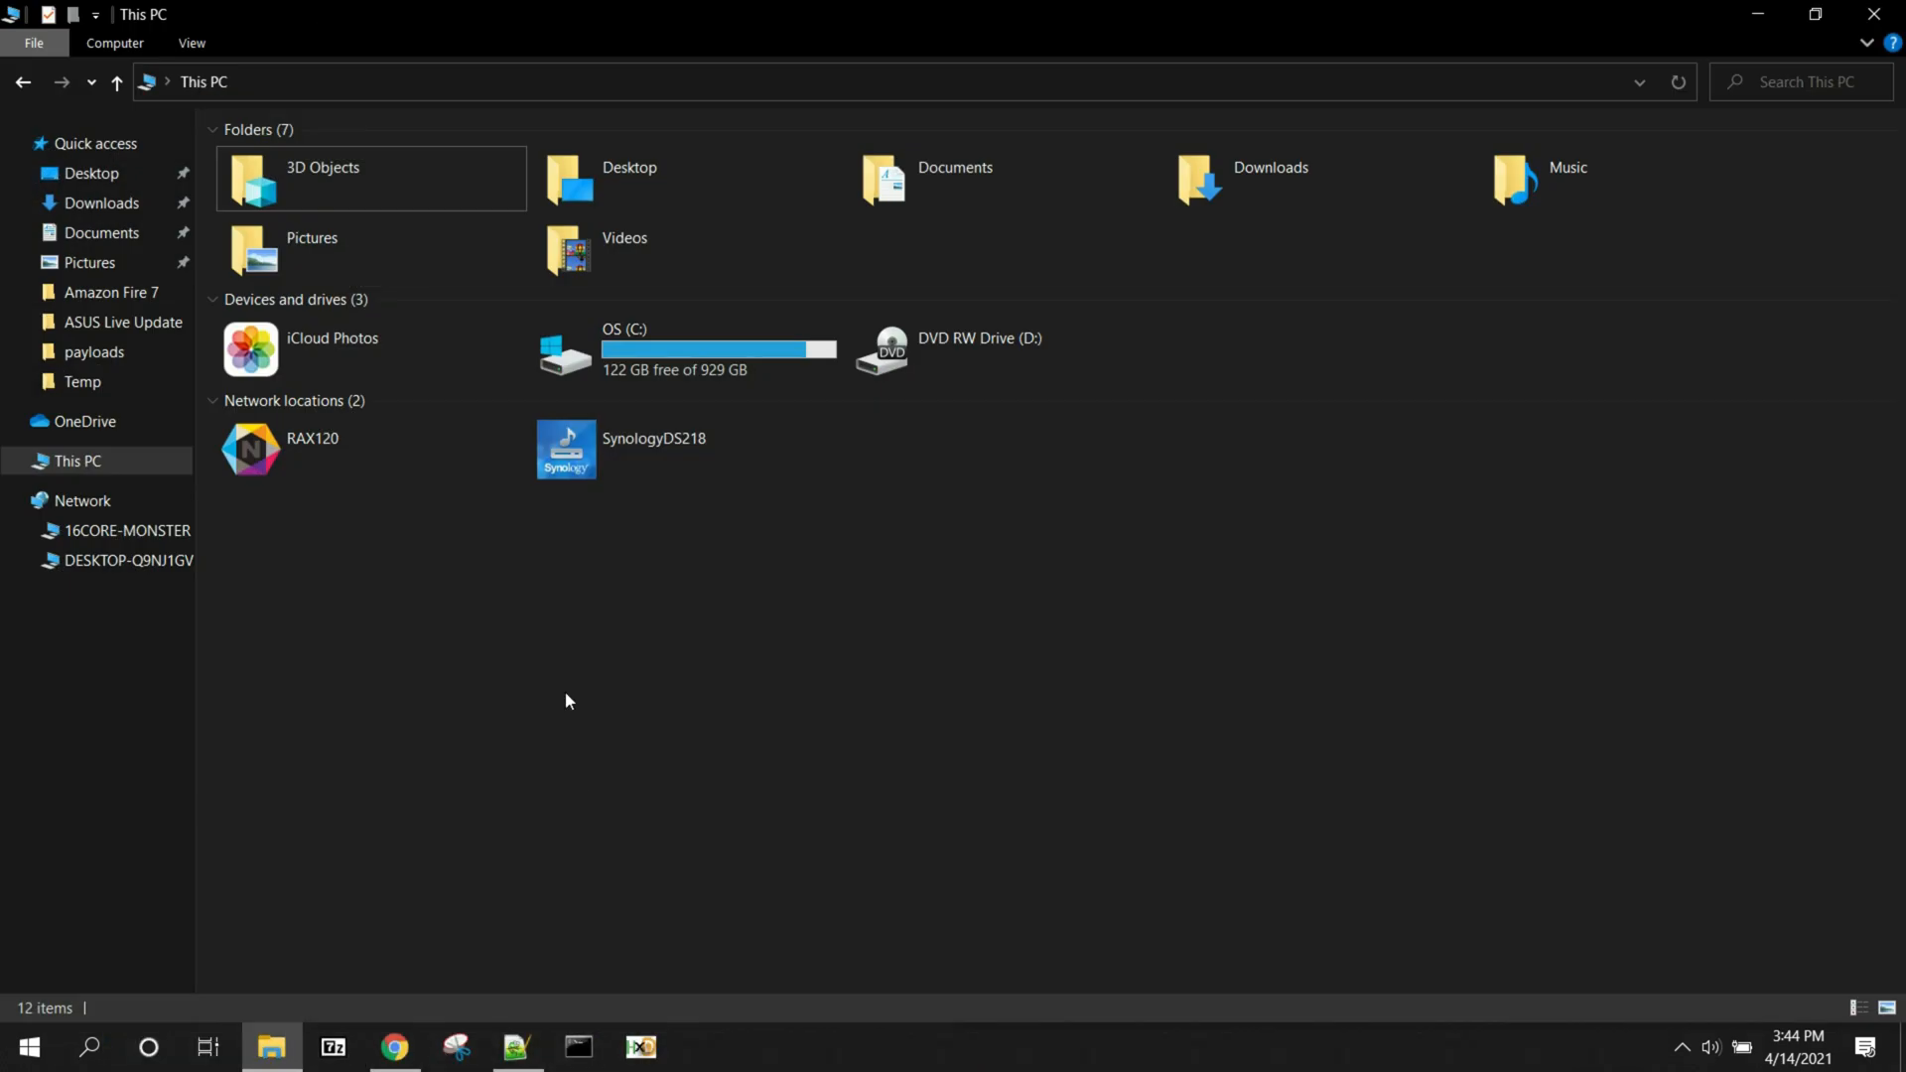
pyautogui.moveTo(838, 570)
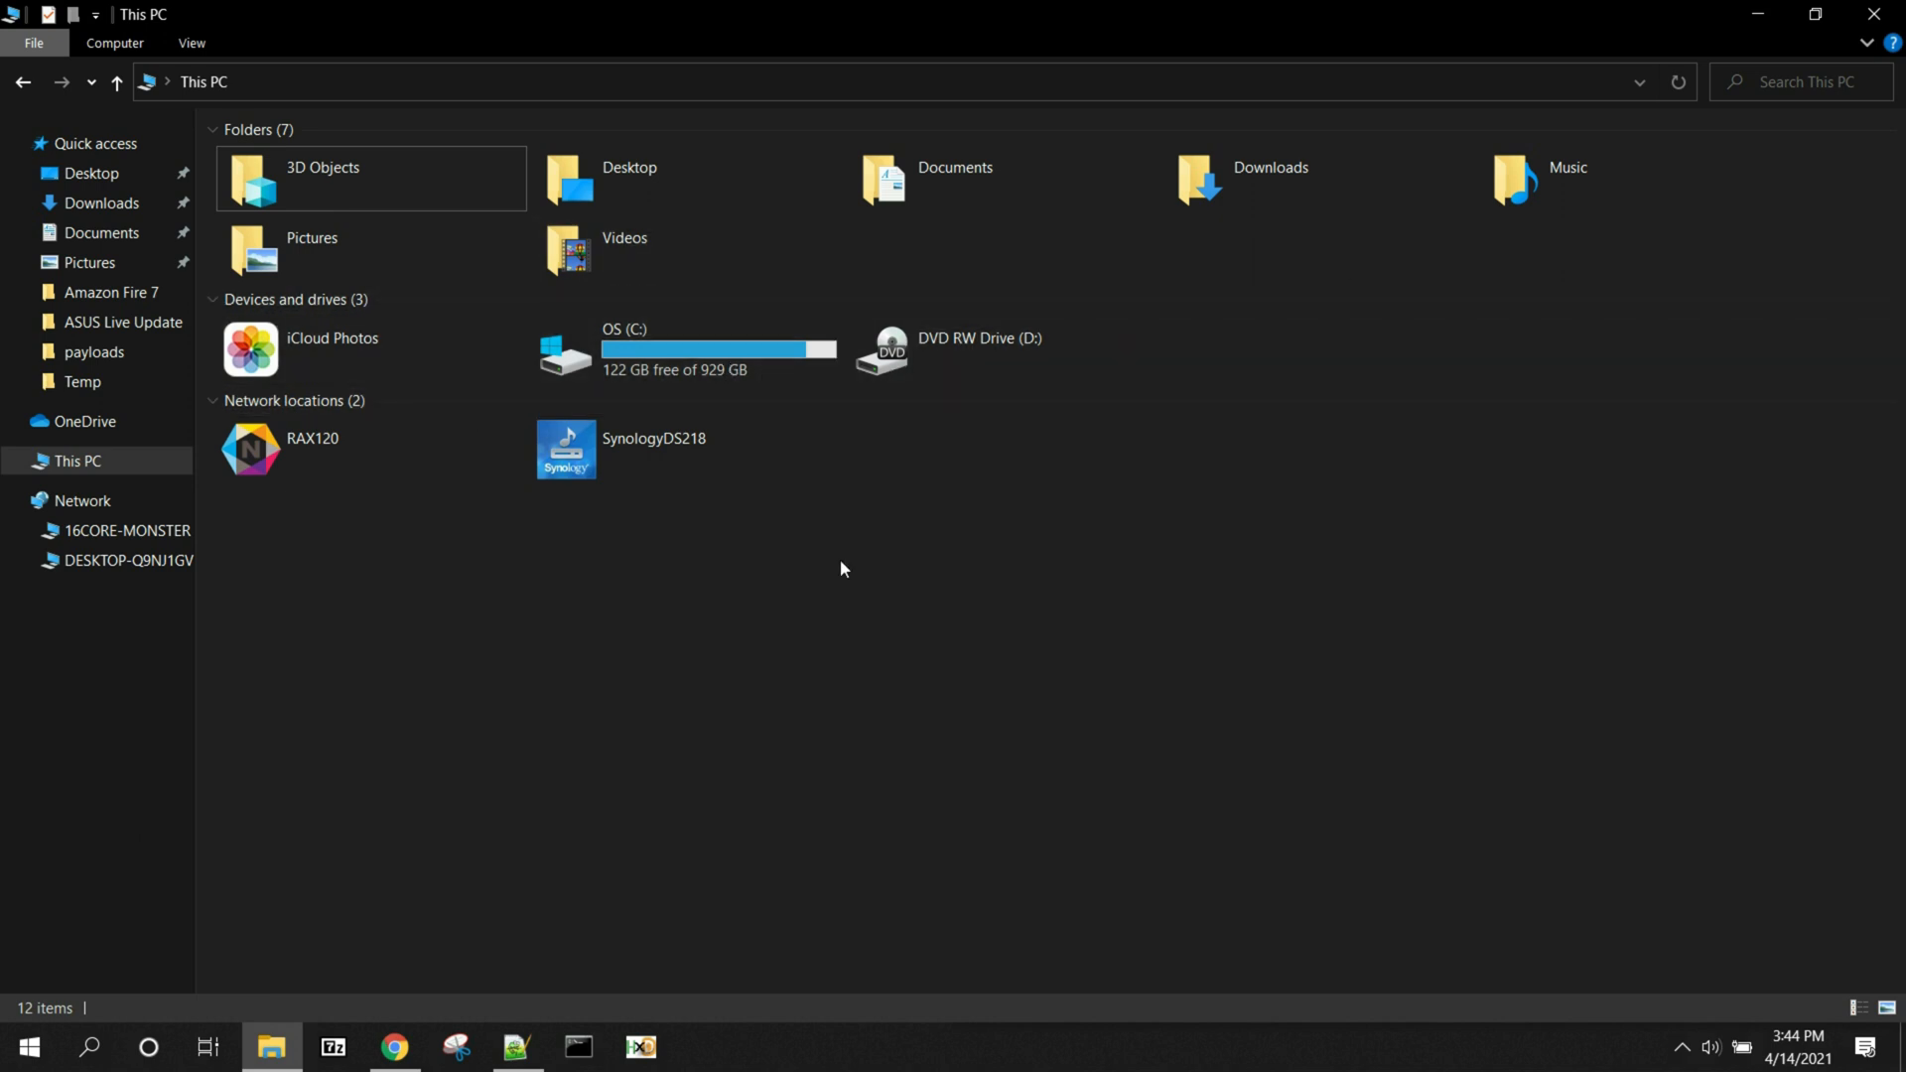
pyautogui.moveTo(1074, 492)
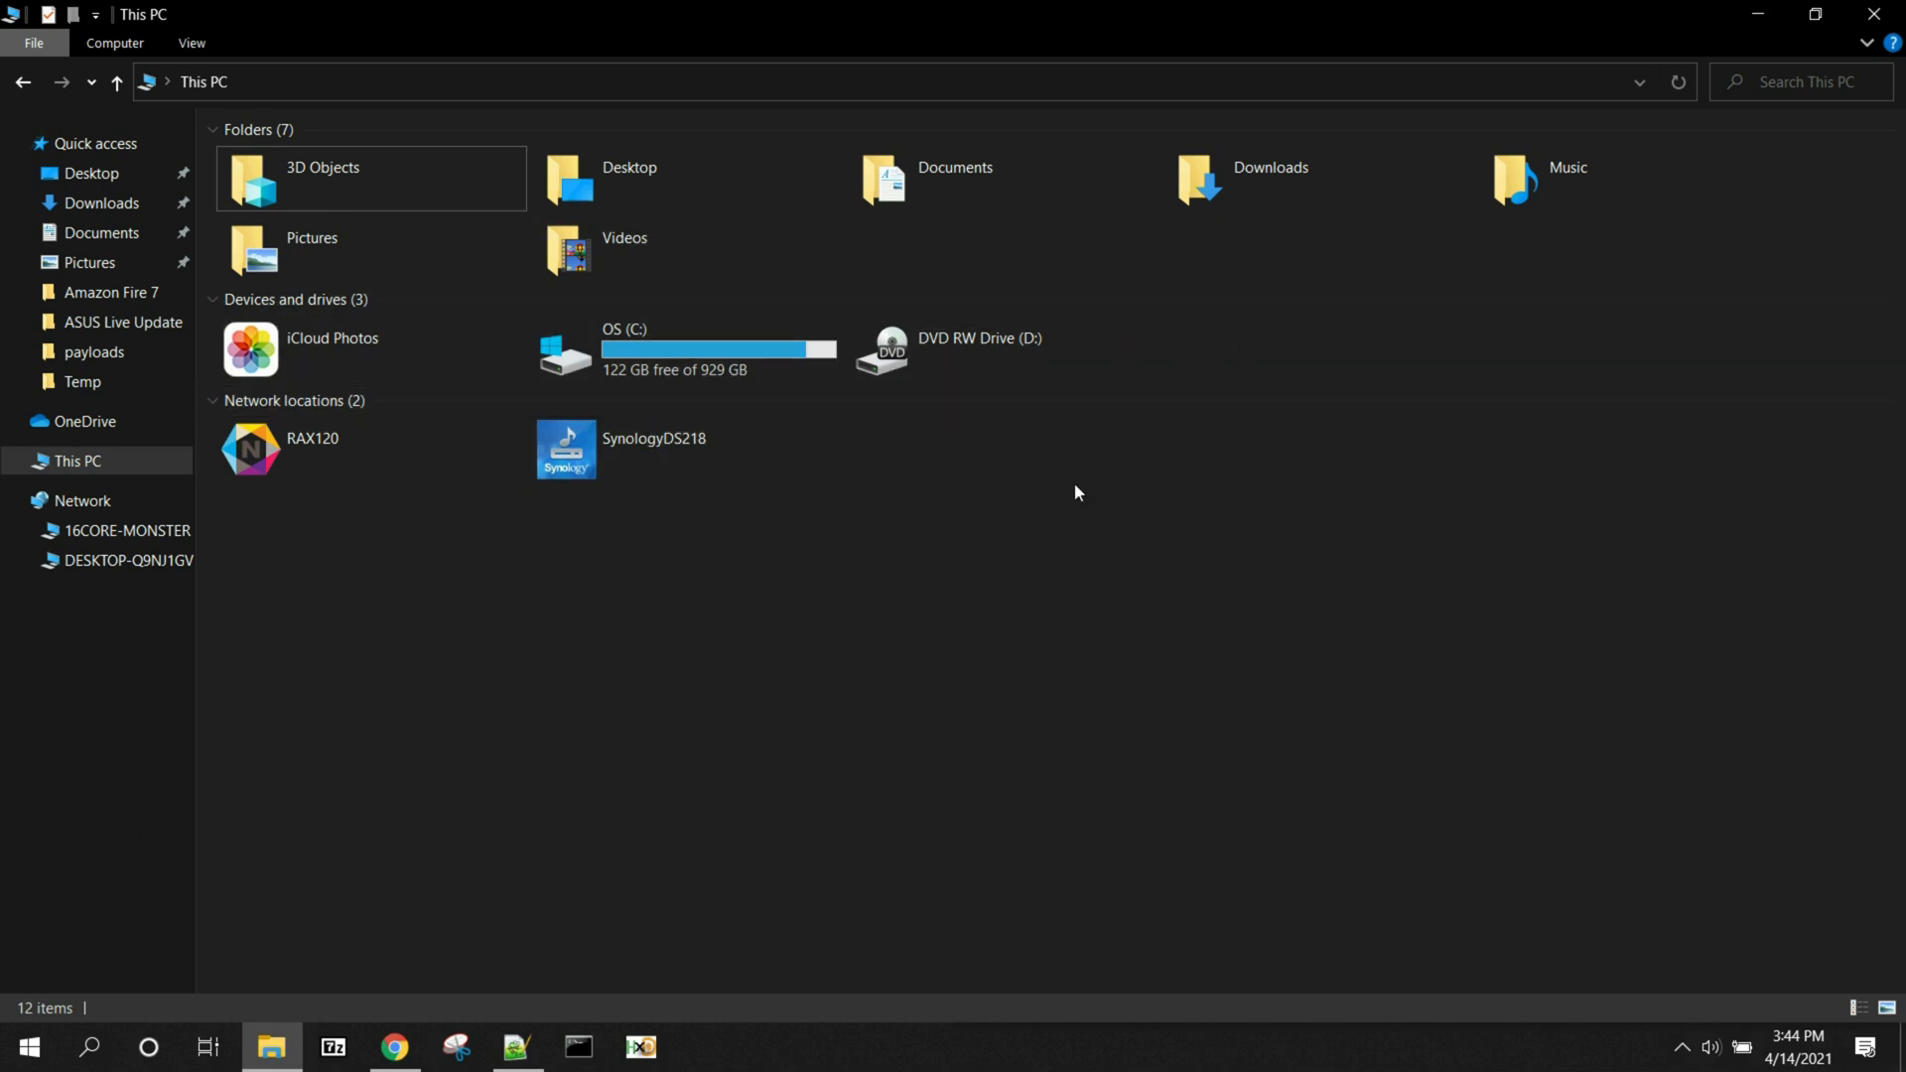
pyautogui.moveTo(1054, 497)
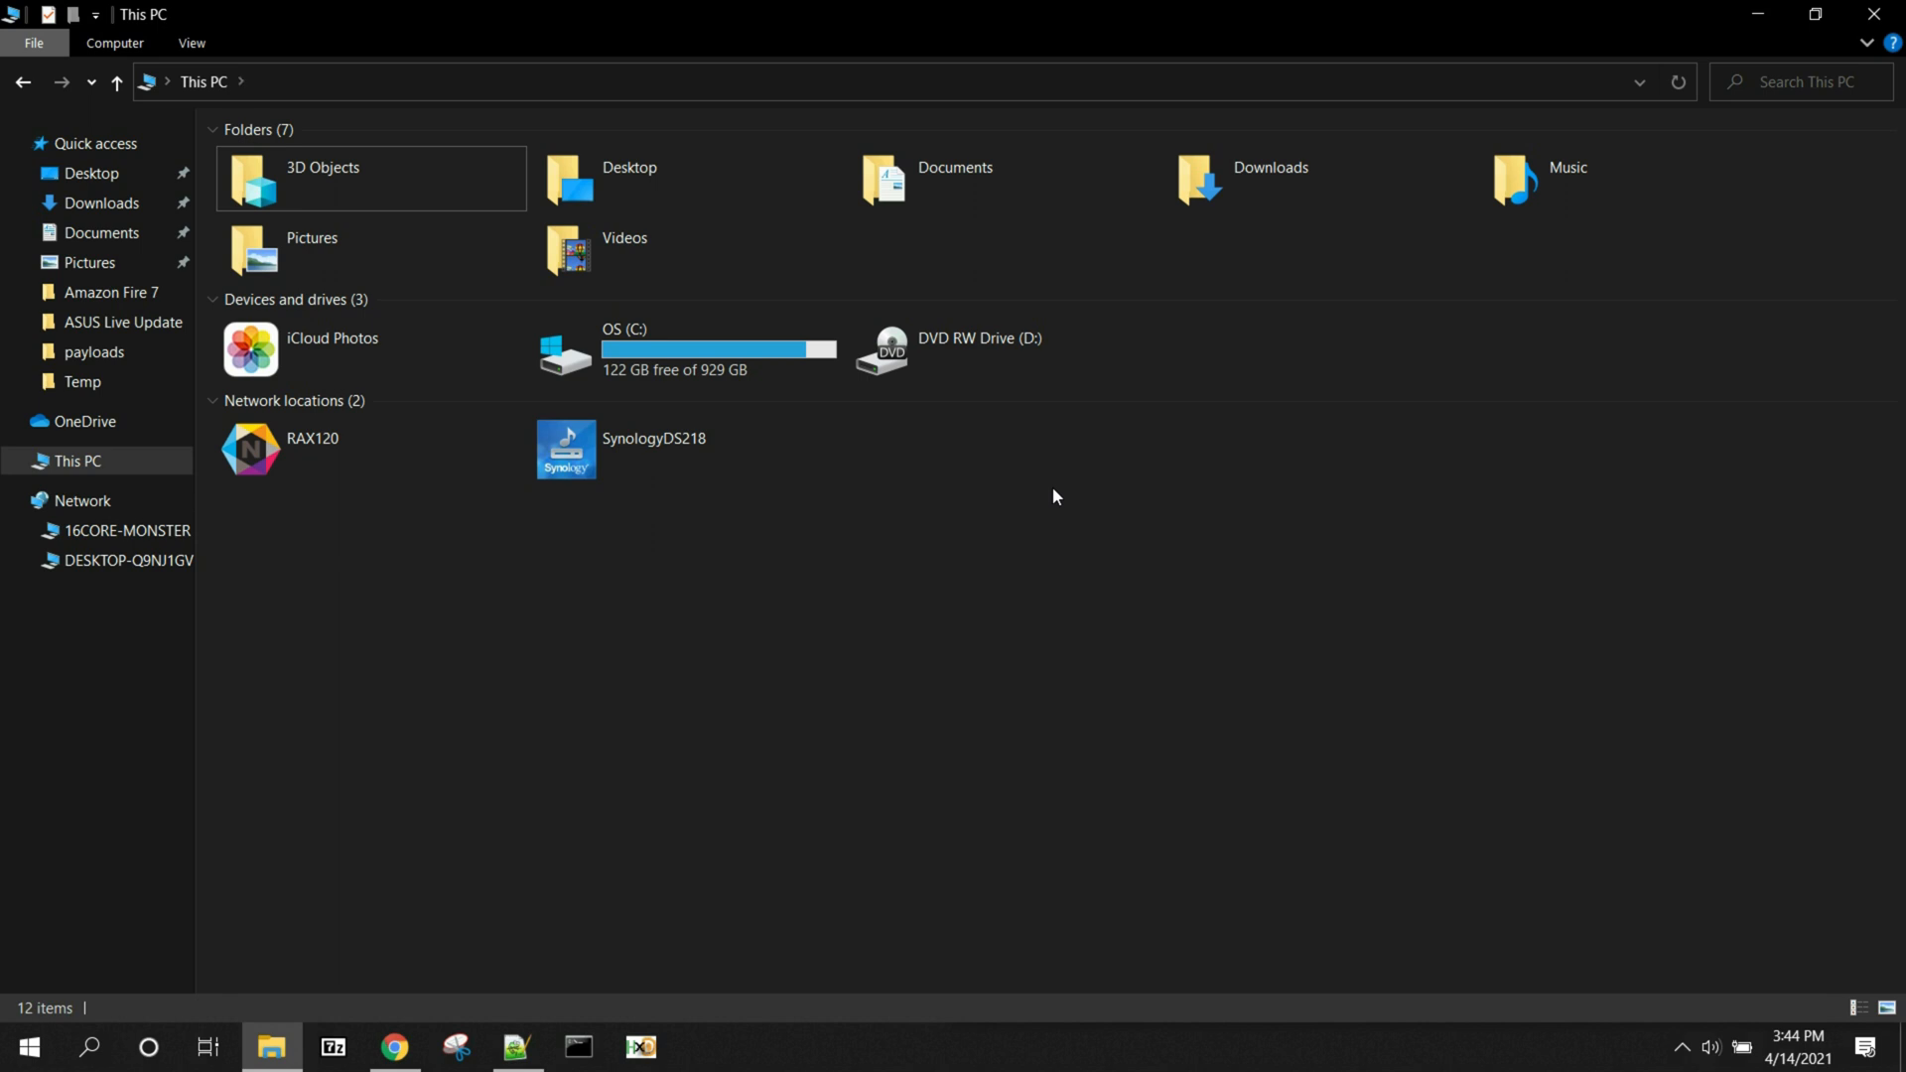
pyautogui.moveTo(887, 560)
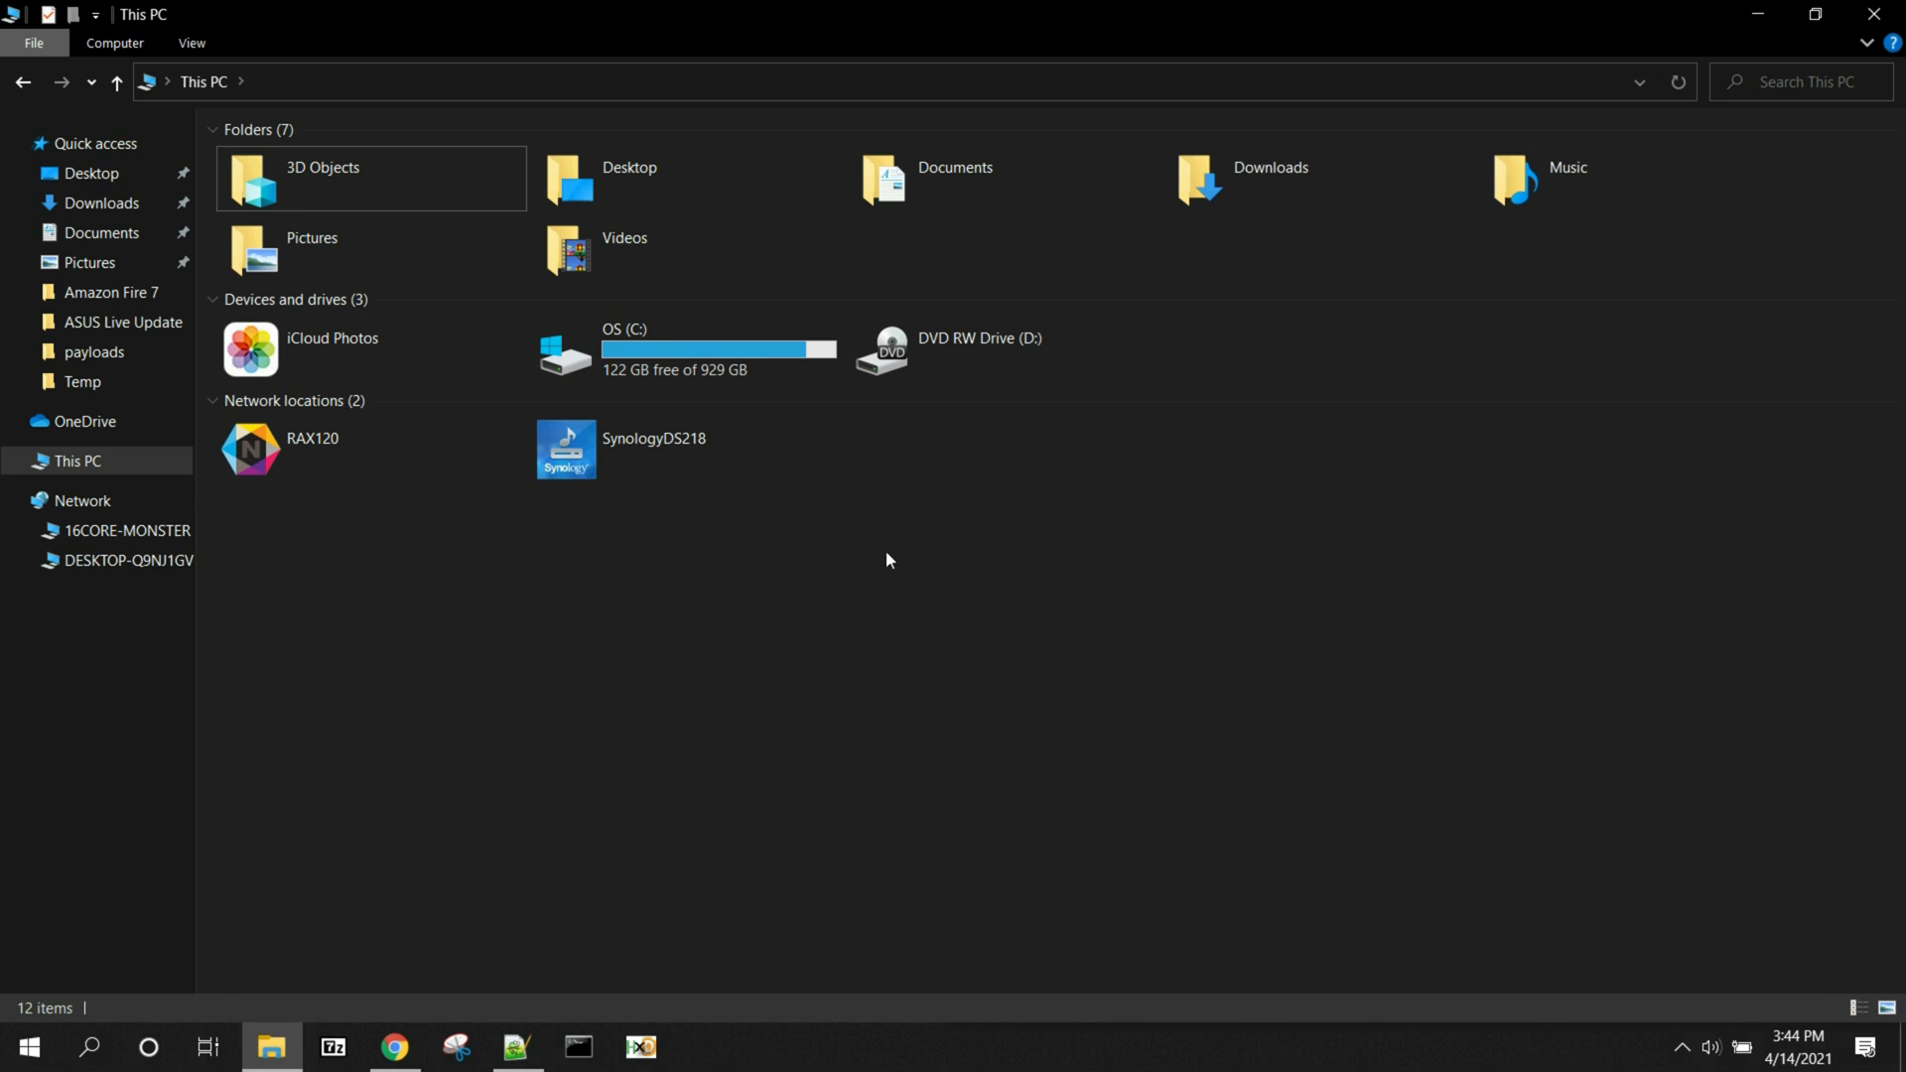
pyautogui.moveTo(1043, 497)
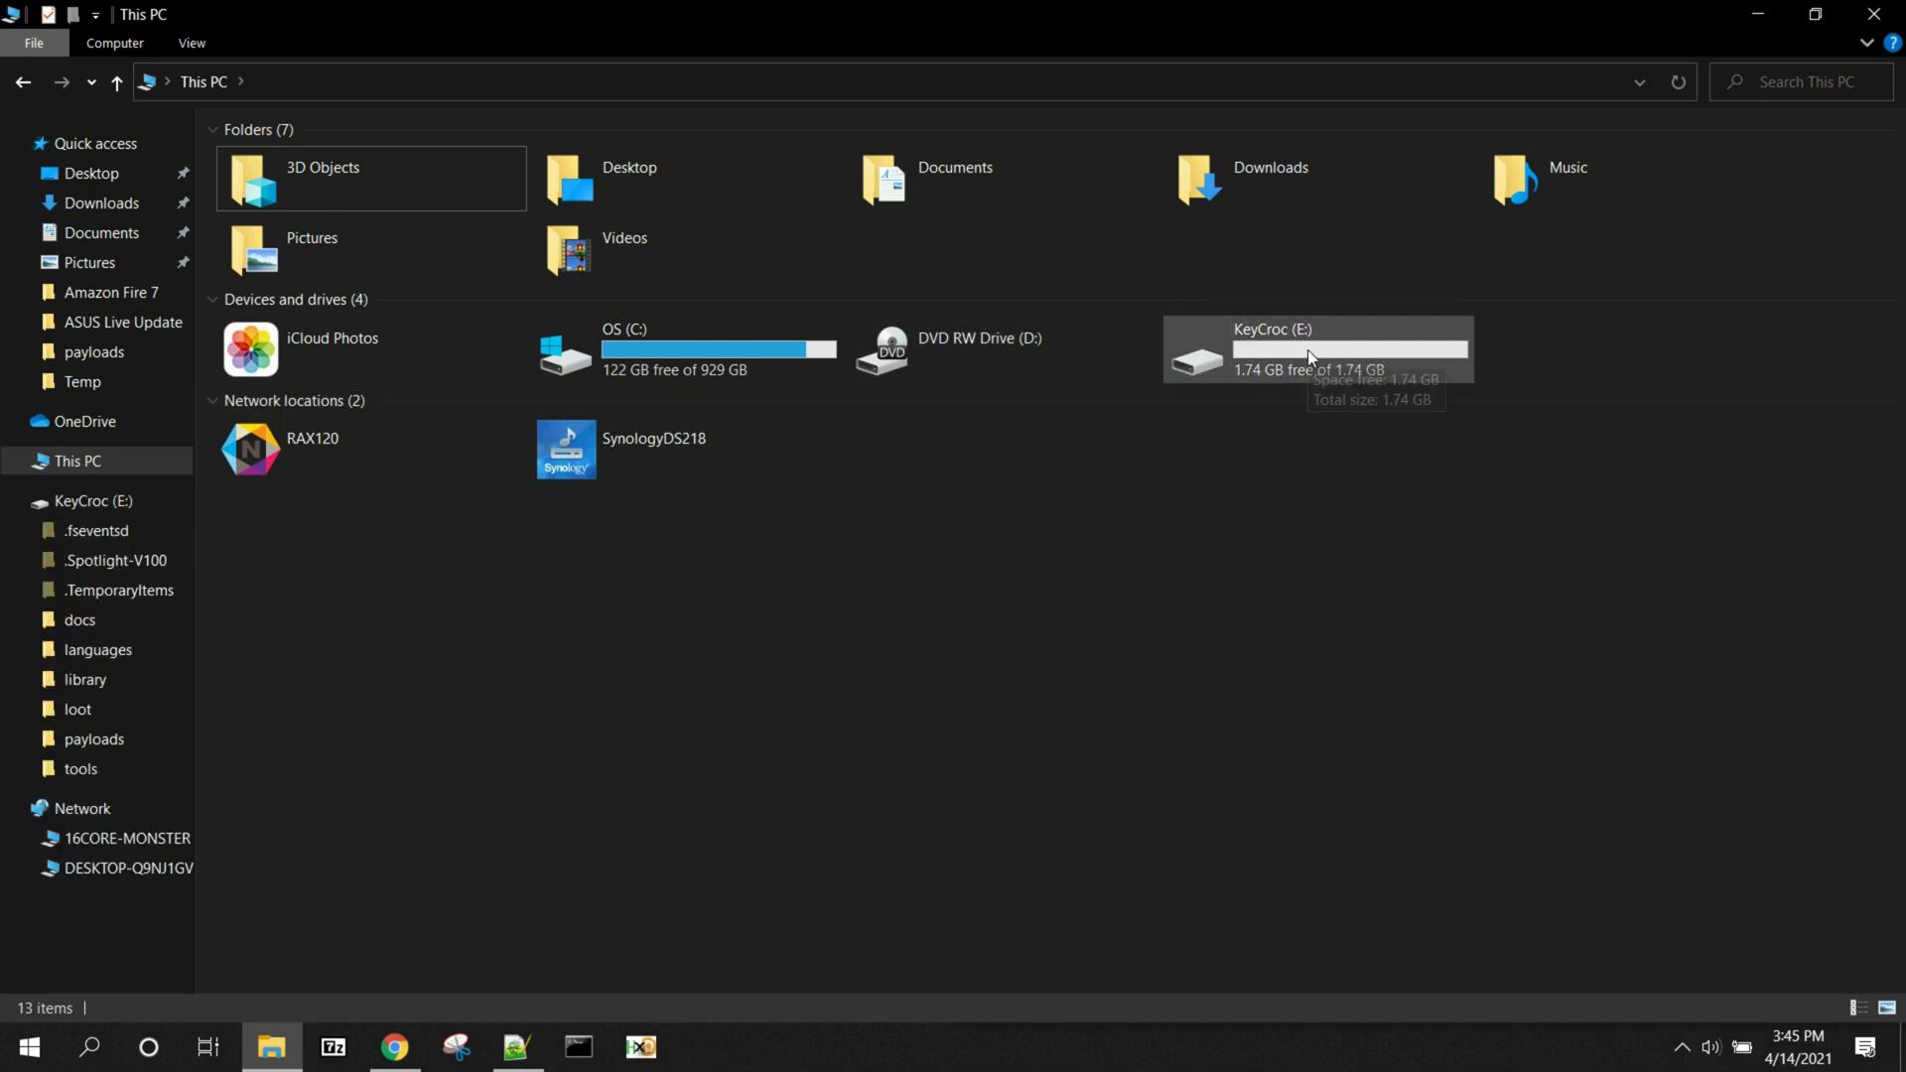
# - Open the KeyCroc (E:) drive's payloads folder and look over its payload text files
pyautogui.doubleClick(1316, 349)
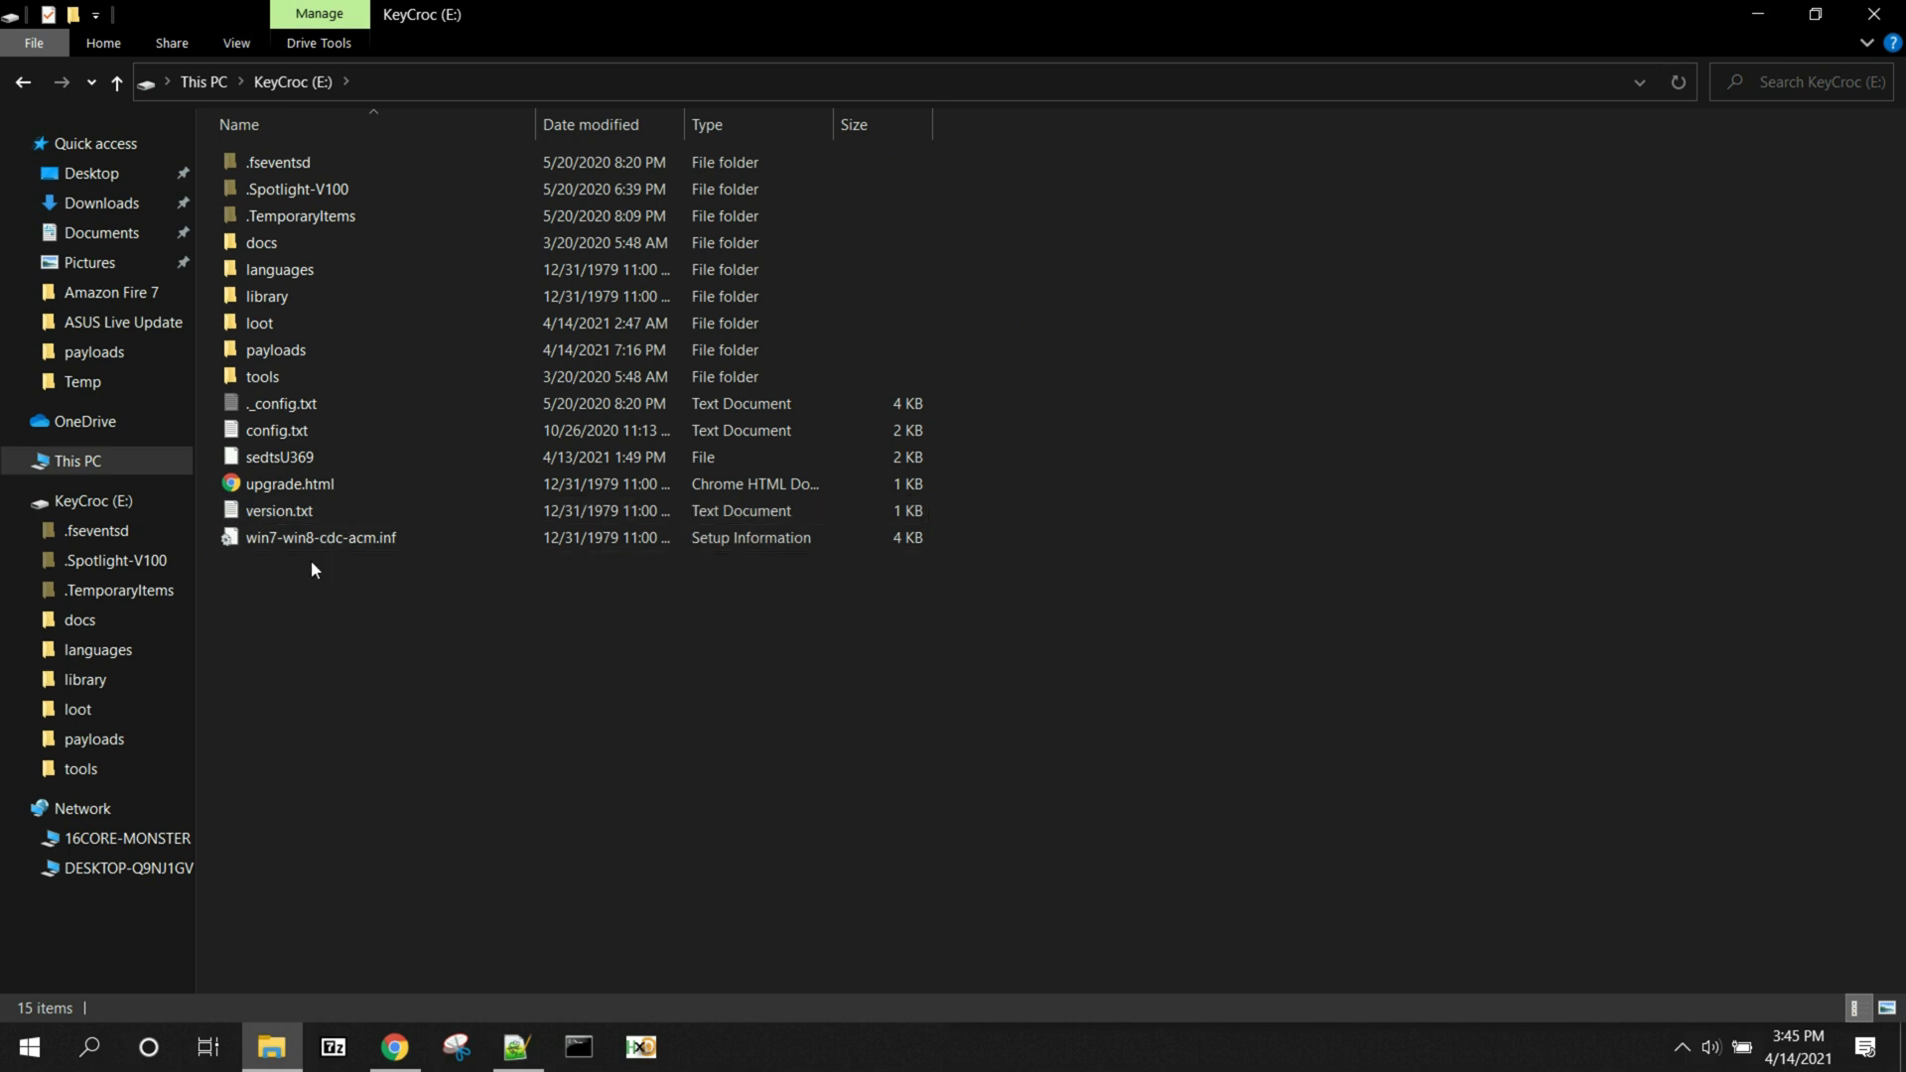
pyautogui.moveTo(334, 349)
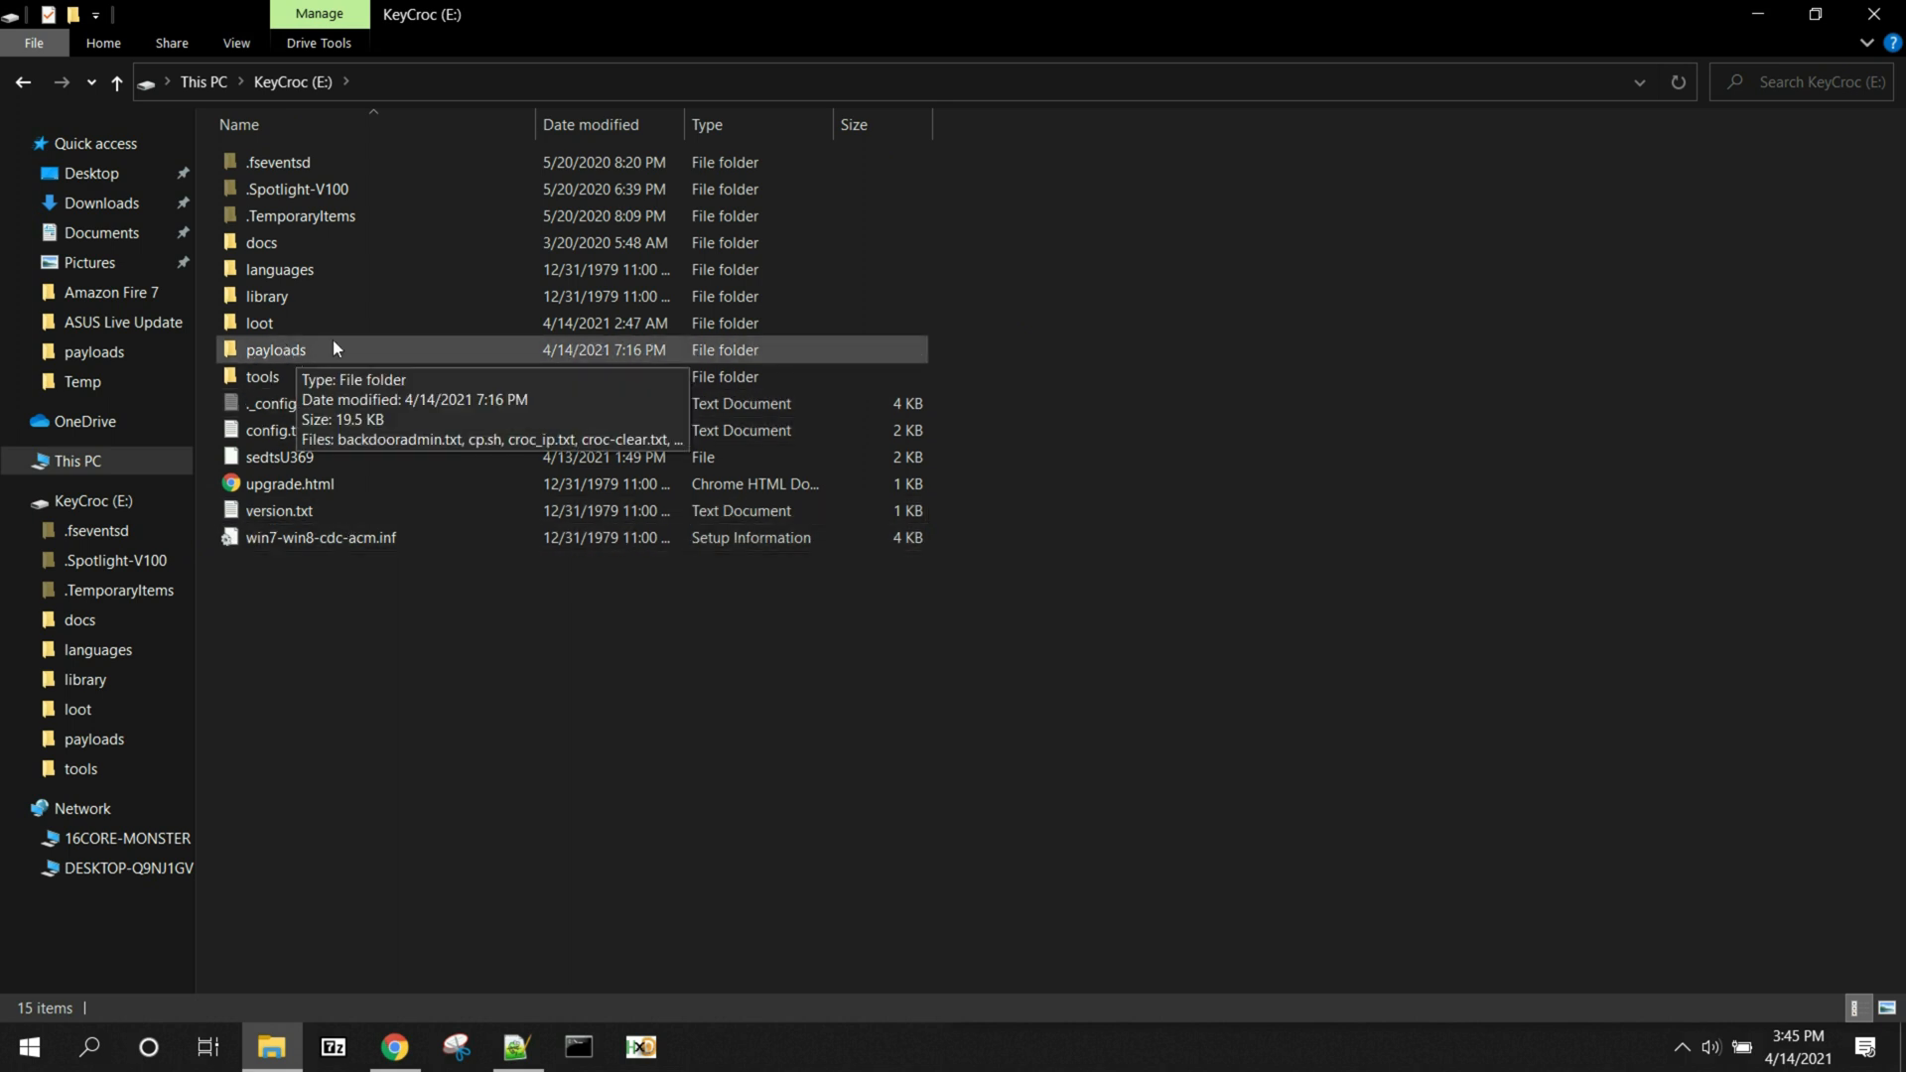
pyautogui.moveTo(280, 358)
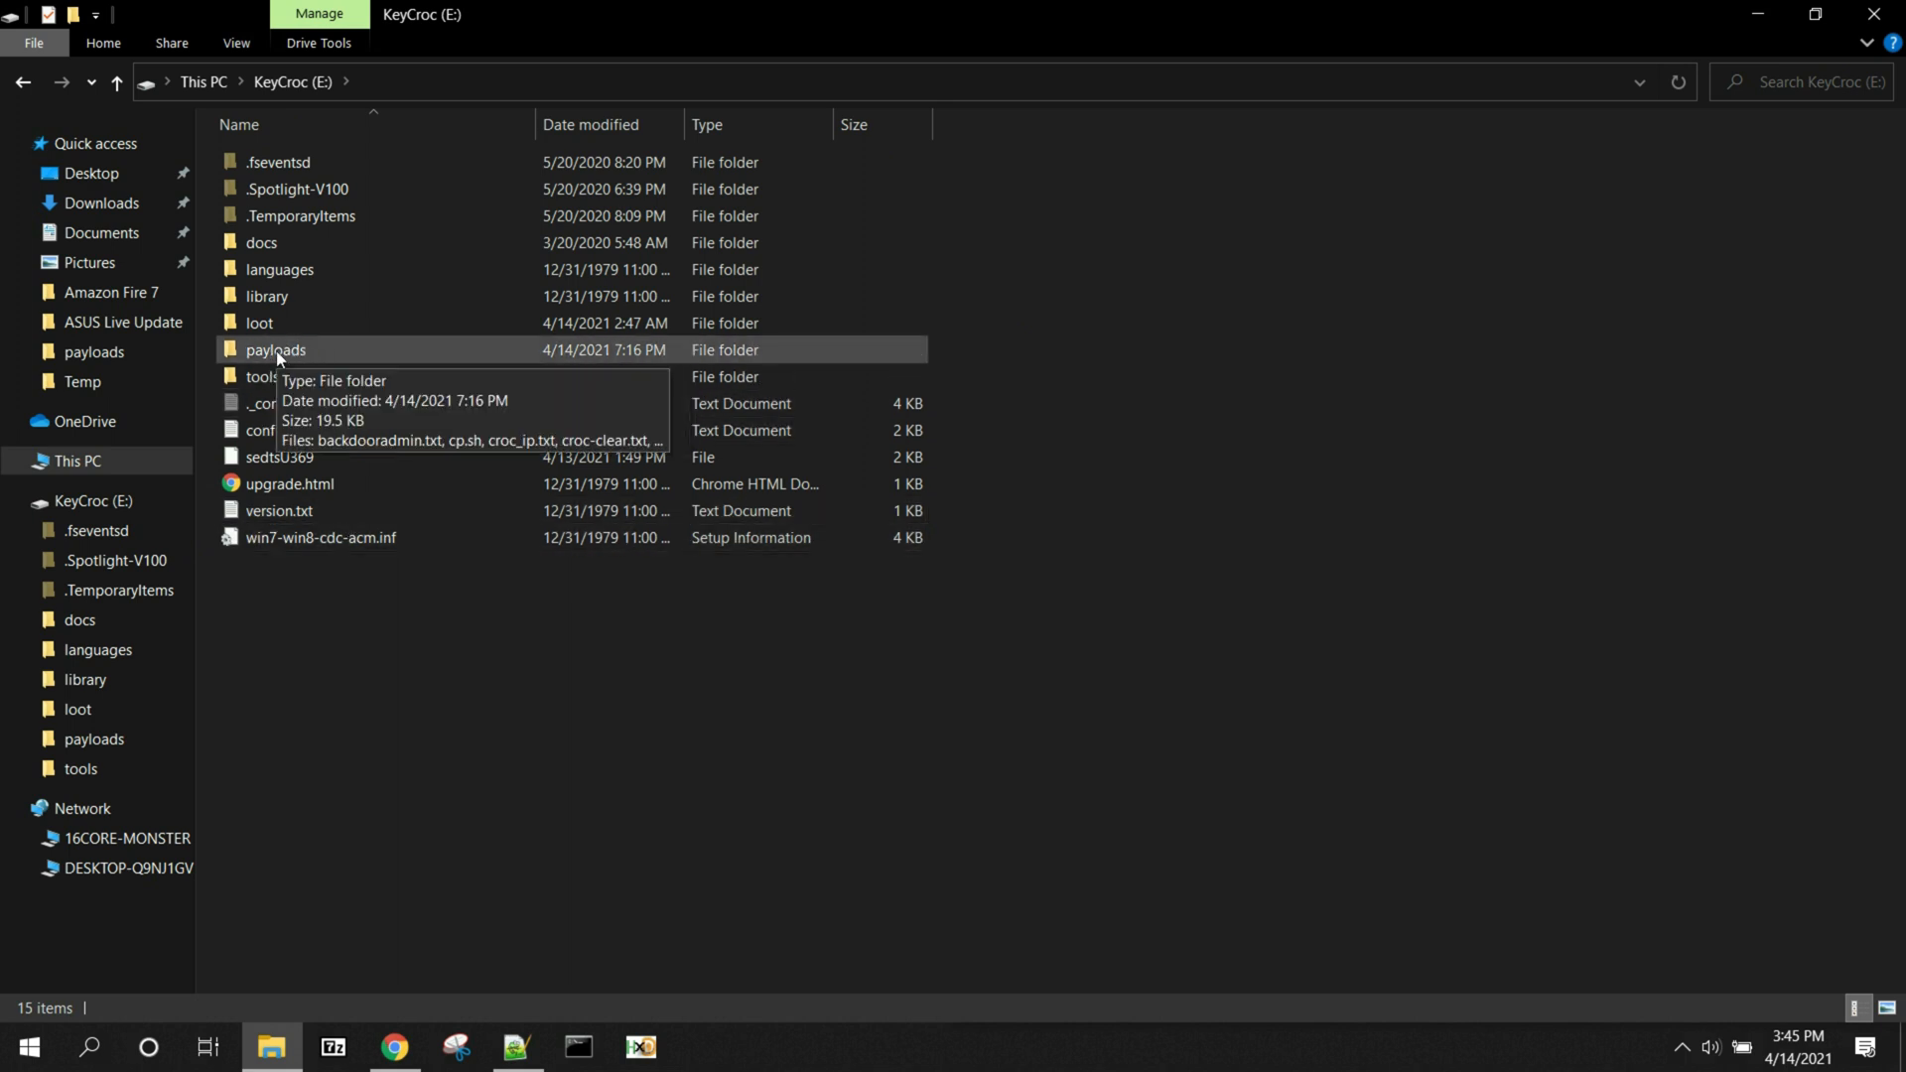
pyautogui.moveTo(318, 353)
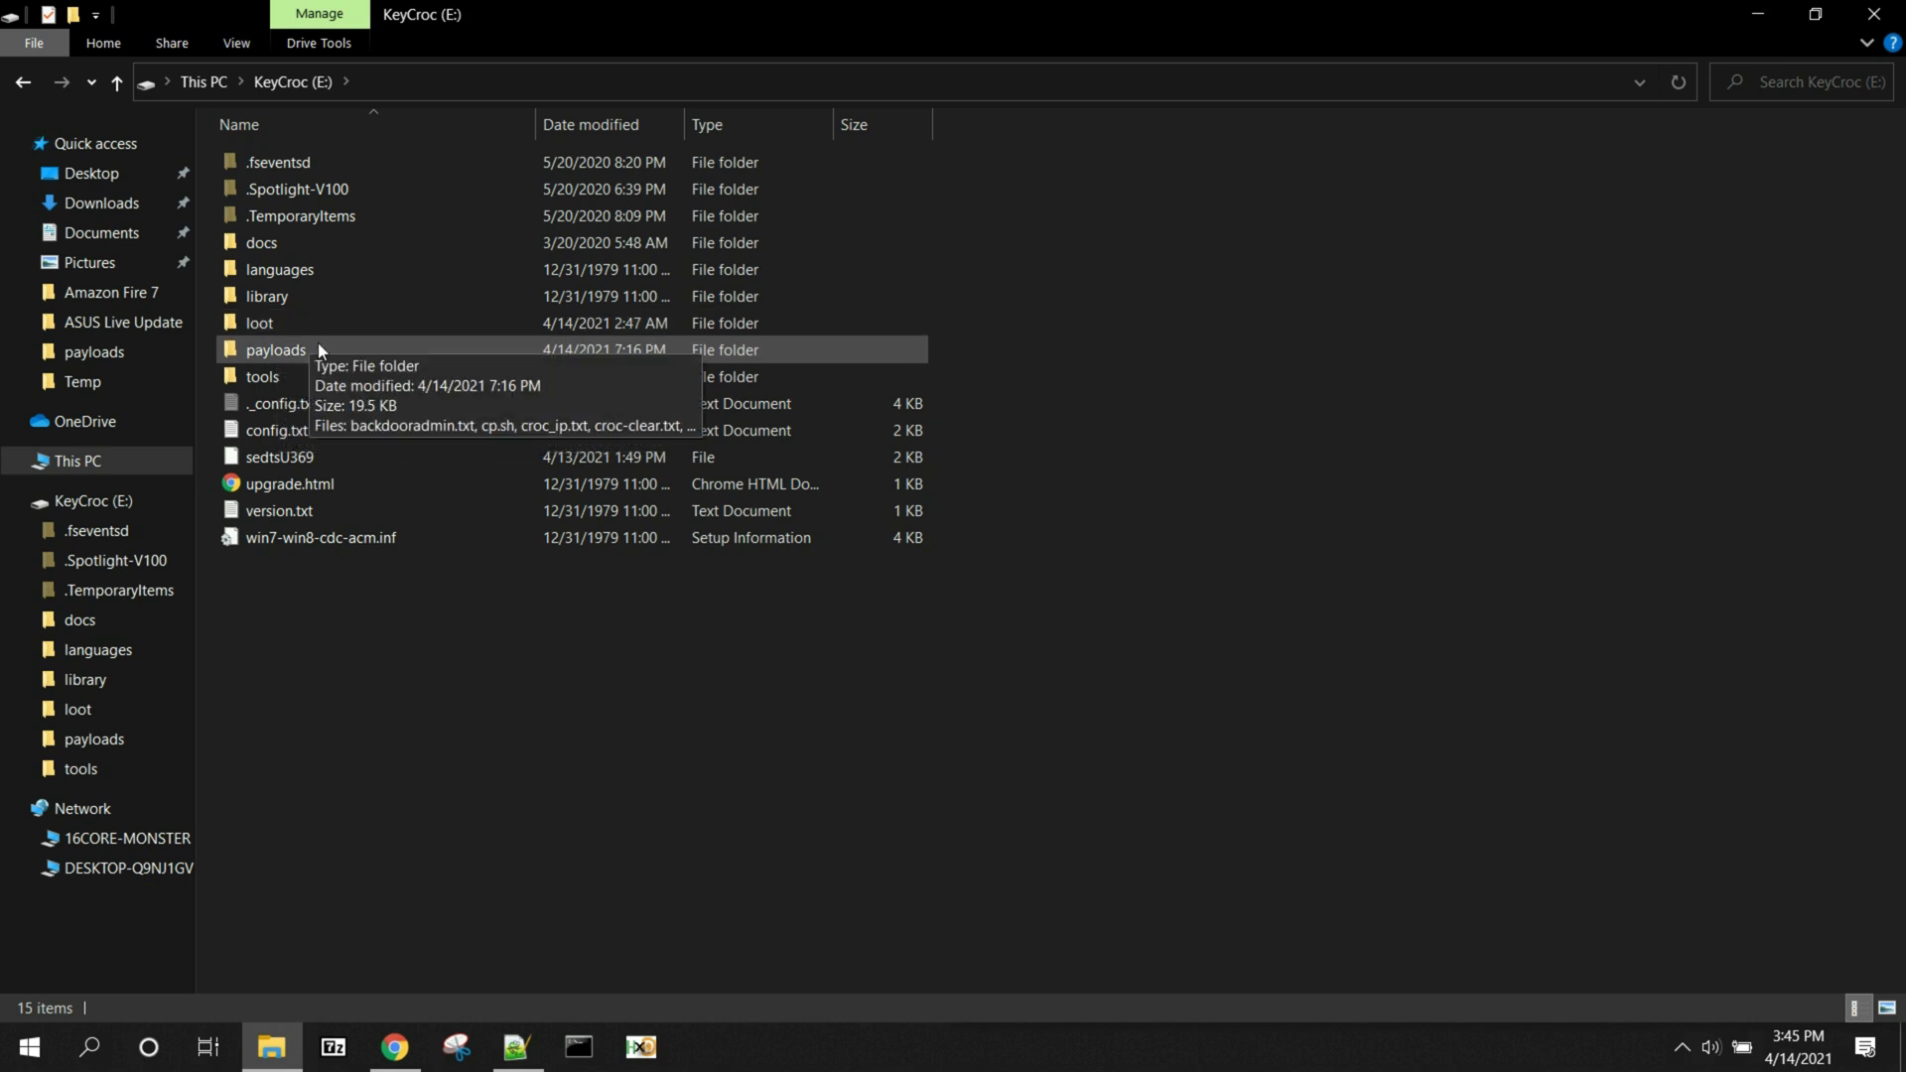
pyautogui.doubleClick(276, 350)
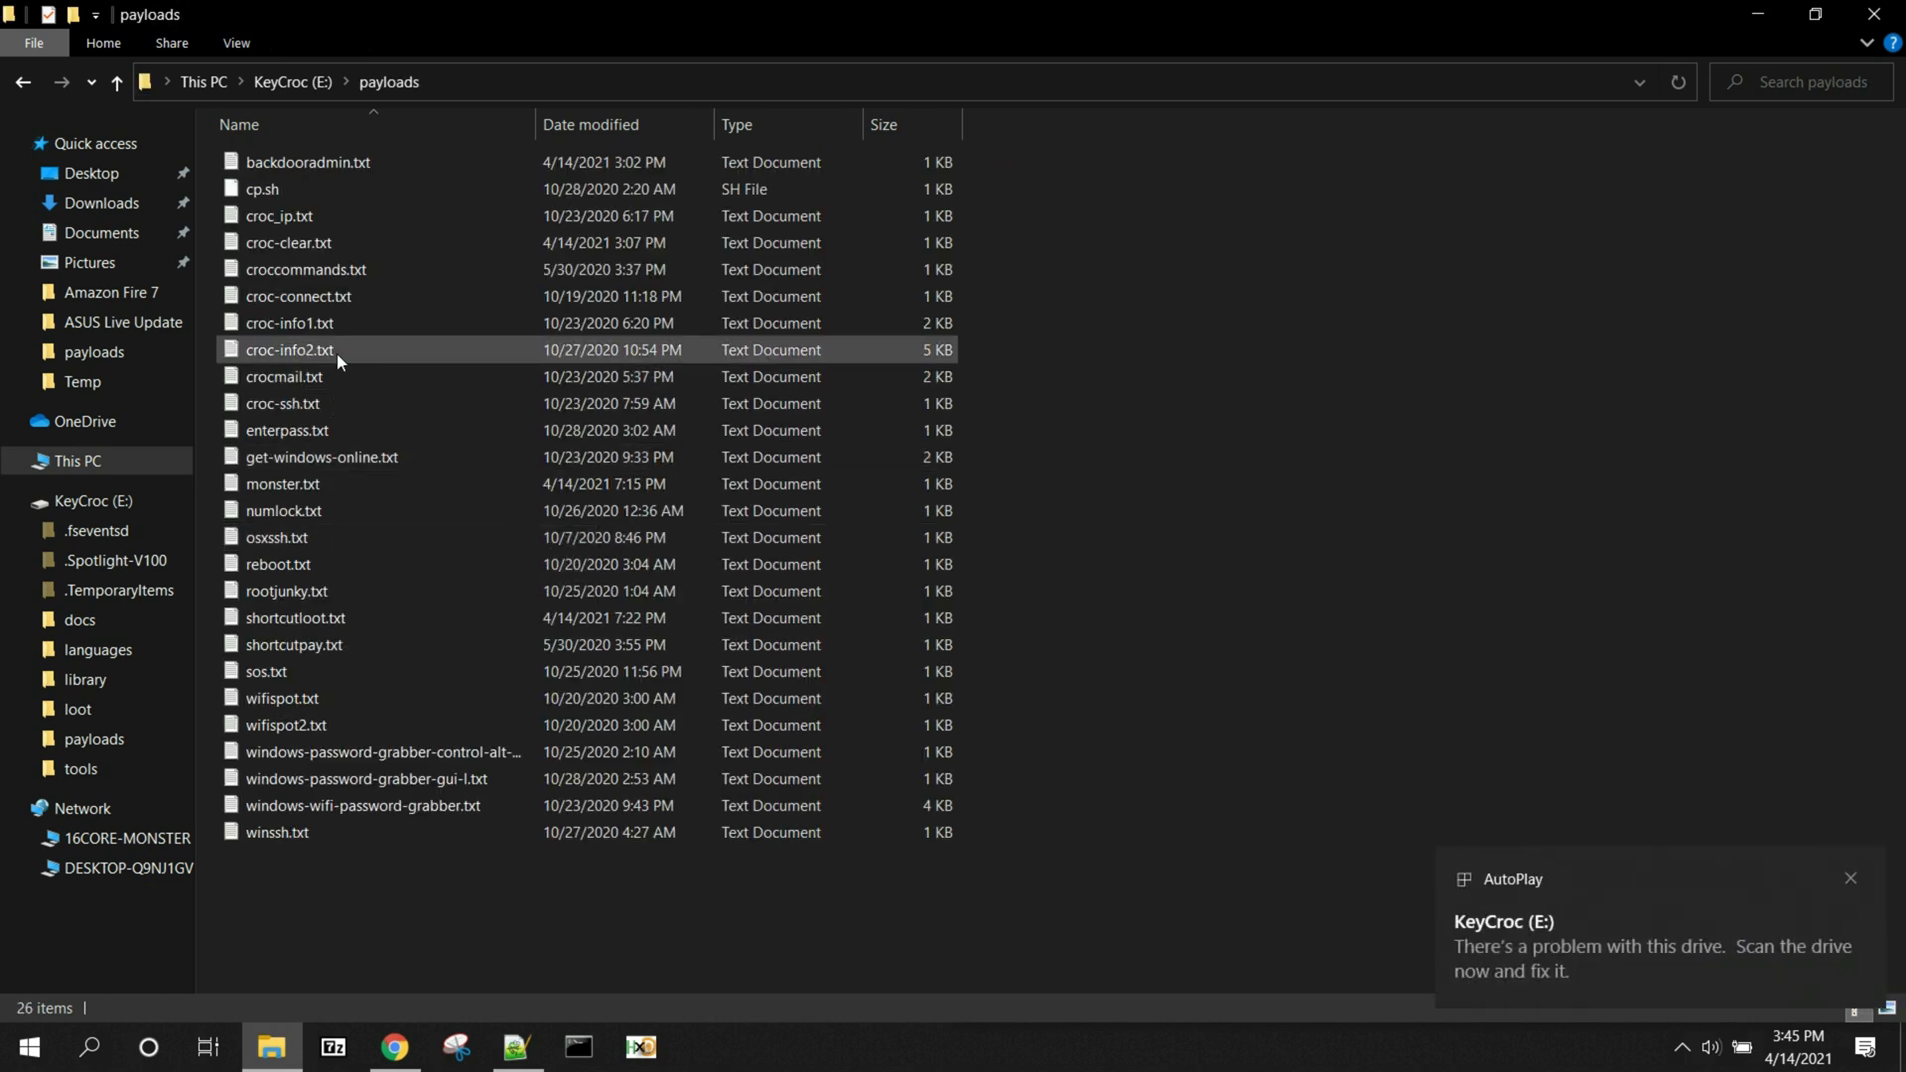
pyautogui.click(290, 242)
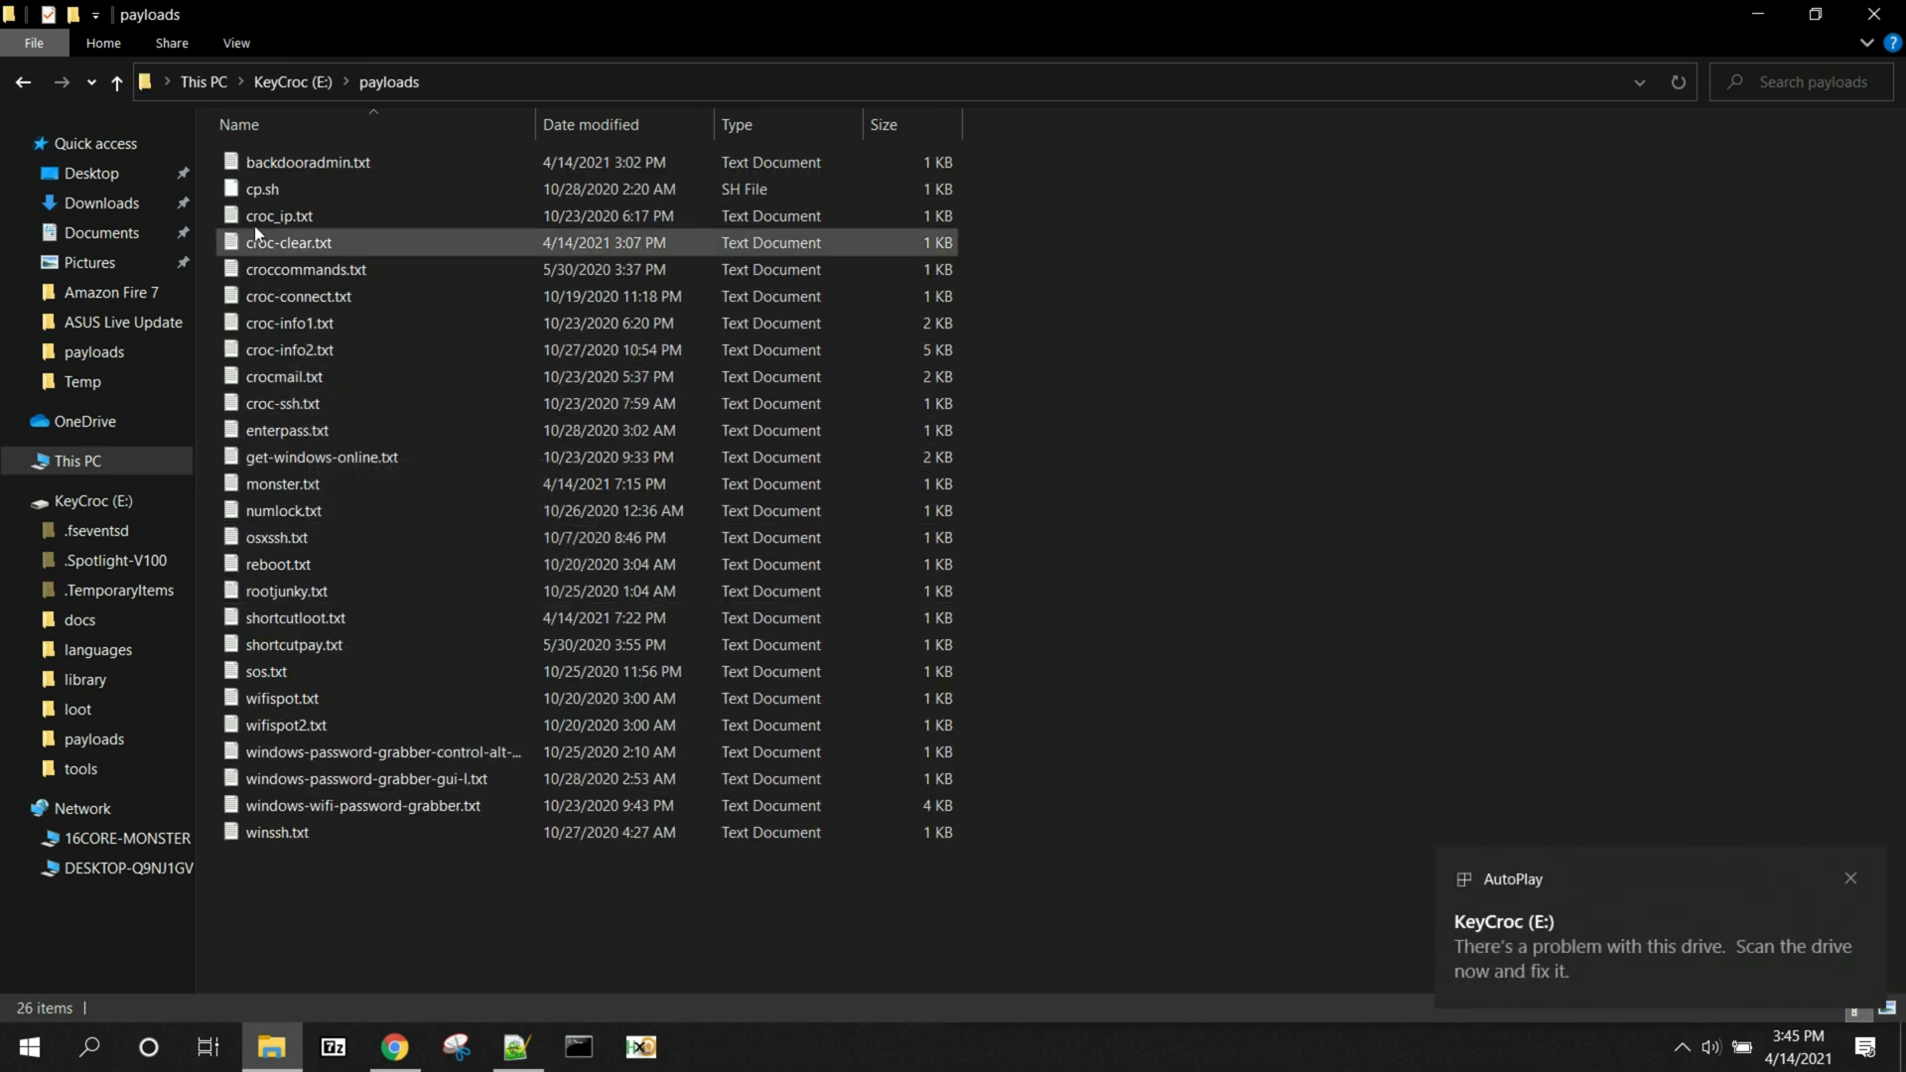
pyautogui.click(359, 886)
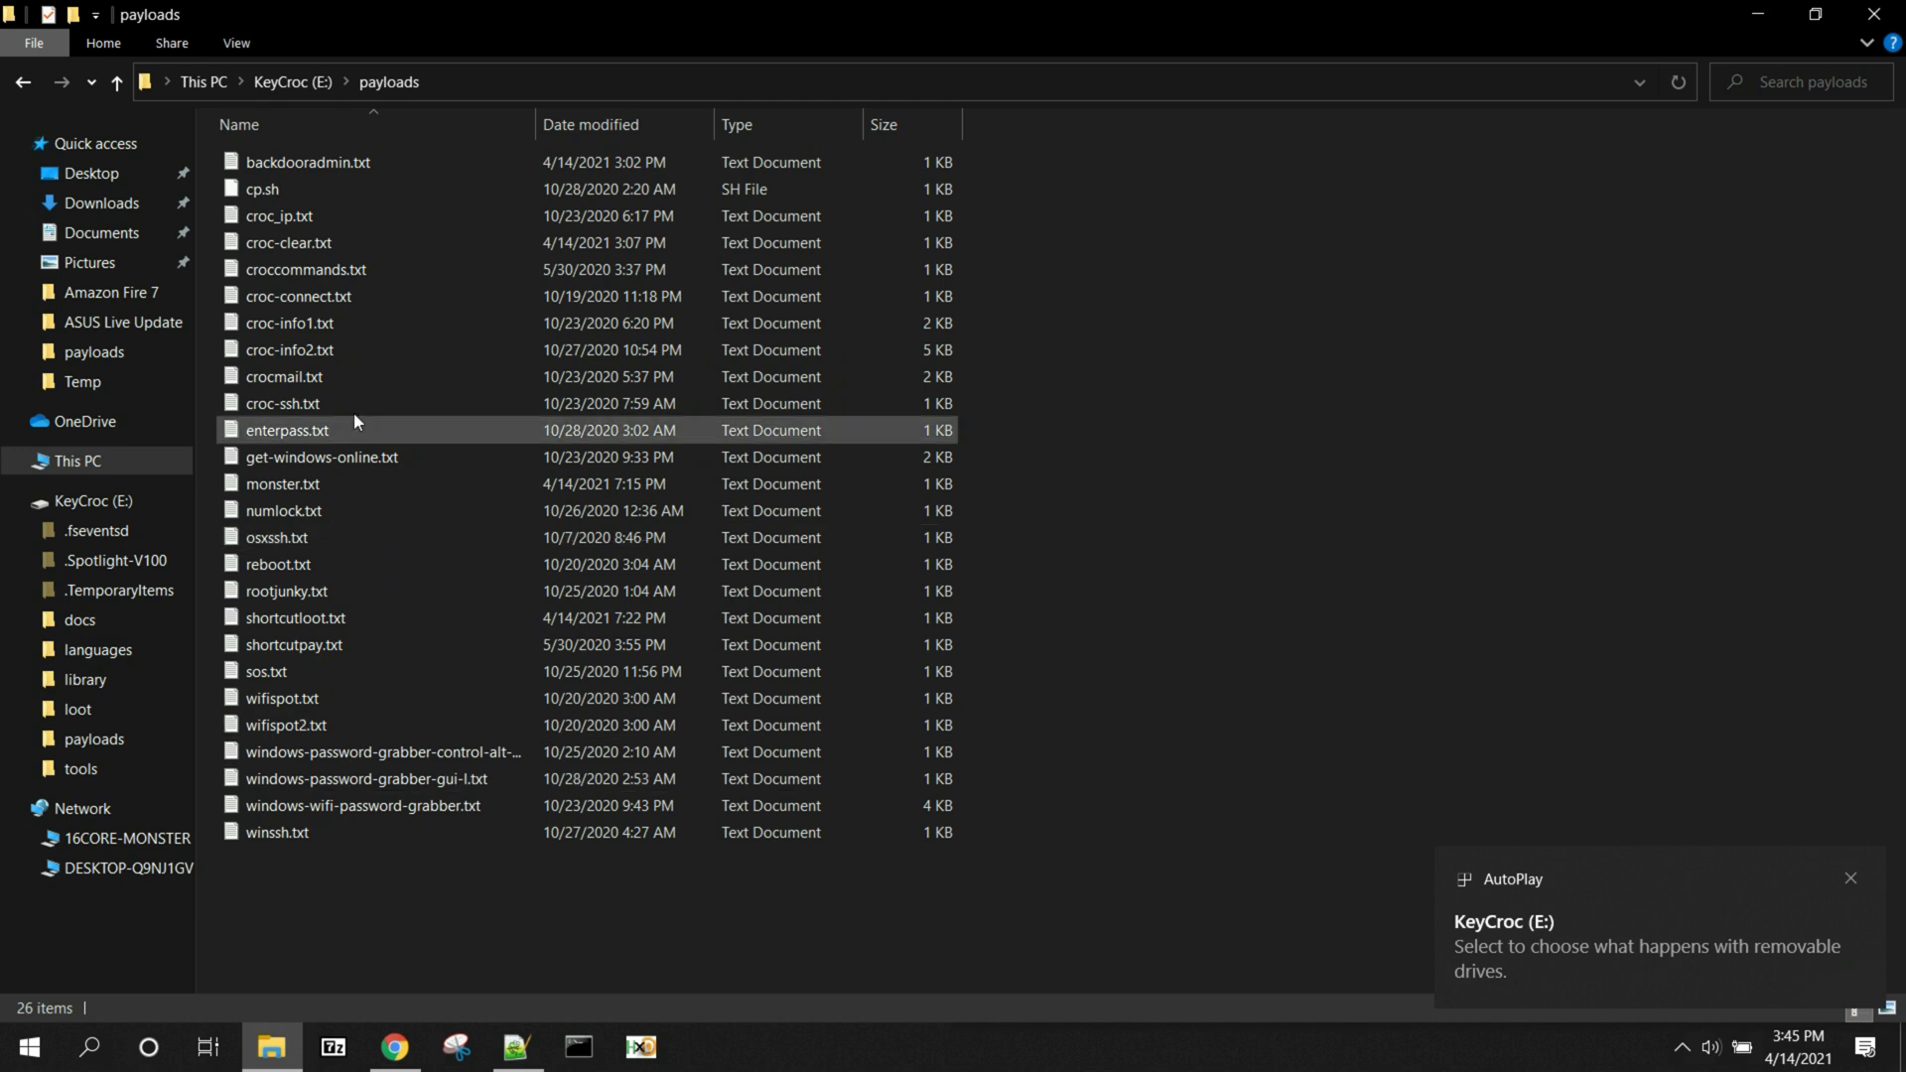
pyautogui.click(359, 895)
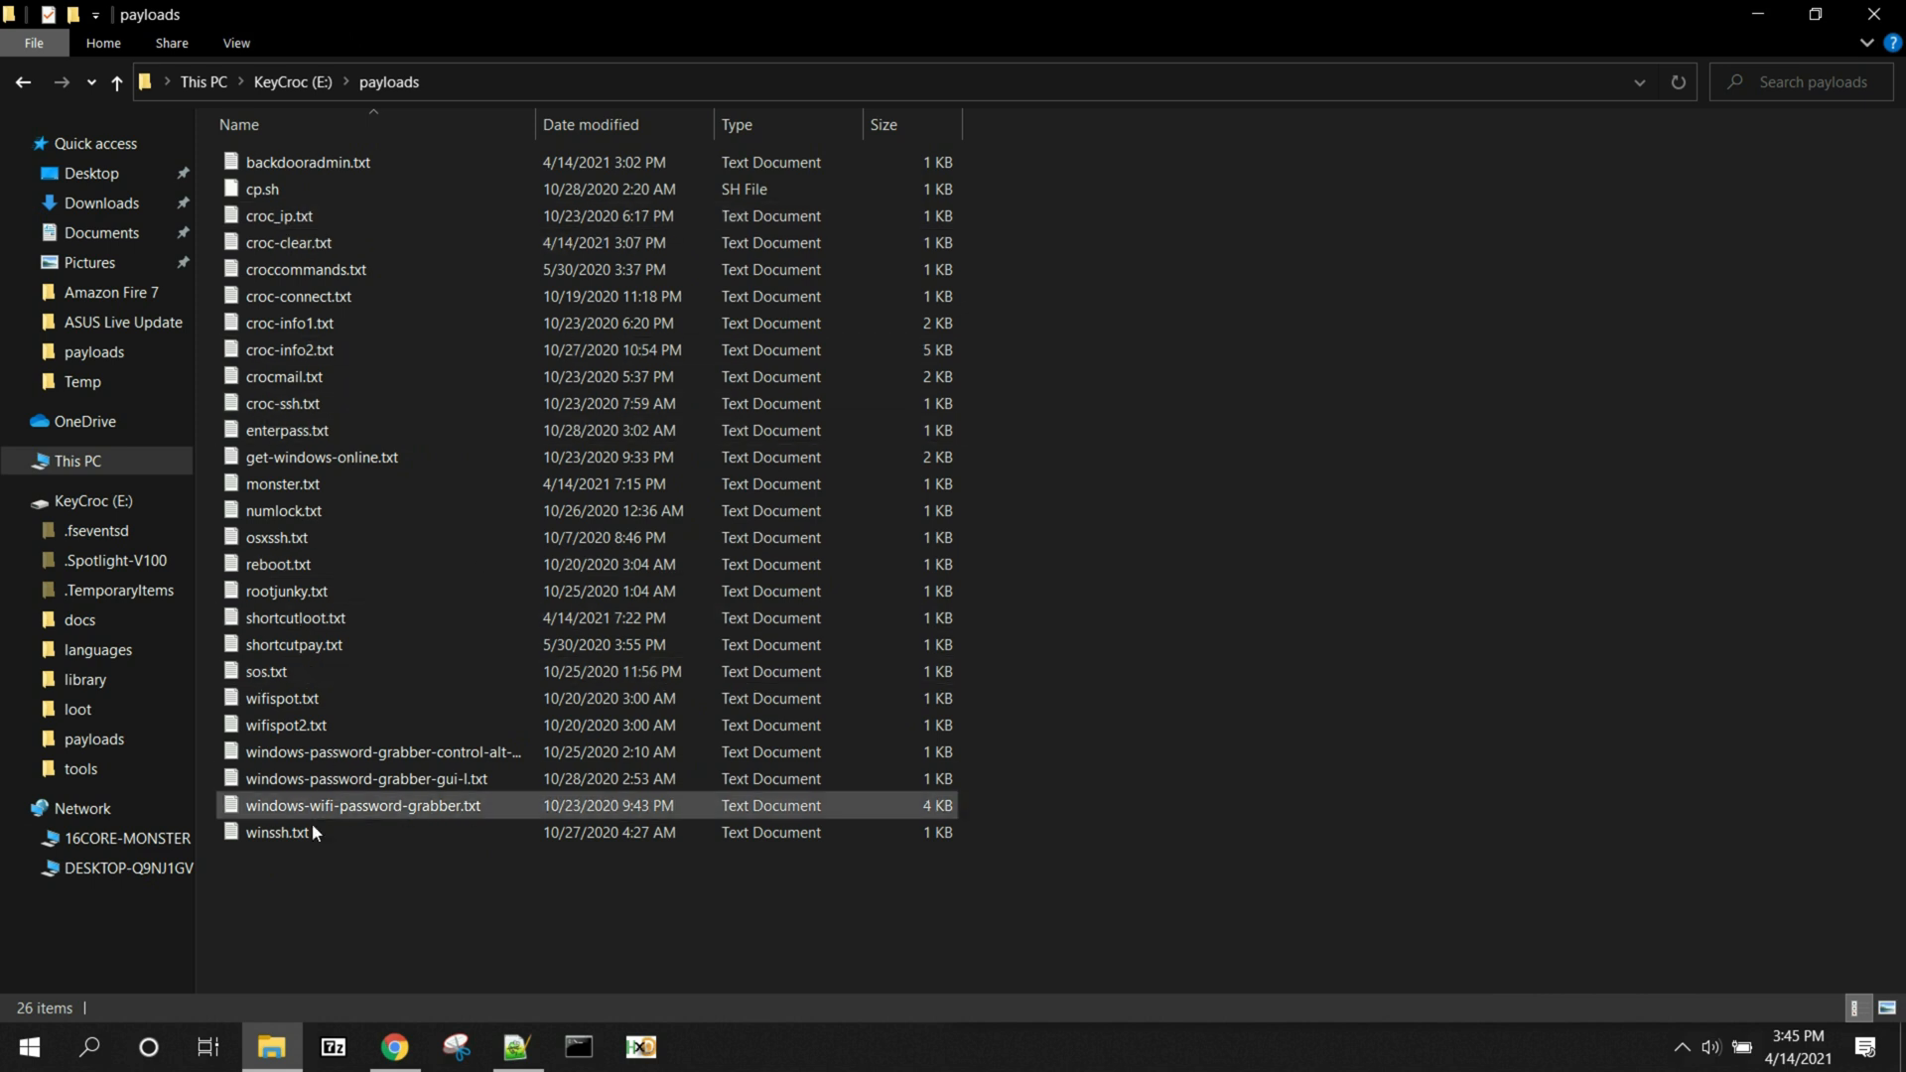
pyautogui.click(290, 350)
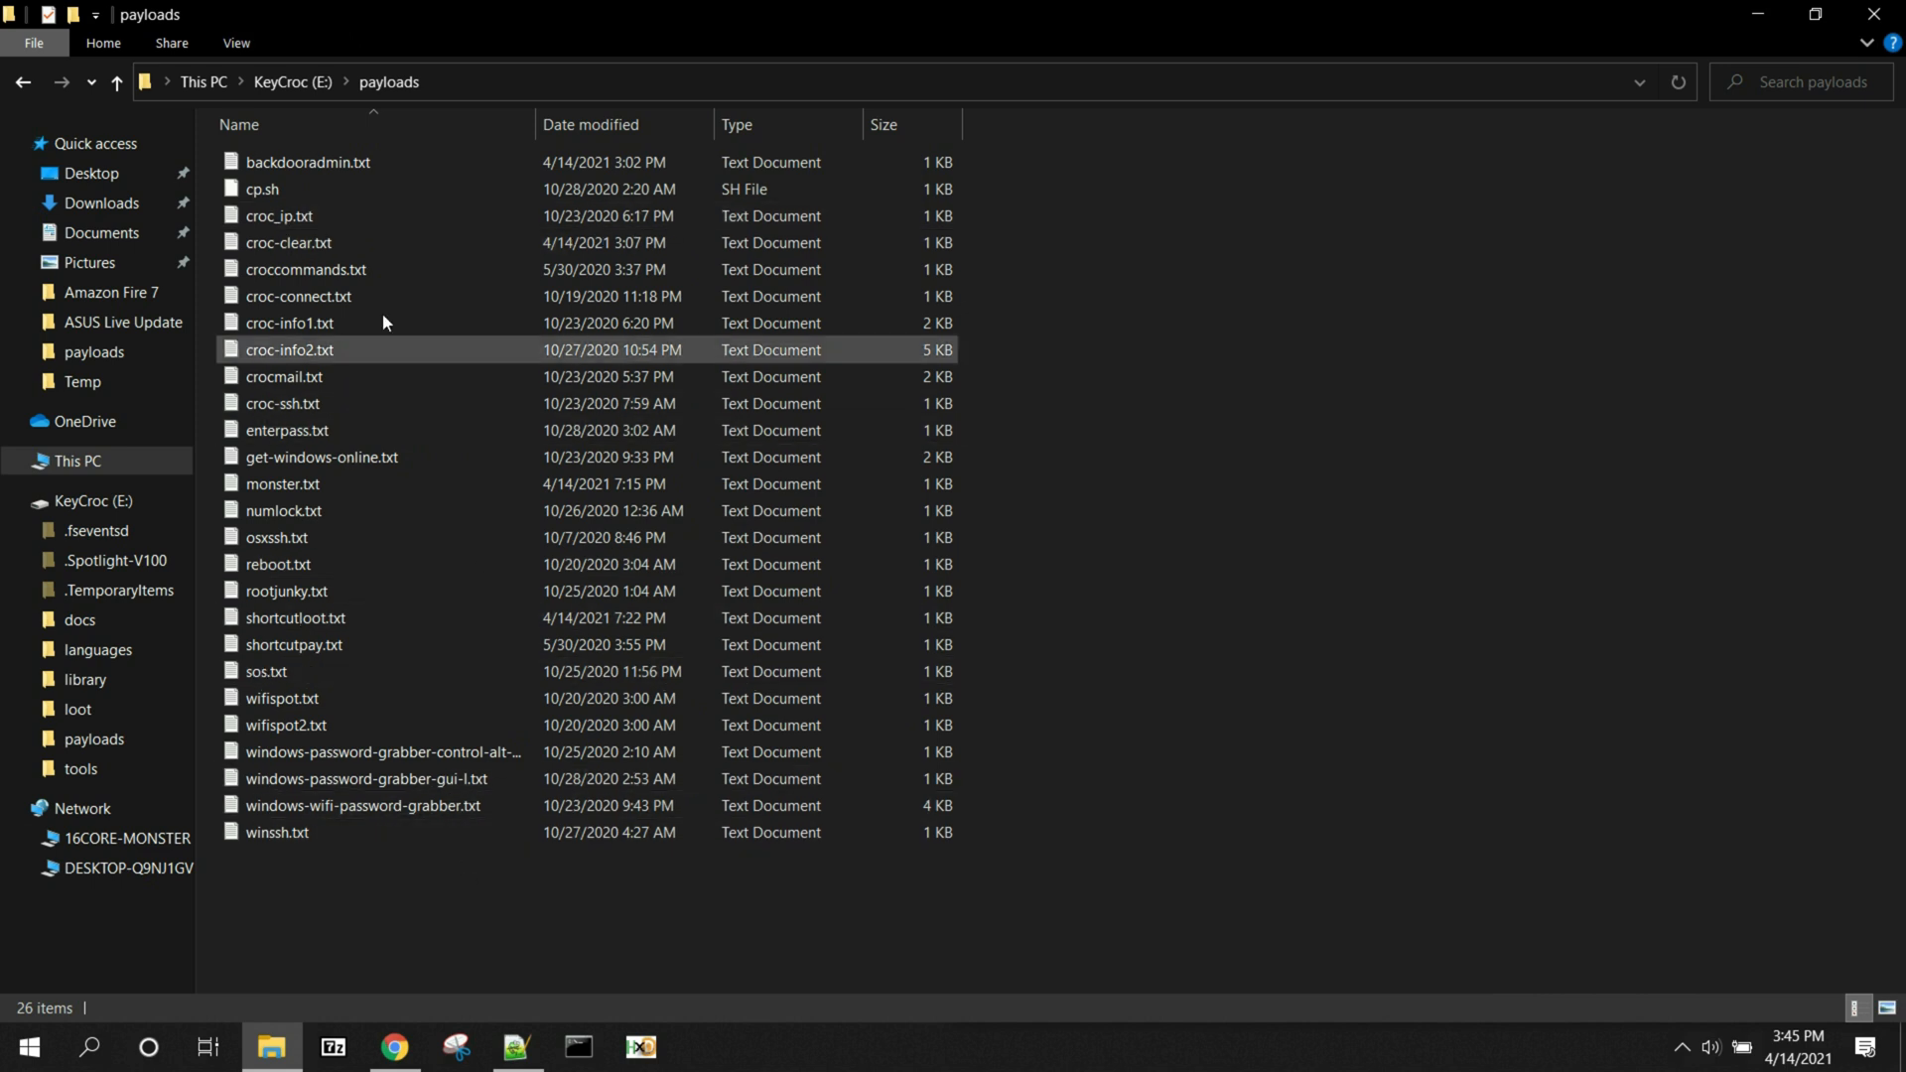
# - Create a new text document in the payloads folder and name it sos2.txt
pyautogui.click(304, 897)
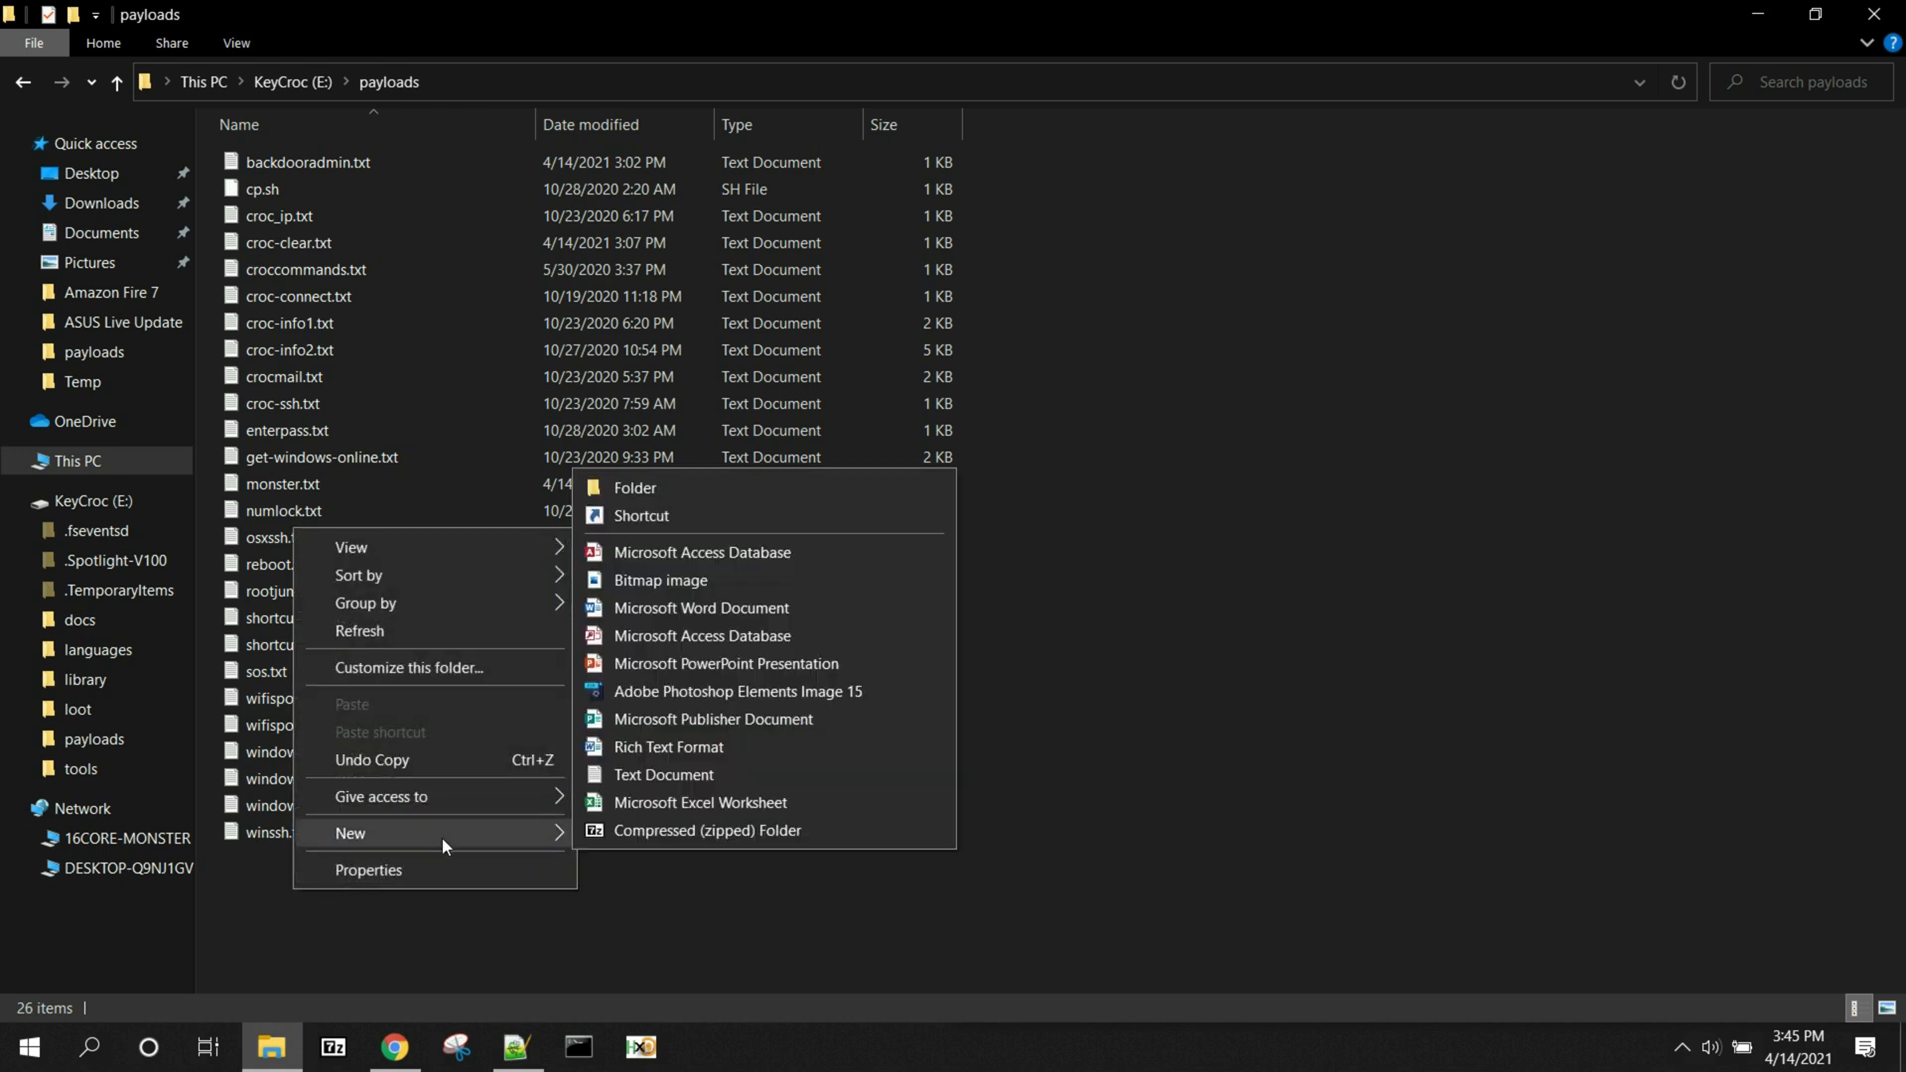
pyautogui.moveTo(663, 774)
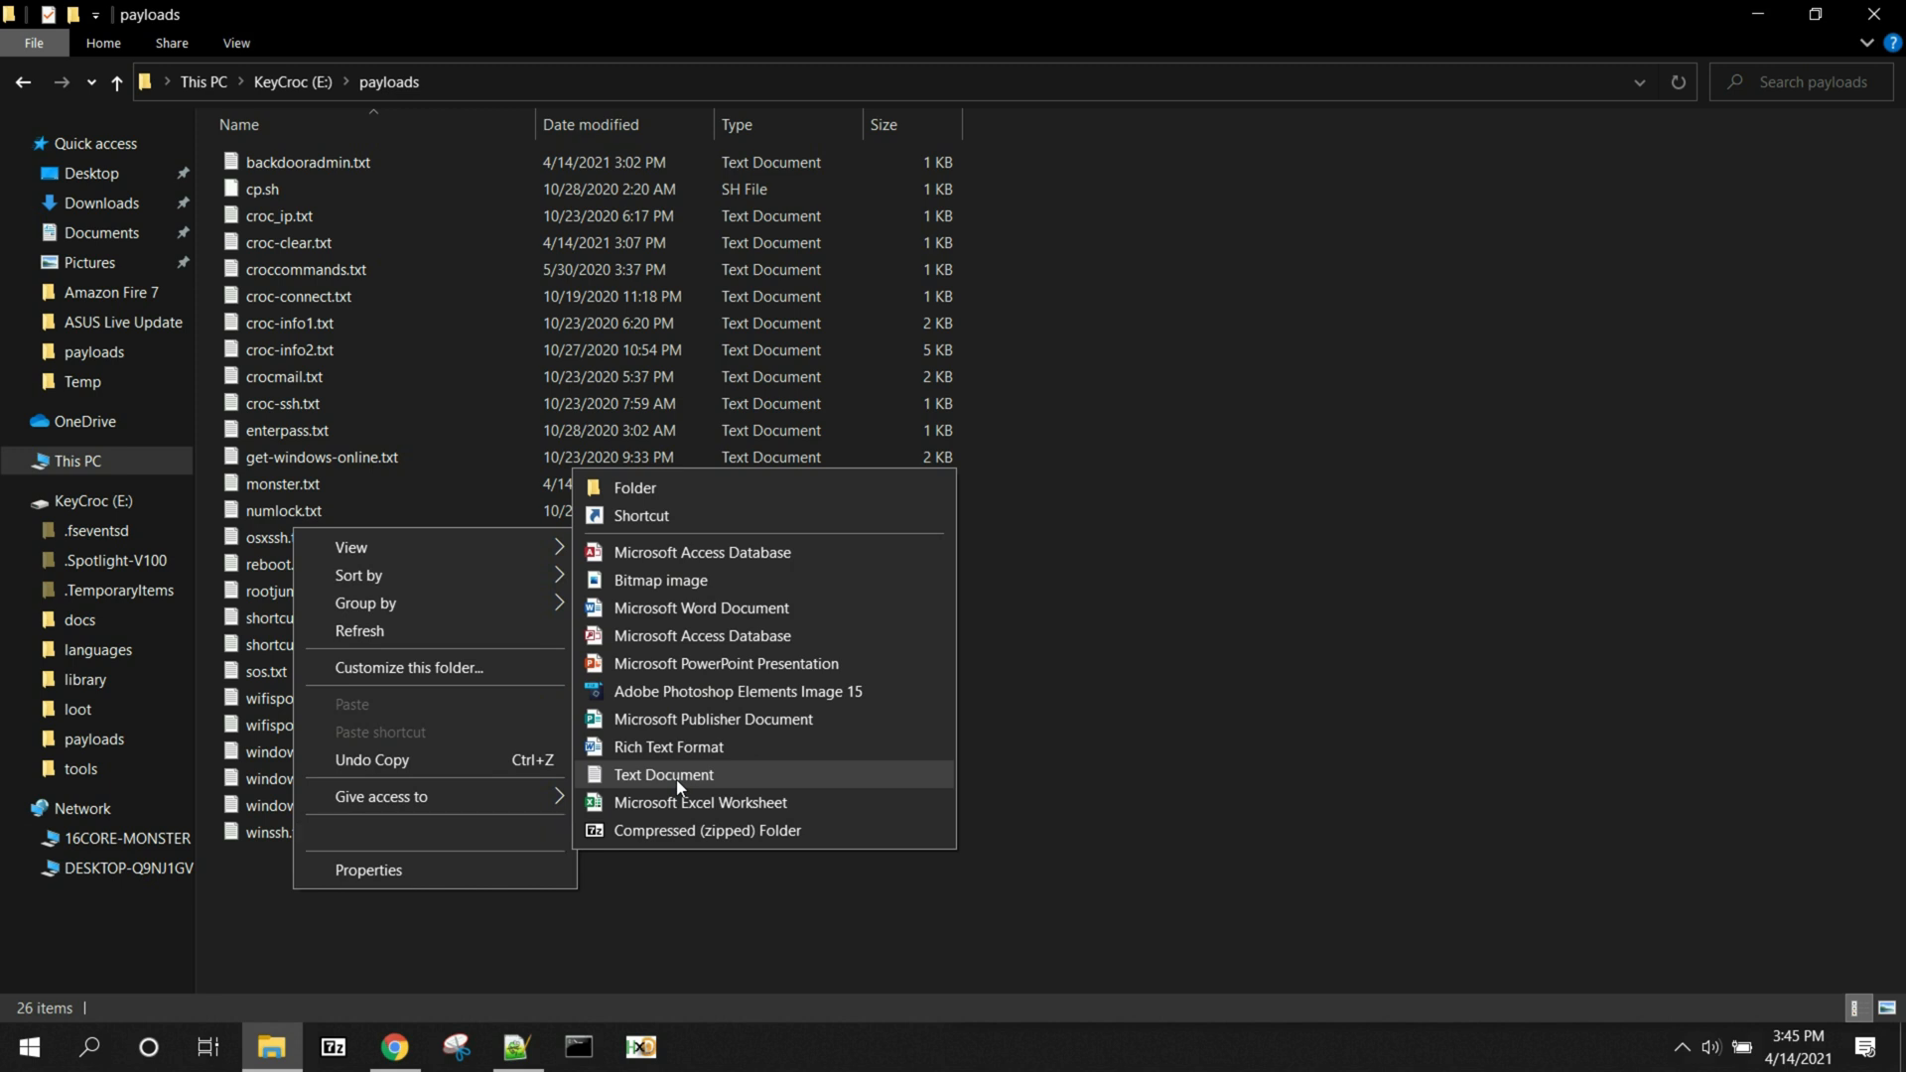
pyautogui.click(663, 774)
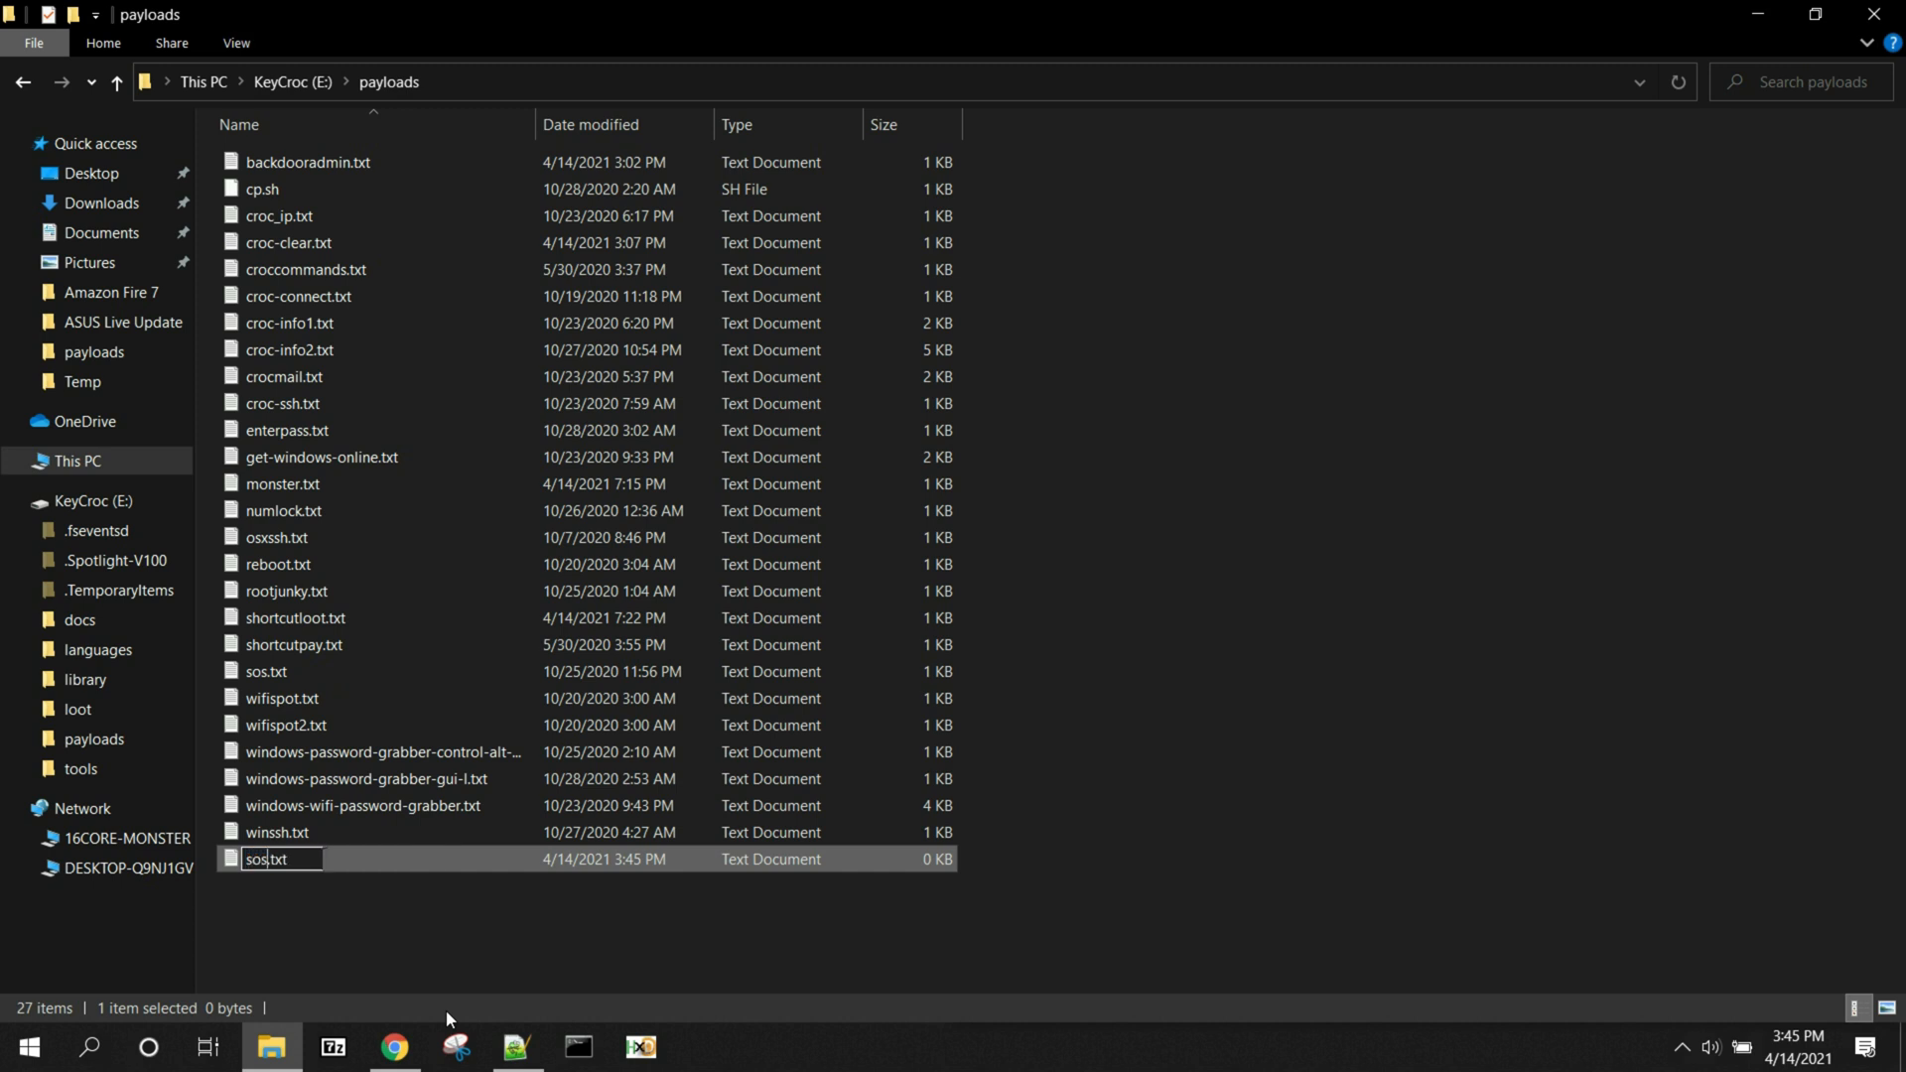
pyautogui.write('2')
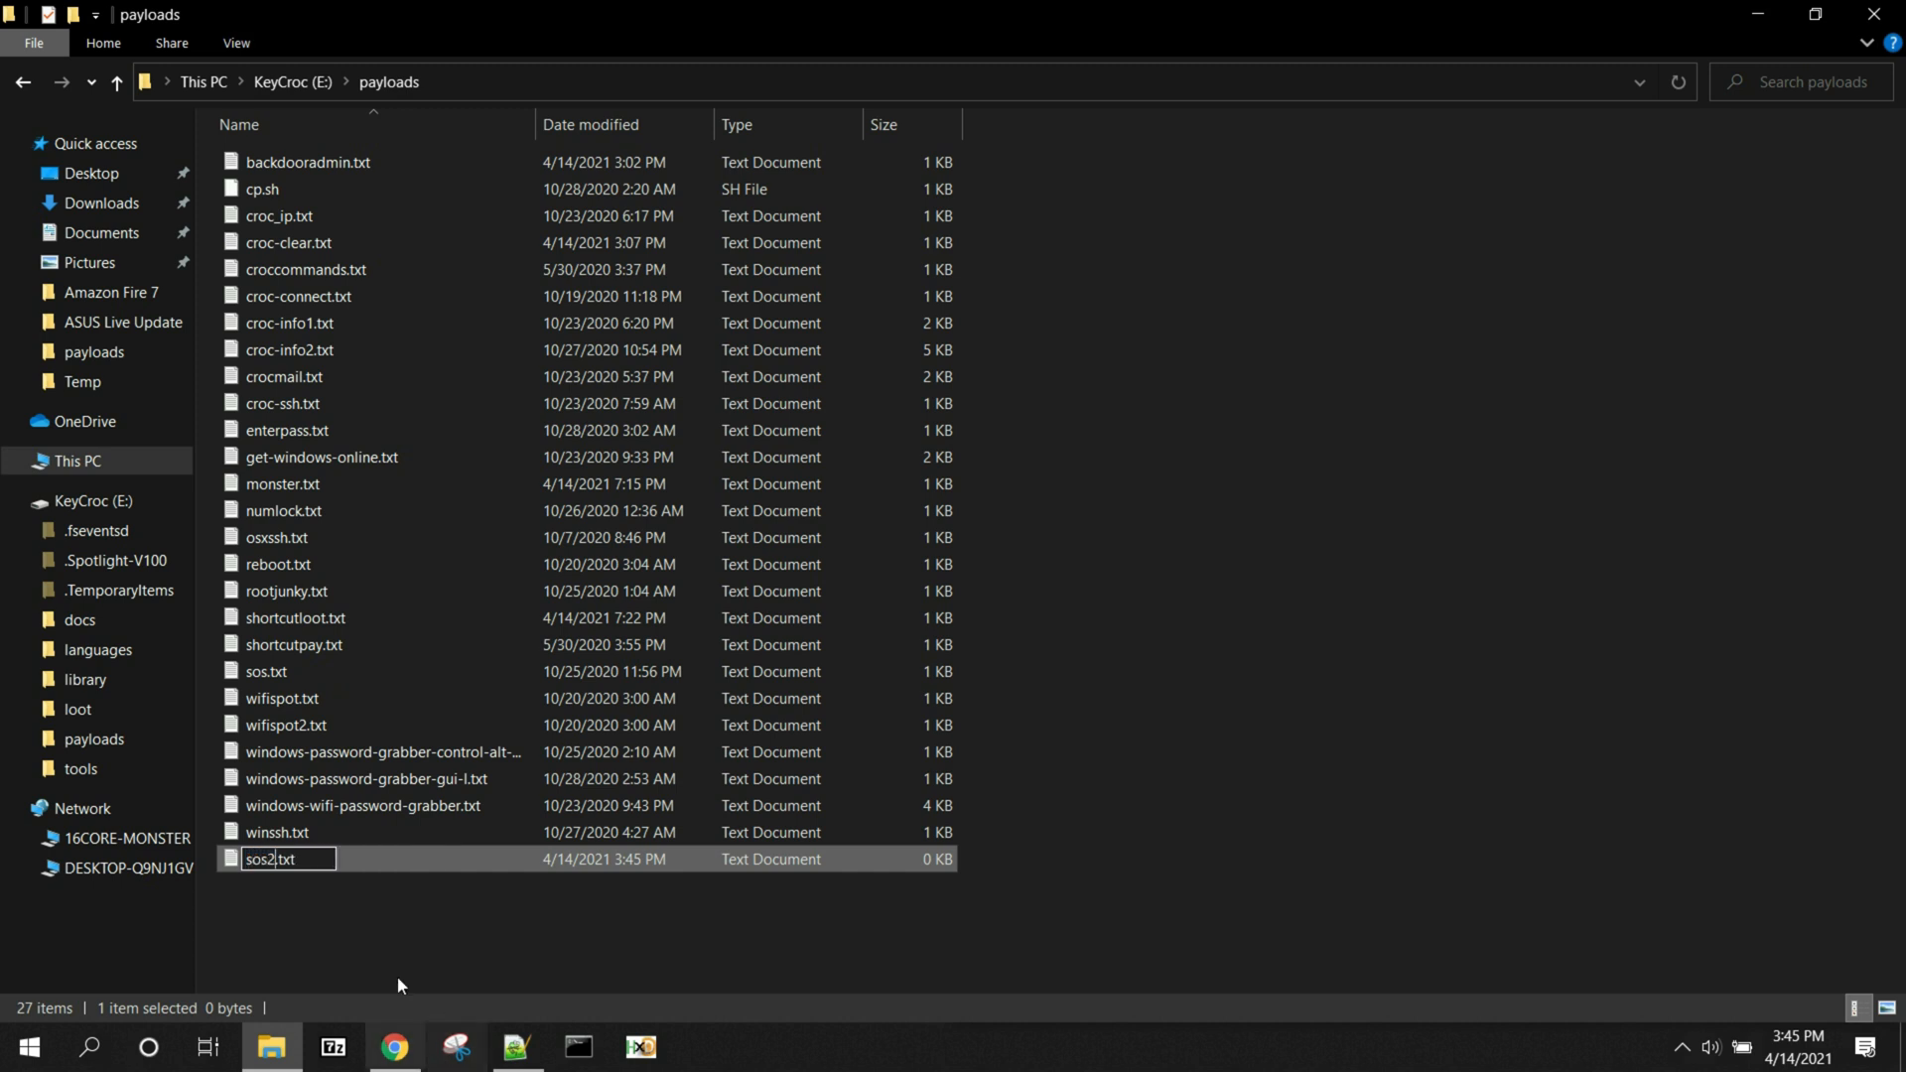
pyautogui.press('Return')
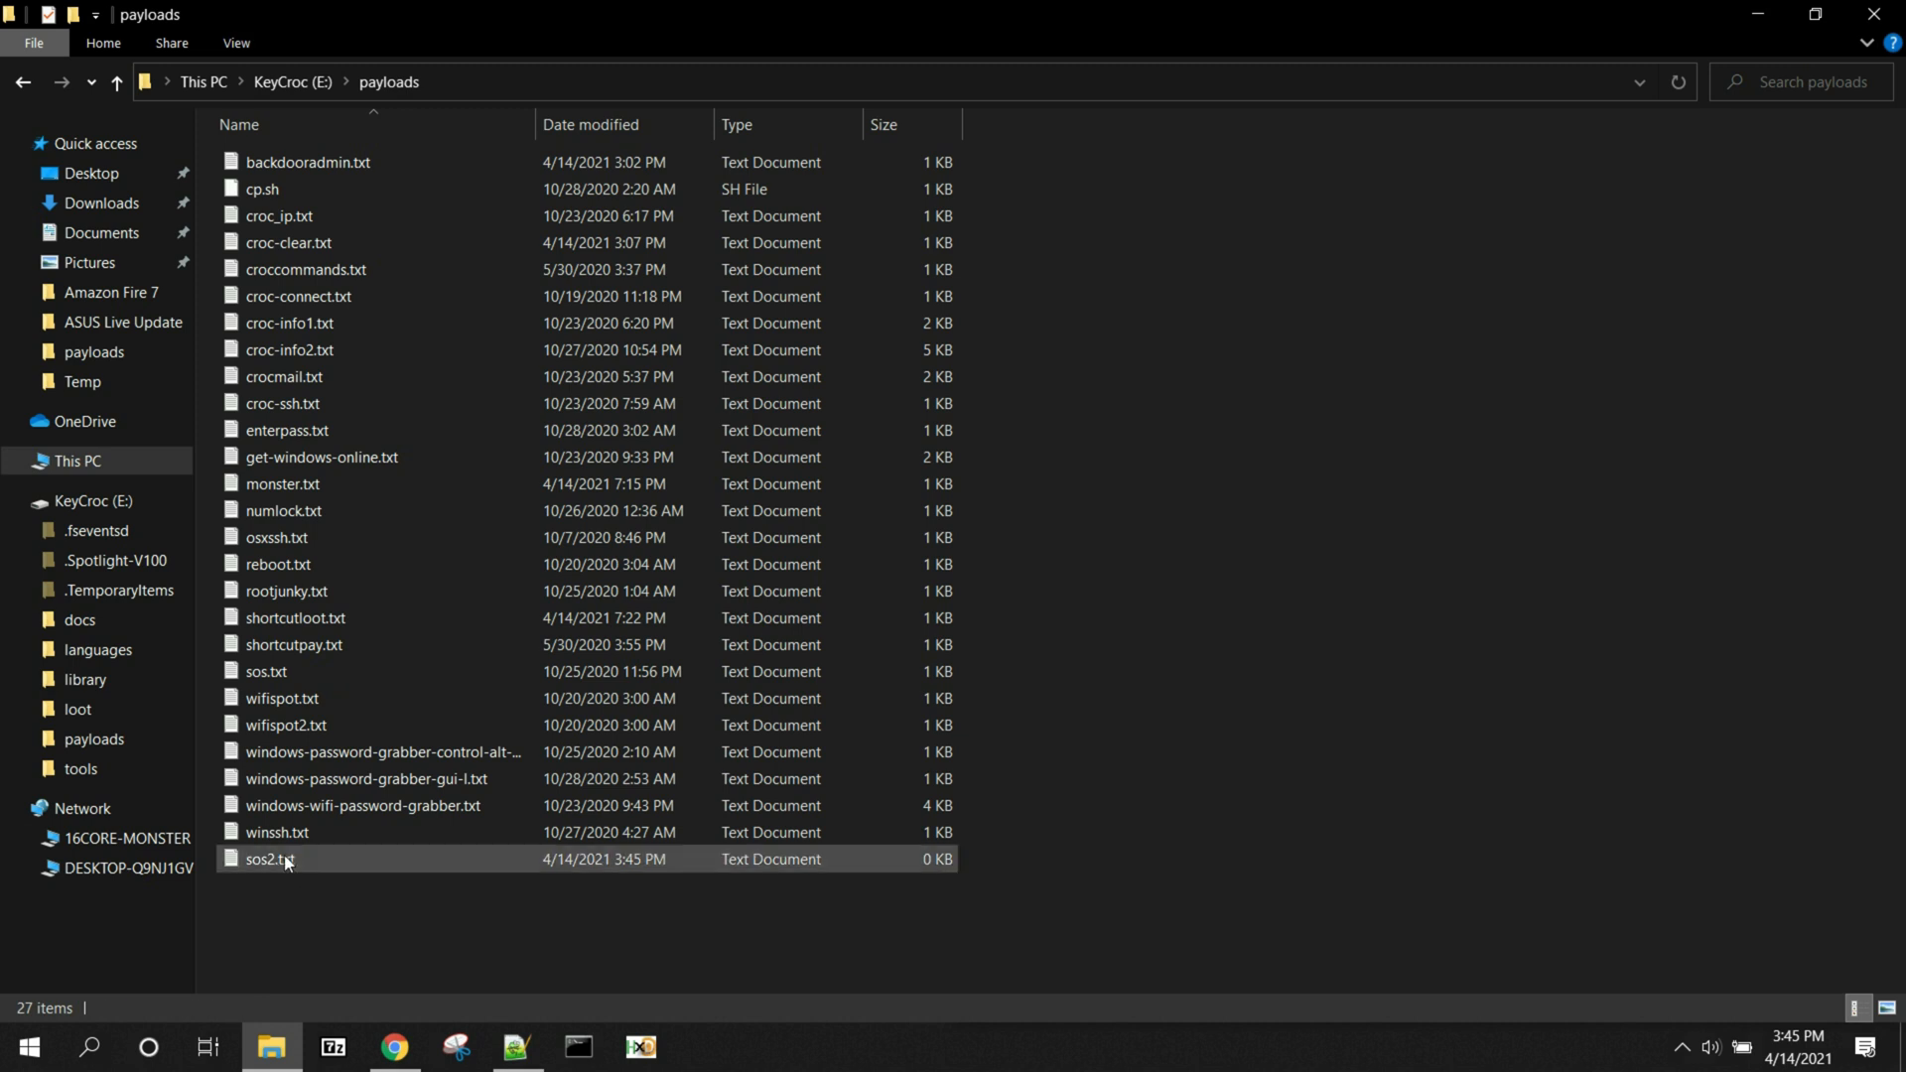
pyautogui.doubleClick(268, 859)
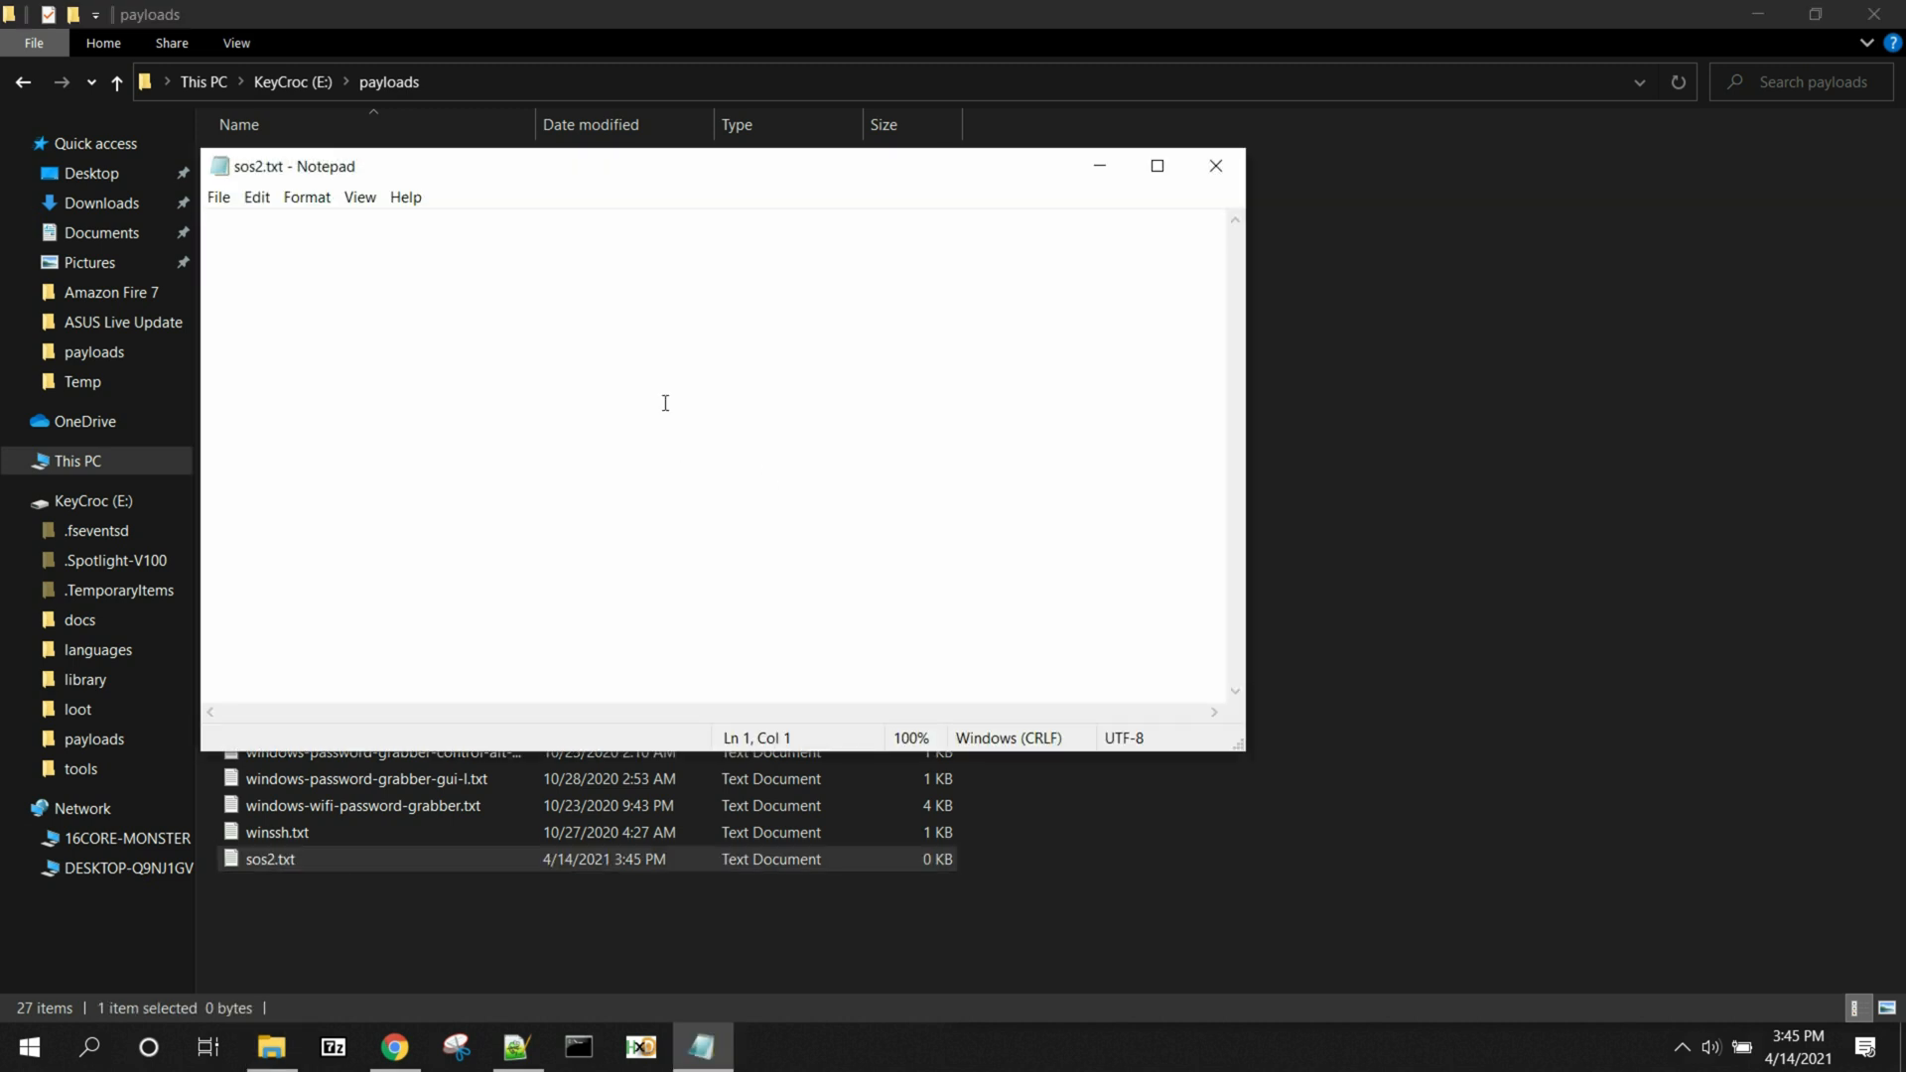
pyautogui.moveTo(413, 180)
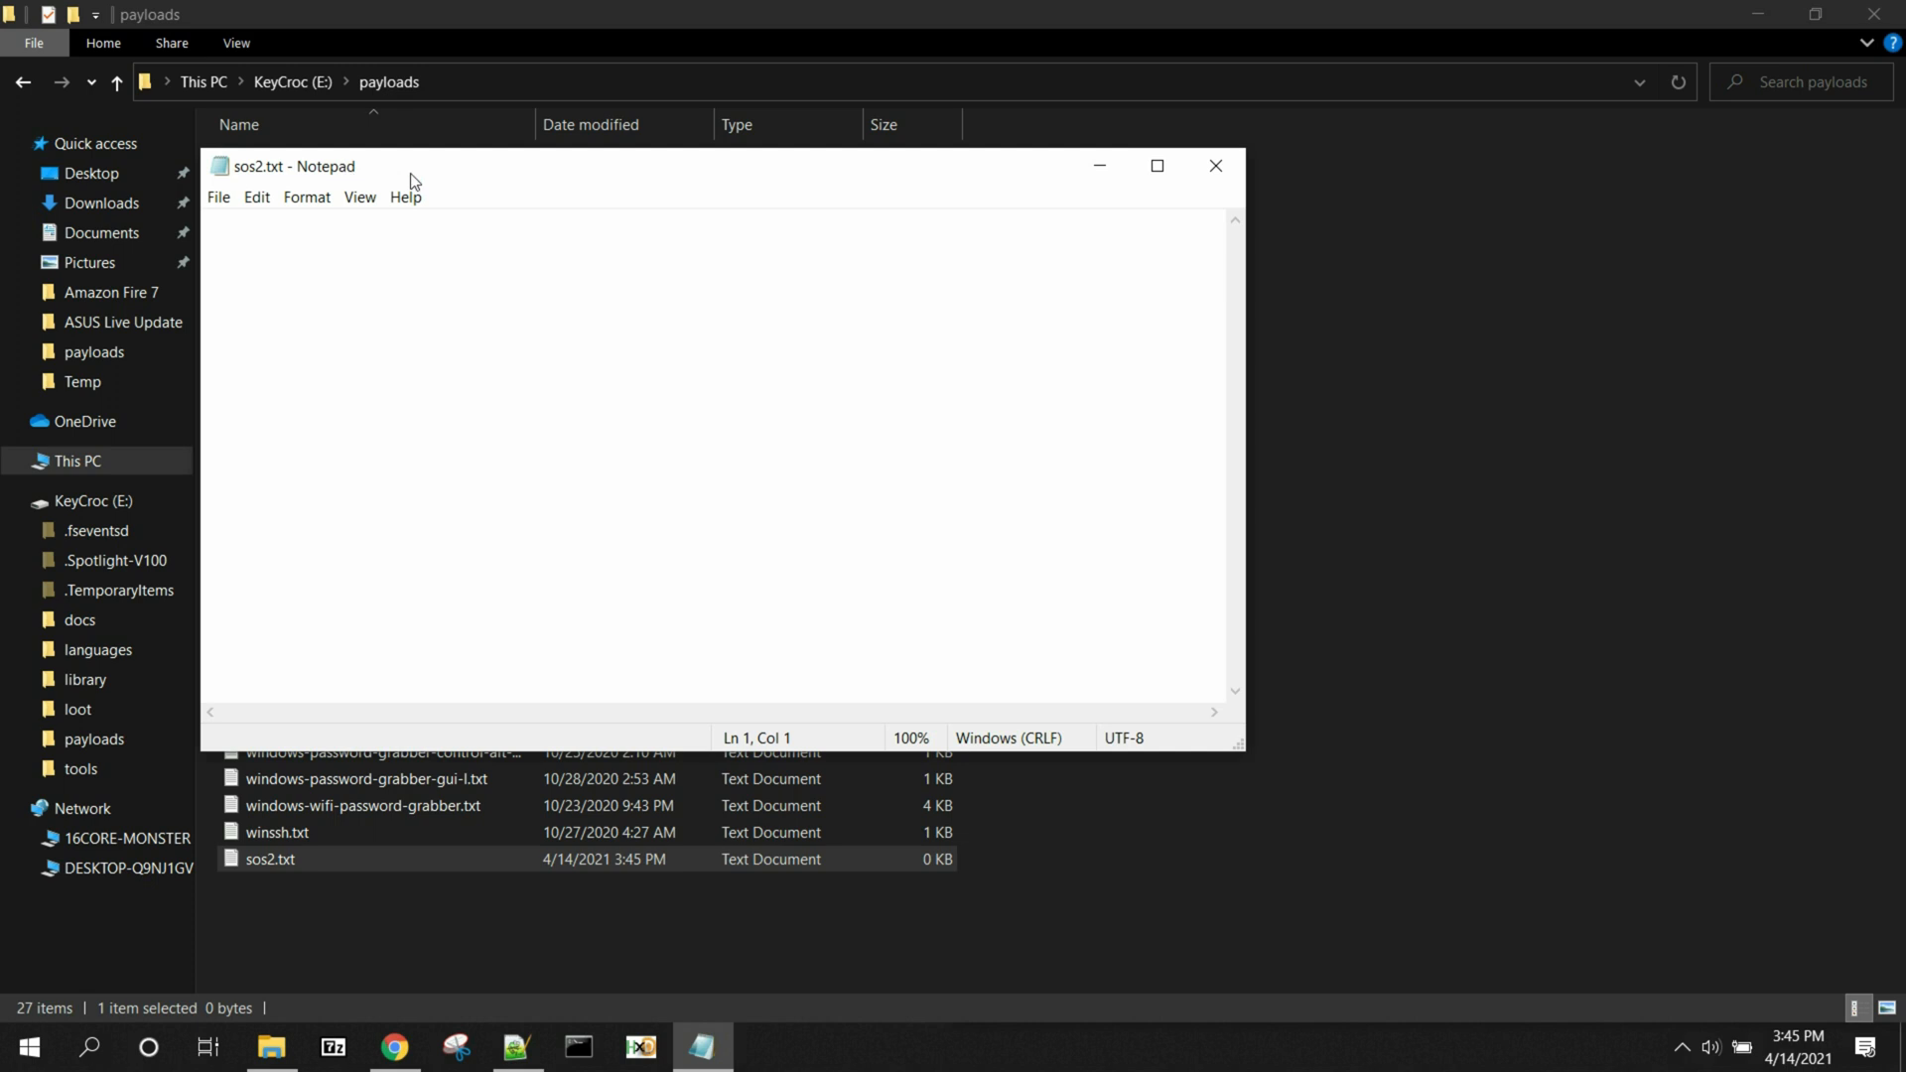
pyautogui.moveTo(635, 397)
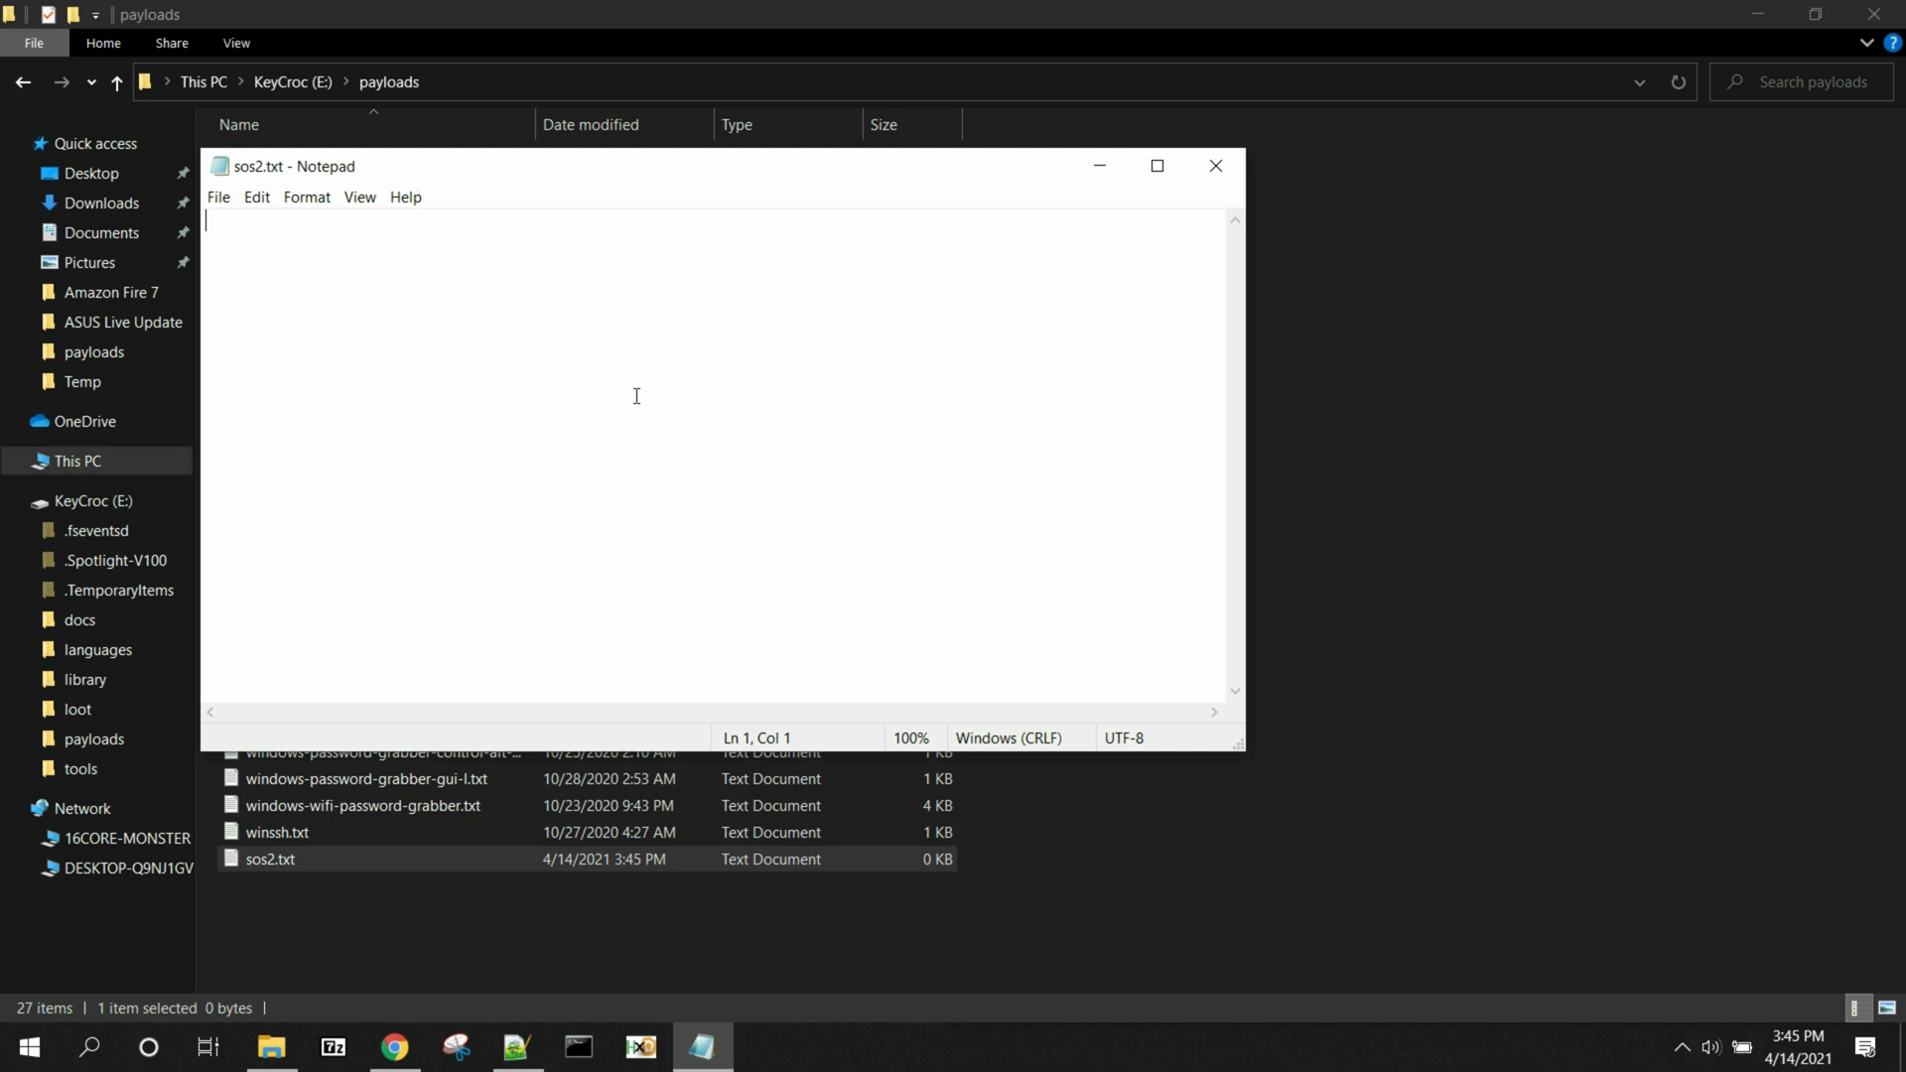
pyautogui.moveTo(367, 544)
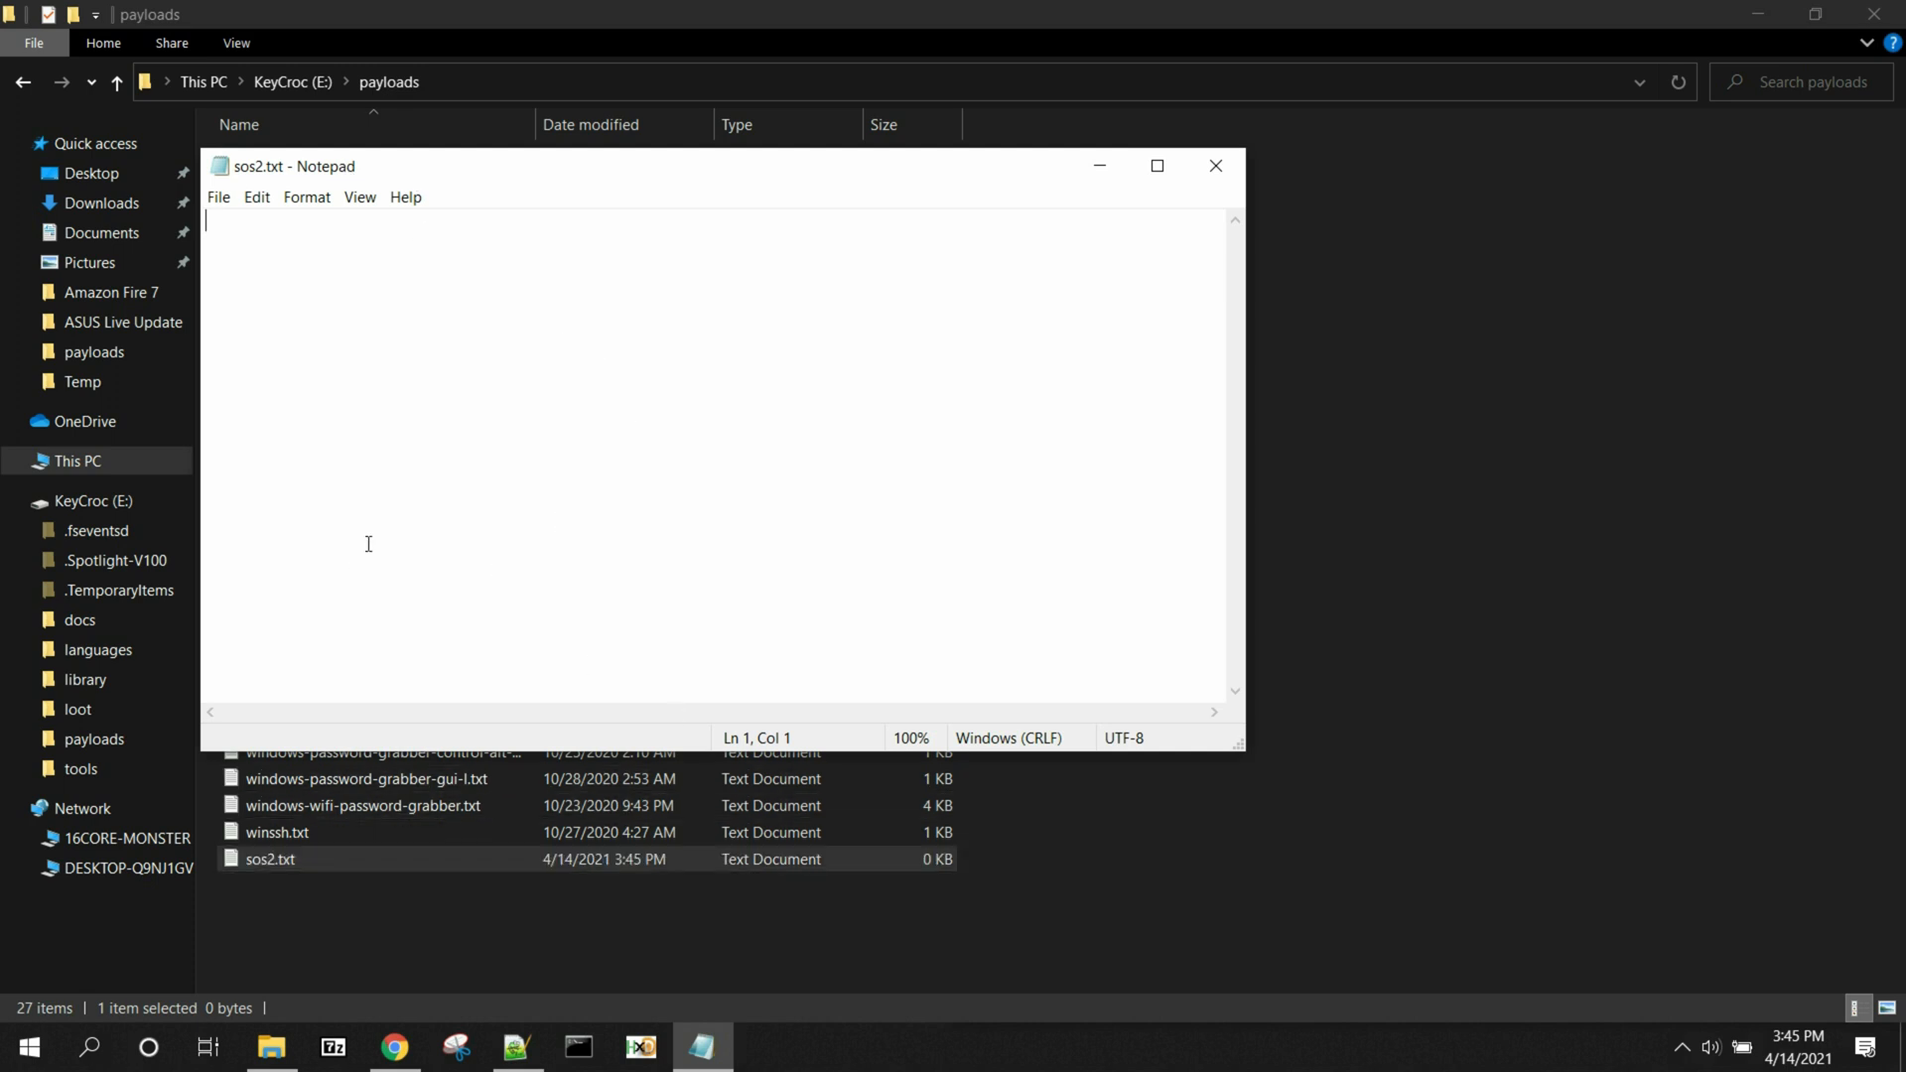
pyautogui.moveTo(711, 377)
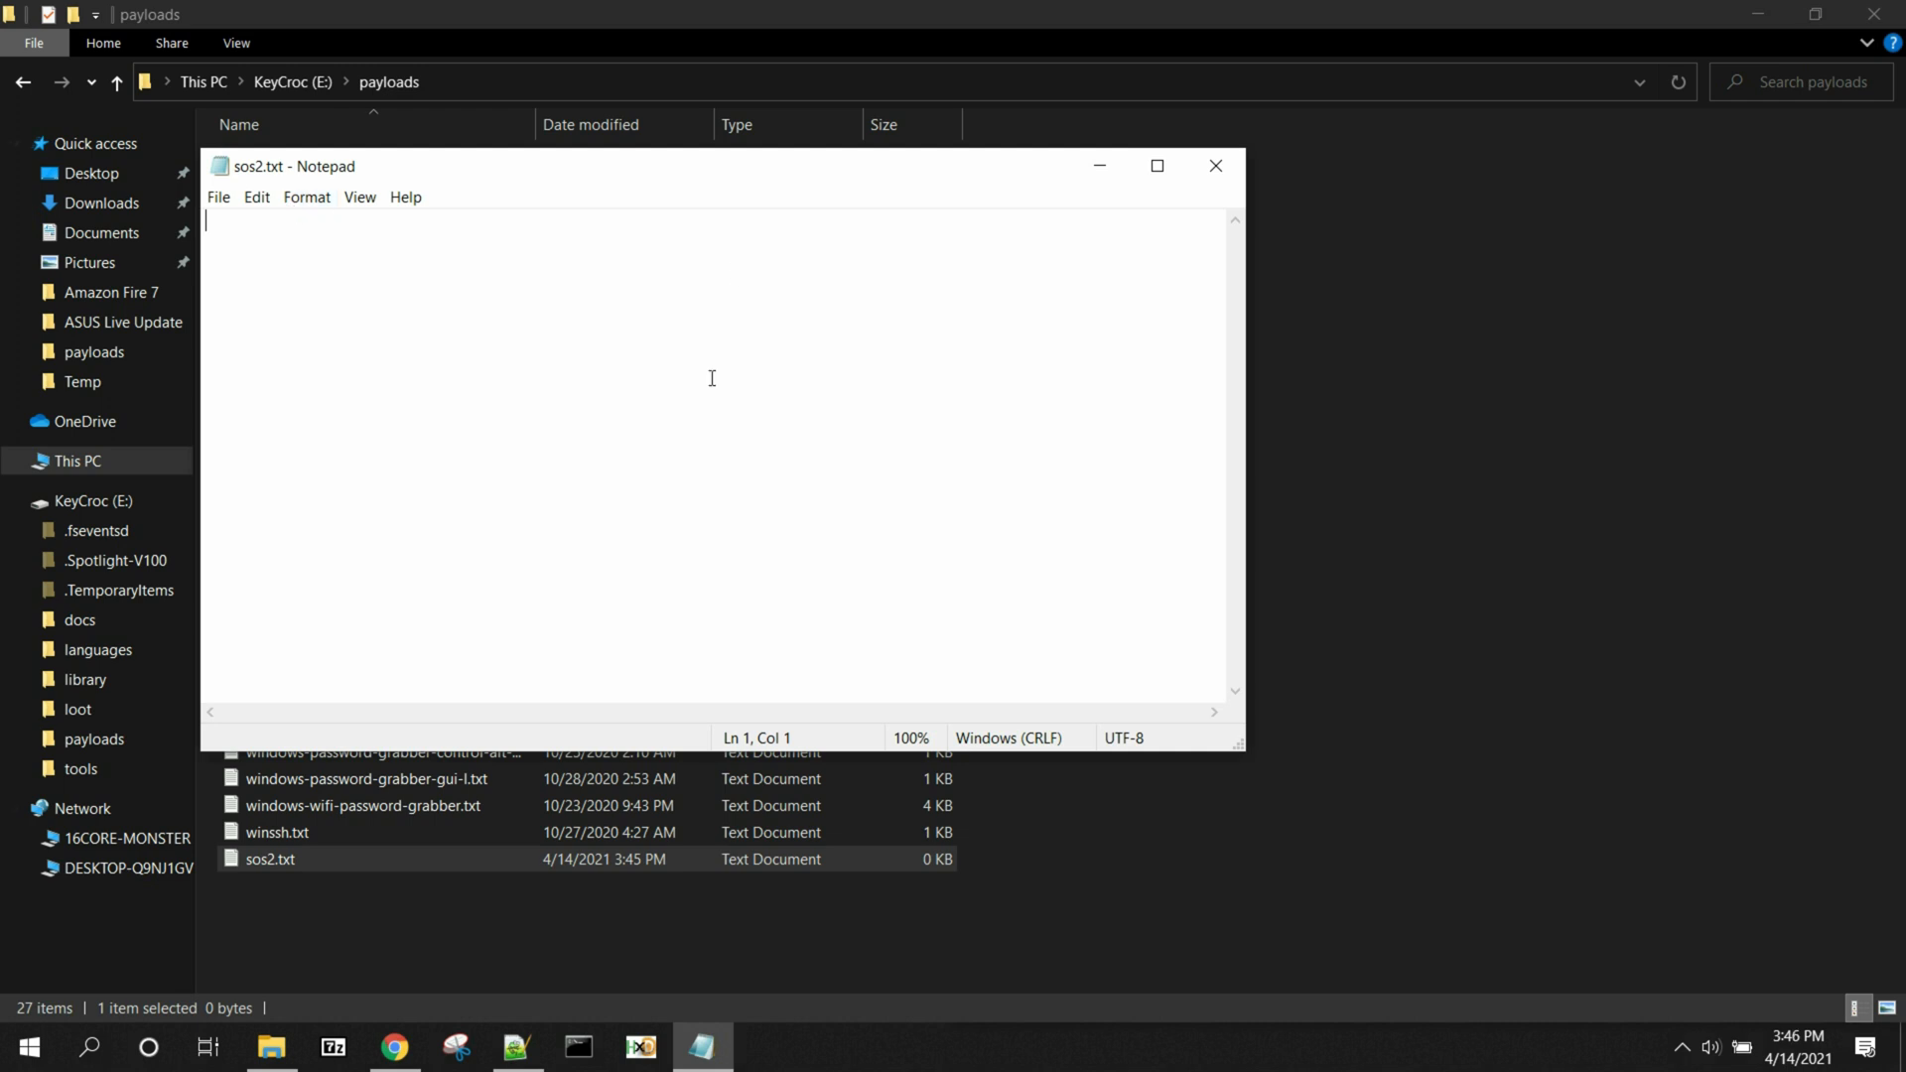
pyautogui.moveTo(507, 385)
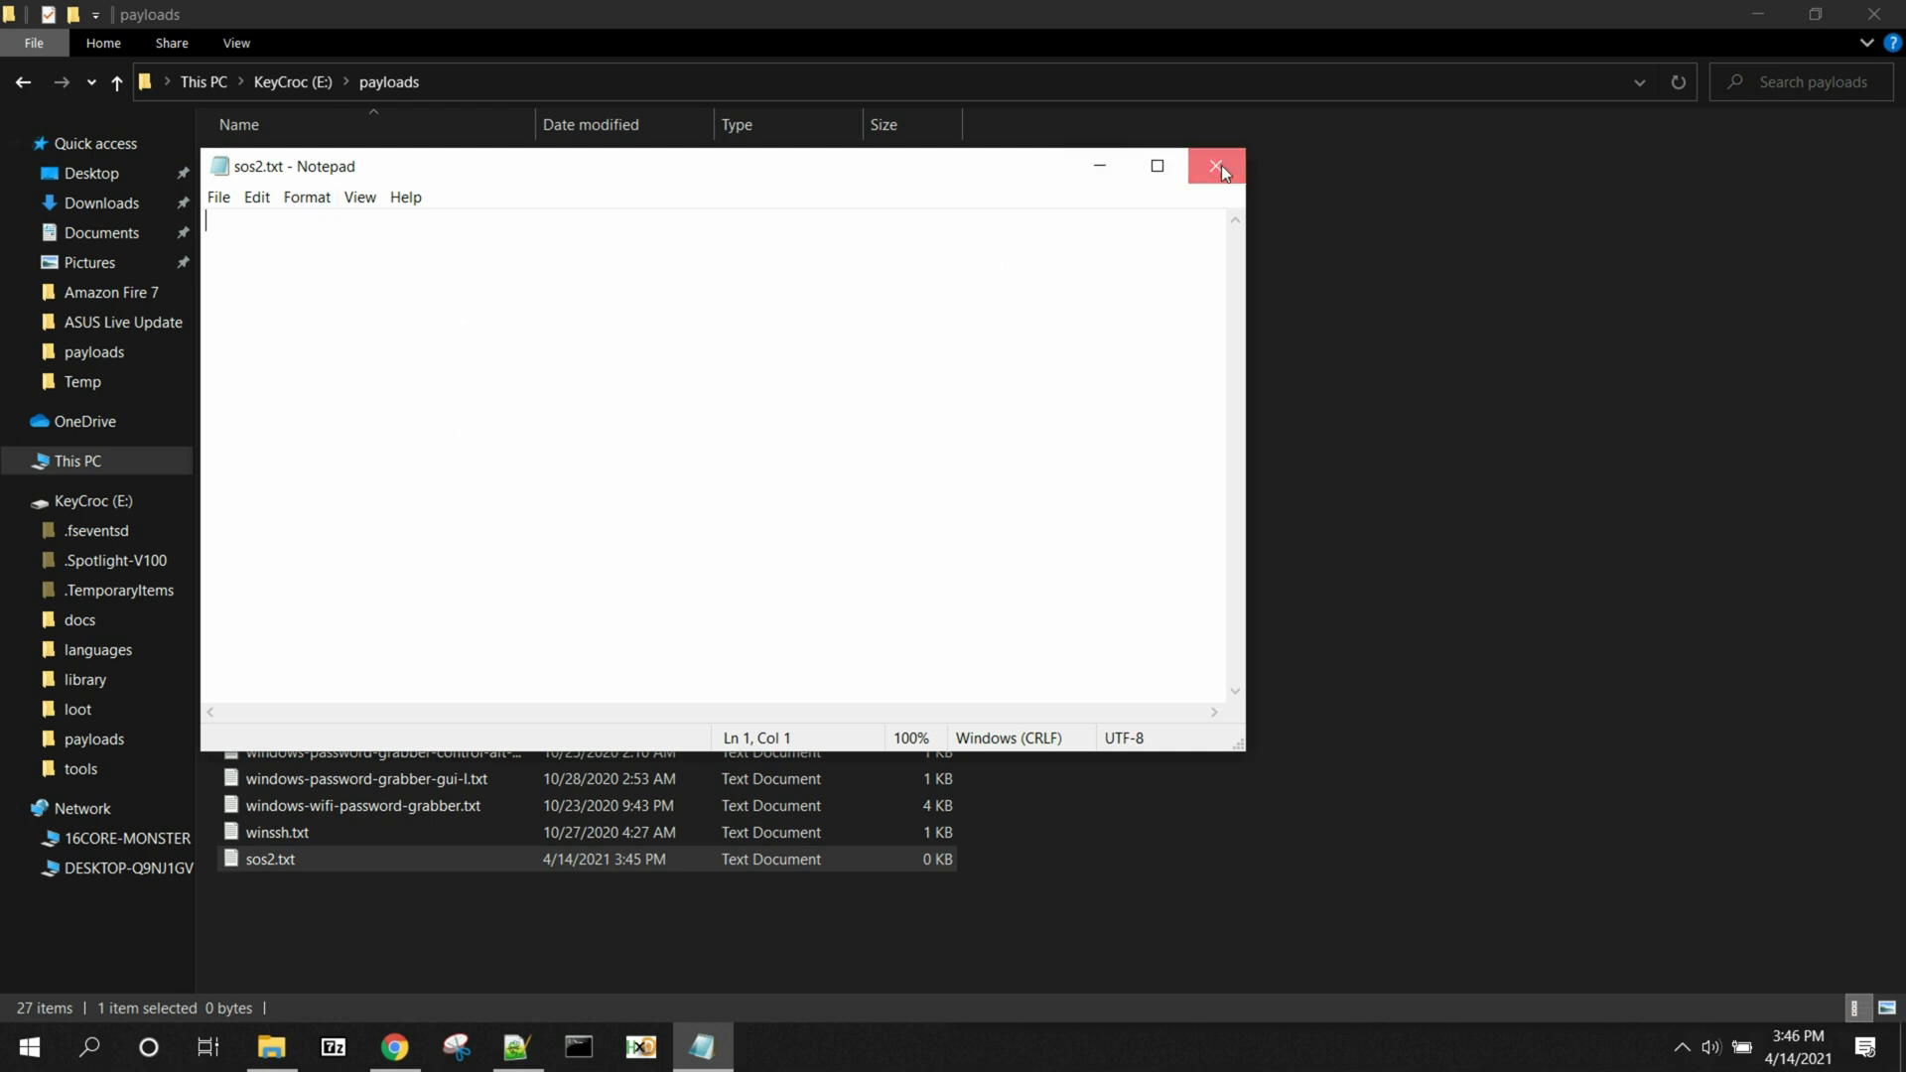
pyautogui.click(1213, 167)
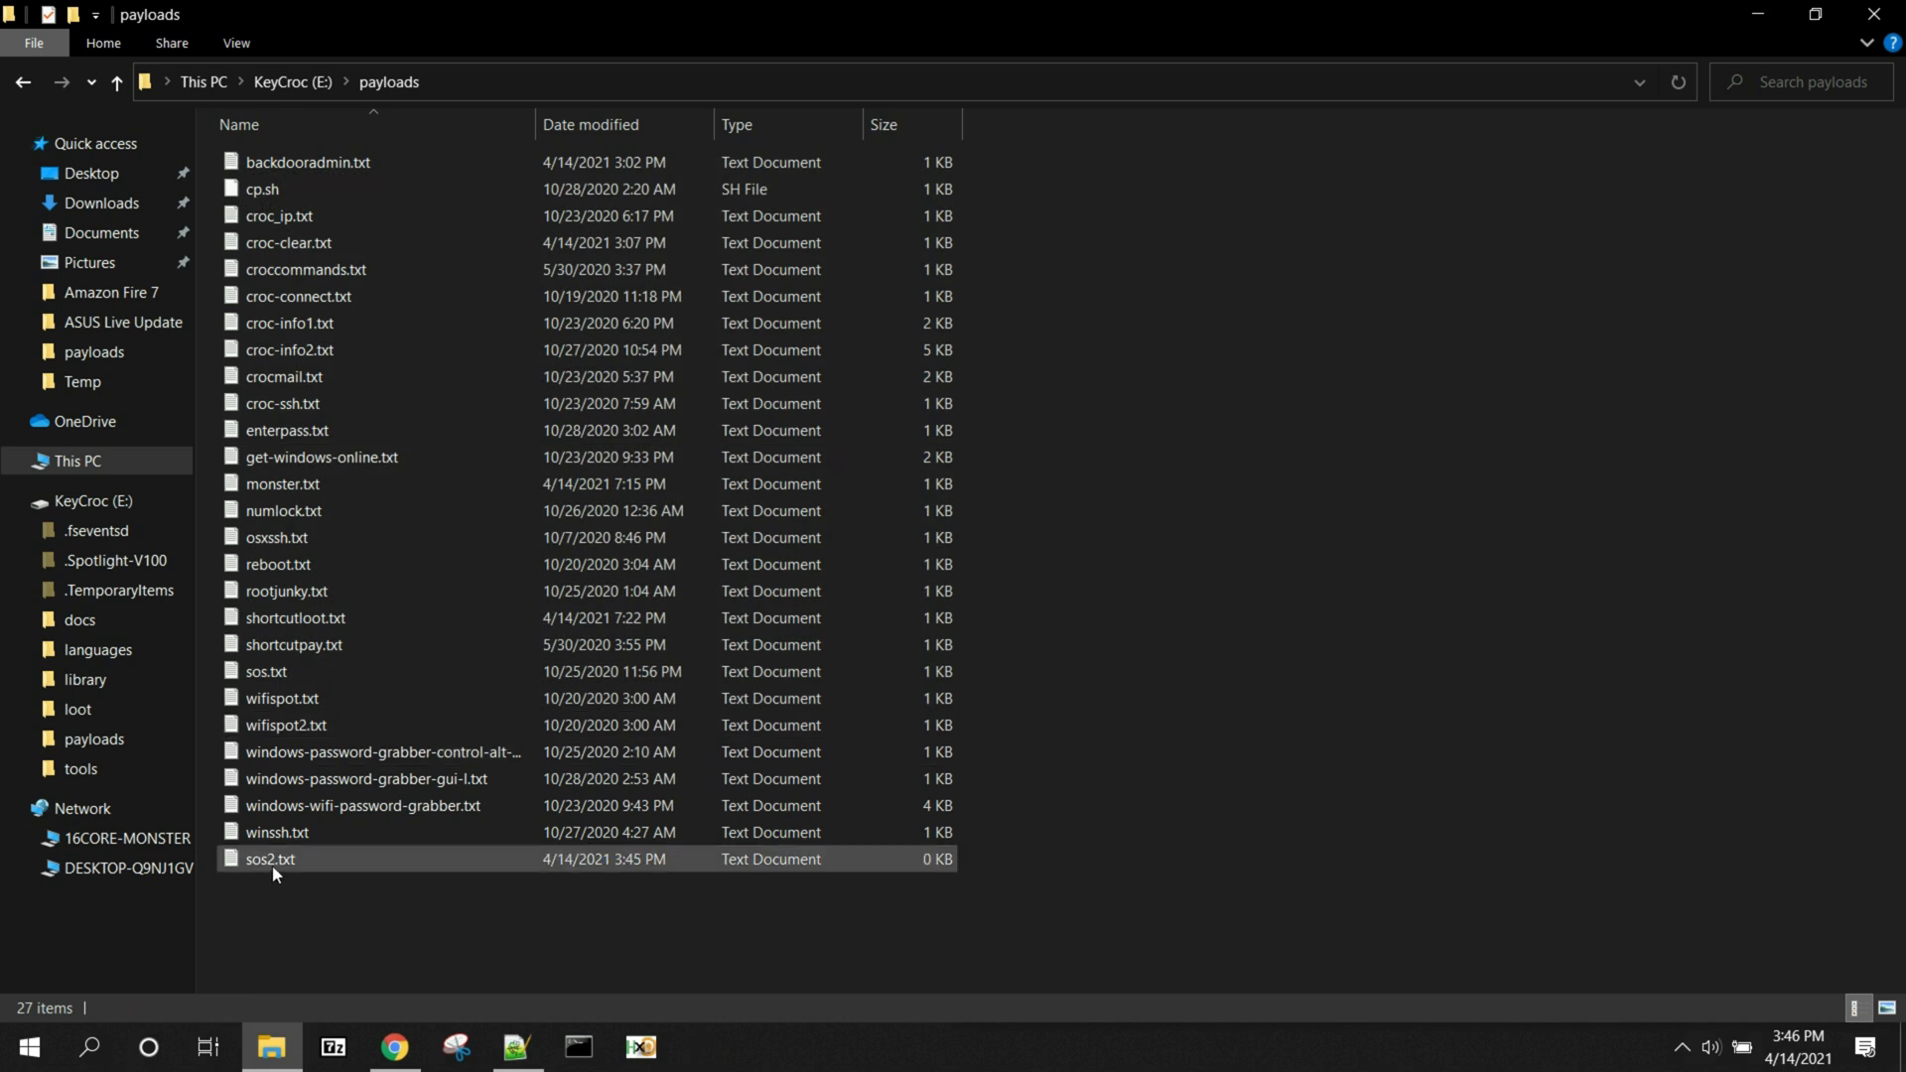
# - Open sos2.txt from the payloads folder with Edit with Notepad++
pyautogui.rightClick(268, 859)
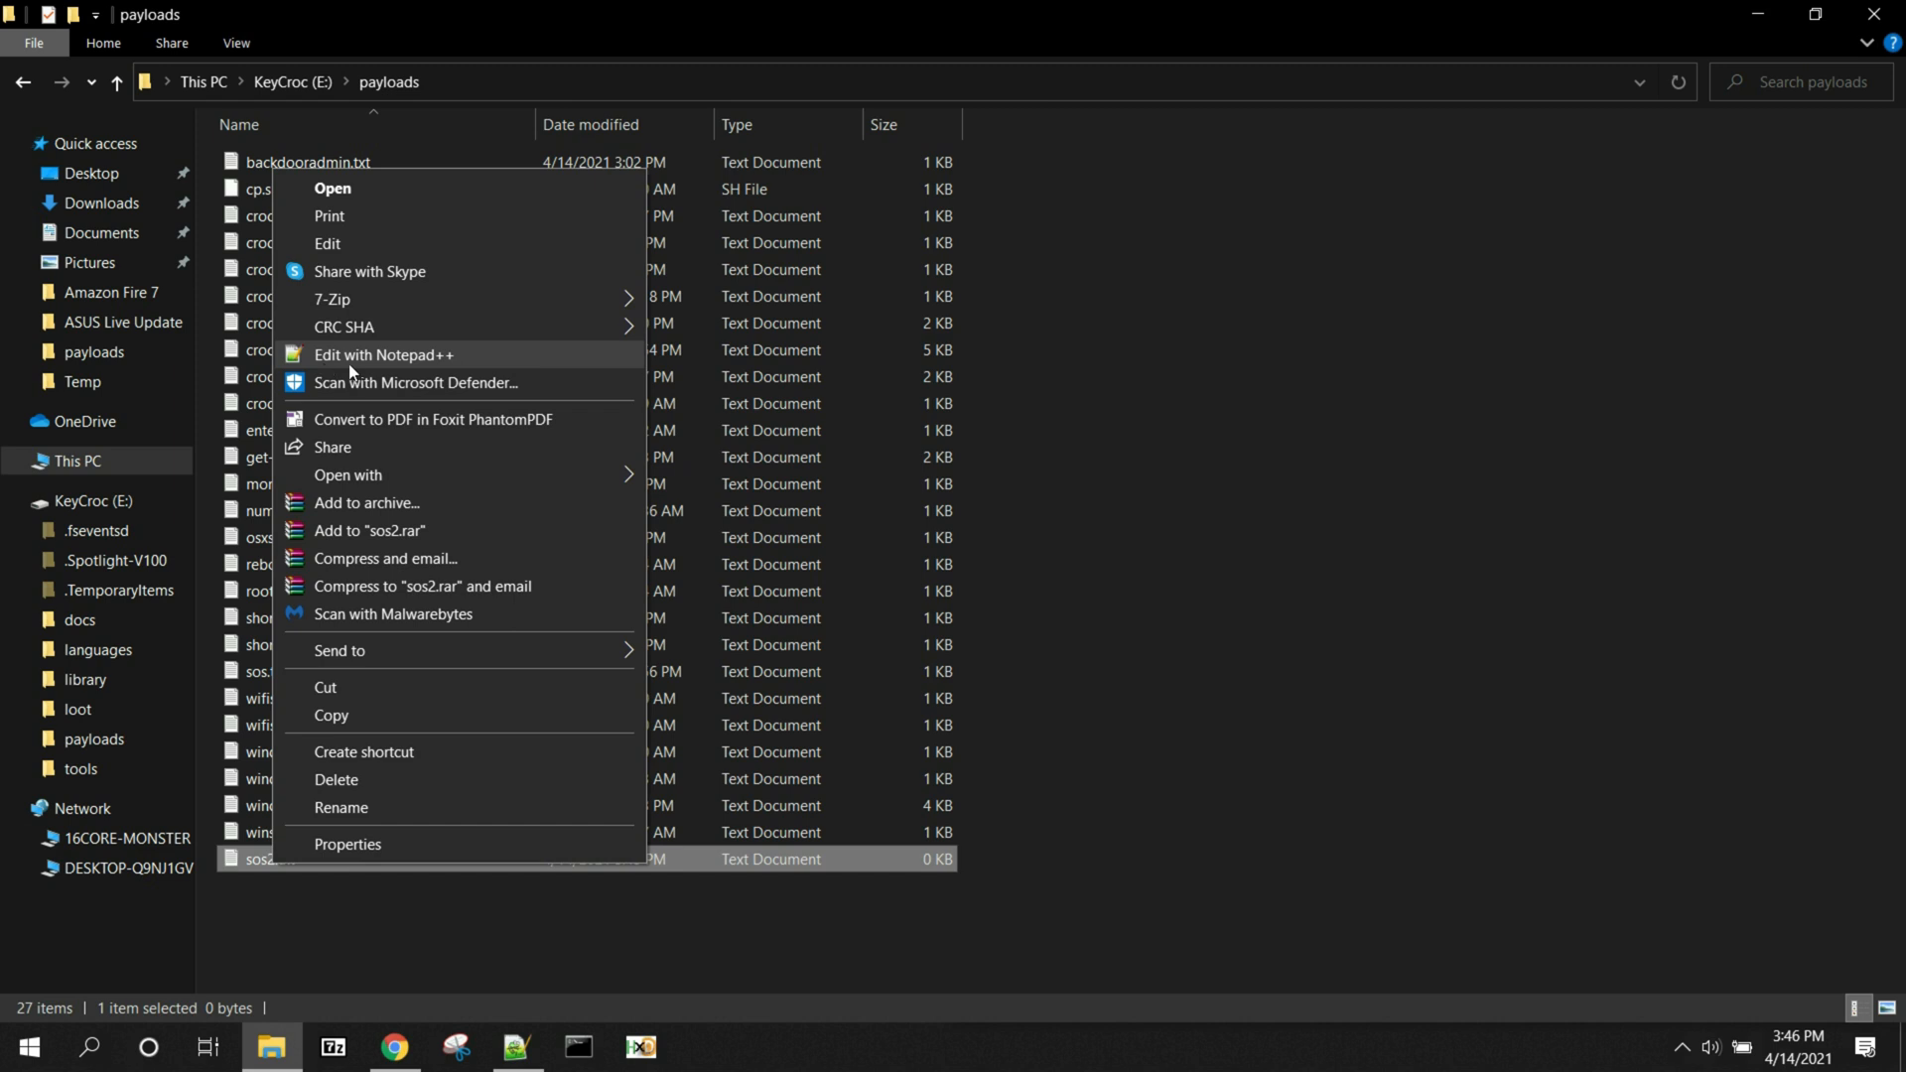
pyautogui.moveTo(381, 369)
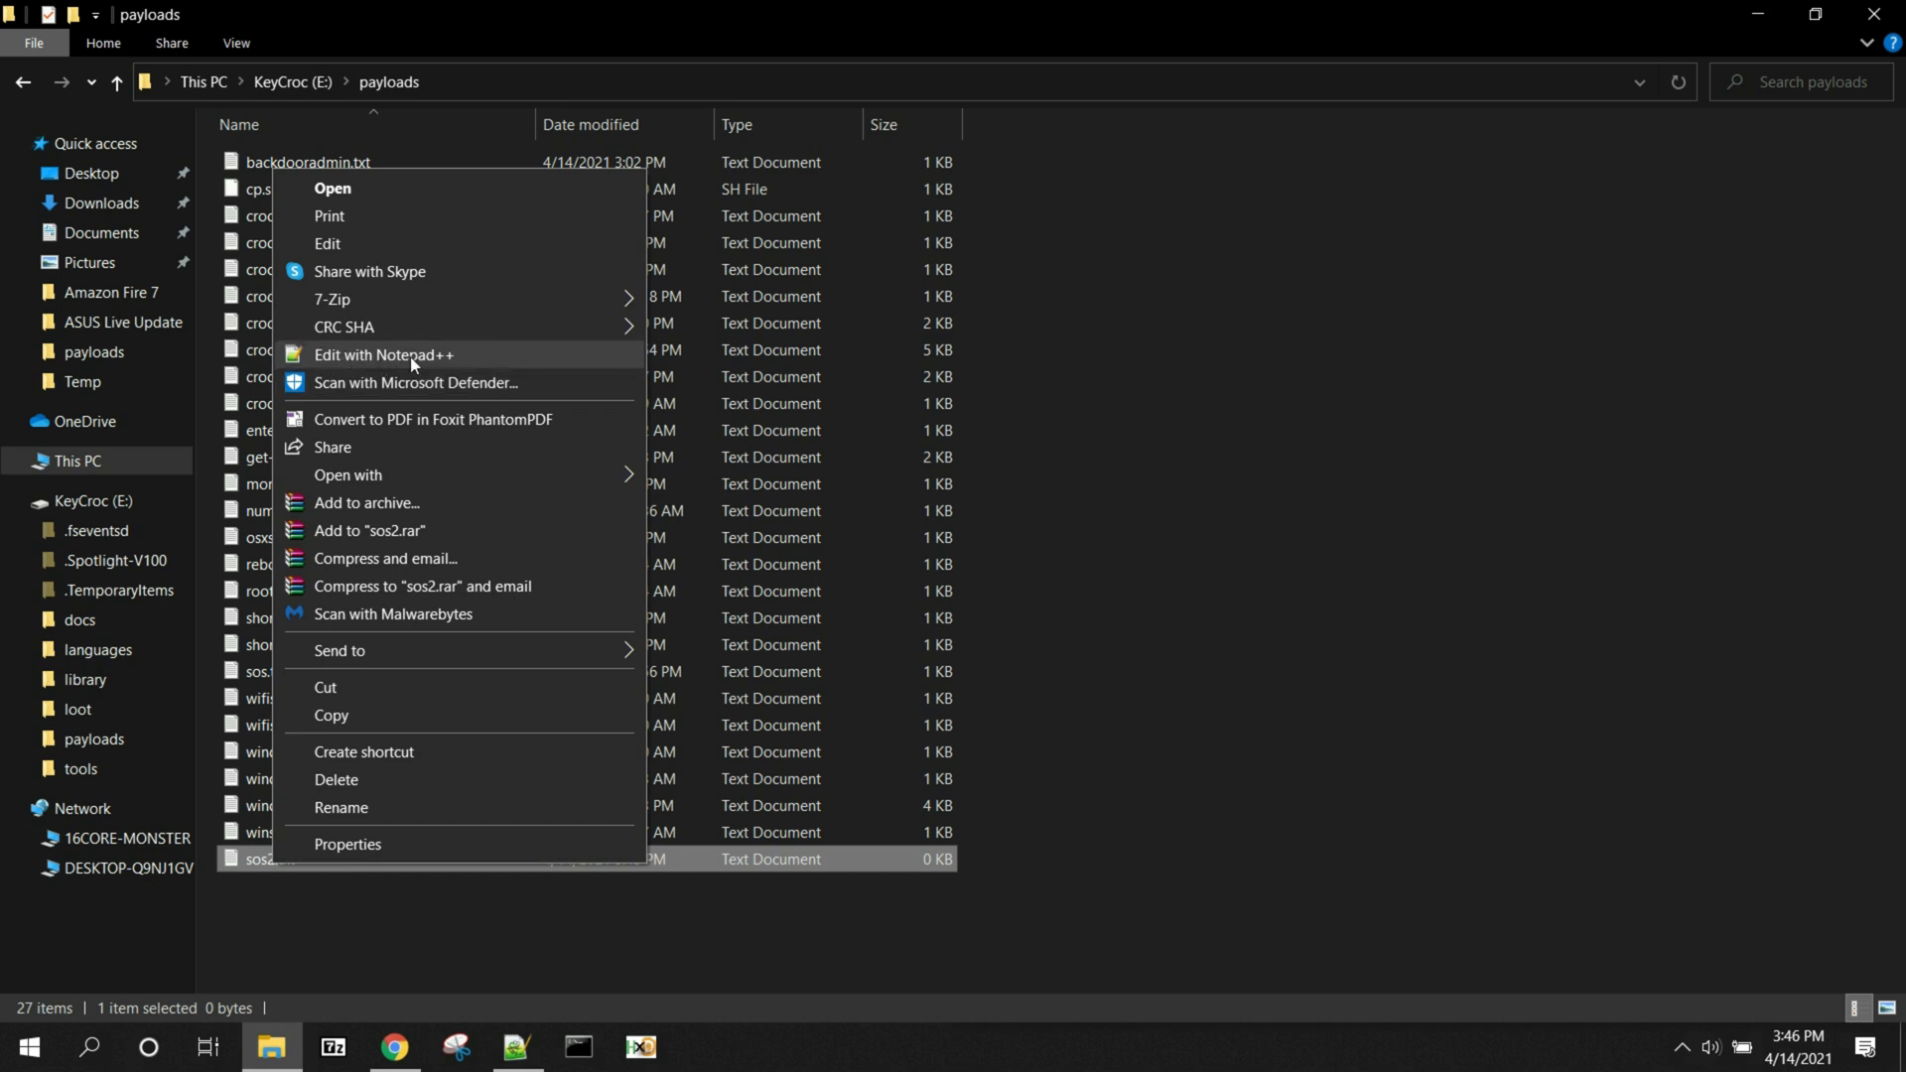
pyautogui.click(383, 353)
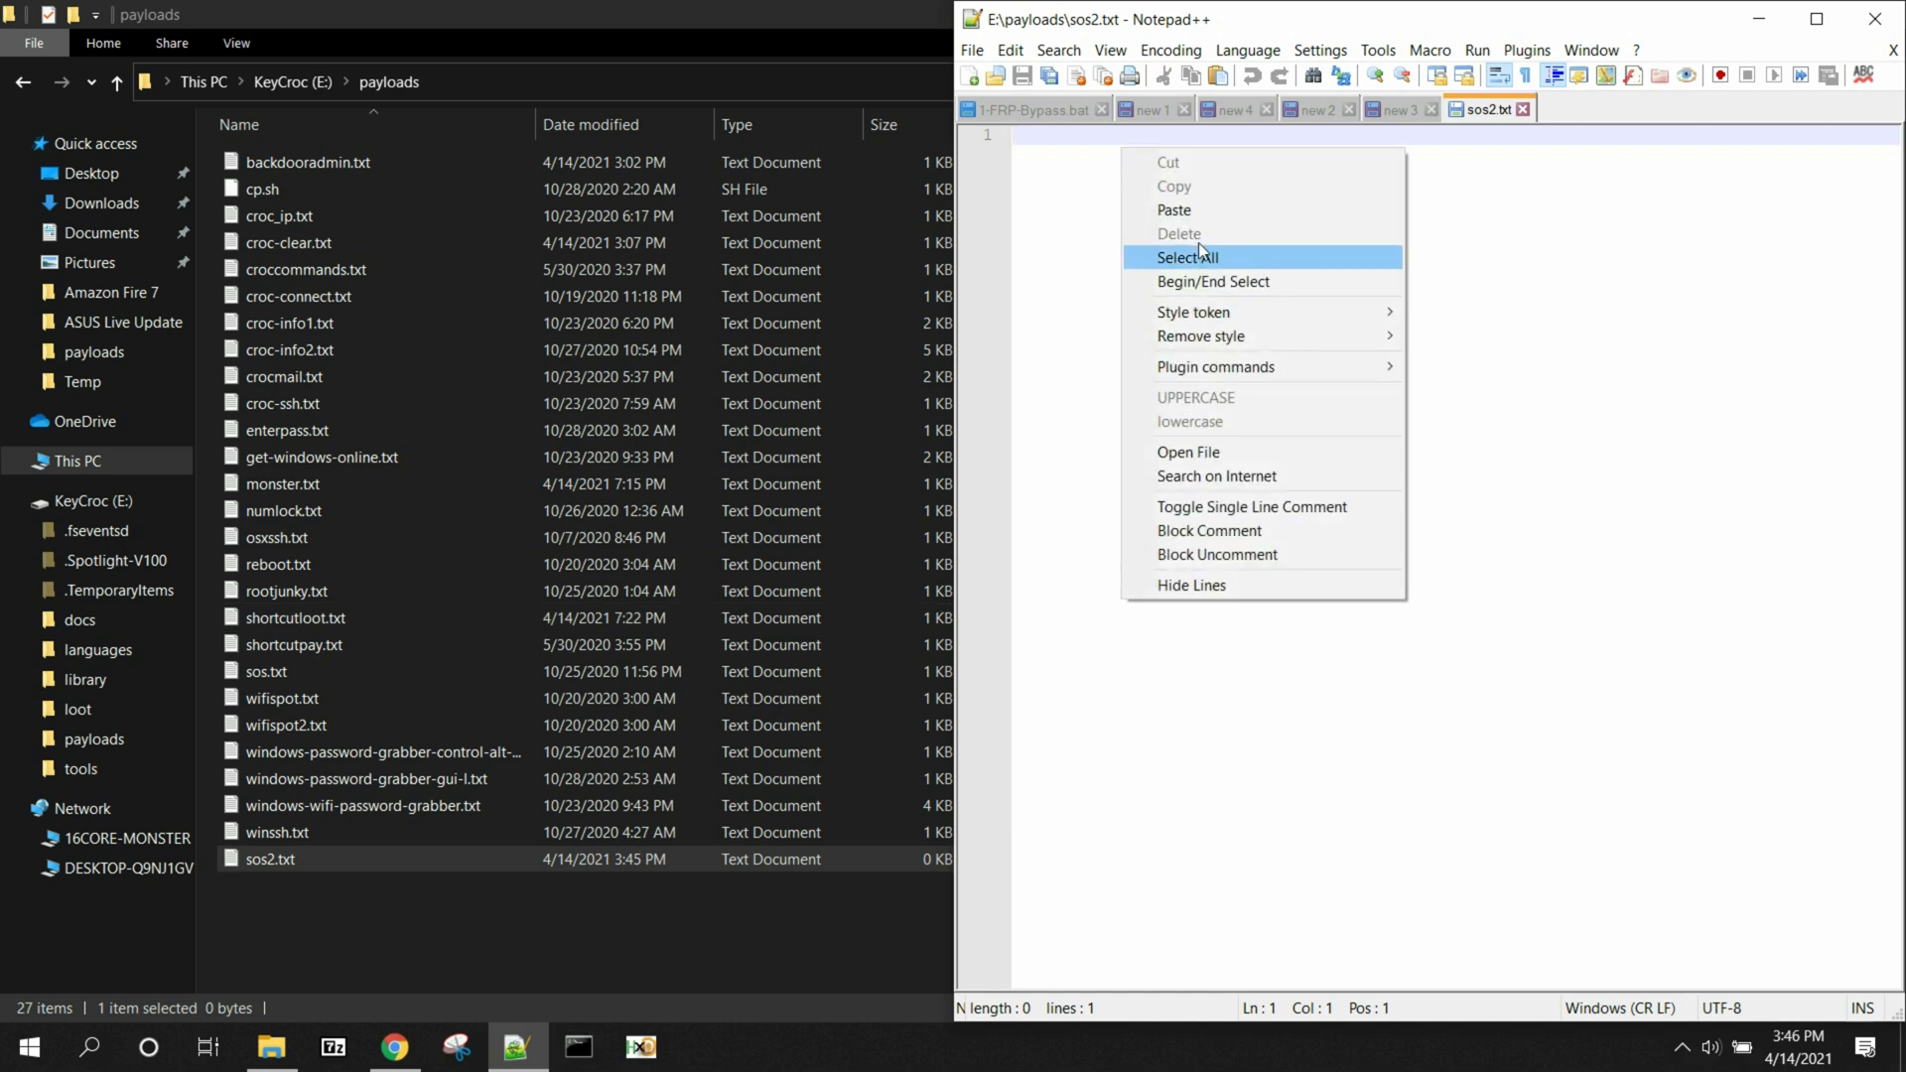
pyautogui.click(1174, 210)
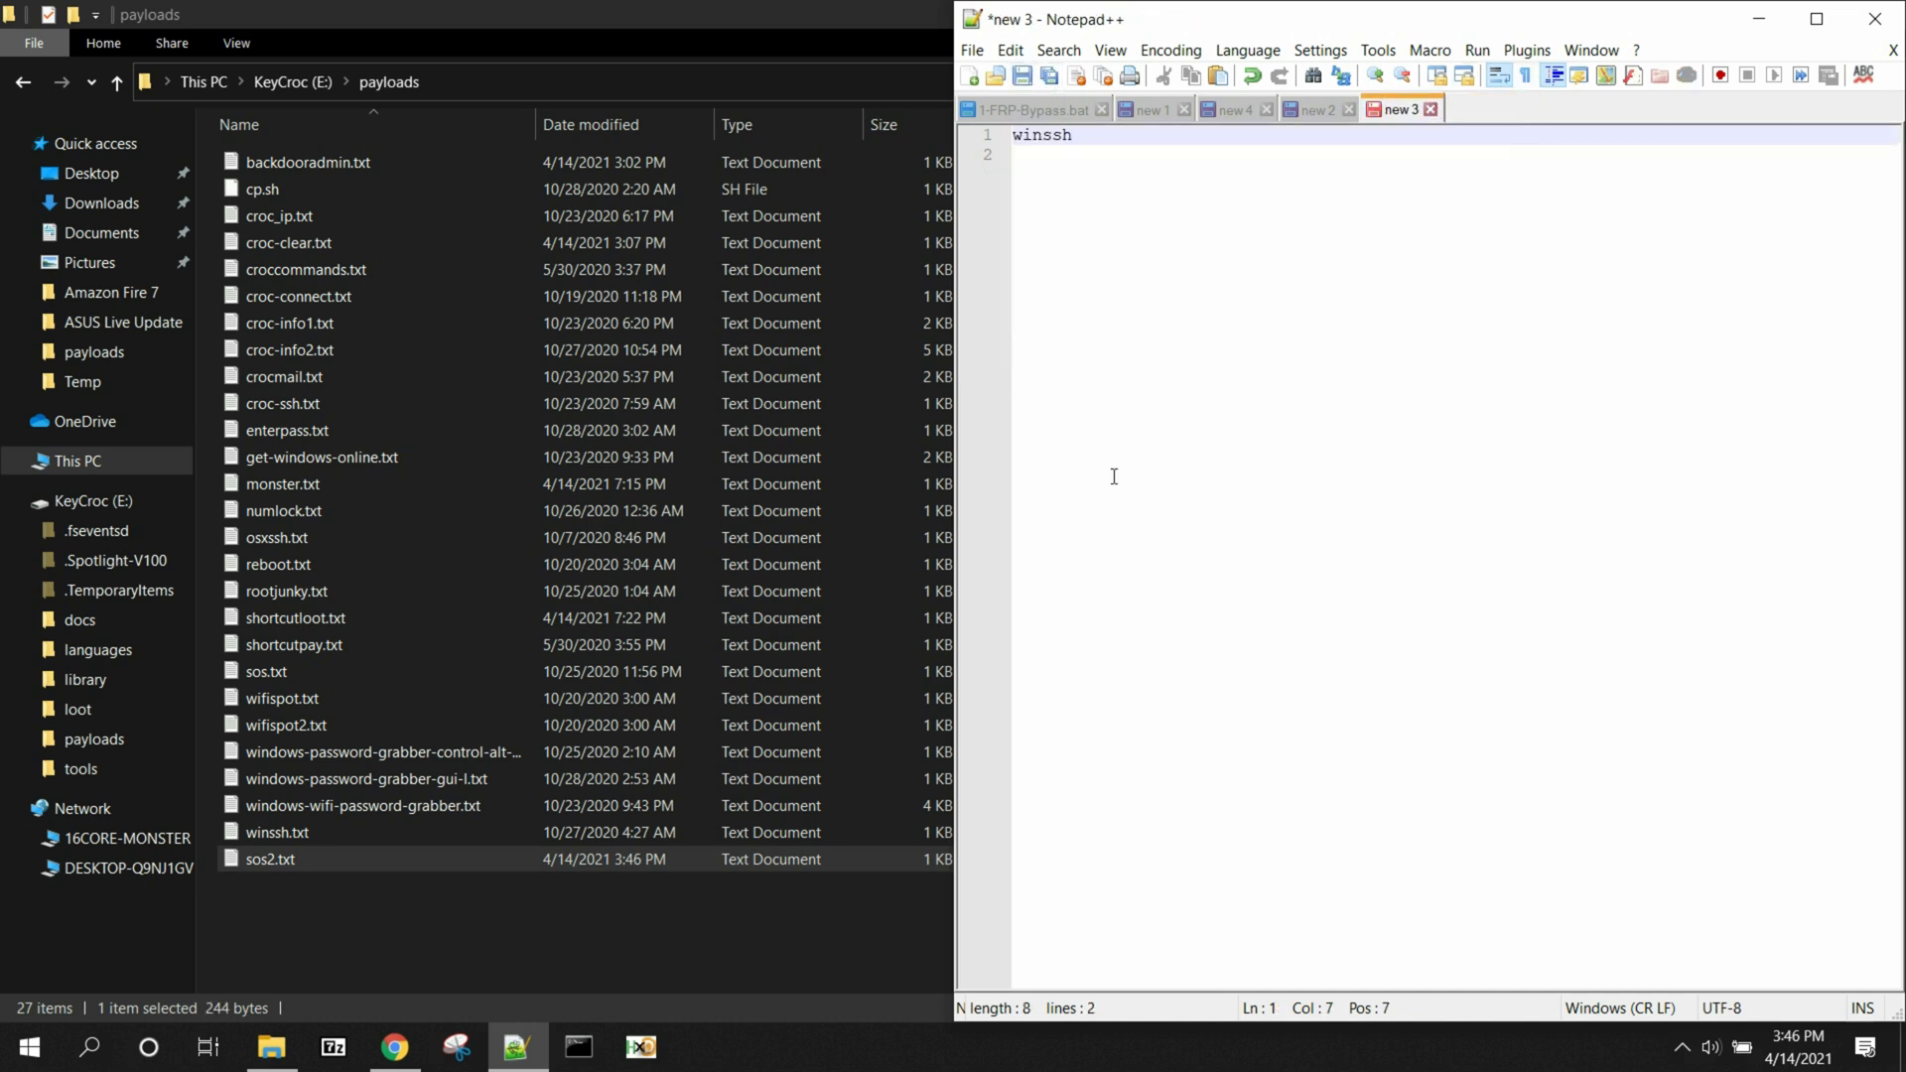
# - Select the word winssh in the Notepad++ note before returning to File Explorer's This PC view
pyautogui.doubleClick(1038, 135)
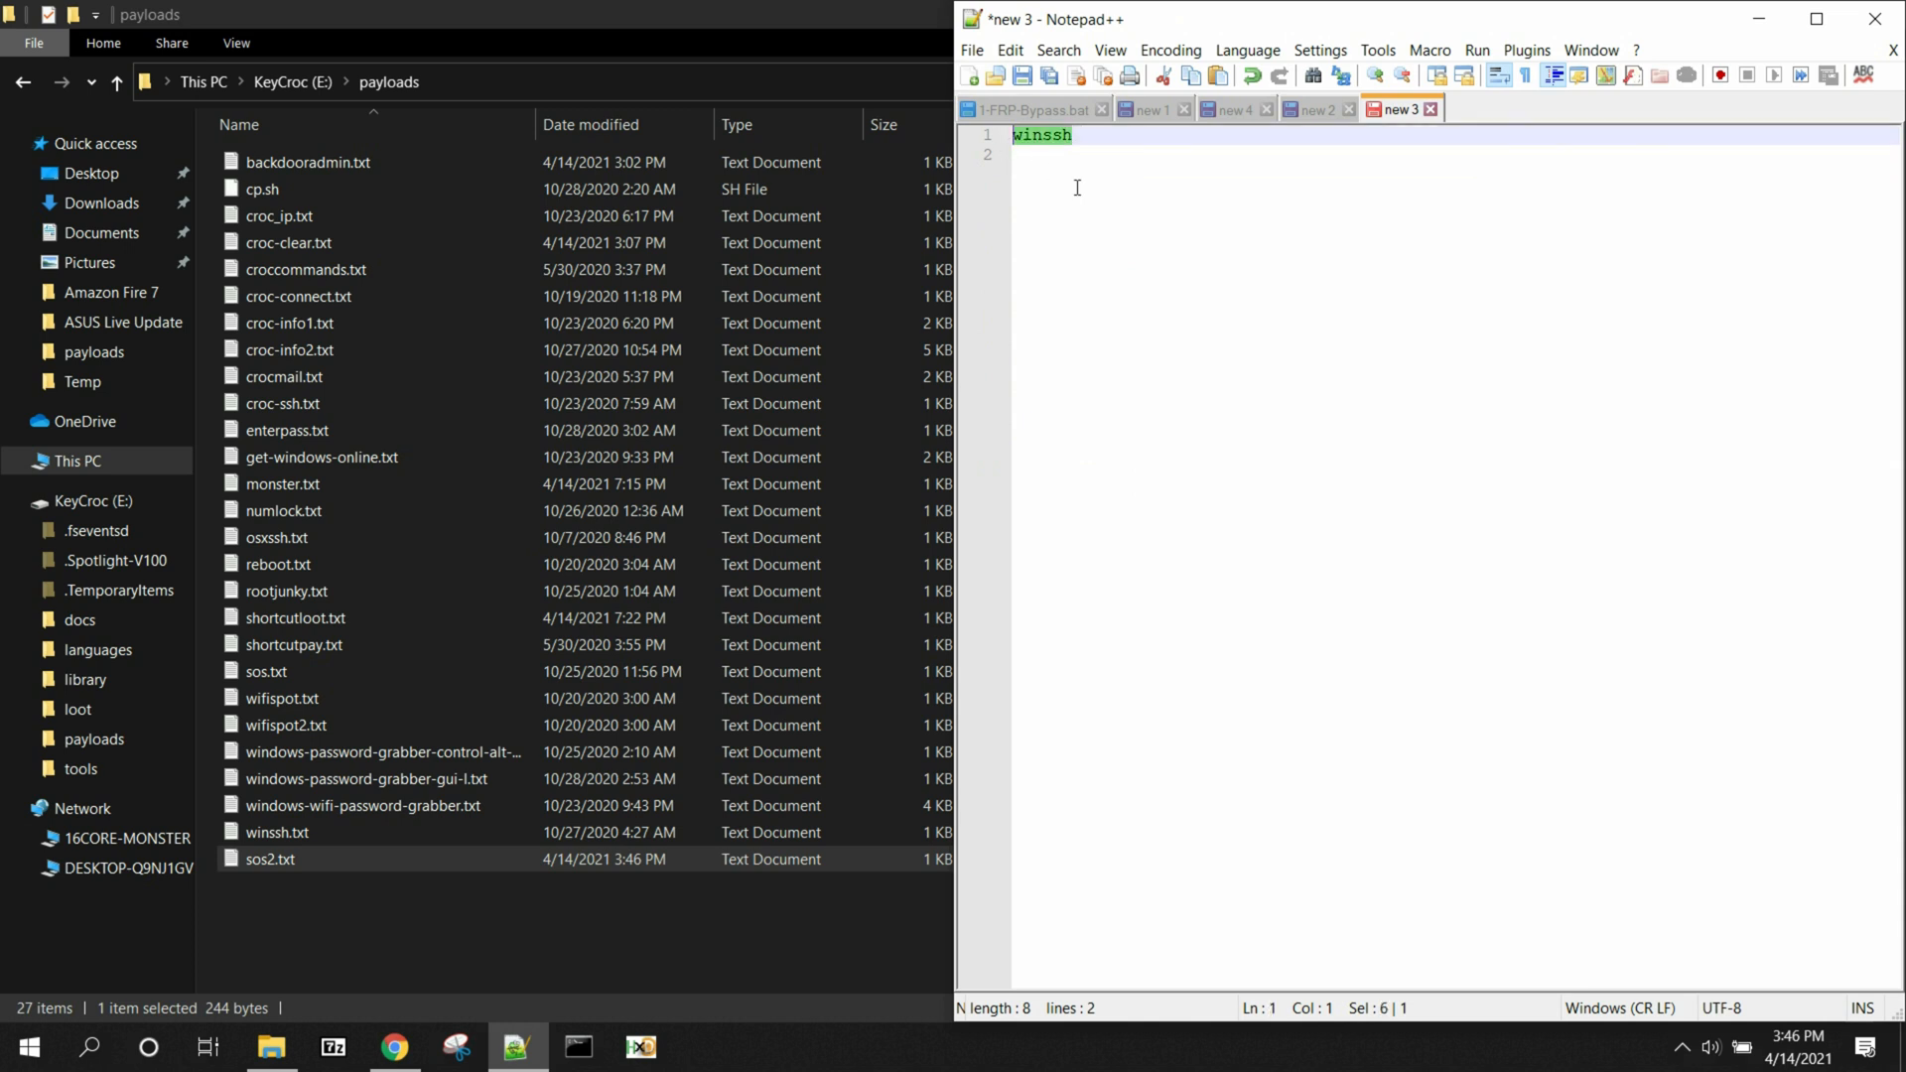
pyautogui.click(1101, 135)
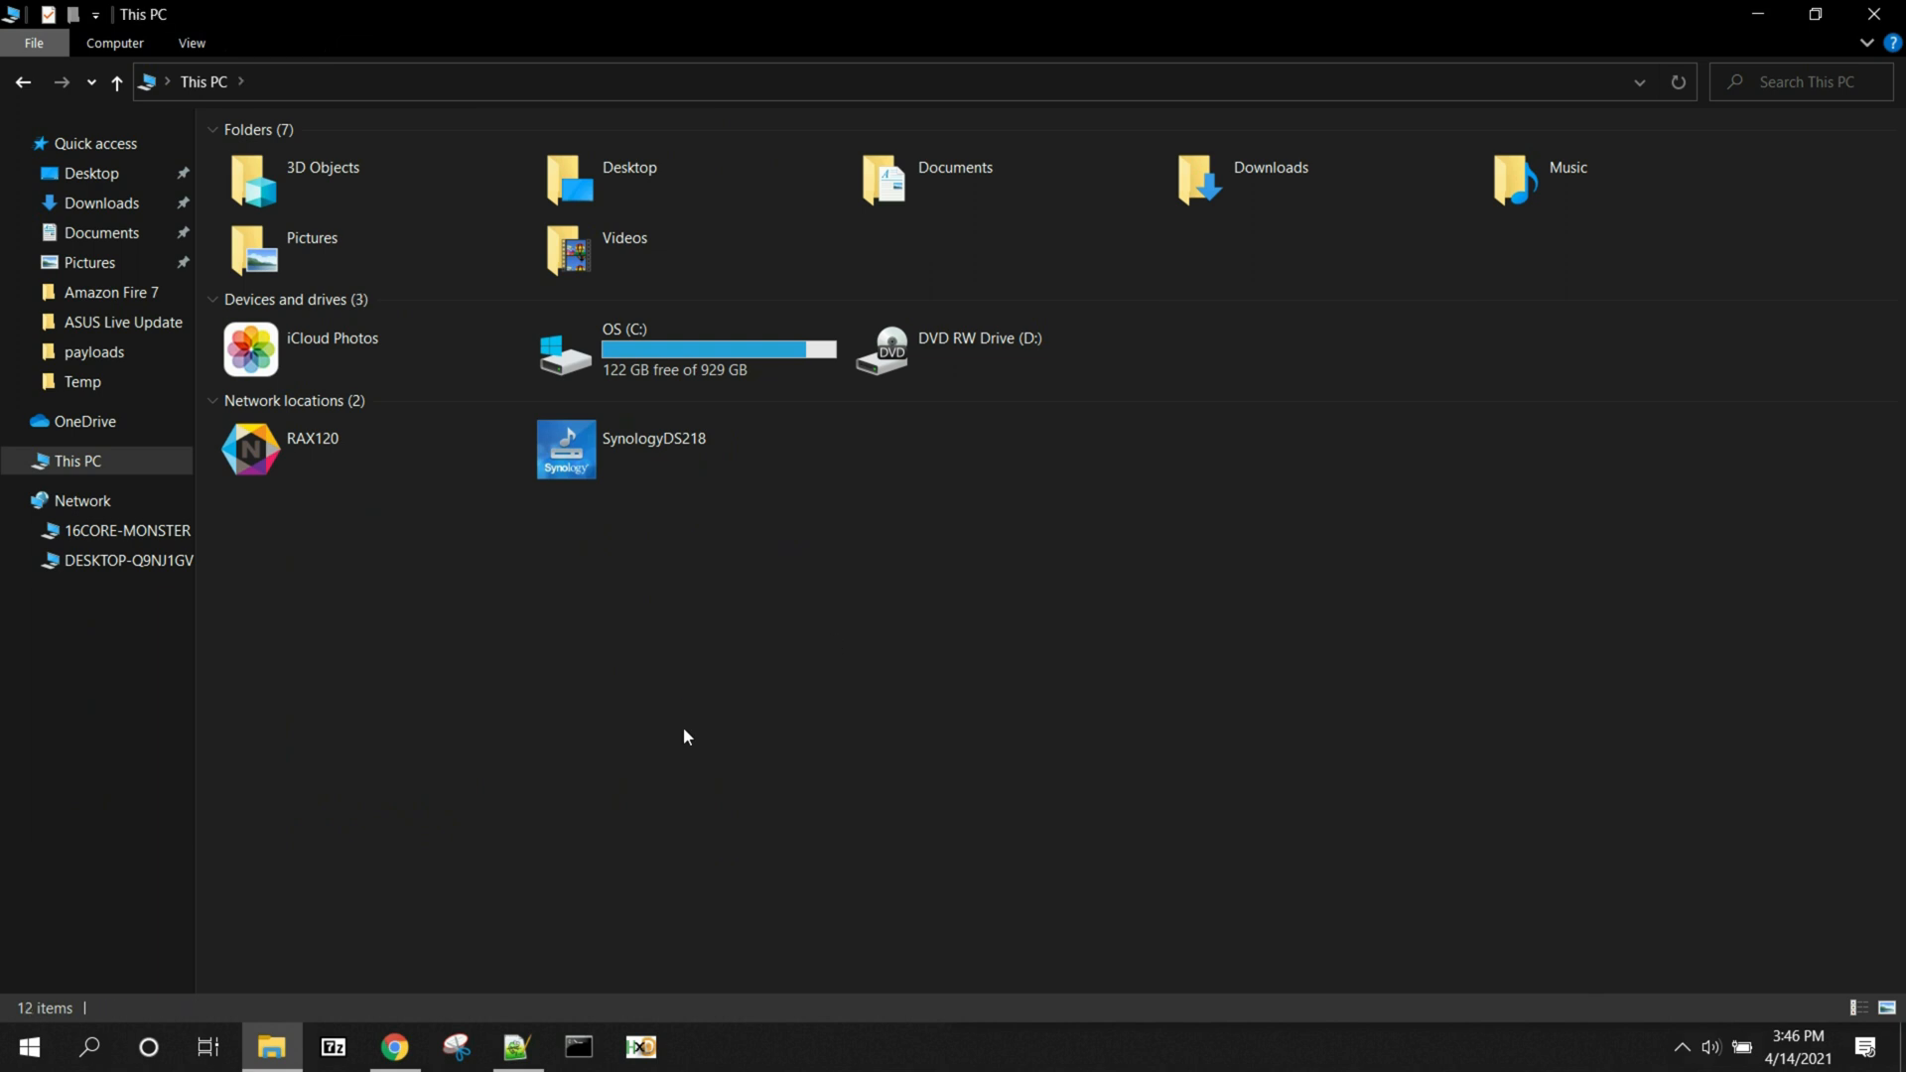
pyautogui.moveTo(711, 729)
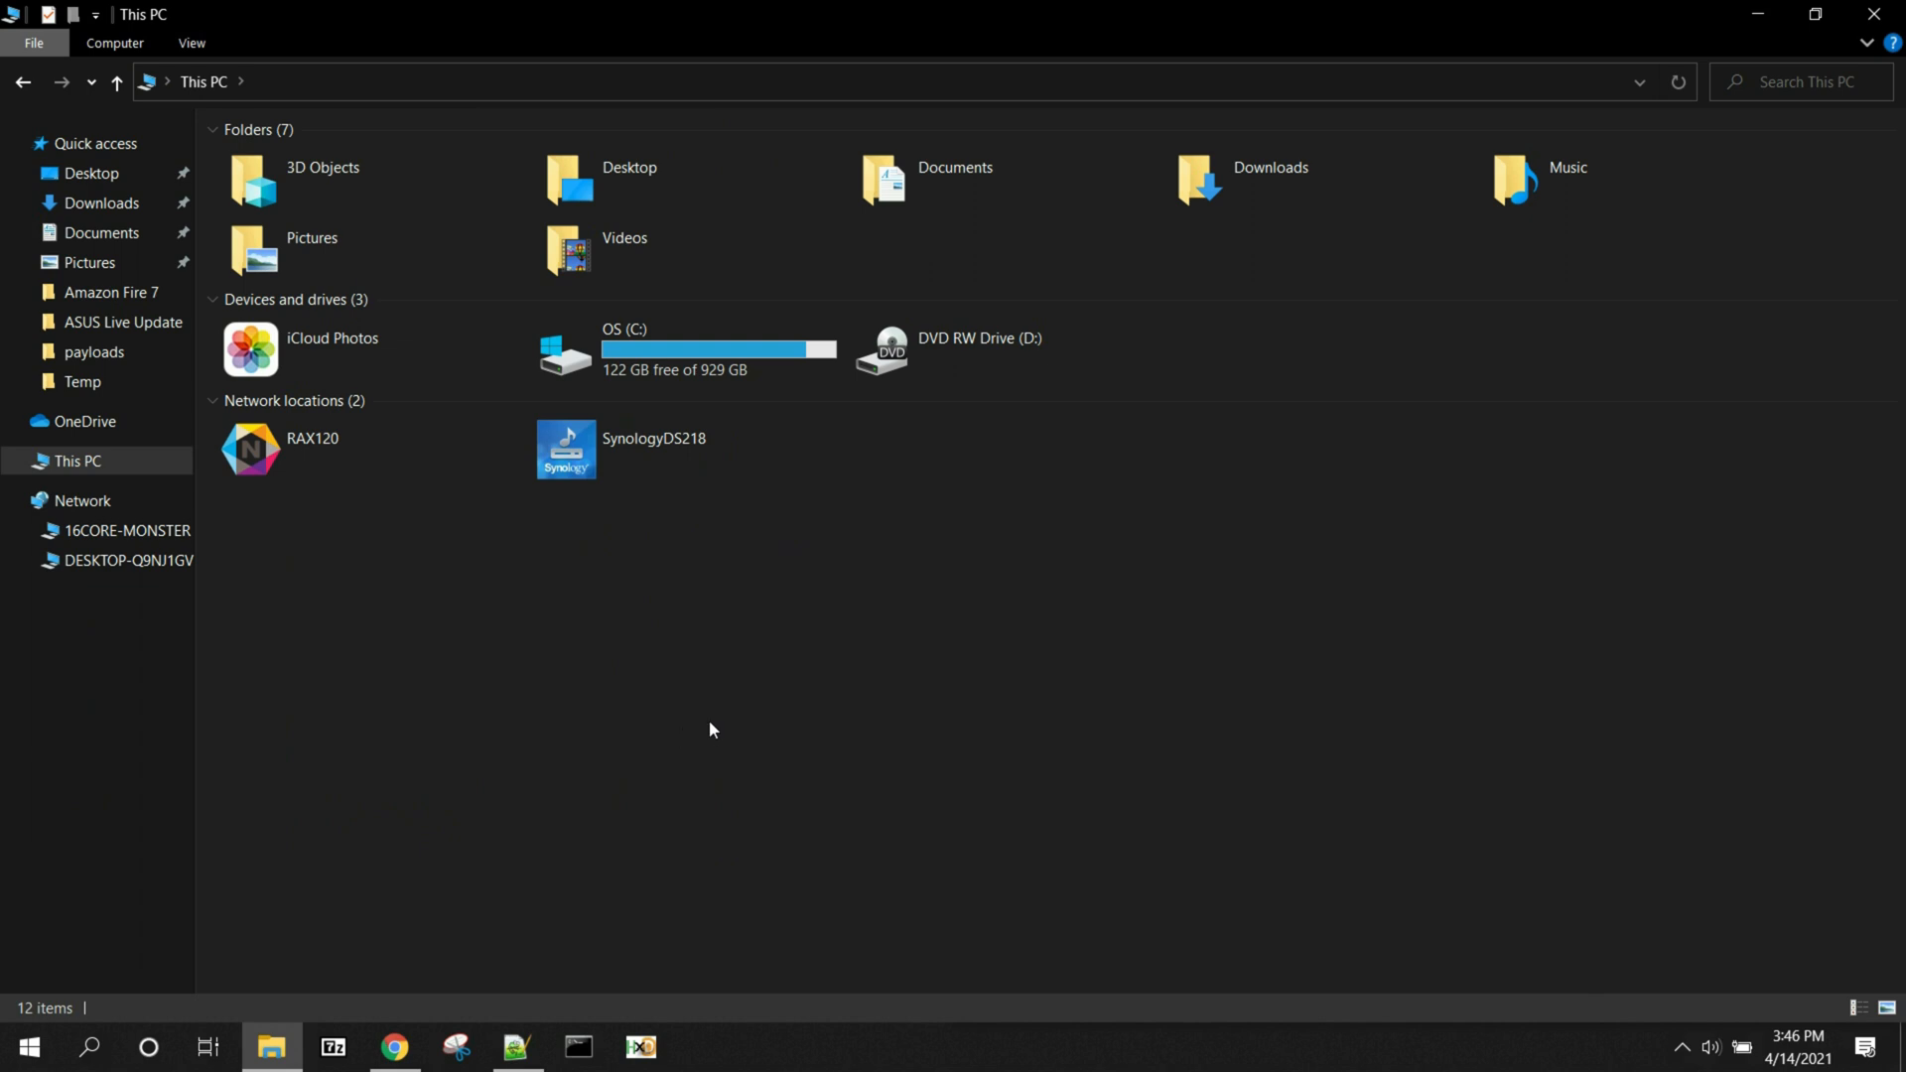
pyautogui.moveTo(990, 681)
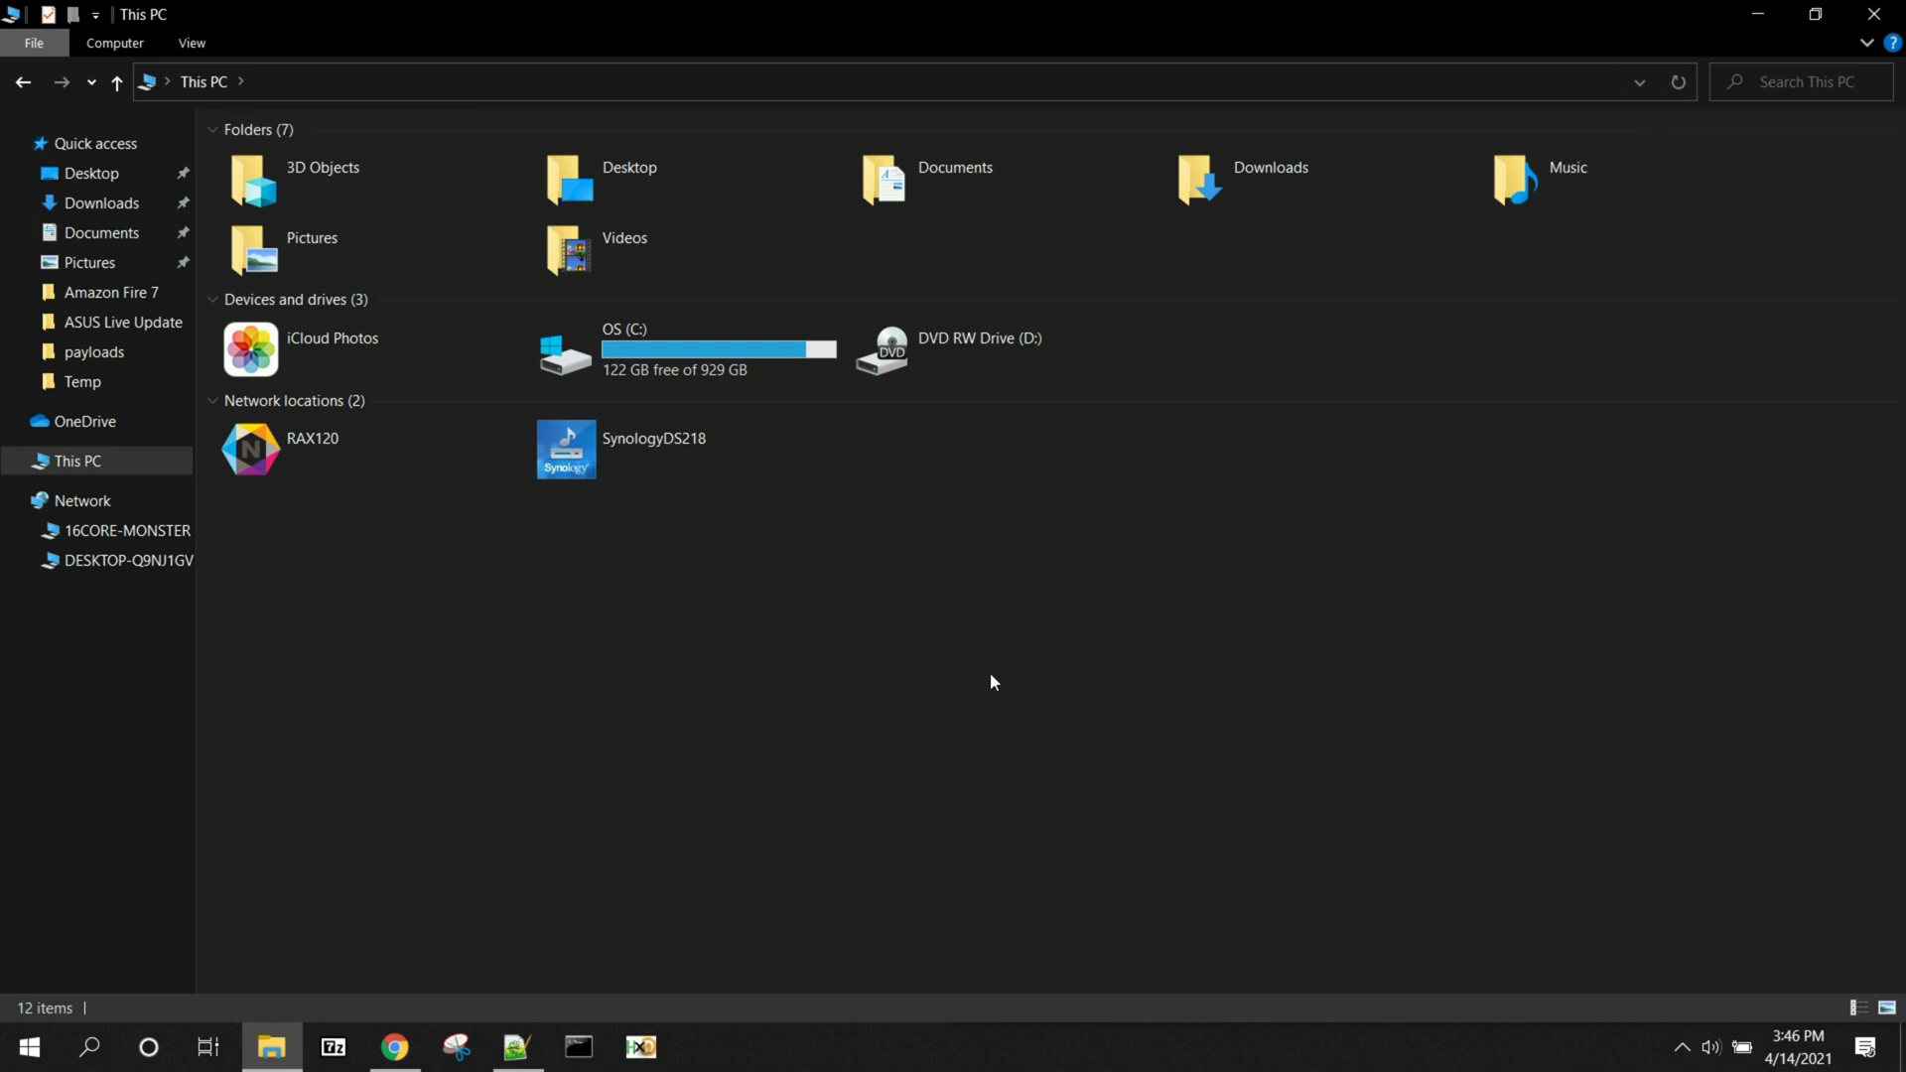
pyautogui.moveTo(556, 712)
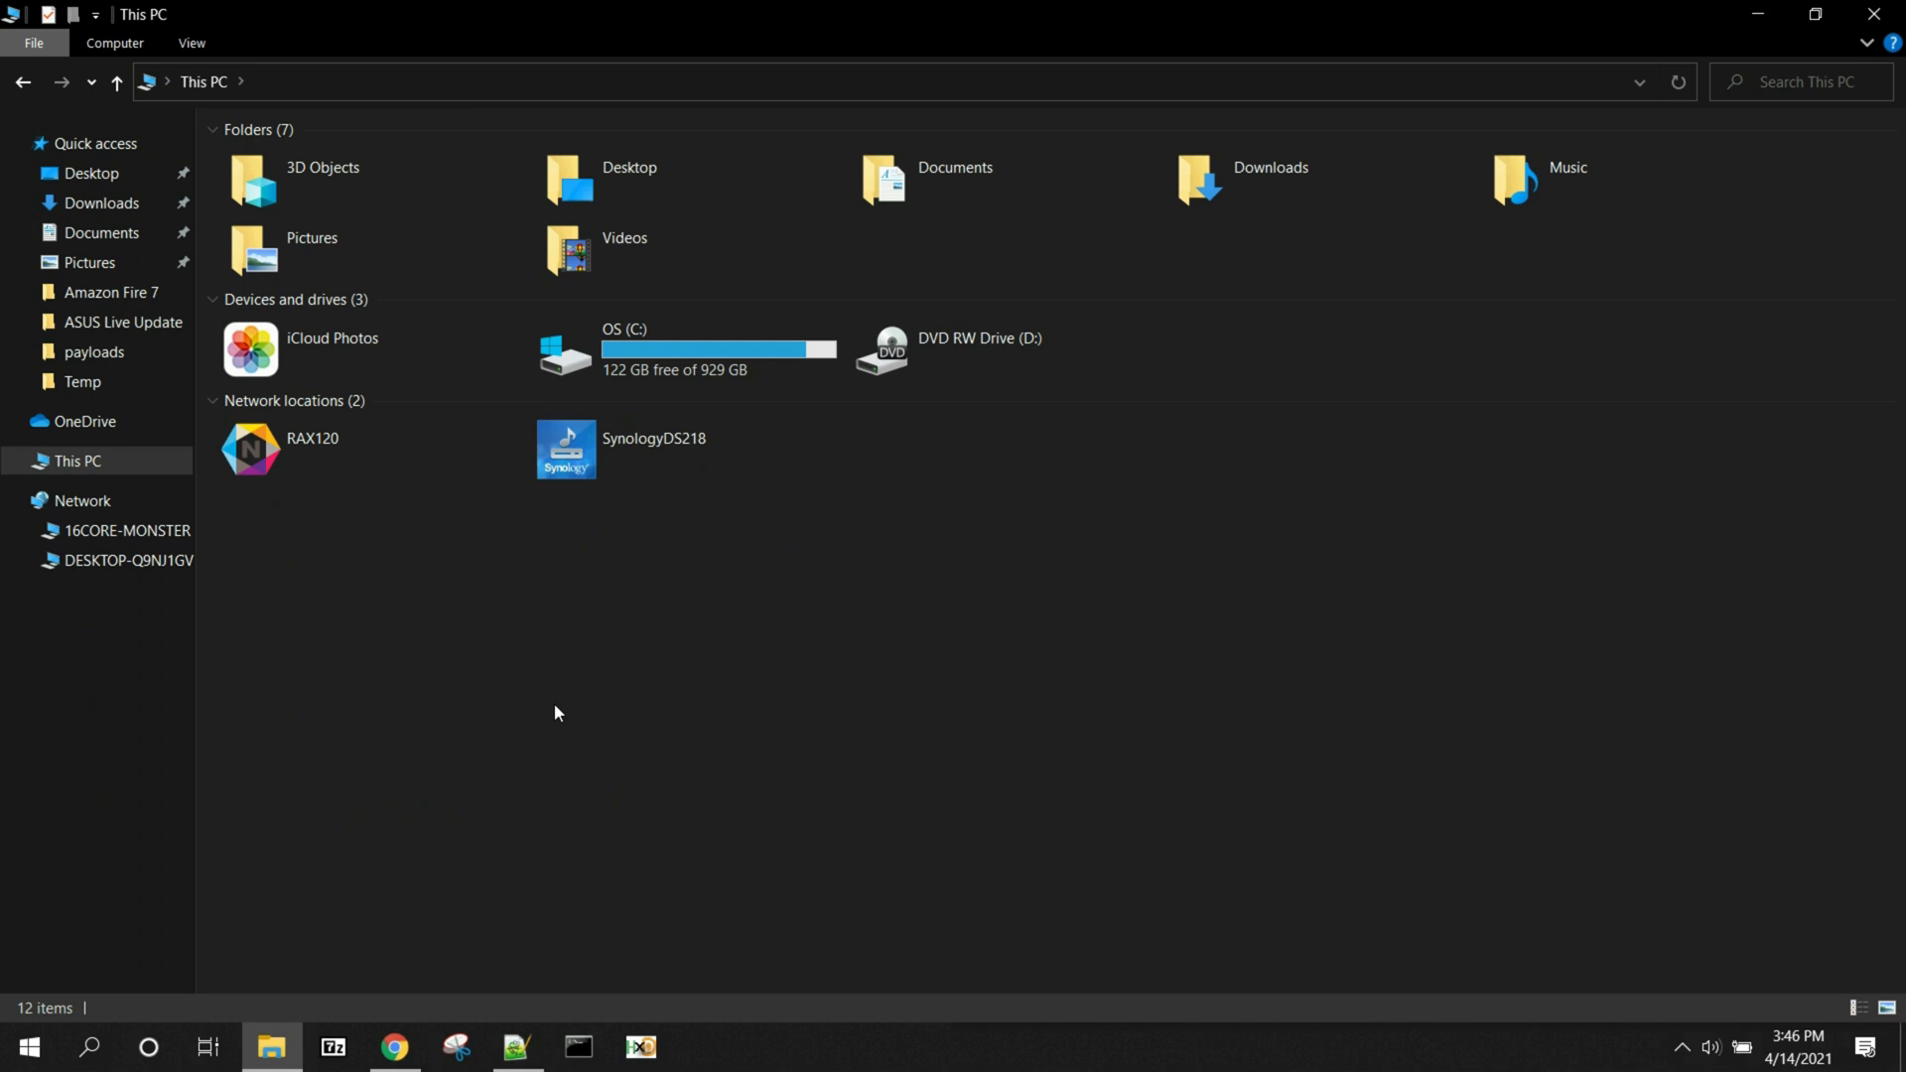
pyautogui.moveTo(583, 699)
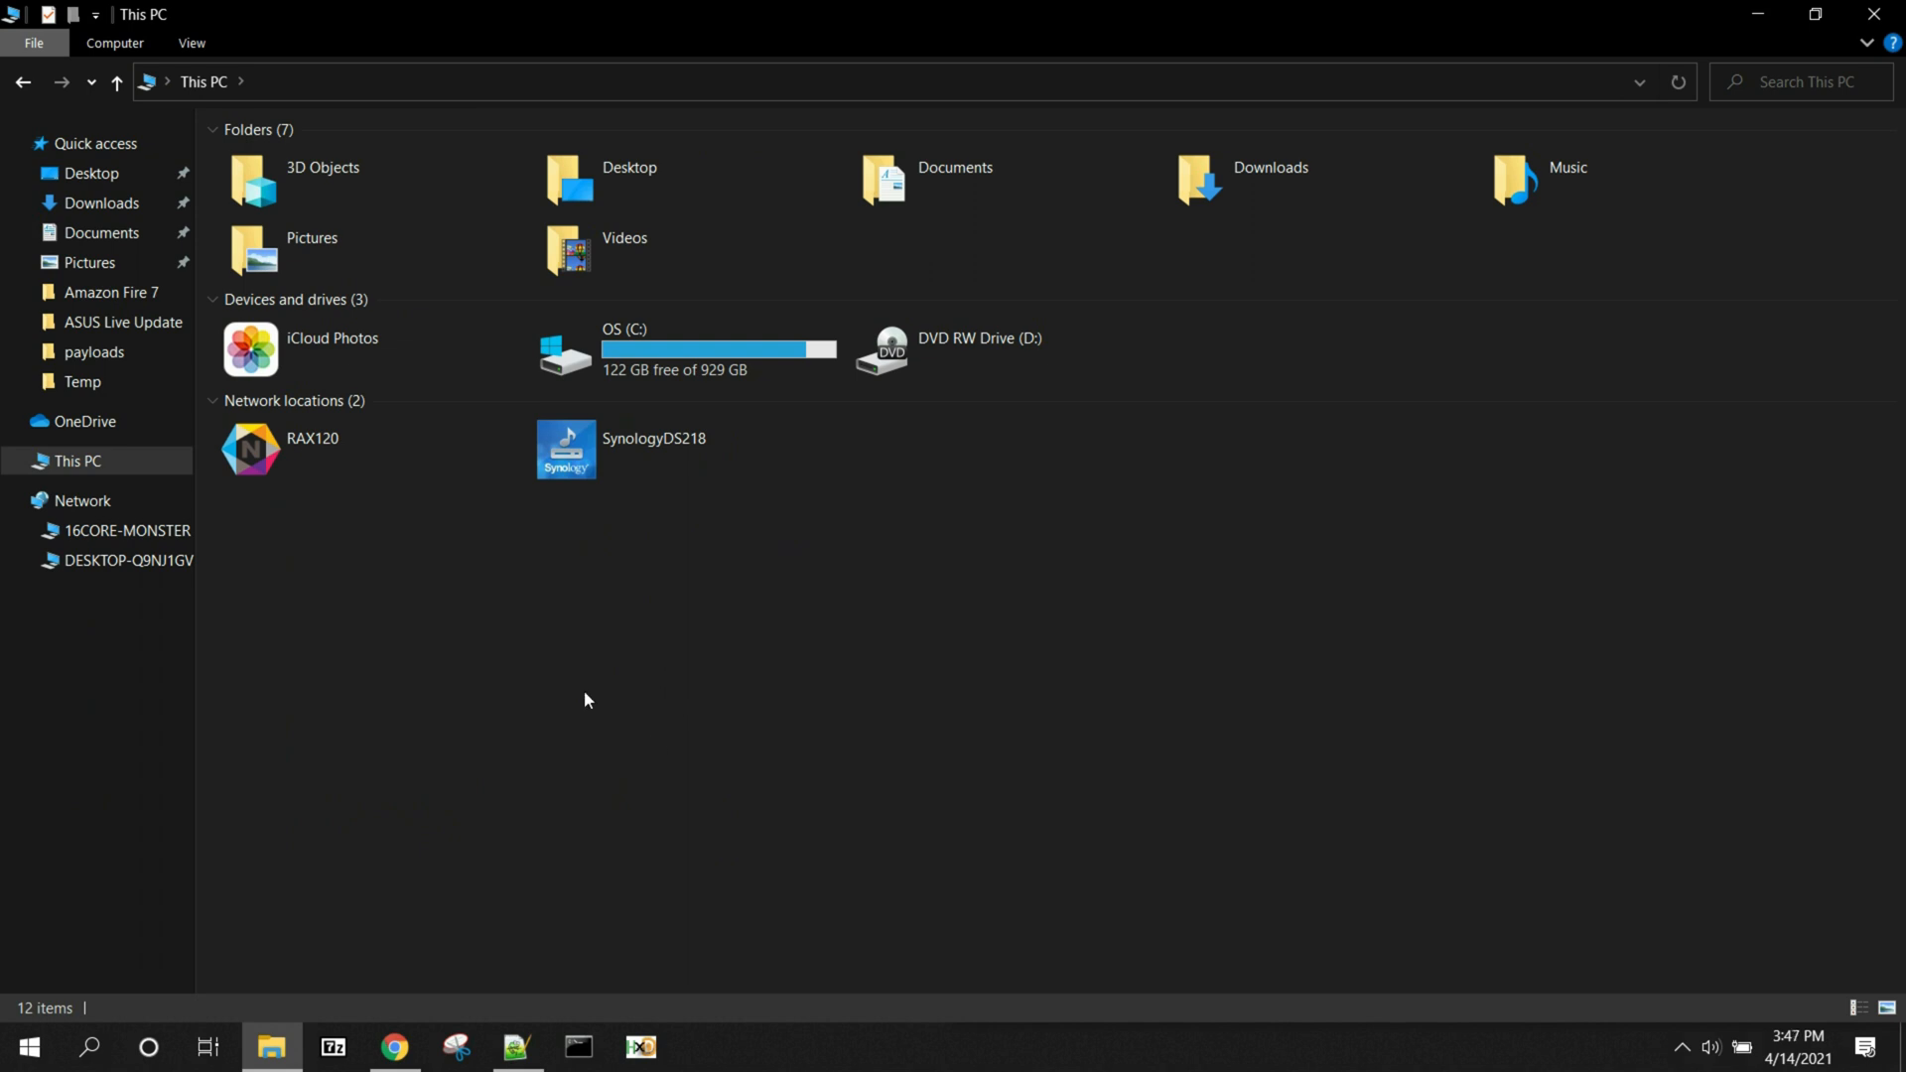
pyautogui.moveTo(611, 754)
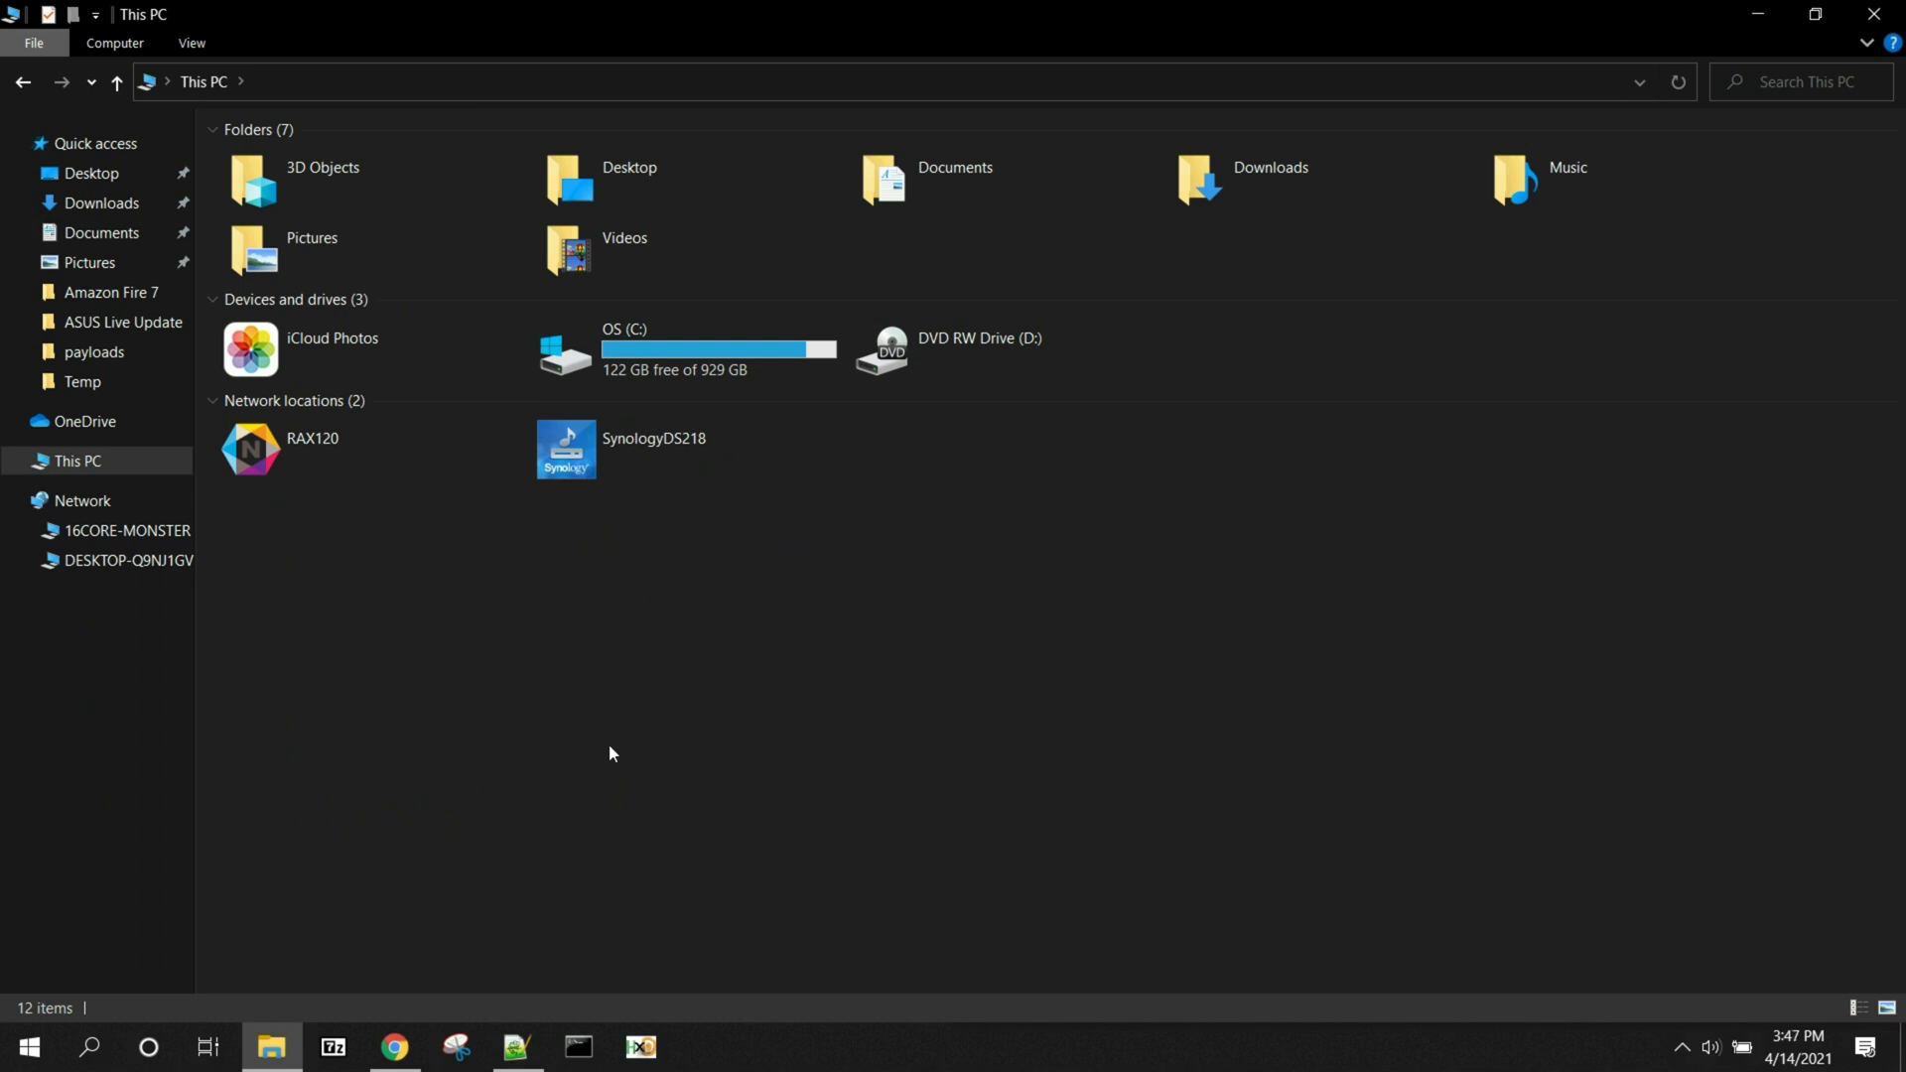
pyautogui.moveTo(584, 743)
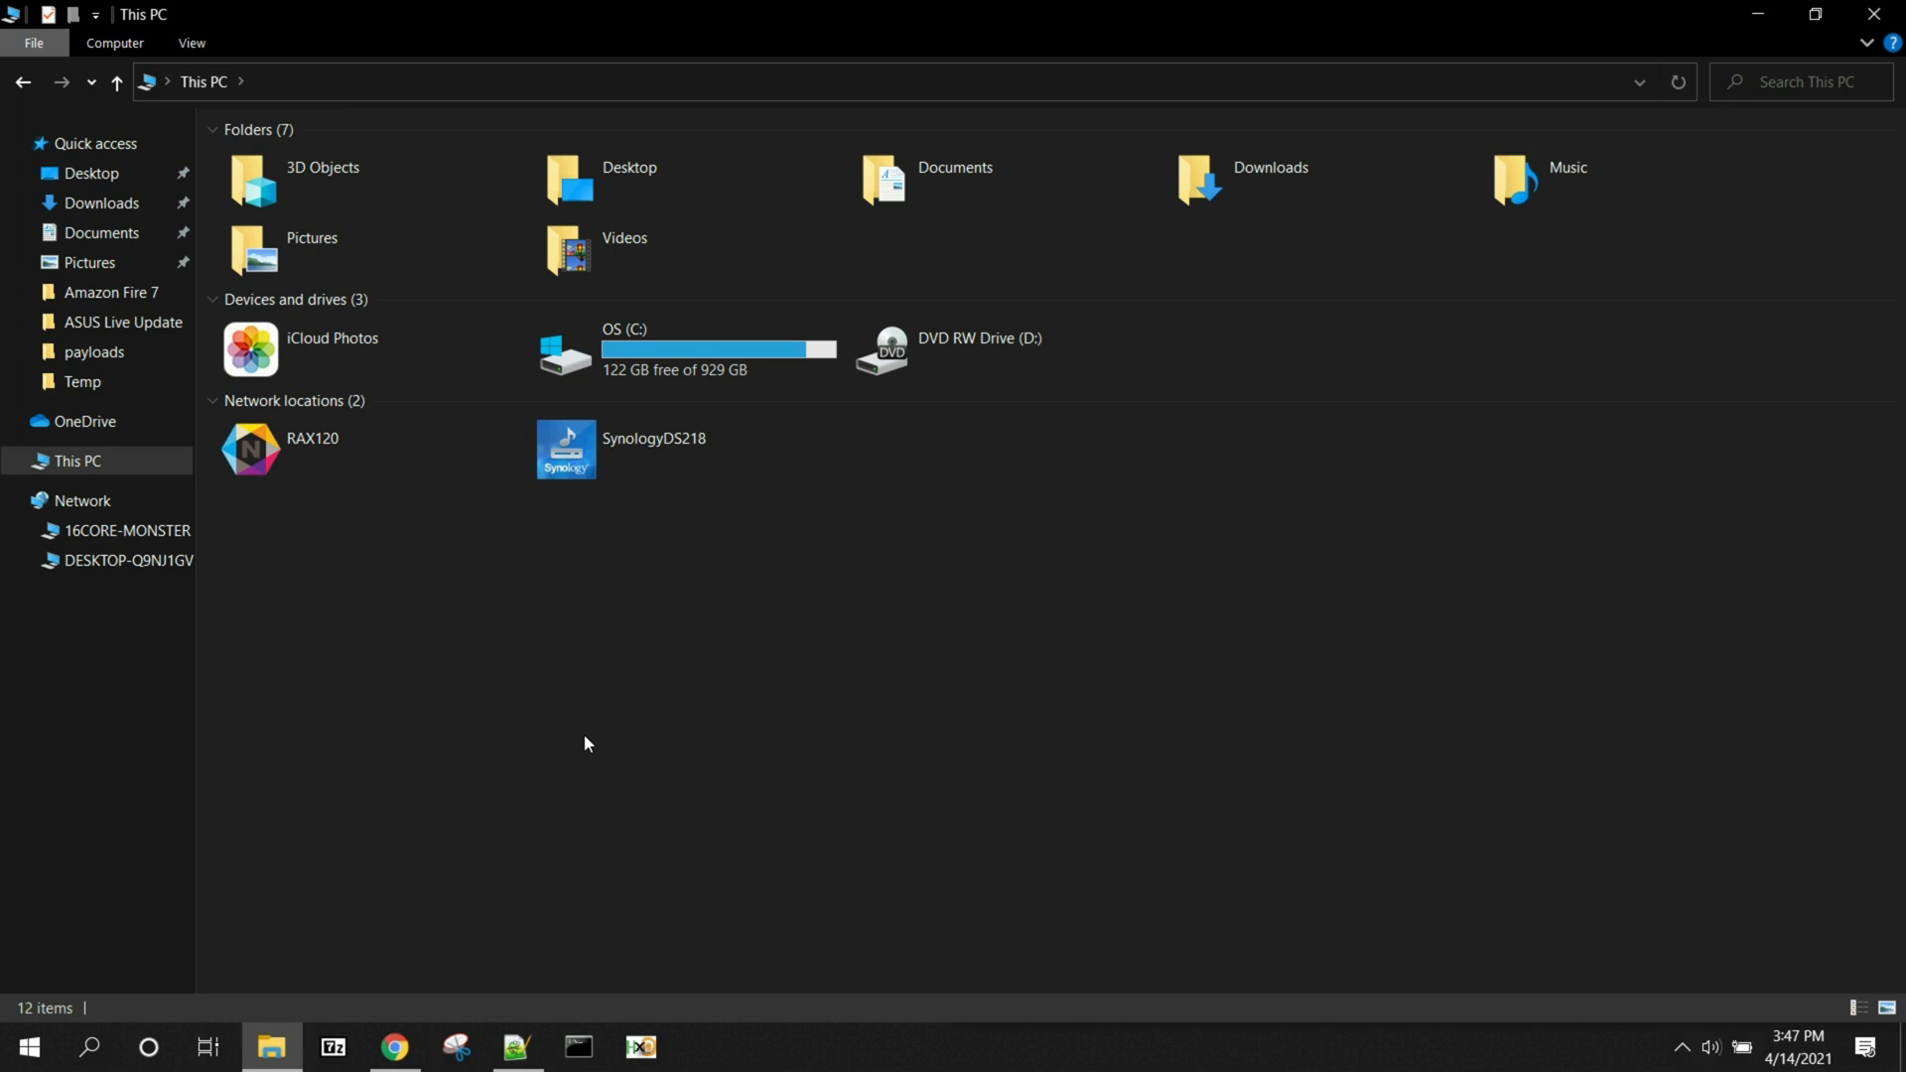
pyautogui.moveTo(566, 743)
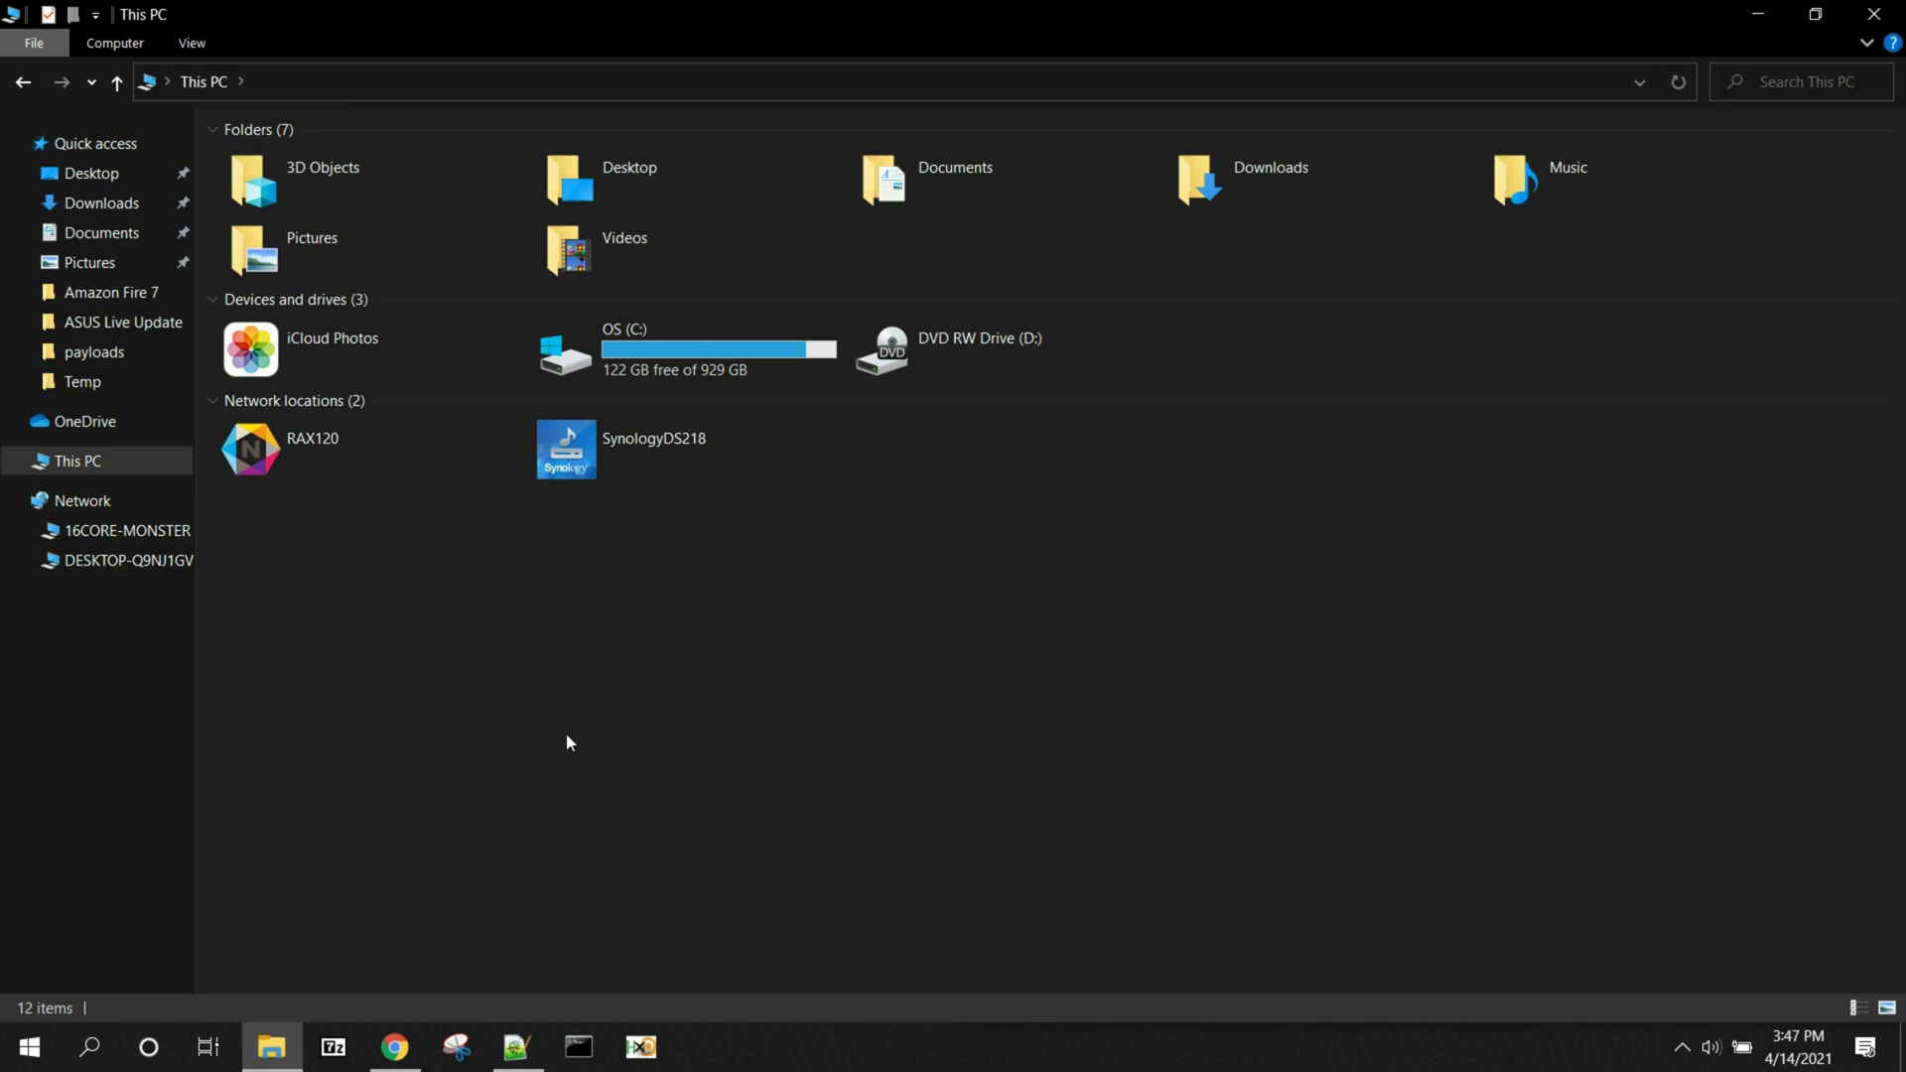
pyautogui.moveTo(495, 895)
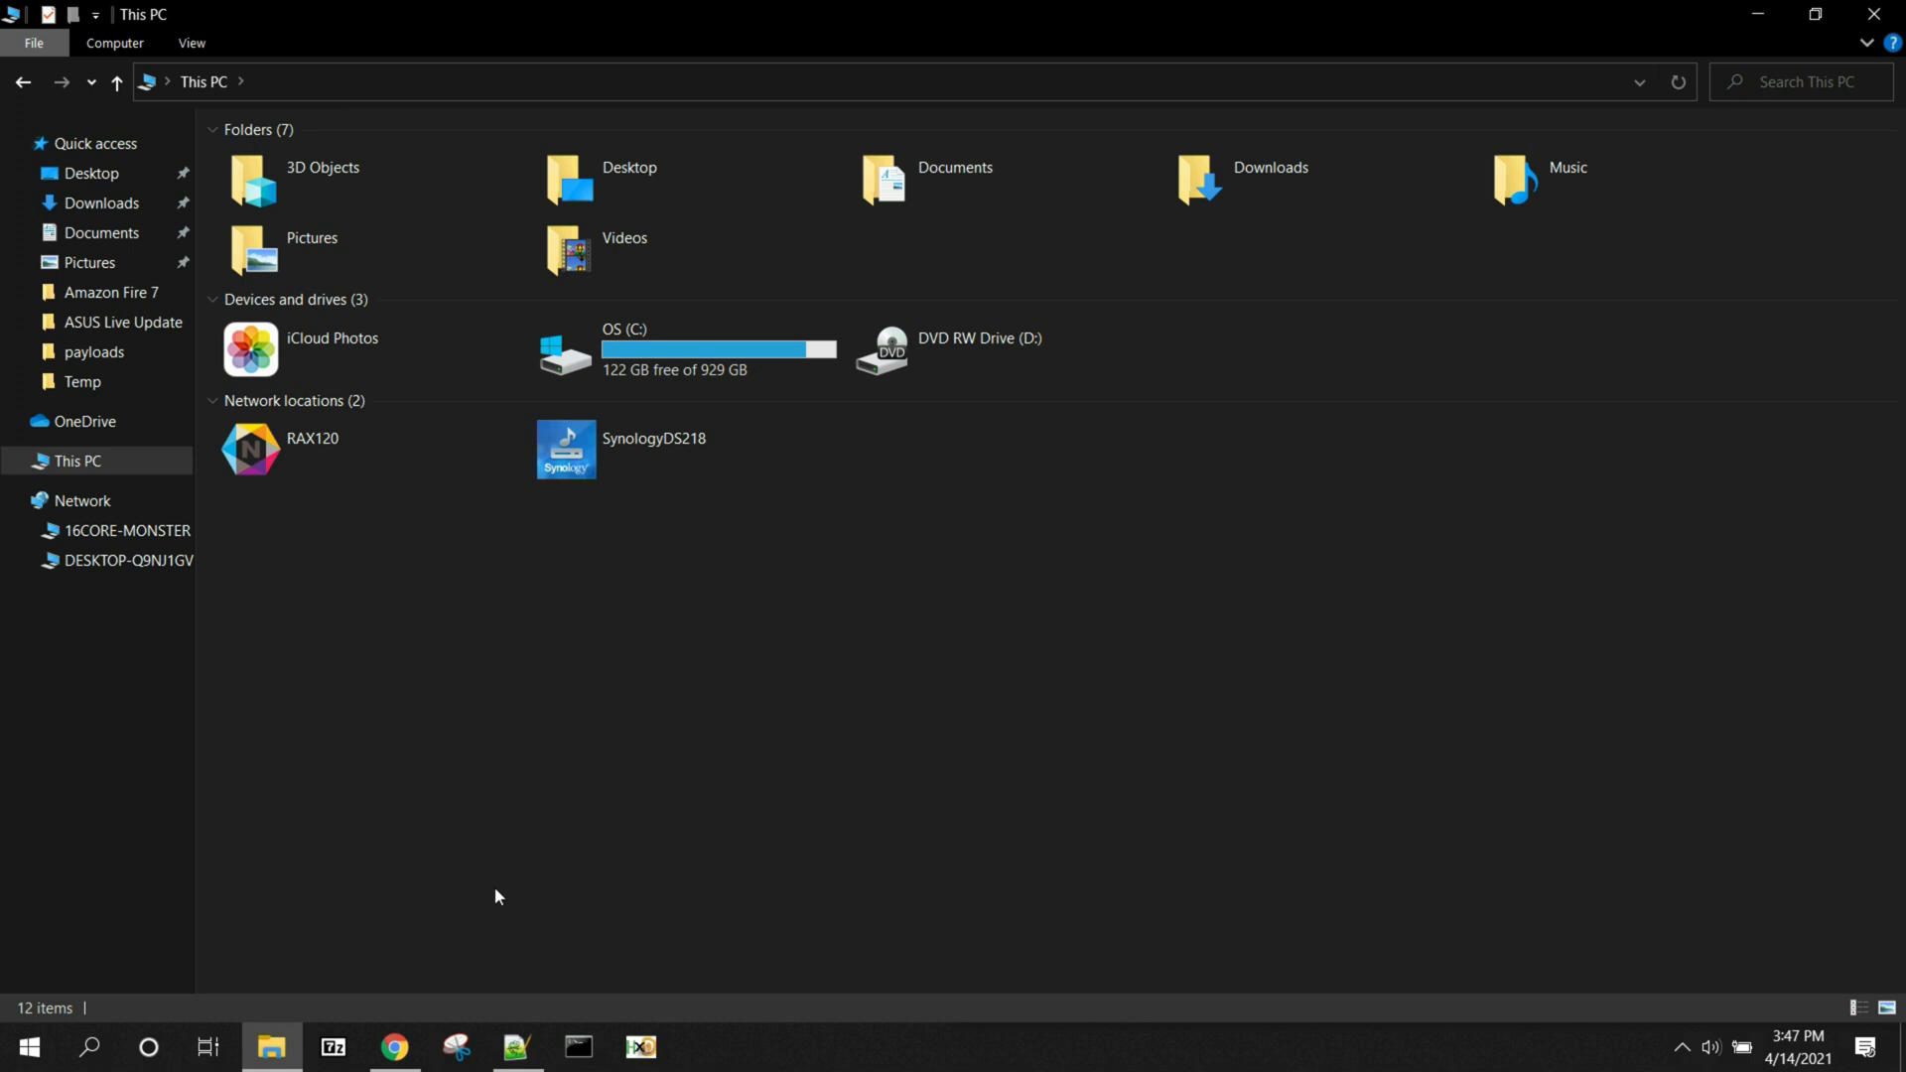
pyautogui.moveTo(447, 857)
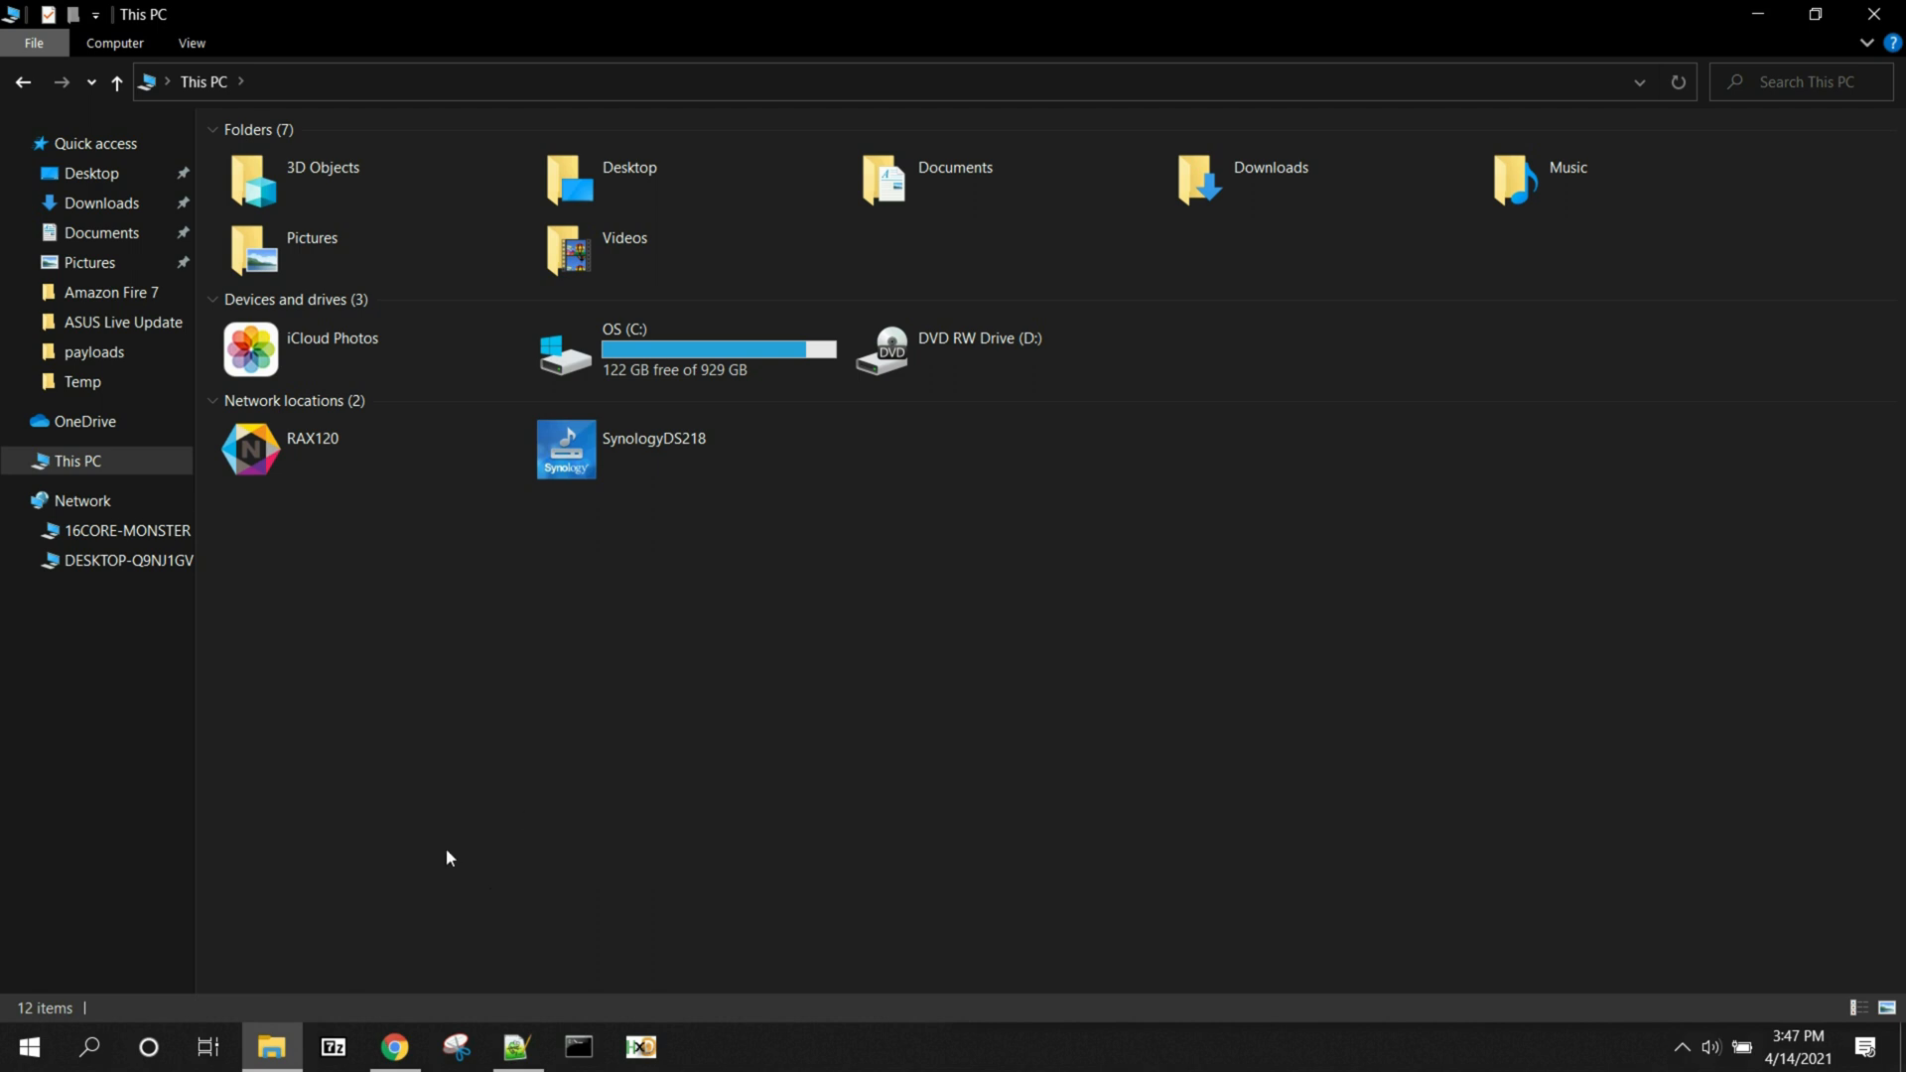
# - Focus the blank 'new 3' note and begin entering the winssh trigger word
pyautogui.click(516, 1054)
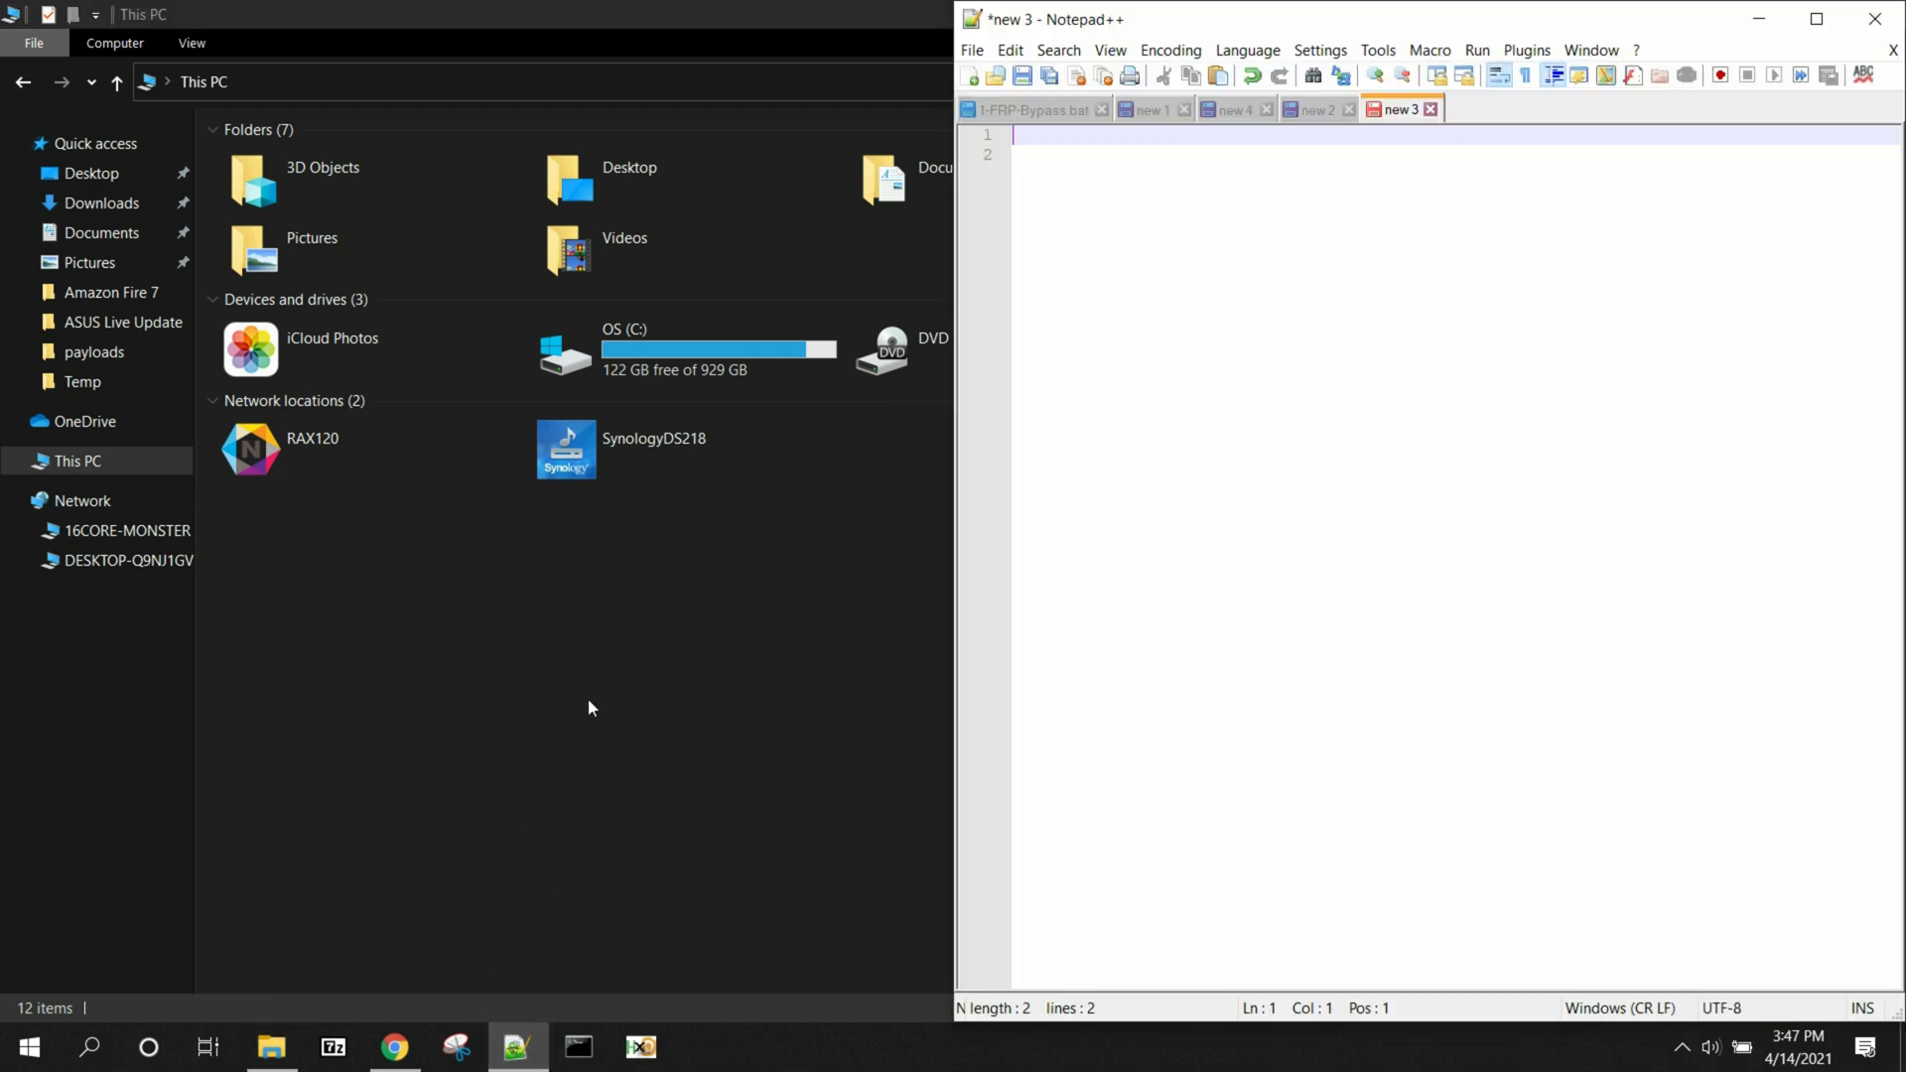
pyautogui.moveTo(619, 695)
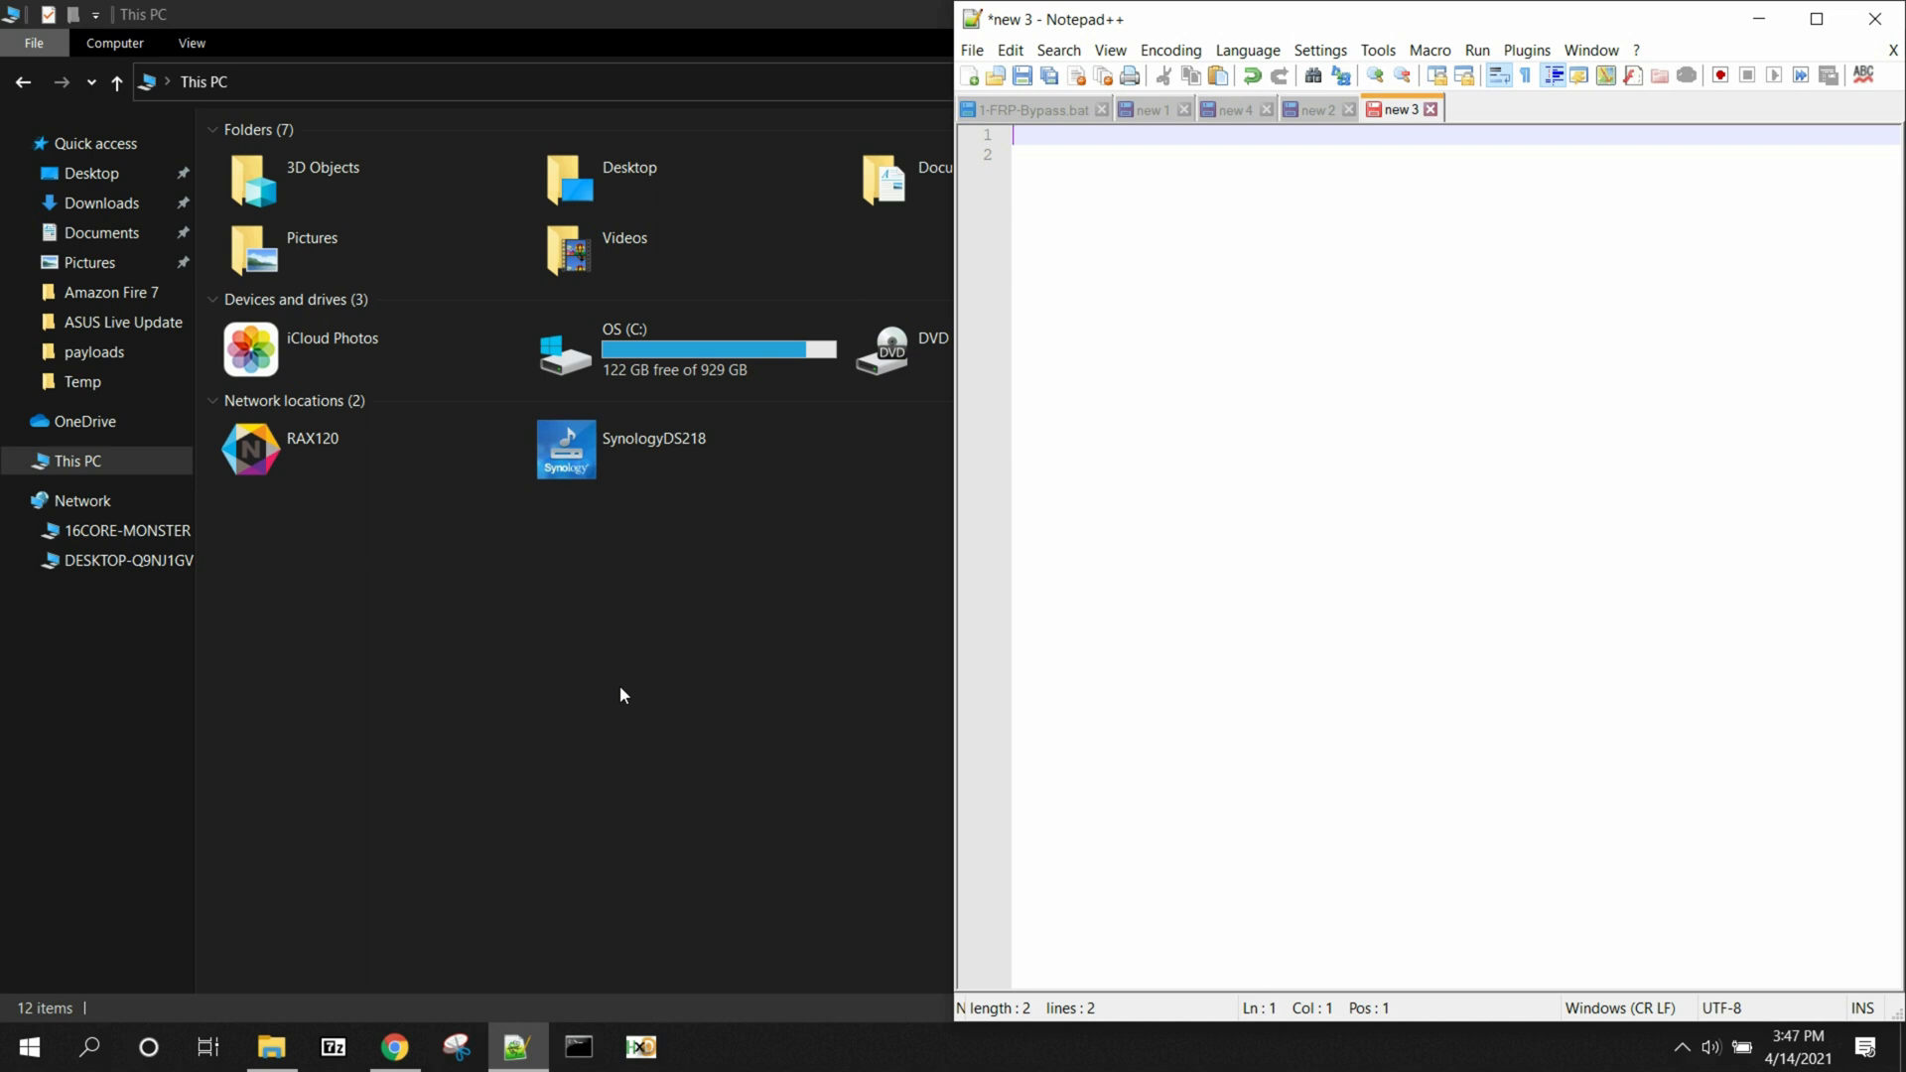
pyautogui.moveTo(764, 691)
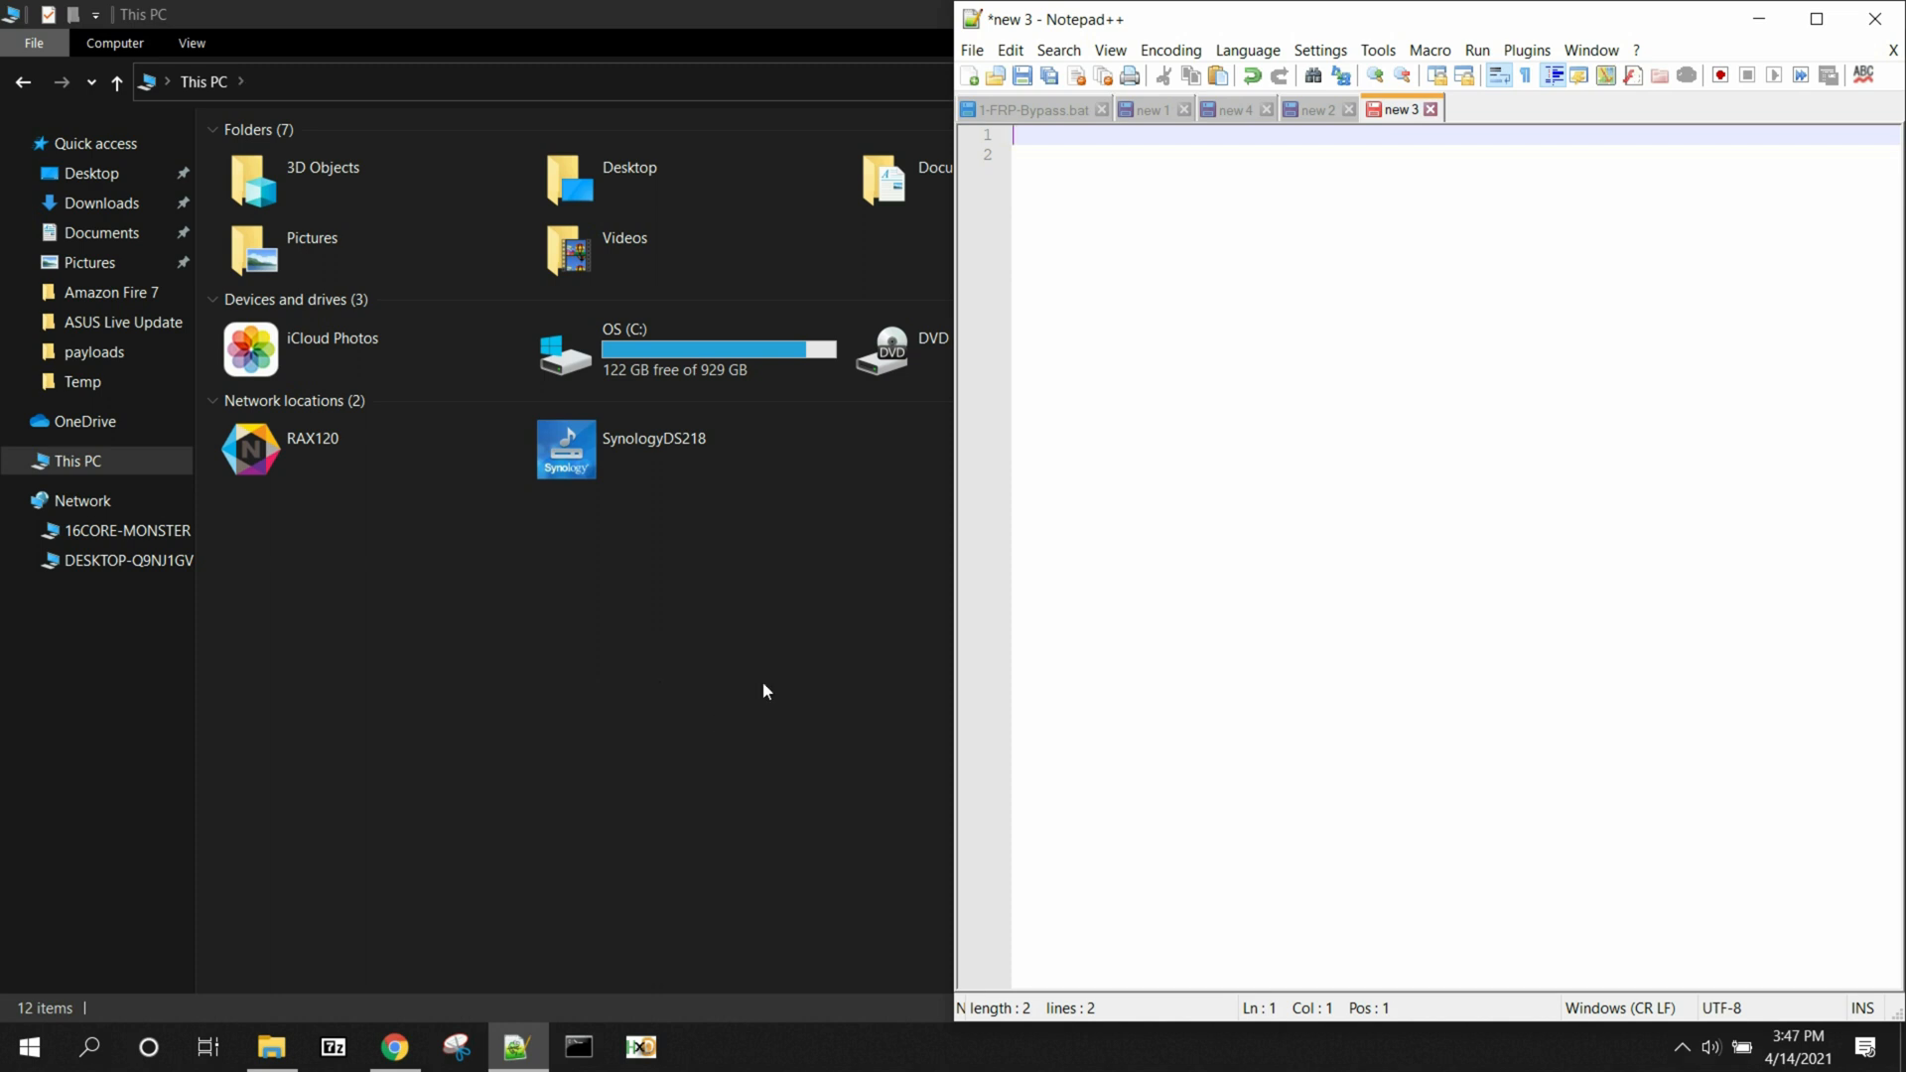
pyautogui.moveTo(673, 667)
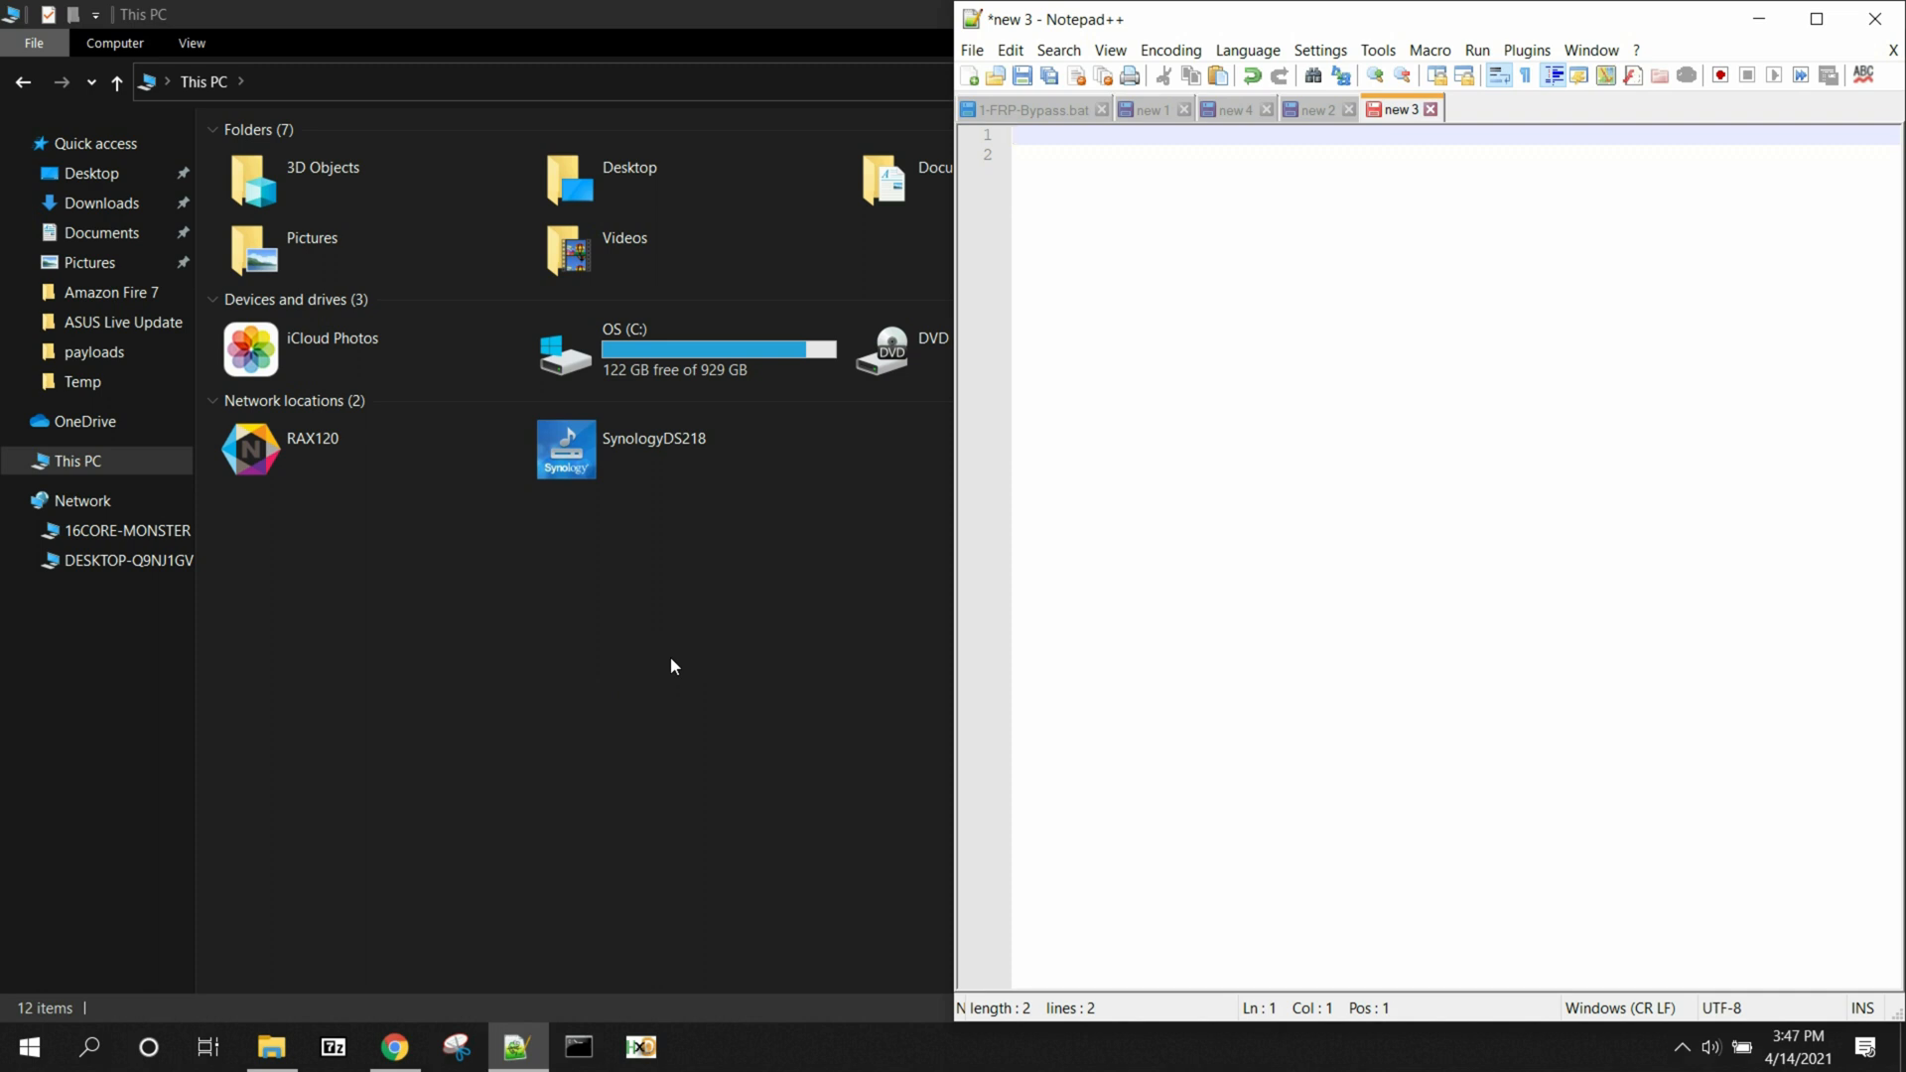
pyautogui.moveTo(1497, 8)
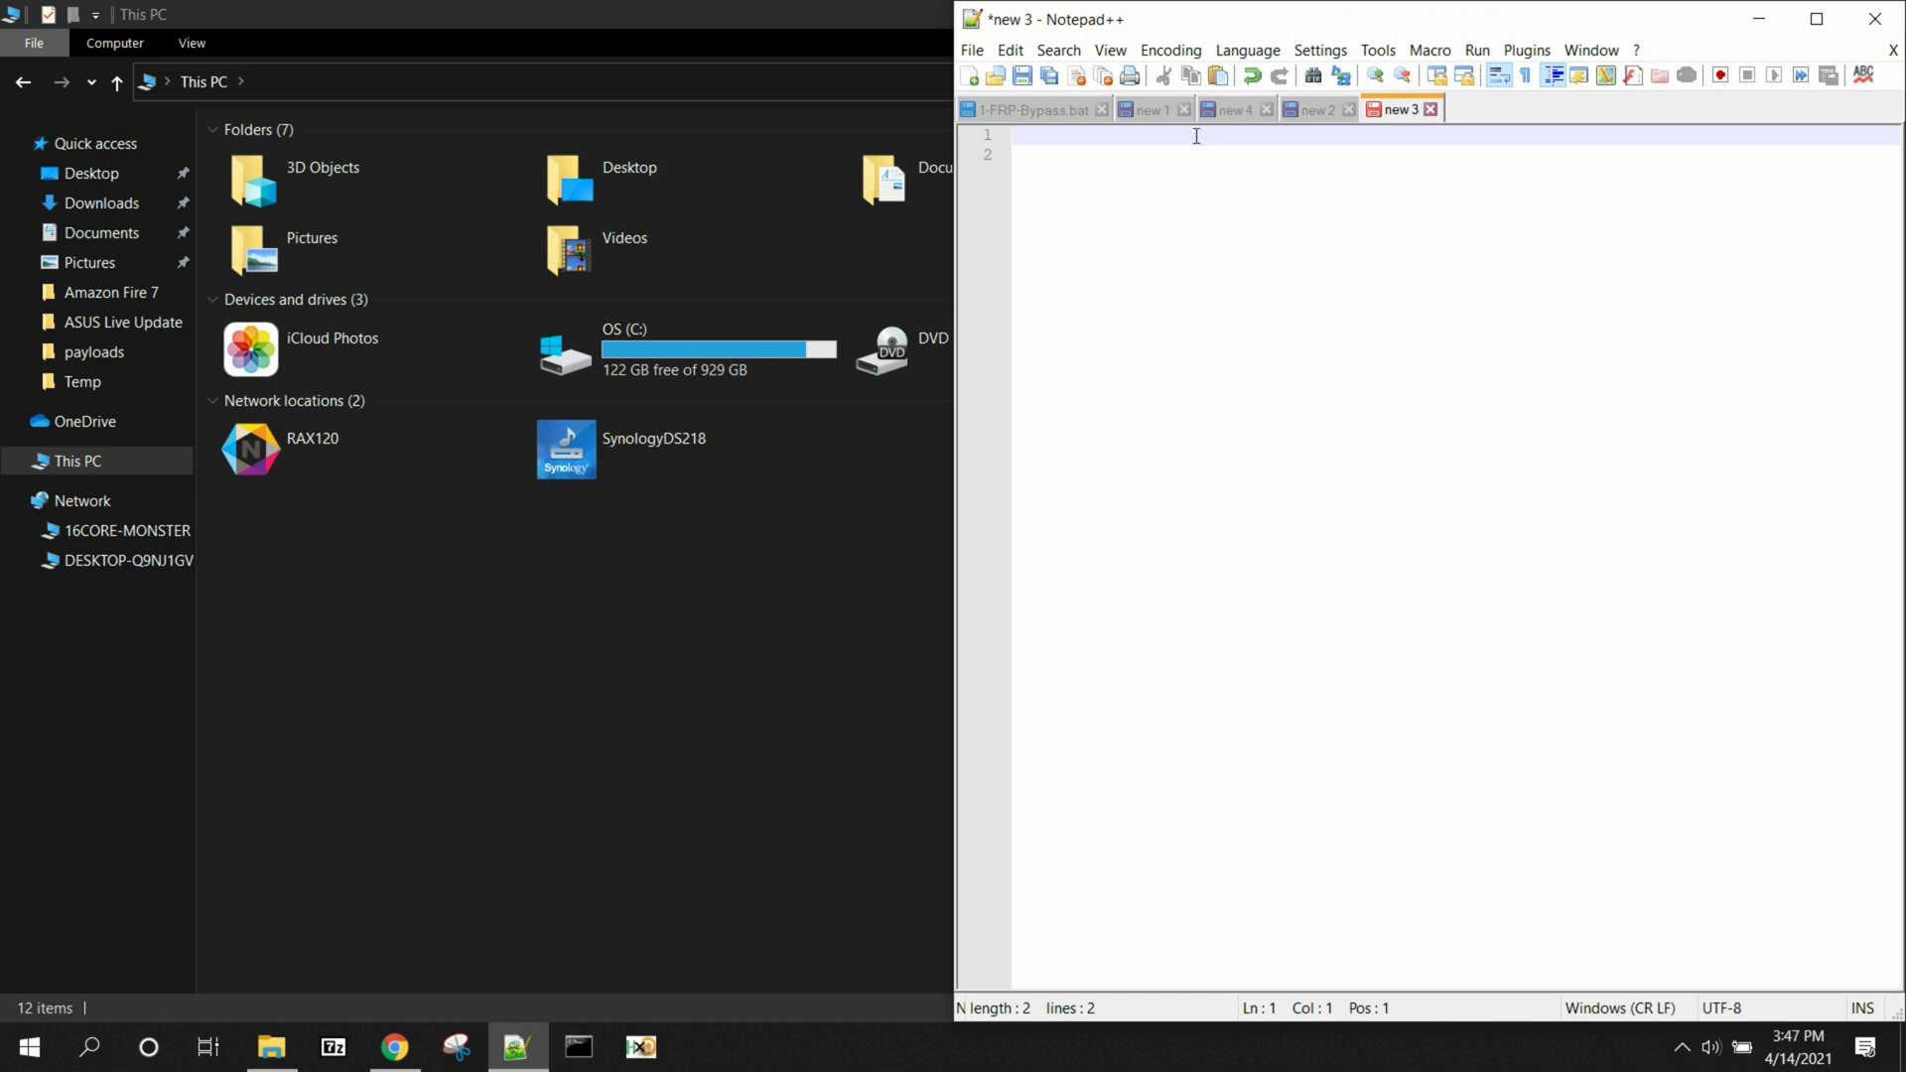
pyautogui.write('win')
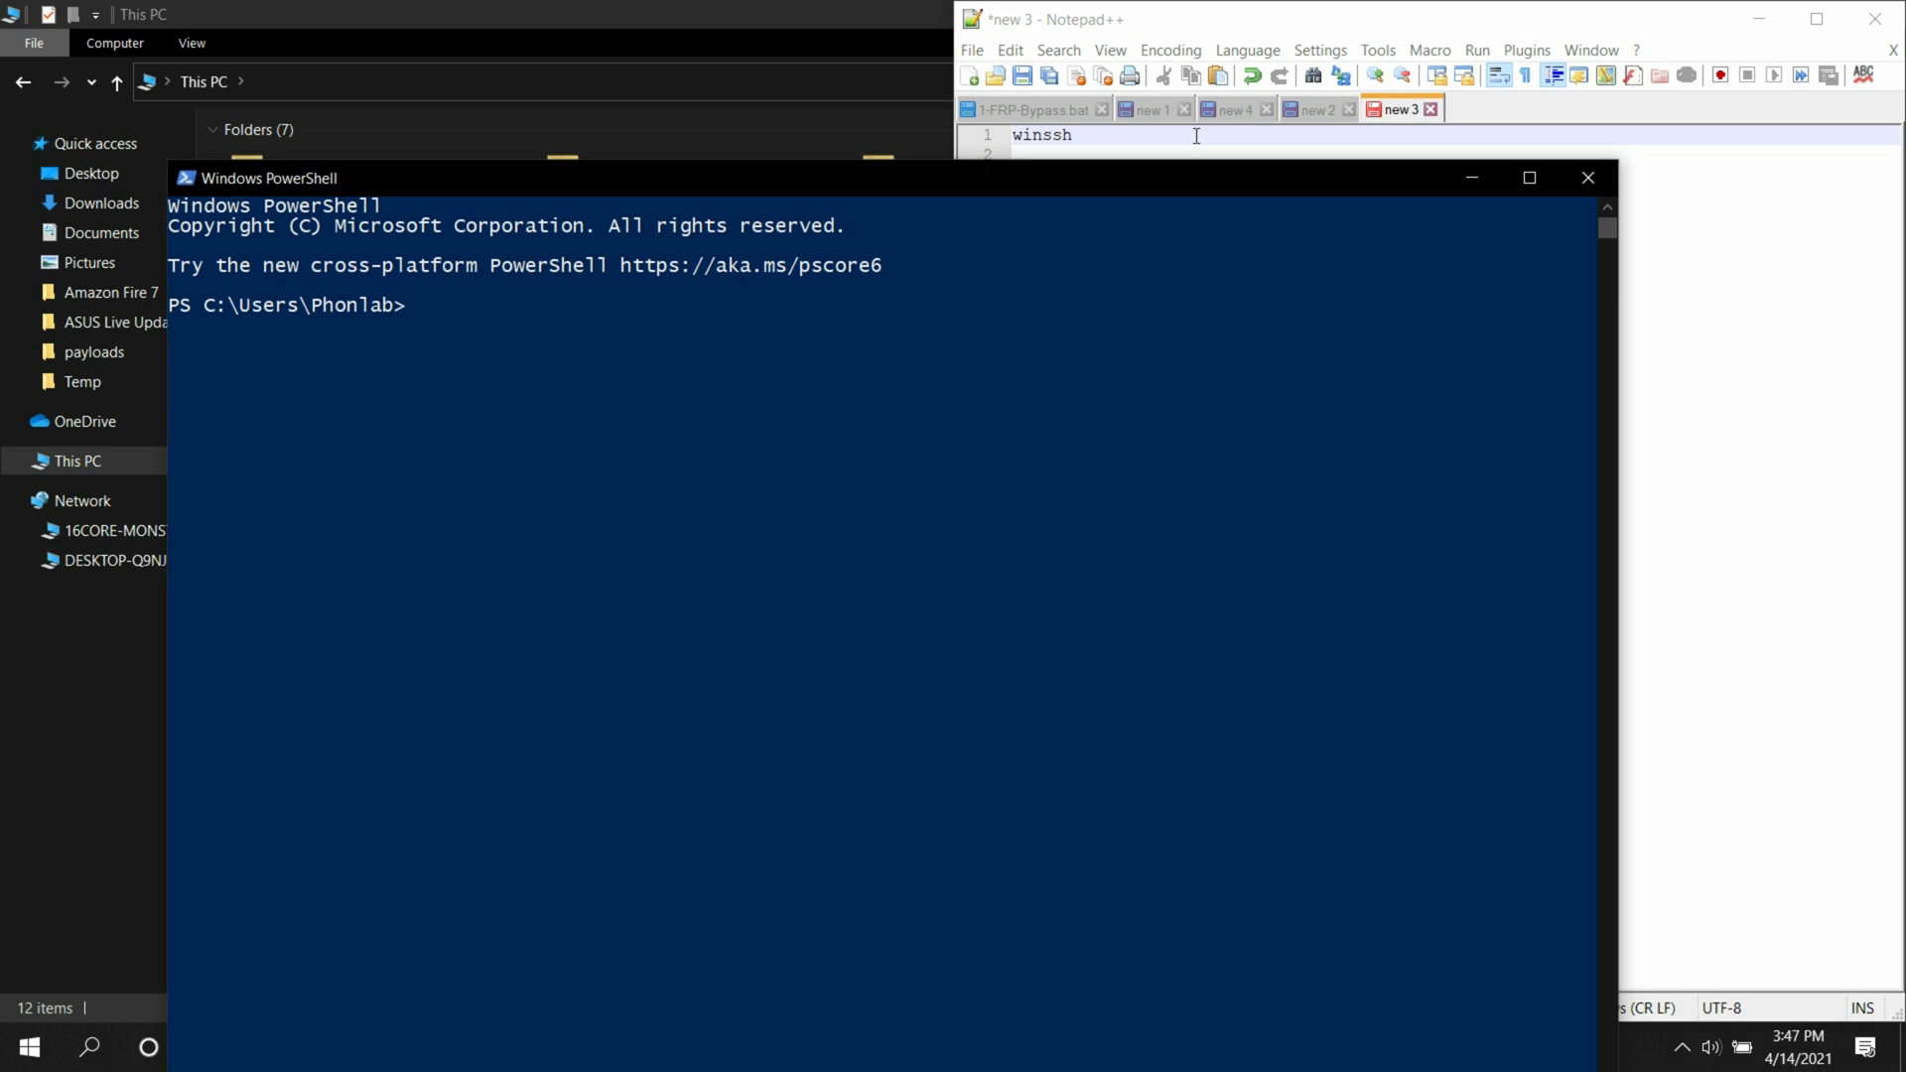
pyautogui.write('ssh root@192.168.1.36')
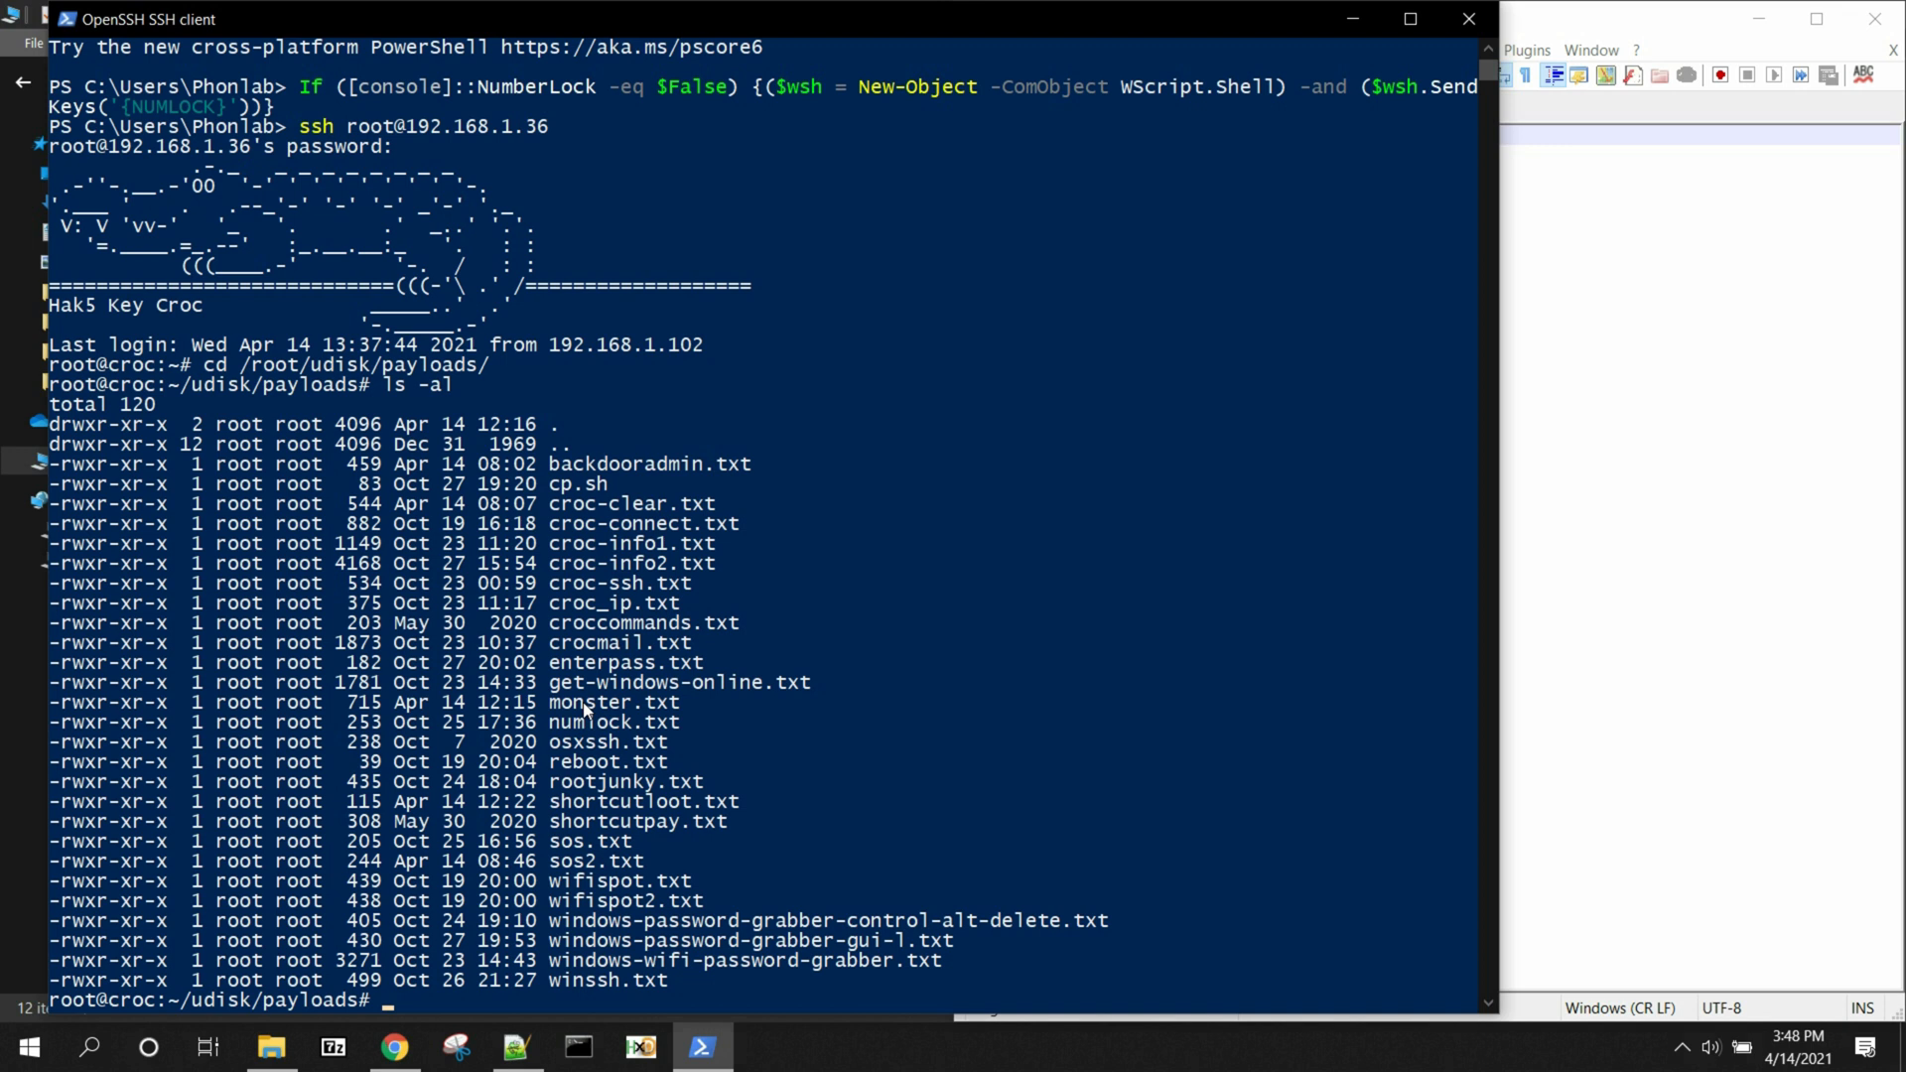
# - Run 'nano winssh.txt' at the croc prompt, correcting the mistyped file name along the way
pyautogui.write('nan')
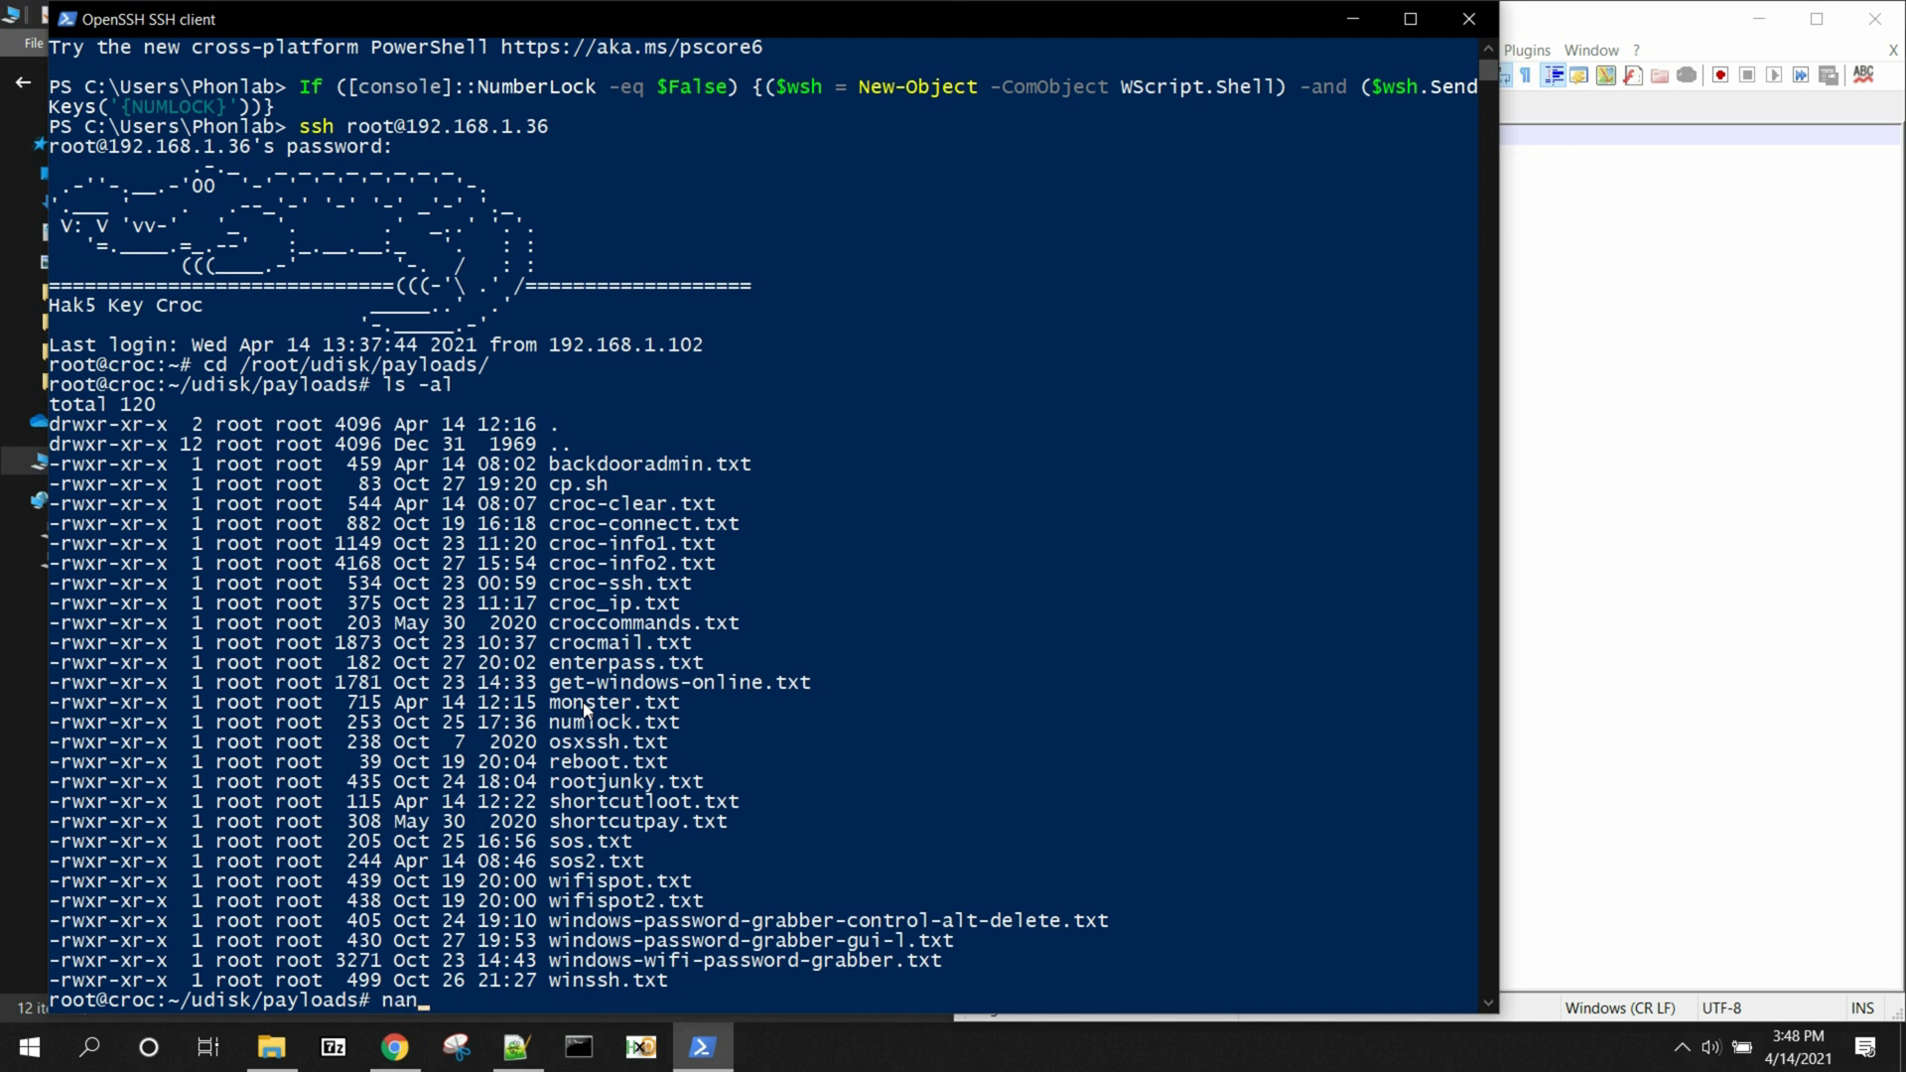
pyautogui.write('o')
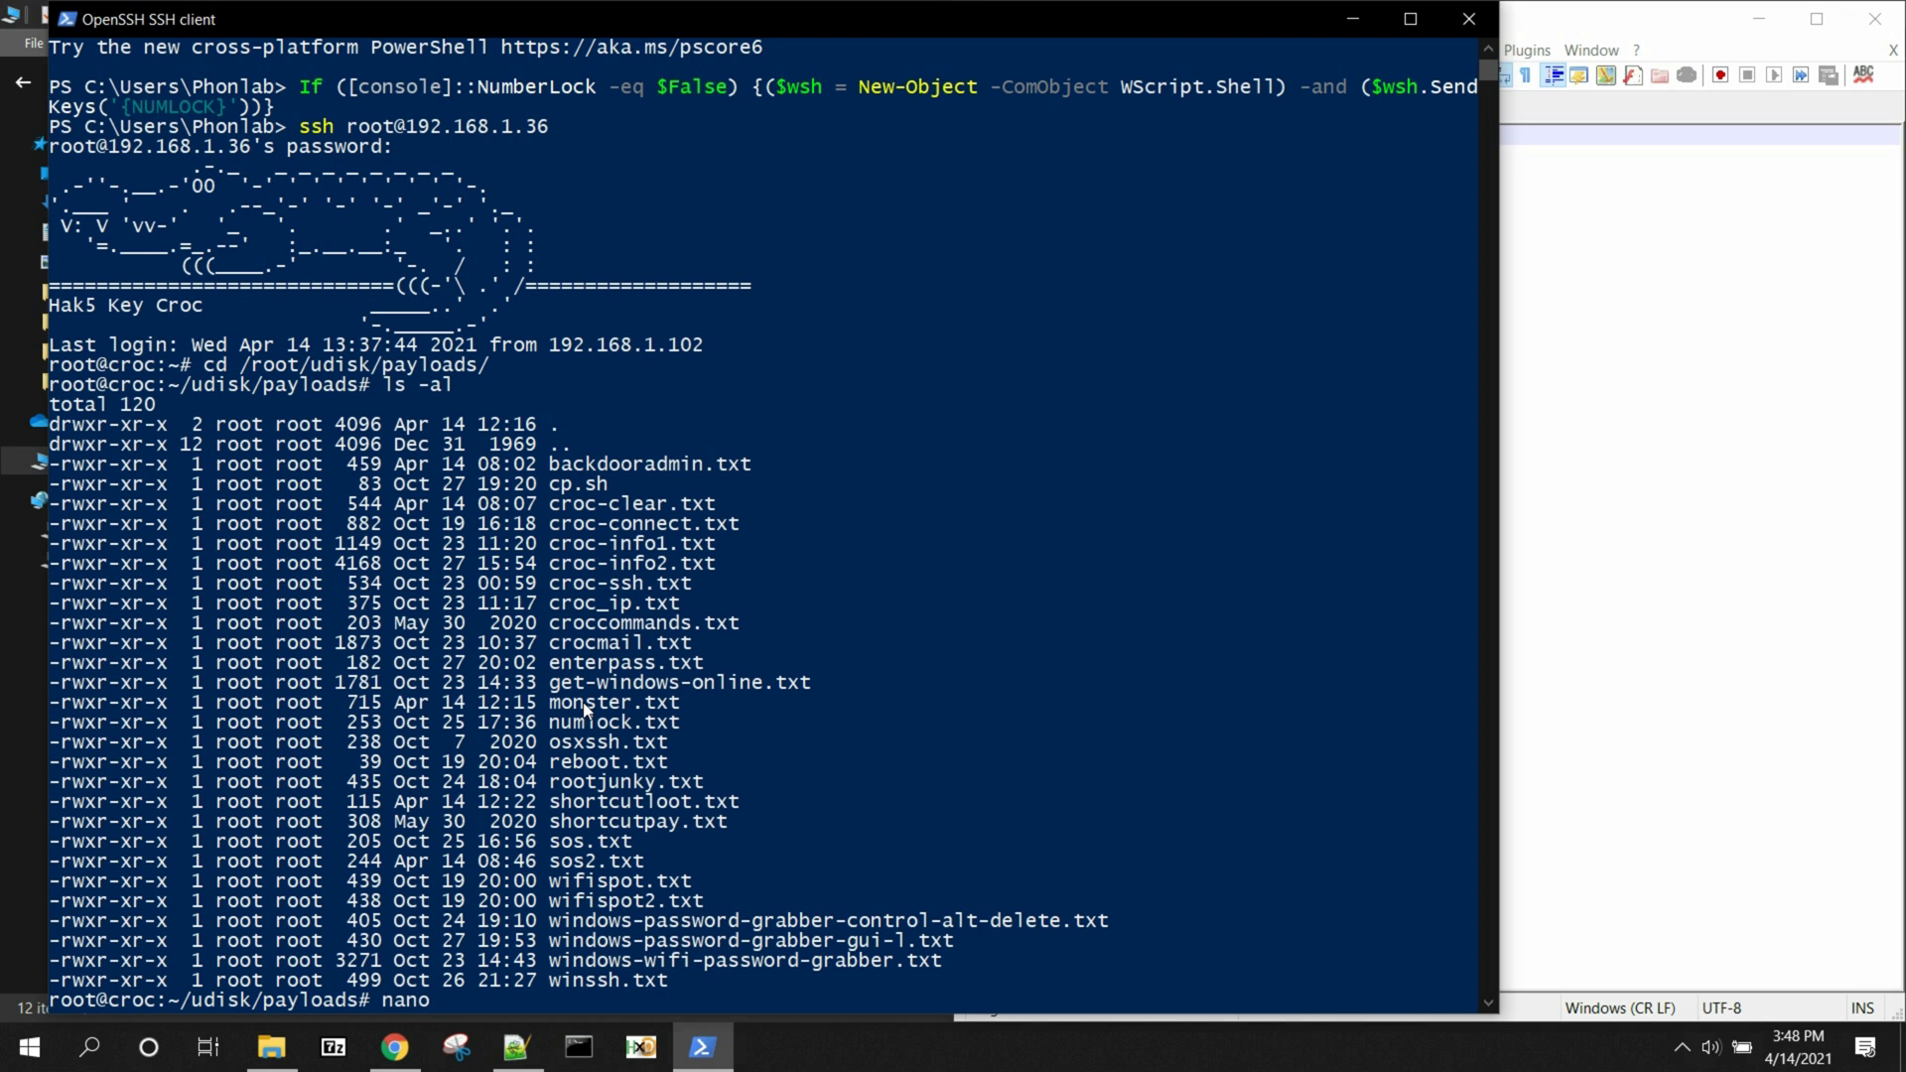
pyautogui.write('win')
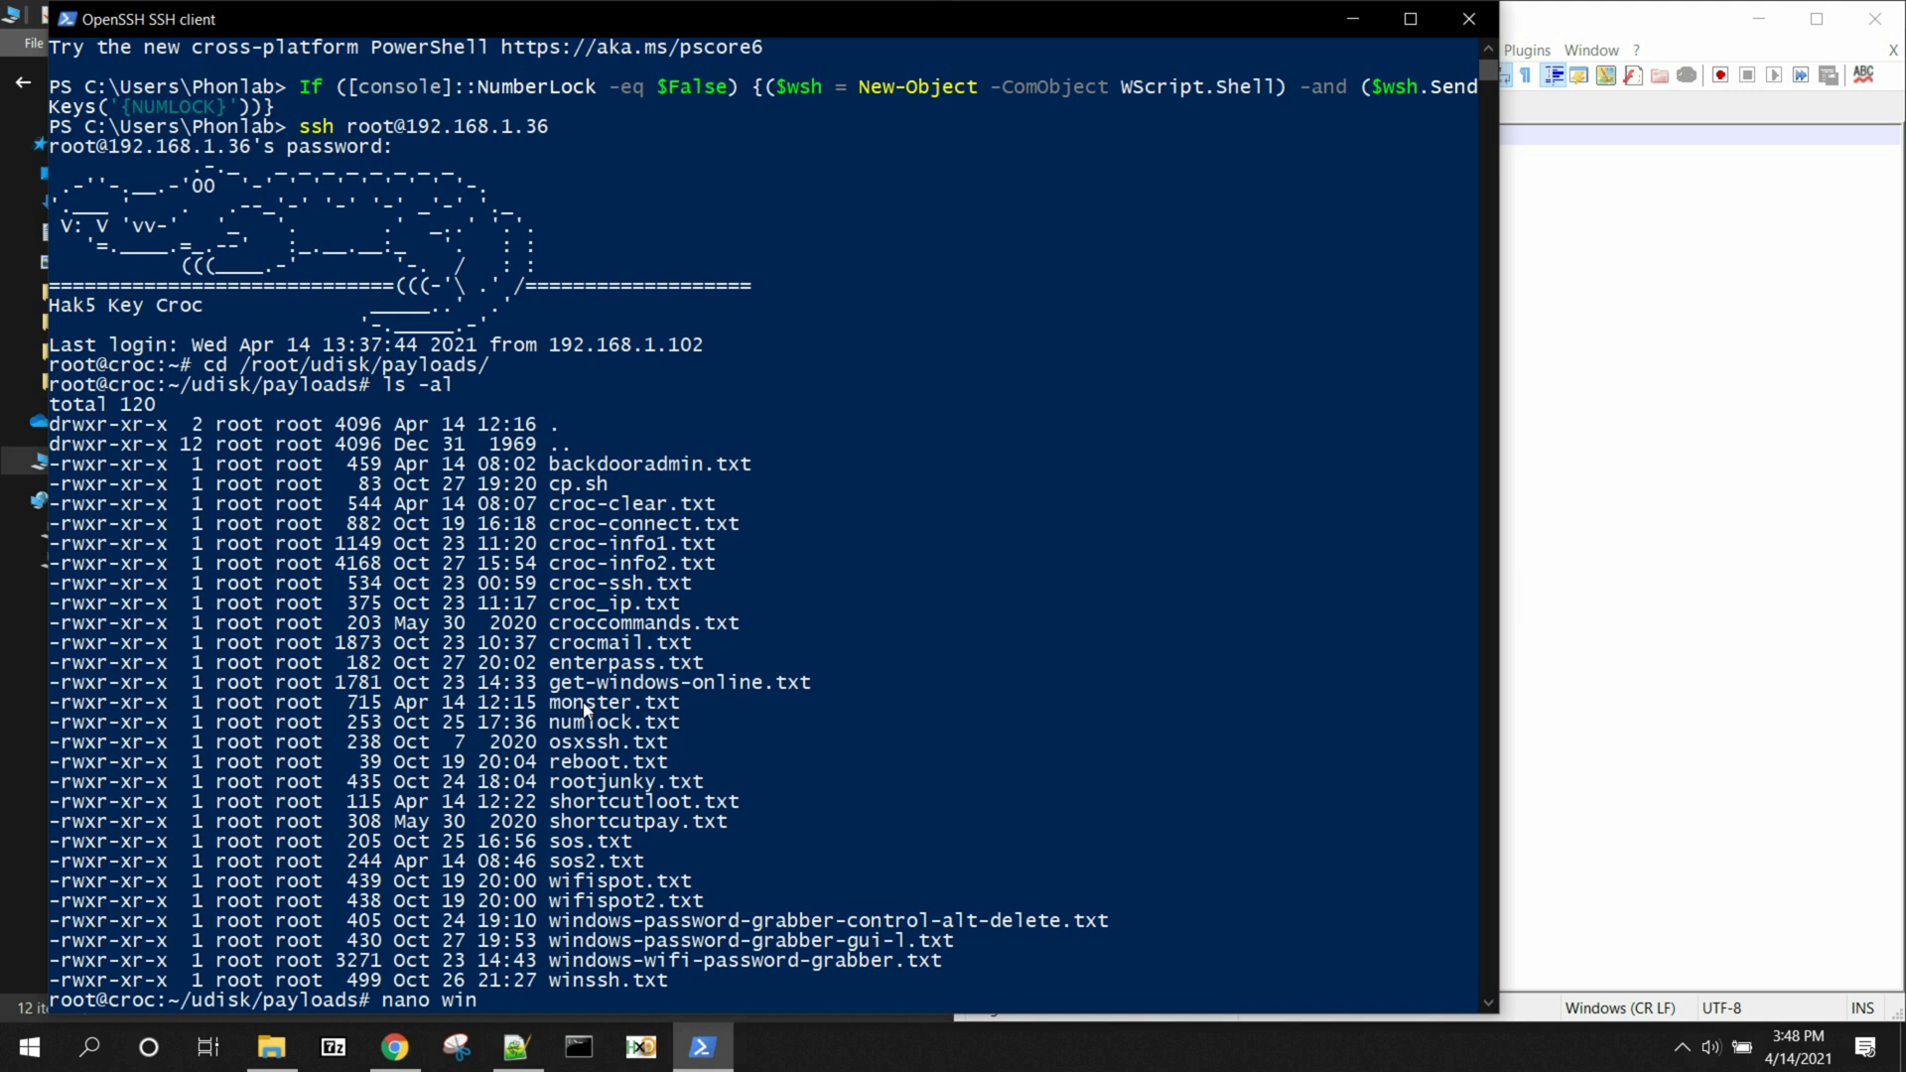
pyautogui.press('Backspace')
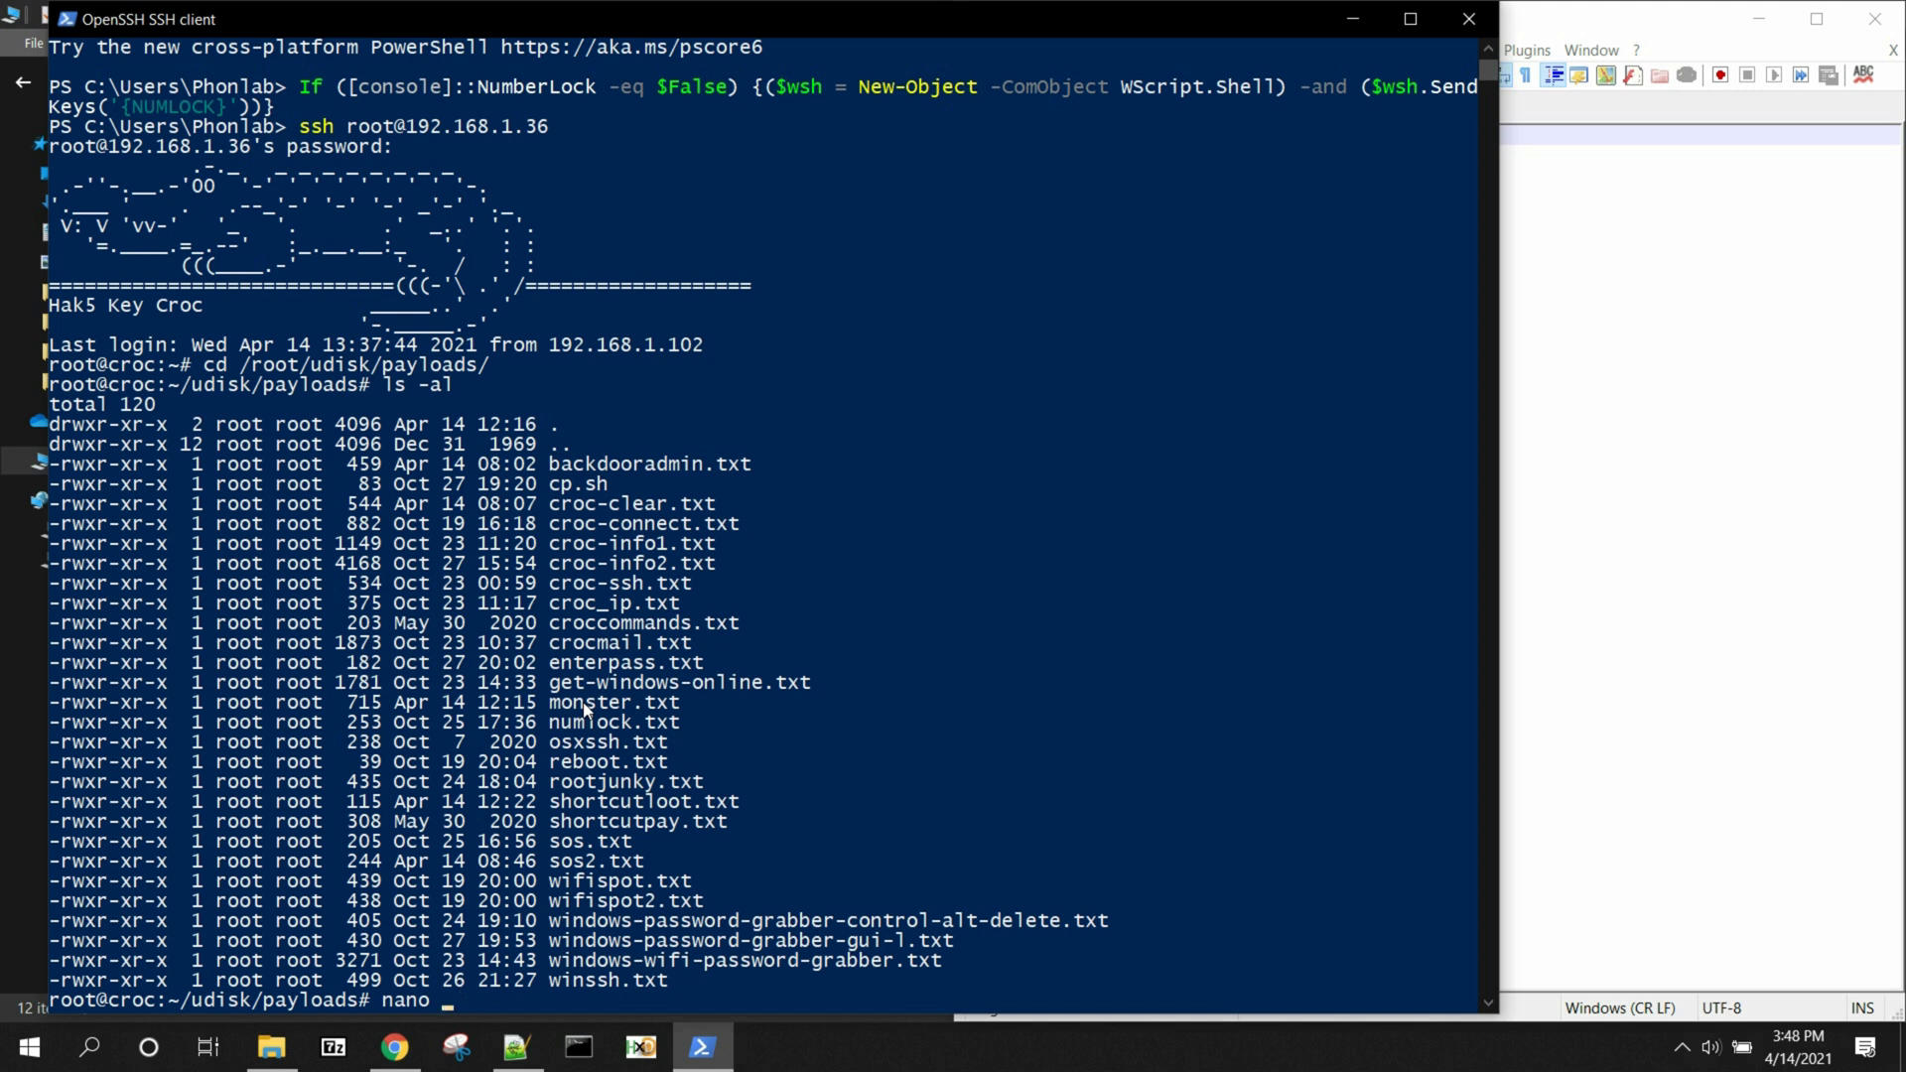
pyautogui.write('win')
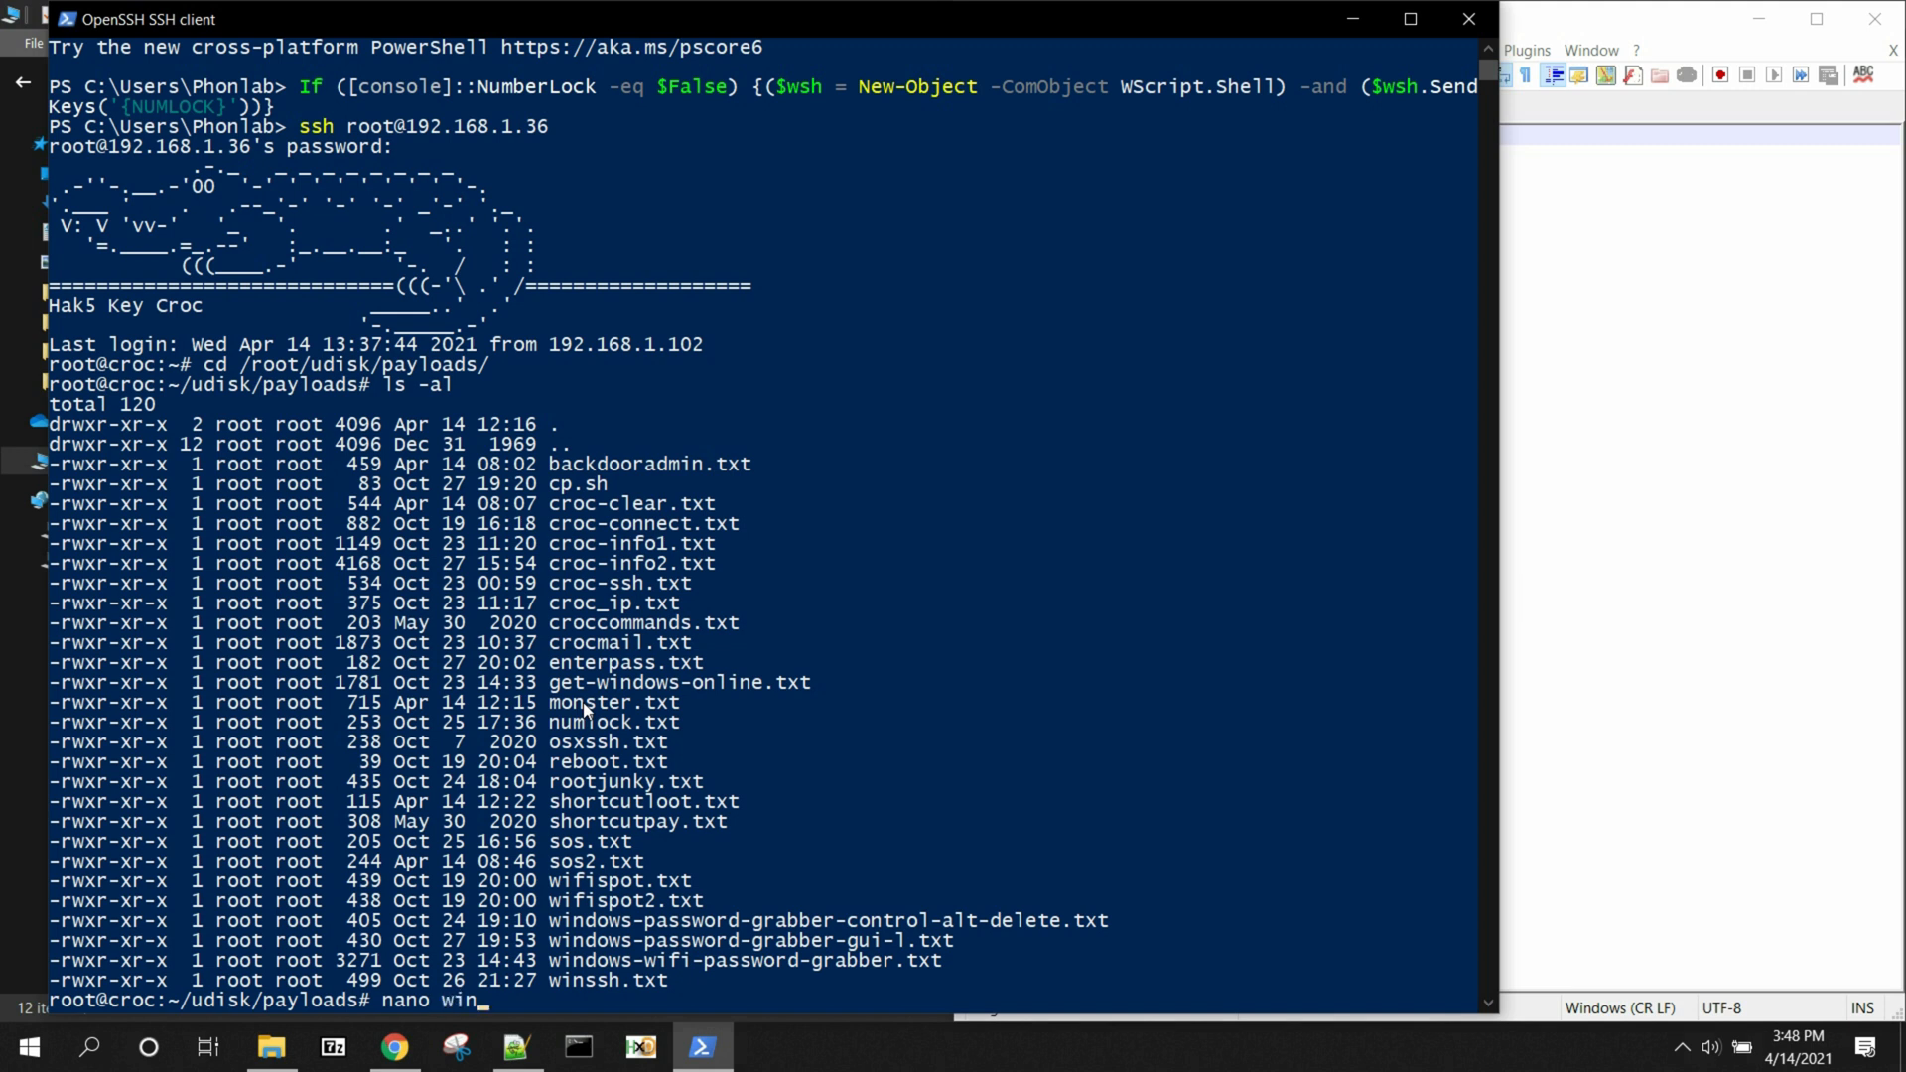
pyautogui.write('s')
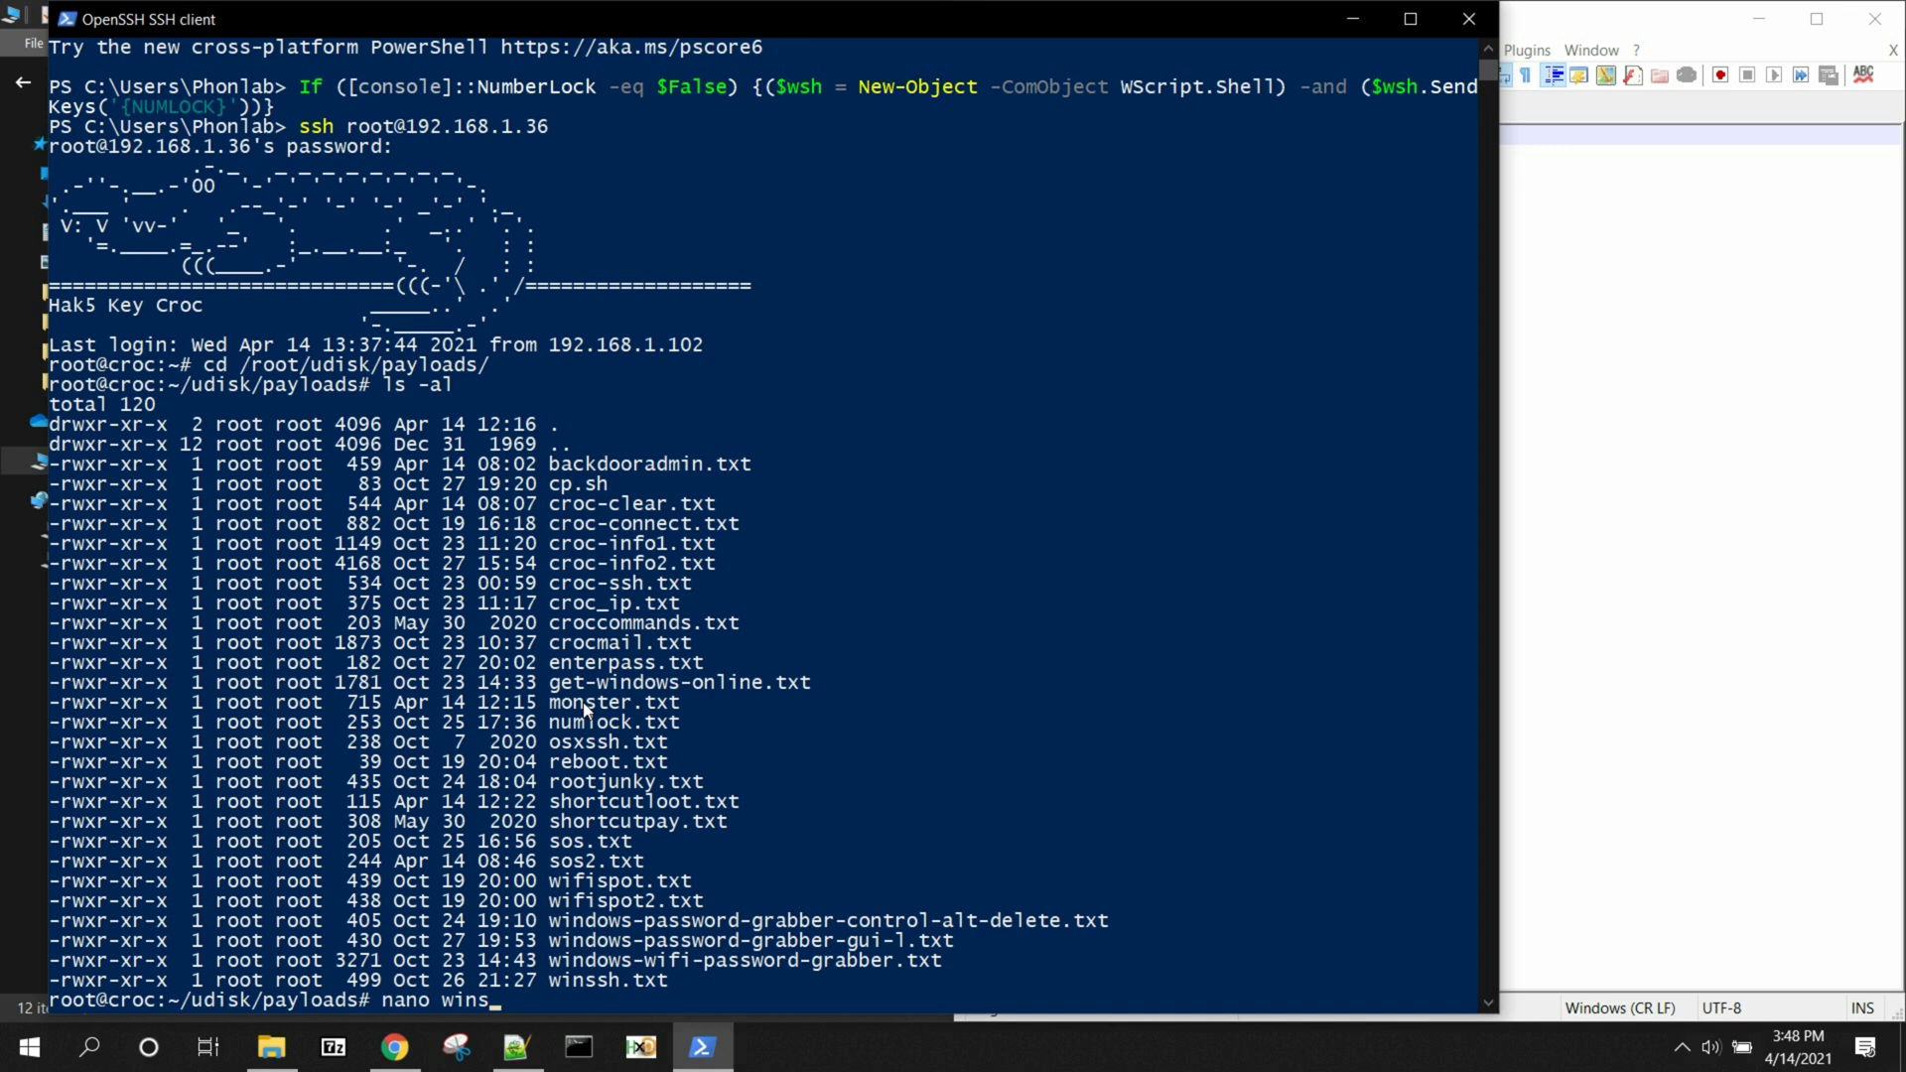
pyautogui.write('sh.txt')
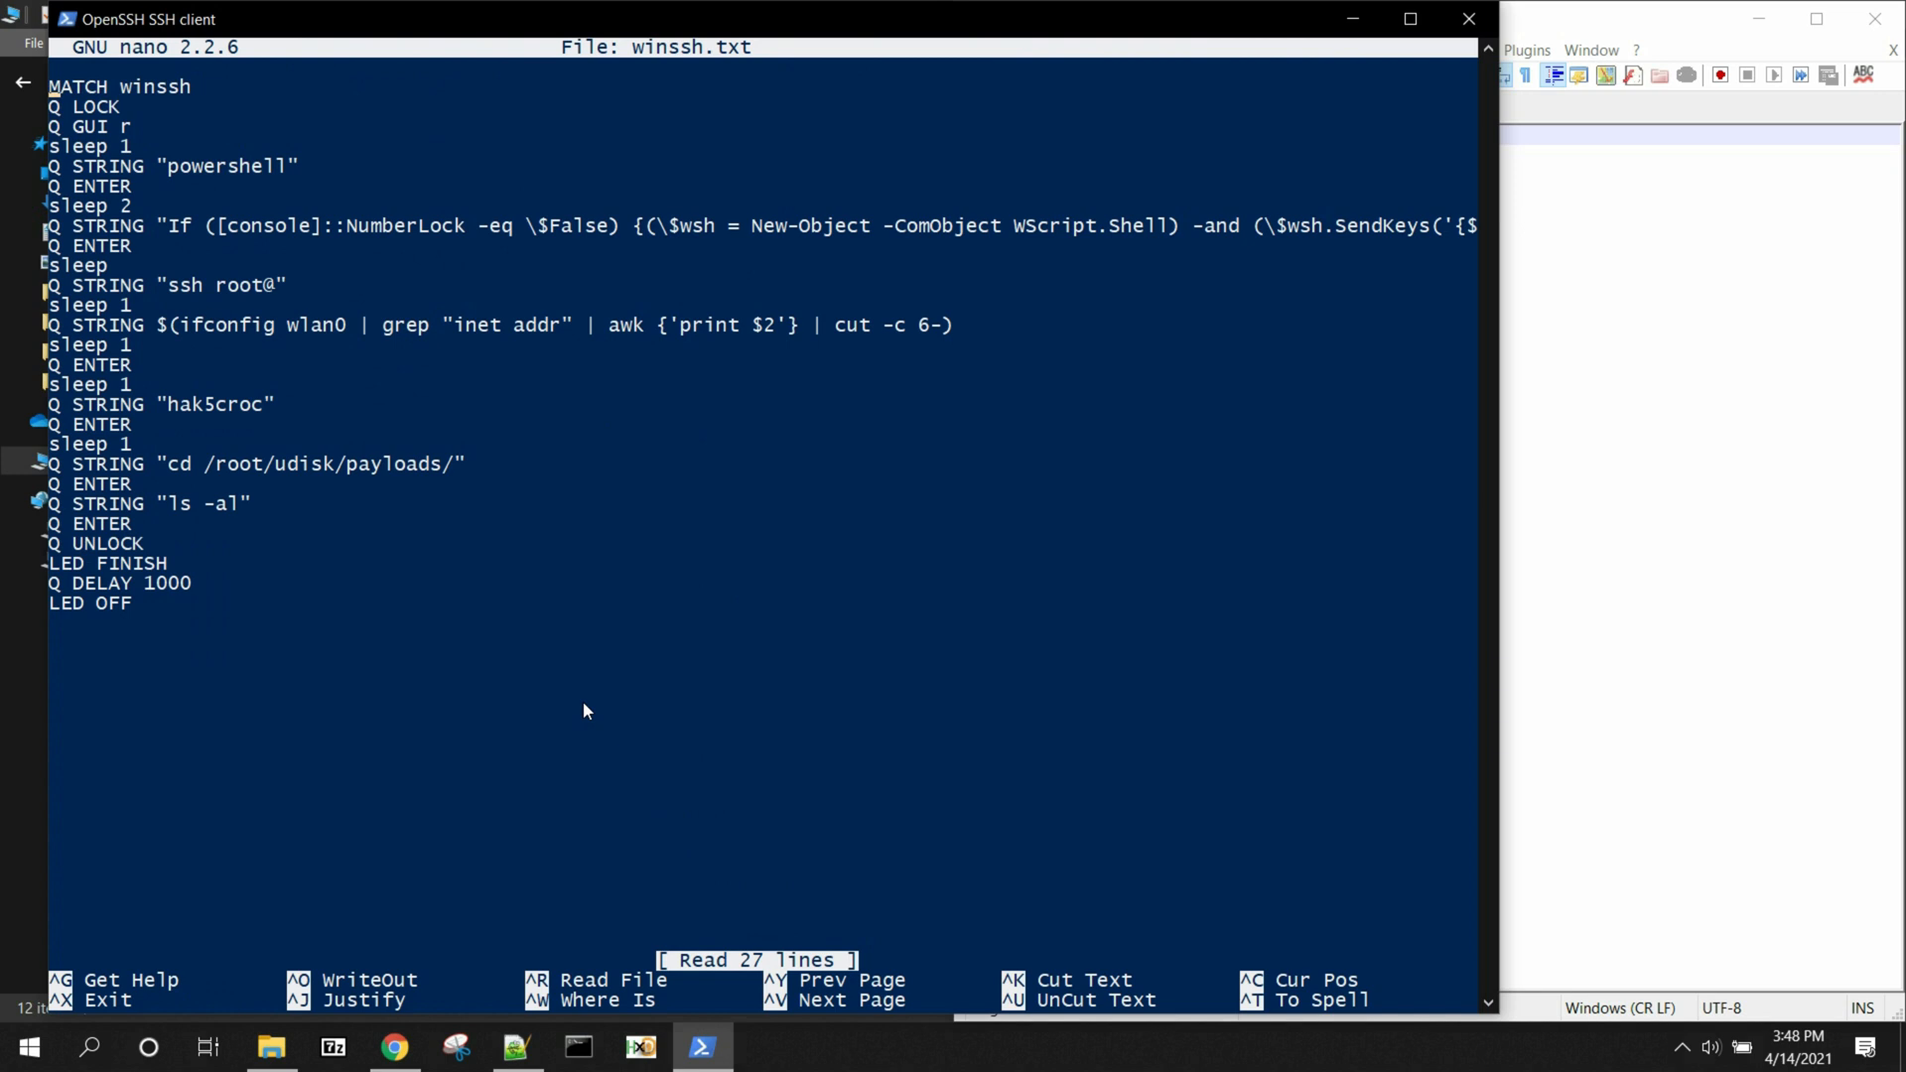
pyautogui.moveTo(252, 389)
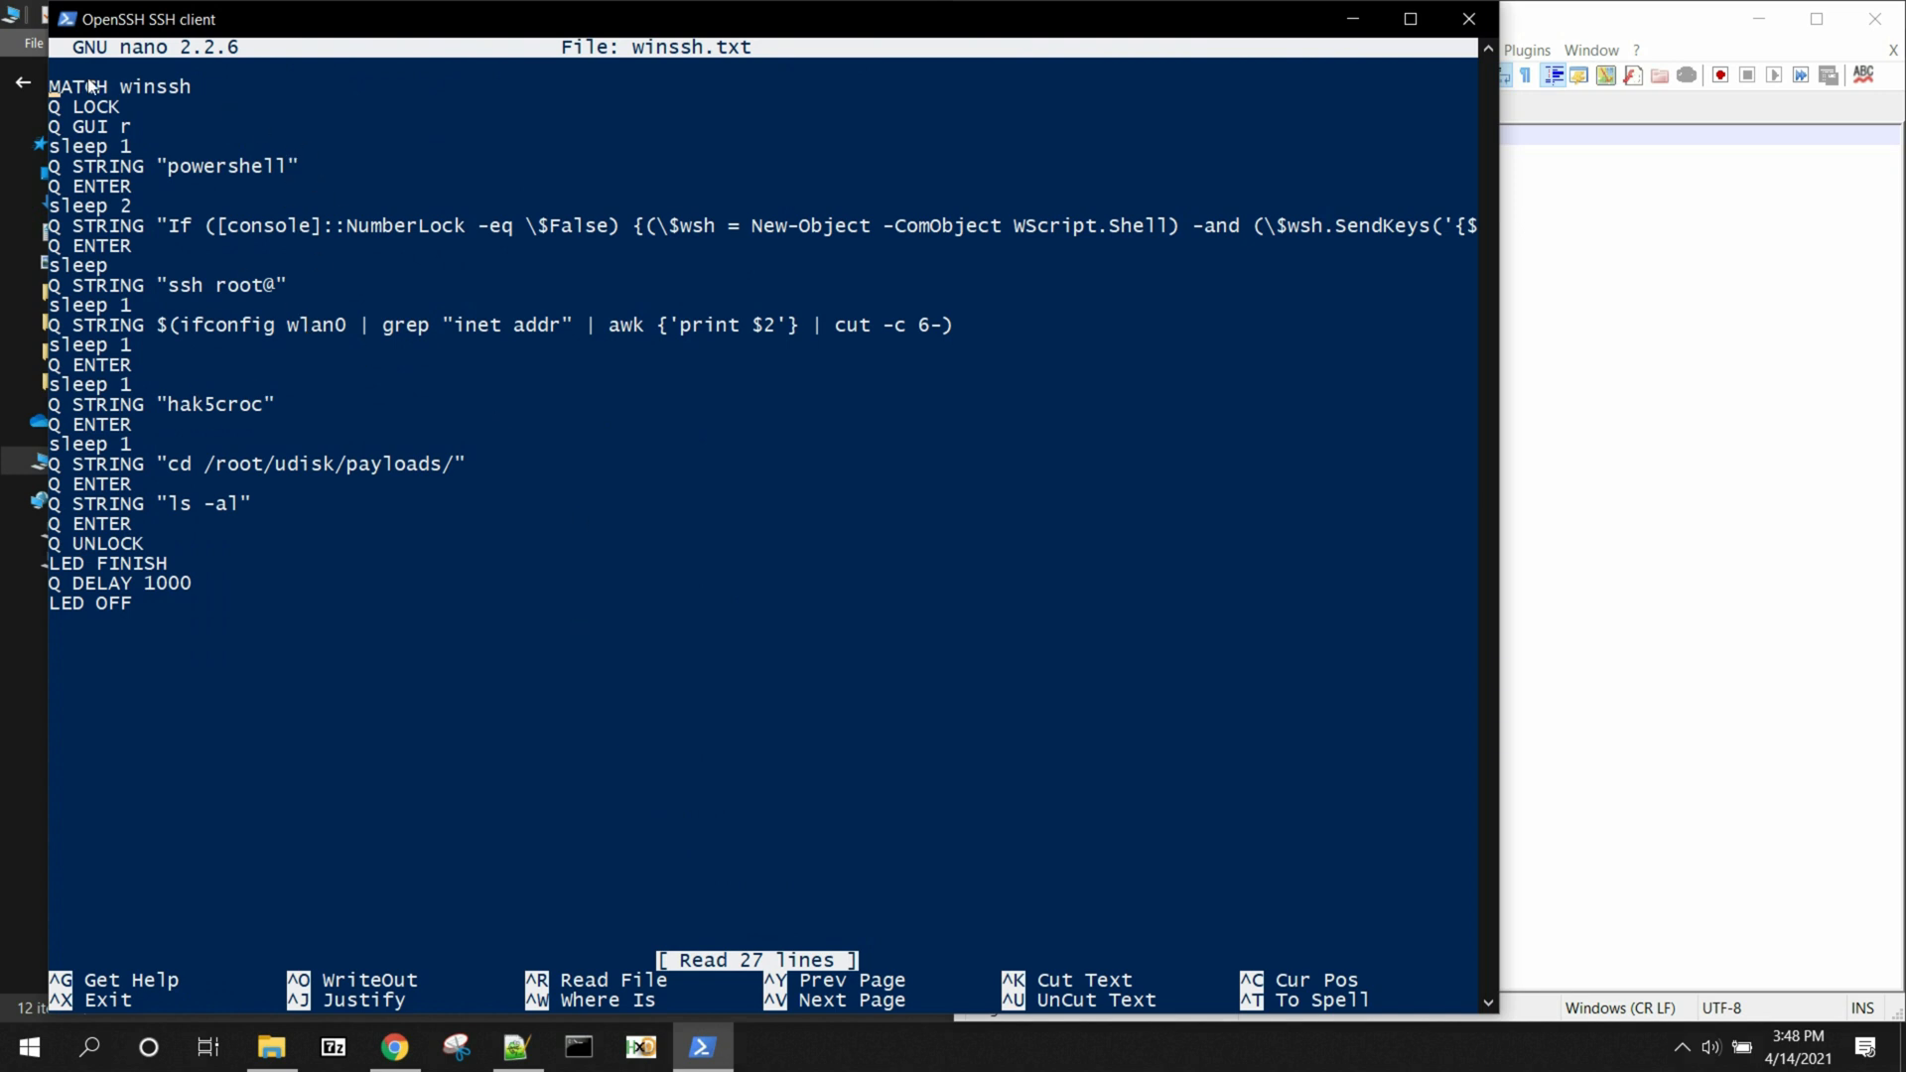
pyautogui.moveTo(240, 353)
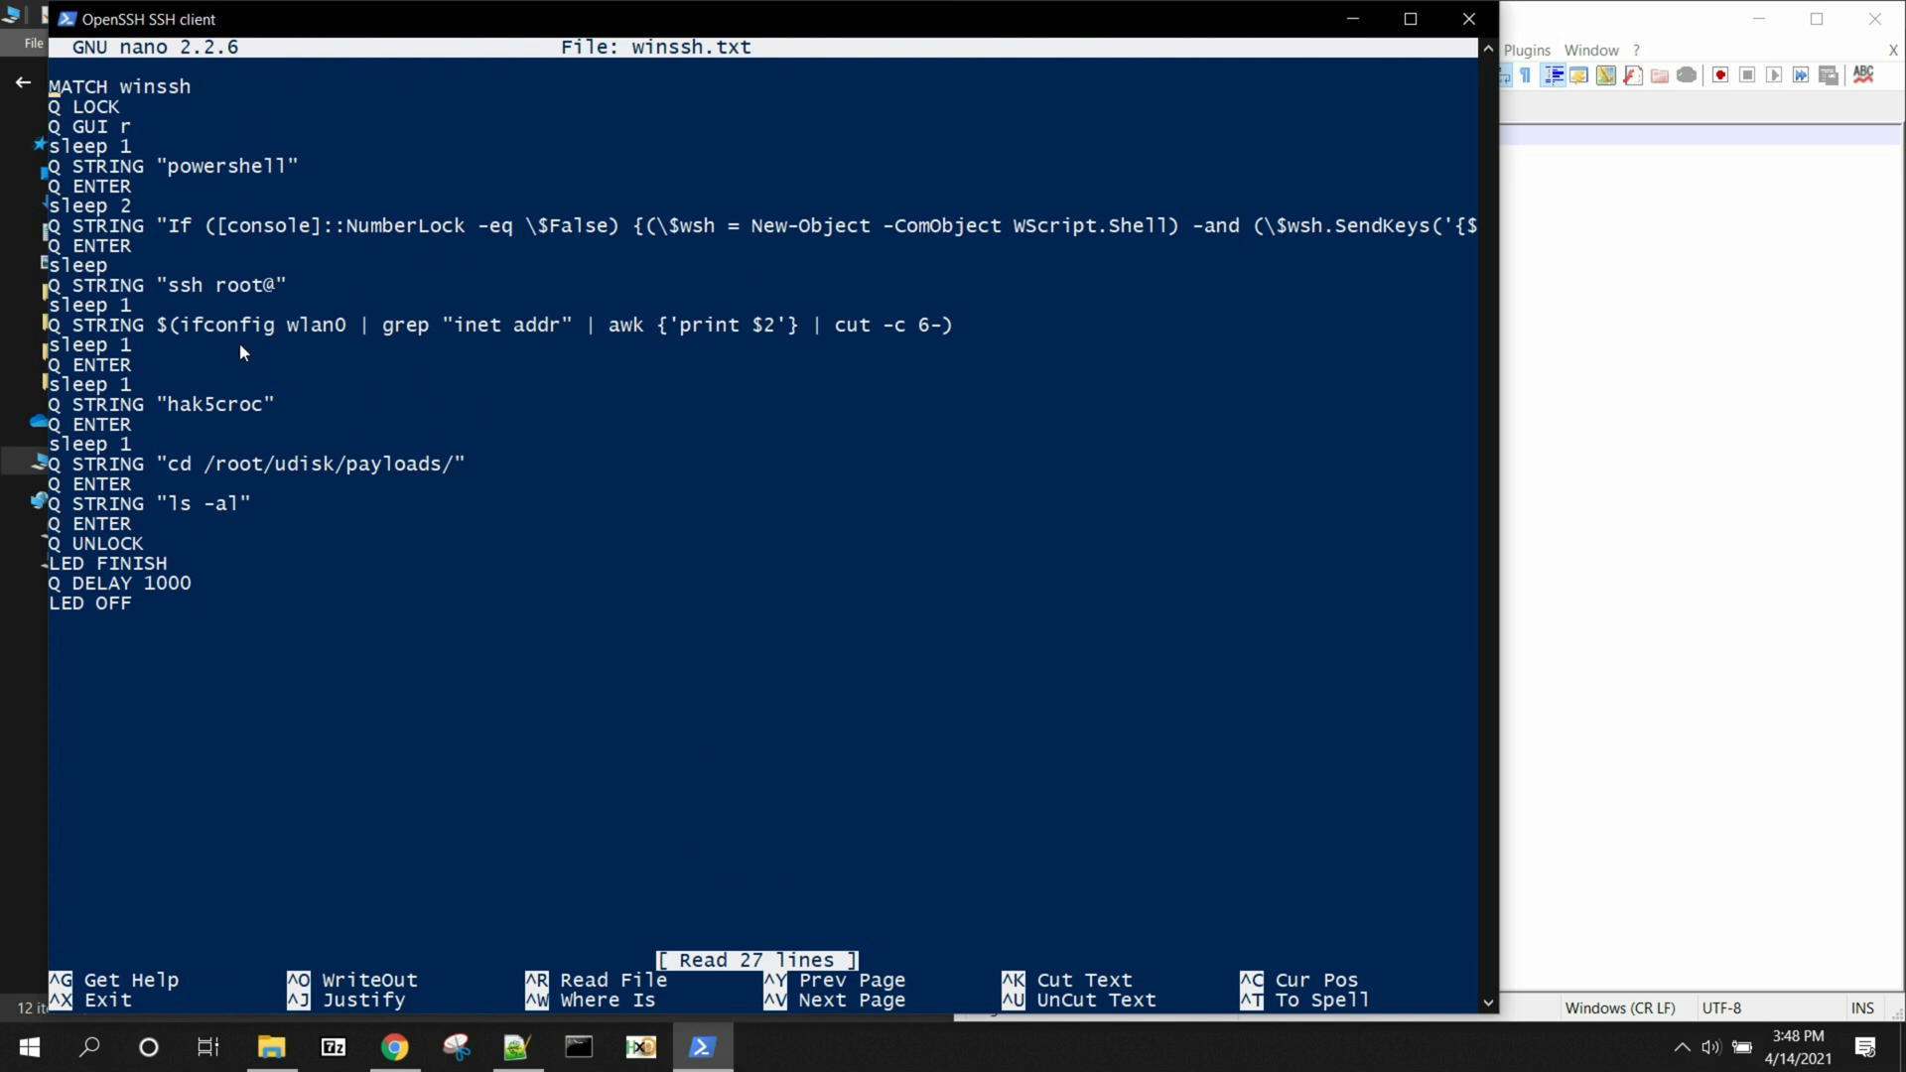
pyautogui.moveTo(207, 568)
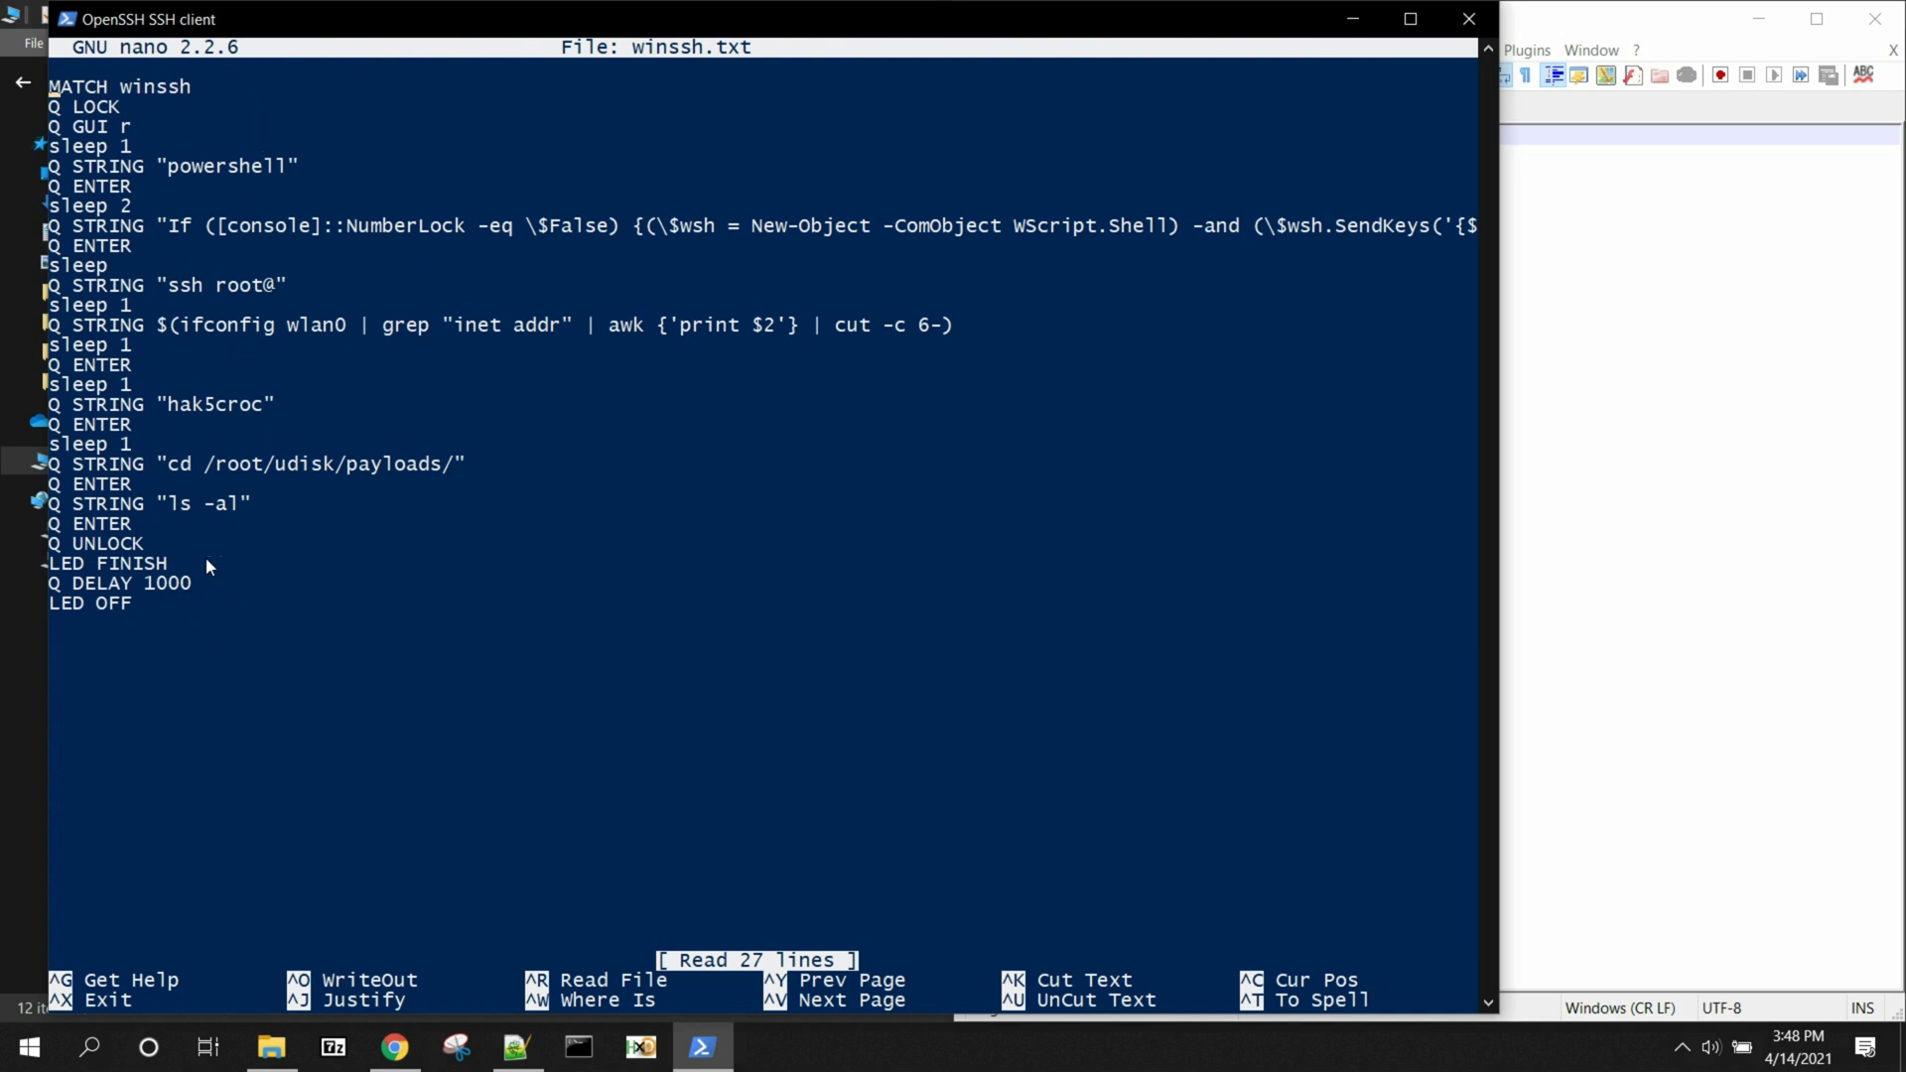
pyautogui.moveTo(121, 131)
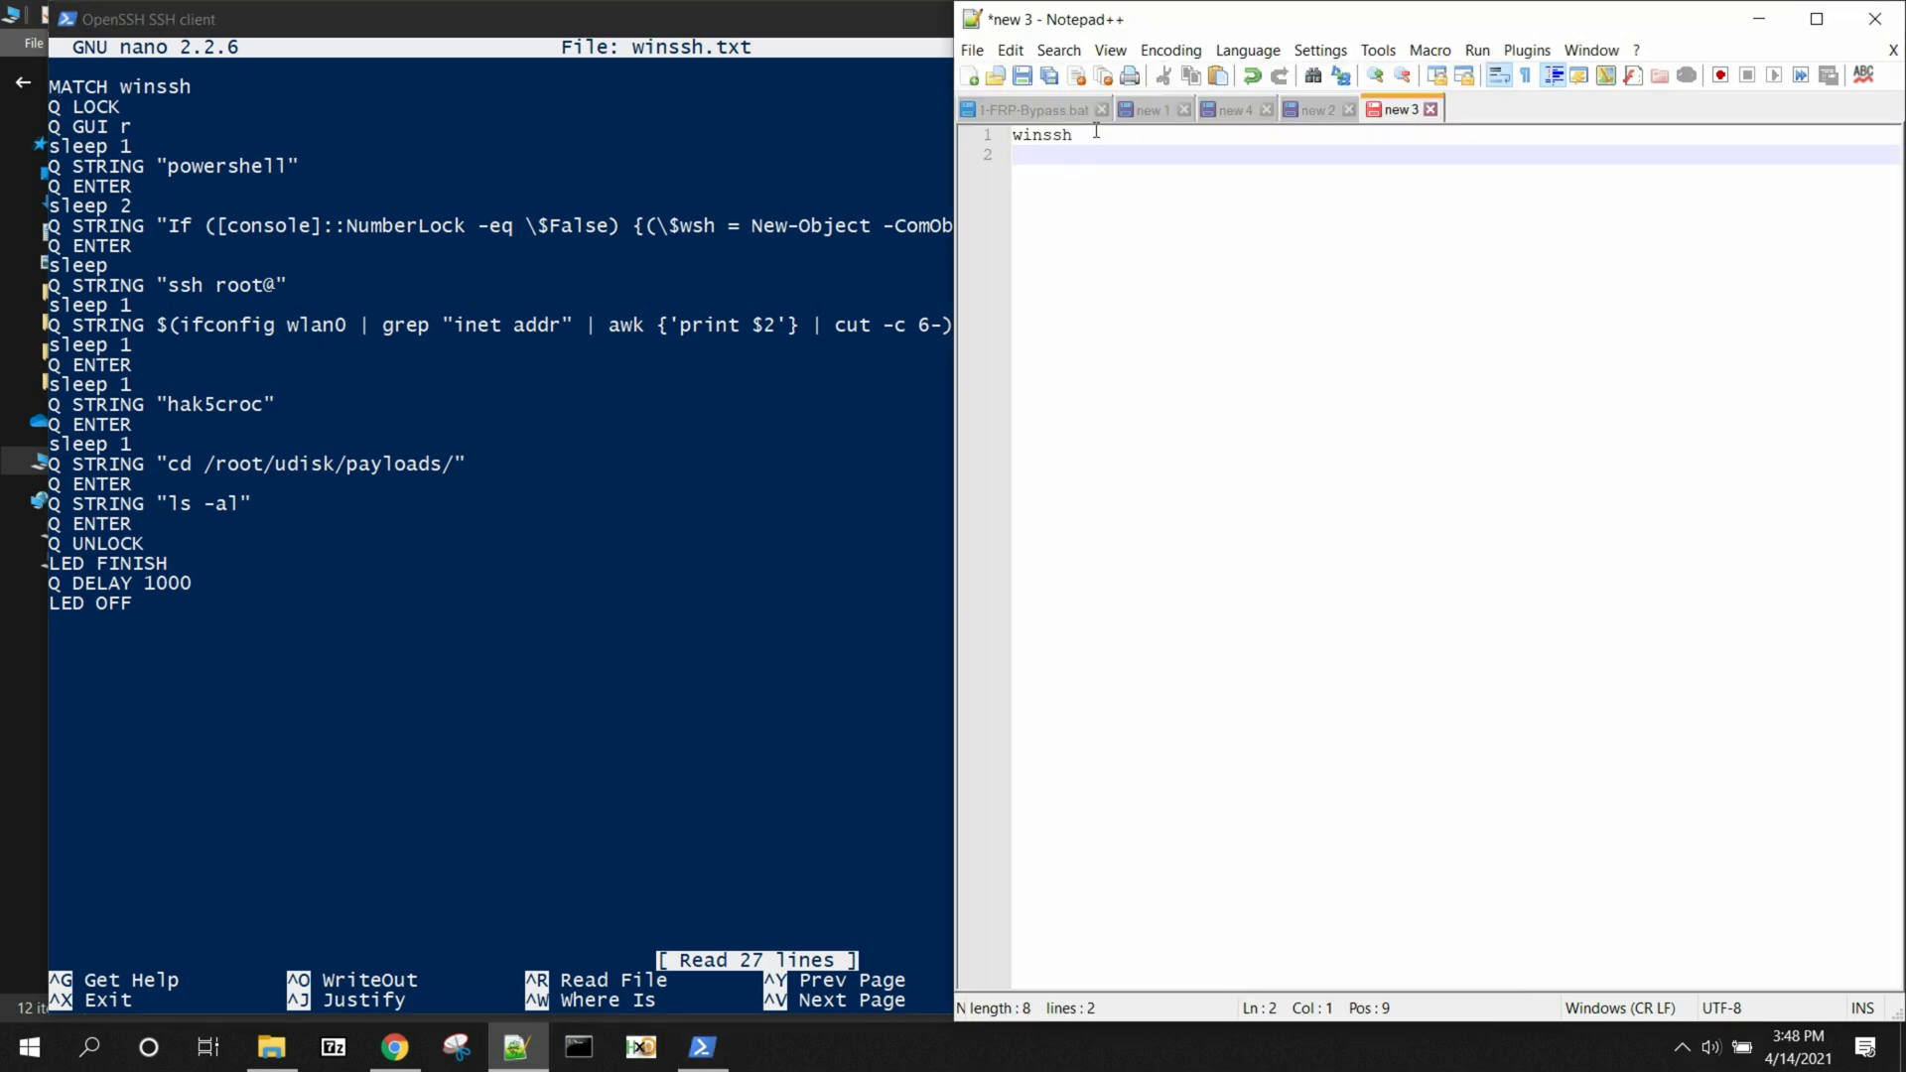
# - Select the word winssh in the 'new 3' note, then bring the nano SSH window forward
pyautogui.doubleClick(1038, 135)
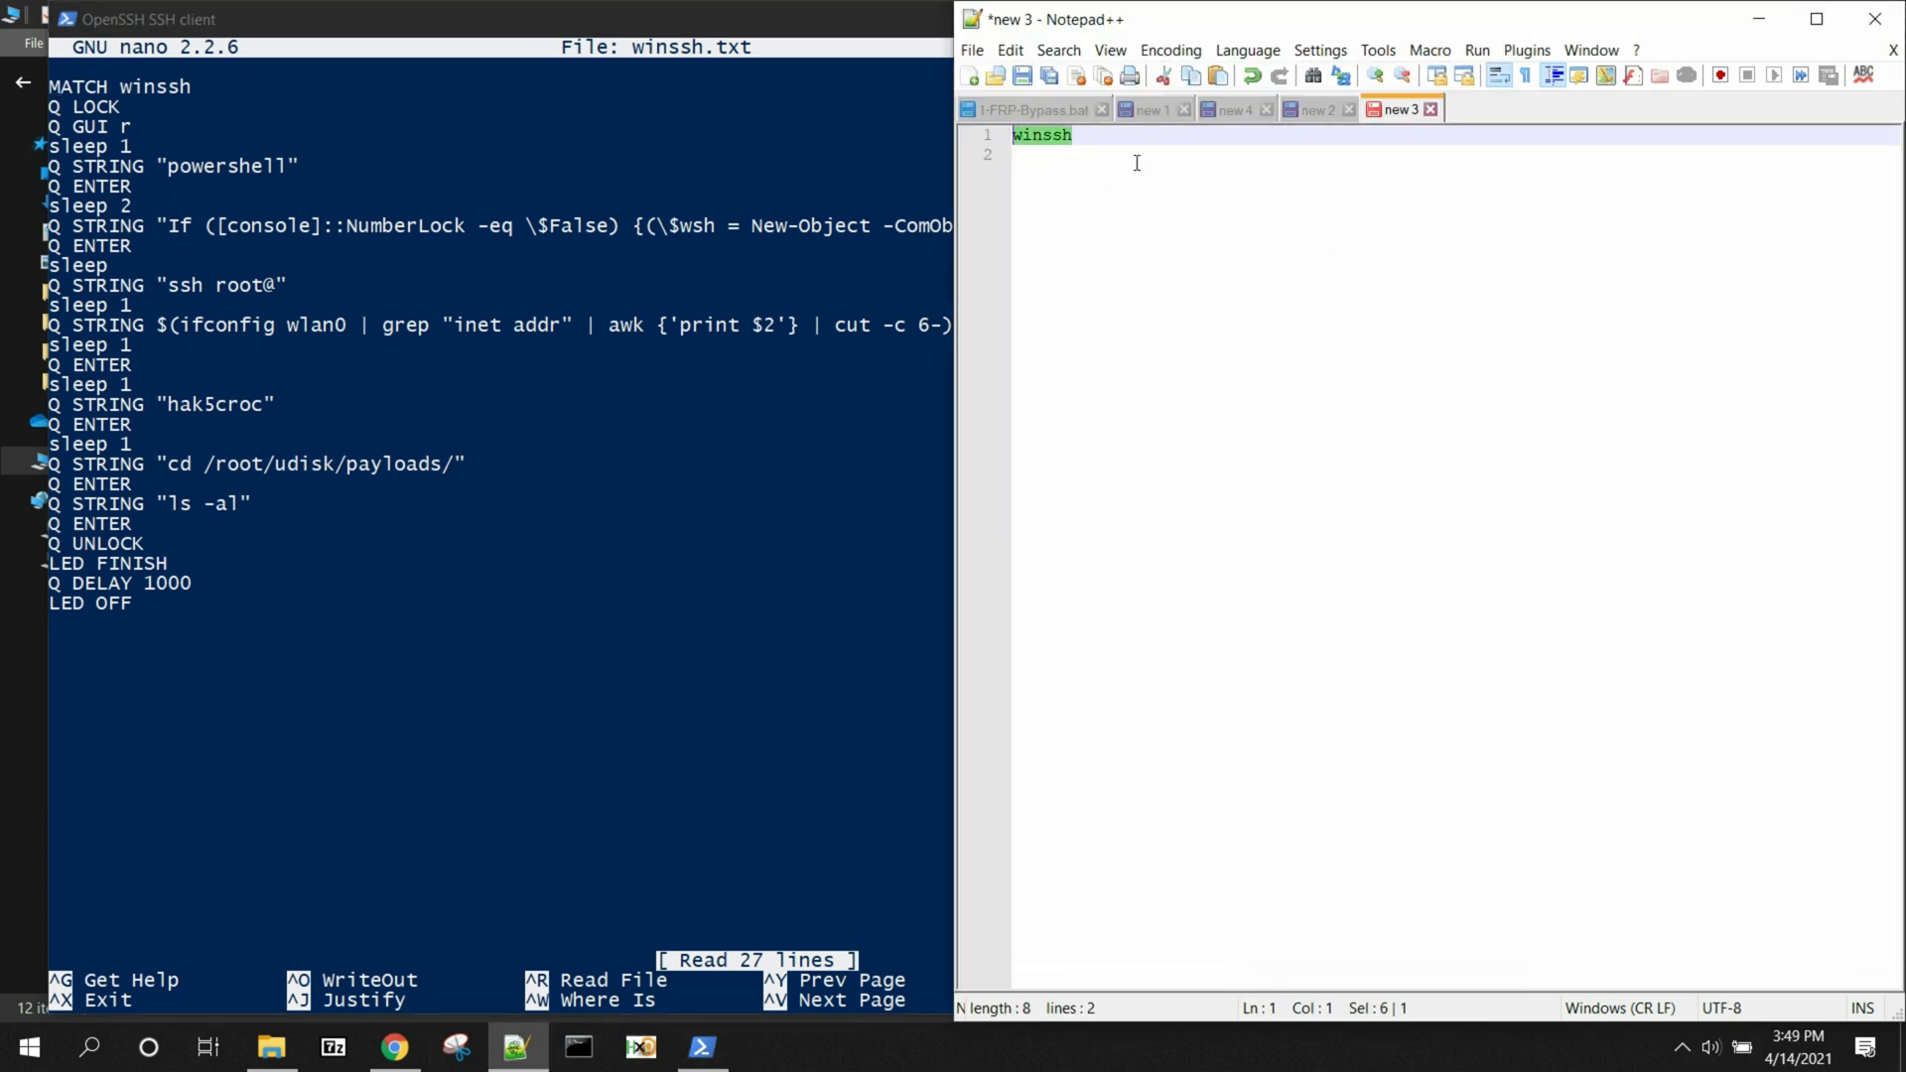
pyautogui.click(1072, 135)
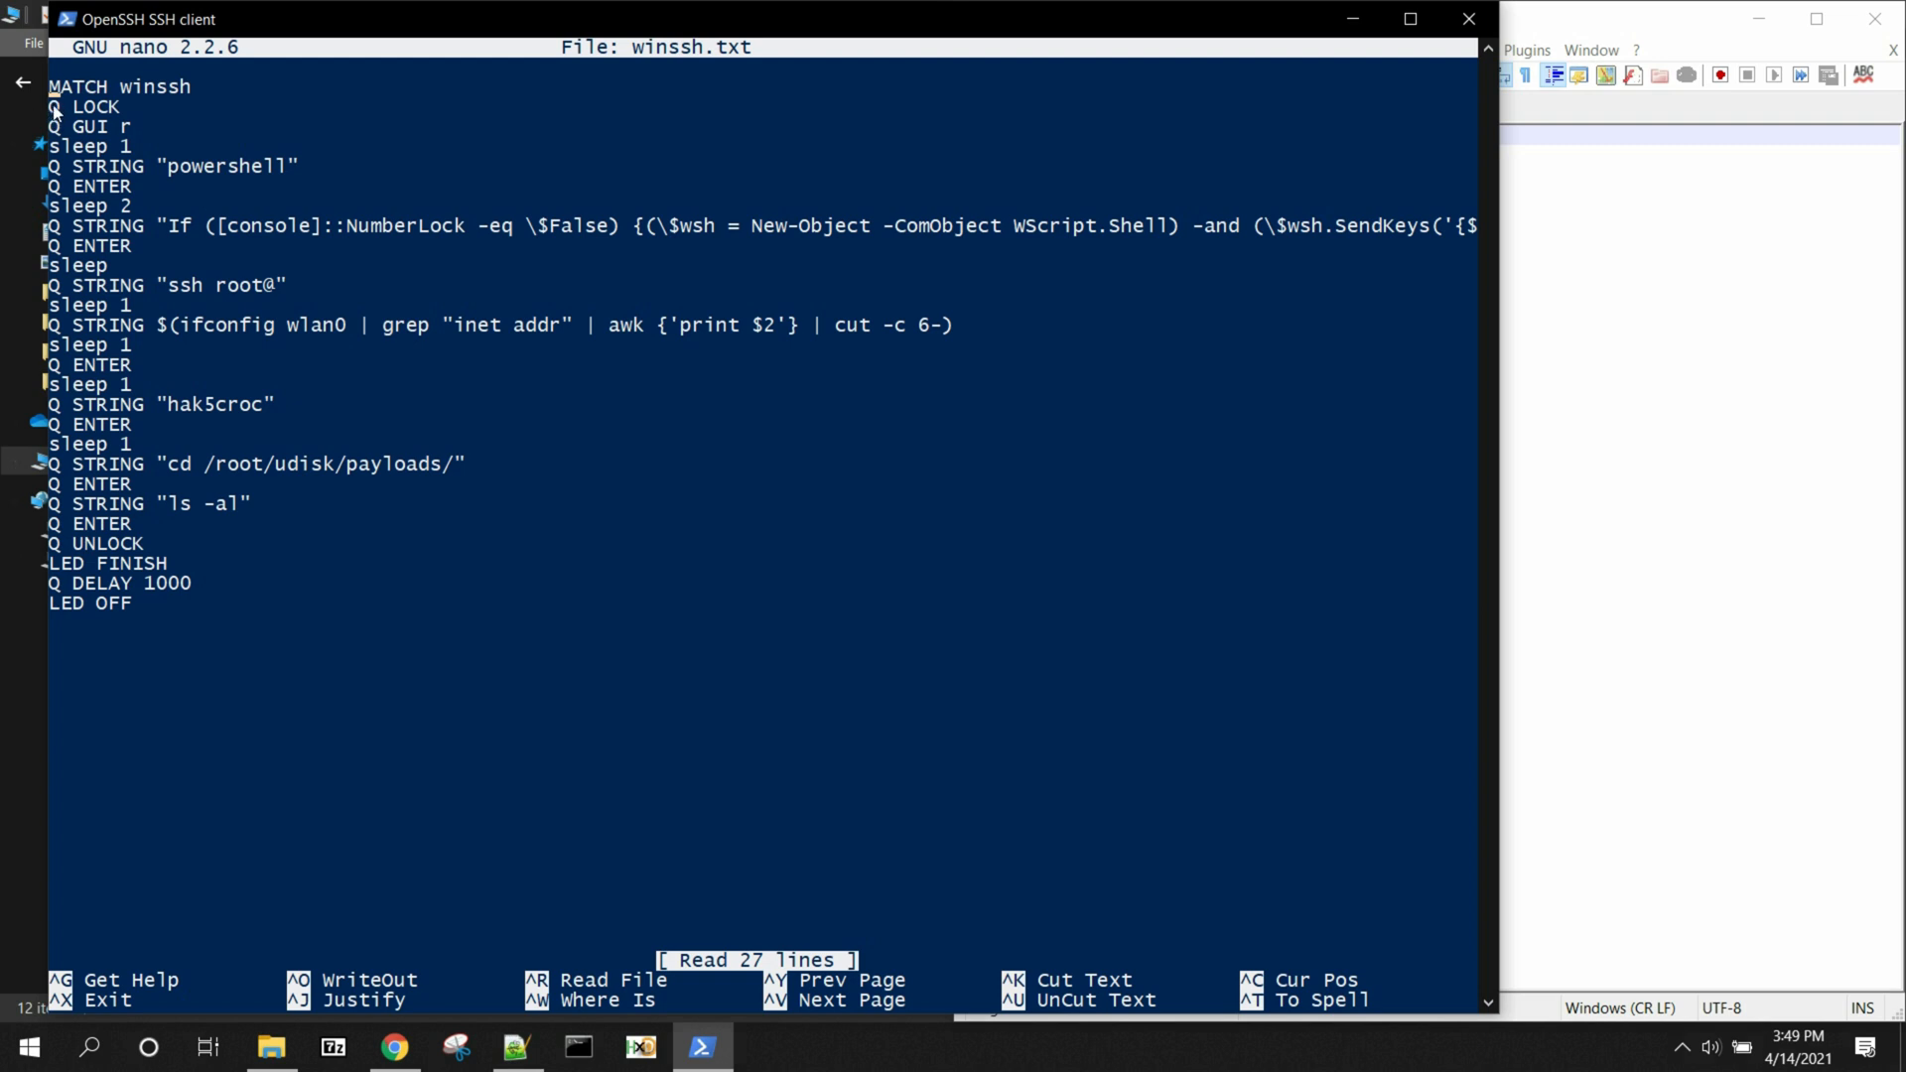
pyautogui.moveTo(133, 121)
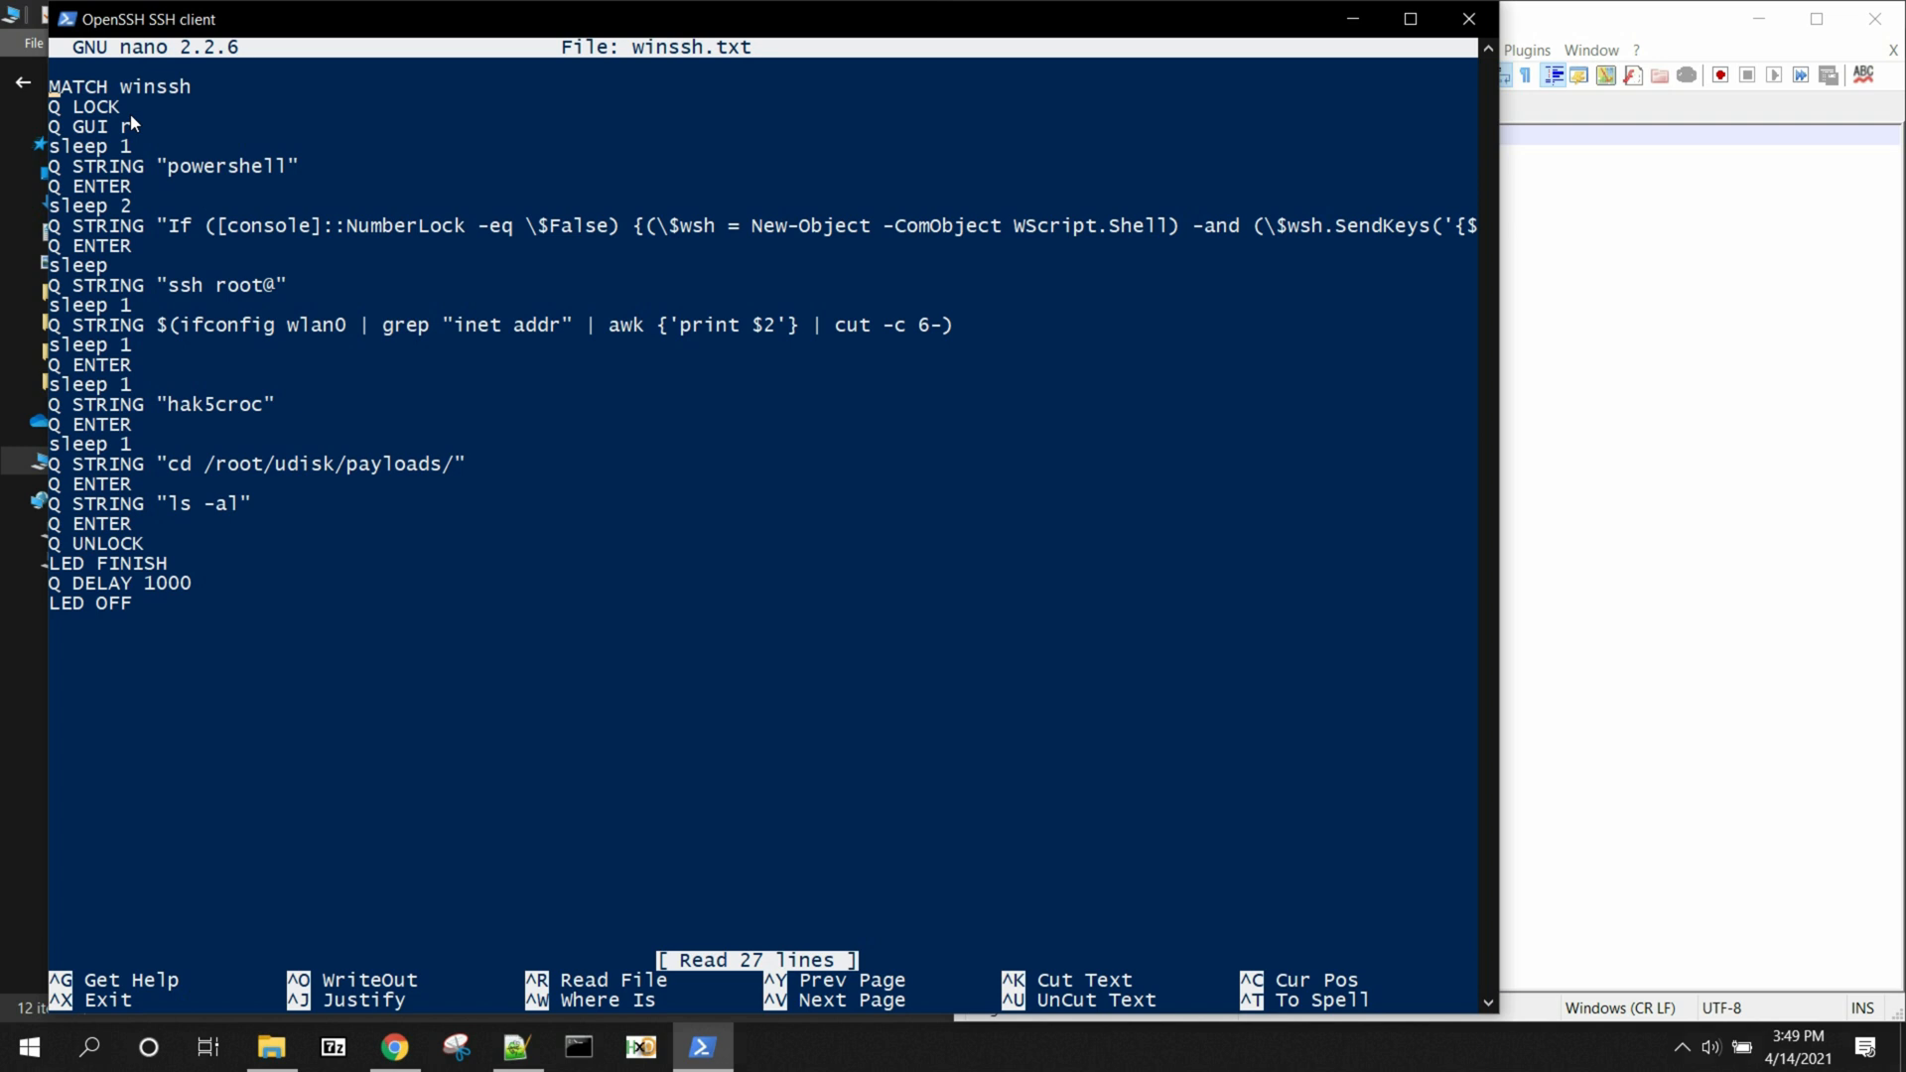
pyautogui.moveTo(56, 133)
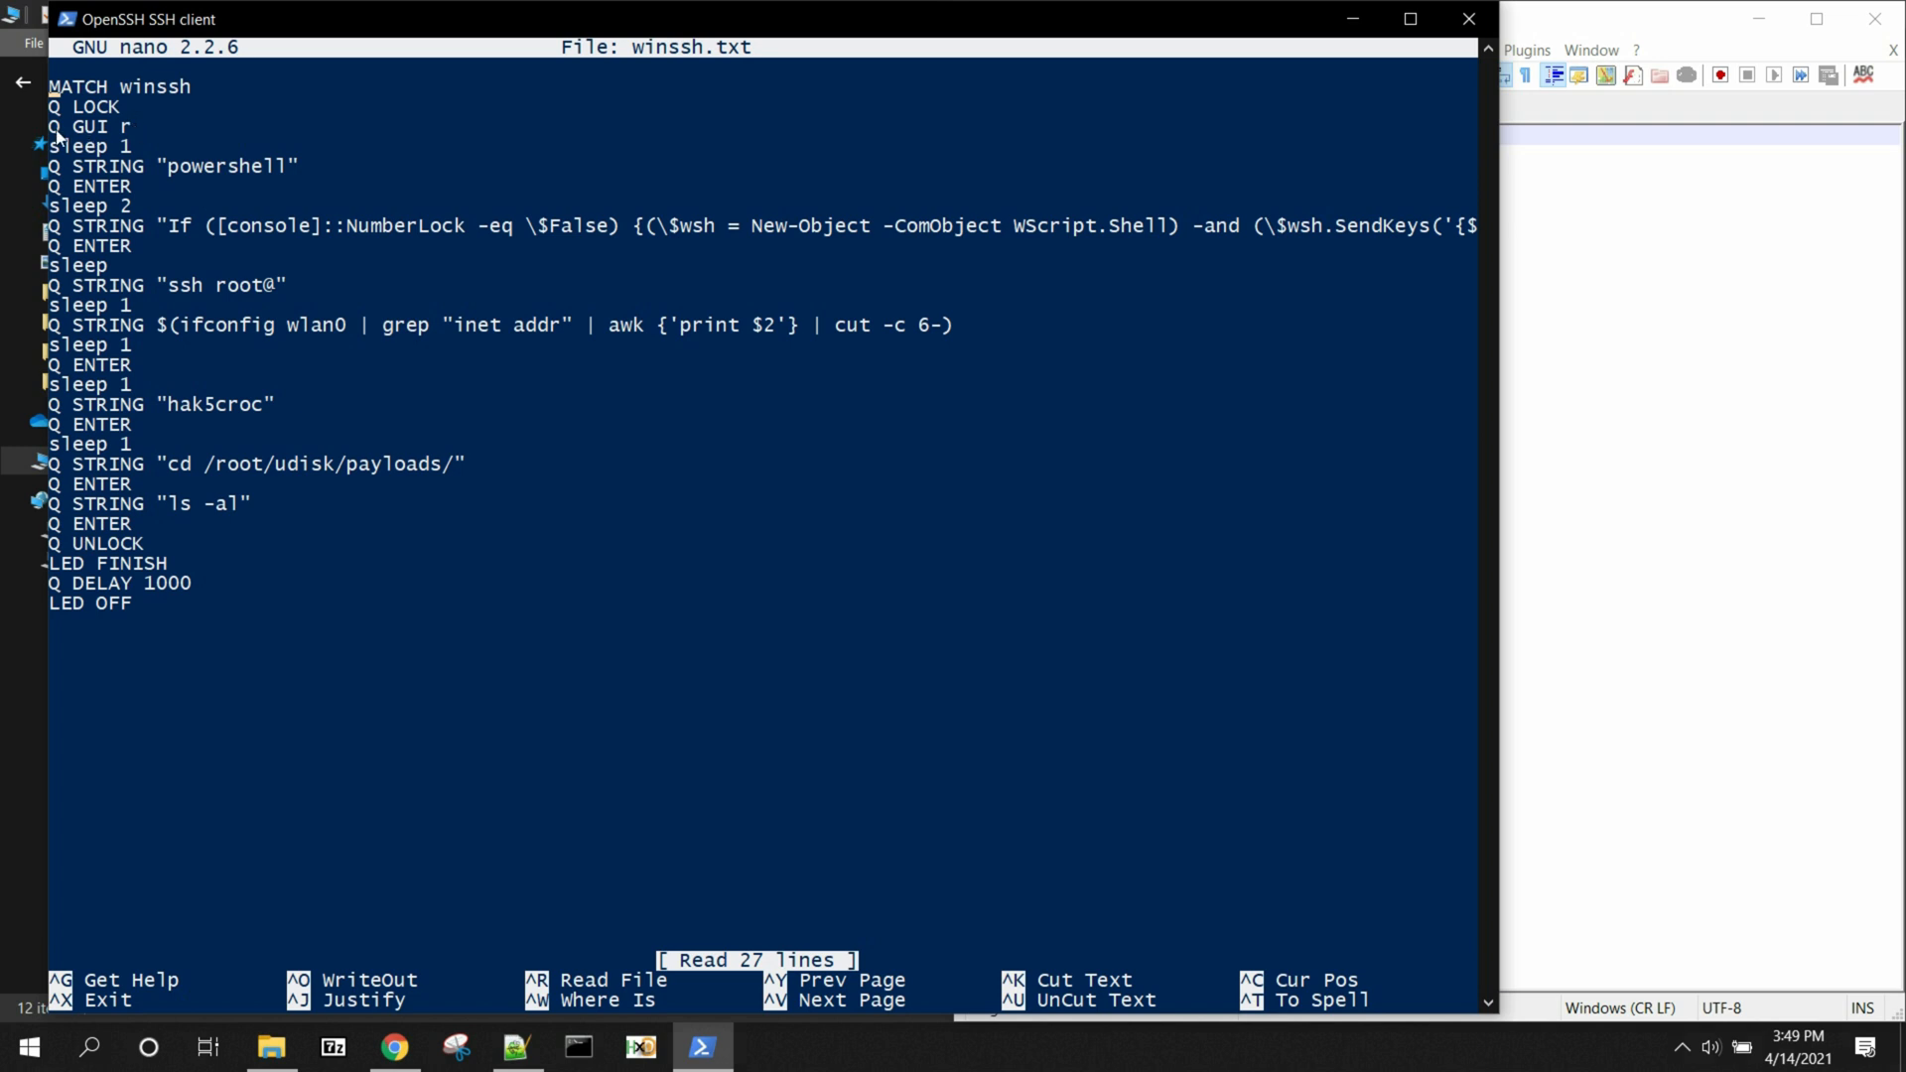
pyautogui.moveTo(80, 127)
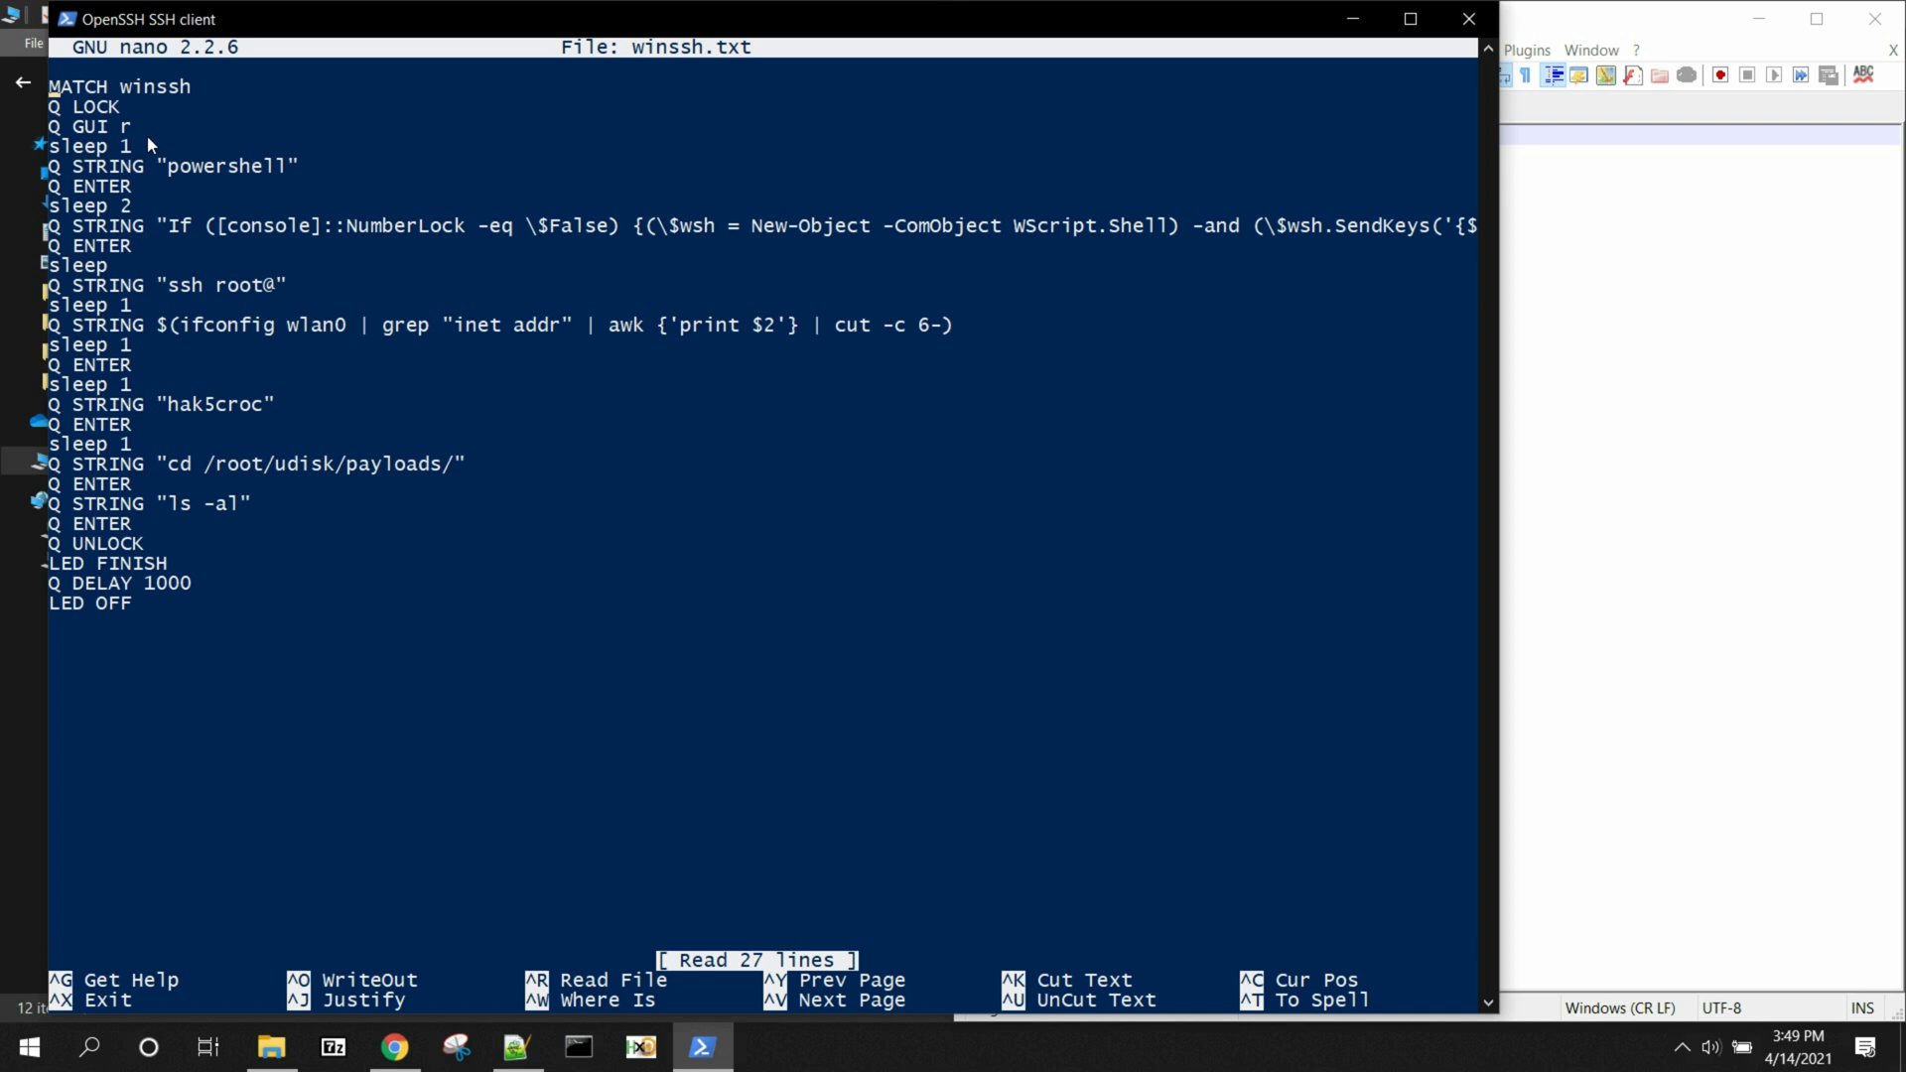
pyautogui.moveTo(33, 166)
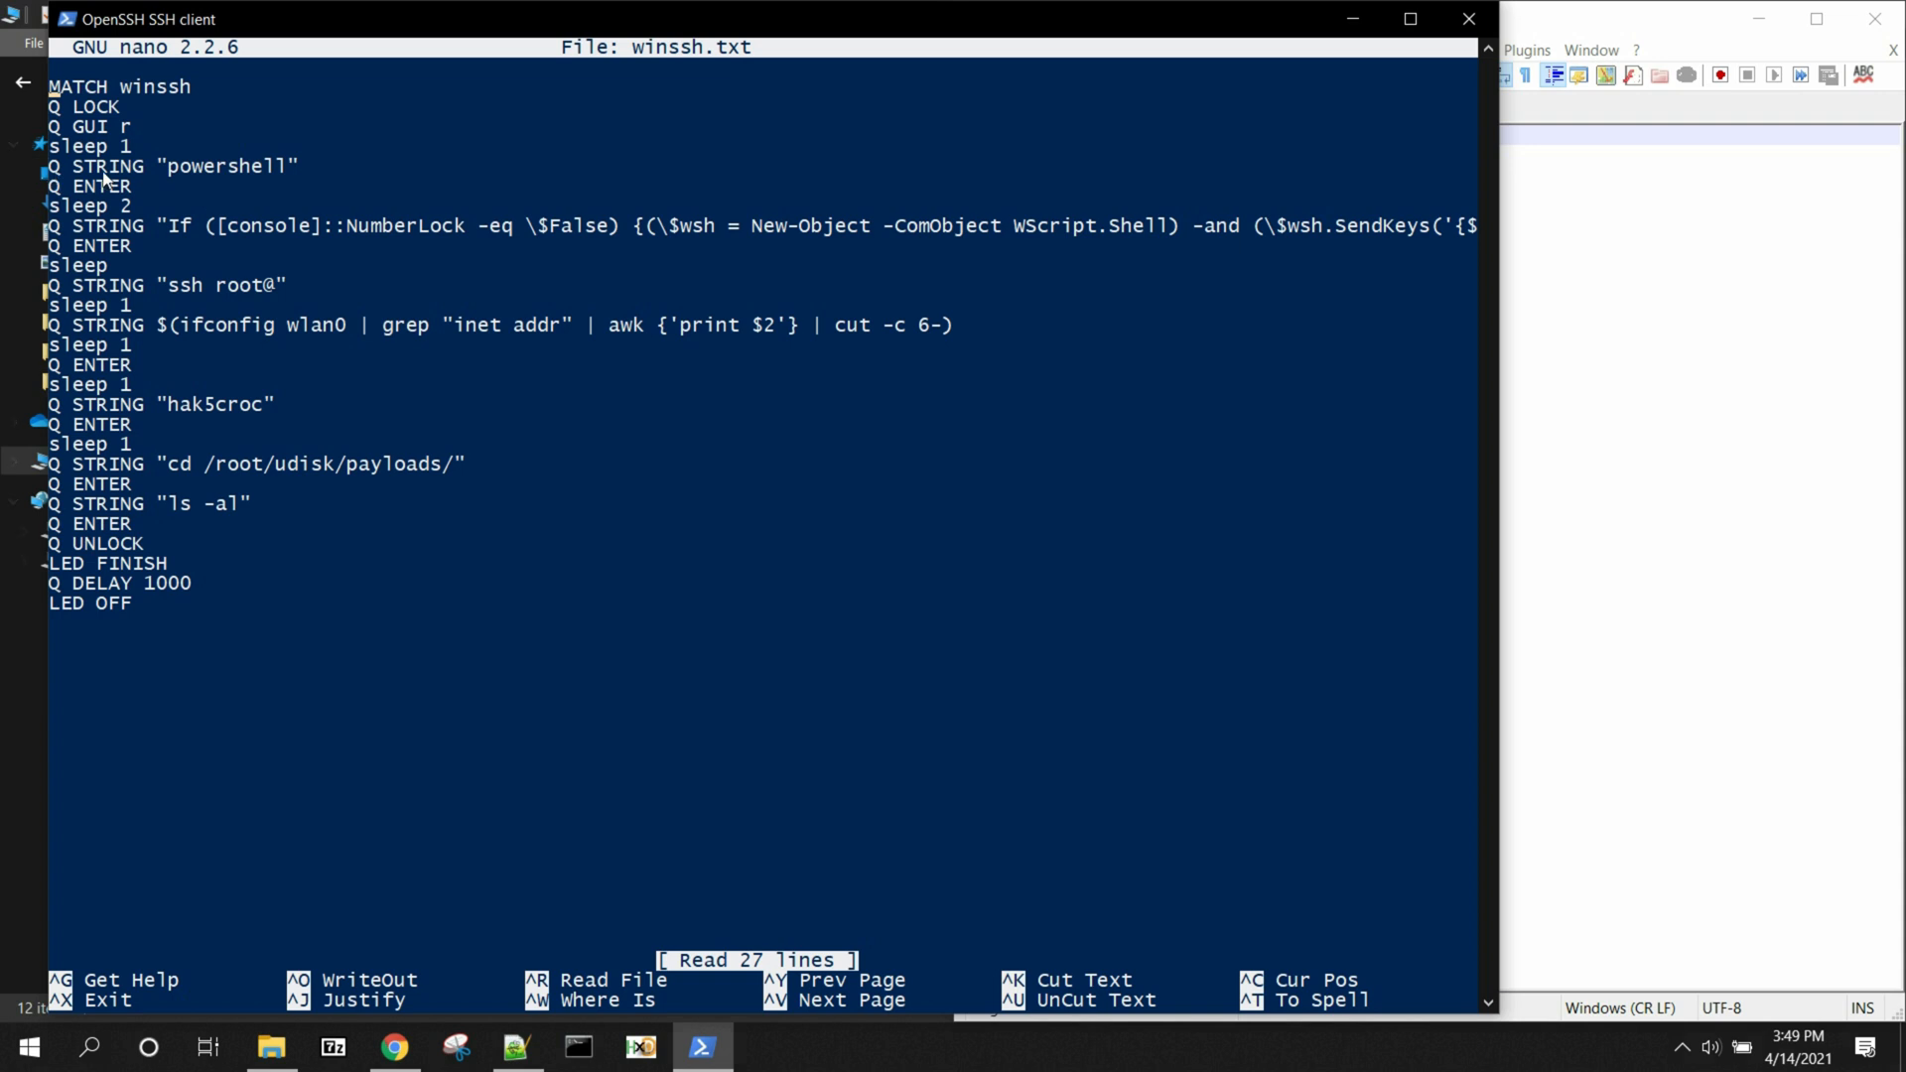
pyautogui.moveTo(296, 175)
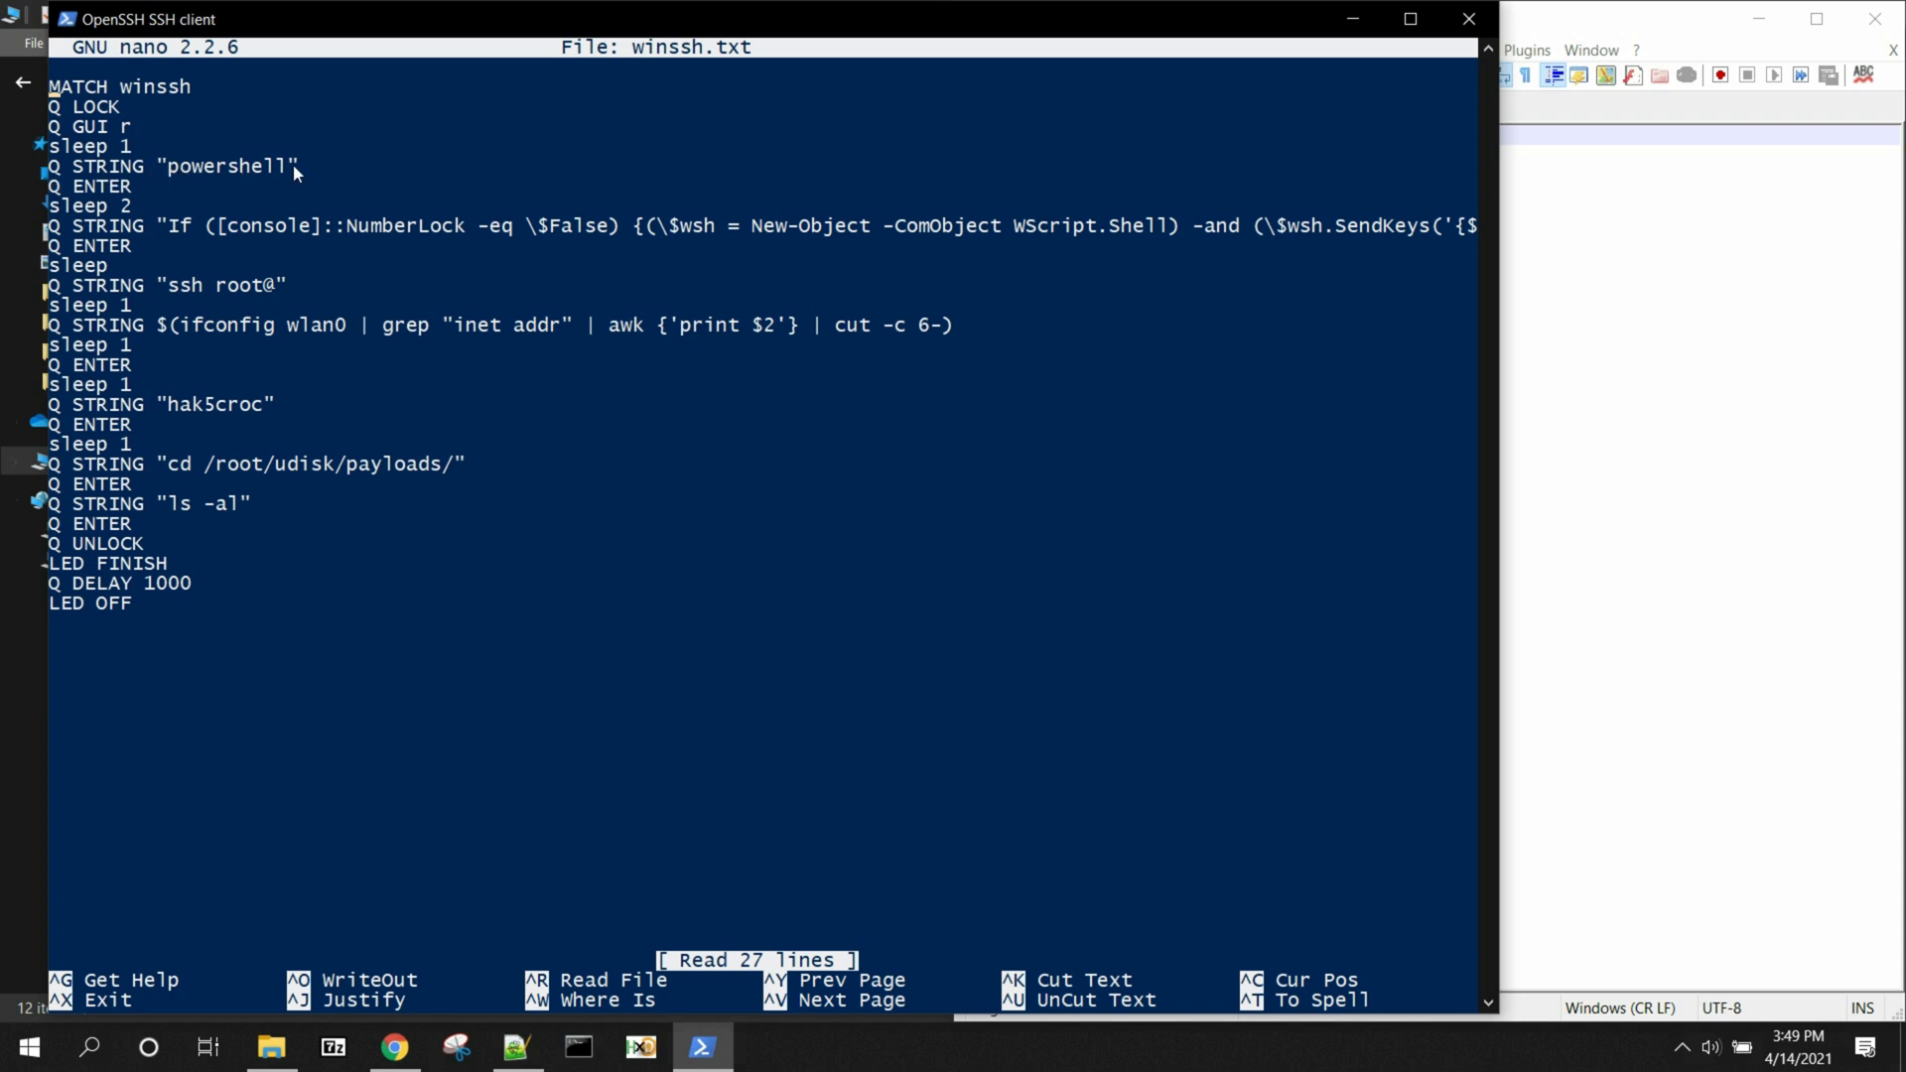
pyautogui.moveTo(301, 183)
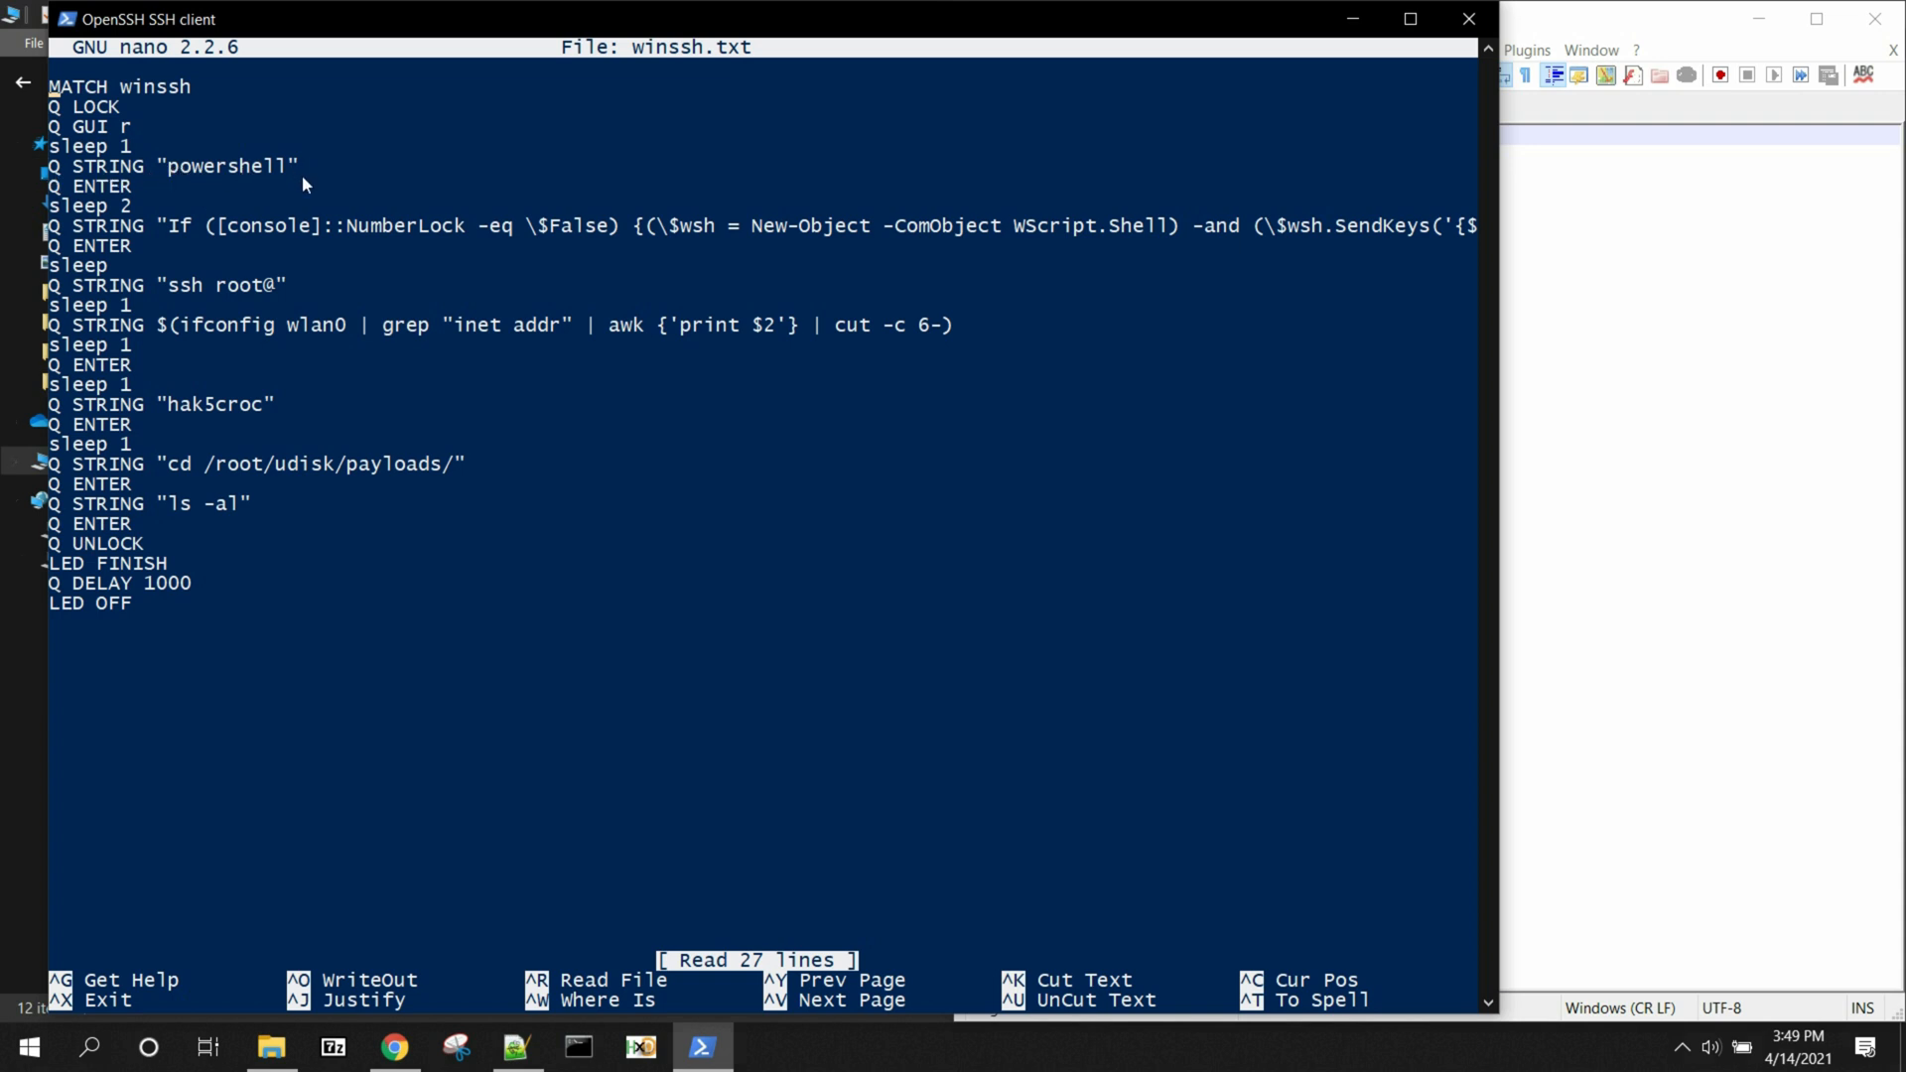
pyautogui.moveTo(56, 197)
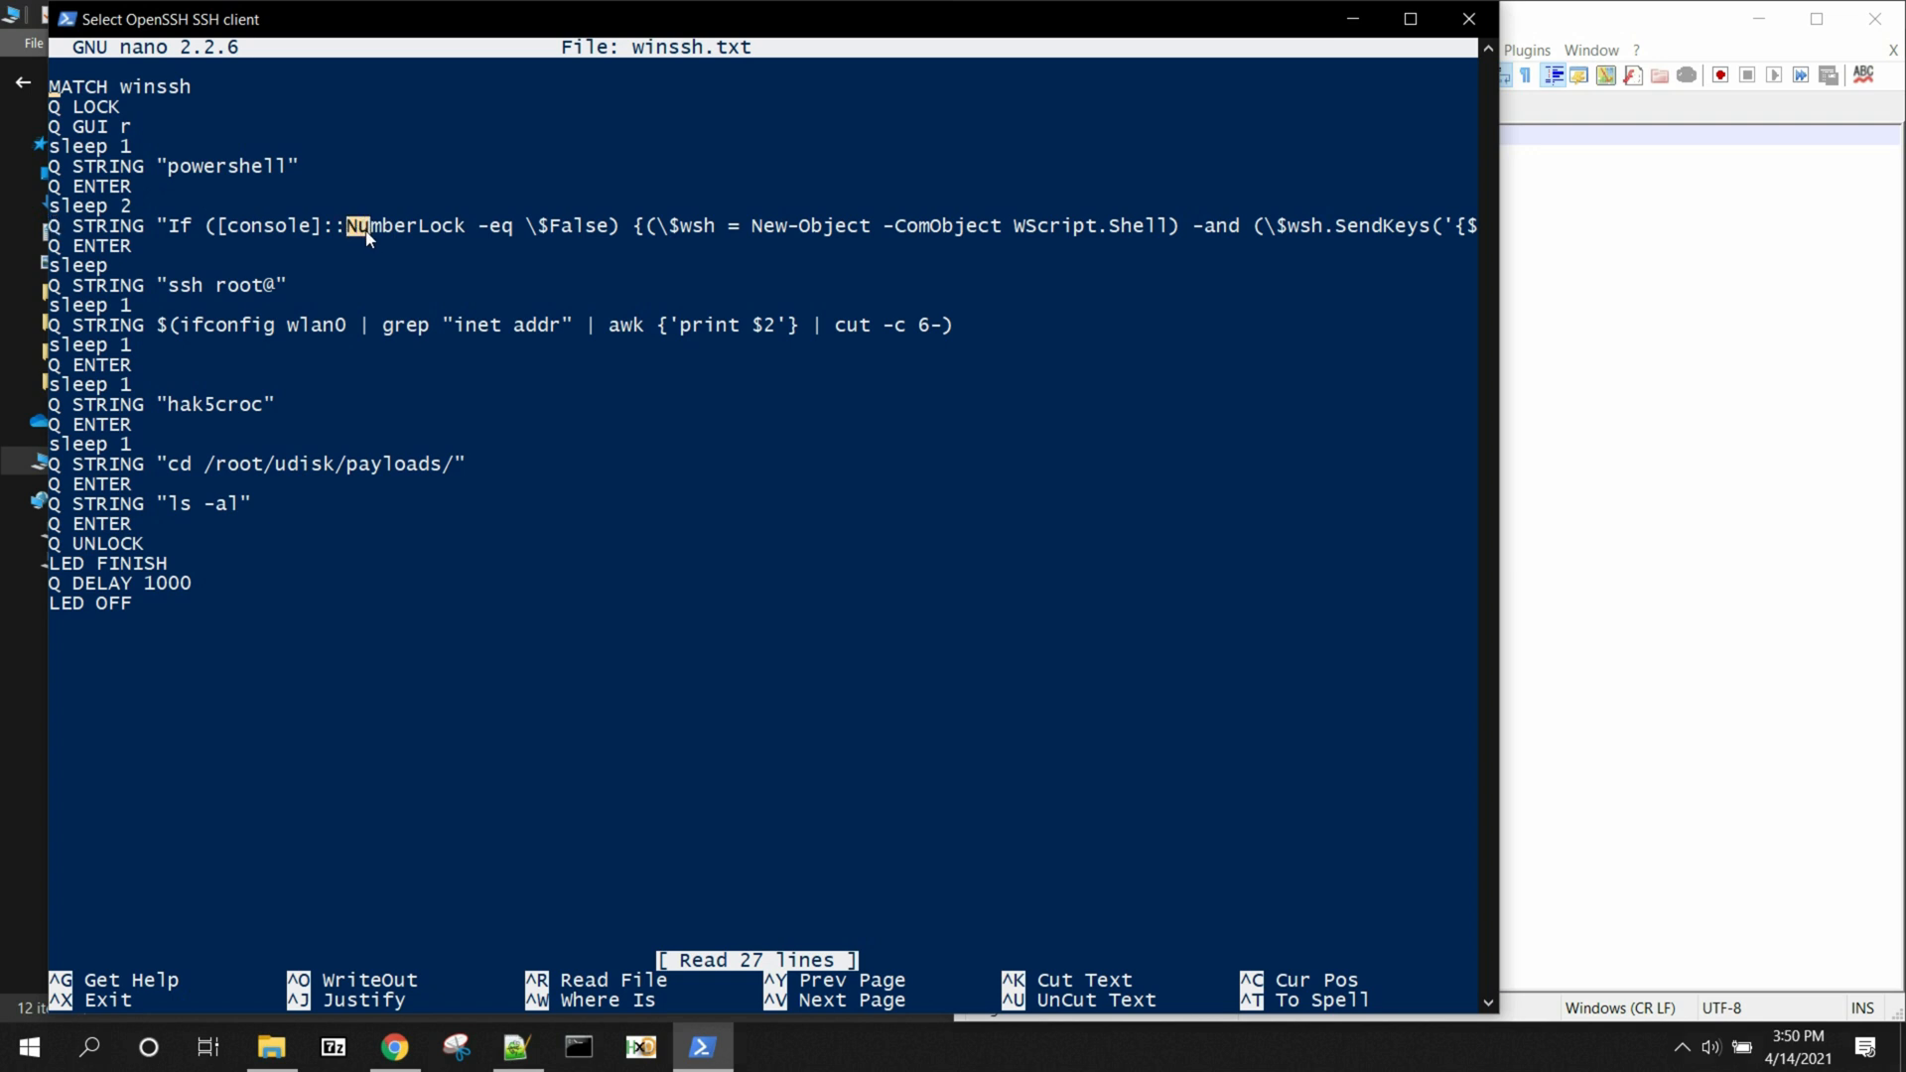
# - Highlight the word NumberLock in winssh.txt's PowerShell line within nano
pyautogui.doubleClick(405, 224)
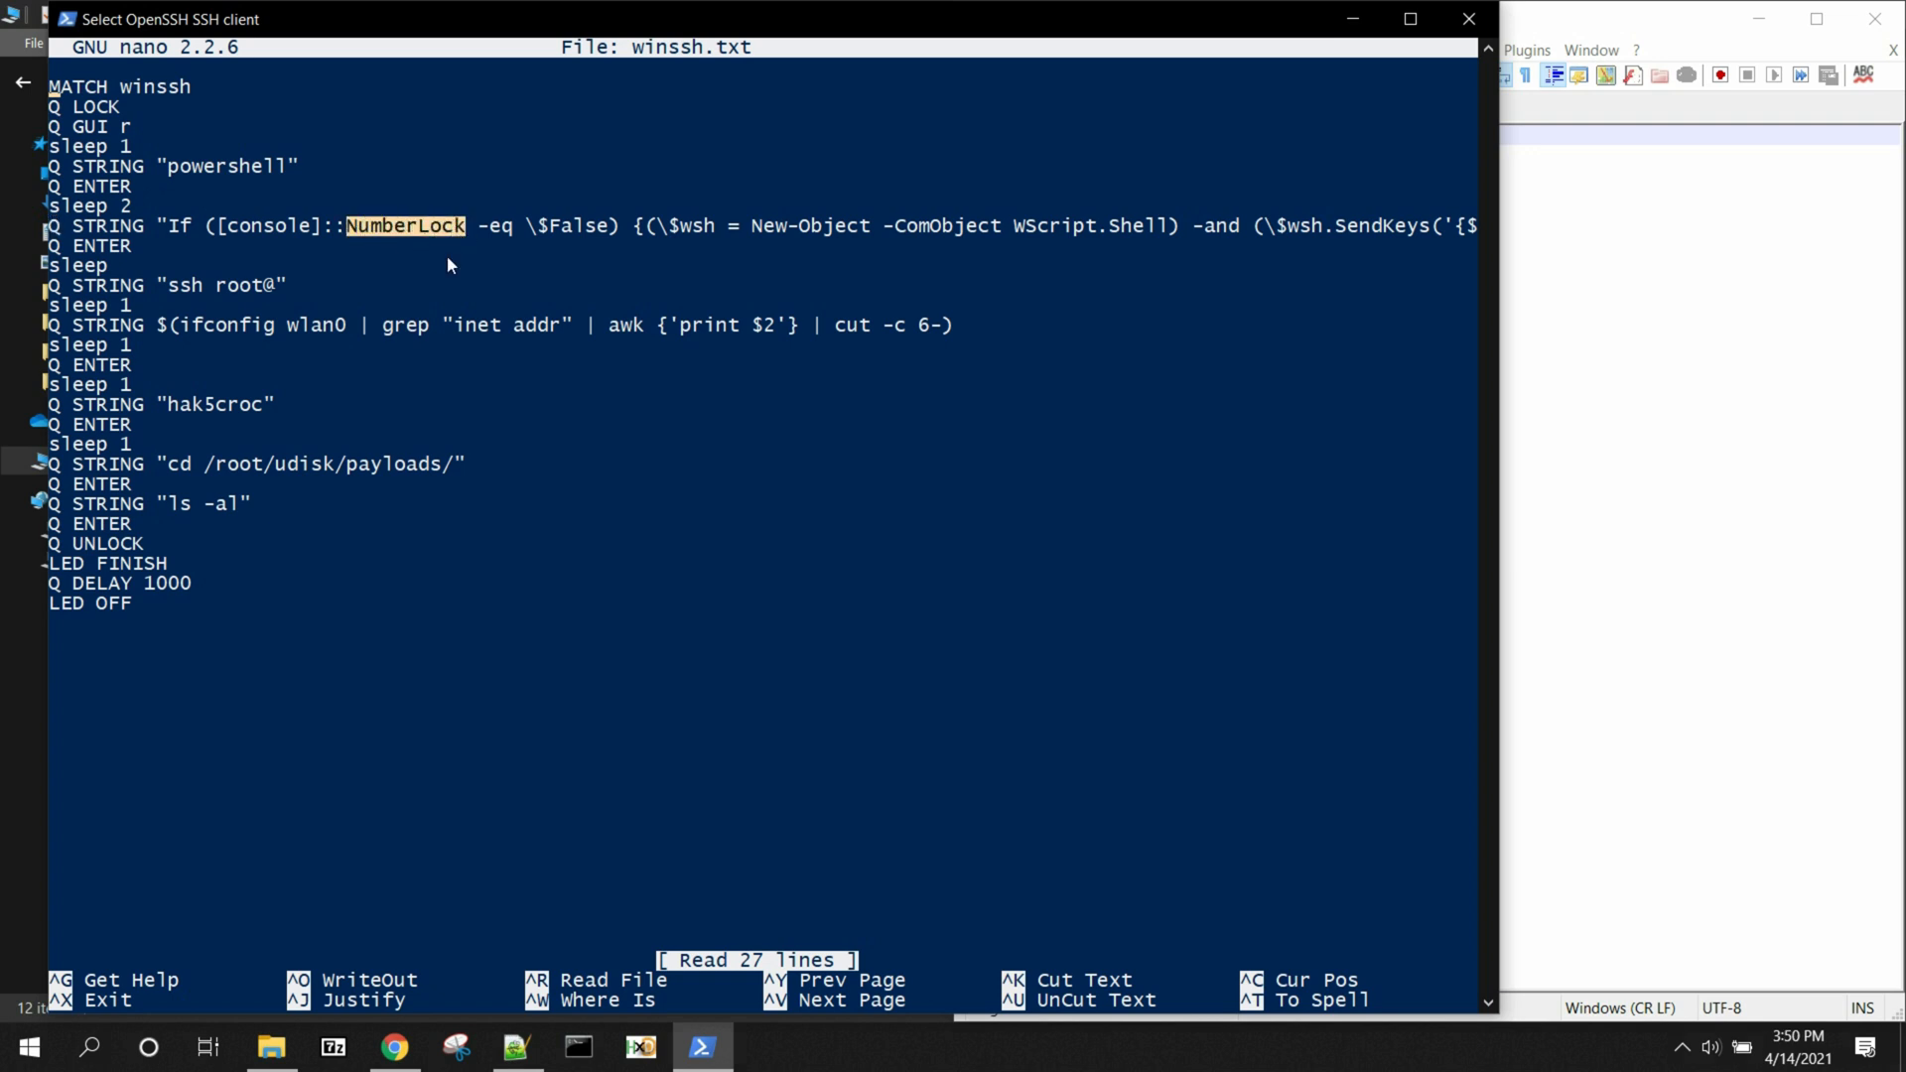
pyautogui.moveTo(478, 238)
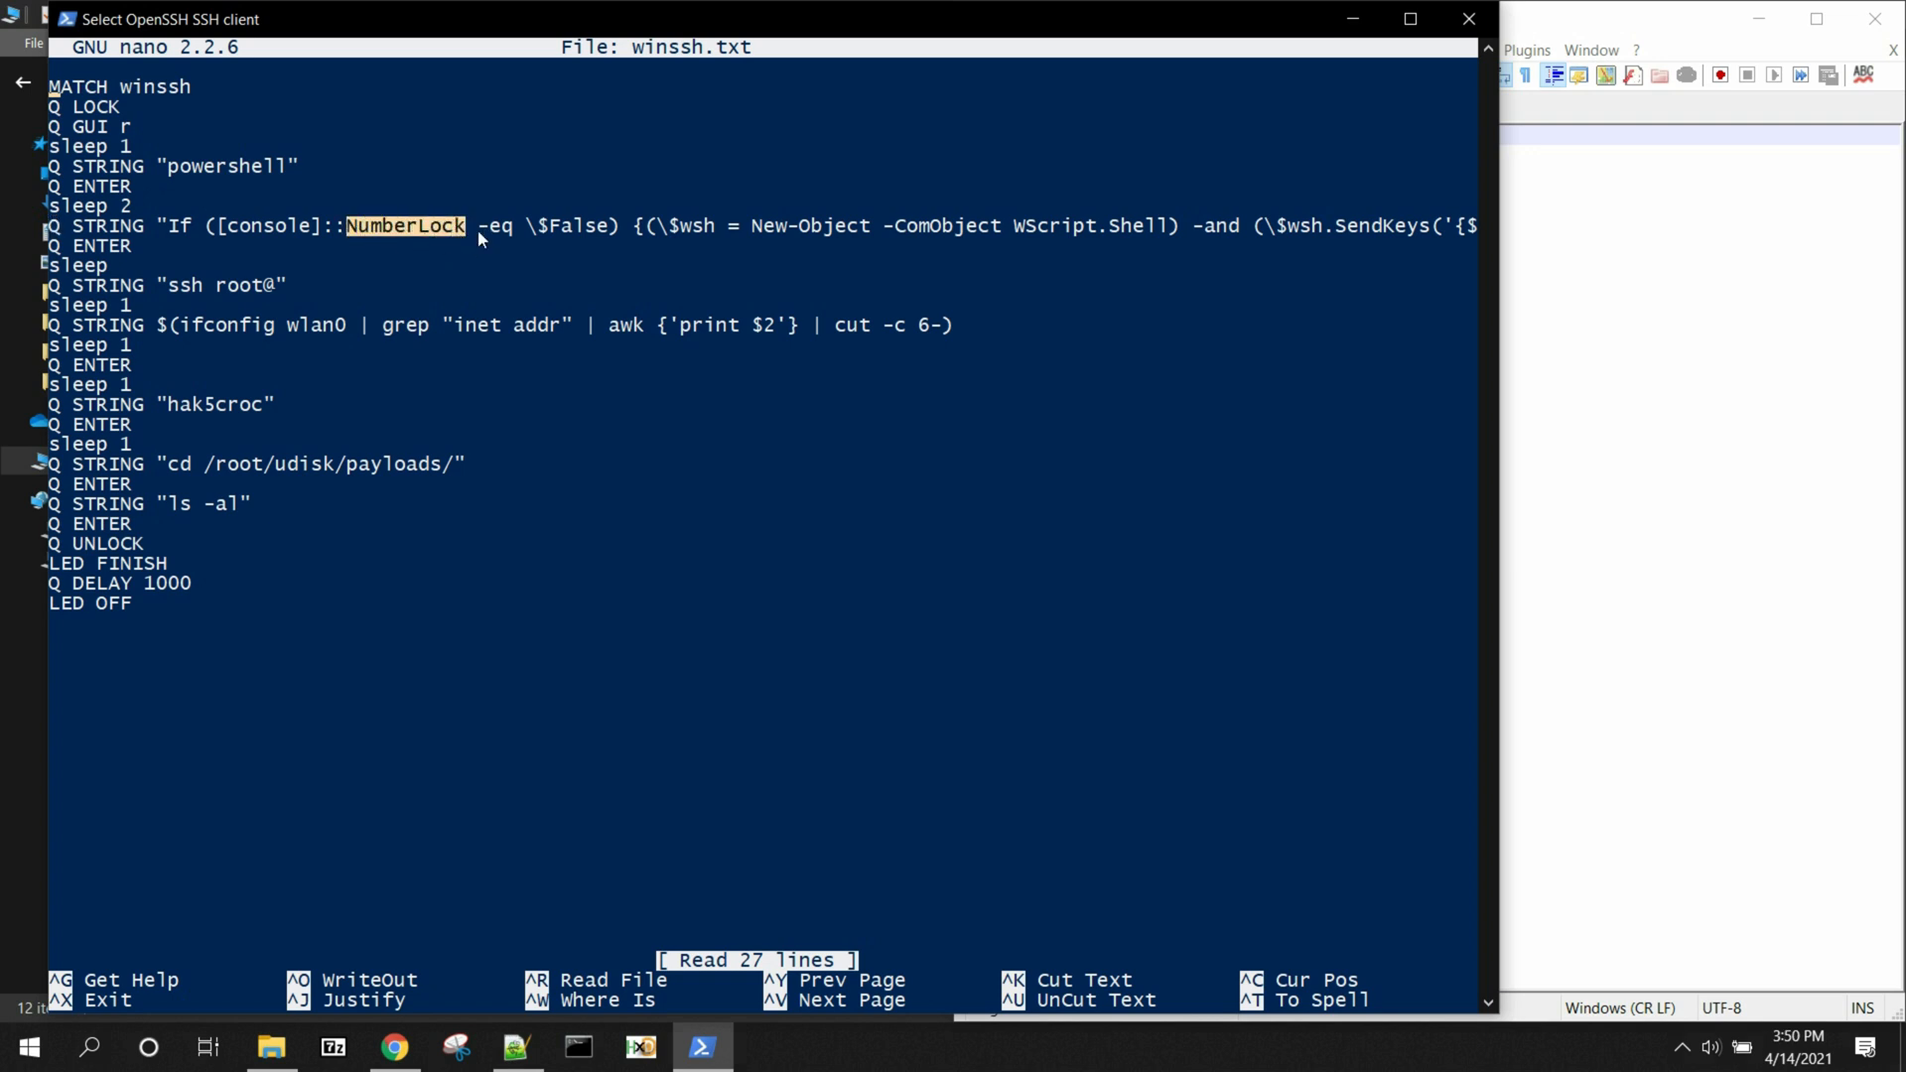
pyautogui.moveTo(502, 240)
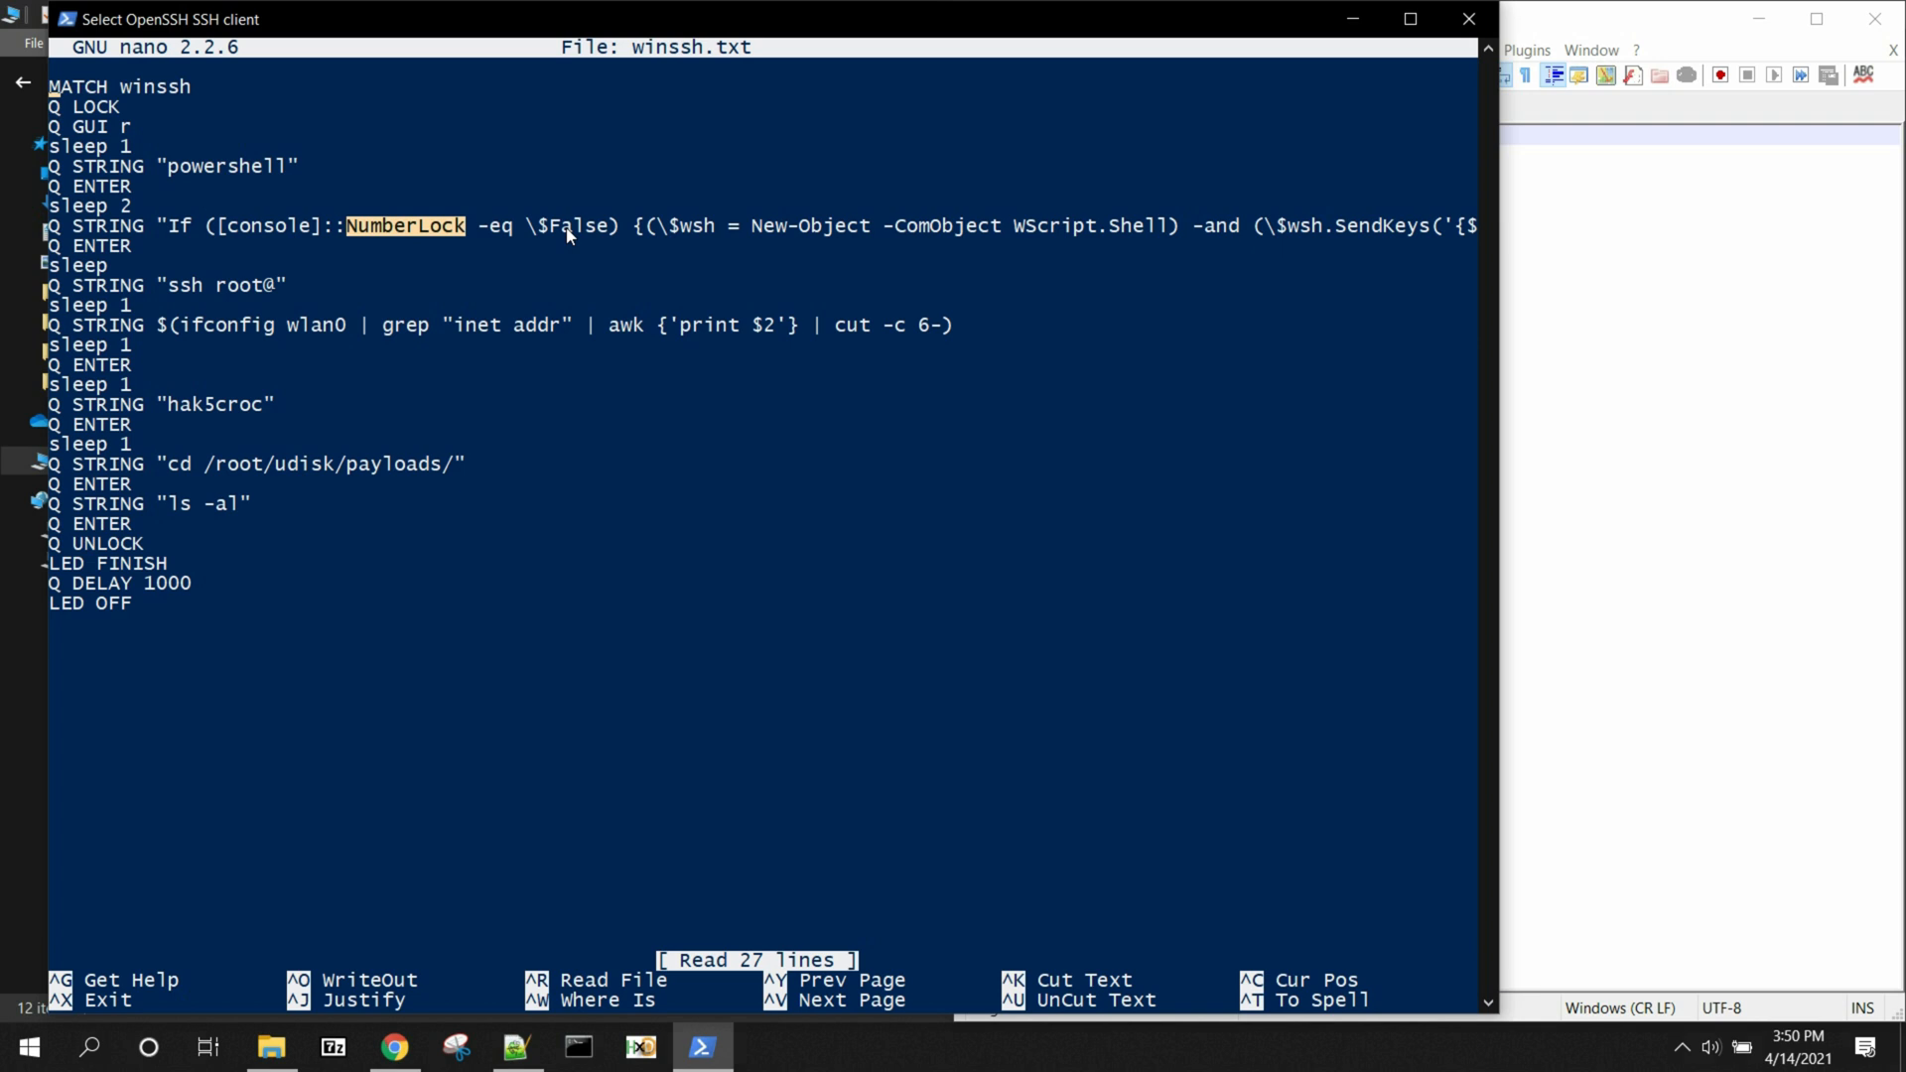
pyautogui.moveTo(722, 206)
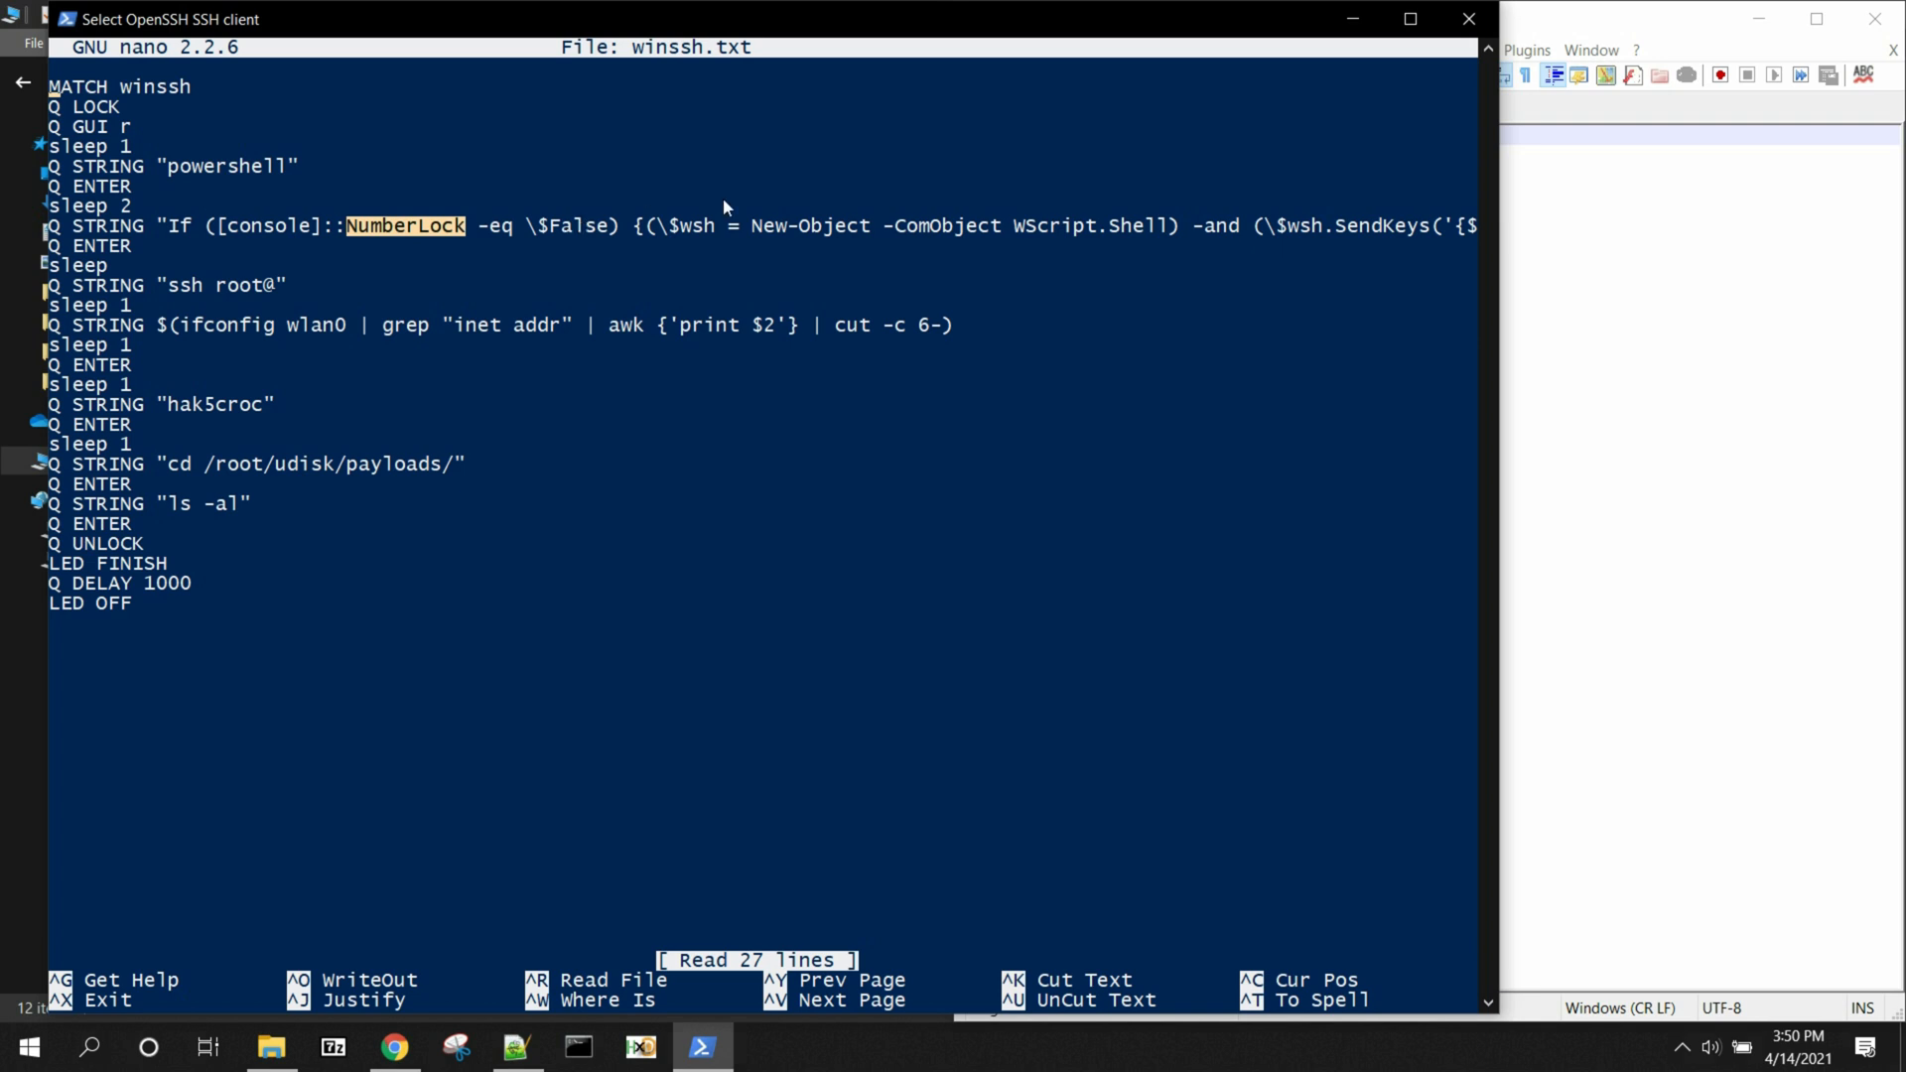
pyautogui.moveTo(308, 321)
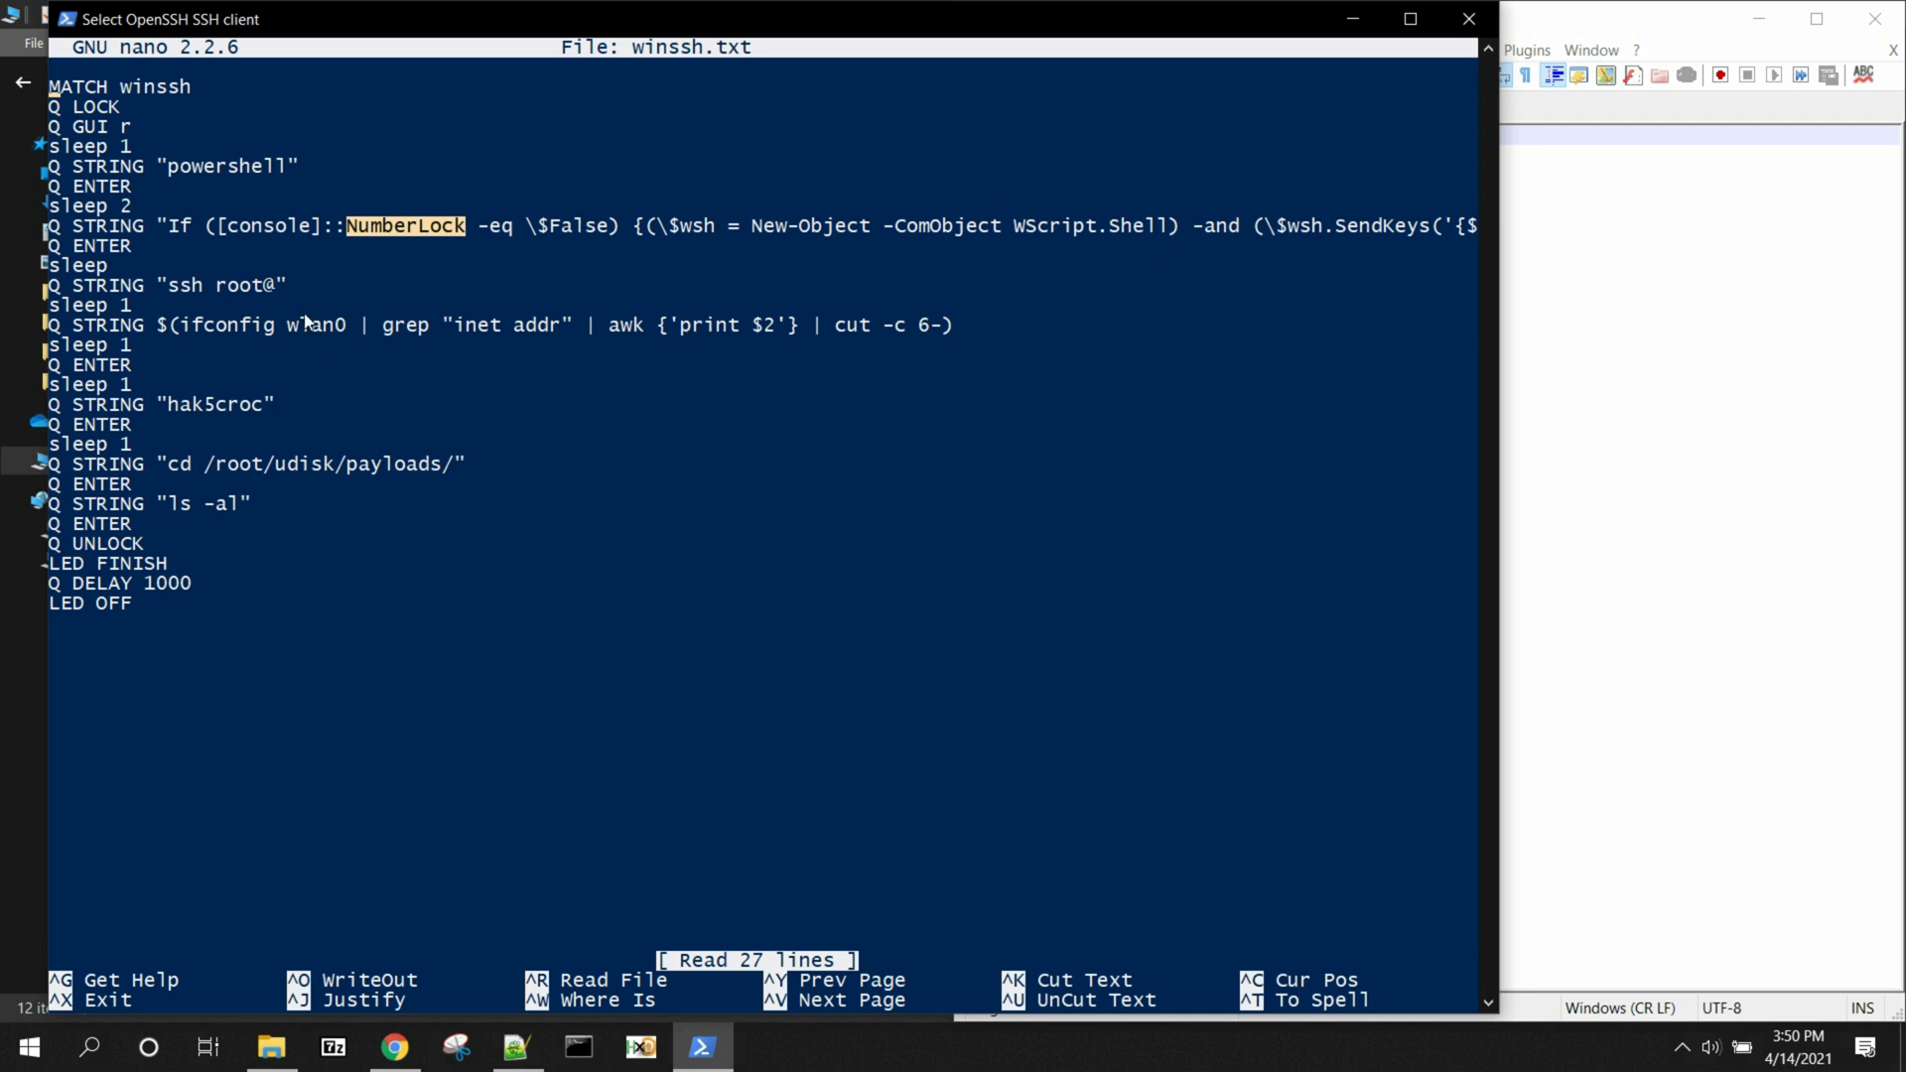
pyautogui.moveTo(913, 248)
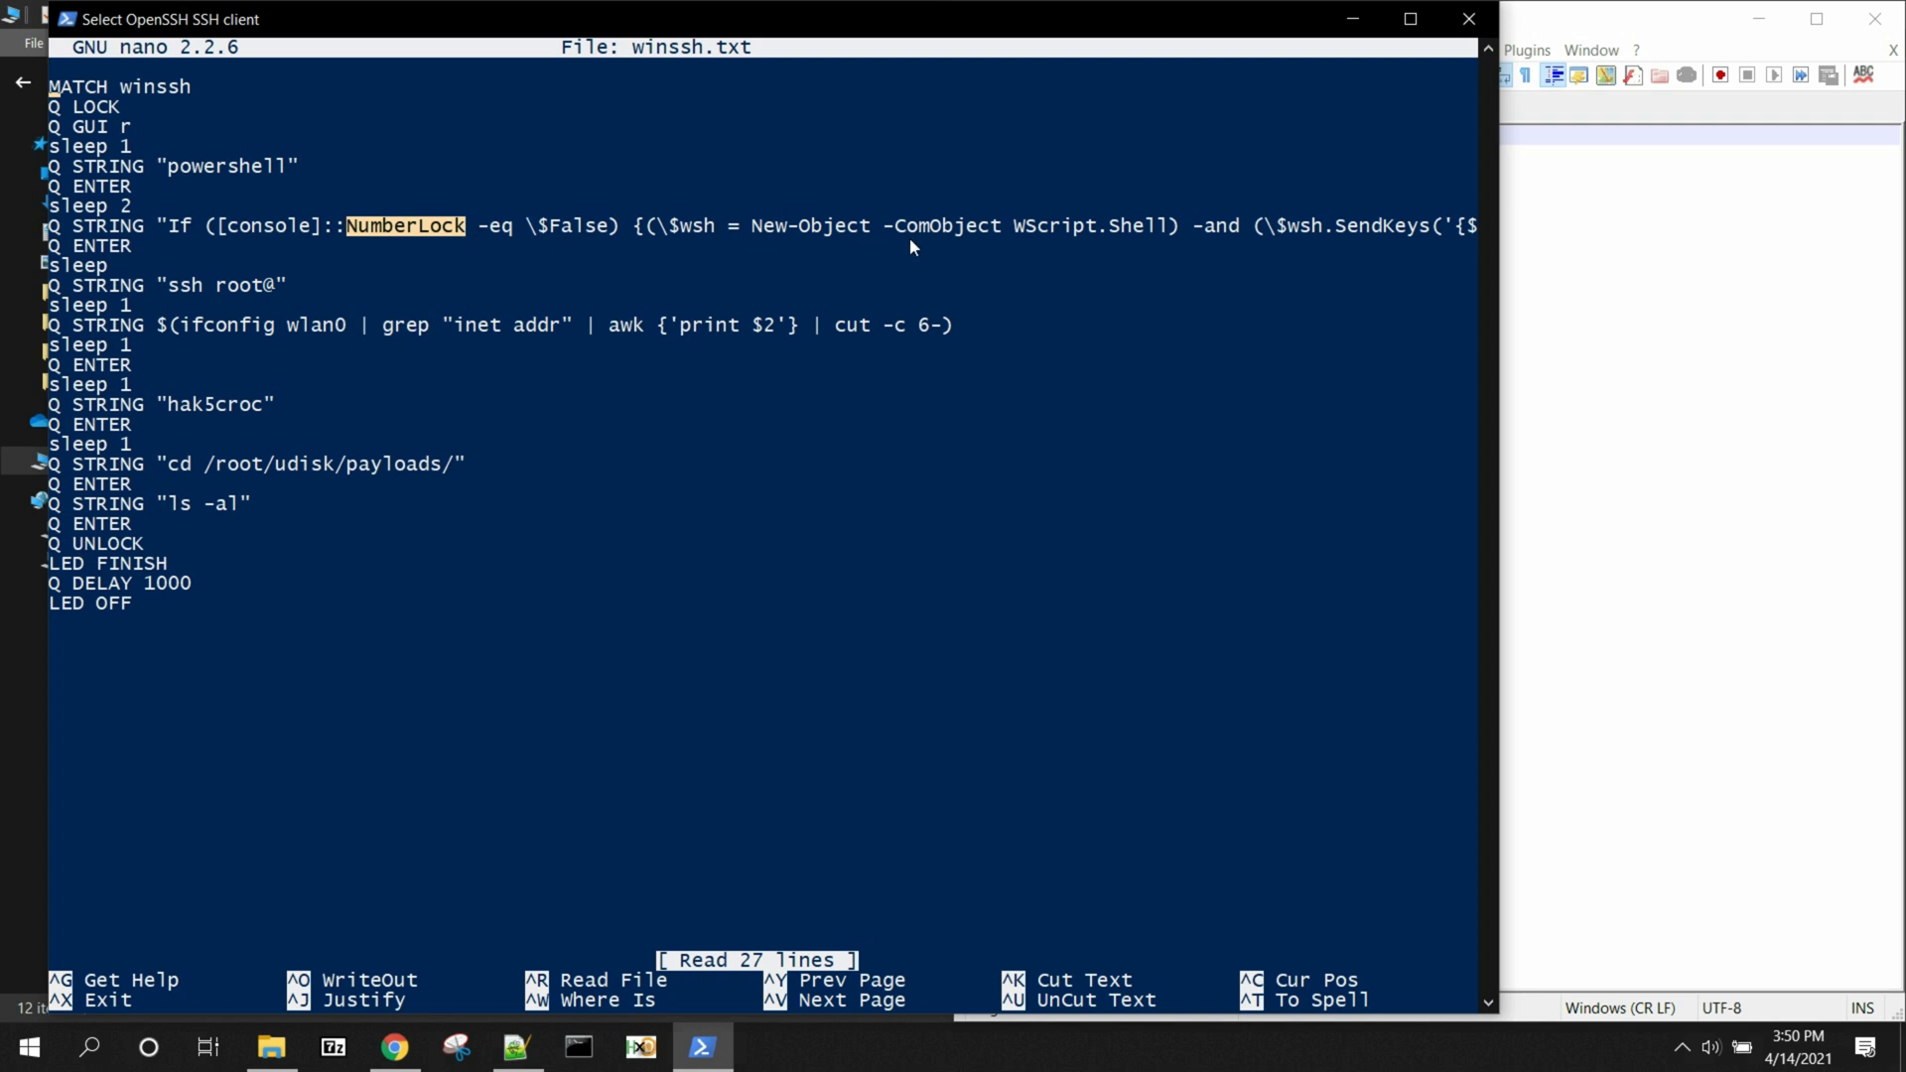
pyautogui.moveTo(657, 304)
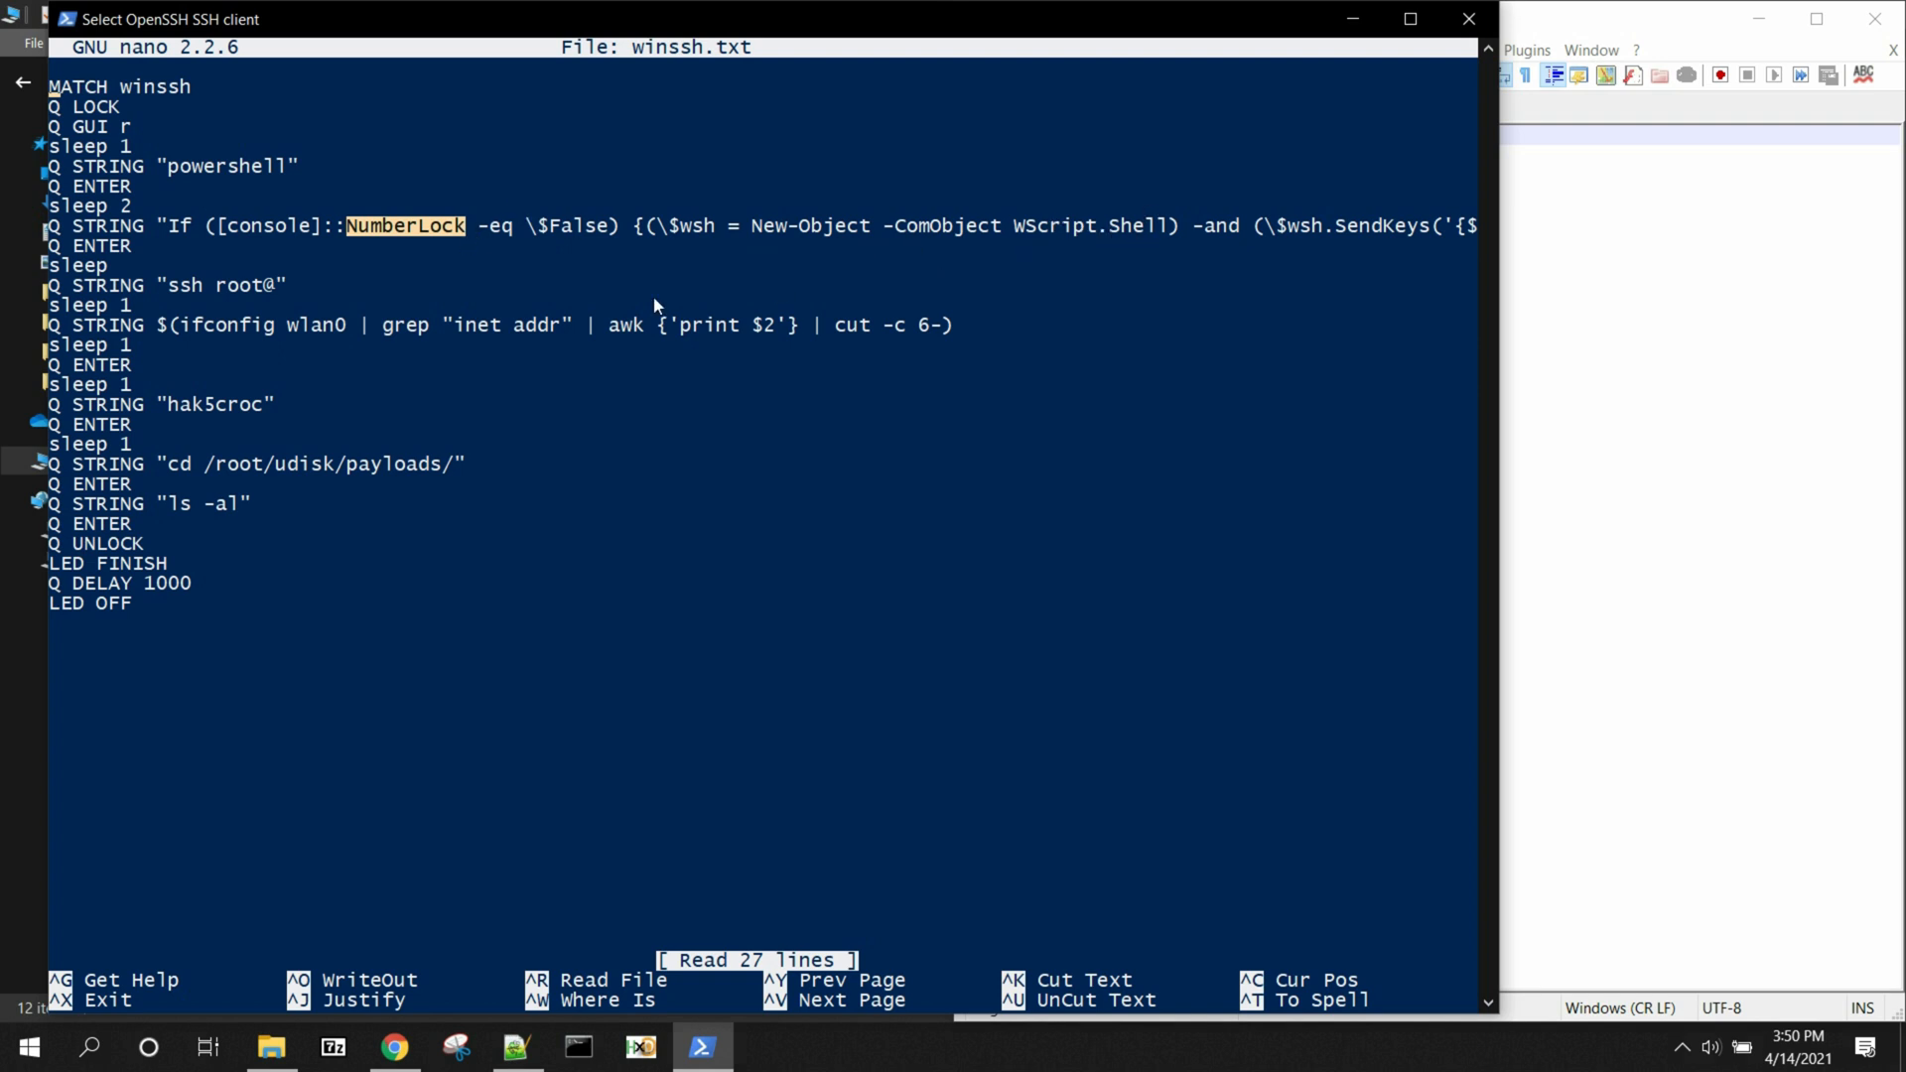
pyautogui.moveTo(578, 232)
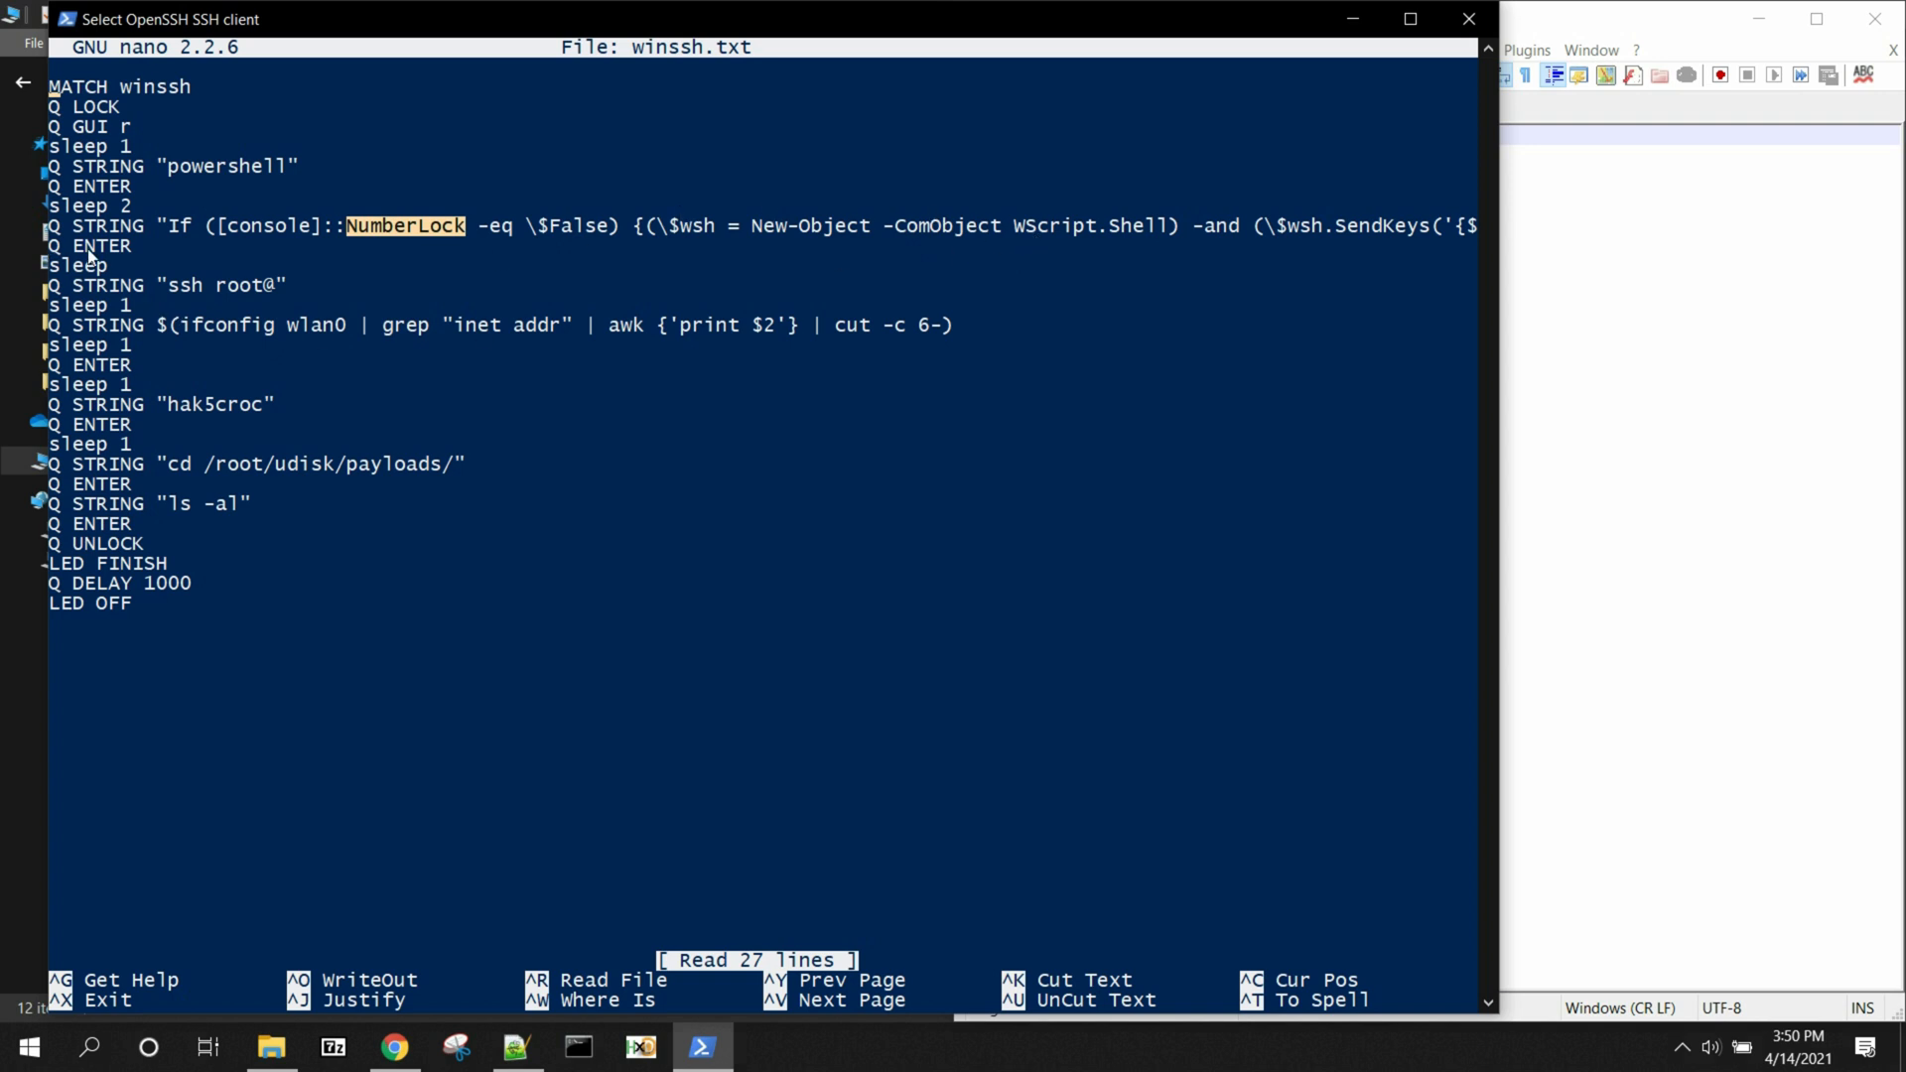
pyautogui.moveTo(165, 252)
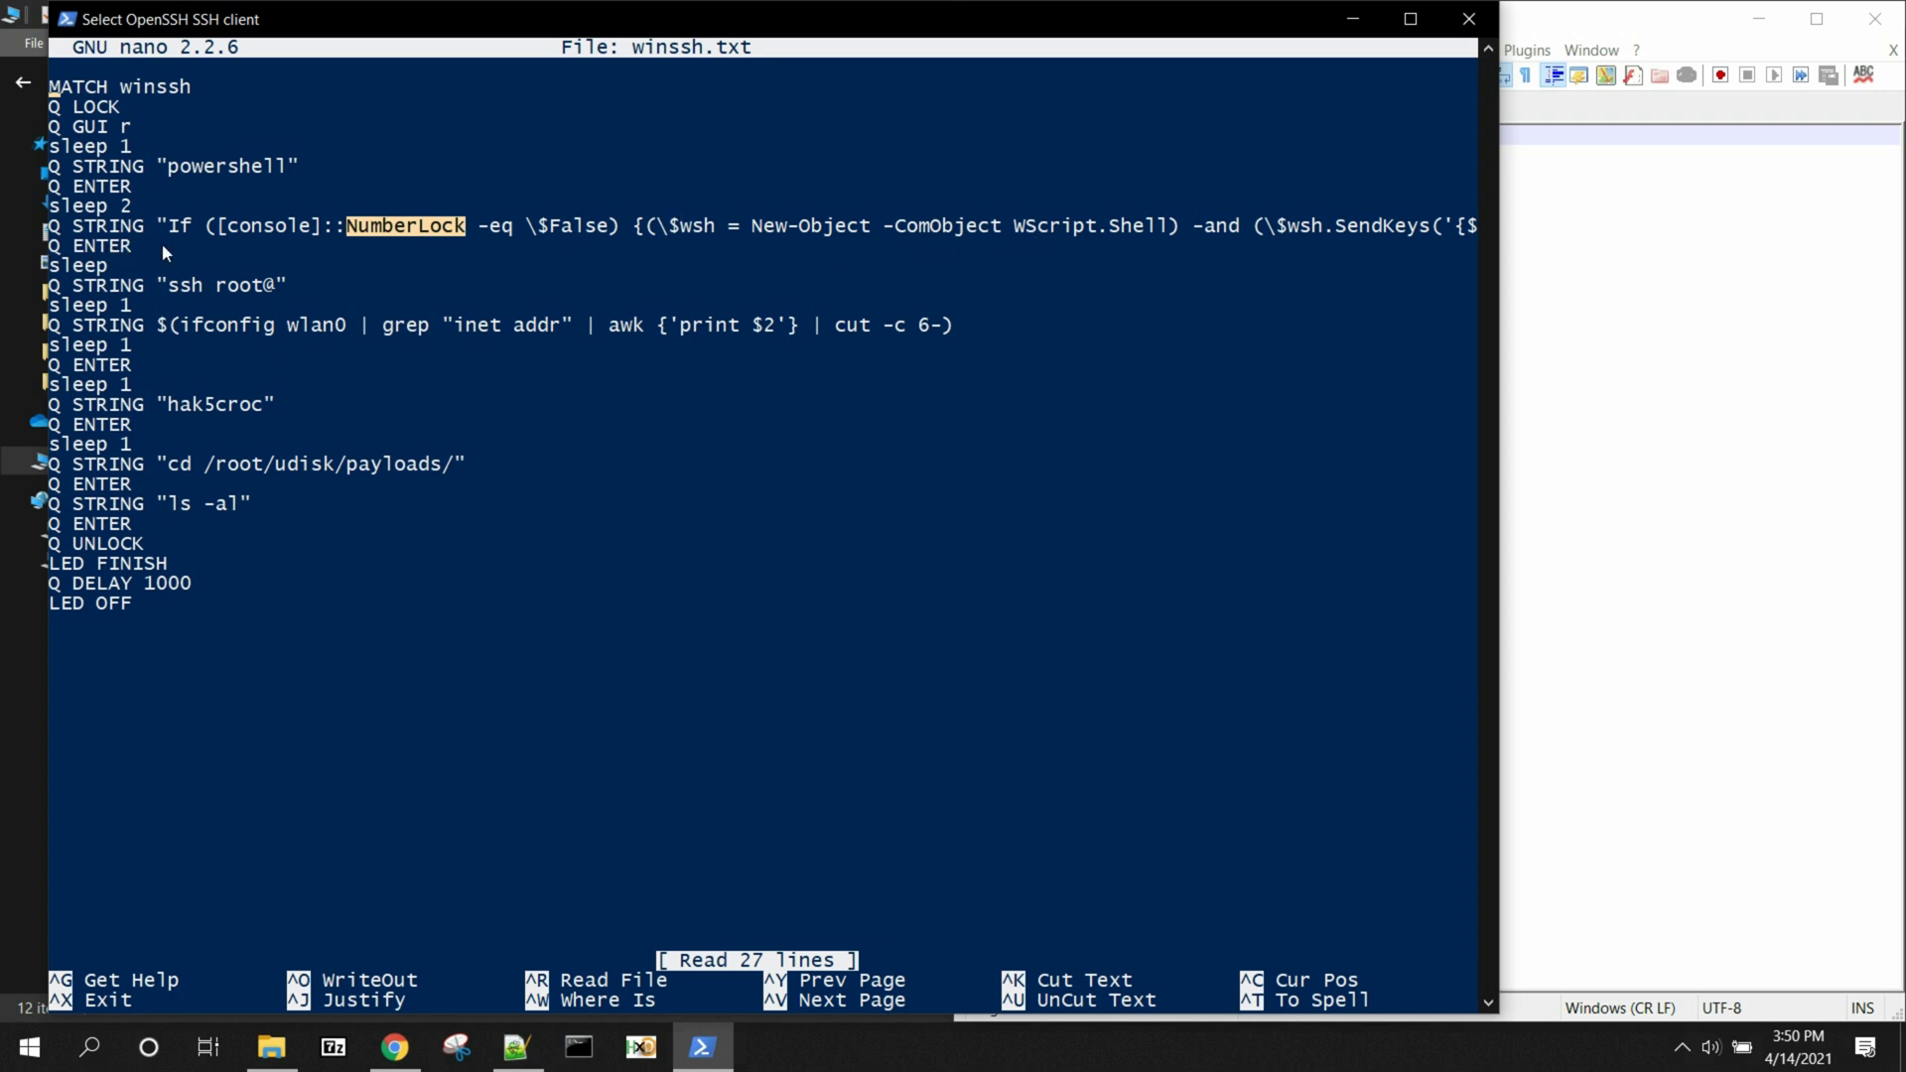
pyautogui.moveTo(74, 290)
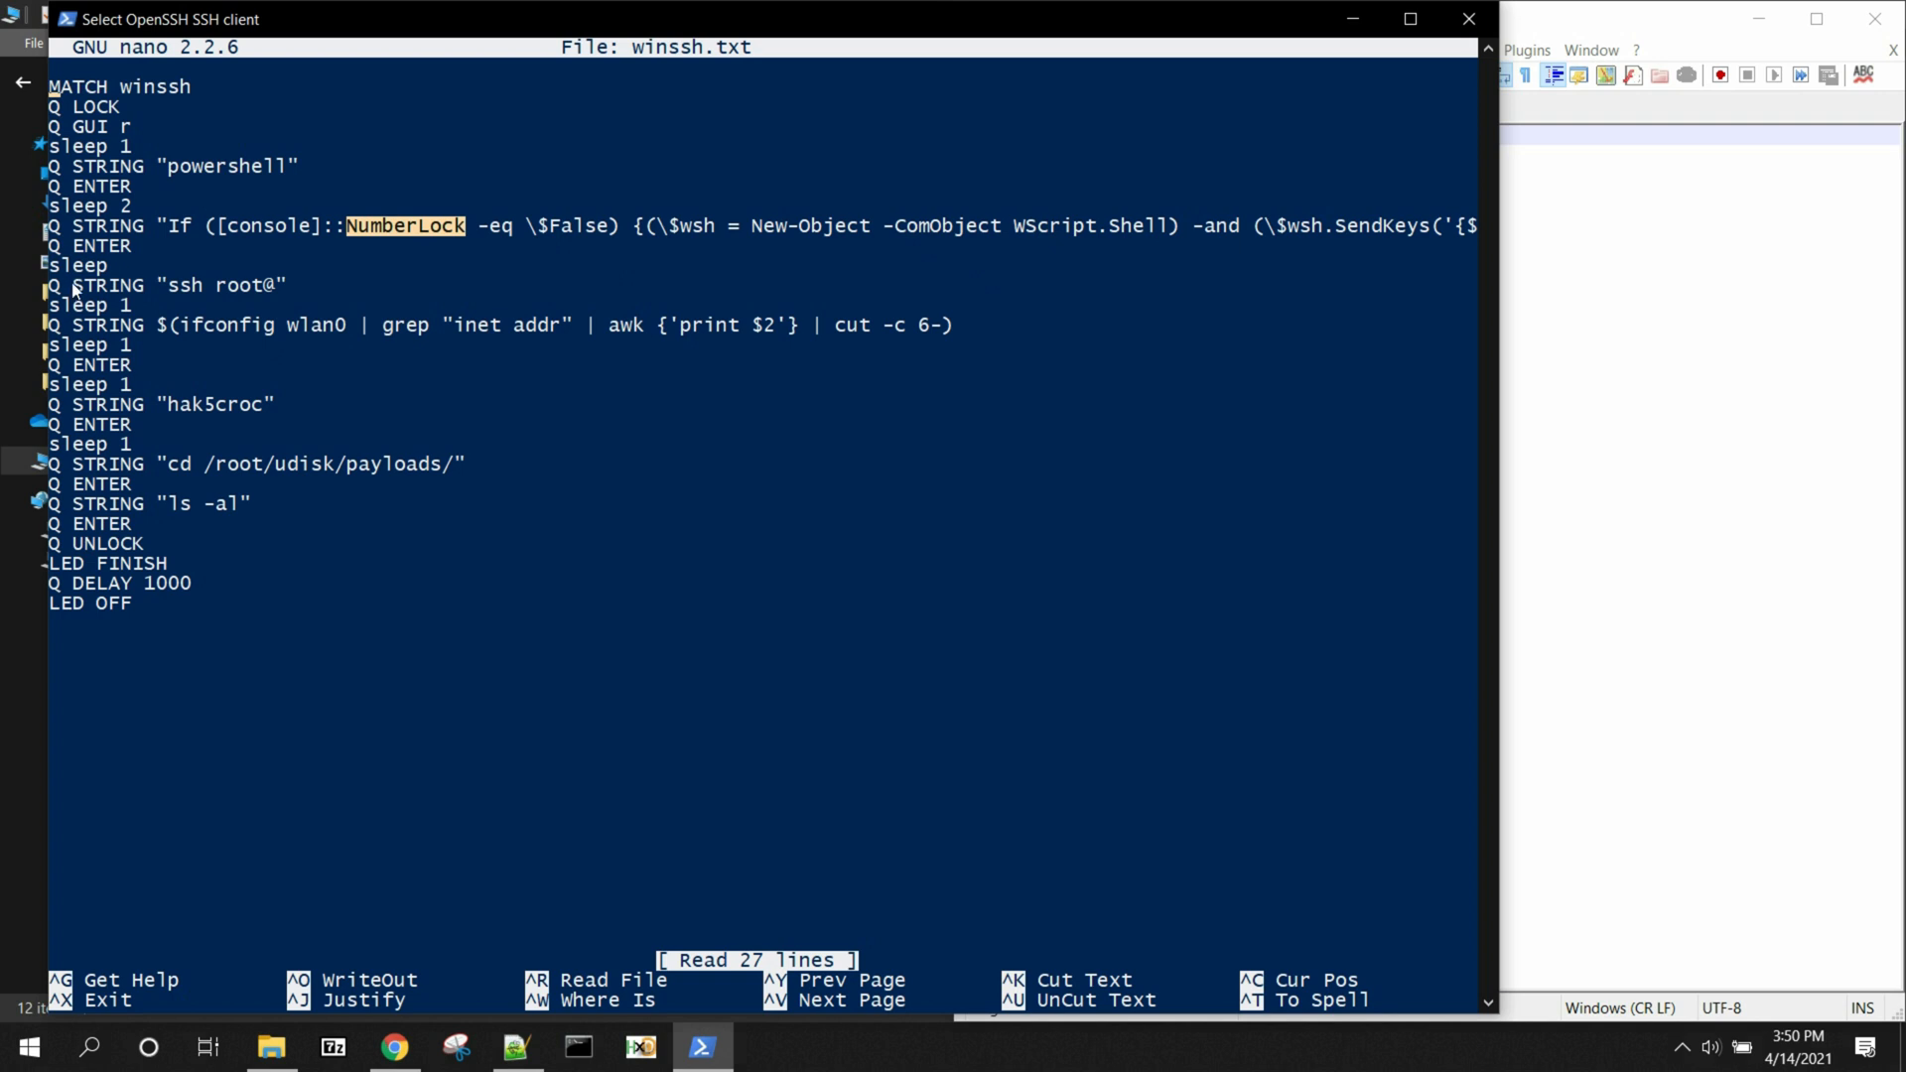
pyautogui.moveTo(288, 300)
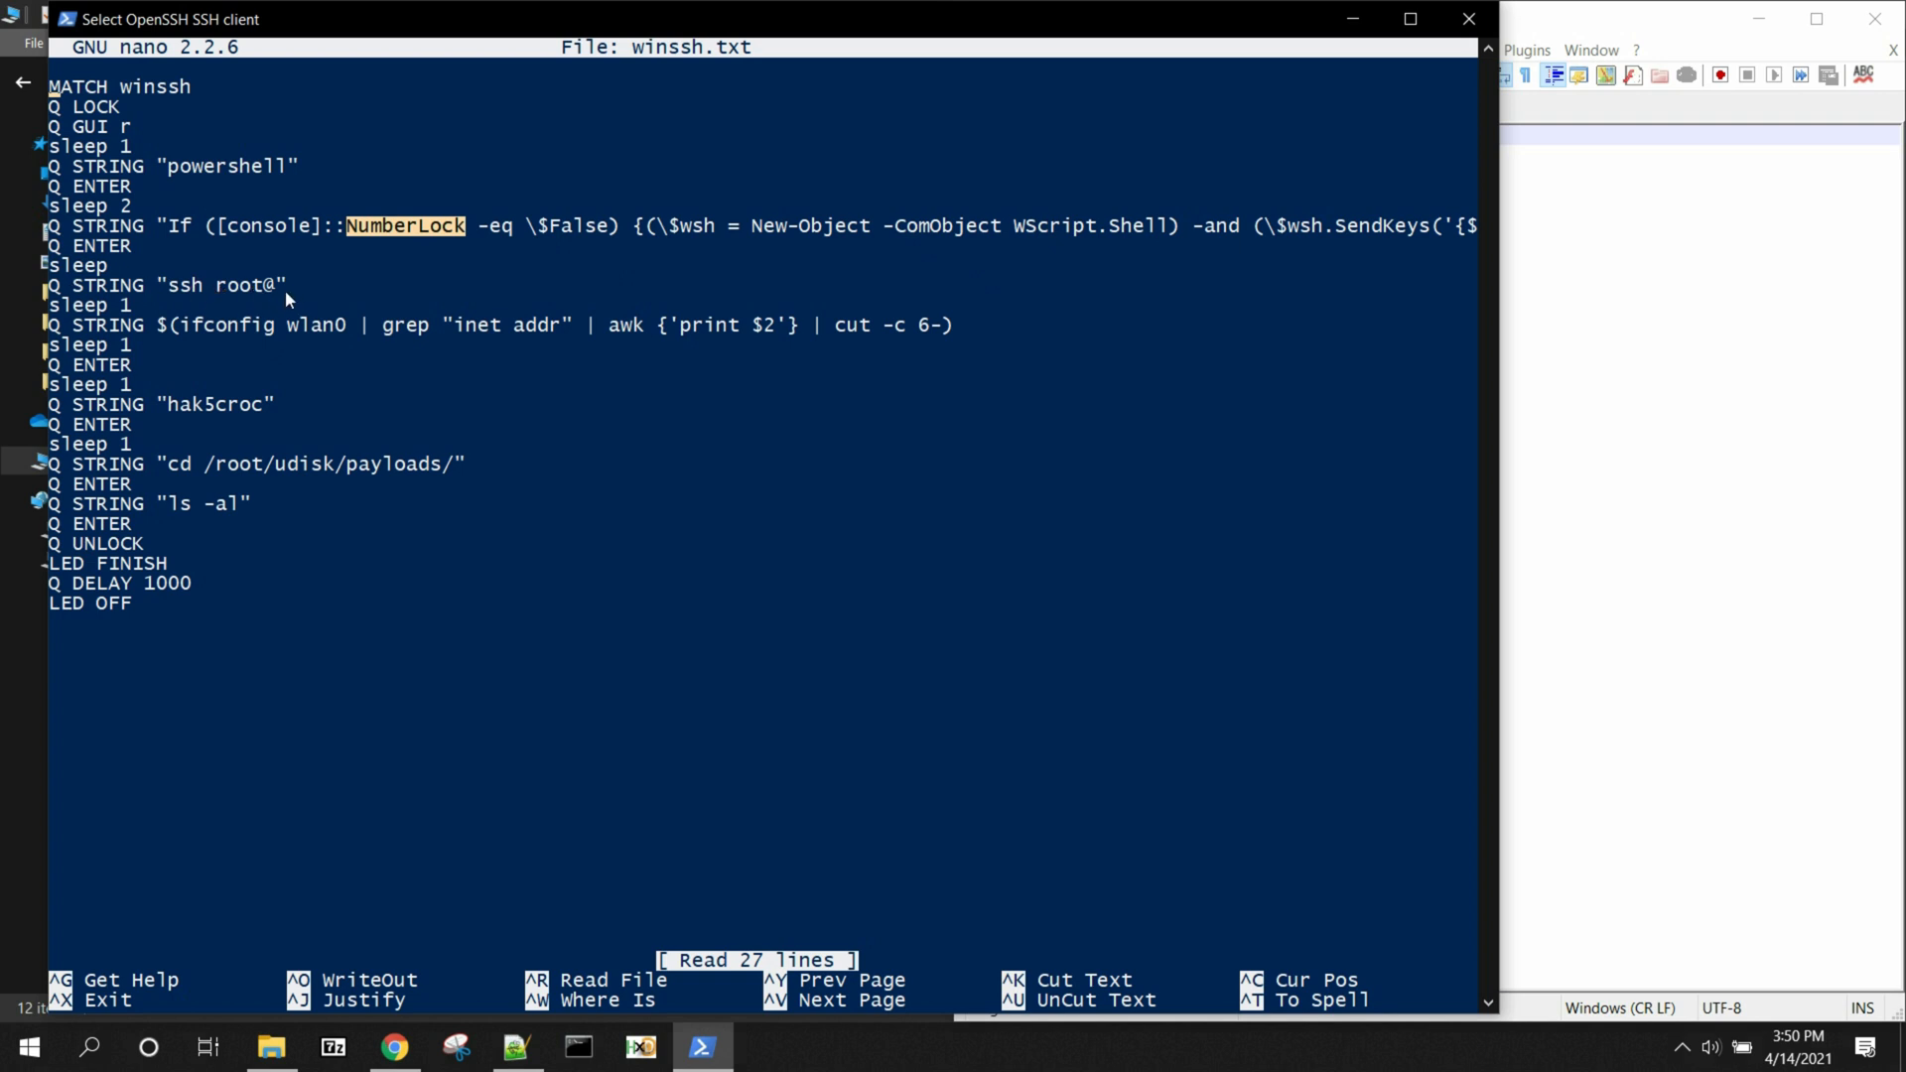
pyautogui.moveTo(95, 314)
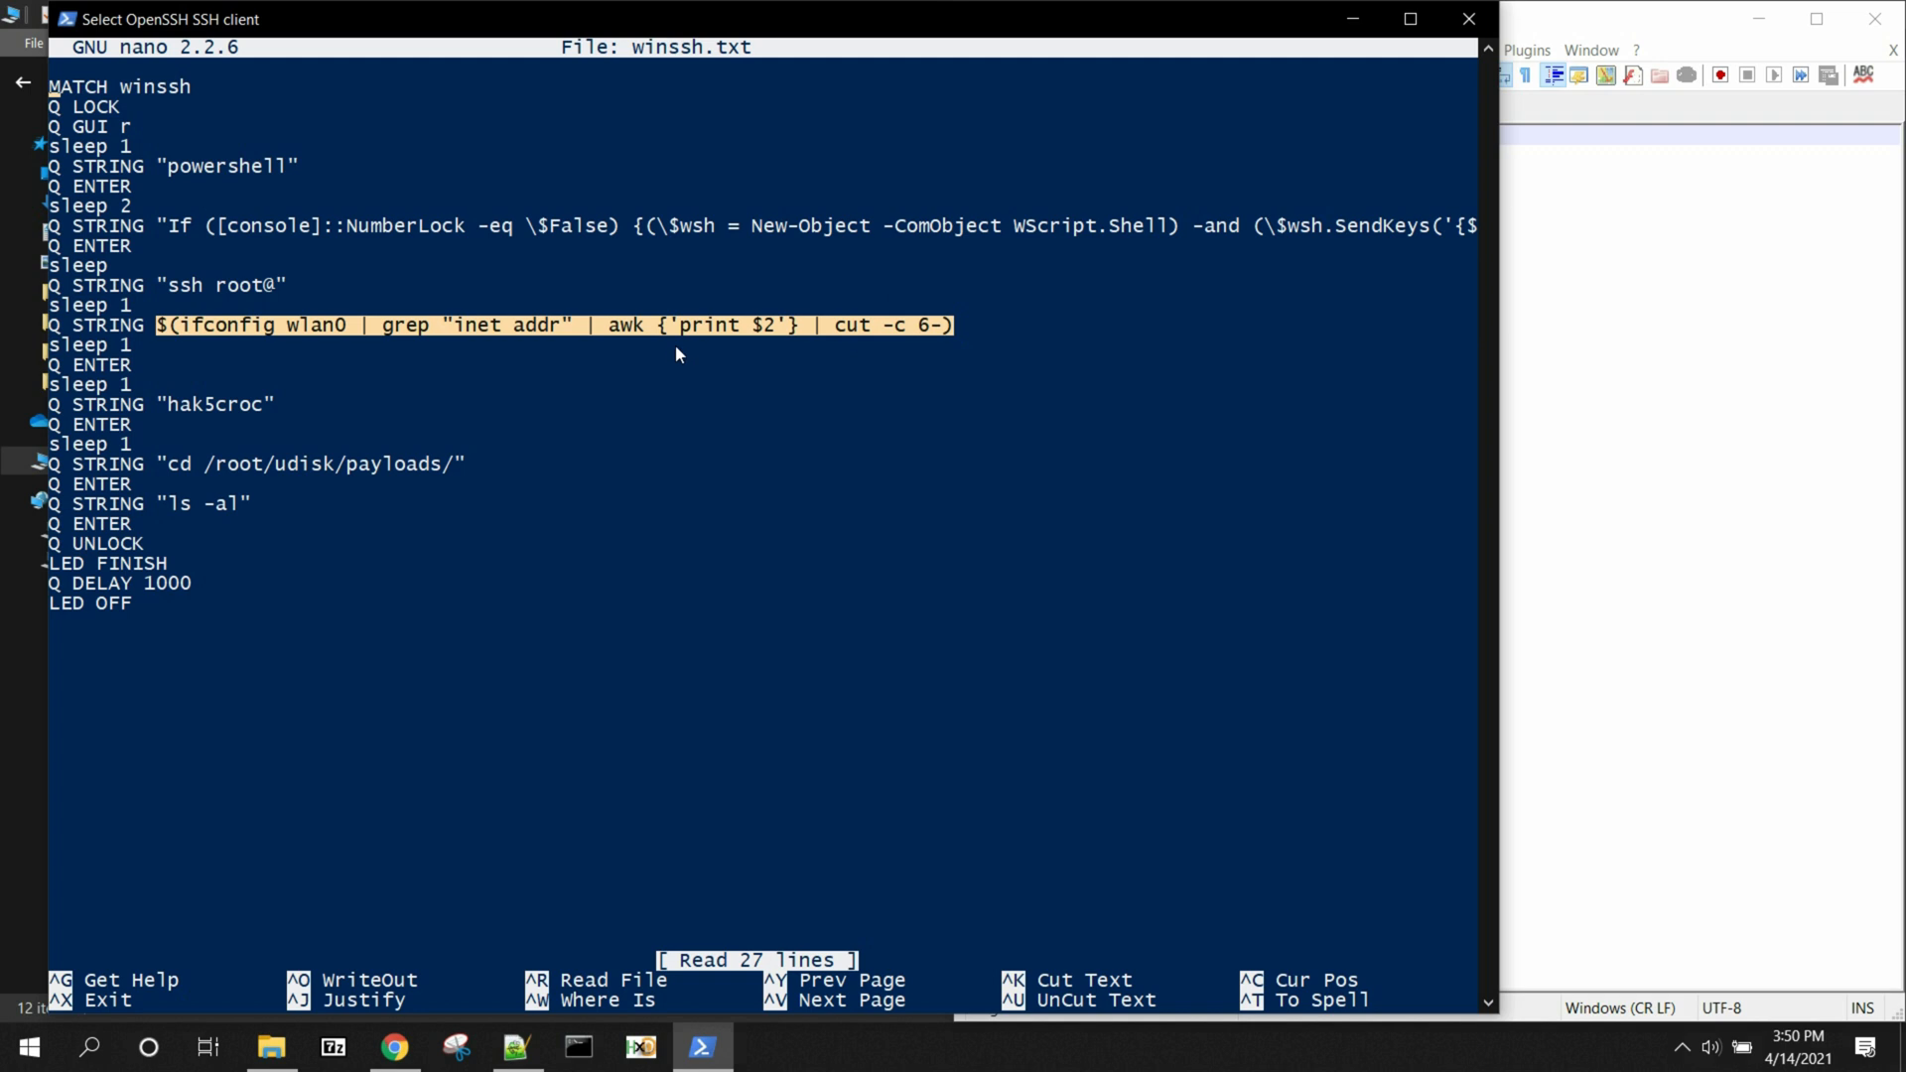
pyautogui.moveTo(678, 339)
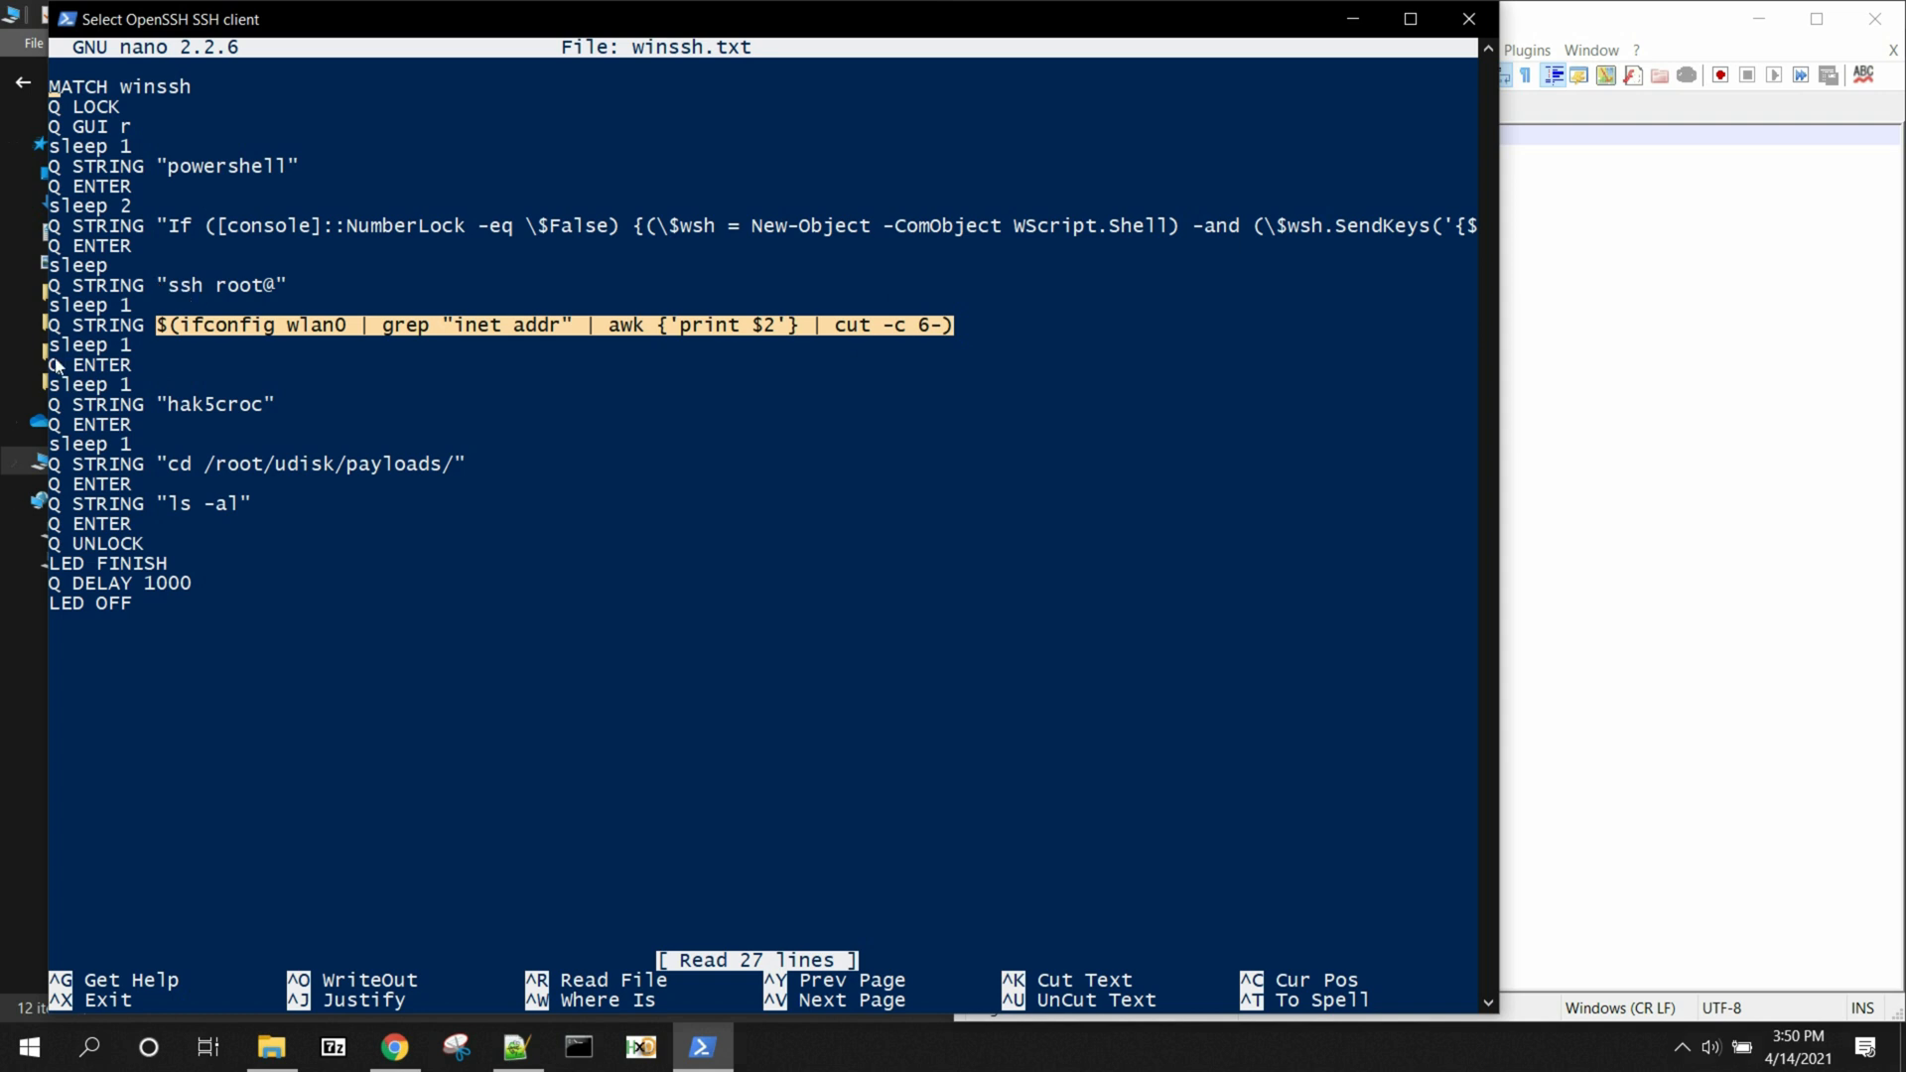
pyautogui.moveTo(70, 405)
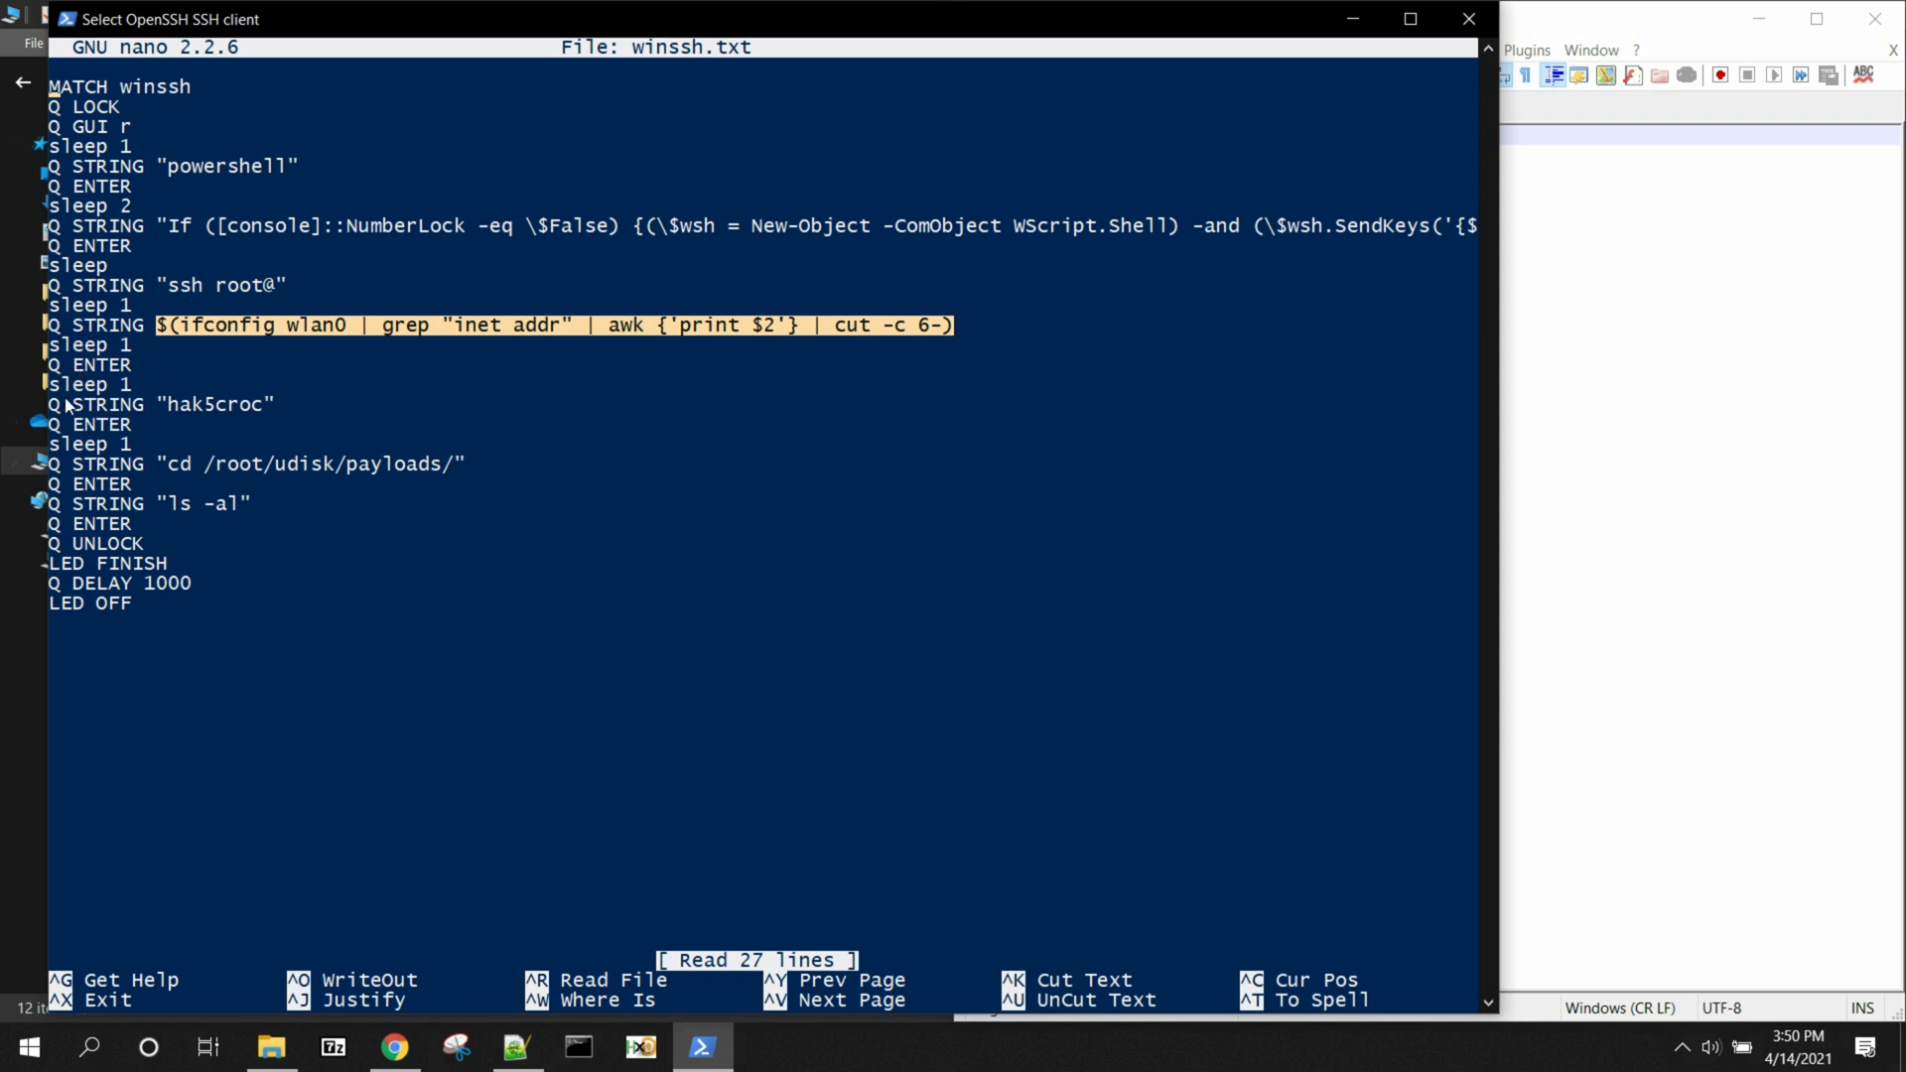
pyautogui.moveTo(171, 413)
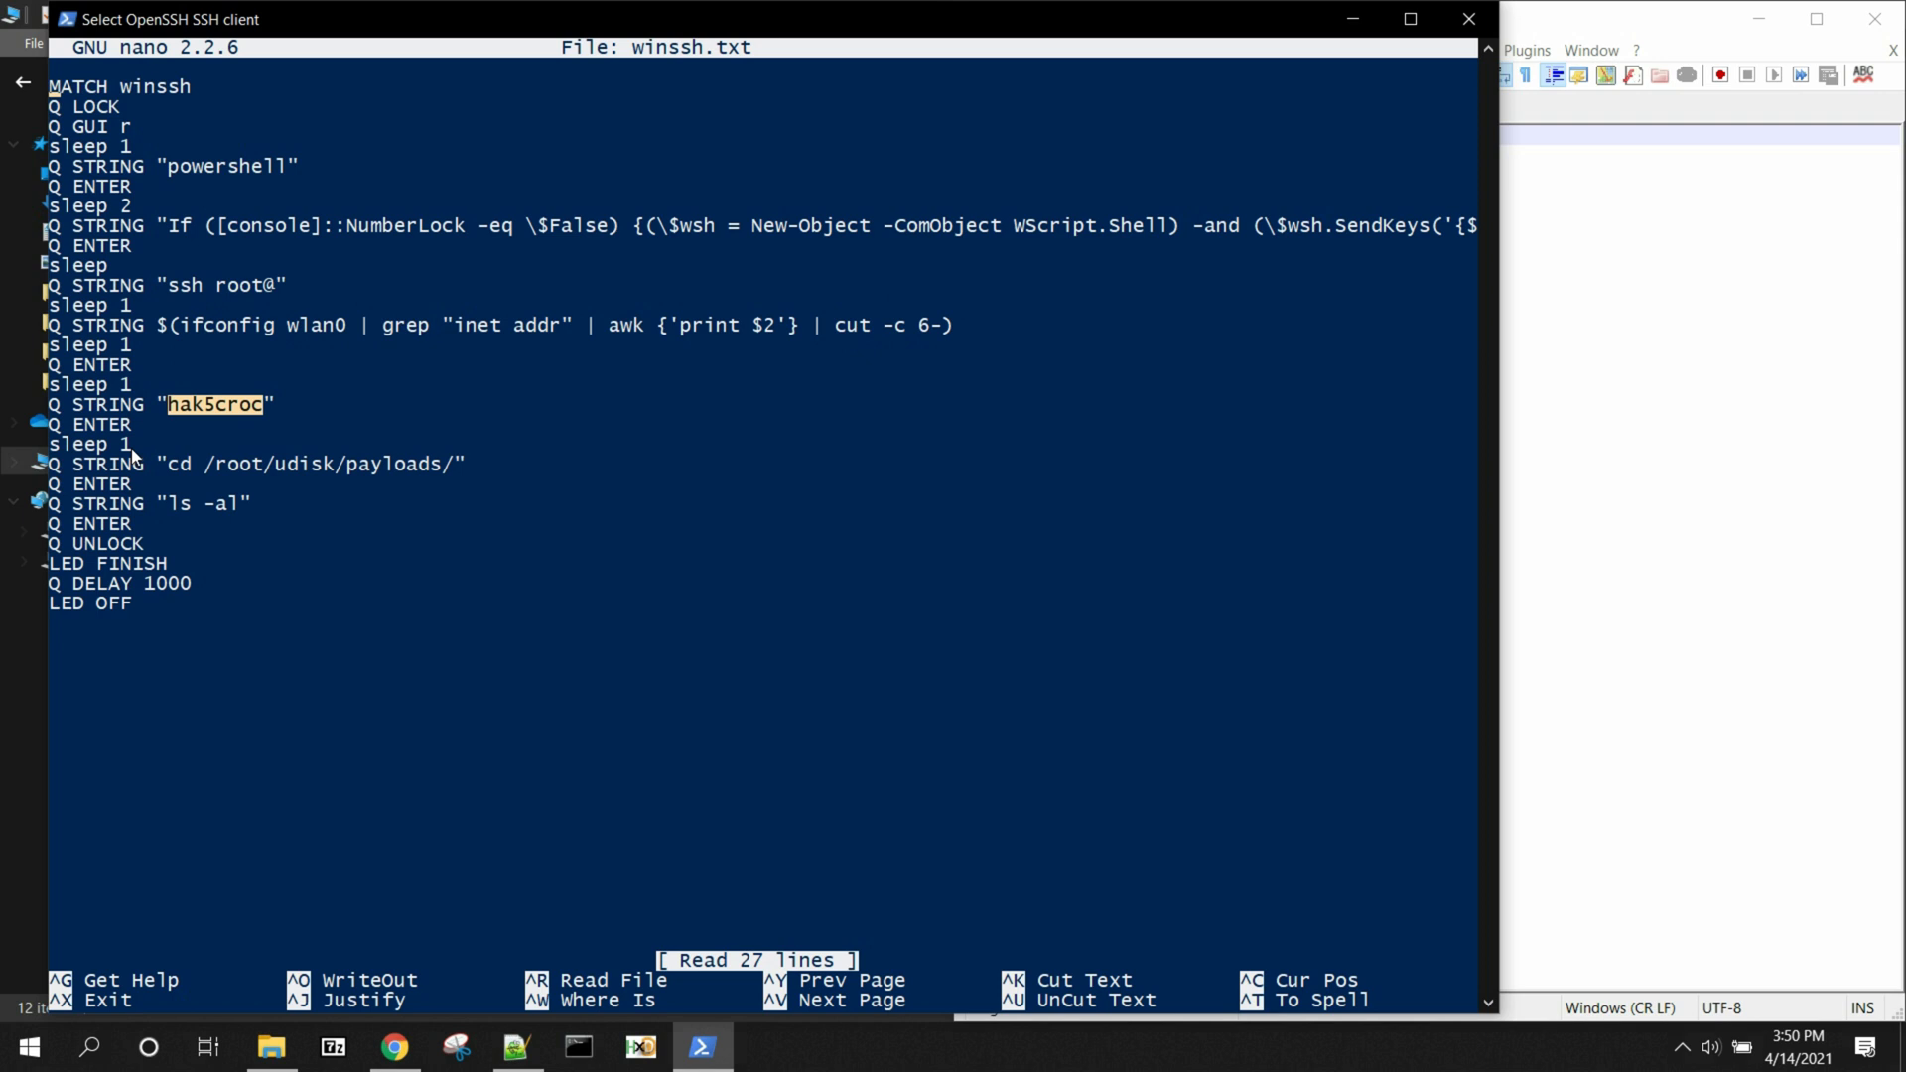
pyautogui.moveTo(262, 500)
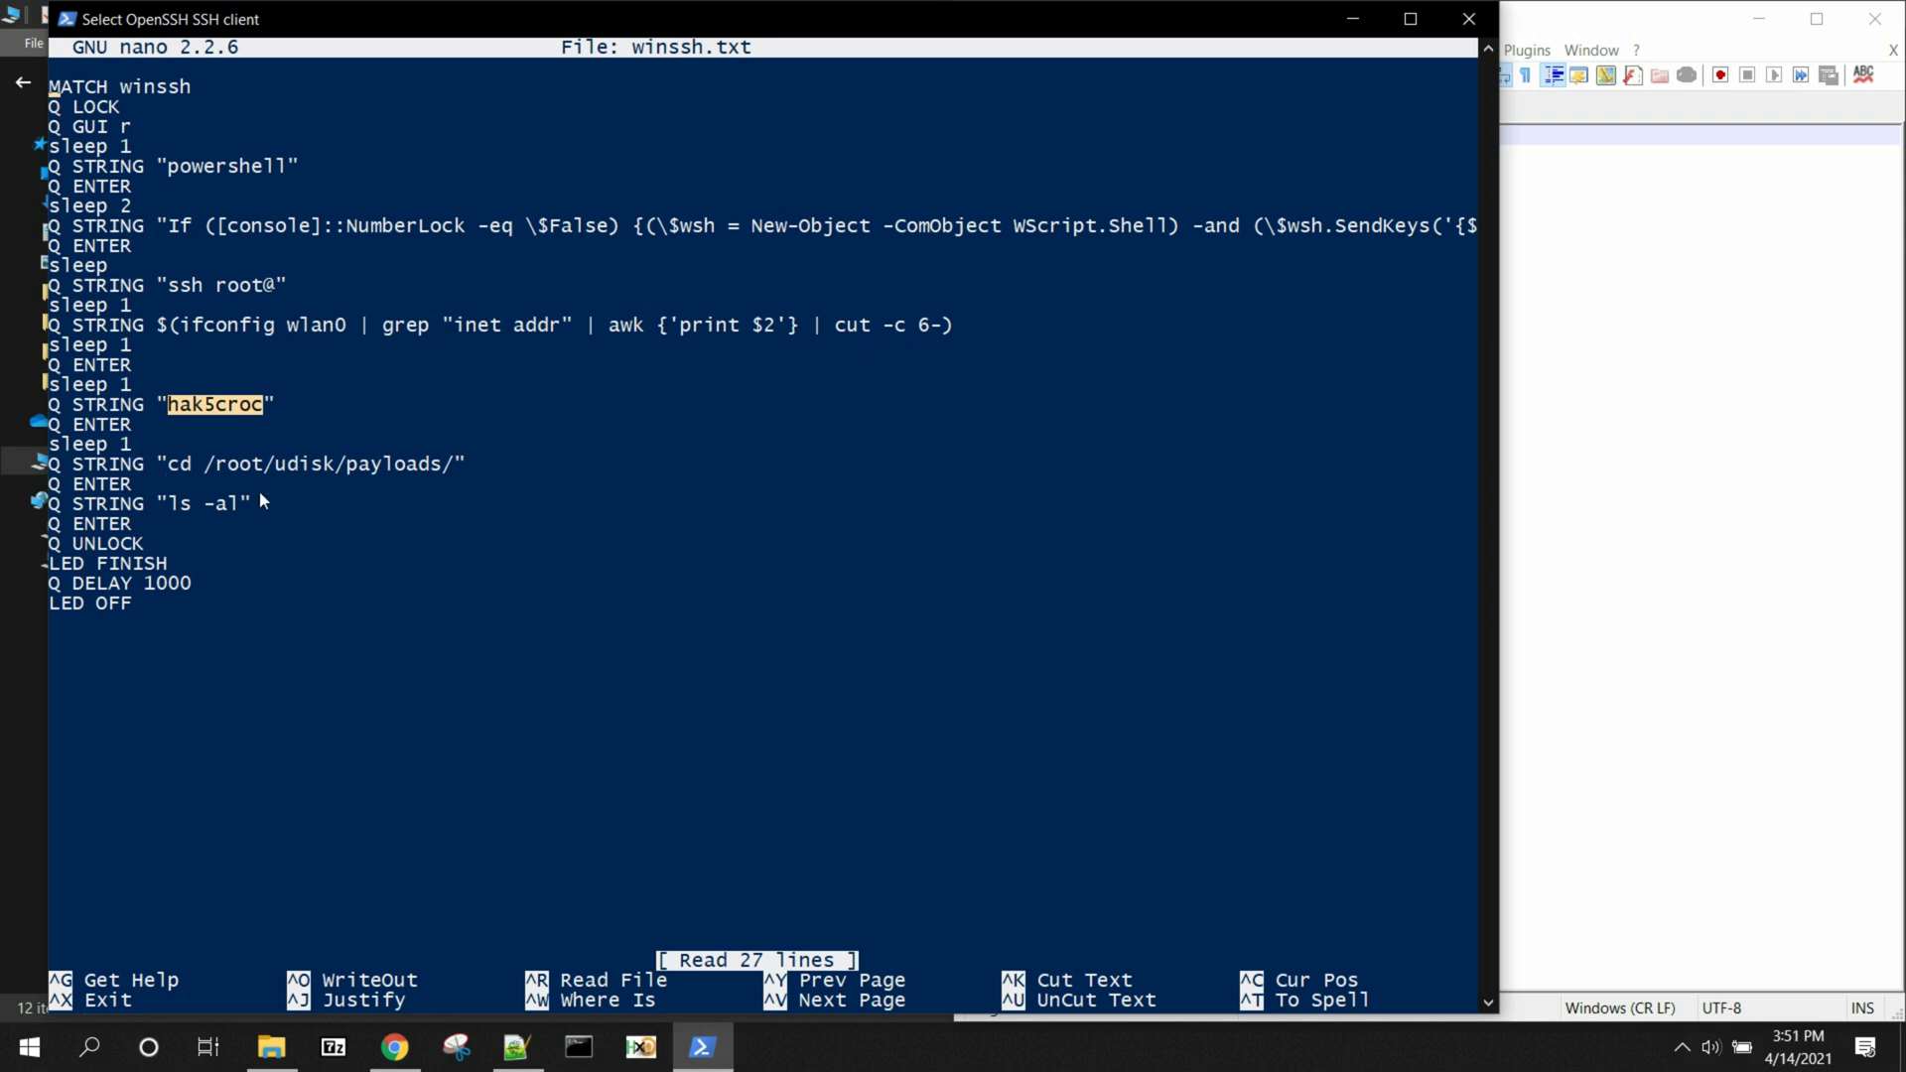
pyautogui.moveTo(171, 492)
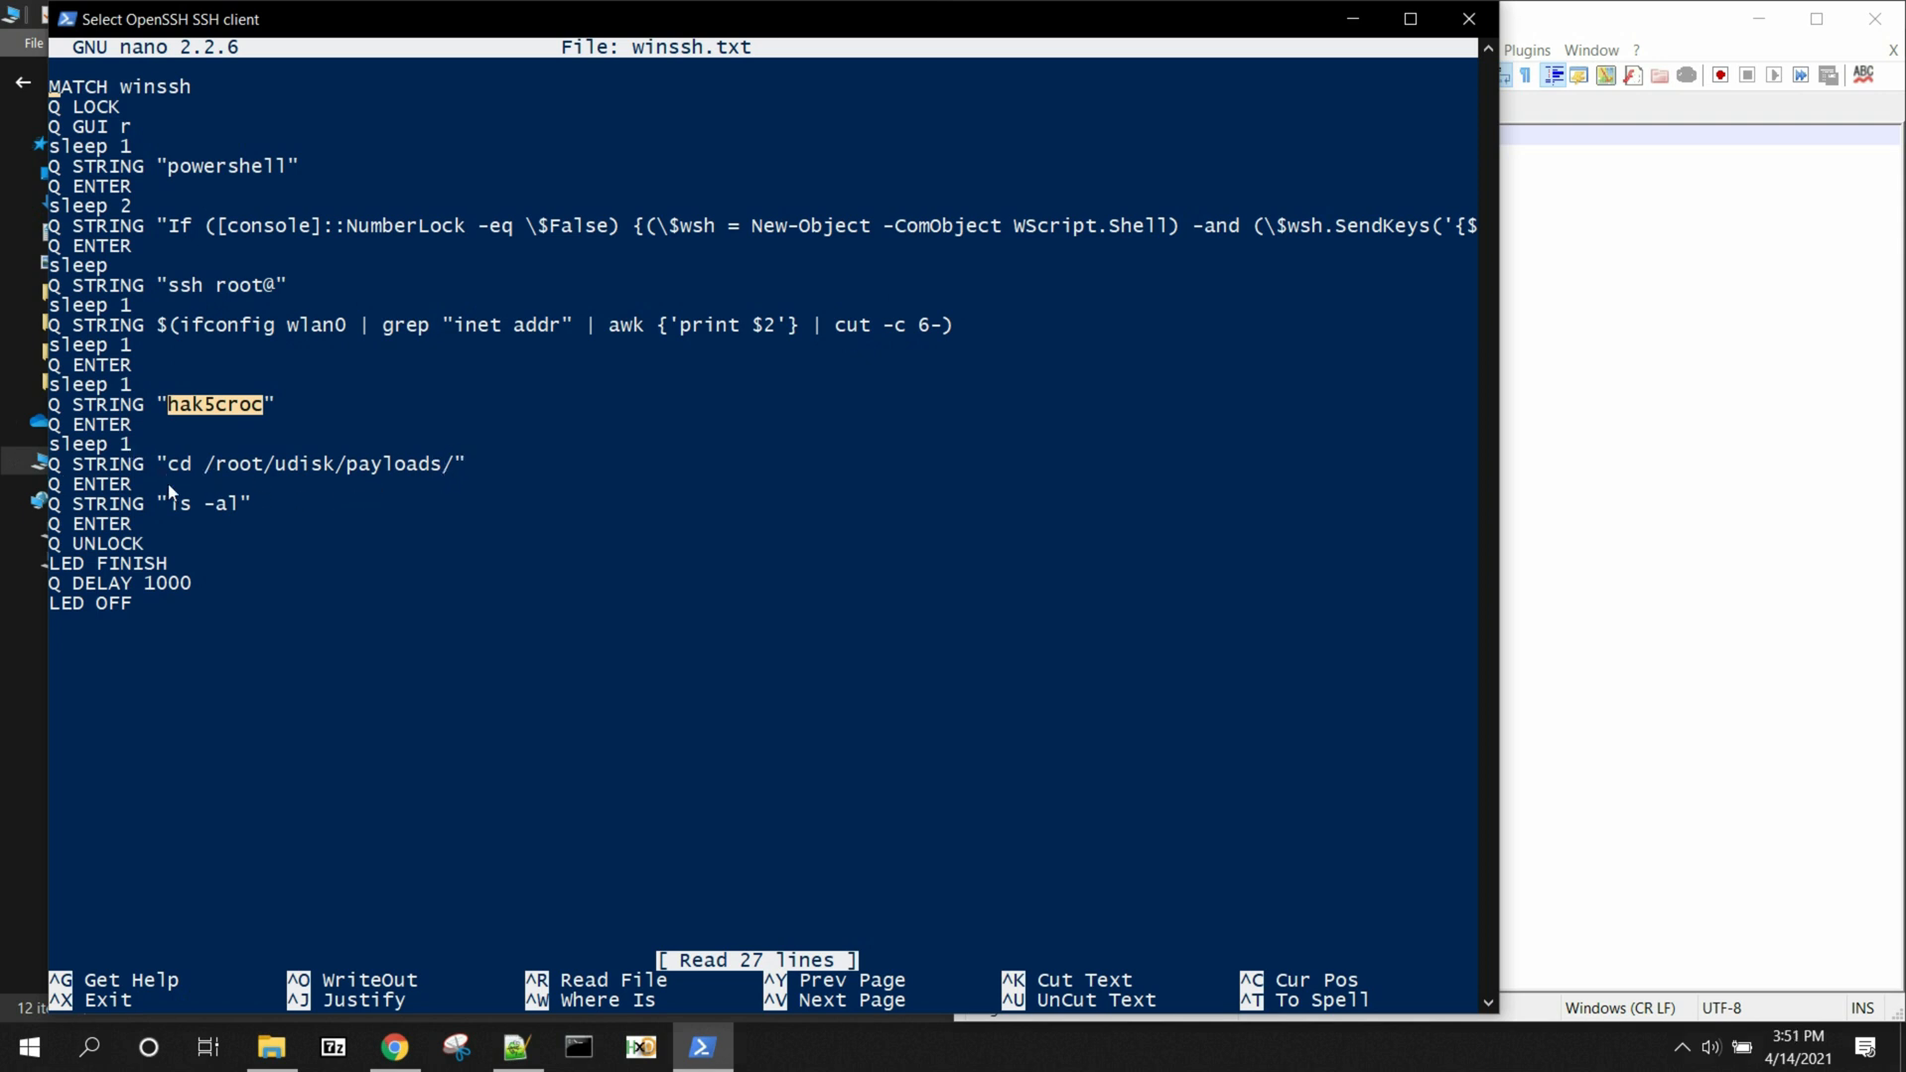
pyautogui.moveTo(256, 510)
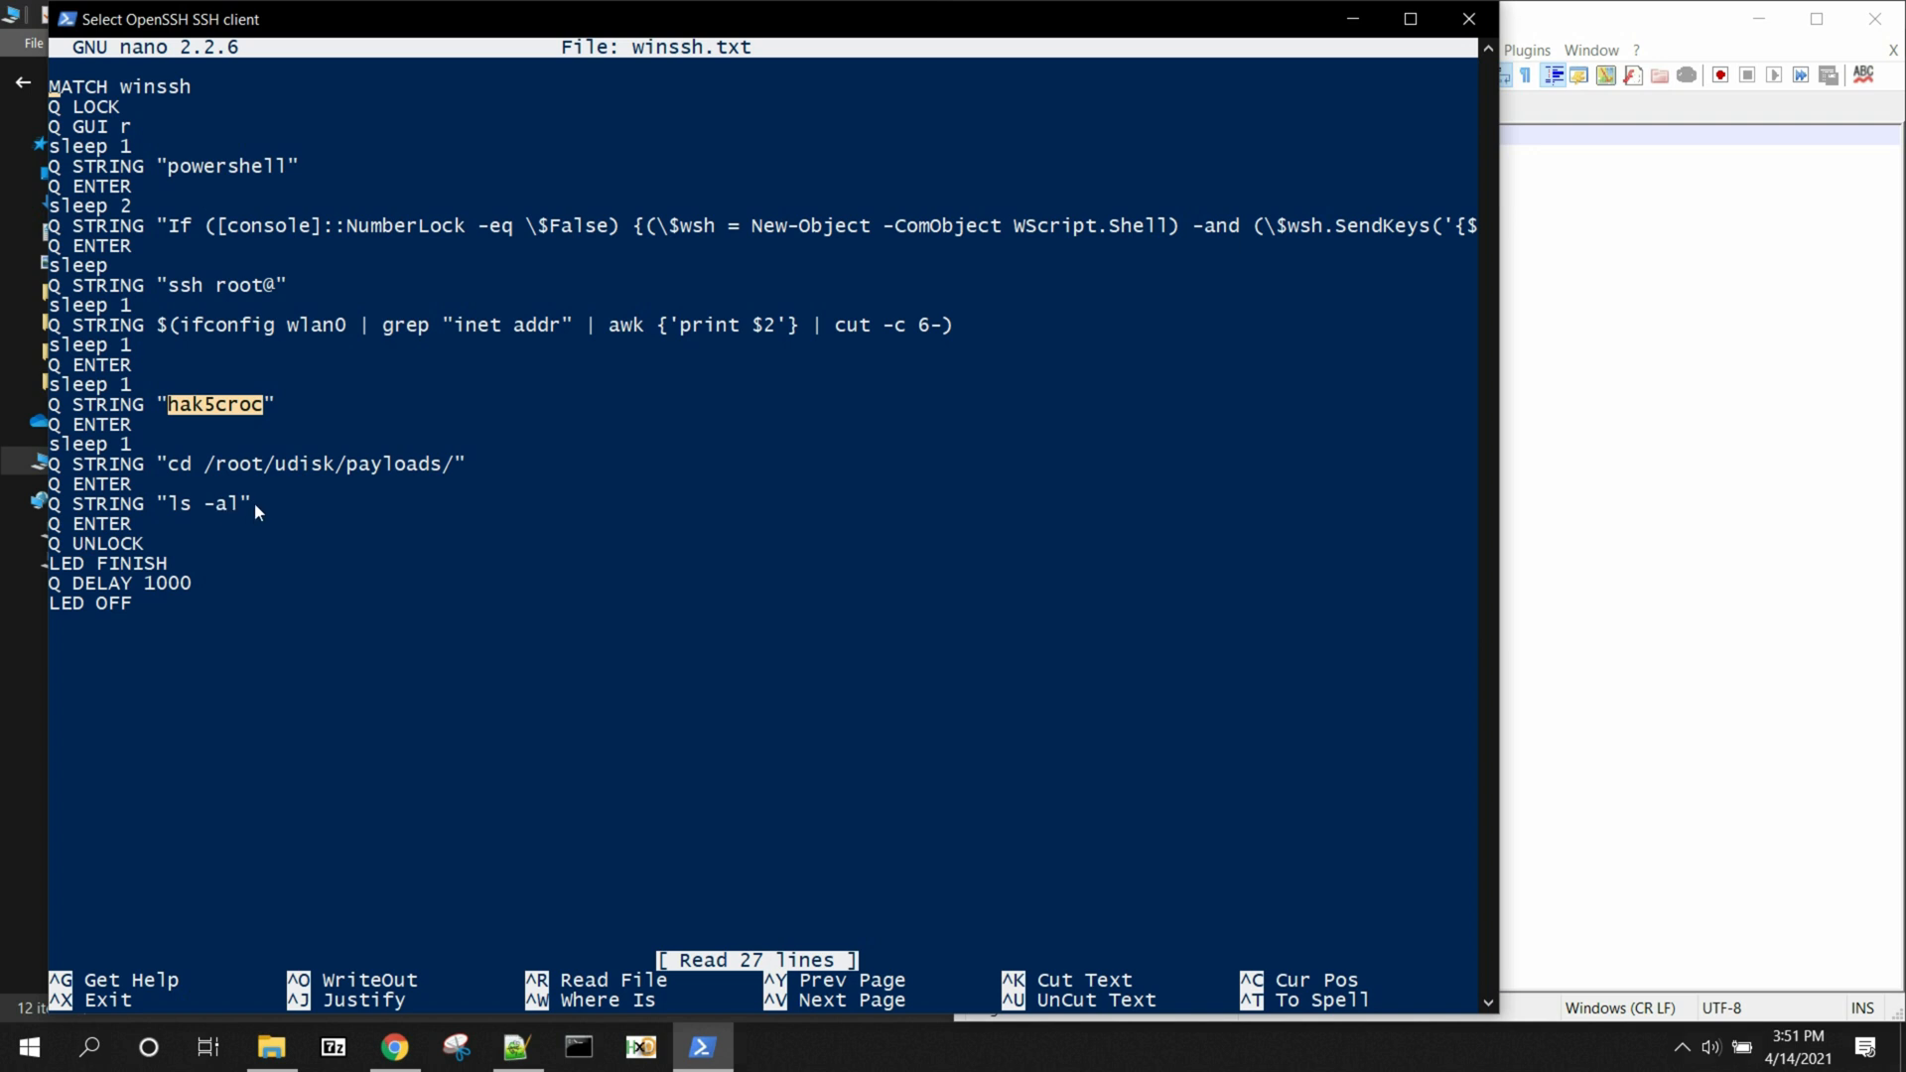
pyautogui.moveTo(96, 554)
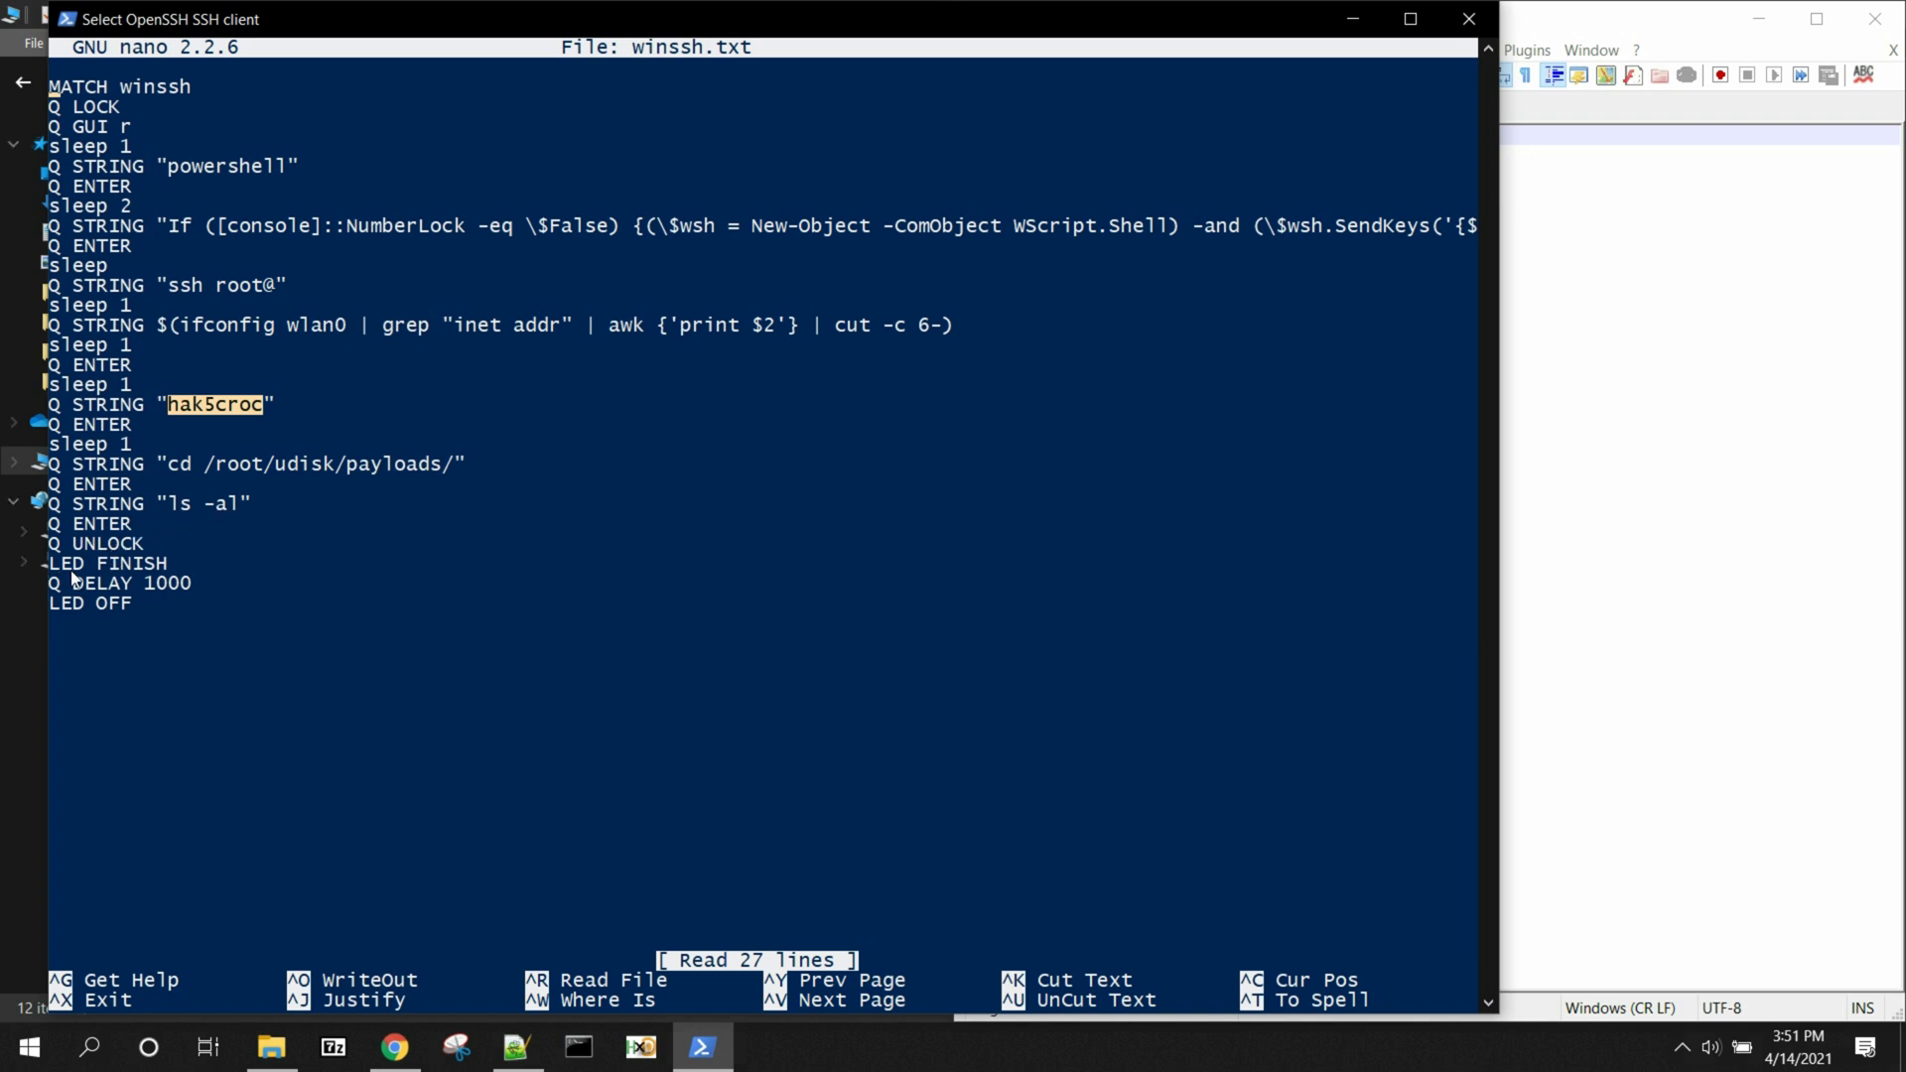
pyautogui.moveTo(173, 562)
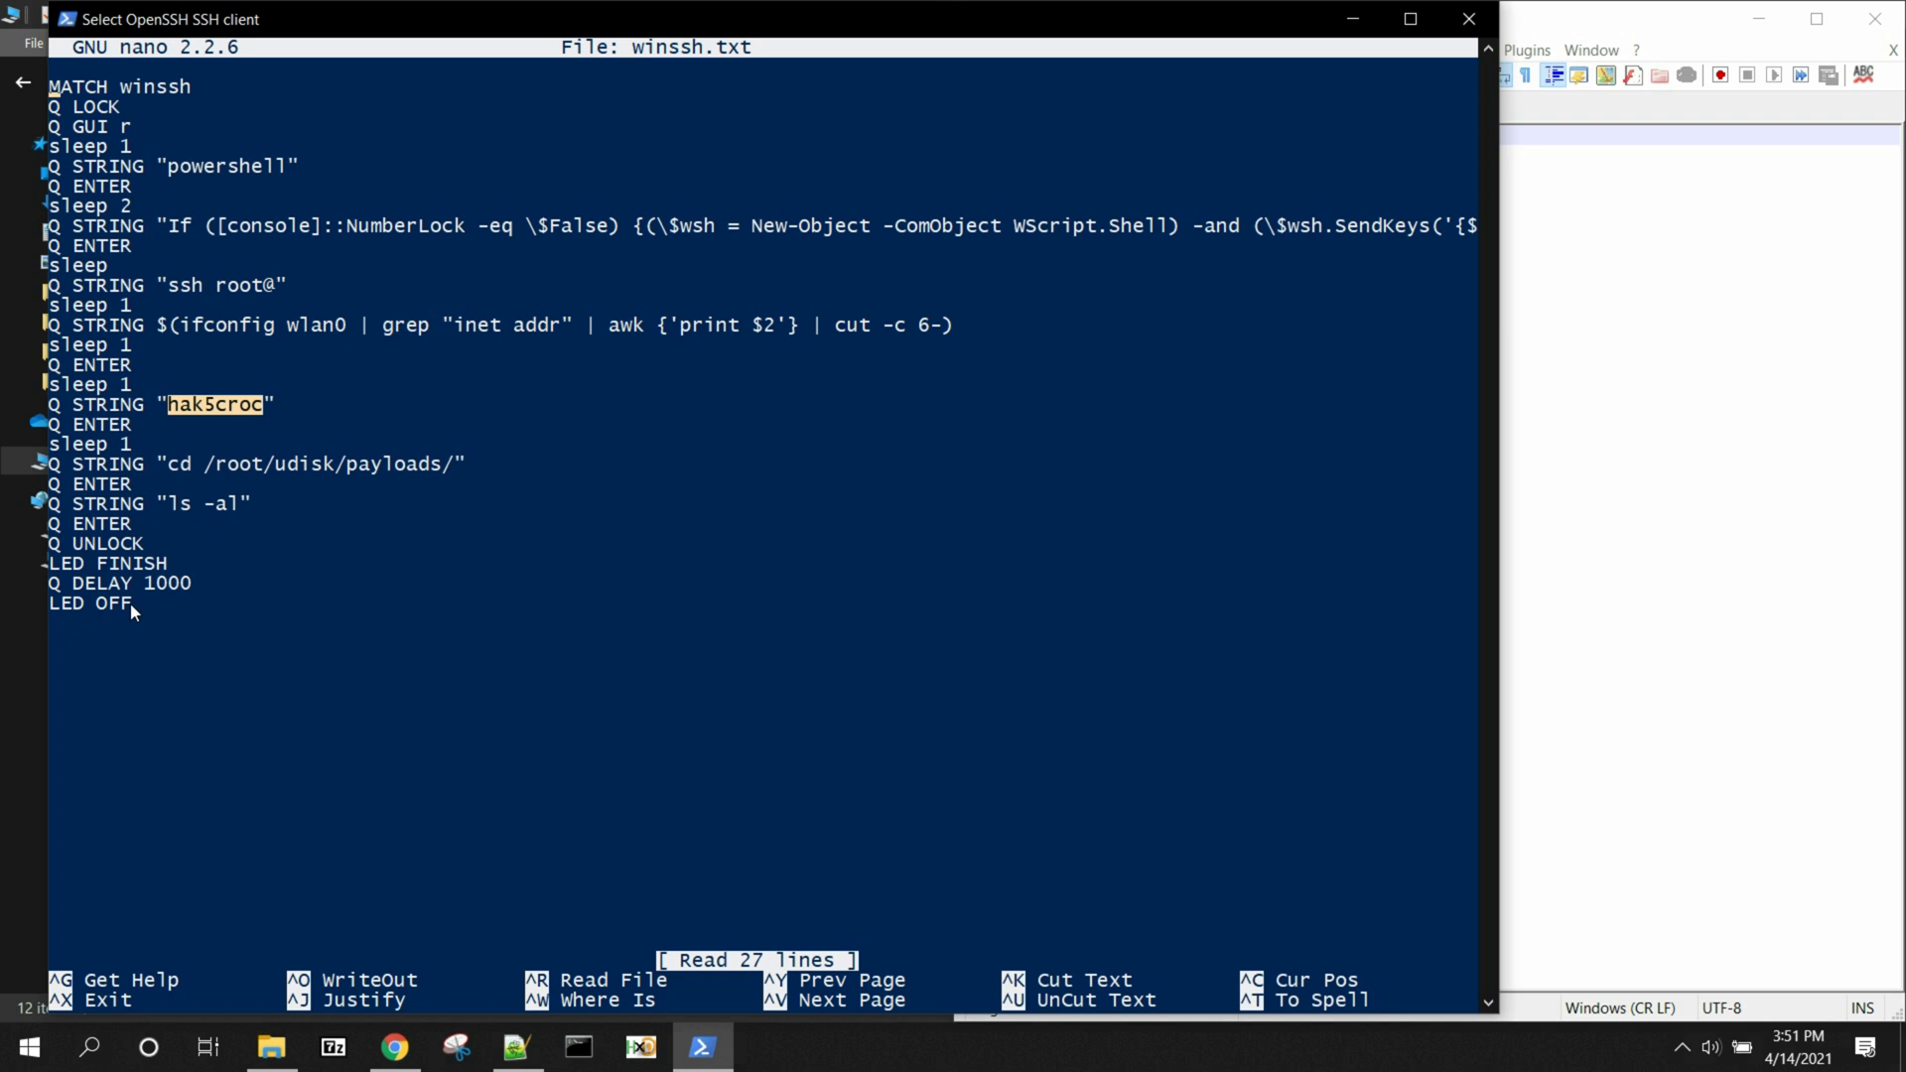
pyautogui.moveTo(272, 561)
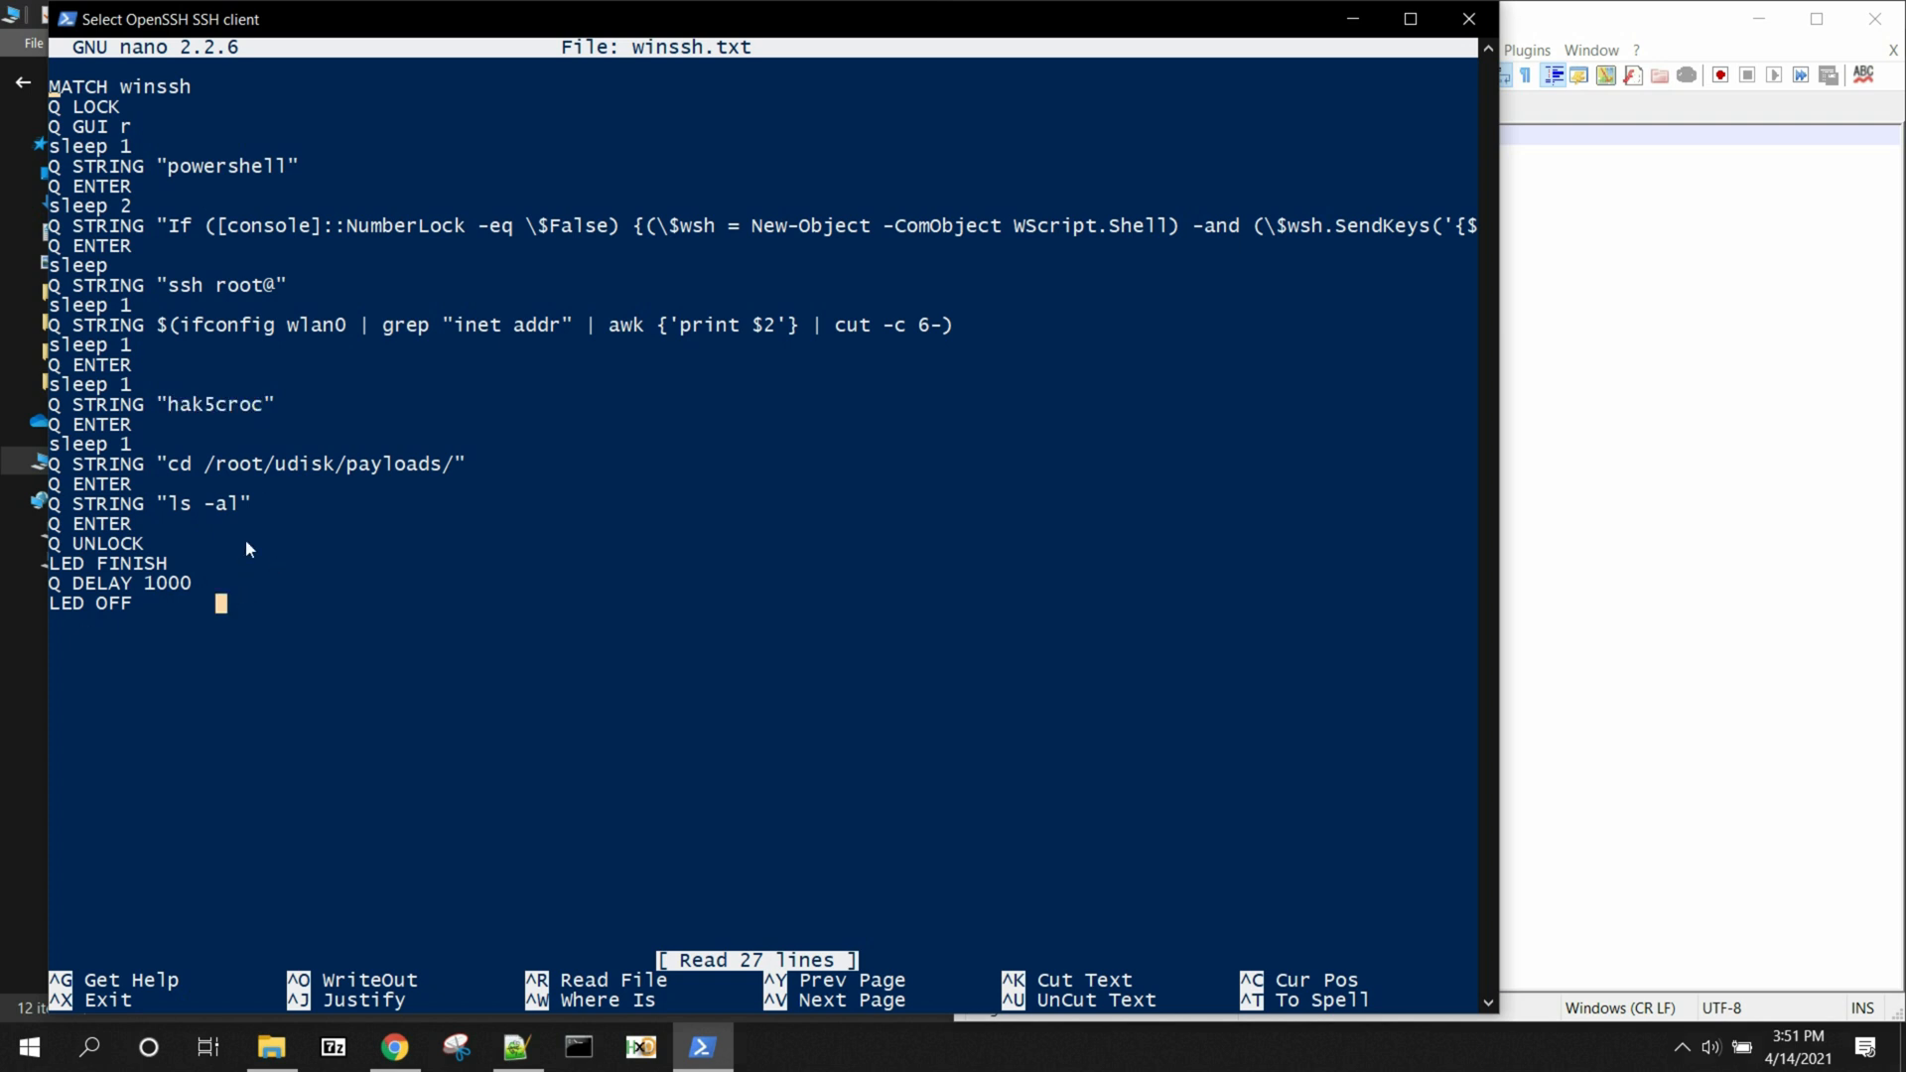
pyautogui.moveTo(457, 256)
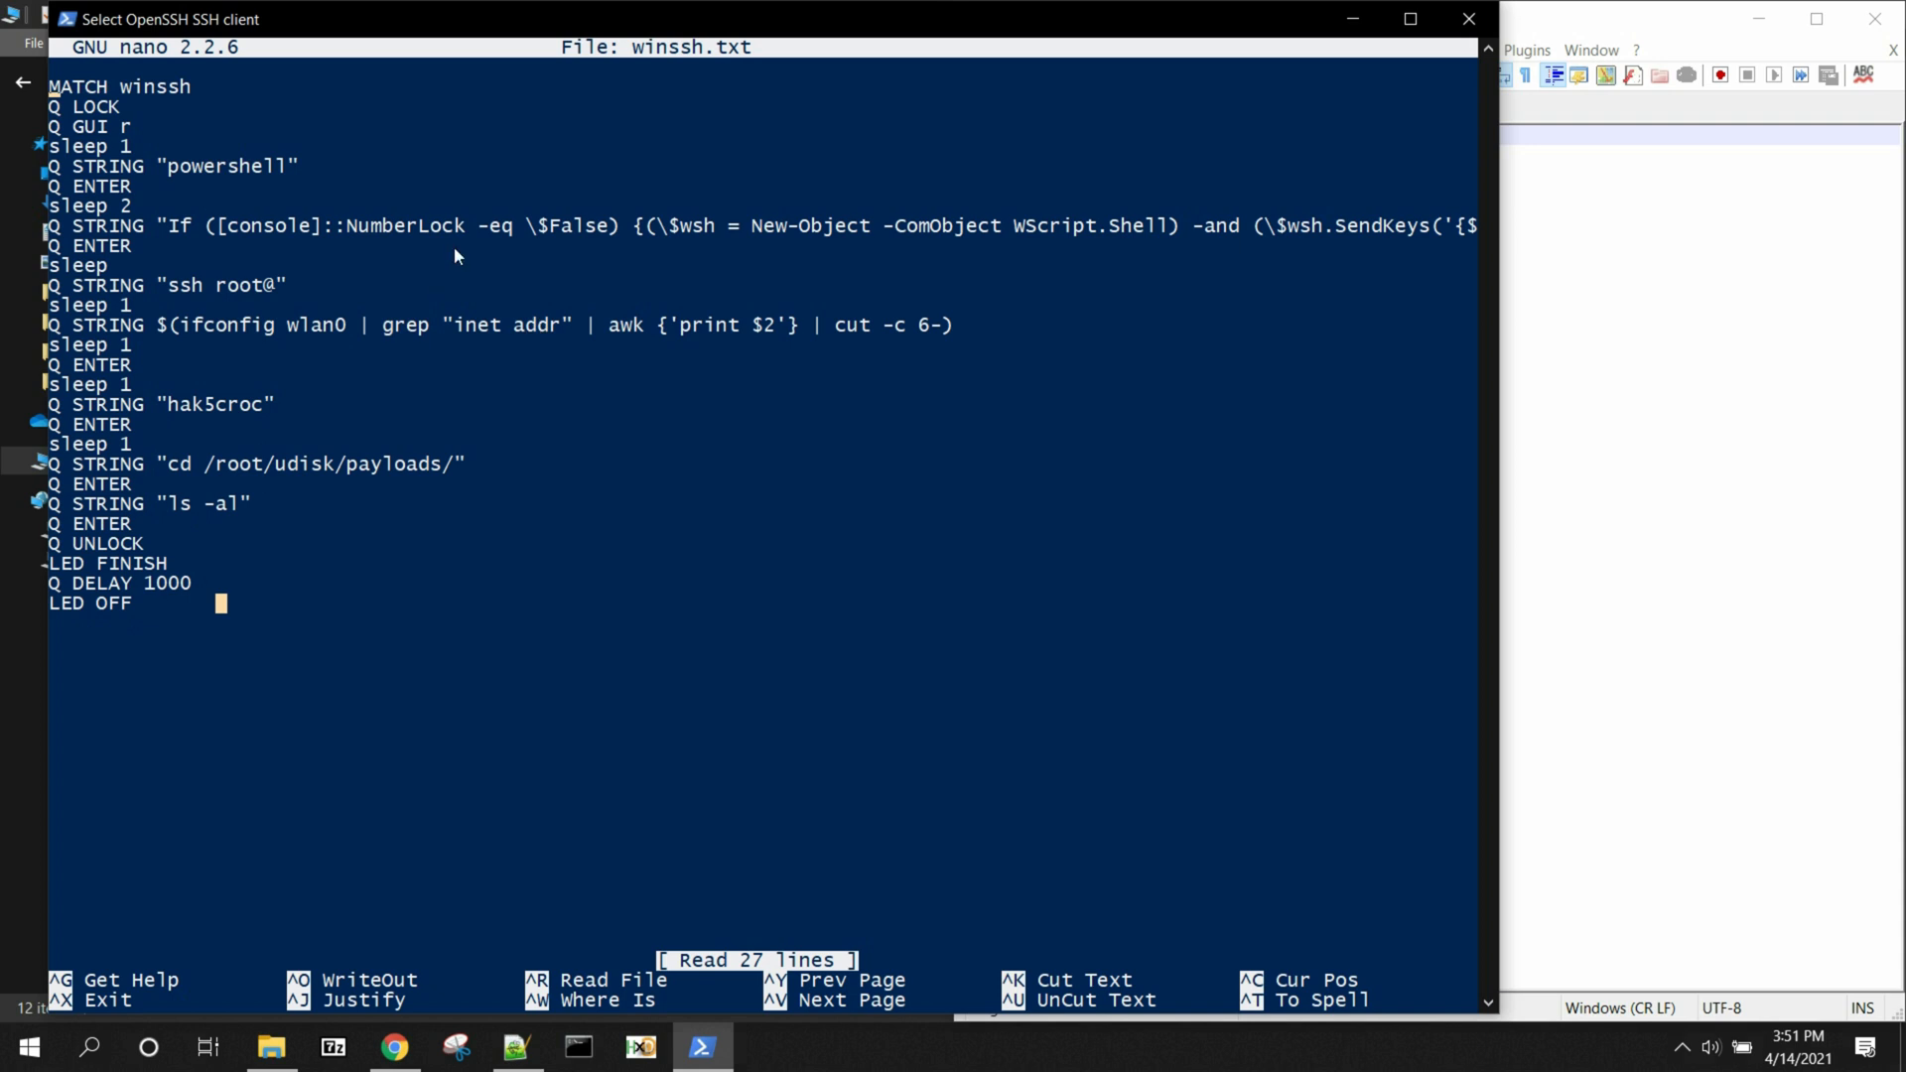
pyautogui.moveTo(345, 318)
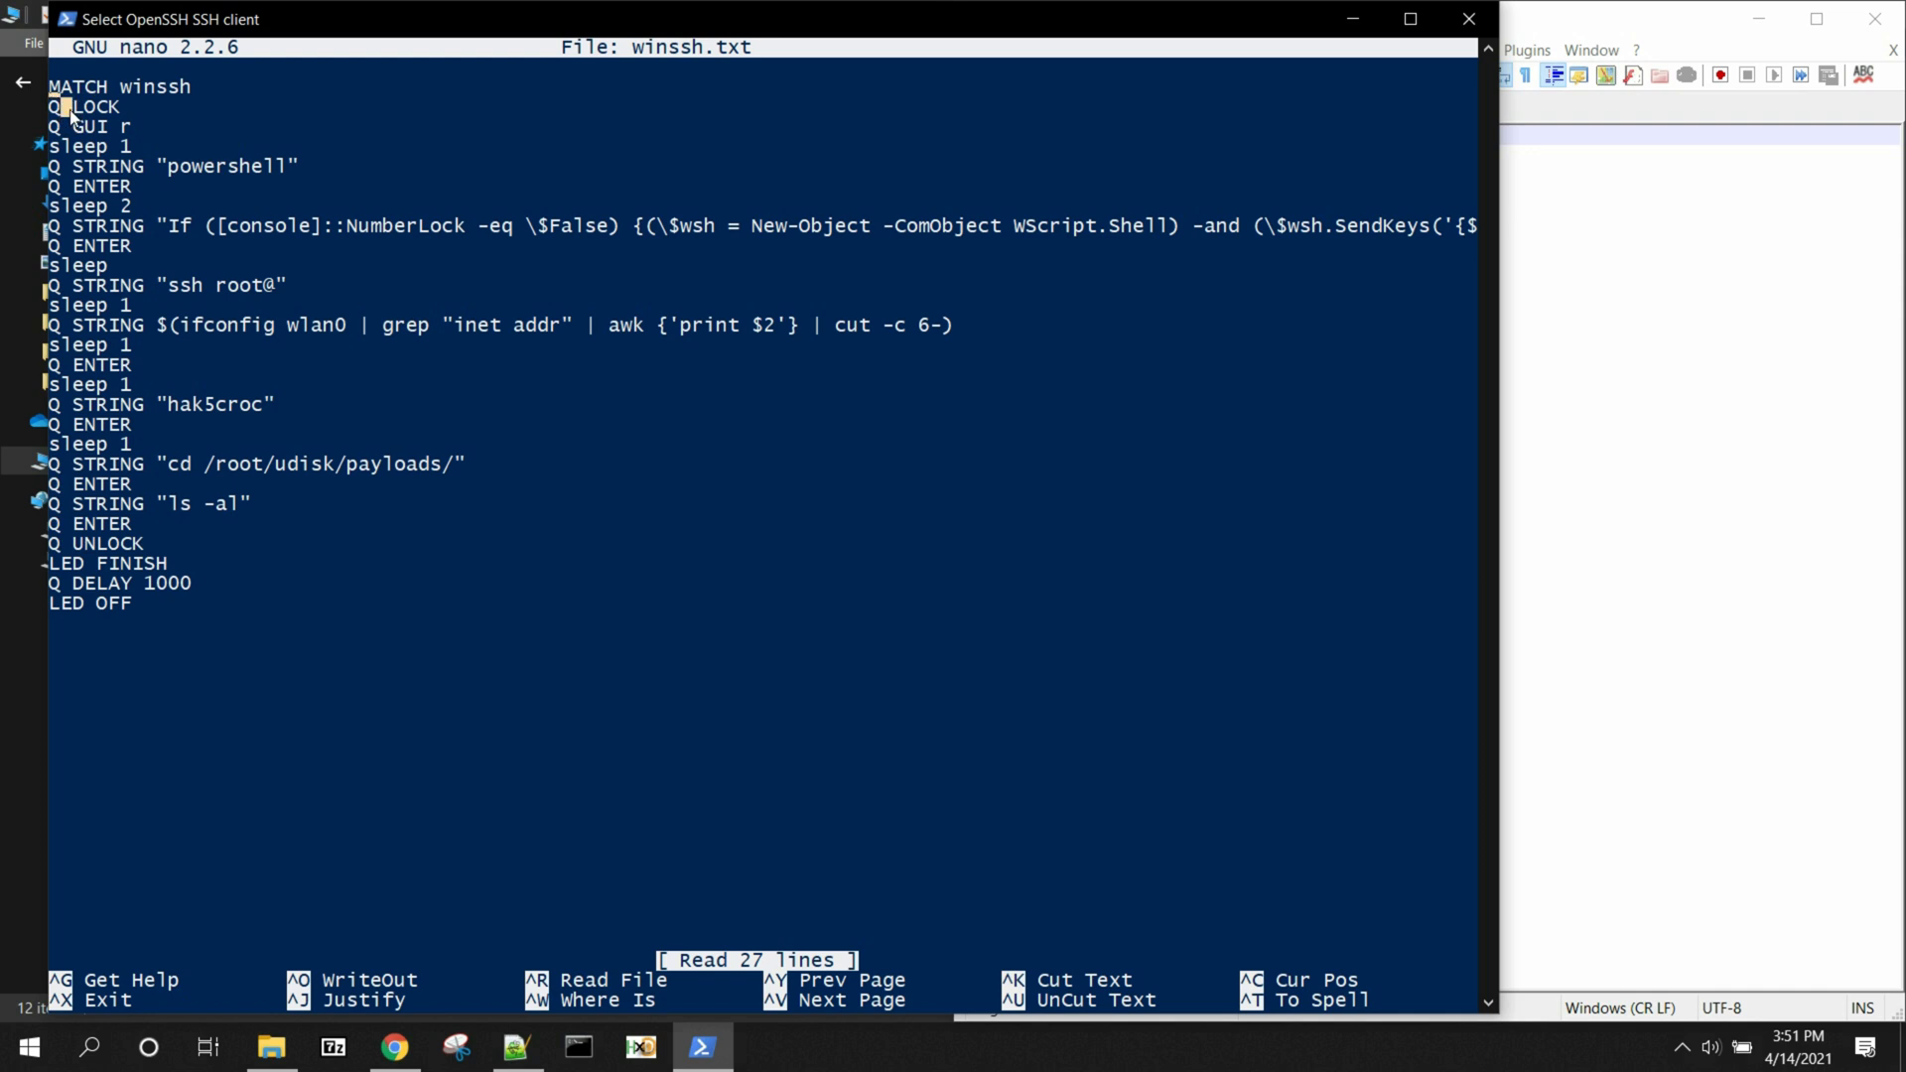
# - Extend the leading Q to QUACK on the LOCK and GUI r lines of winssh.txt
pyautogui.write('UACK')
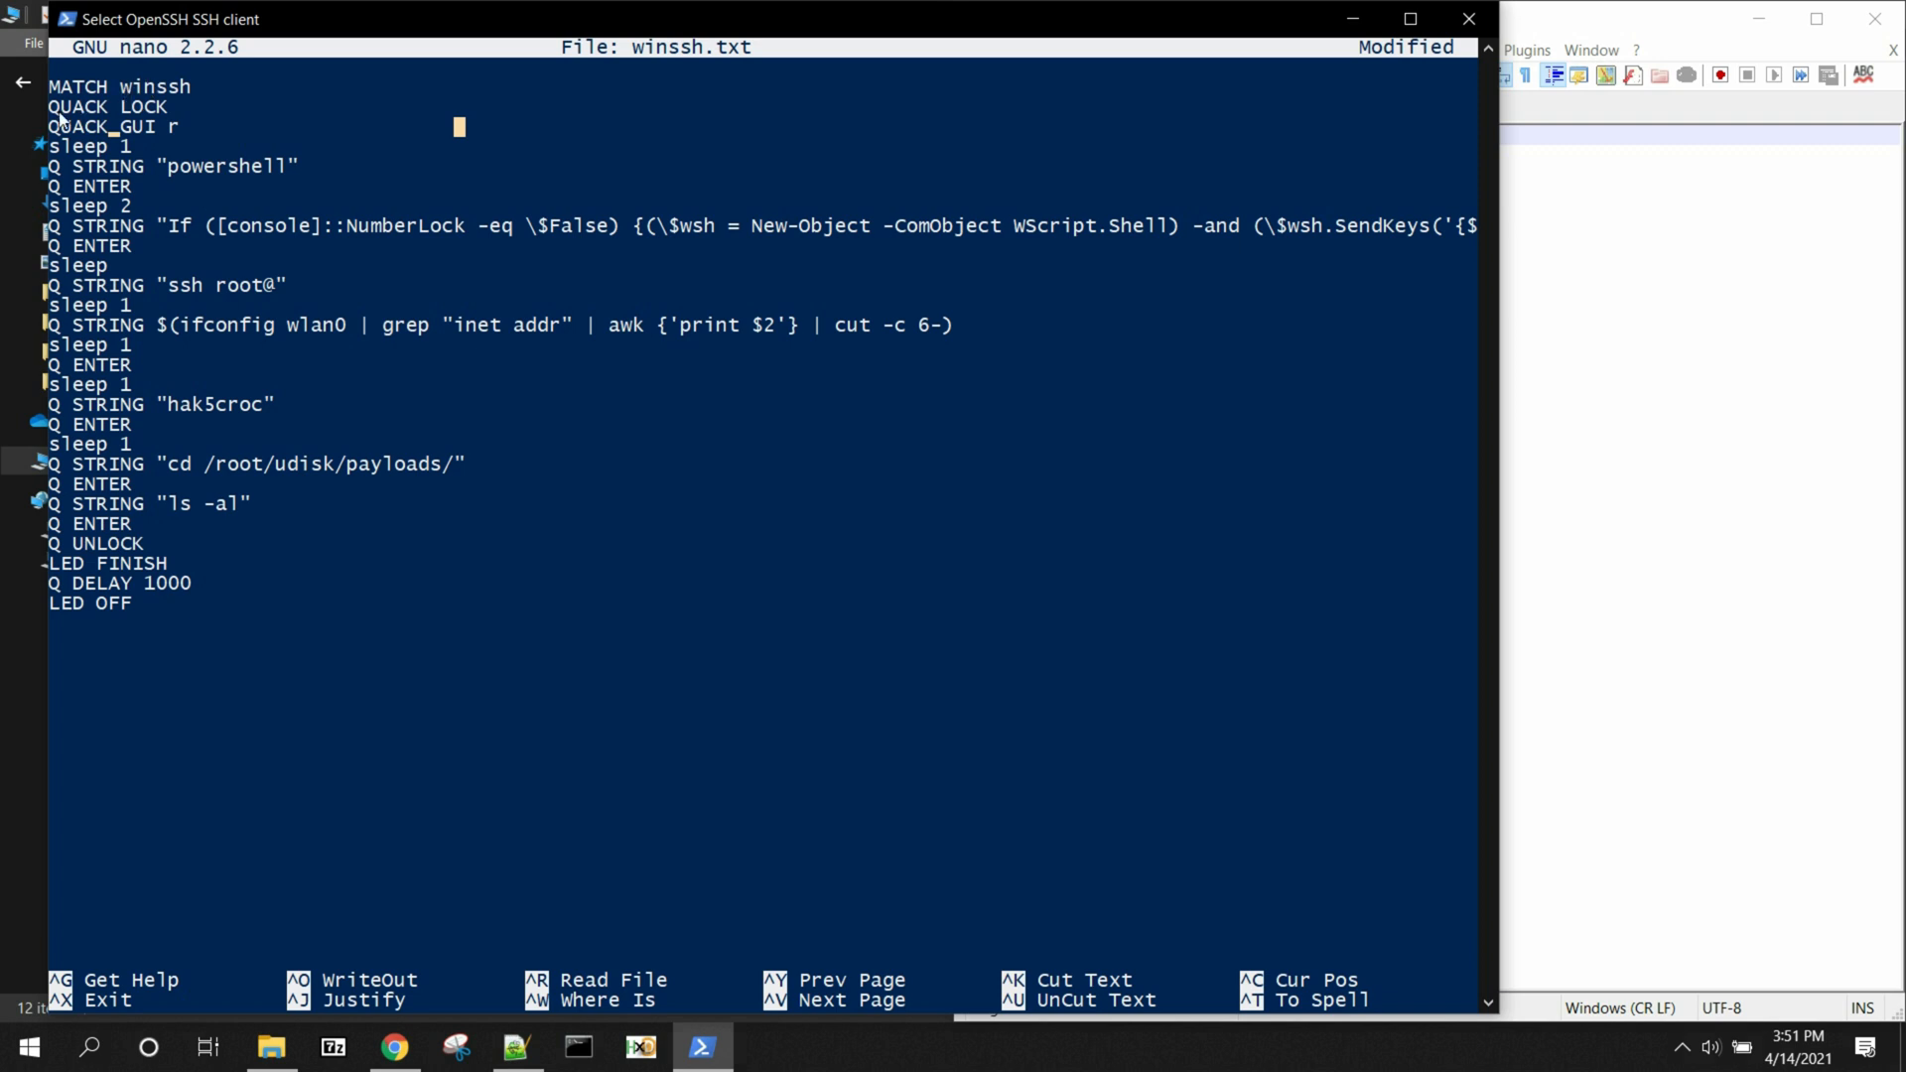
pyautogui.moveTo(83, 135)
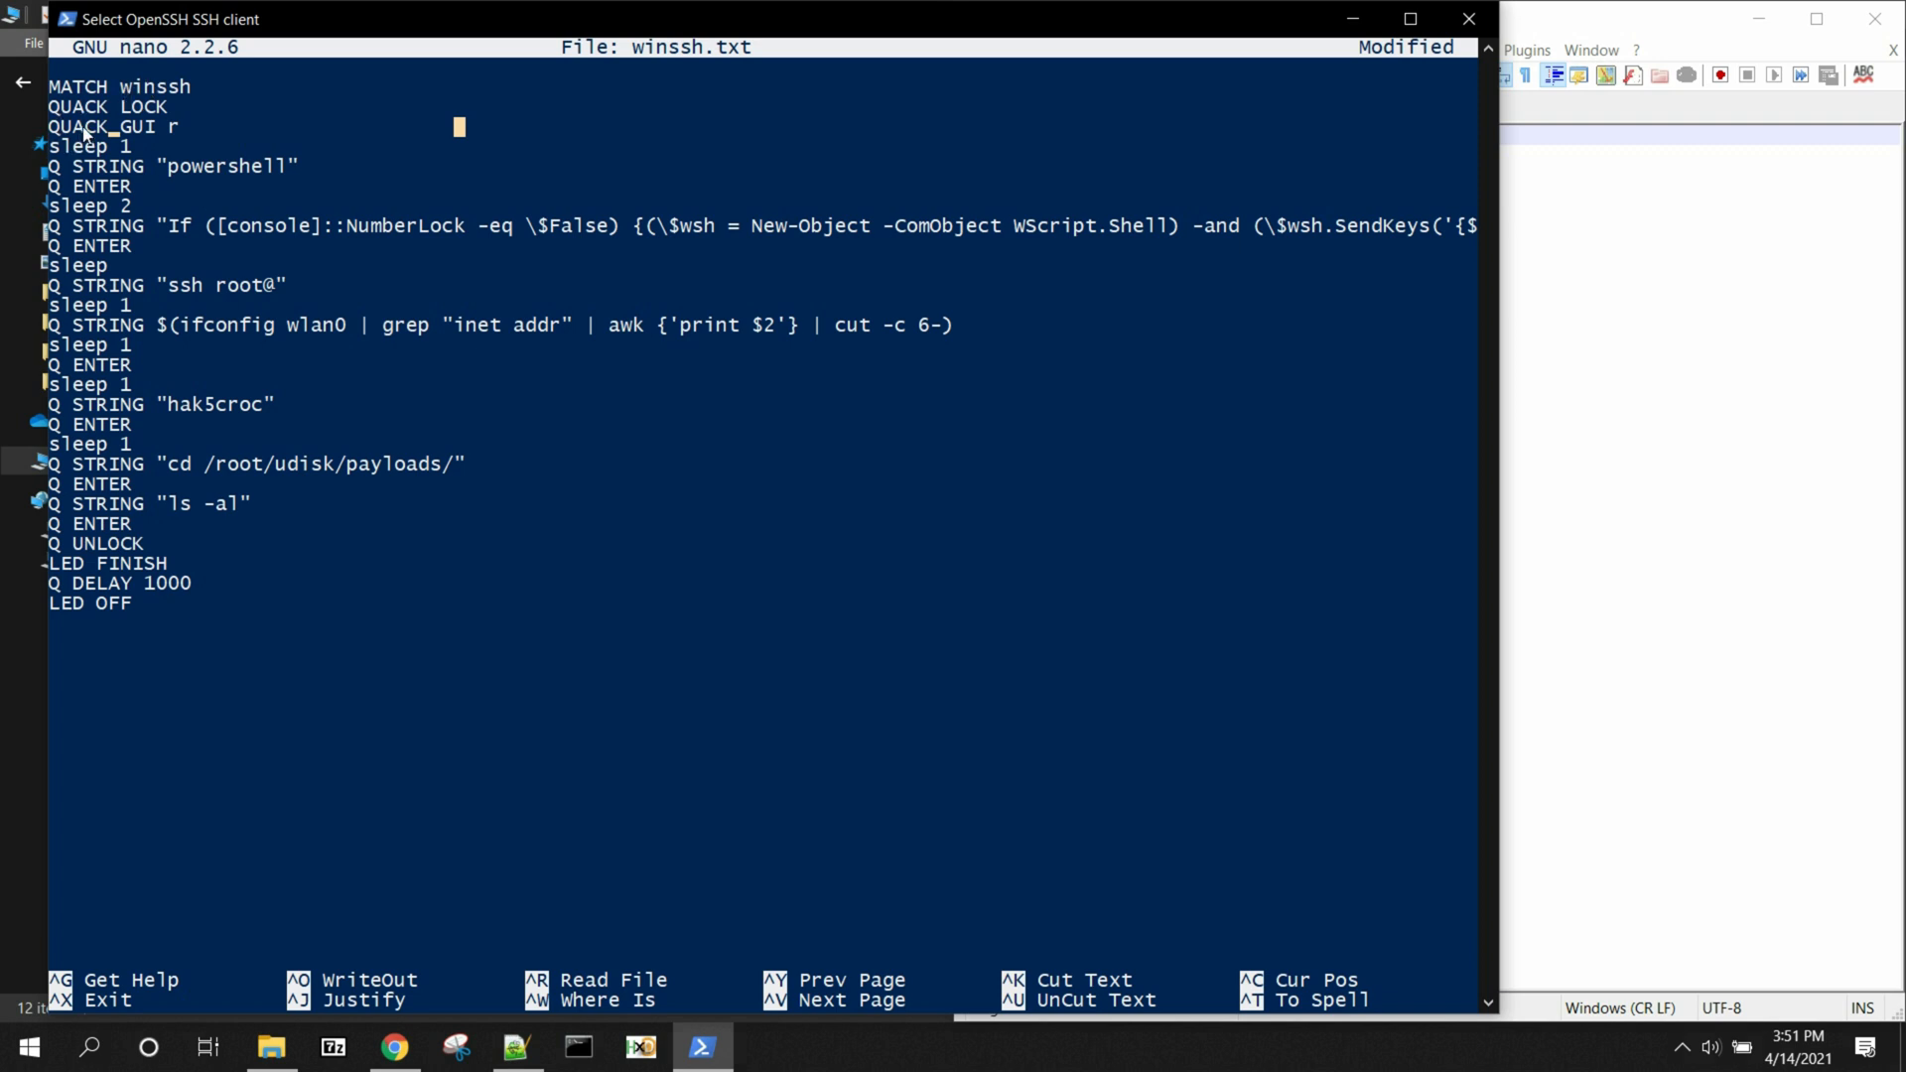
pyautogui.moveTo(107, 874)
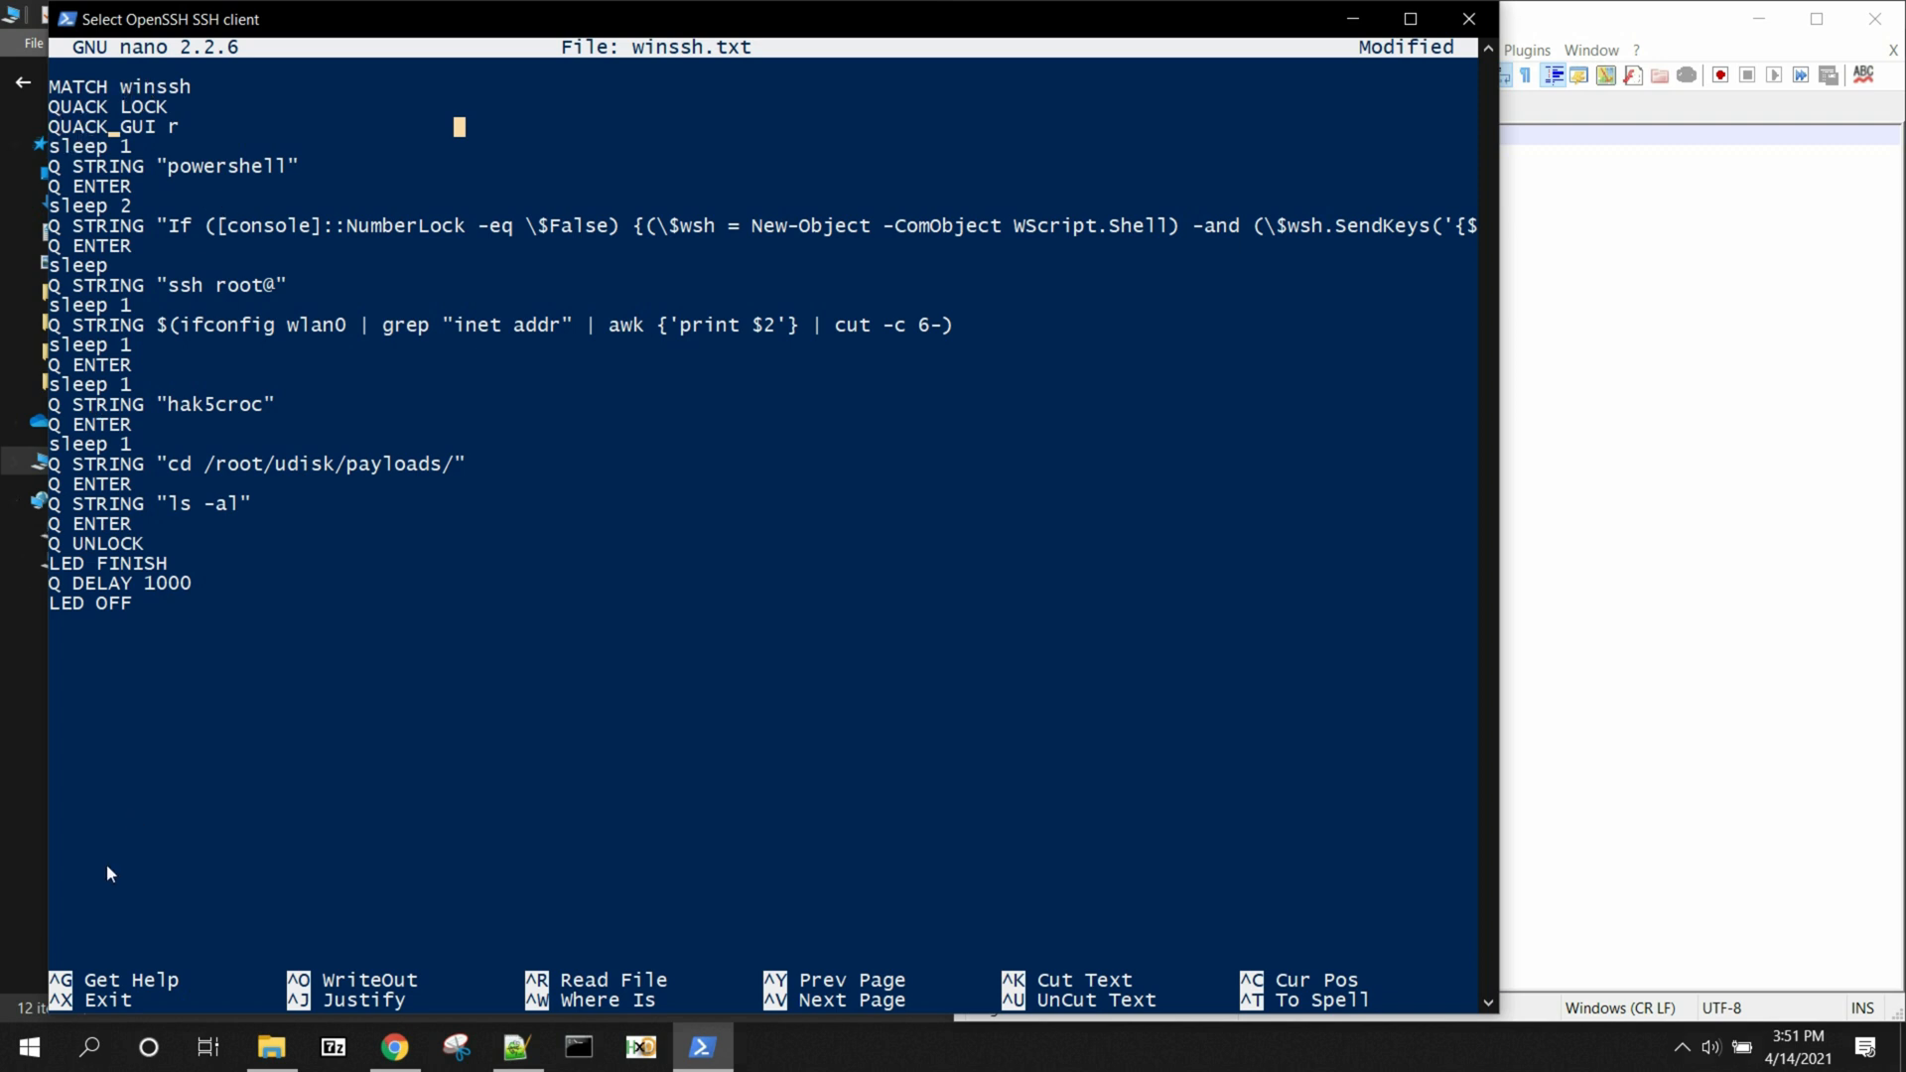
pyautogui.moveTo(354, 574)
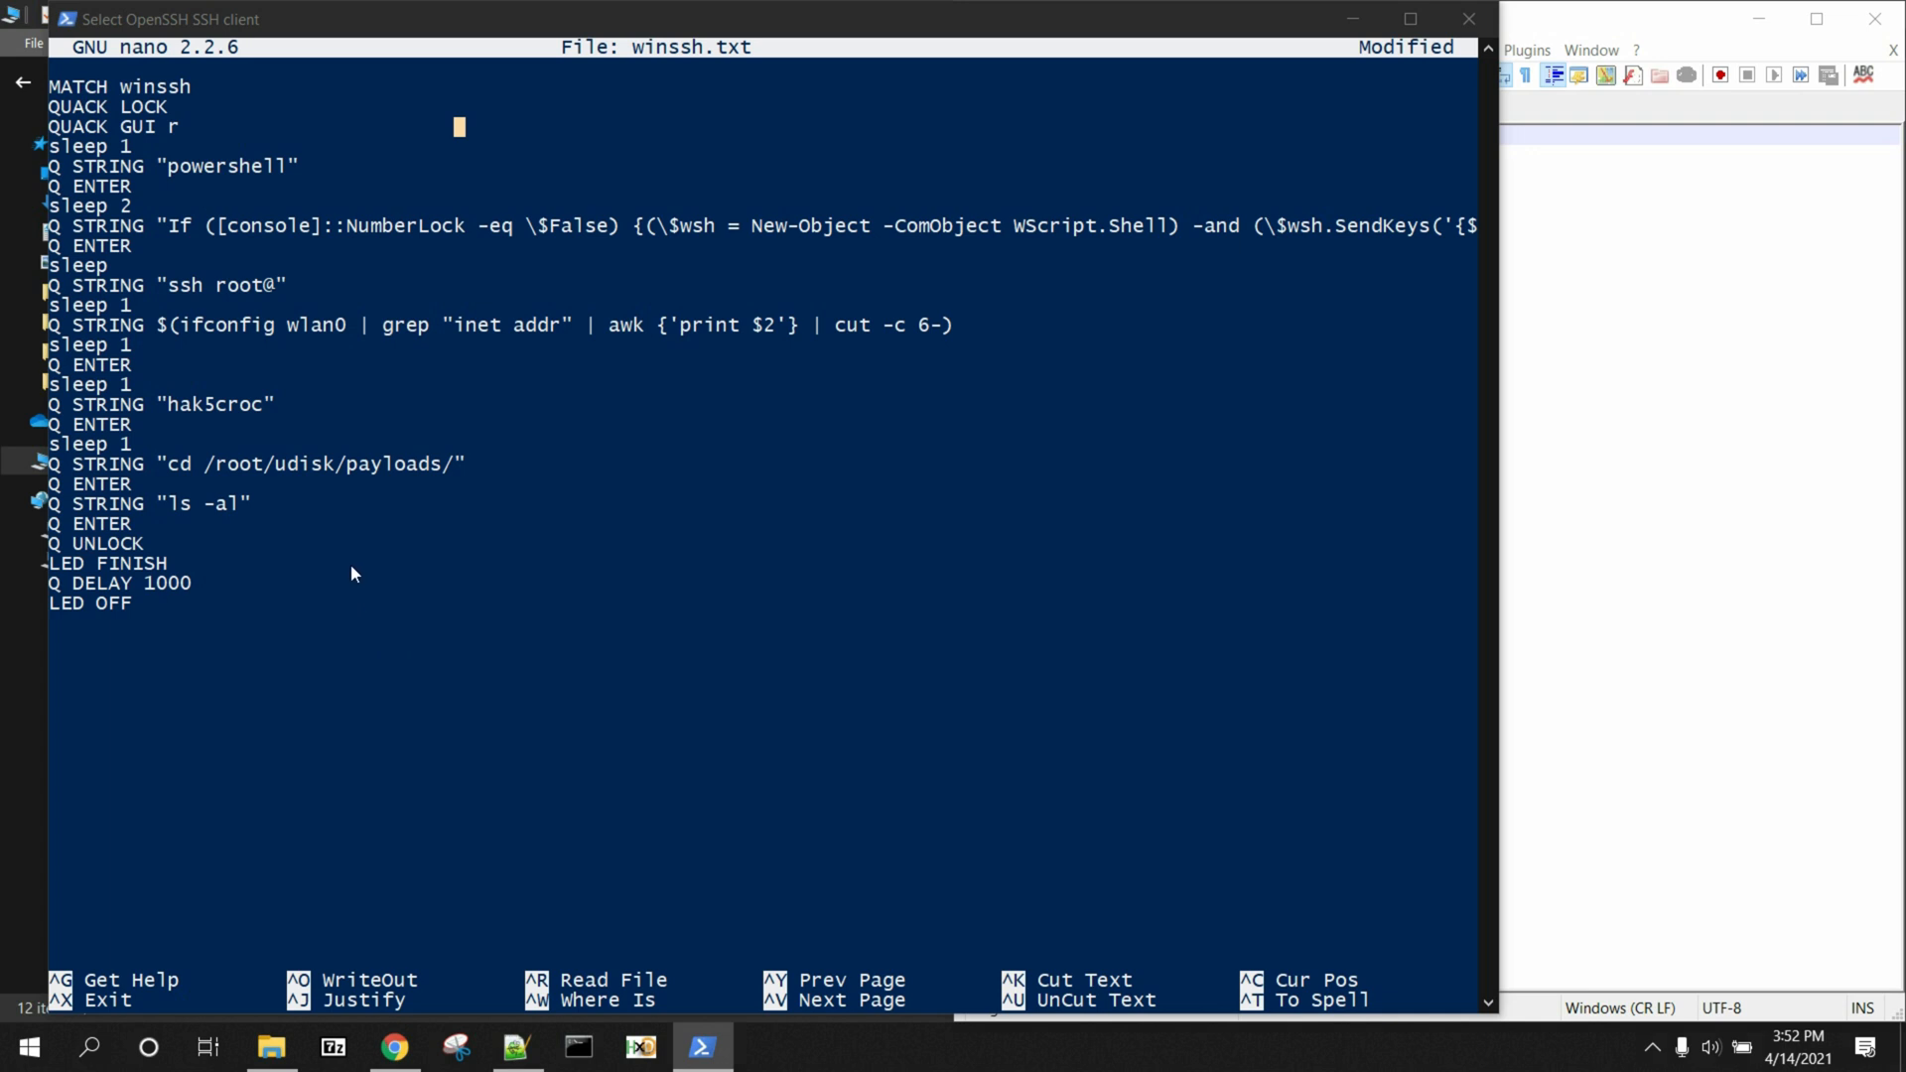
pyautogui.moveTo(83, 119)
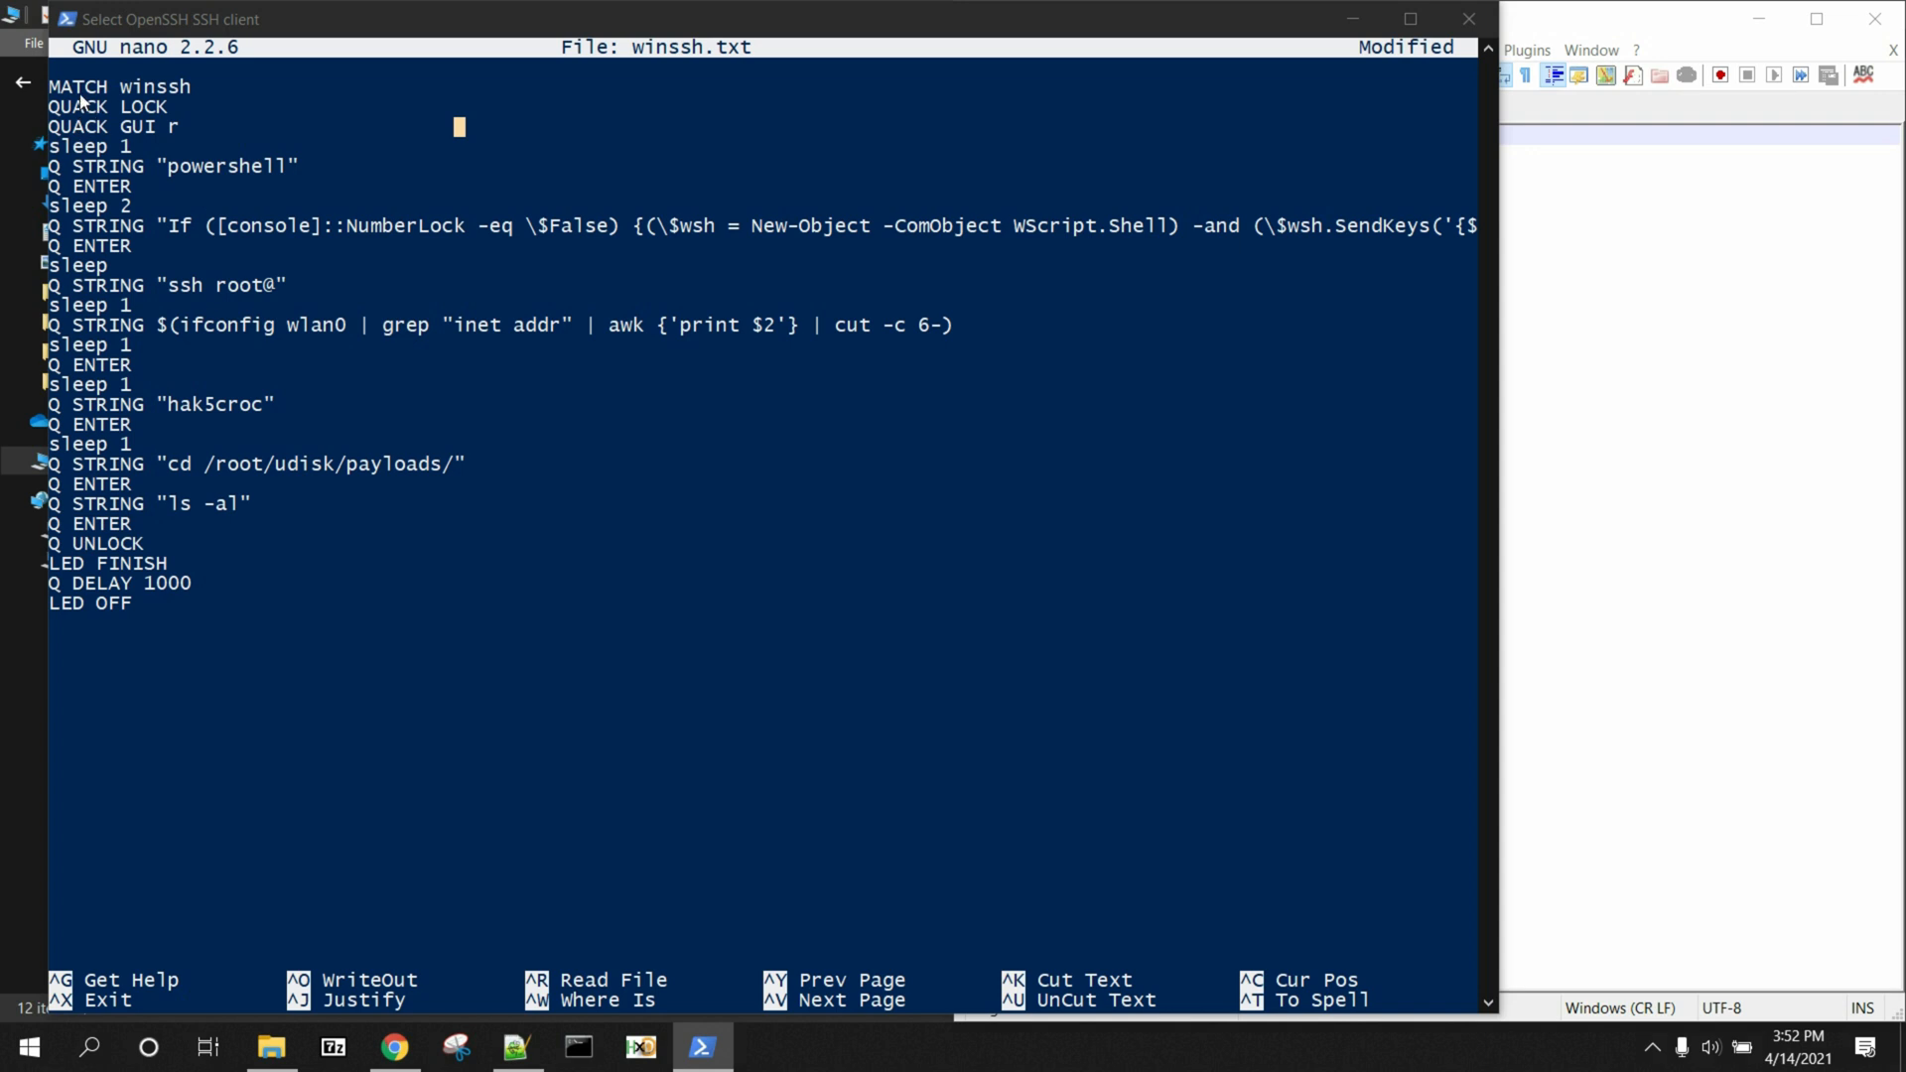
pyautogui.moveTo(340, 224)
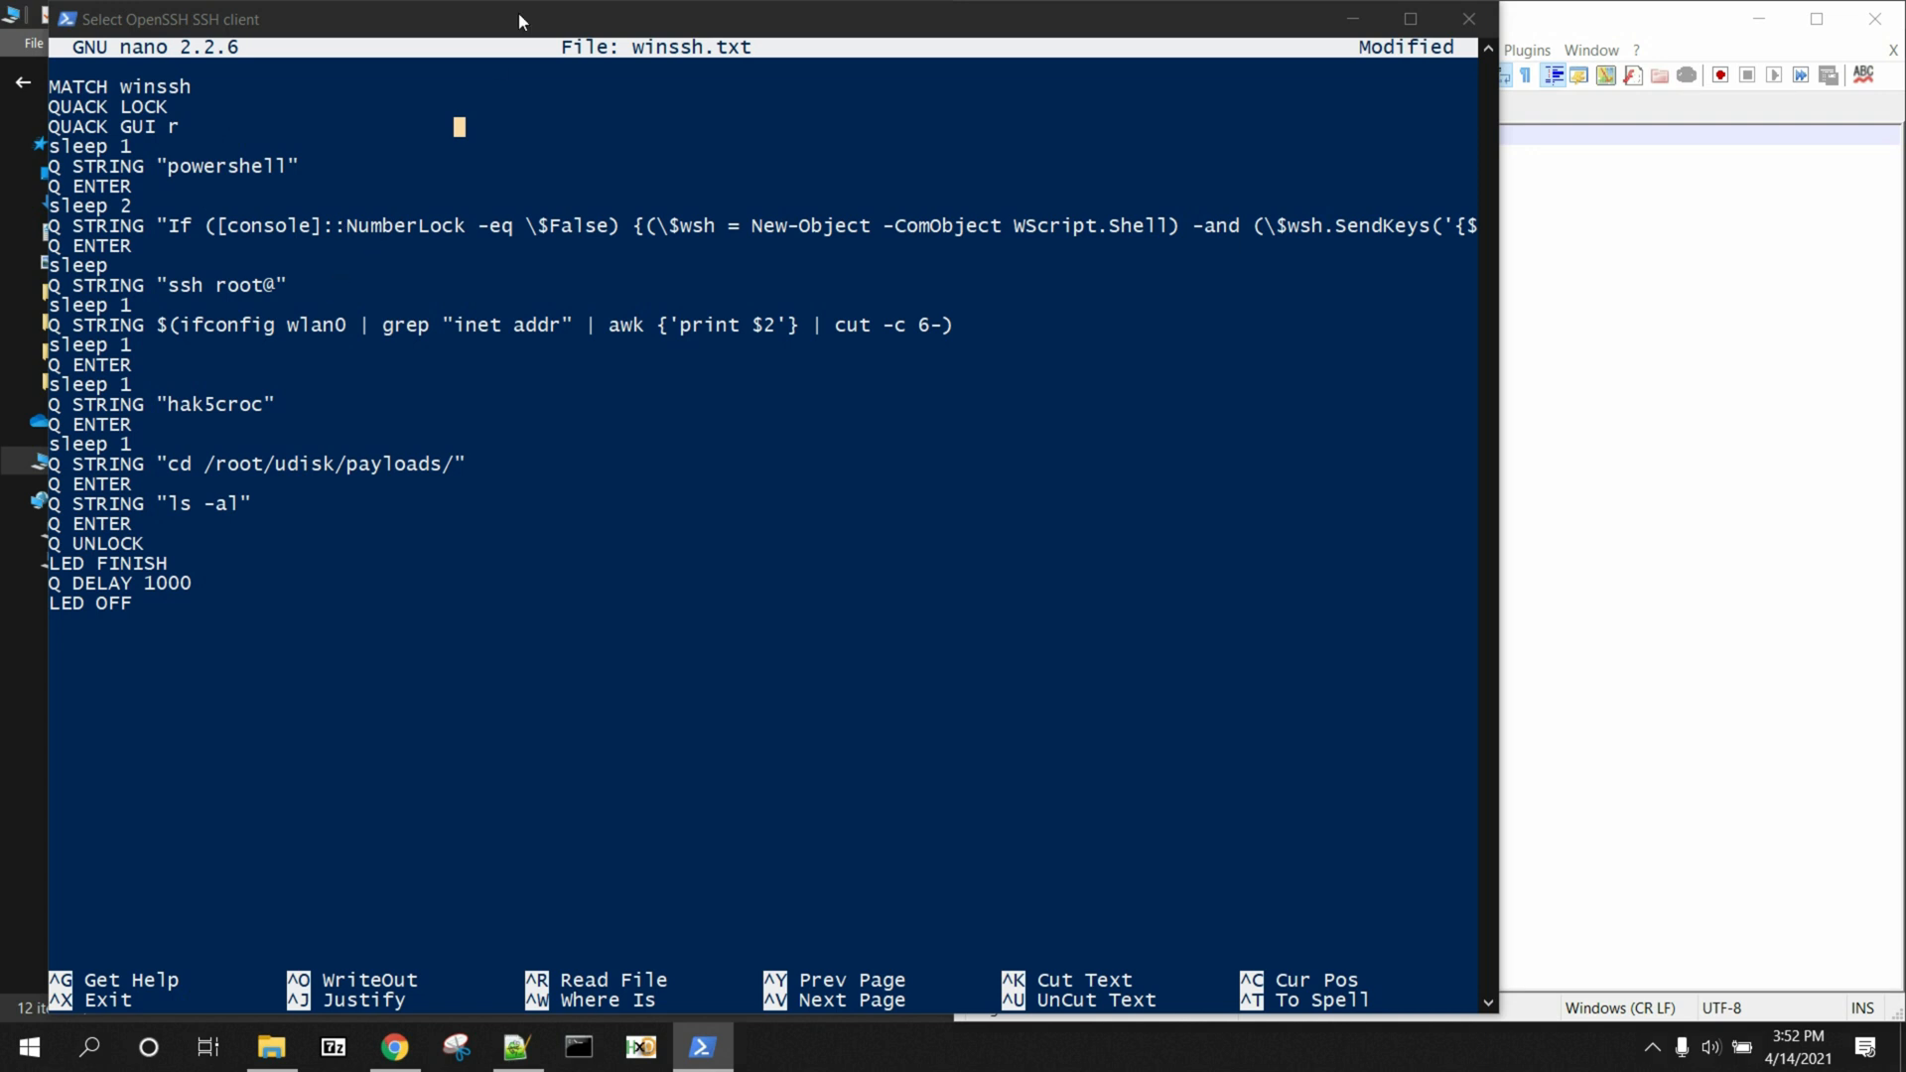
# - Exit nano saving the modified buffer under the name winssh.txt
pyautogui.press('ctrl+x')
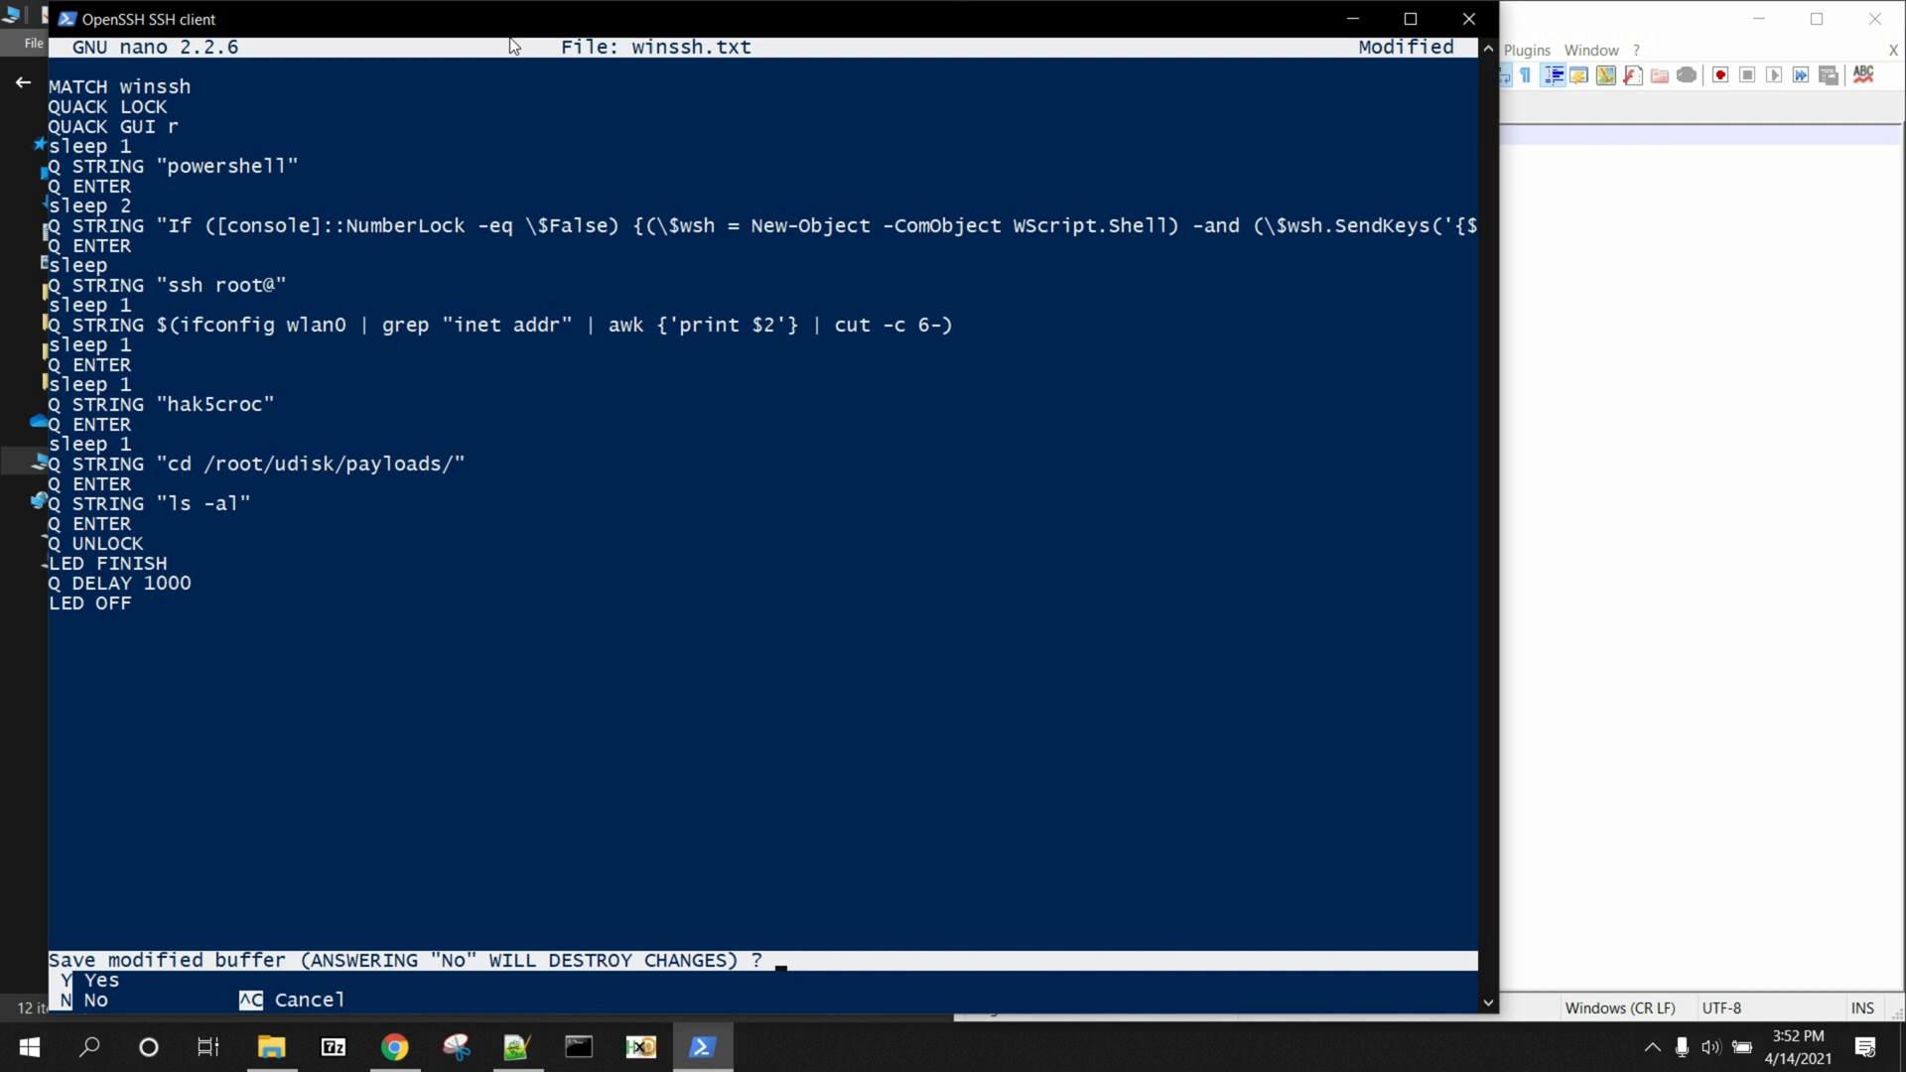
pyautogui.press('y')
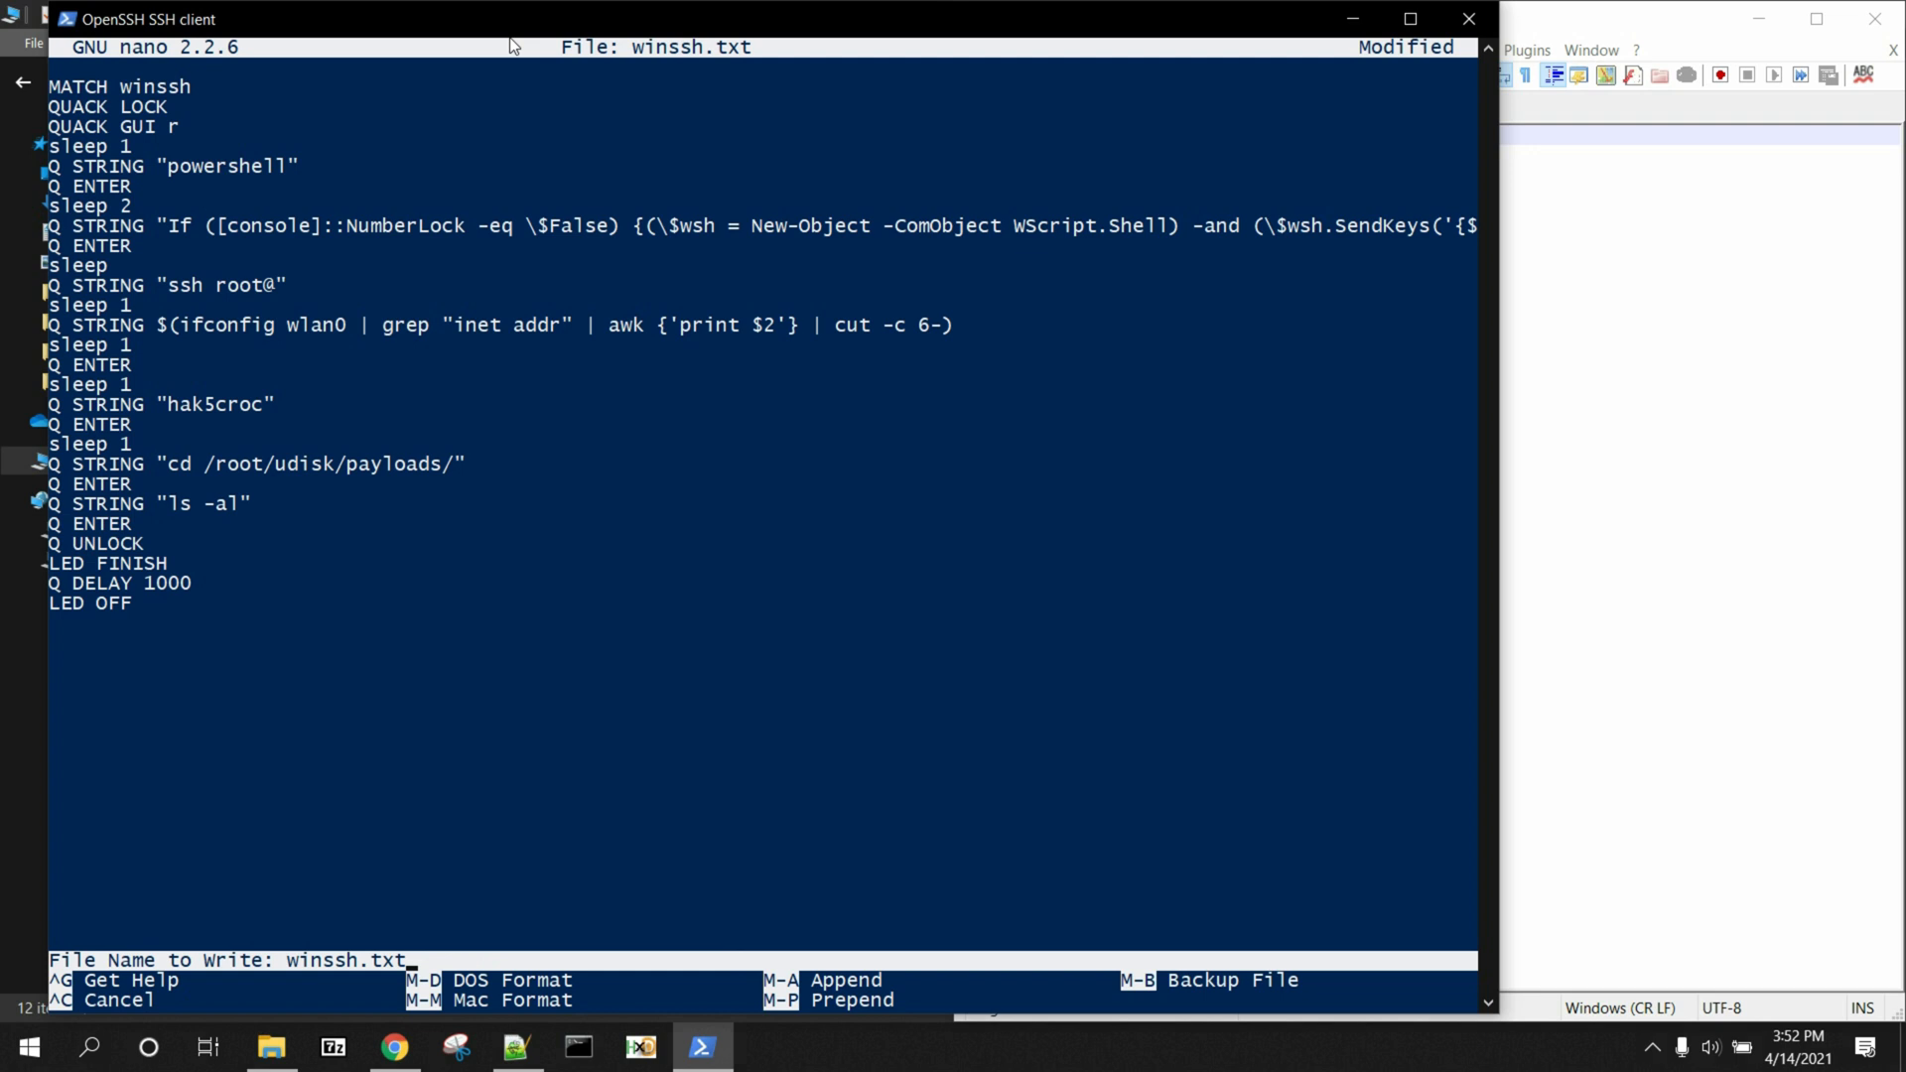
pyautogui.press('Return')
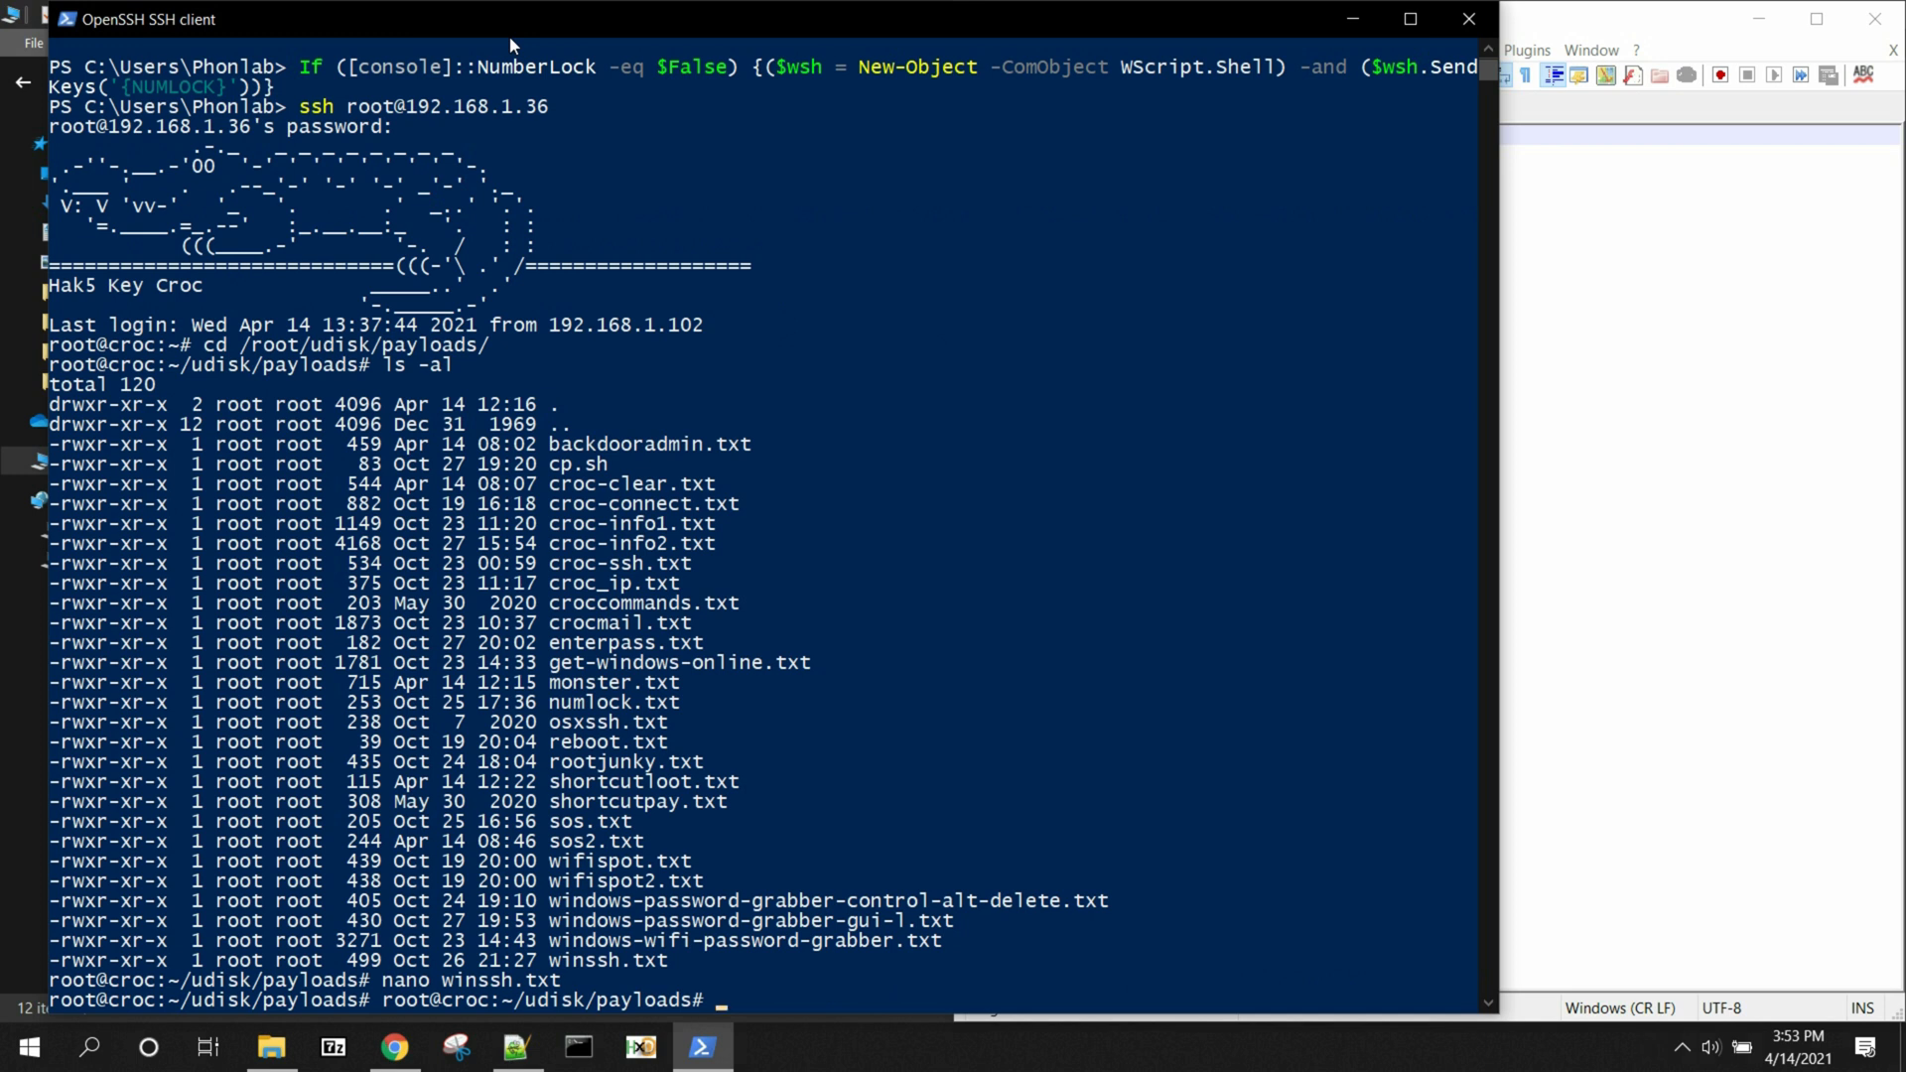
# - Run RELOAD_PAYLOADS at the Key Croc shell prompt
pyautogui.write('RE')
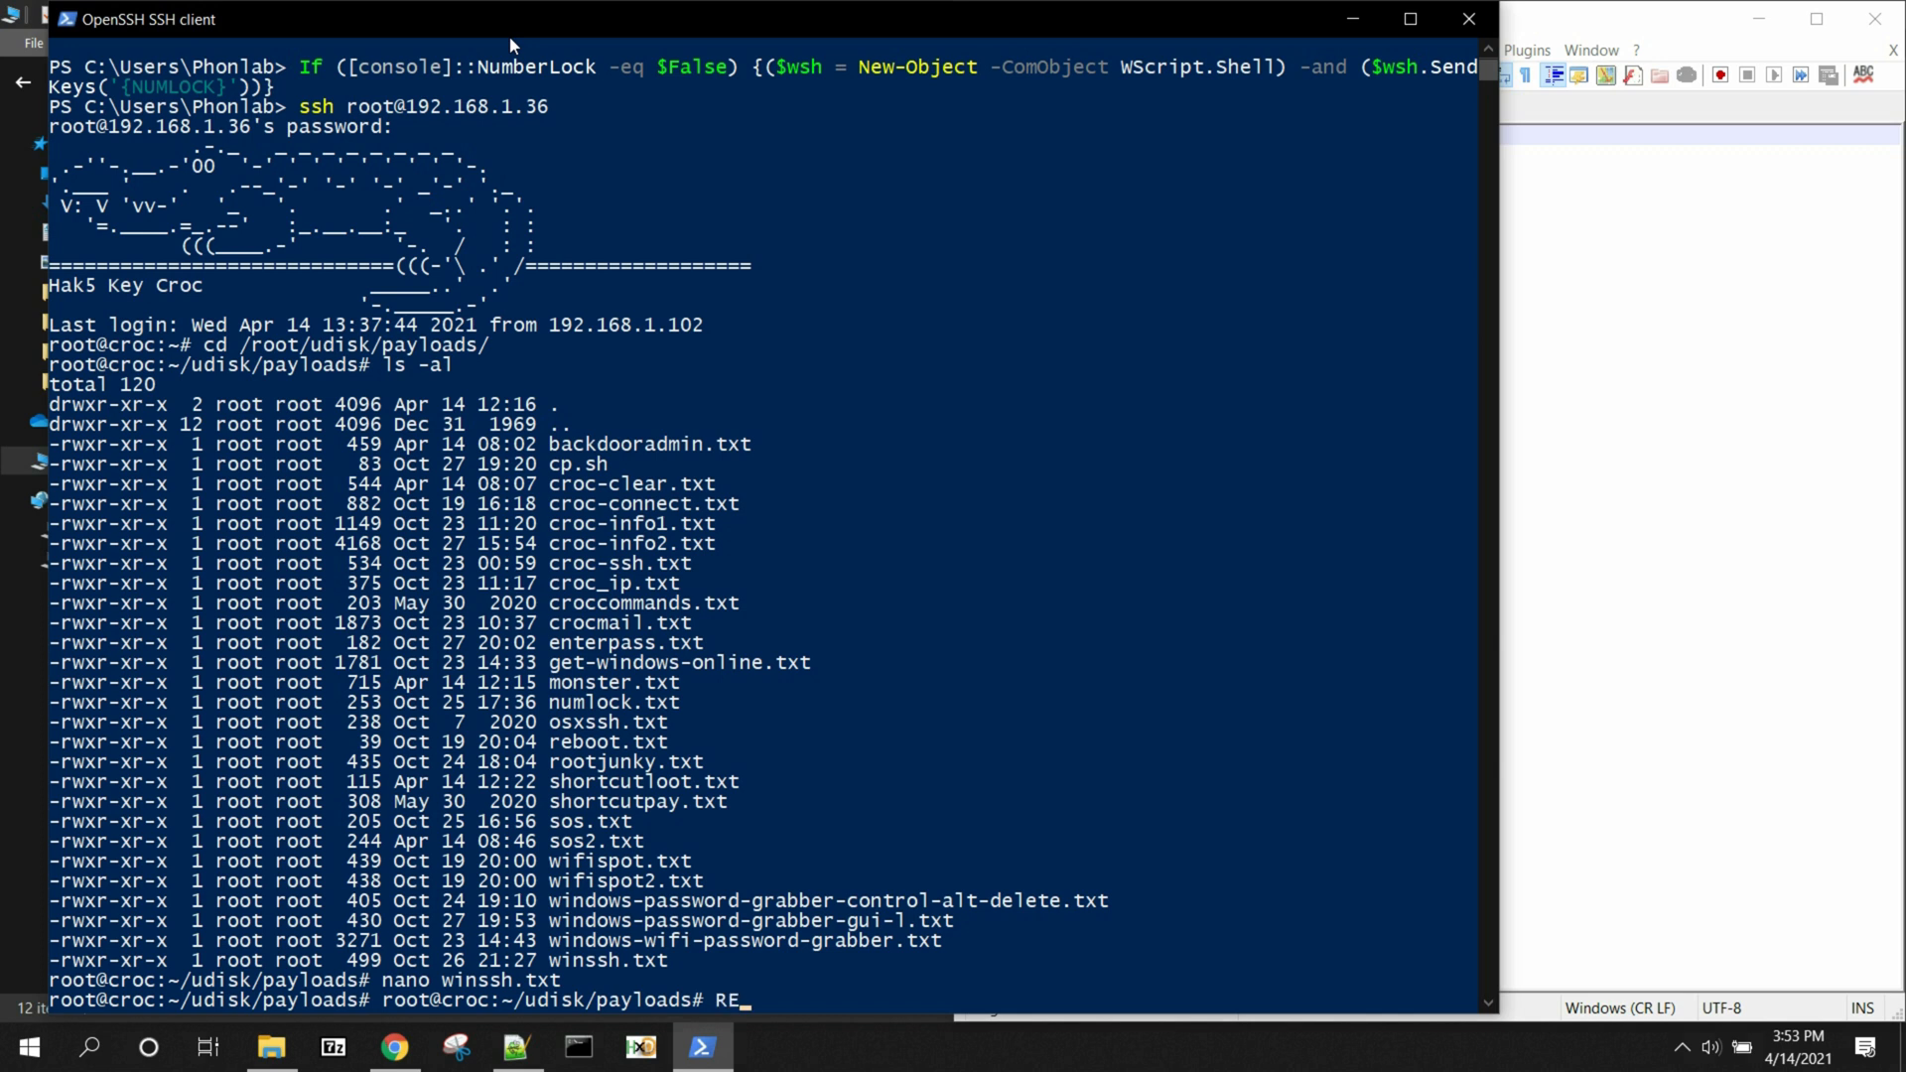
pyautogui.write('L')
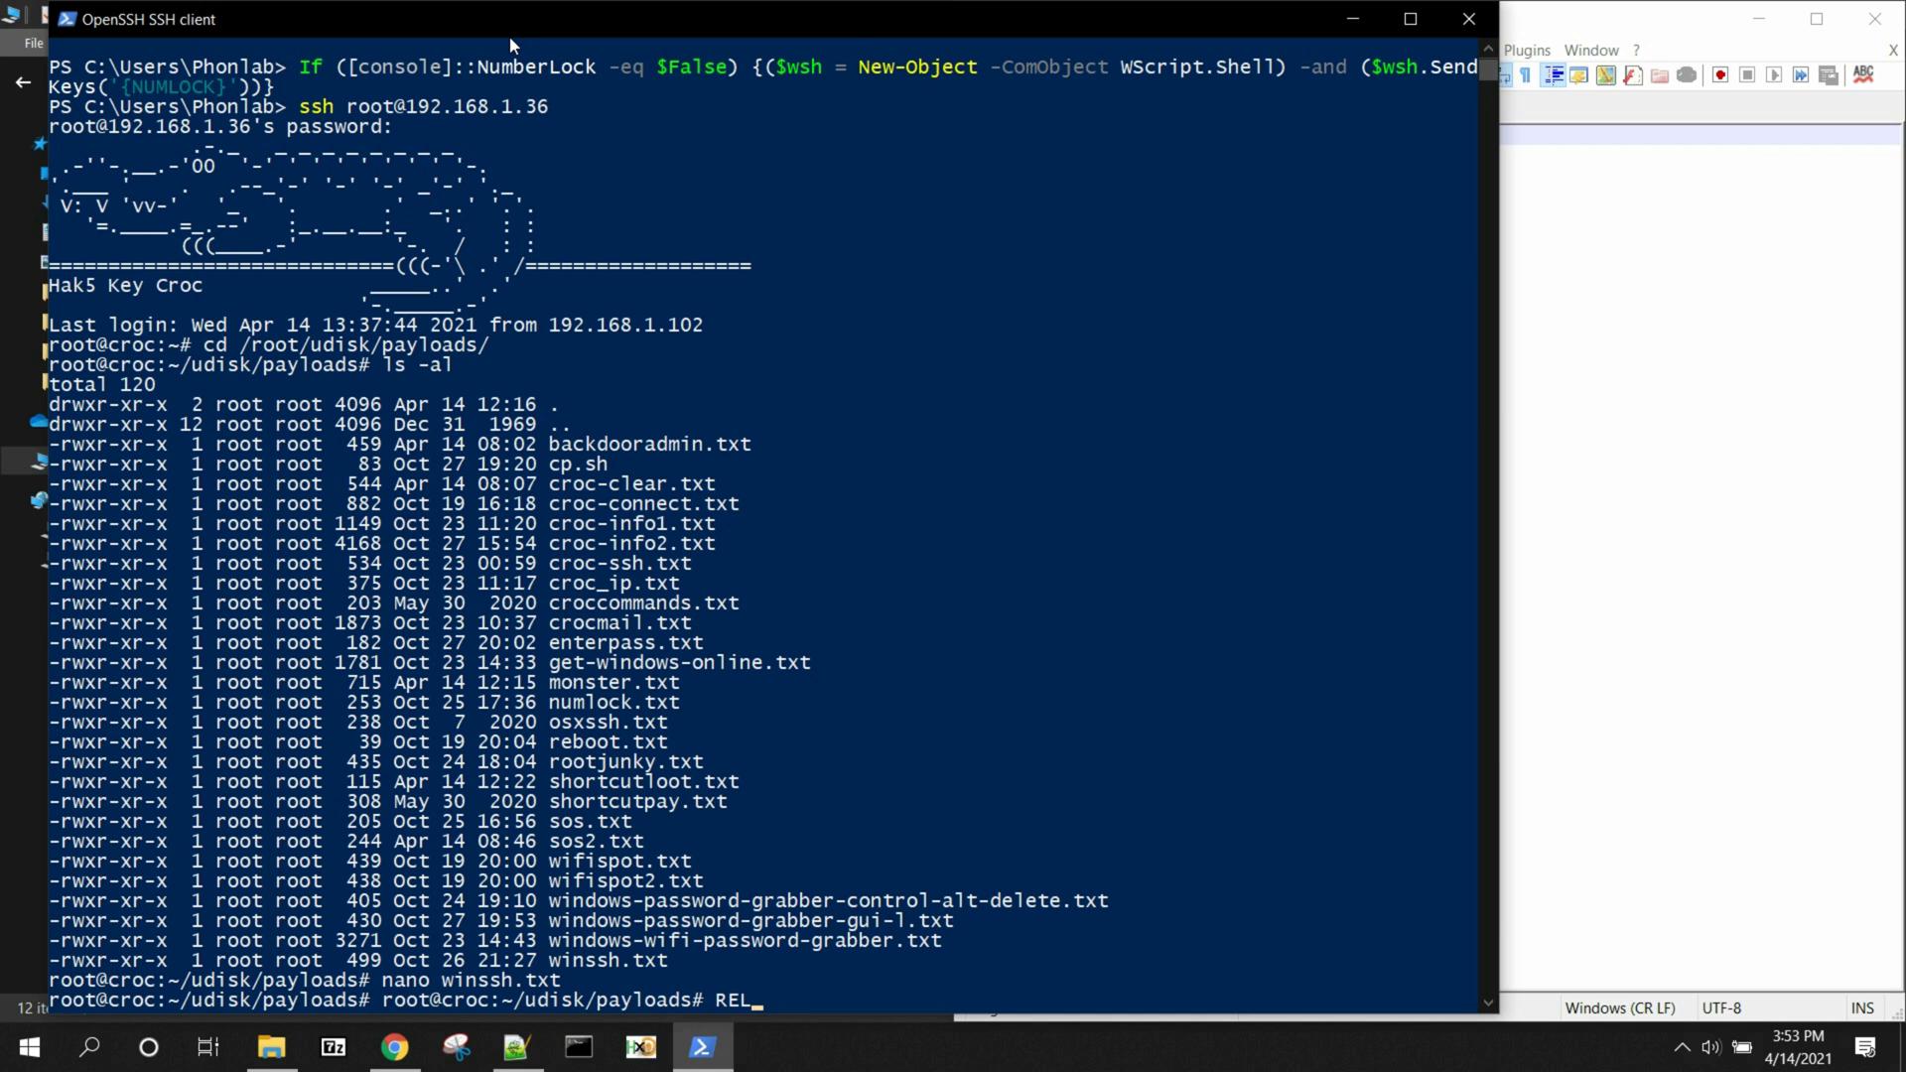
pyautogui.write('OAD_PAYLOADS')
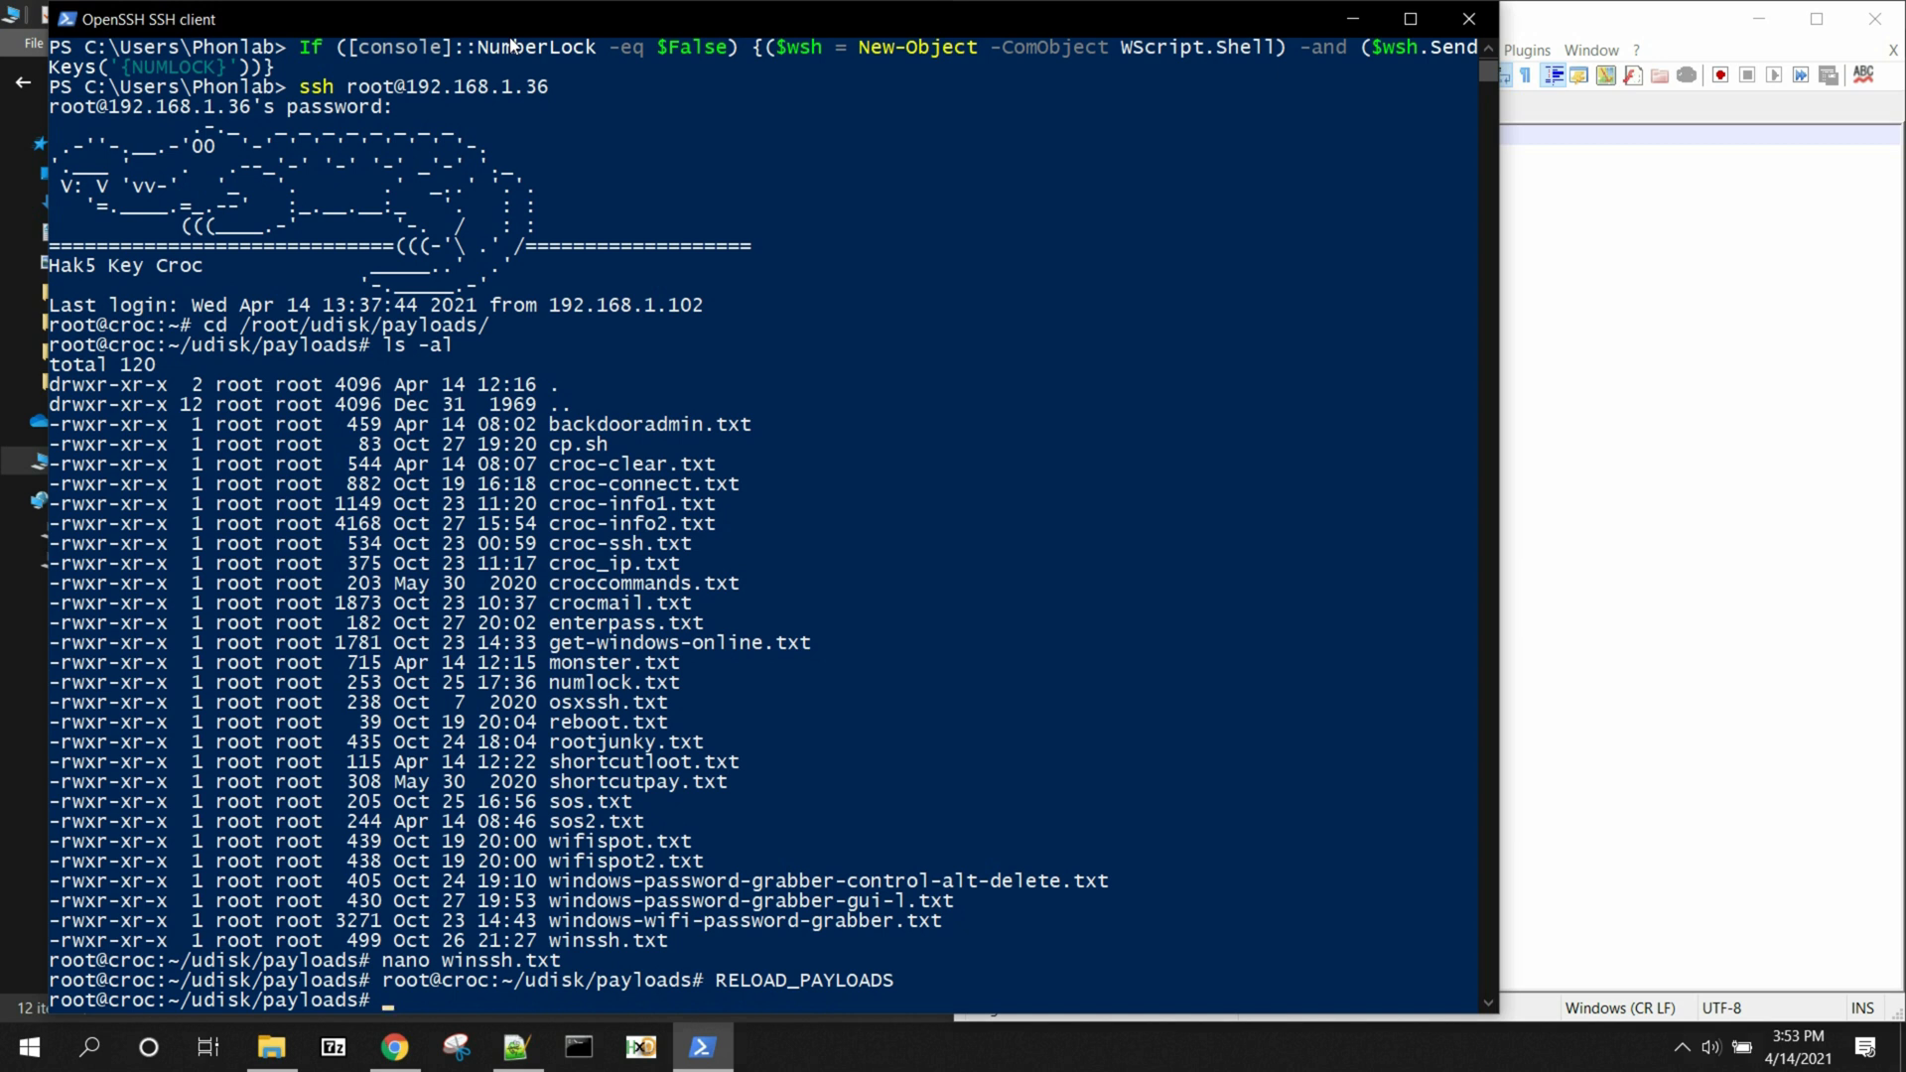
pyautogui.moveTo(641, 371)
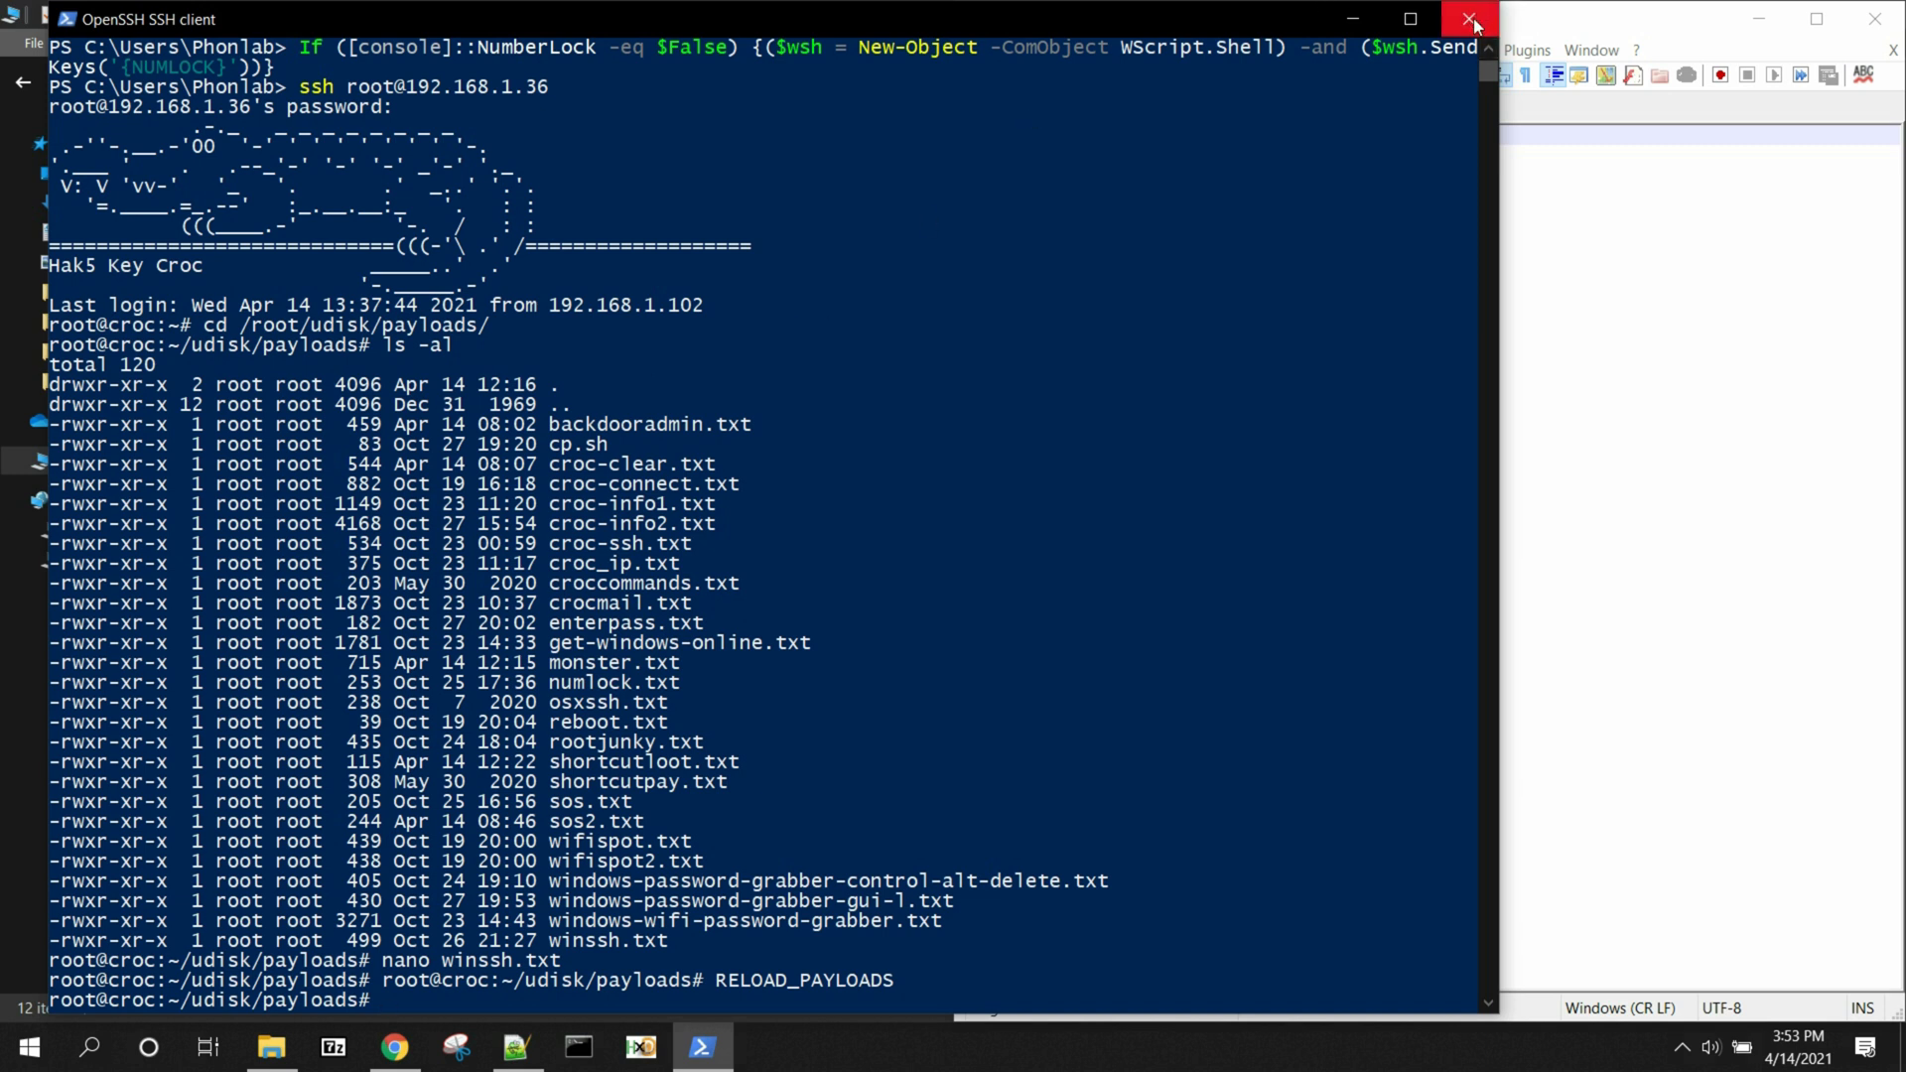
# - Close the old SSH window and enter 'winssh' in Notepad++ so the payload launches the Run dialog
pyautogui.click(1471, 18)
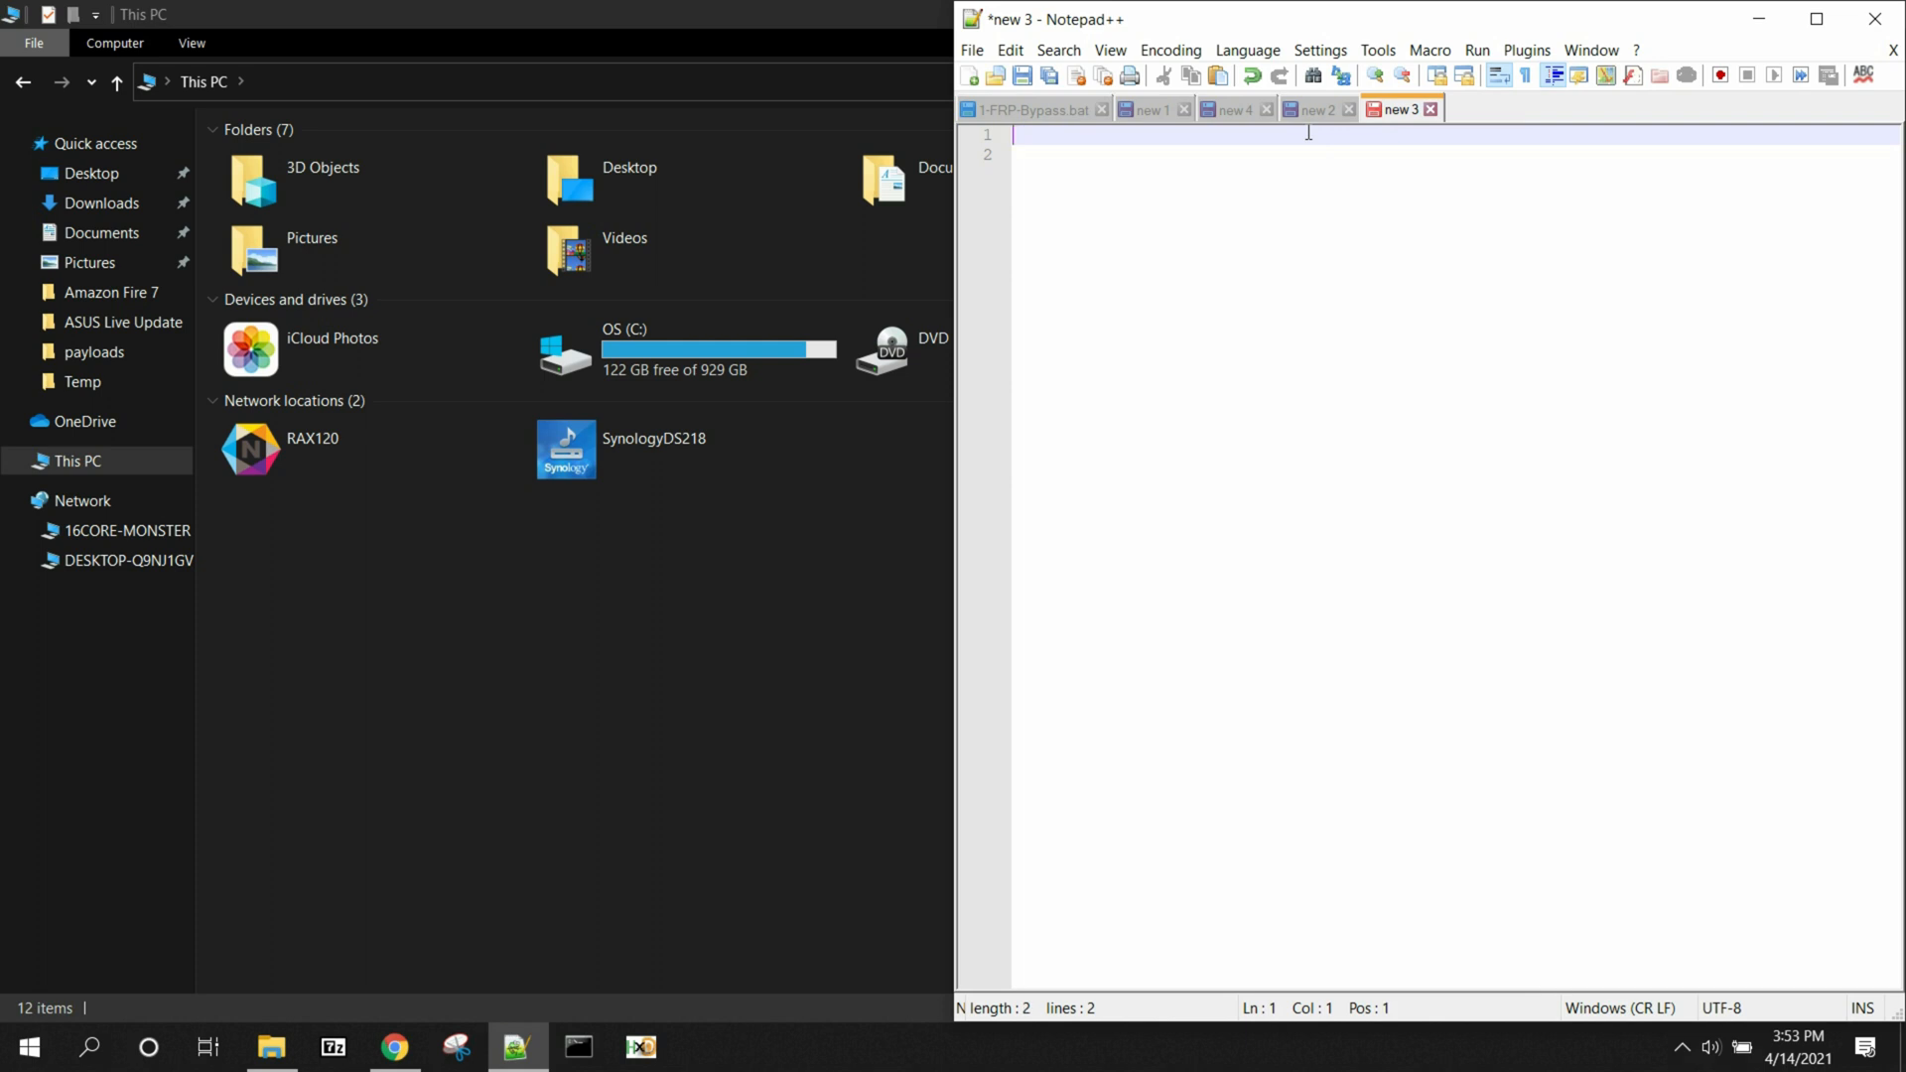
pyautogui.write('winssh')
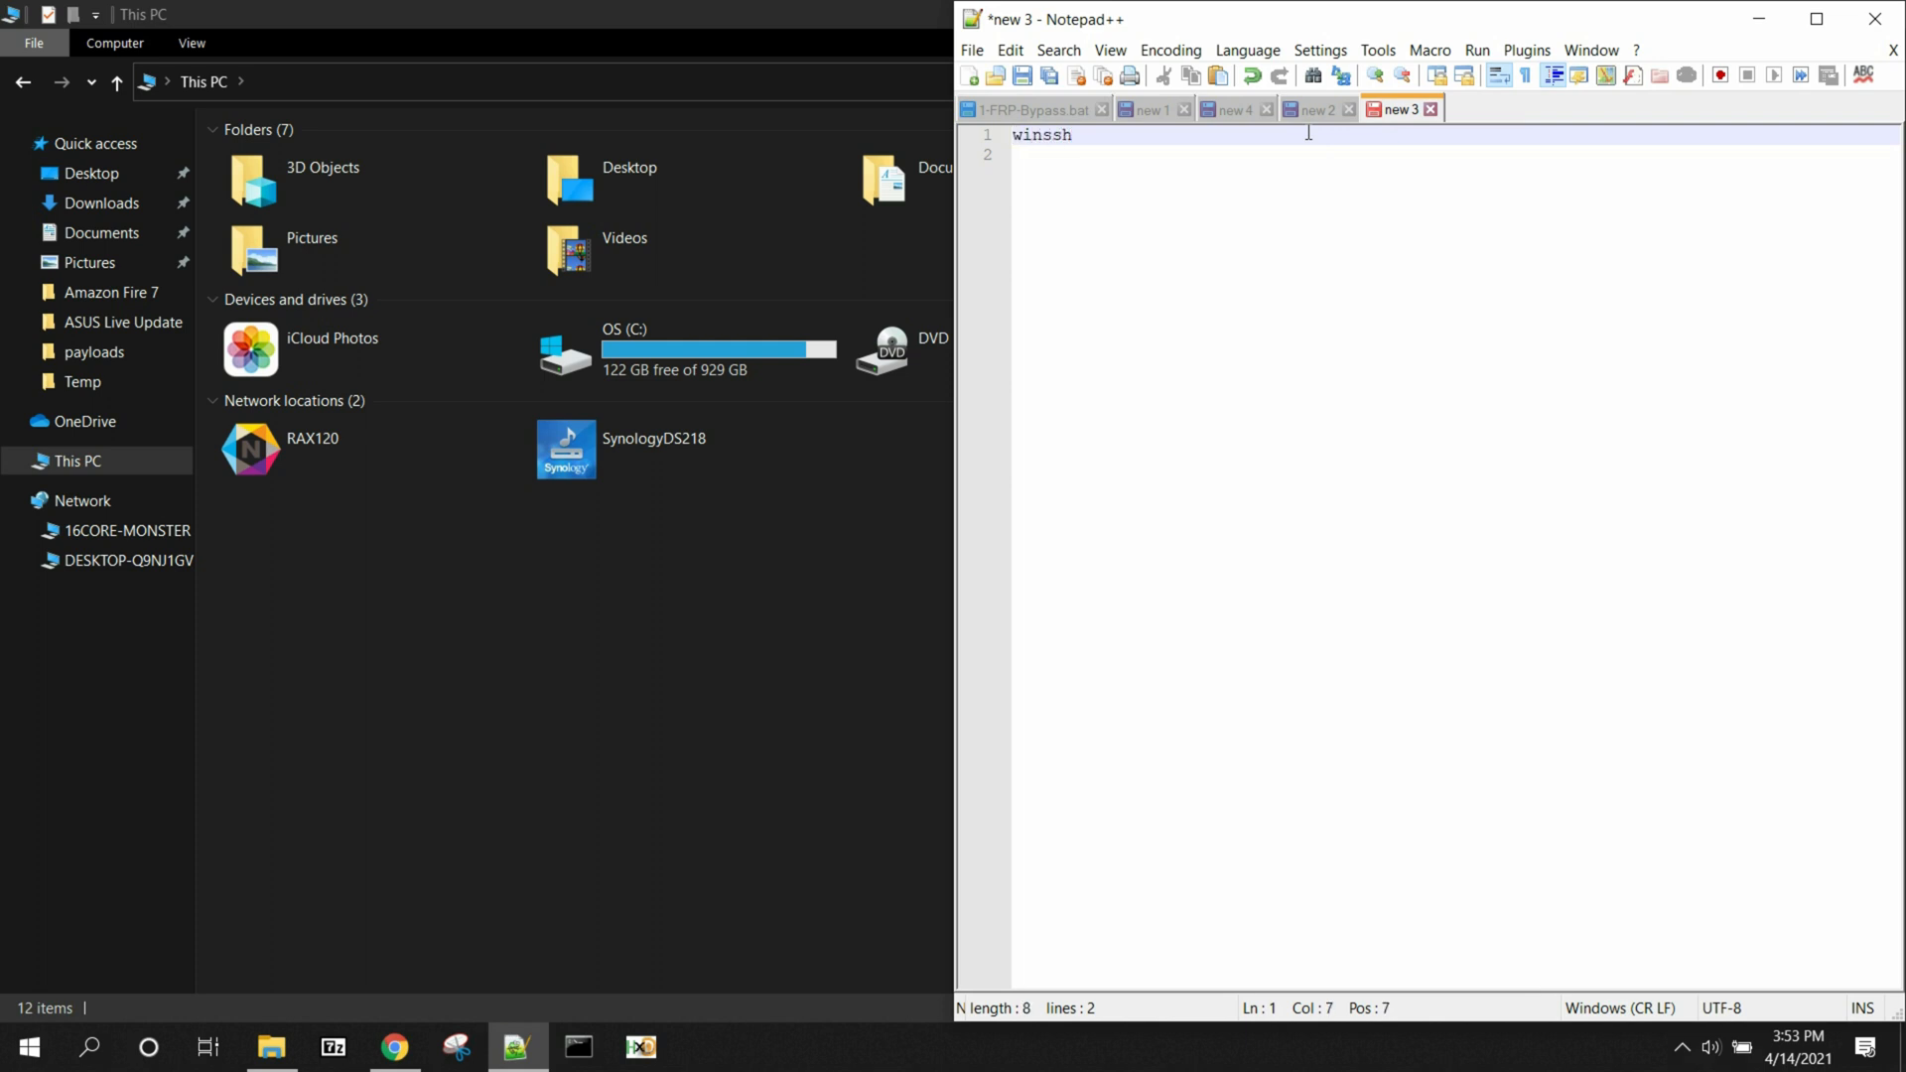
pyautogui.press('Win+r')
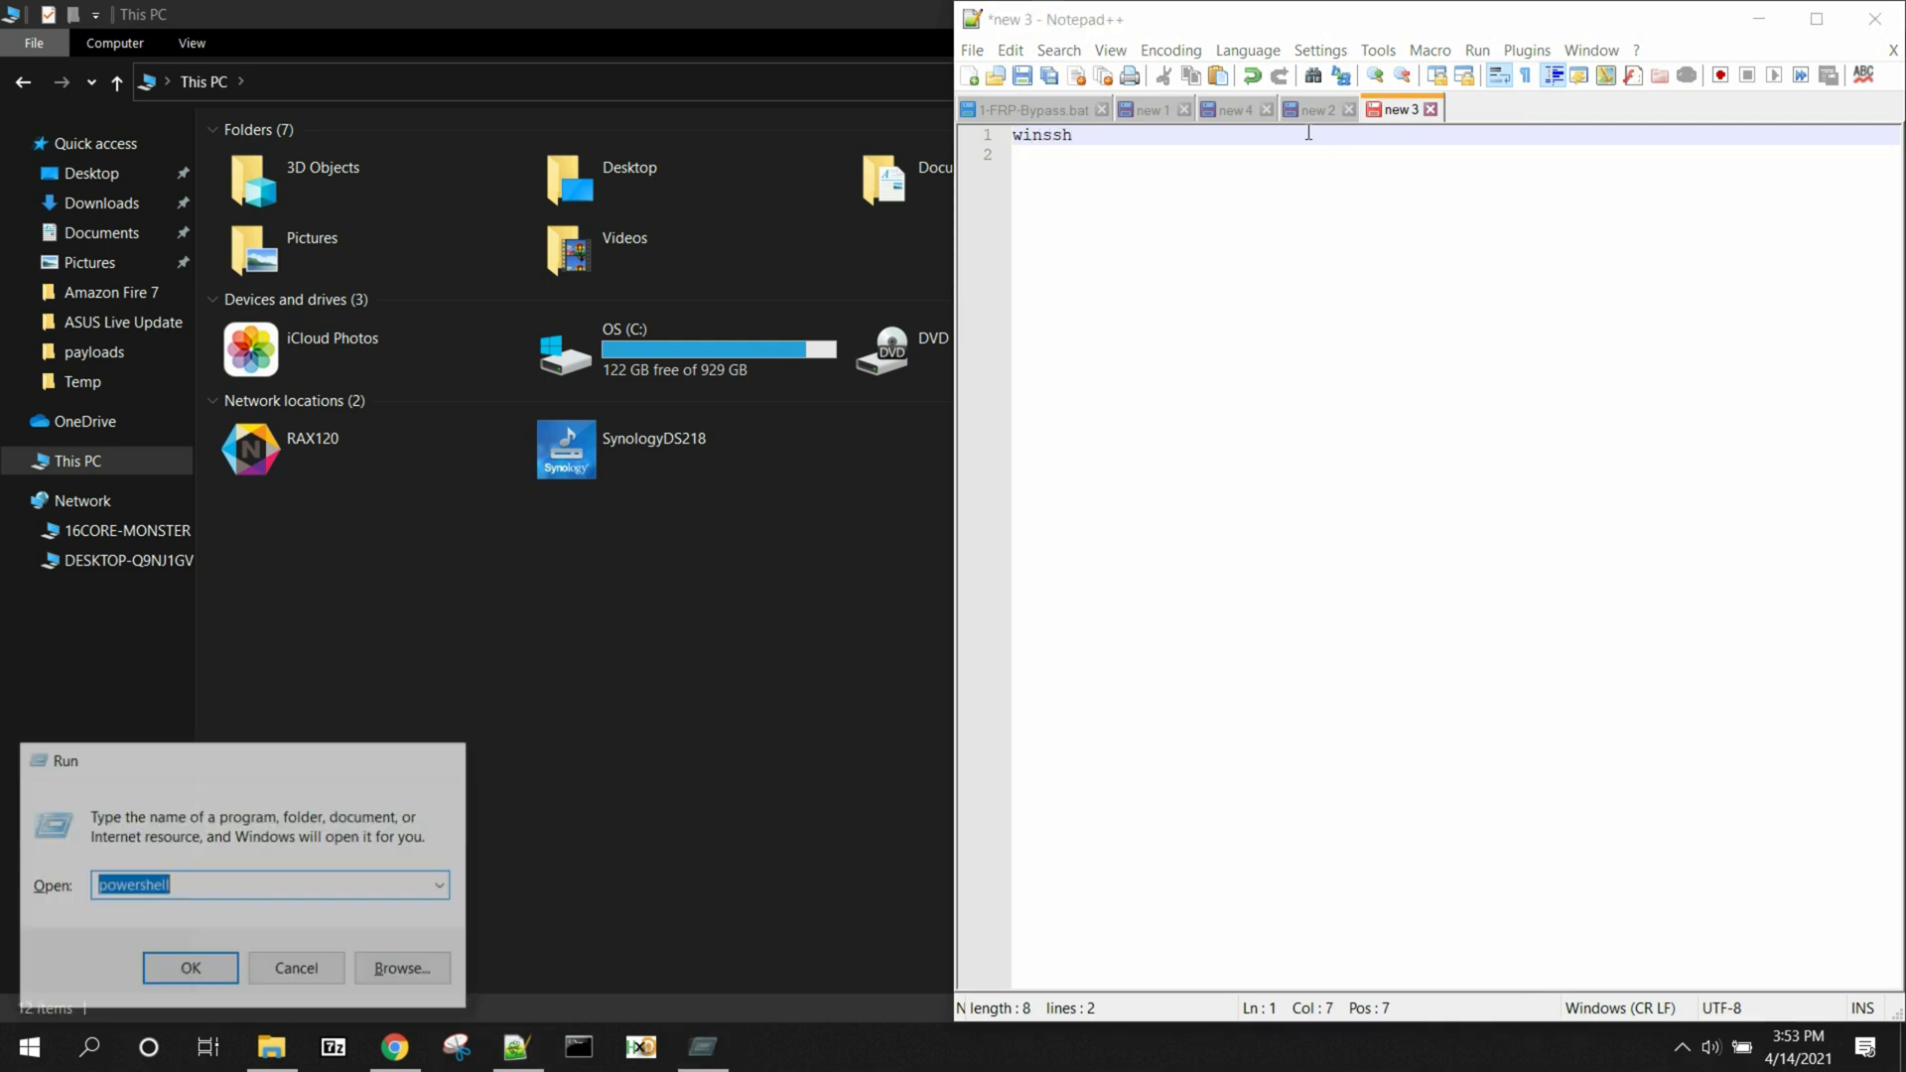
pyautogui.click(188, 966)
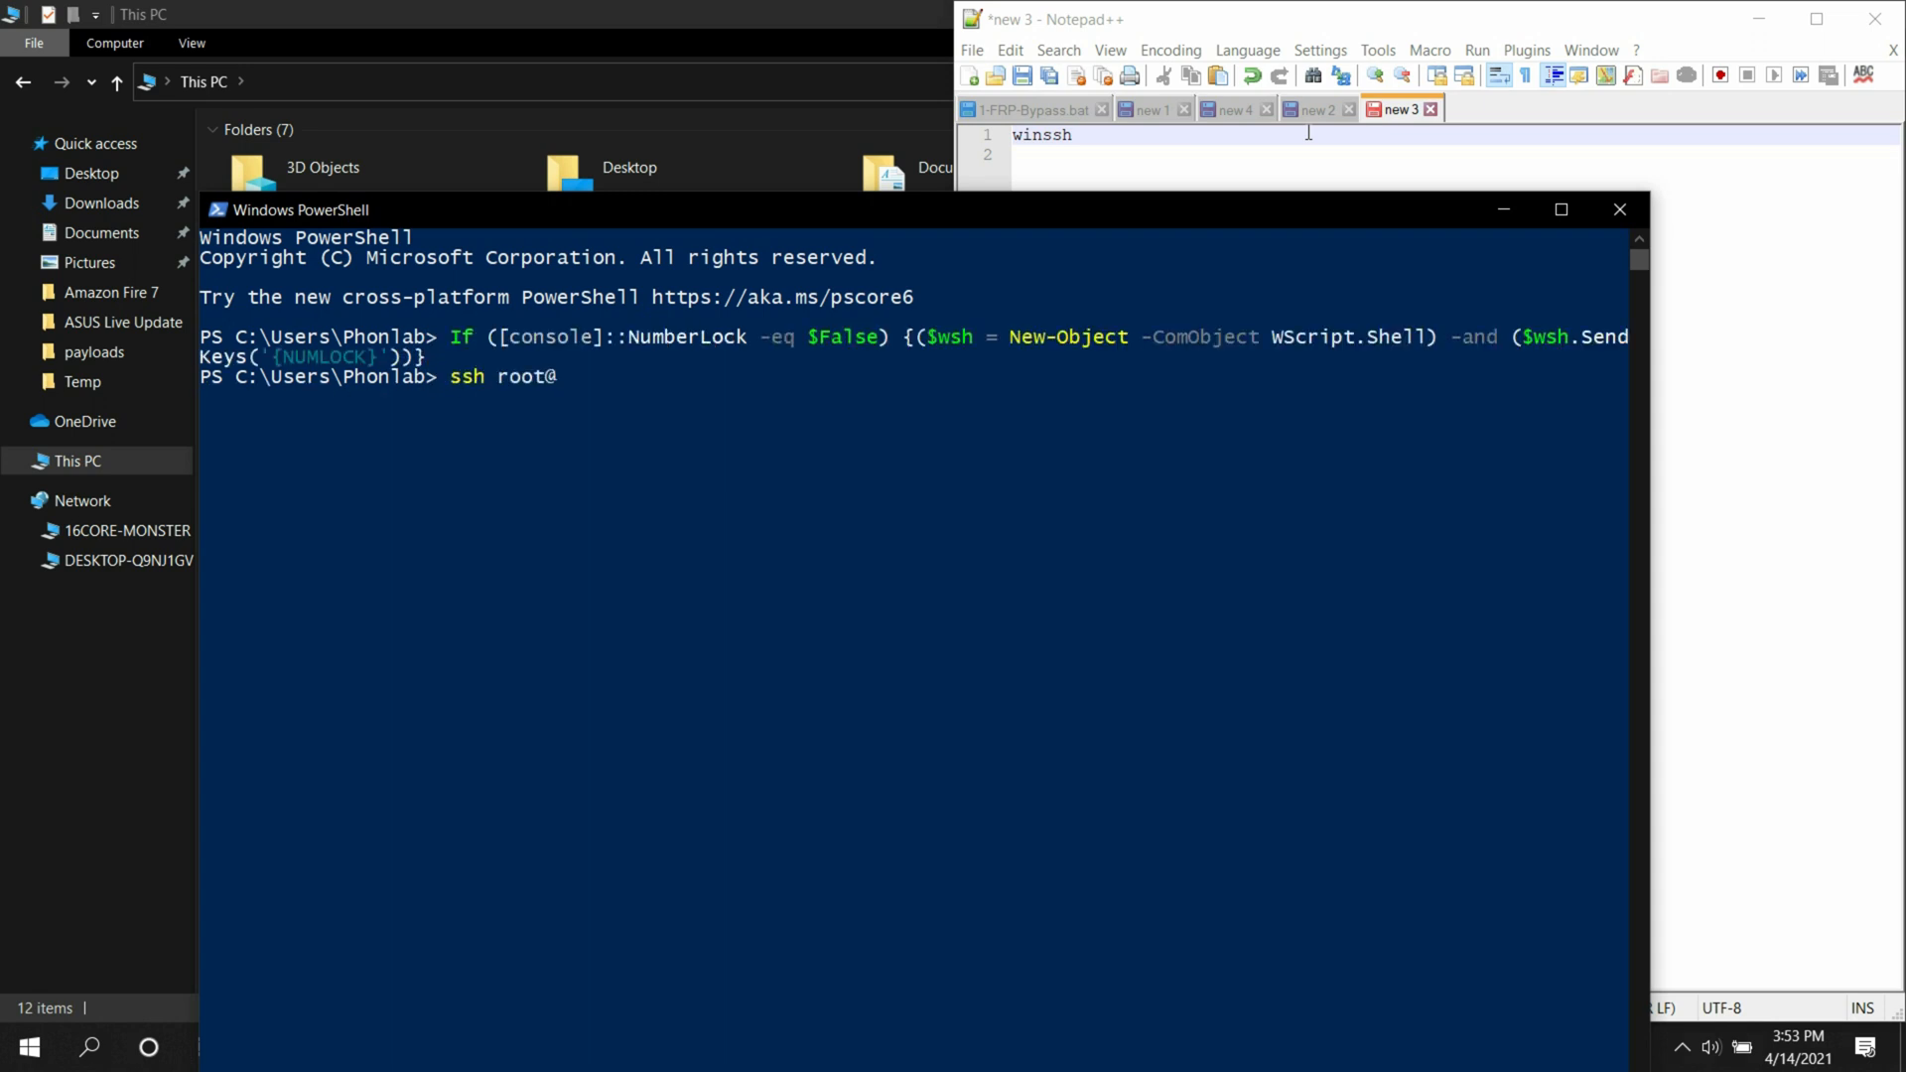
pyautogui.write('192.168.1.36')
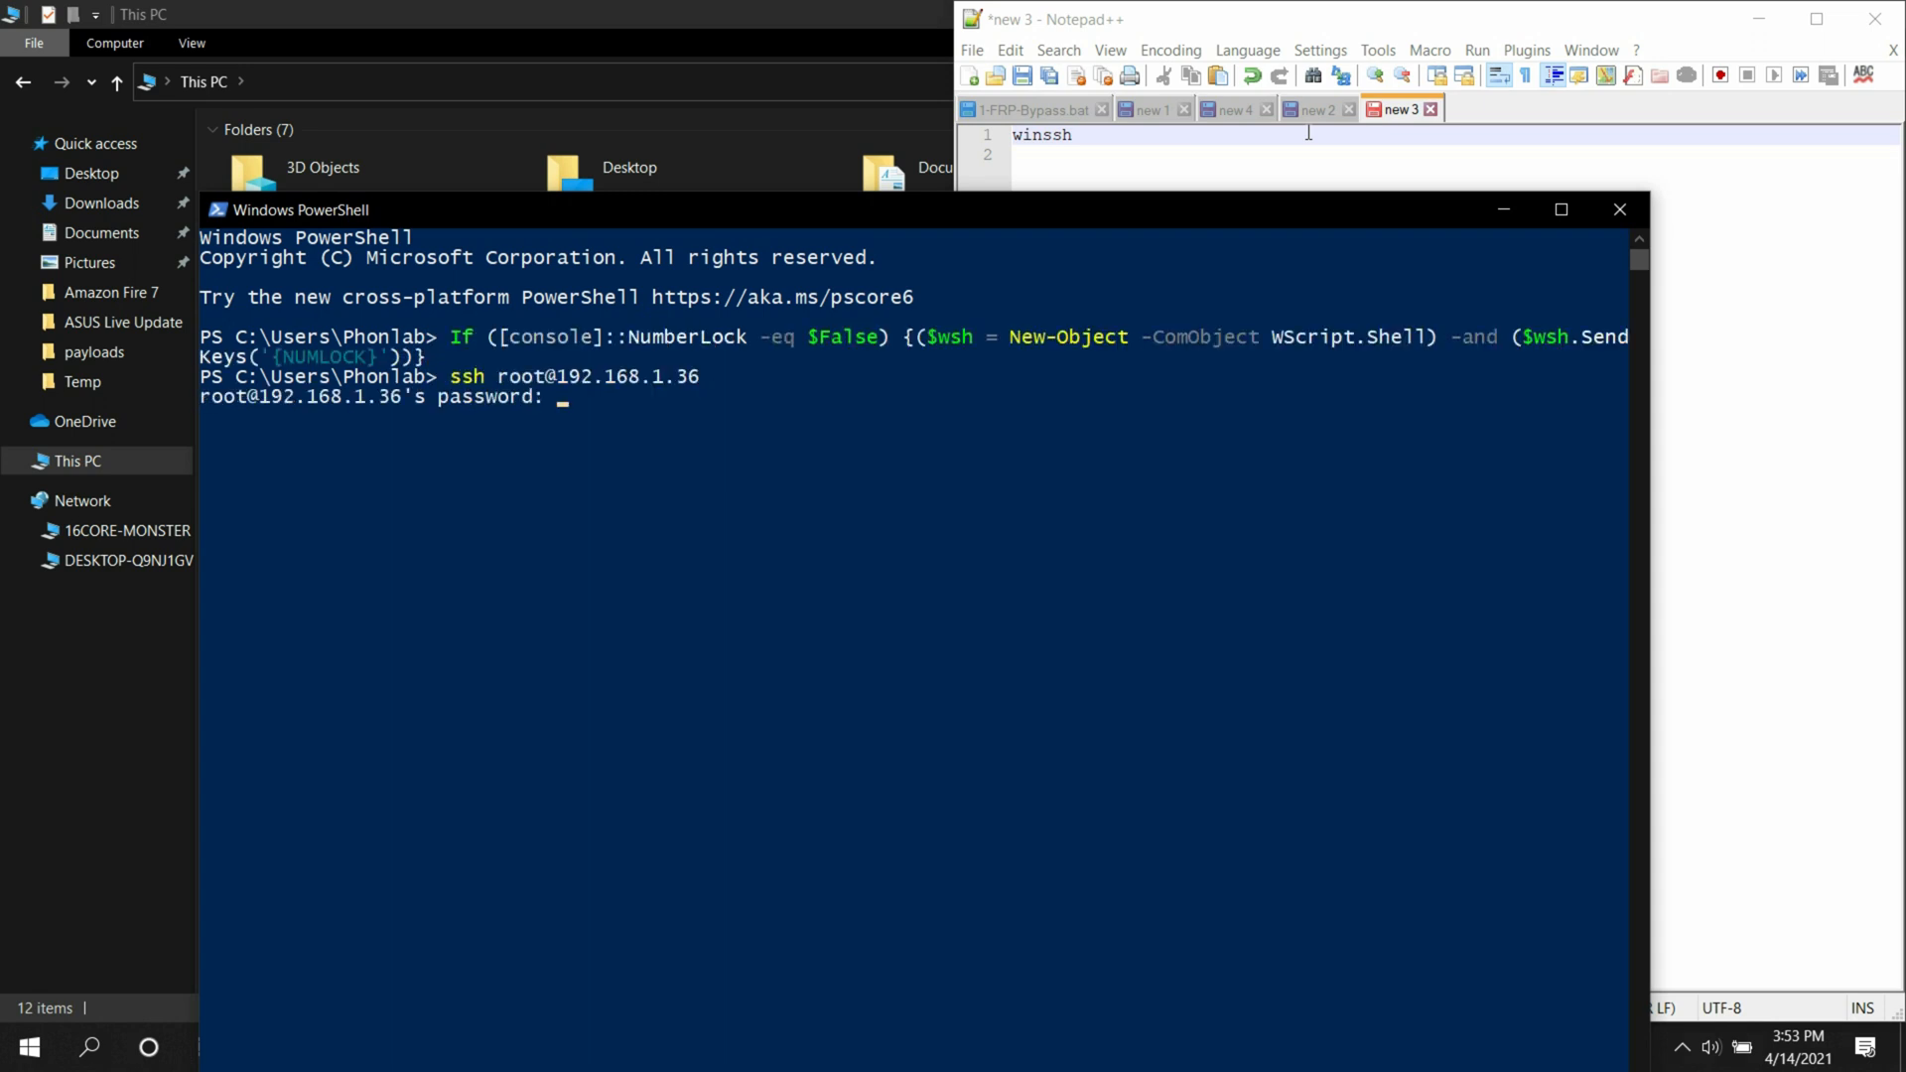
pyautogui.press('Return')
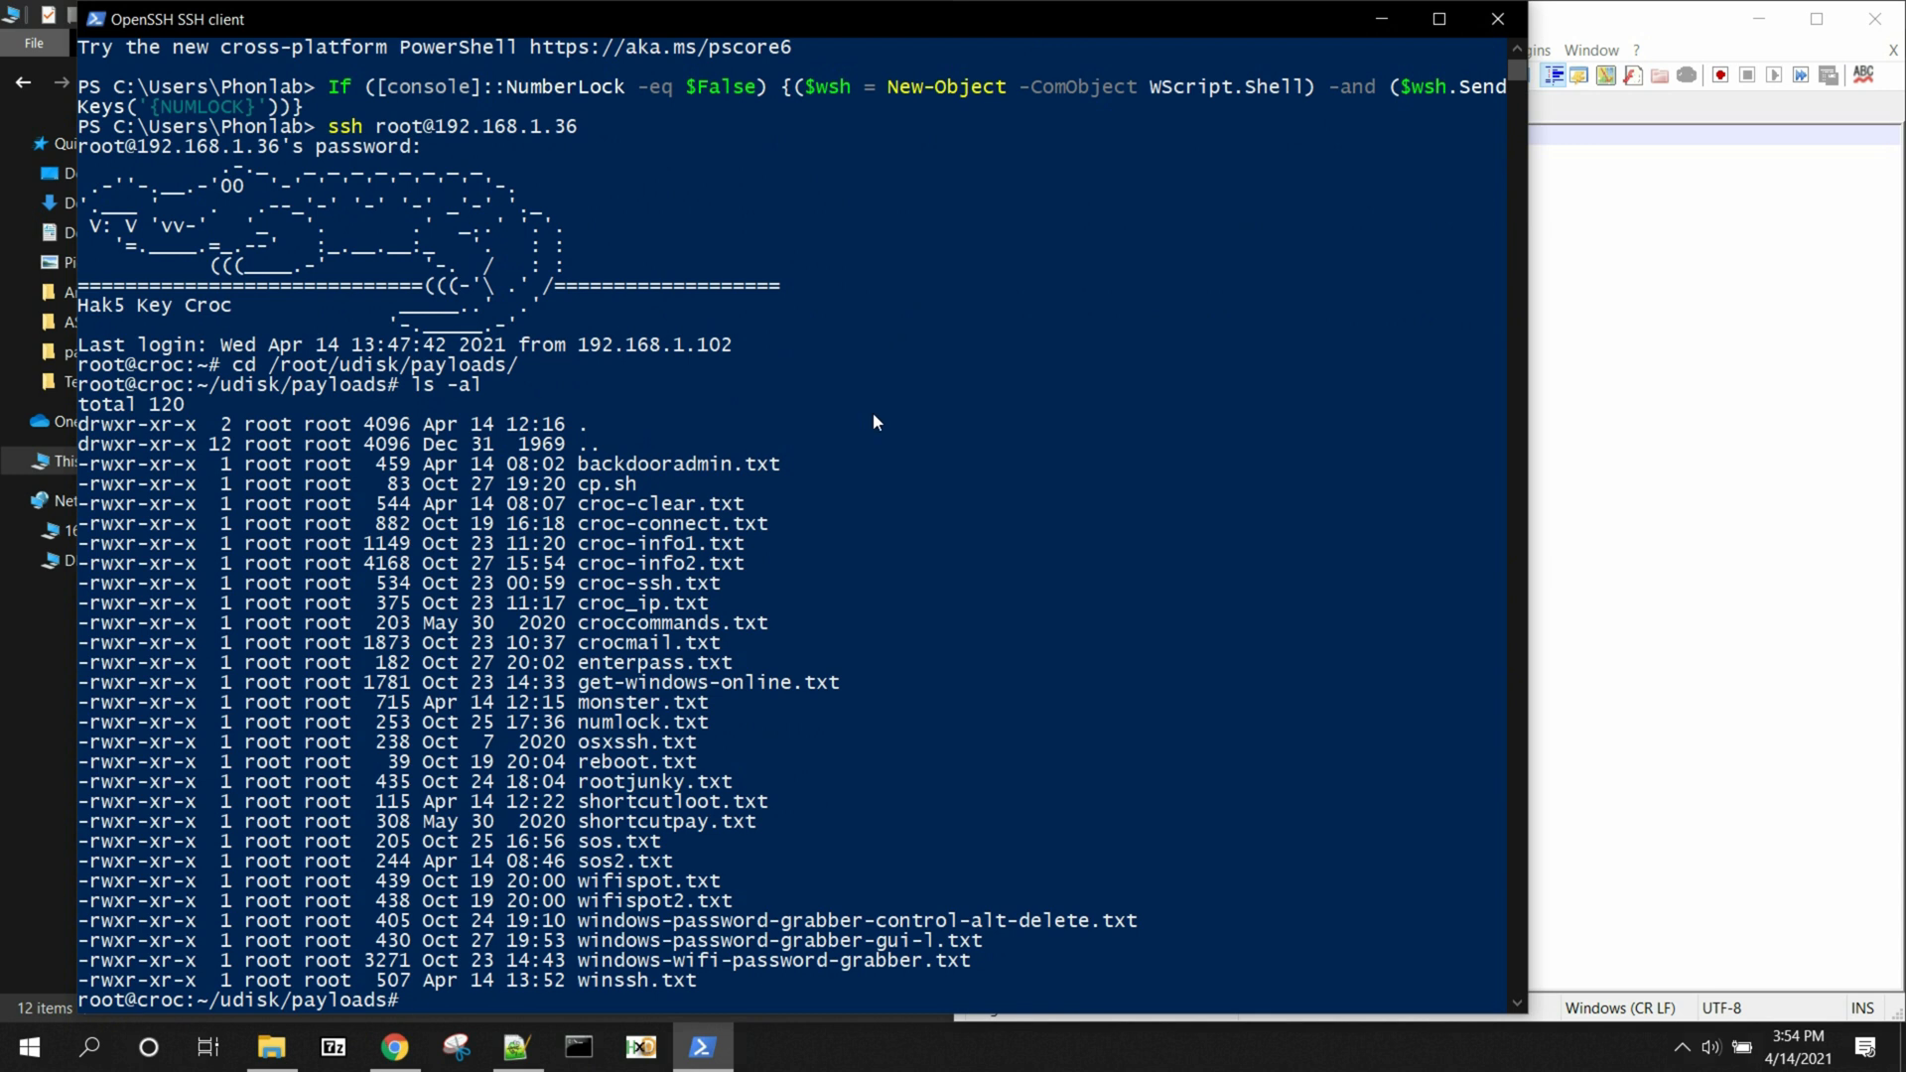
pyautogui.moveTo(868, 550)
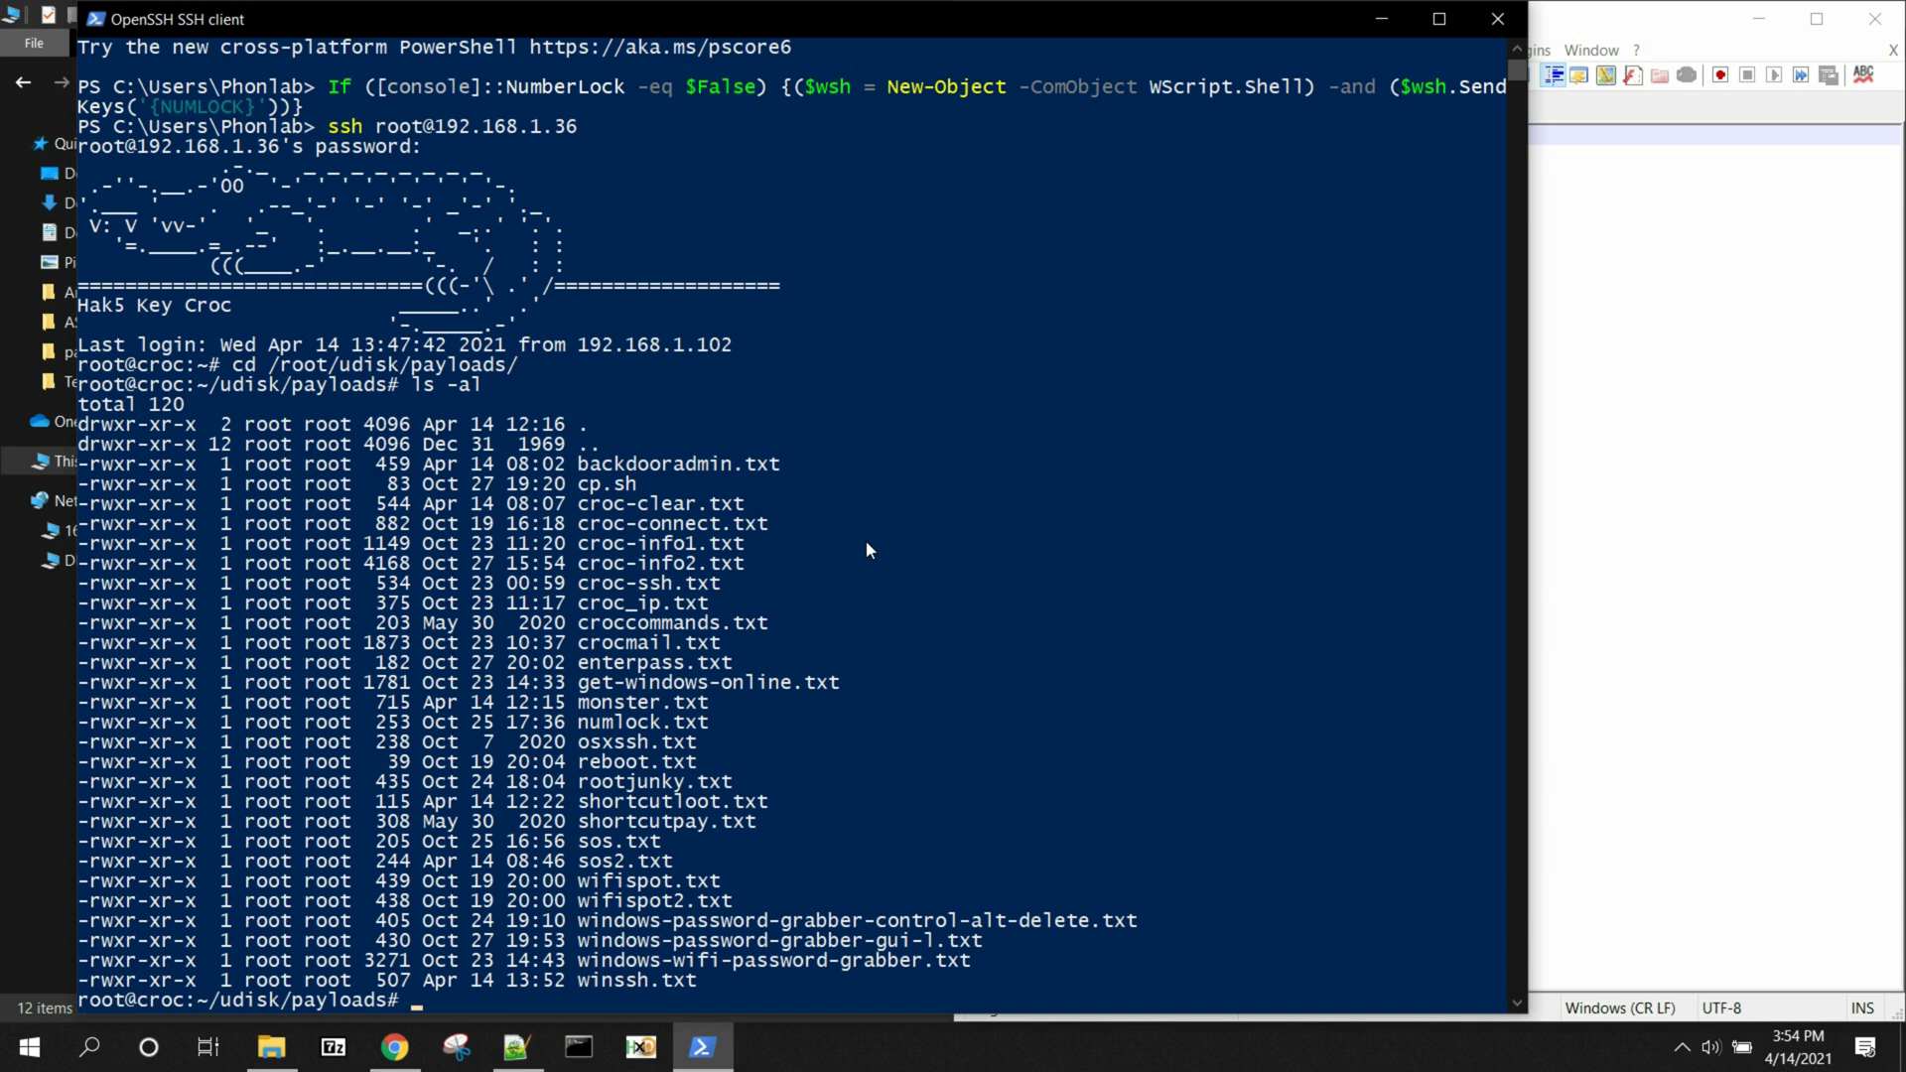
# - Begin a cat command at the root@croc payloads prompt
pyautogui.write('cat')
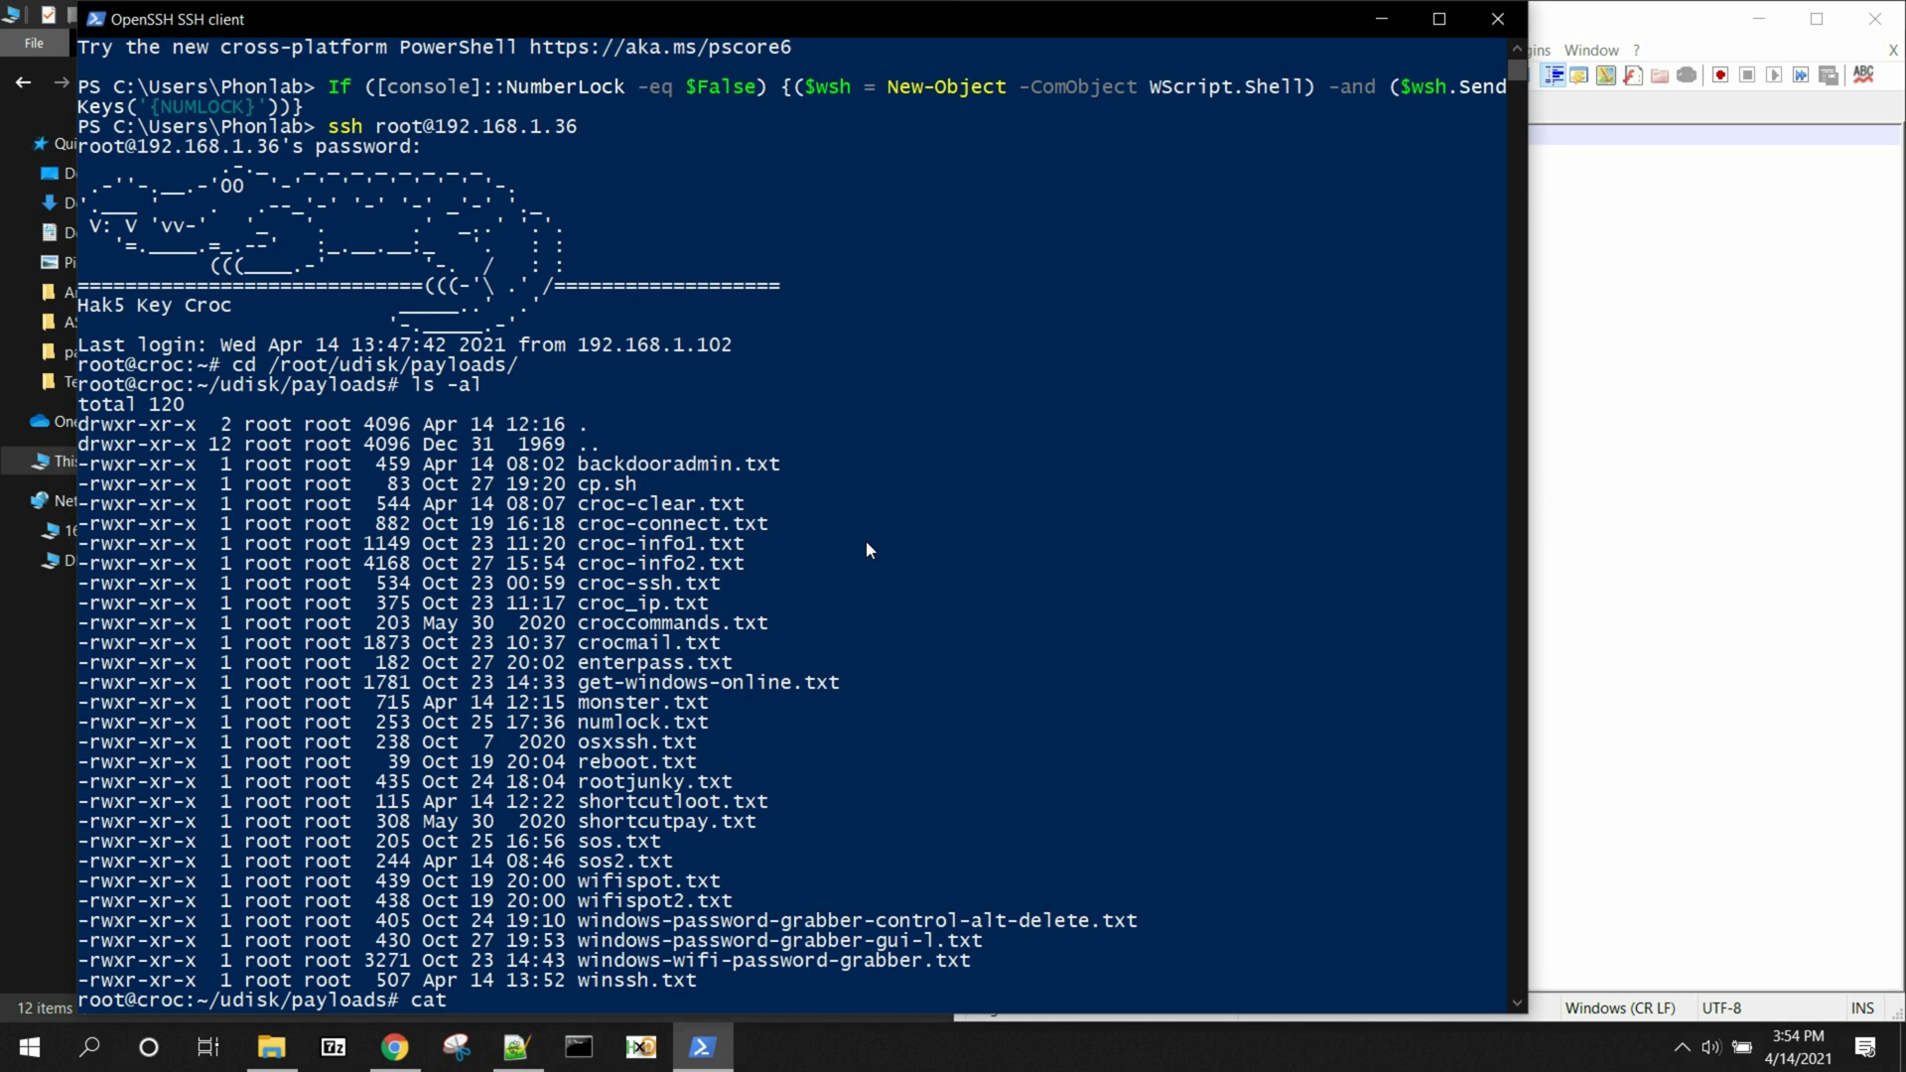
# - Print the contents of shortcutloot.txt with cat
pyautogui.write('sho')
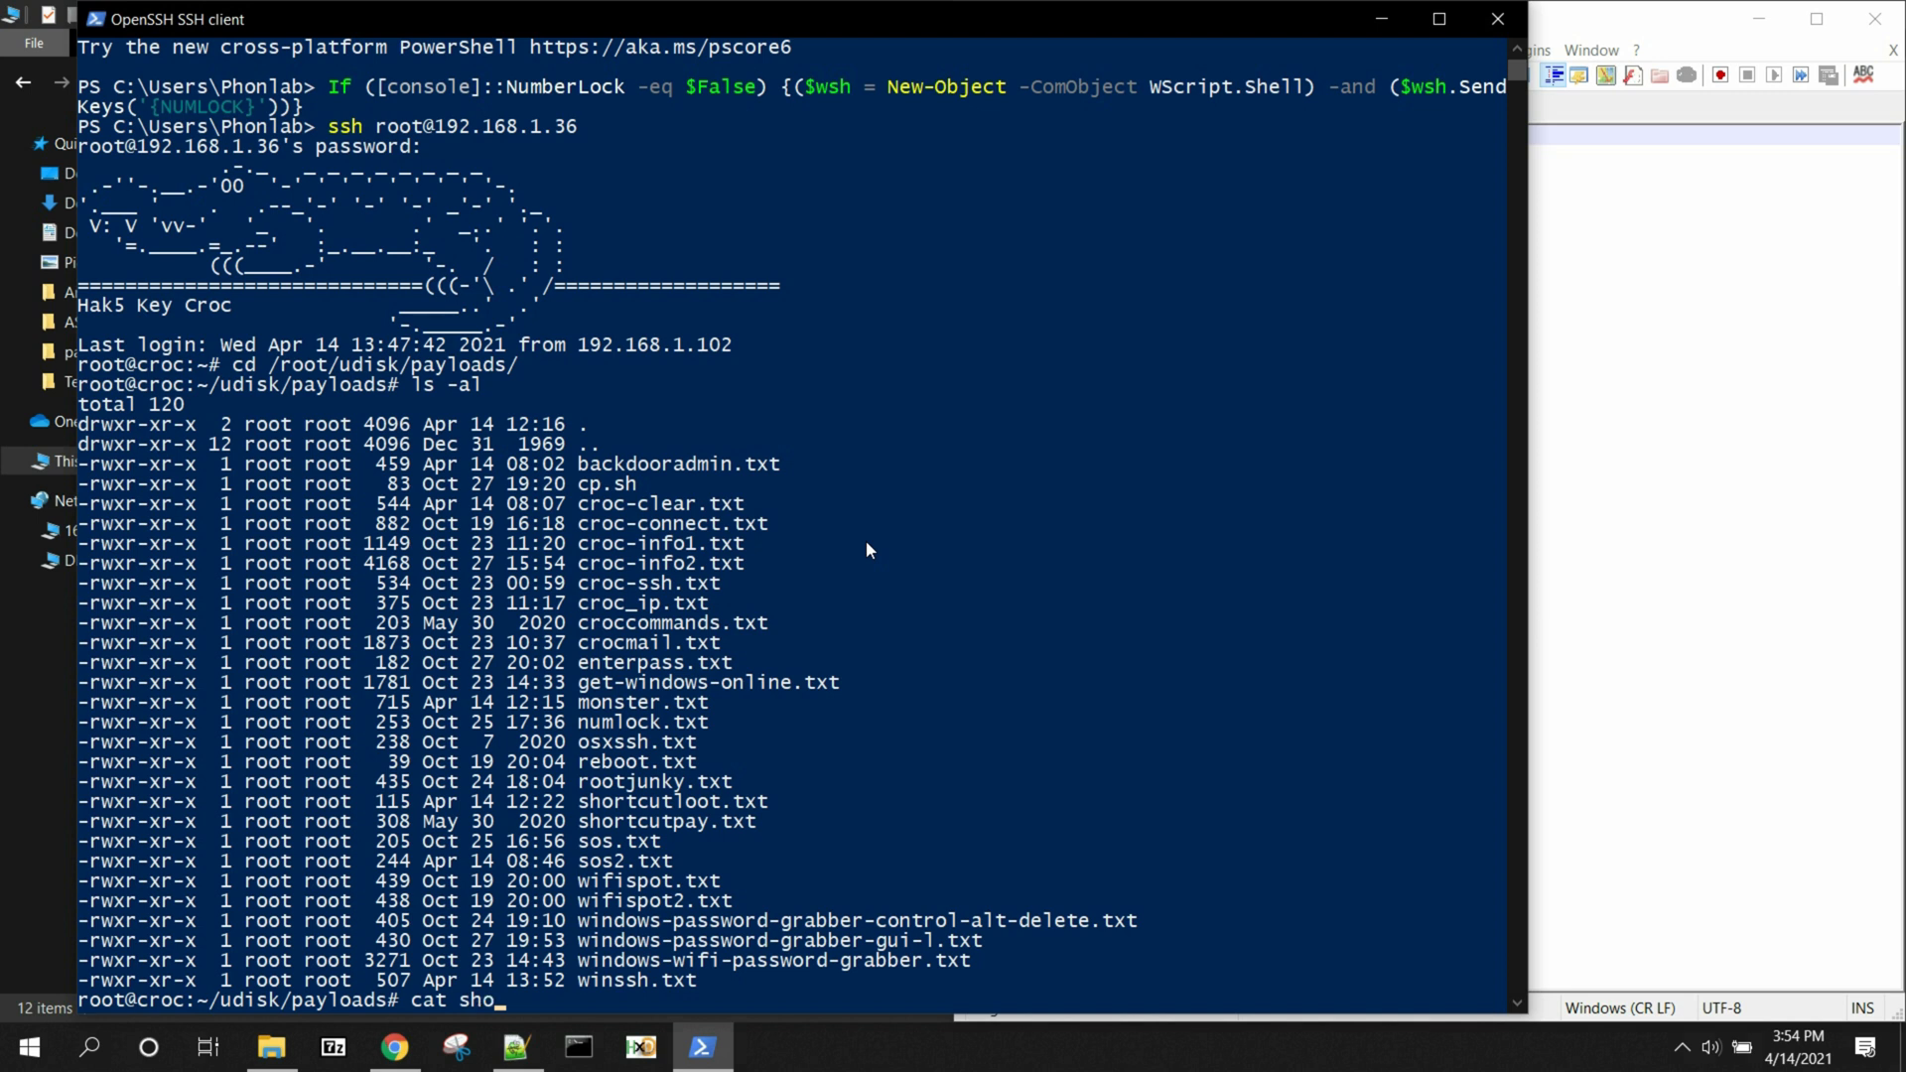
pyautogui.write('rtcutloot.txt')
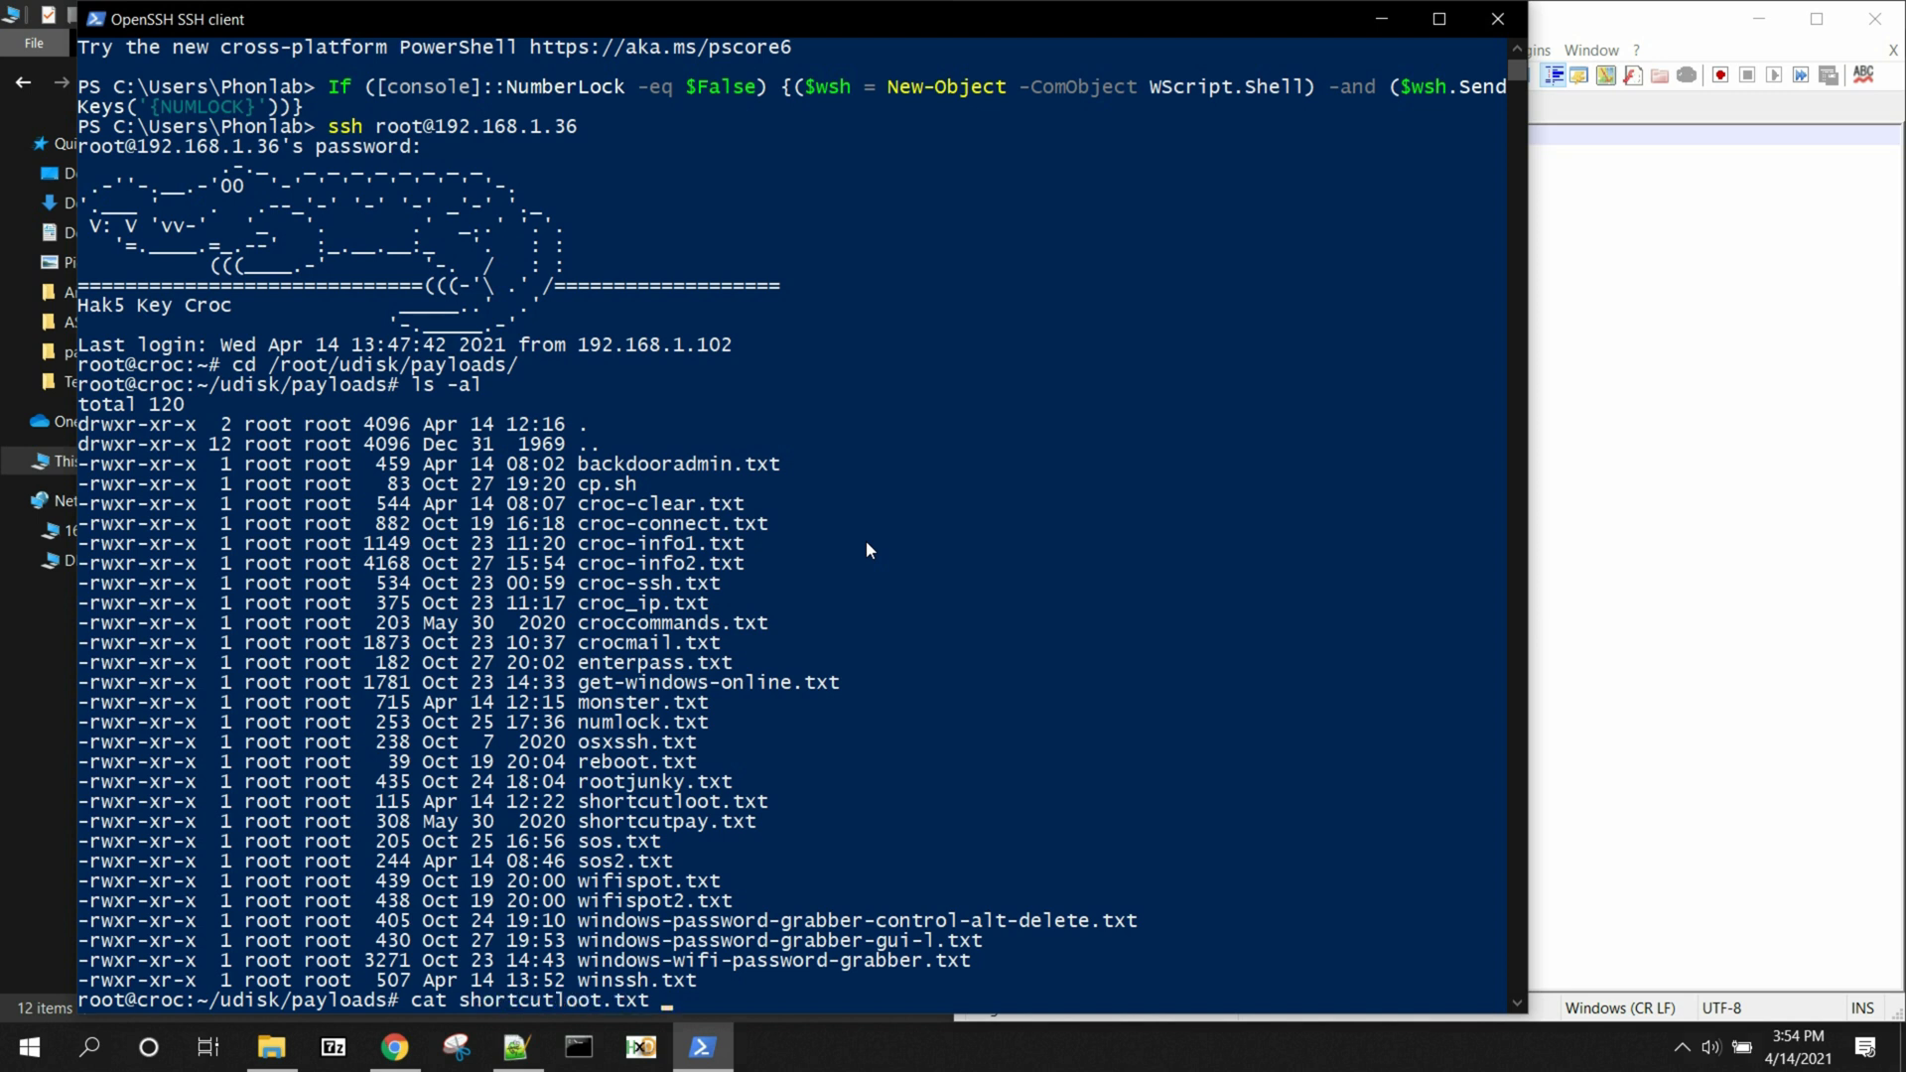
pyautogui.press('Return')
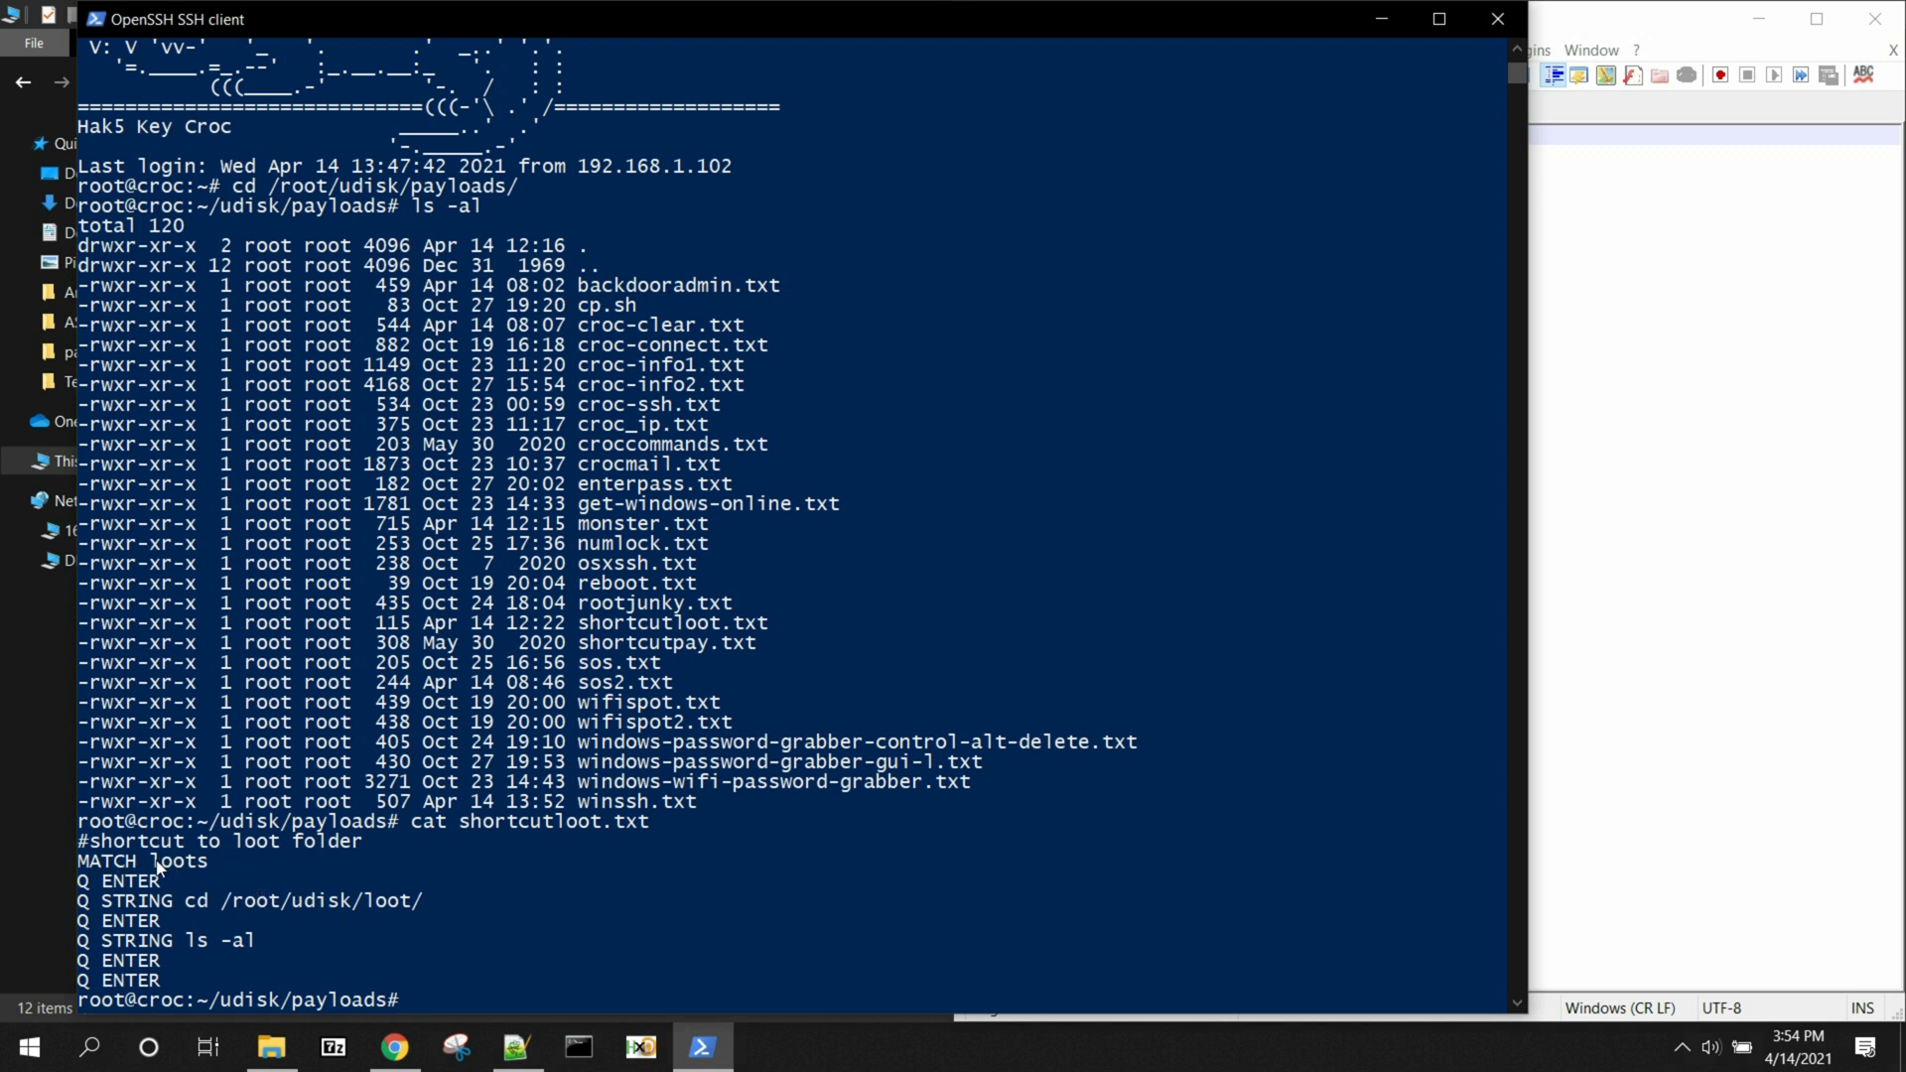
pyautogui.moveTo(169, 907)
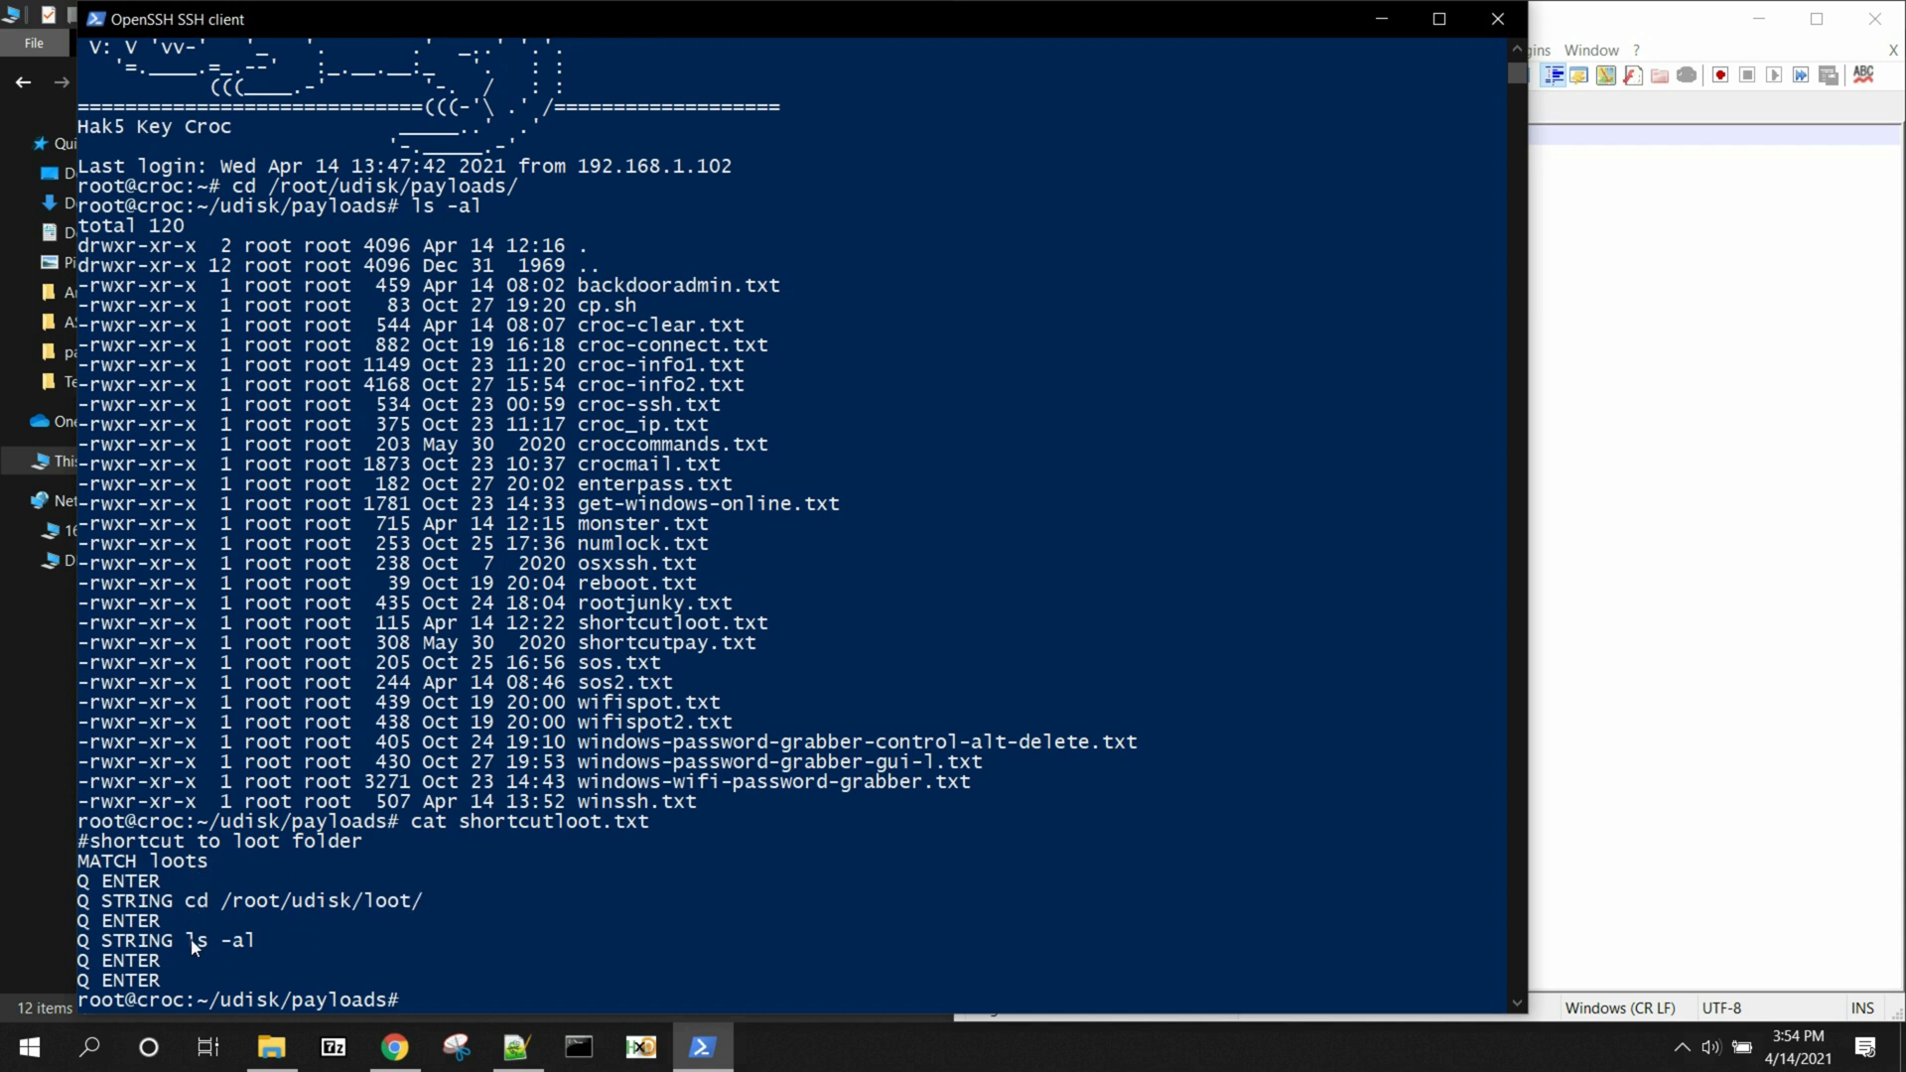
pyautogui.moveTo(782, 905)
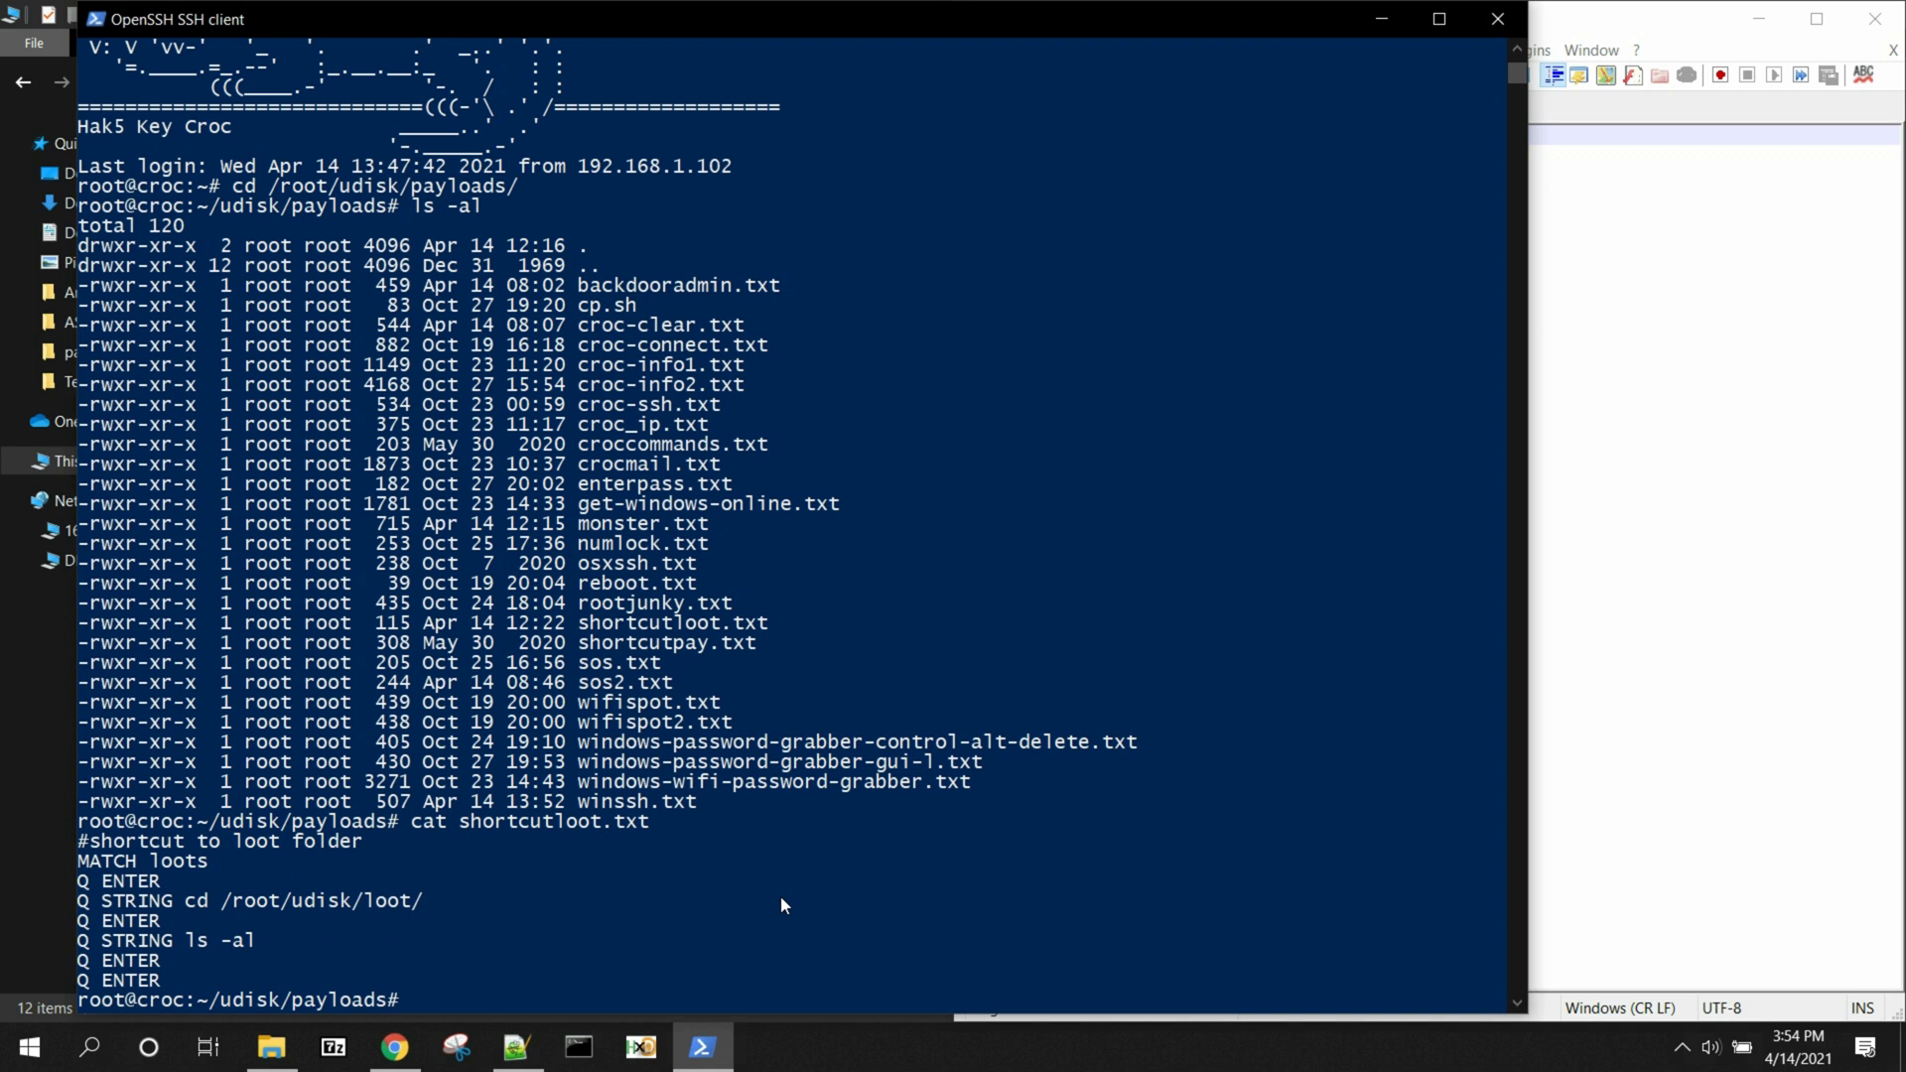
# - Enter the loots trigger to list files in /root/udisk/loot such as croc_char.log and matches.log
pyautogui.write('loots')
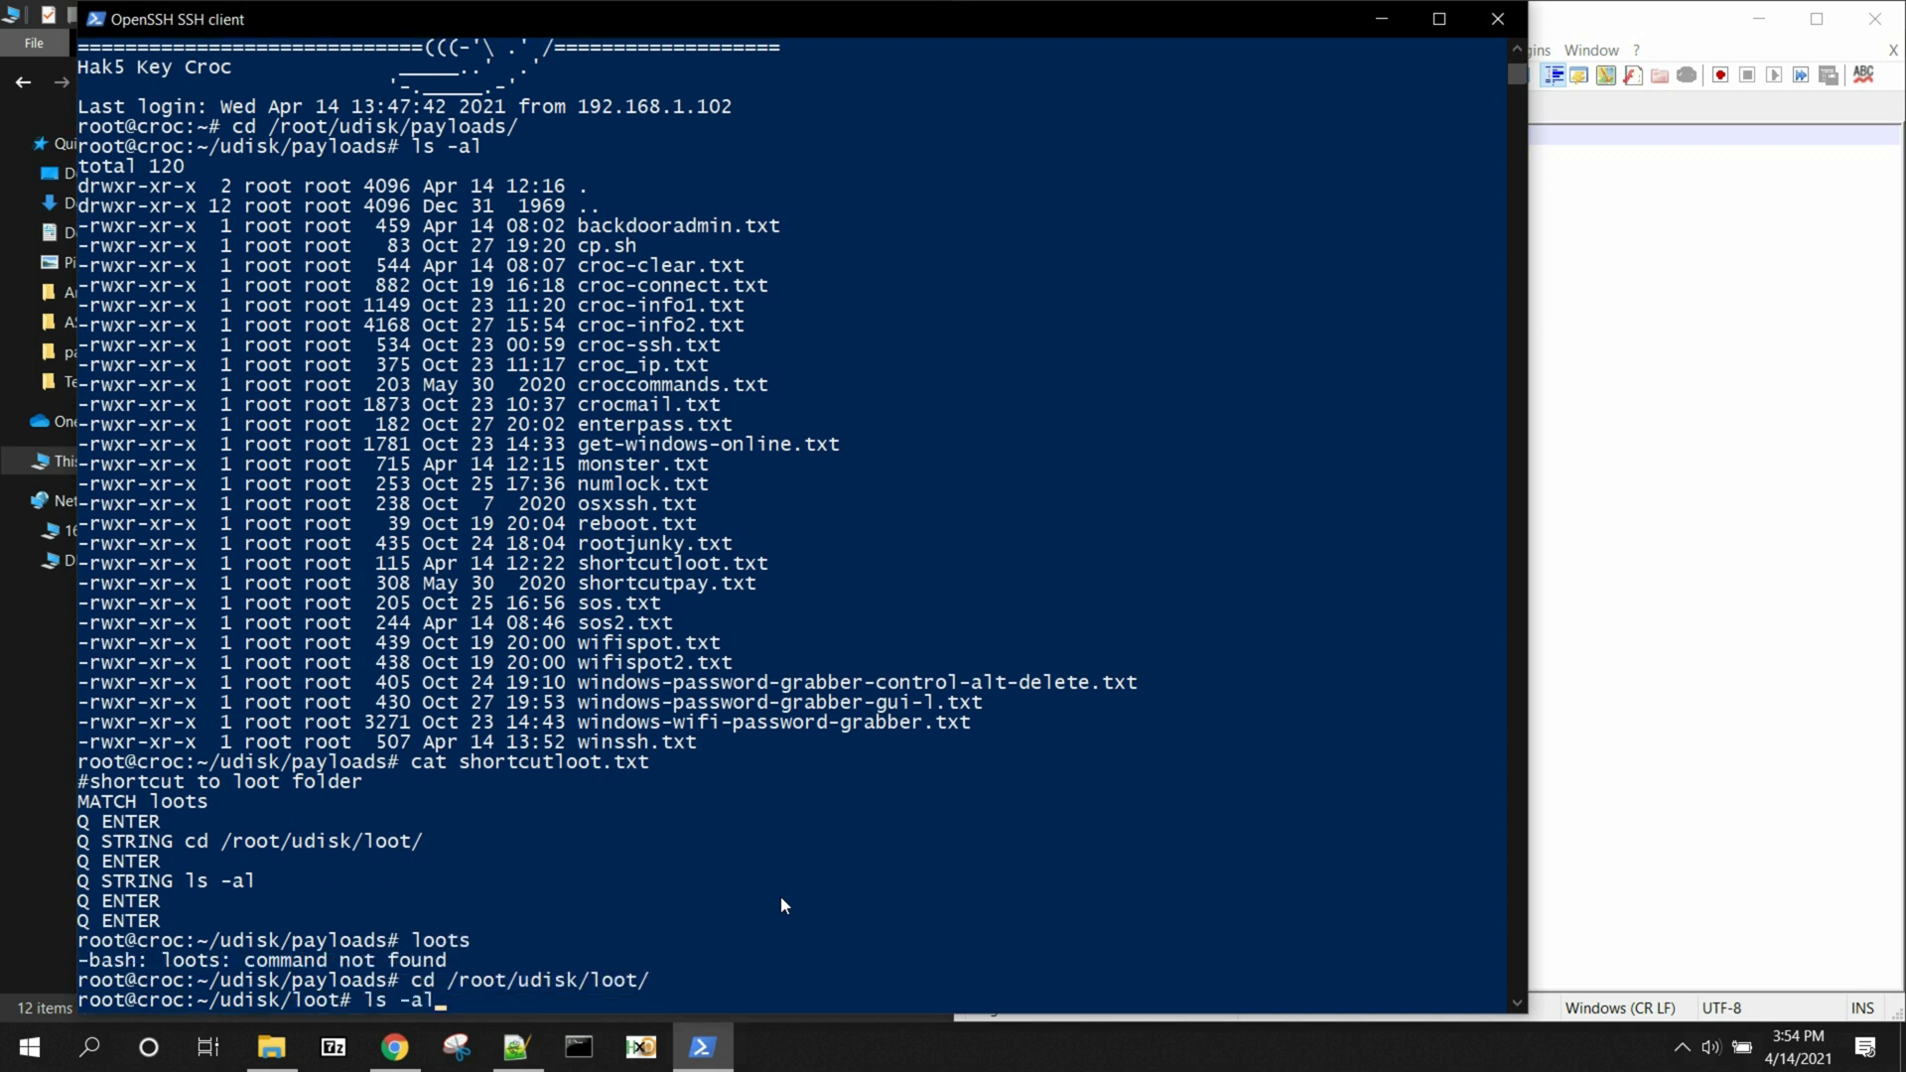
pyautogui.press('Return')
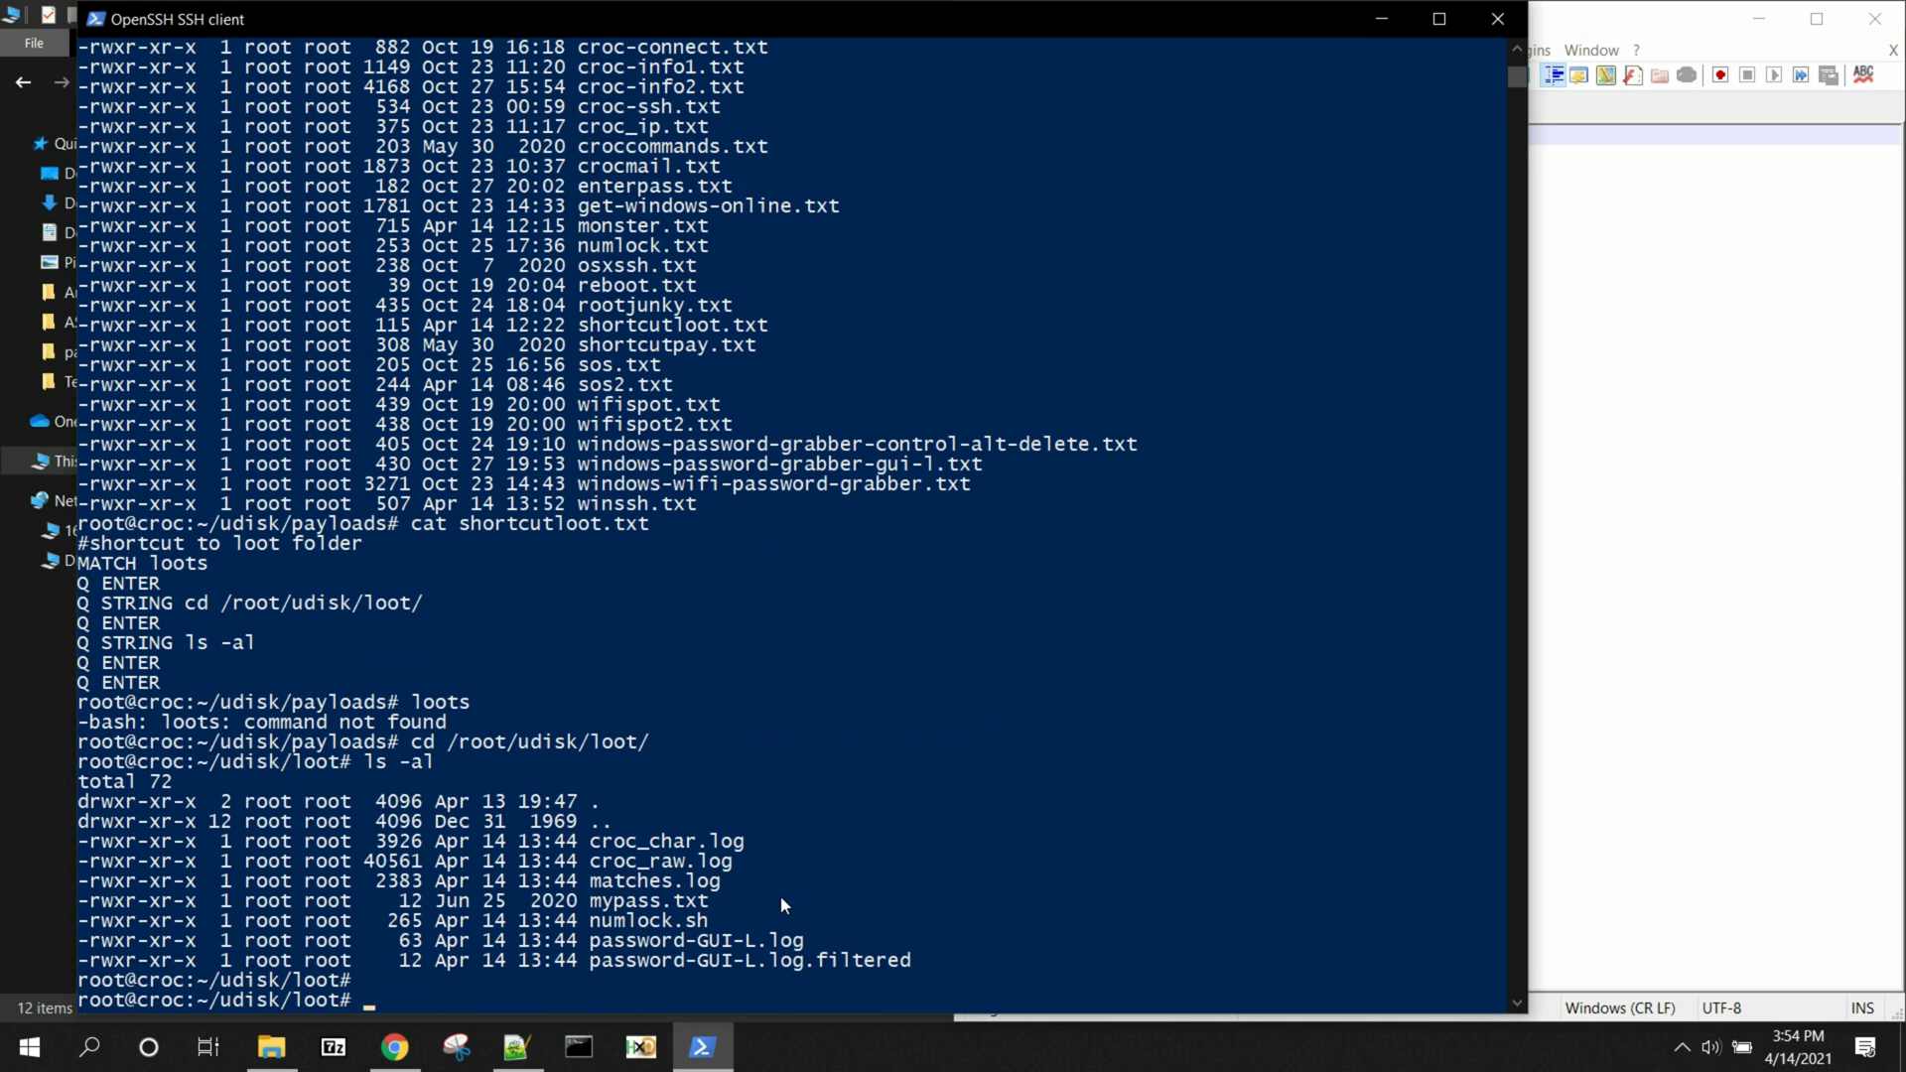